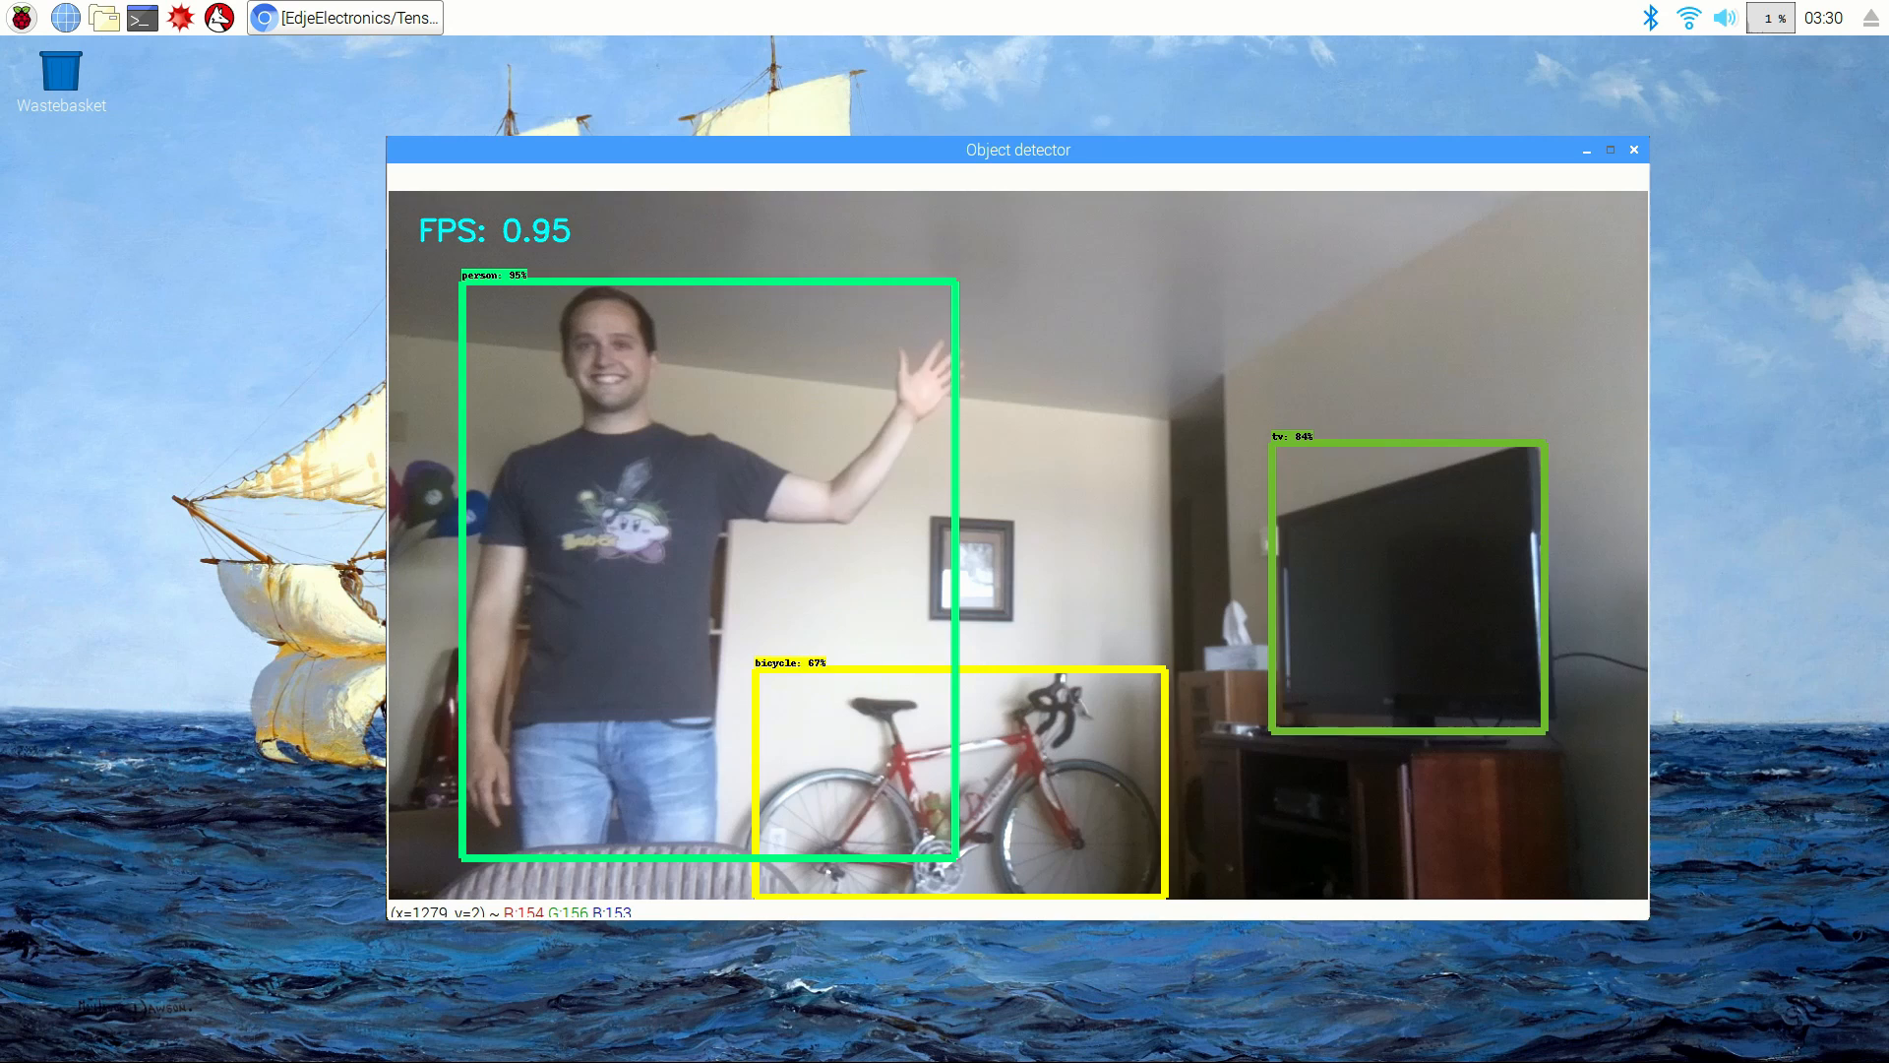
Step: Close the detector window and scroll the GitHub README down to its Steps section
left_click(1633, 150)
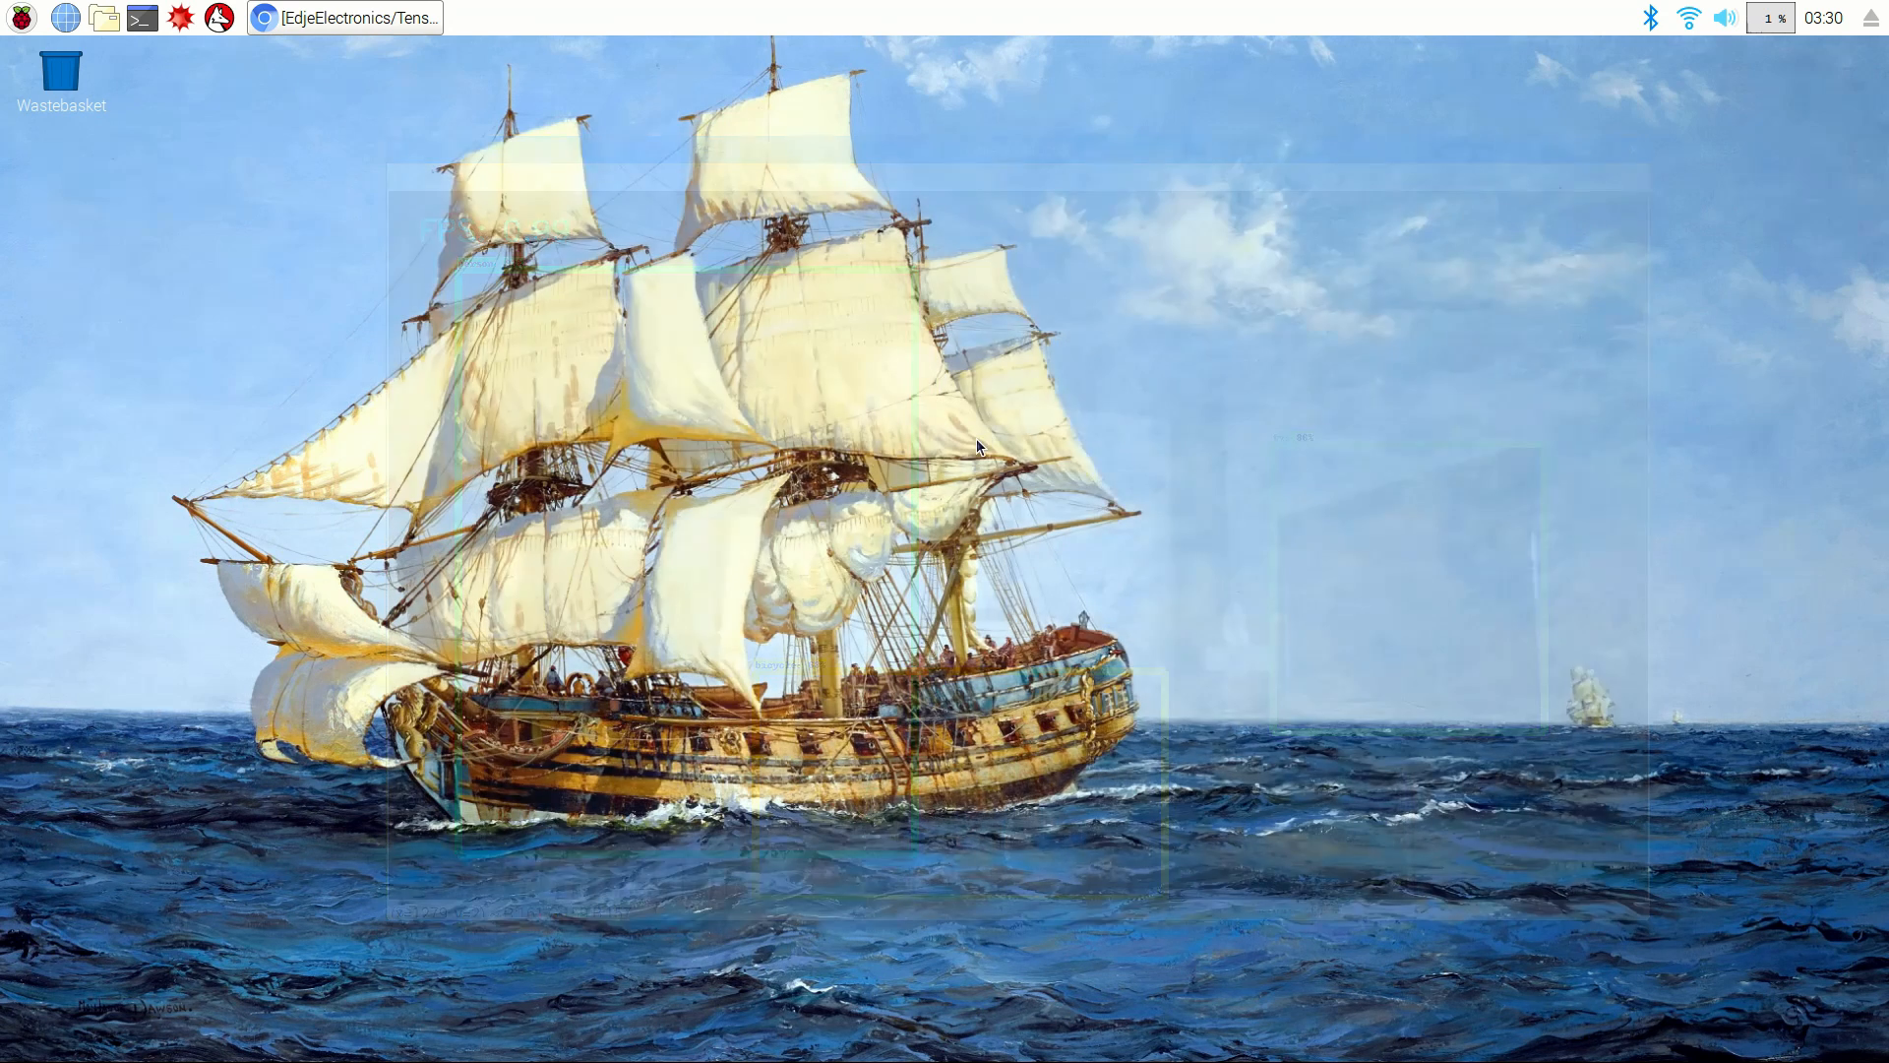
left_click(342, 18)
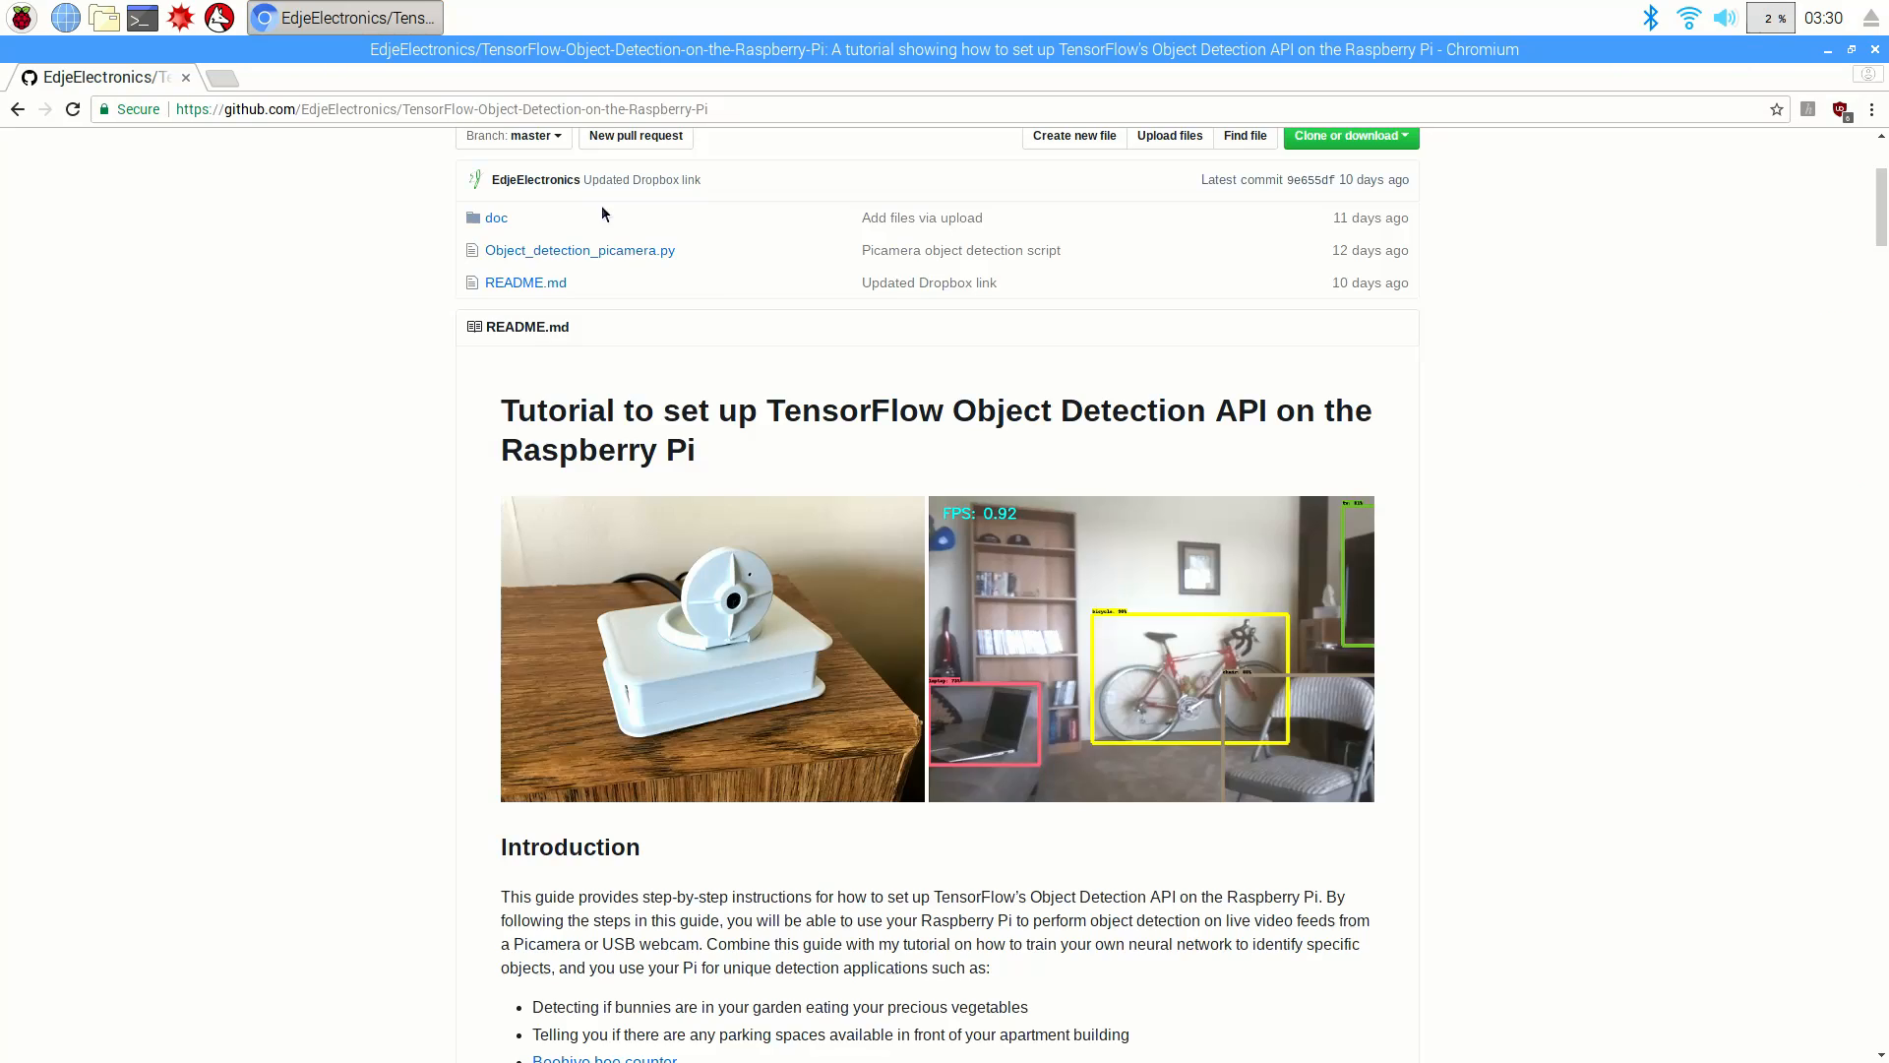
scroll("down", 3)
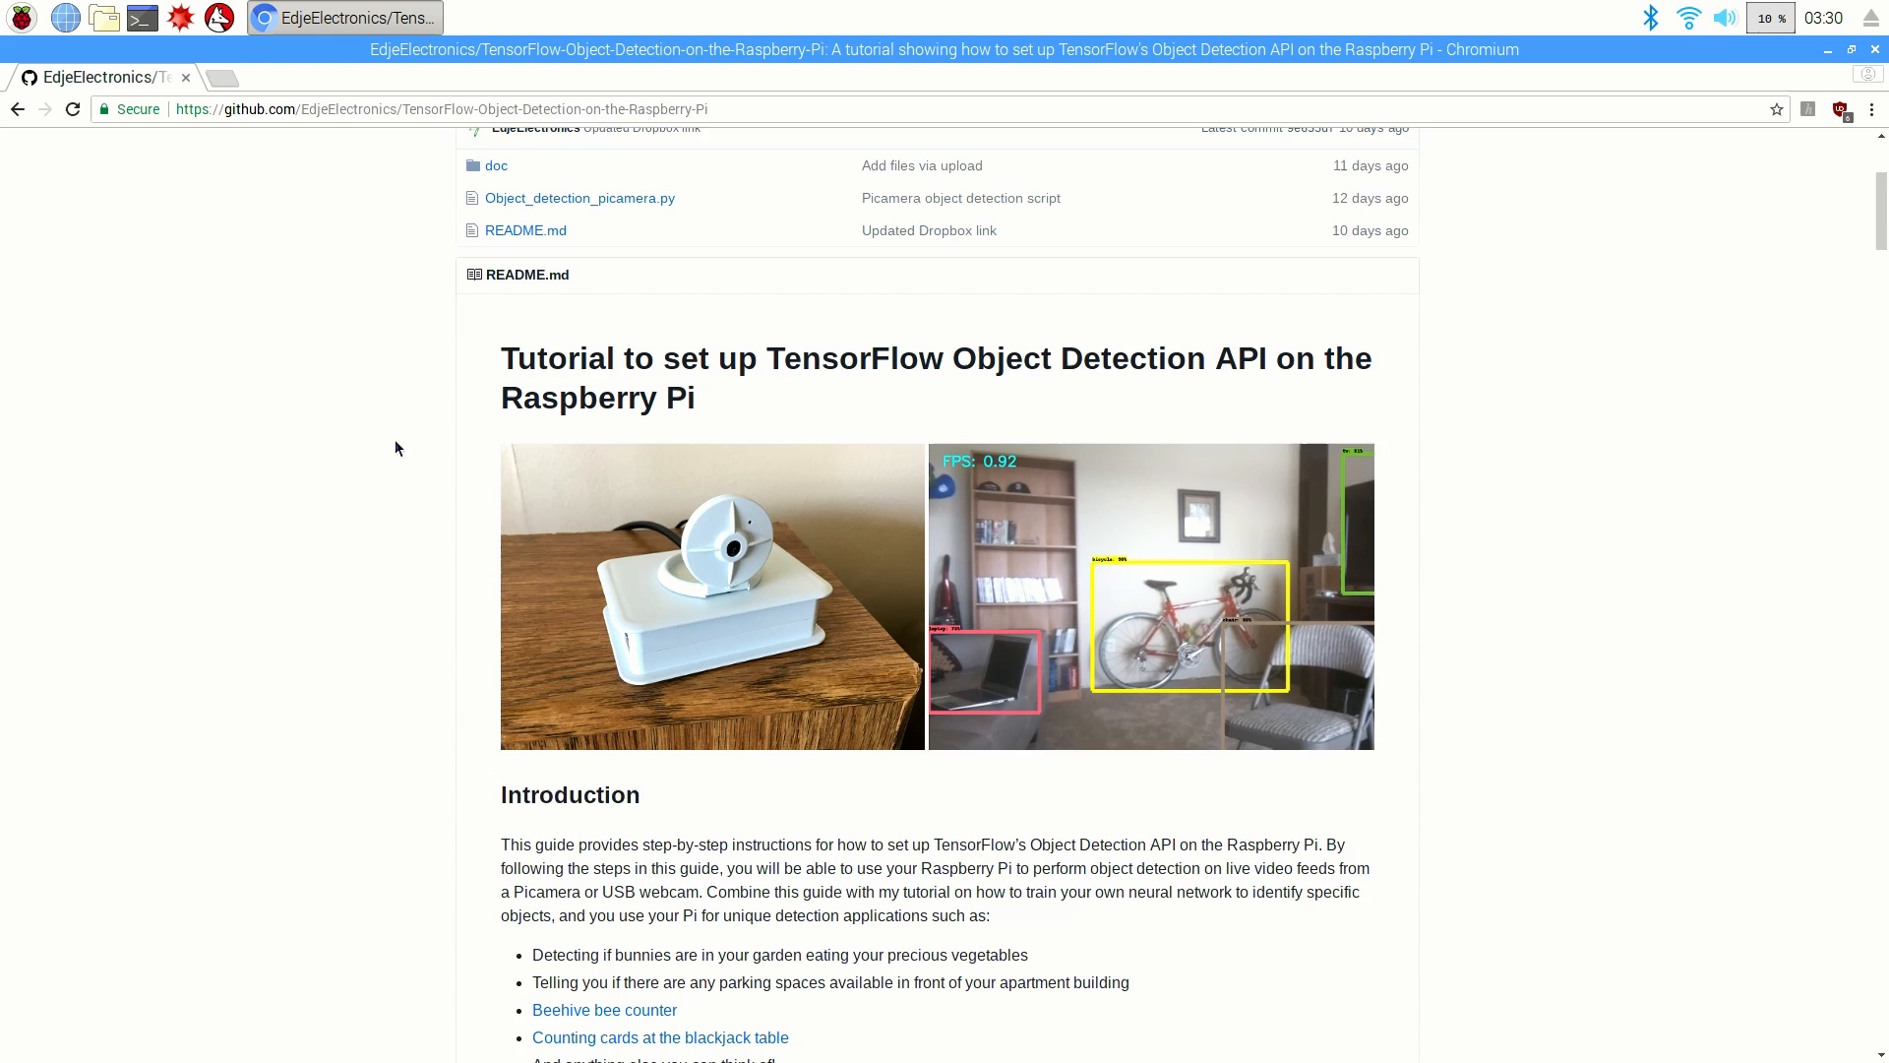
scroll("down", 3)
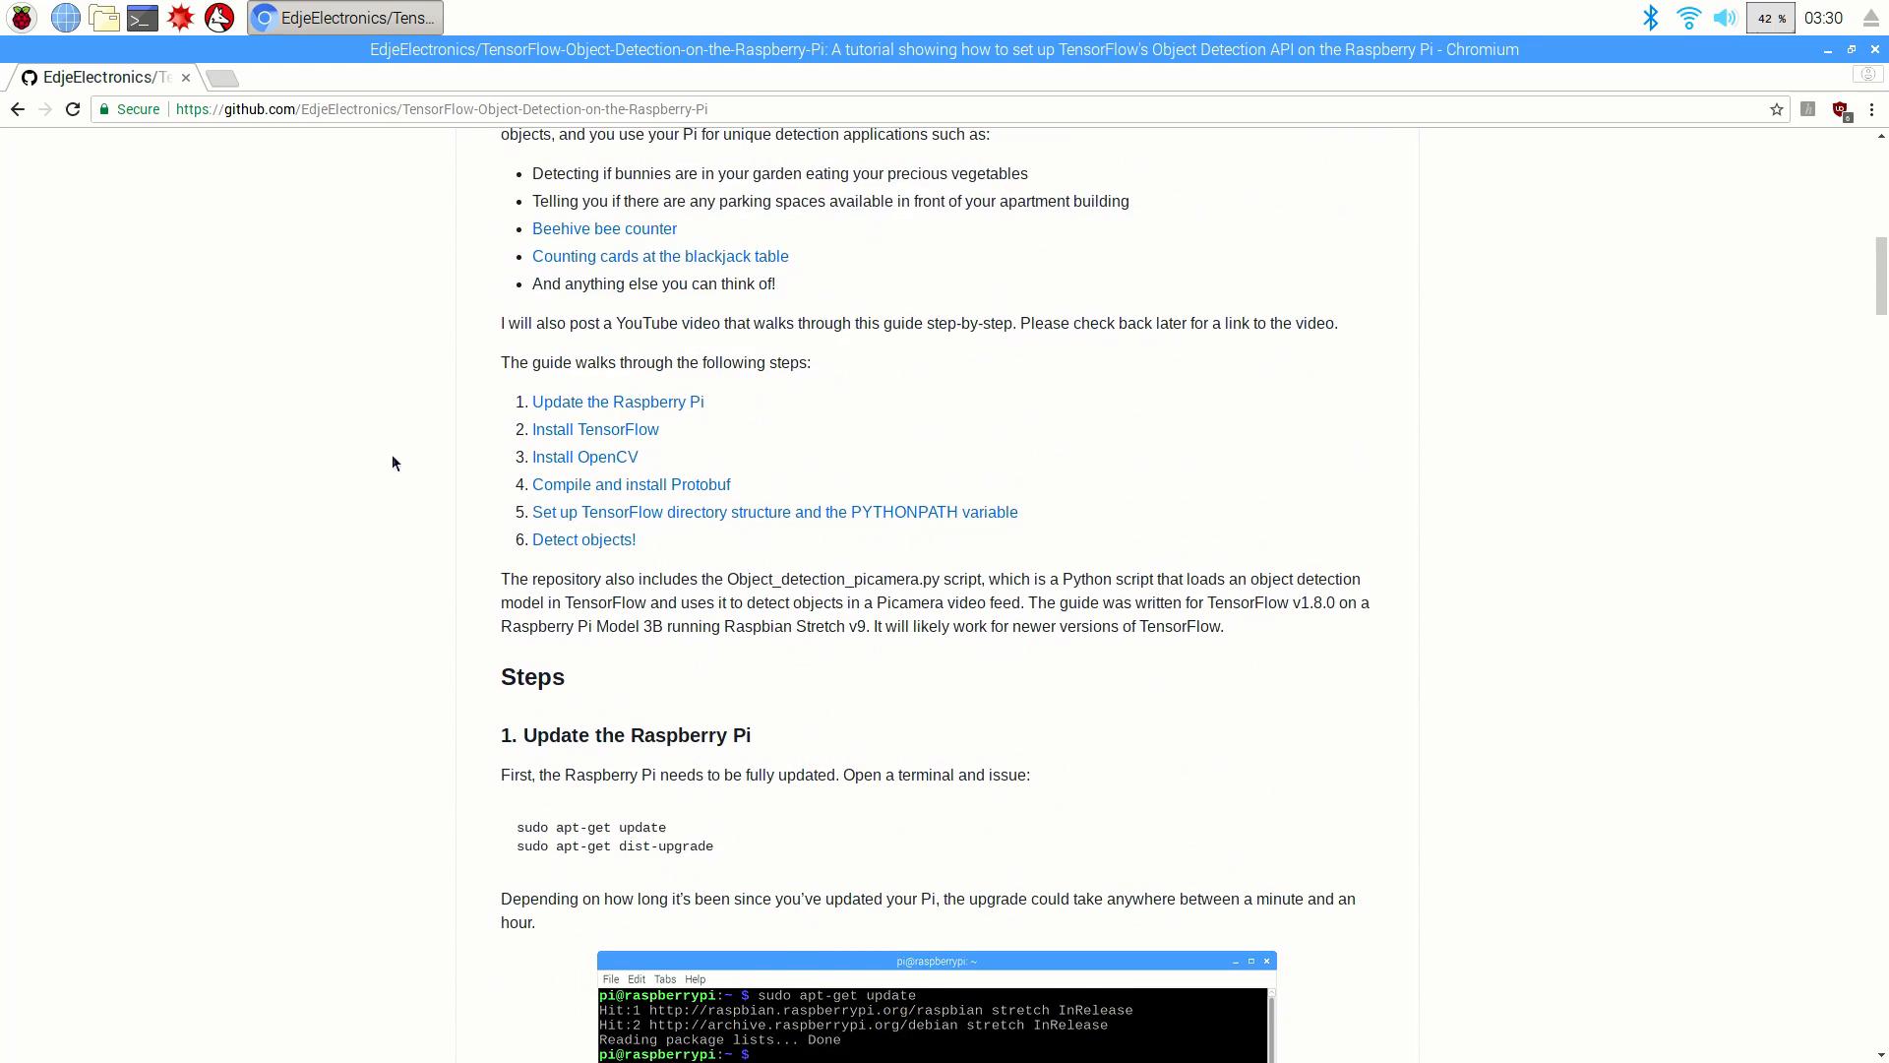
scroll("down", 3)
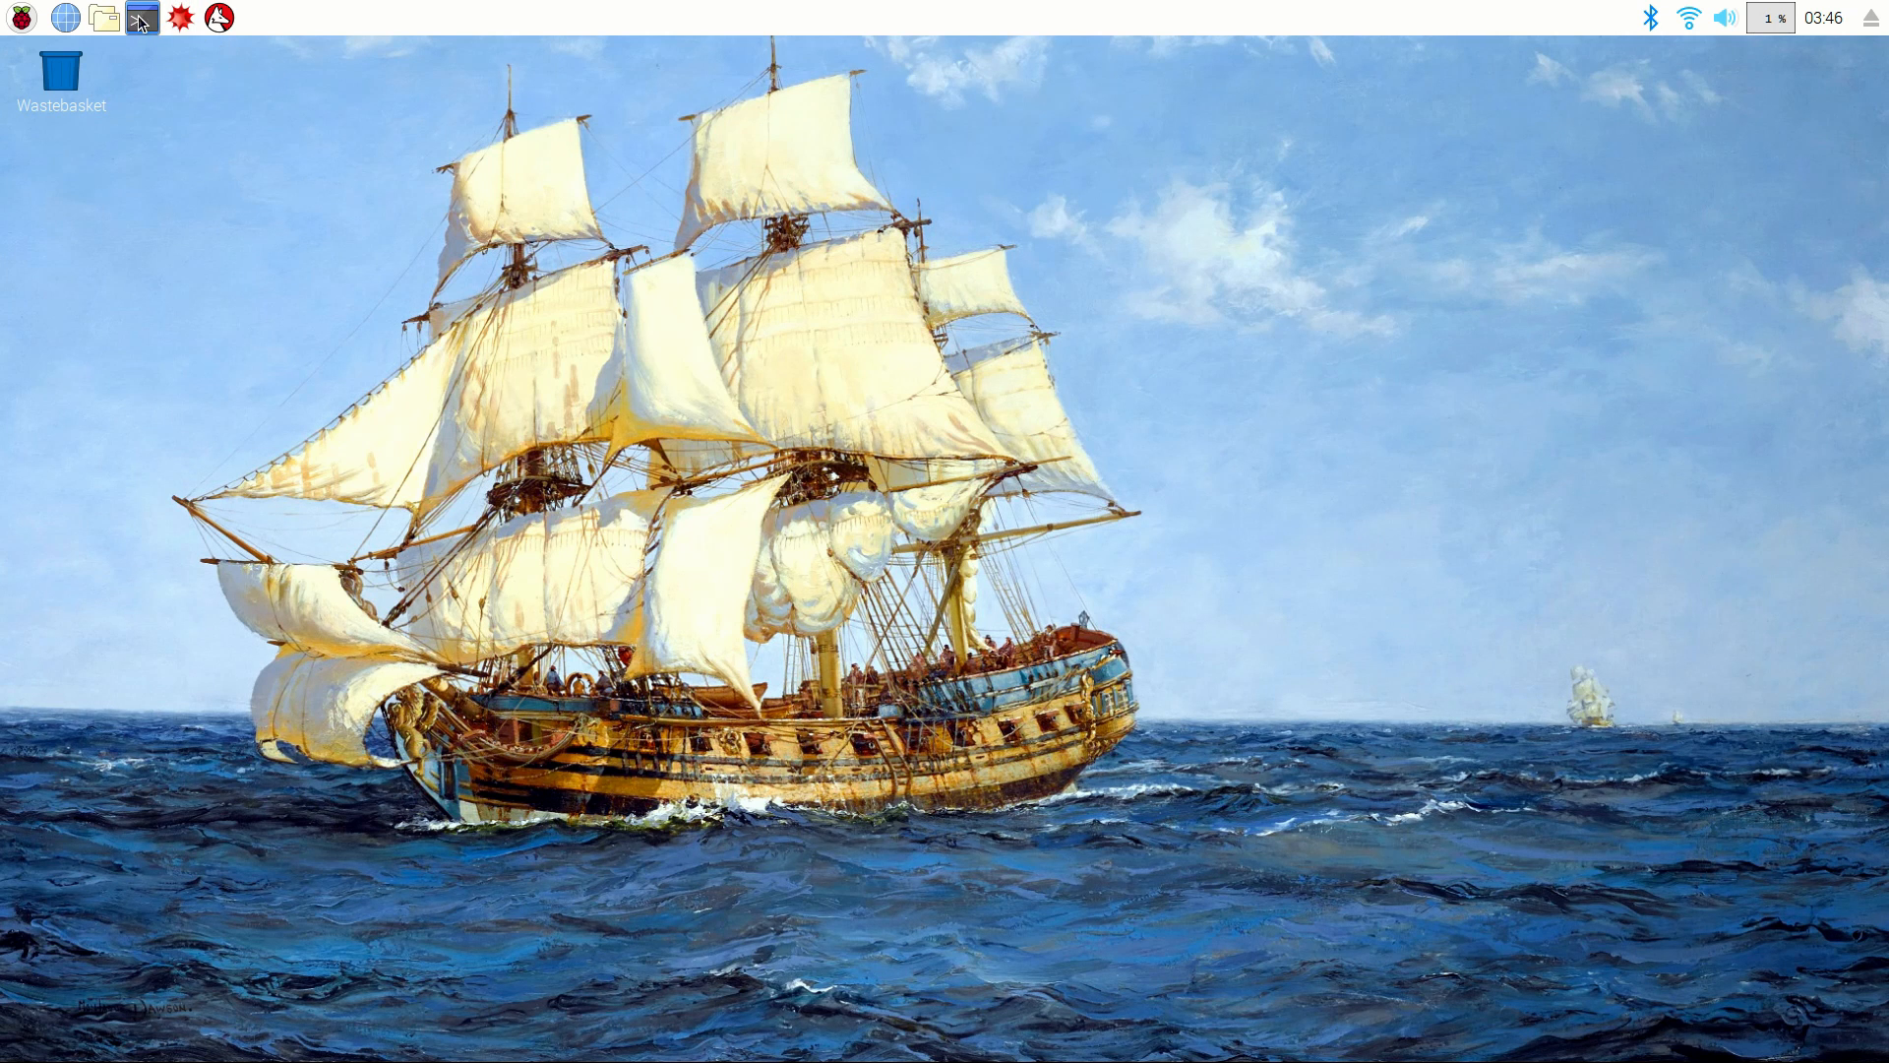
Step: Run sudo apt-get update then sudo apt-get dist-upgrade in a new terminal
left_click(142, 18)
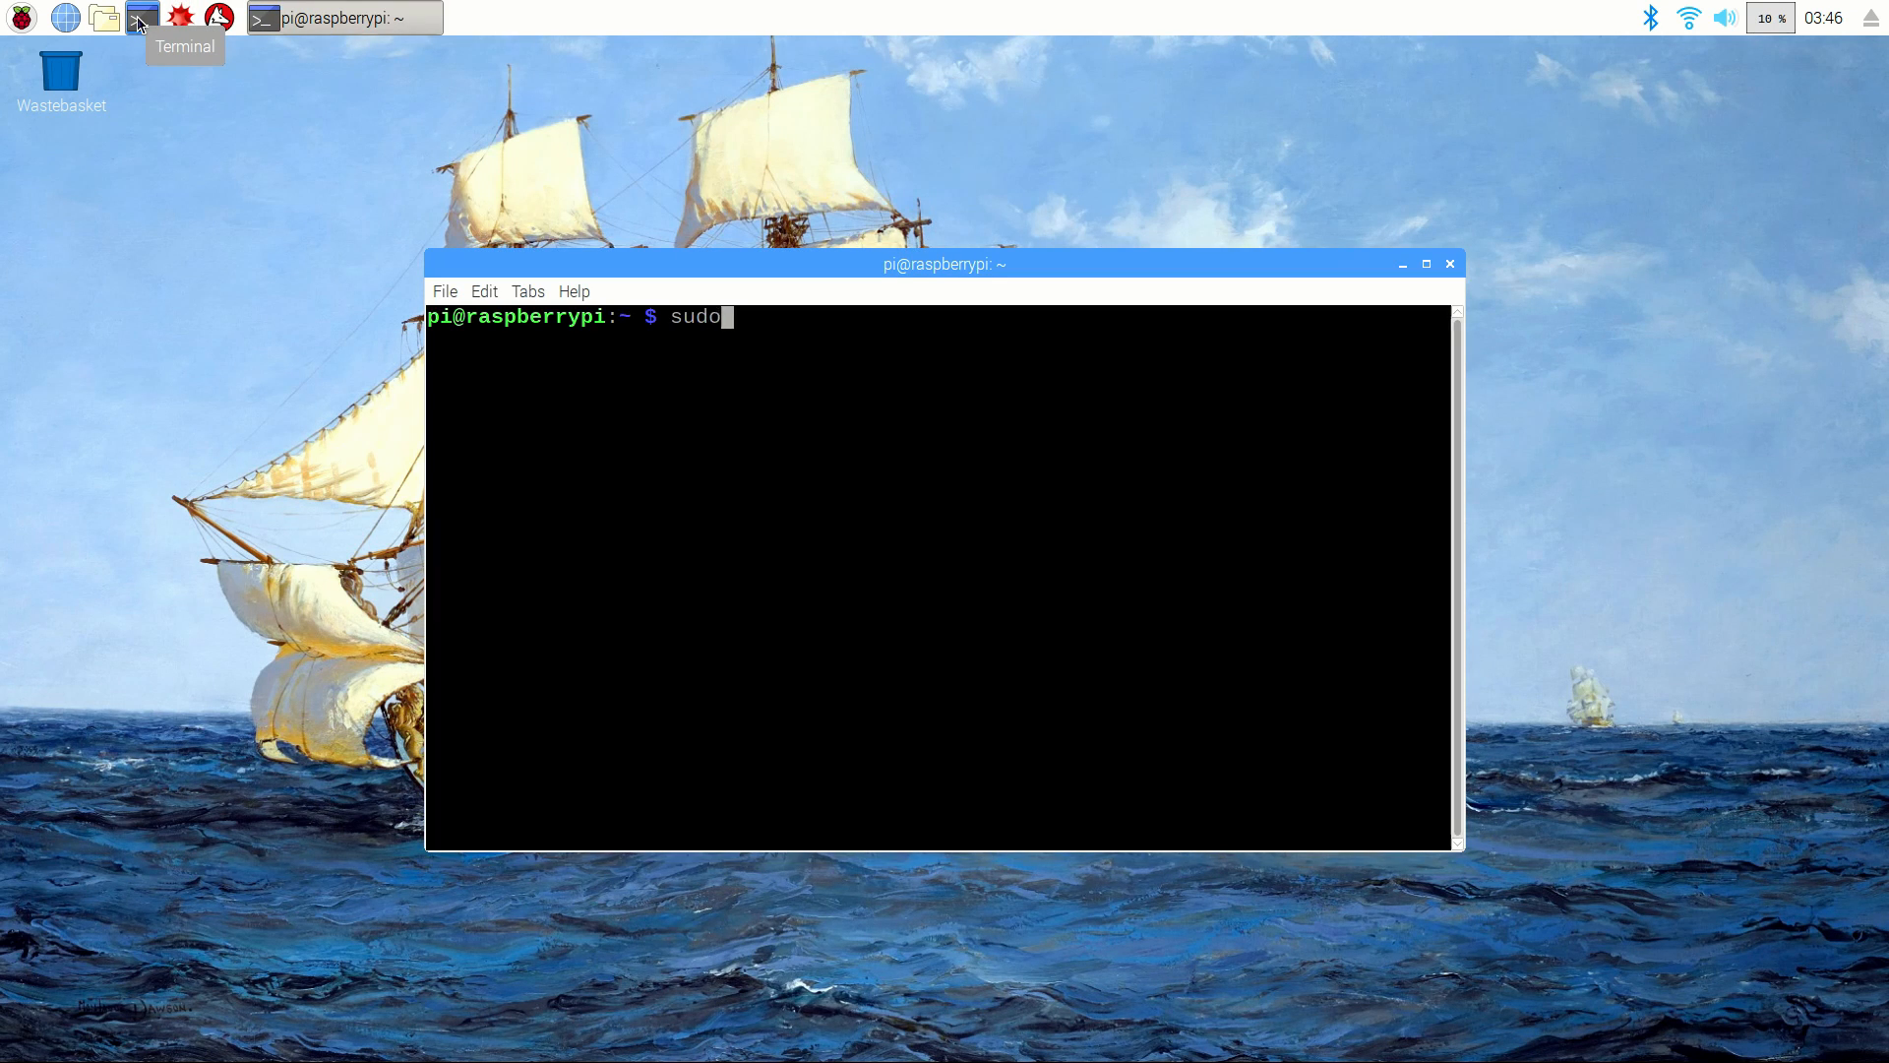
type("apt-get update")
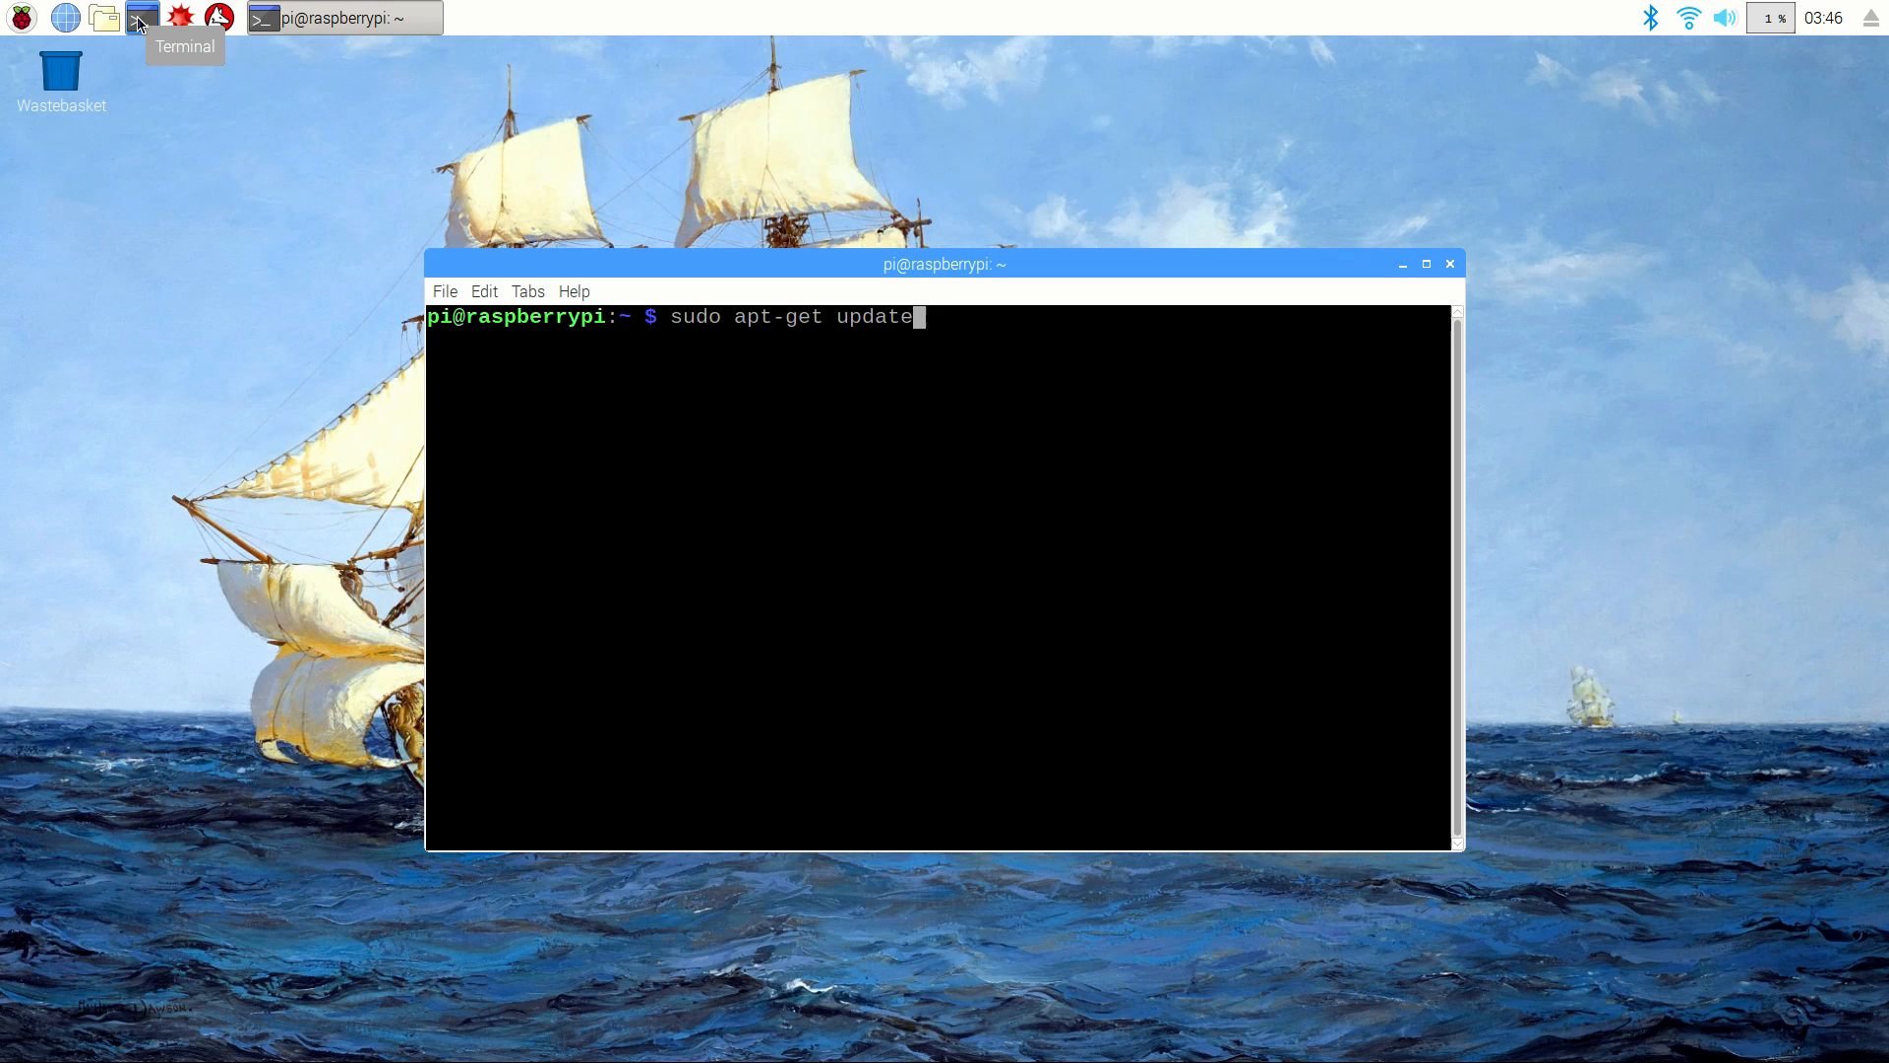
key("Return")
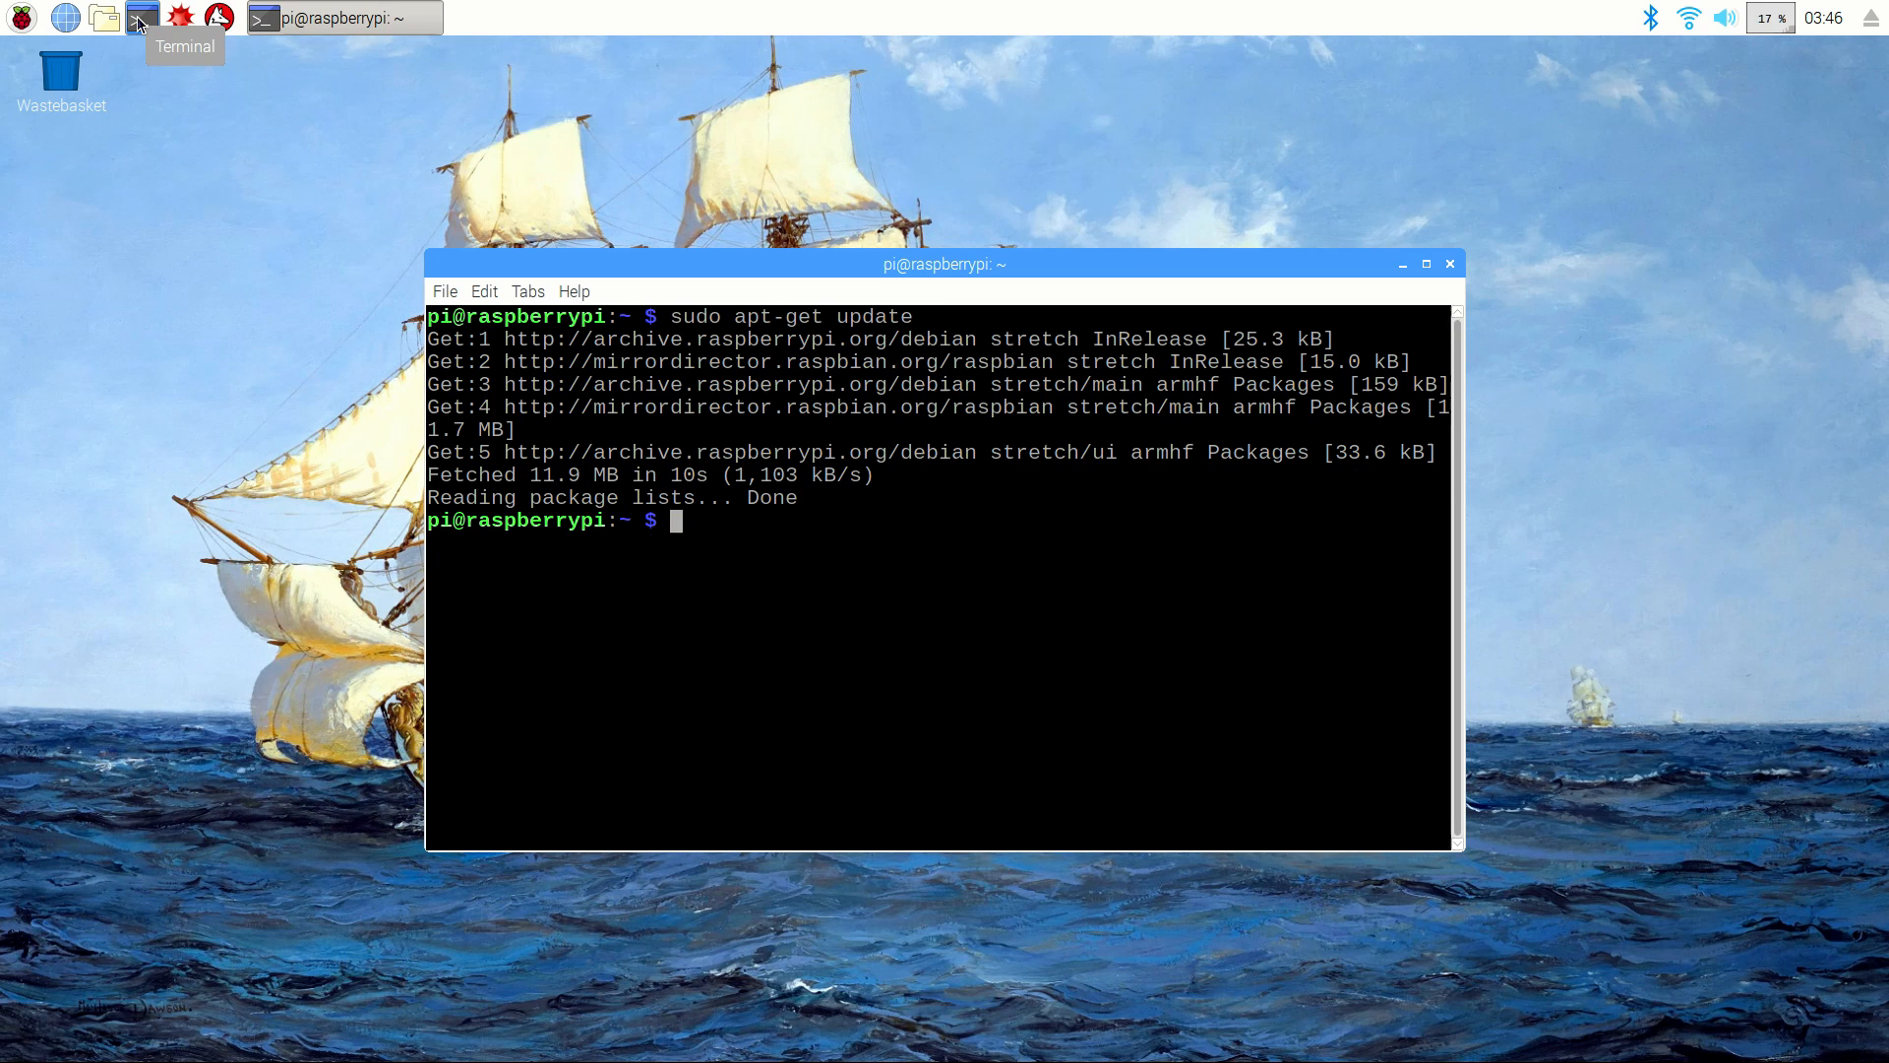
type("s")
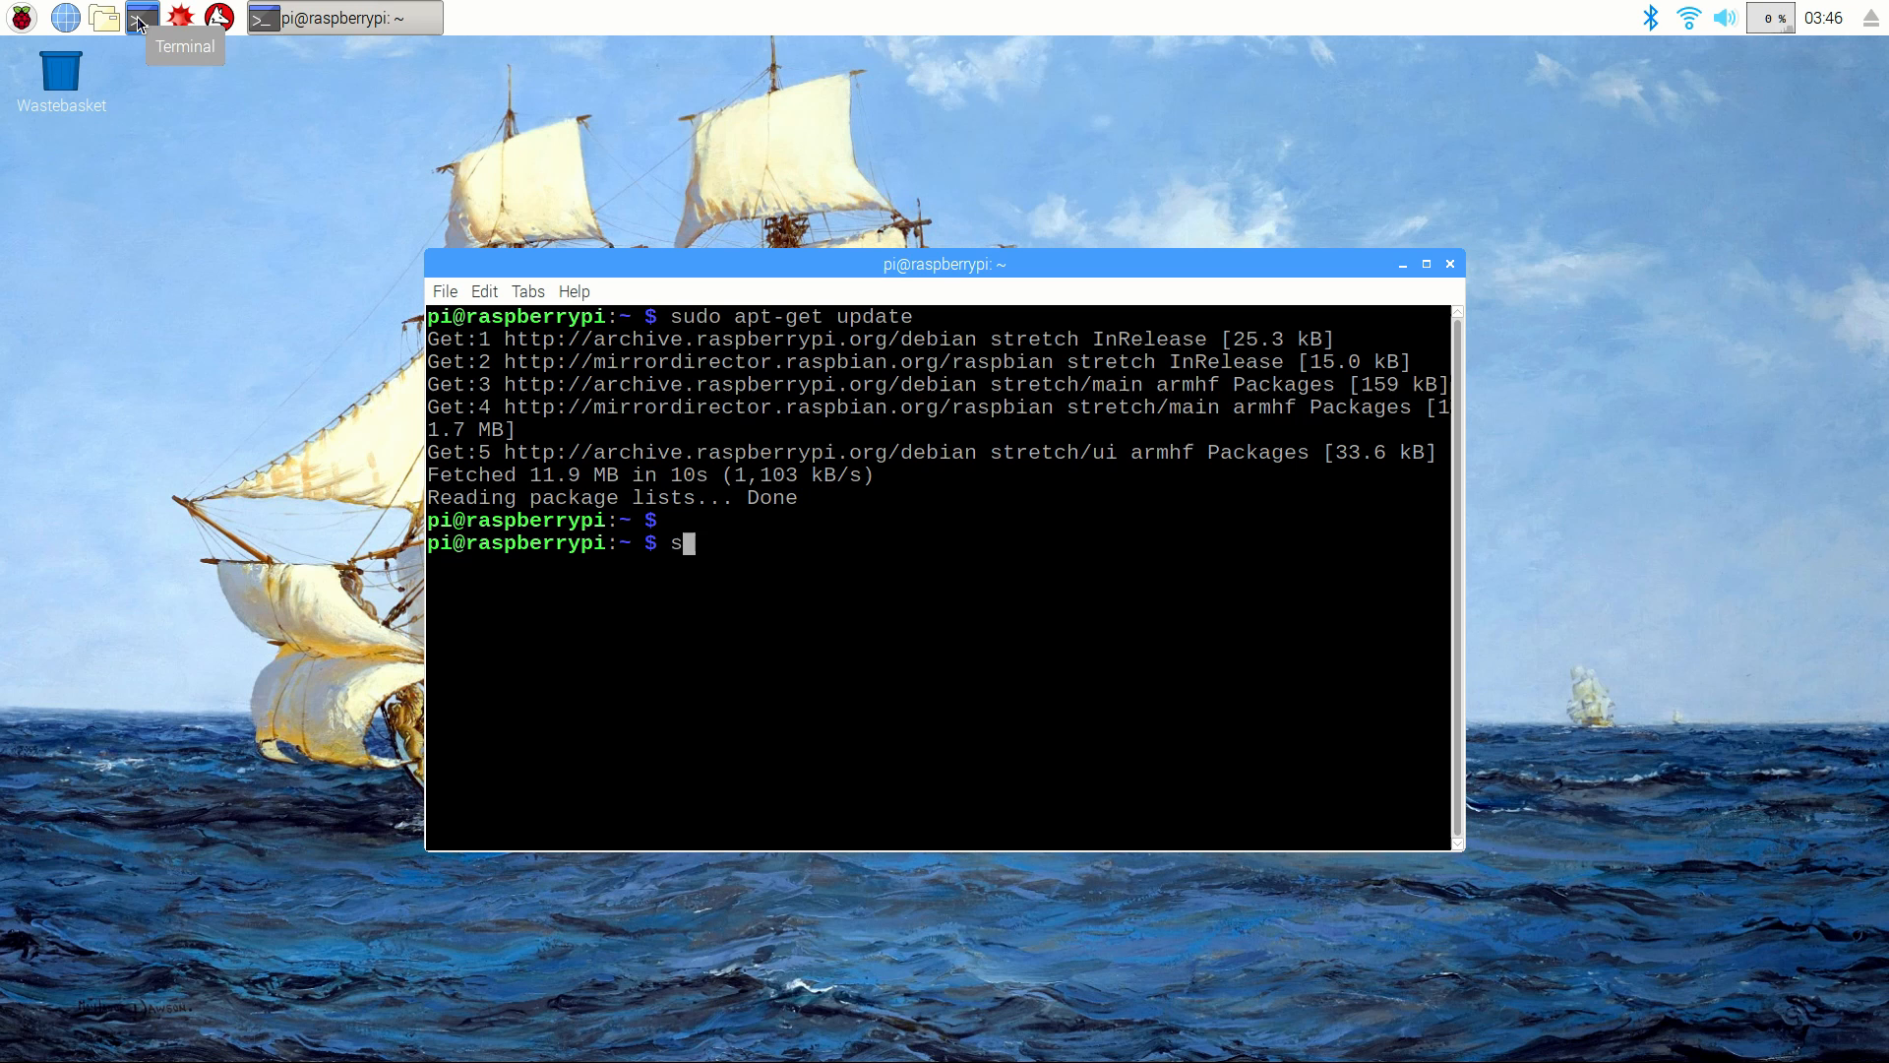
type("udo apt-get dist-")
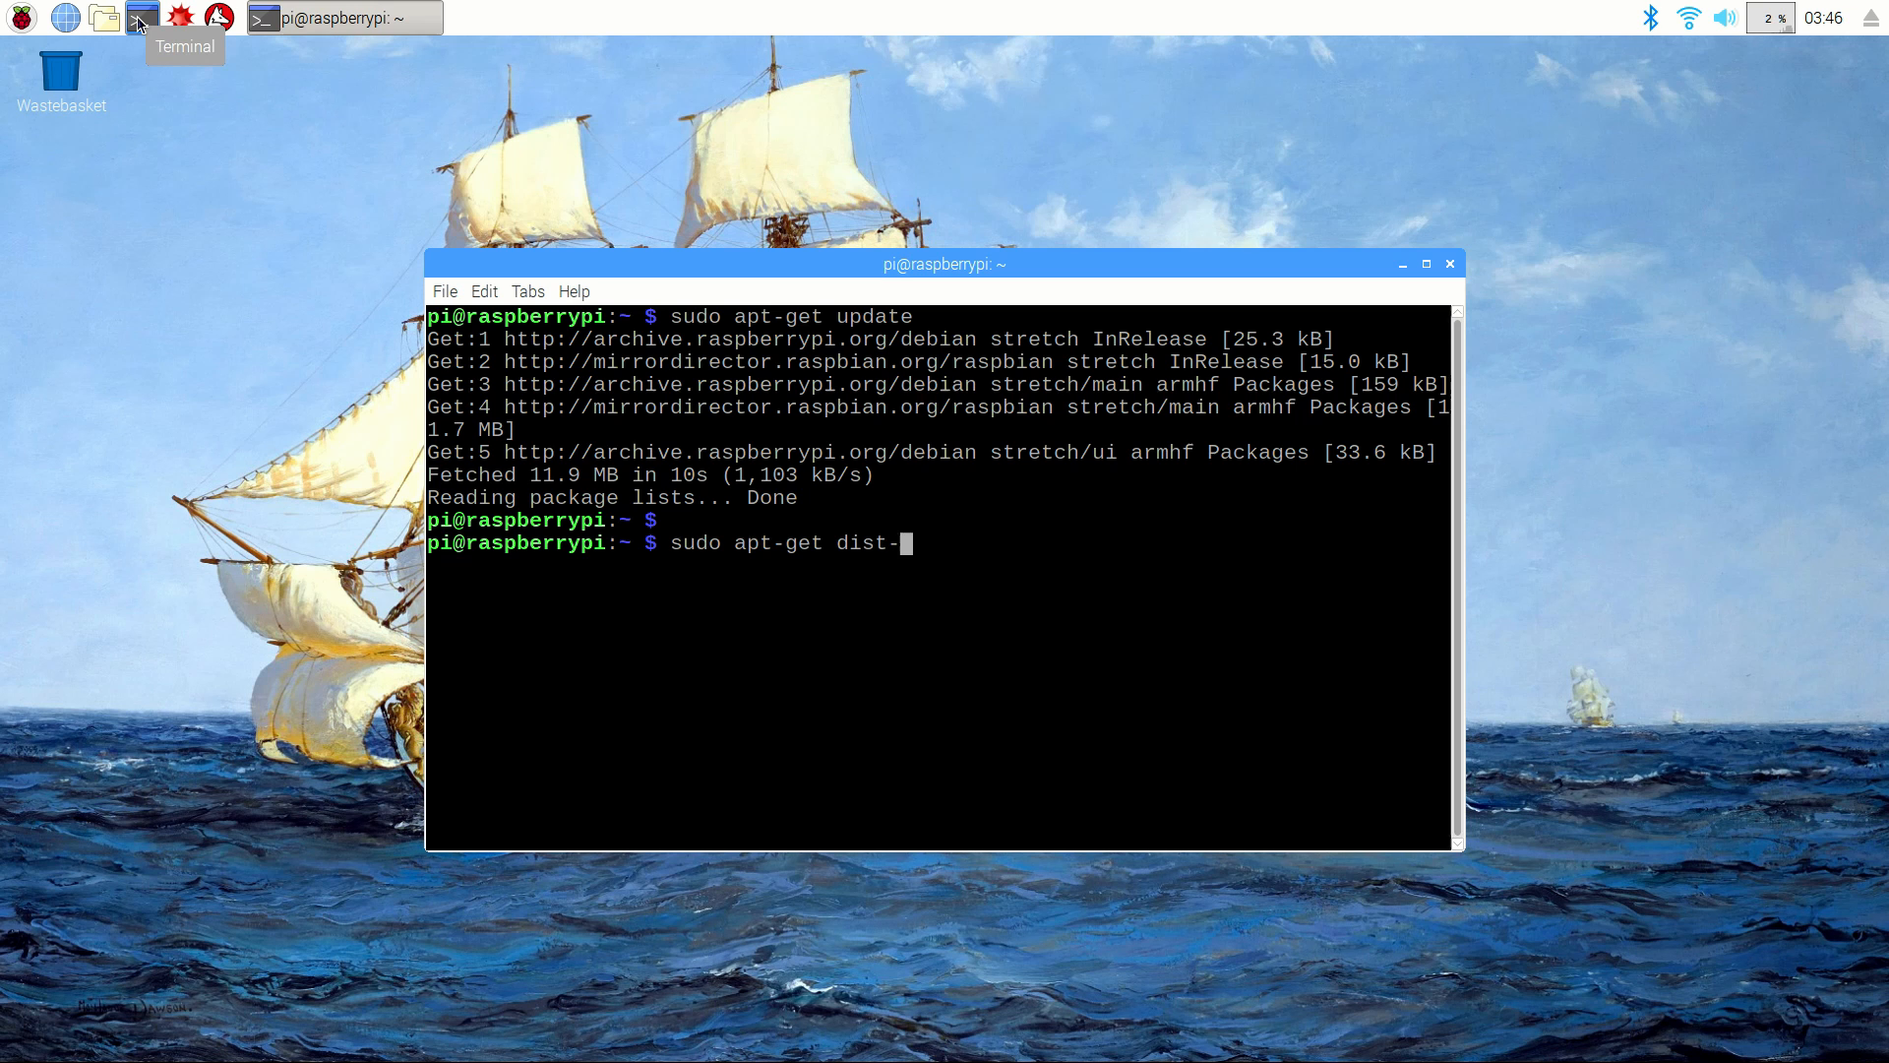
key("Return")
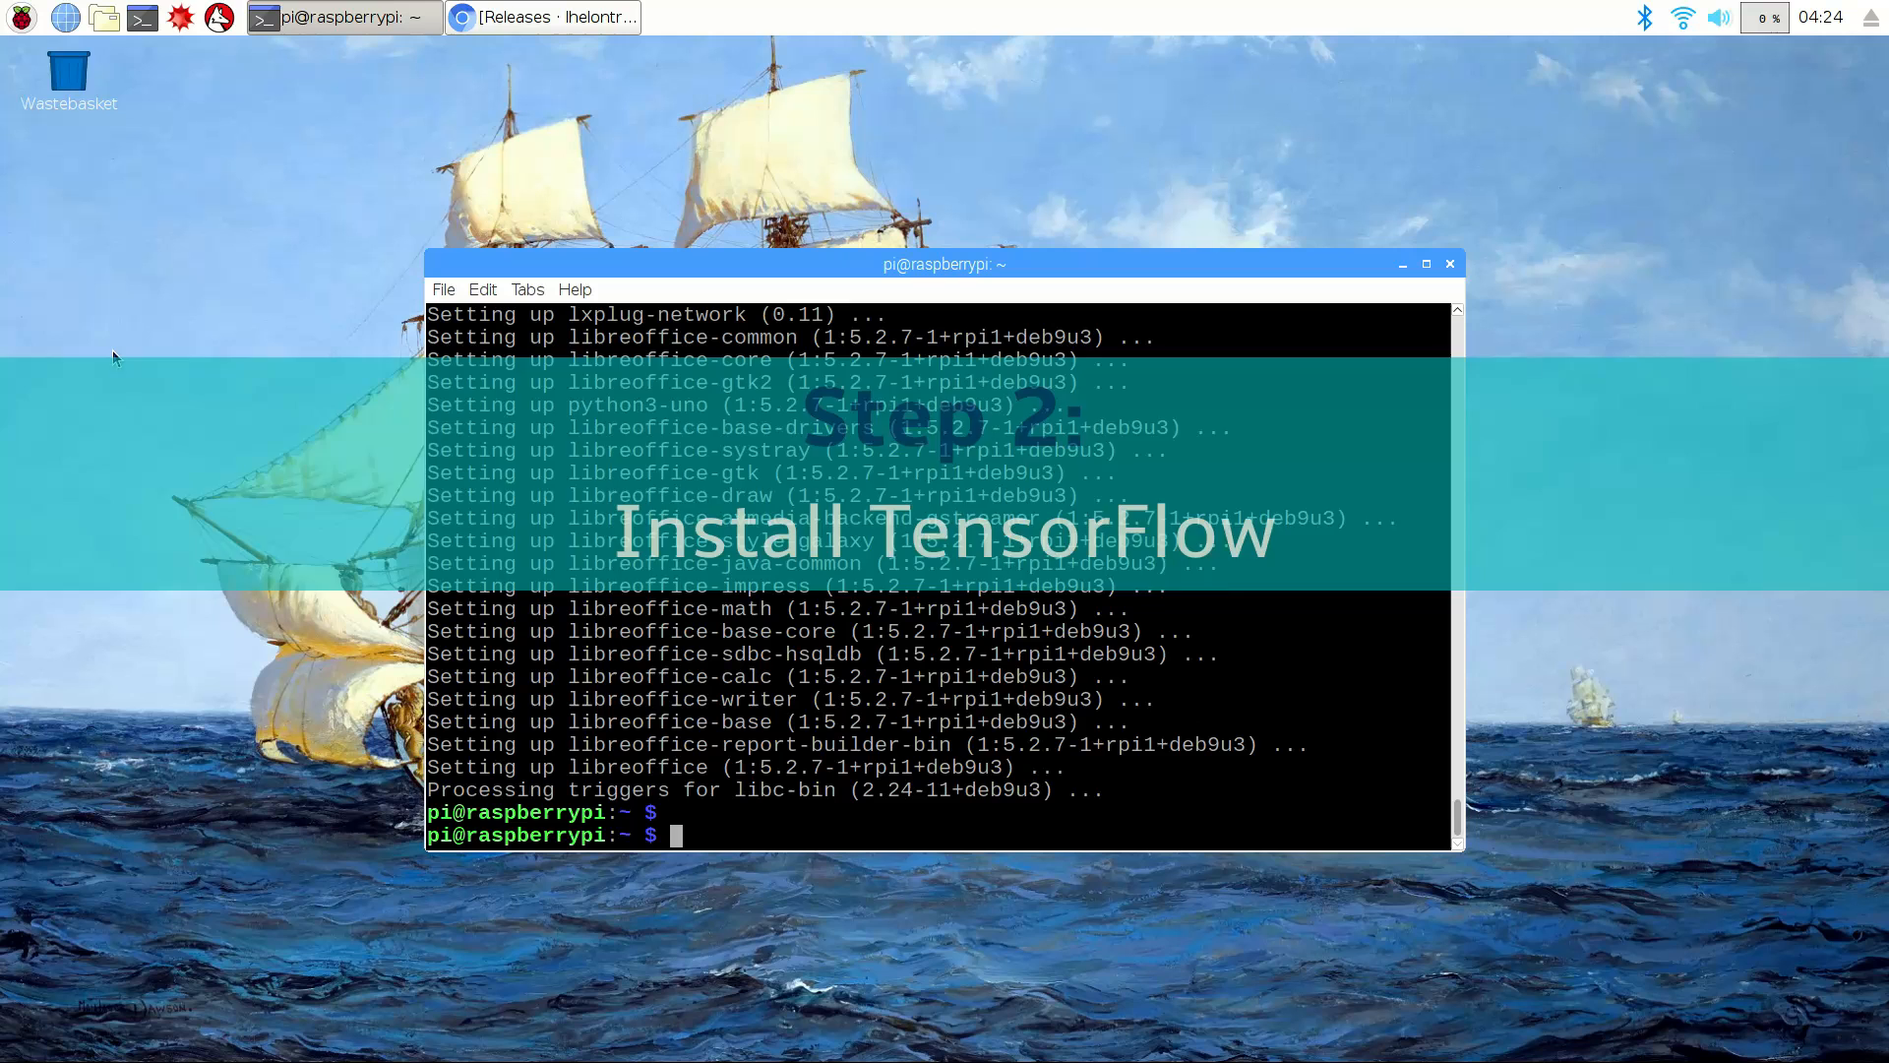
Step: Create and enter a tf directory, then copy the cp35 armv7l wheel link from the releases page
type("mkdir tf")
type("cd")
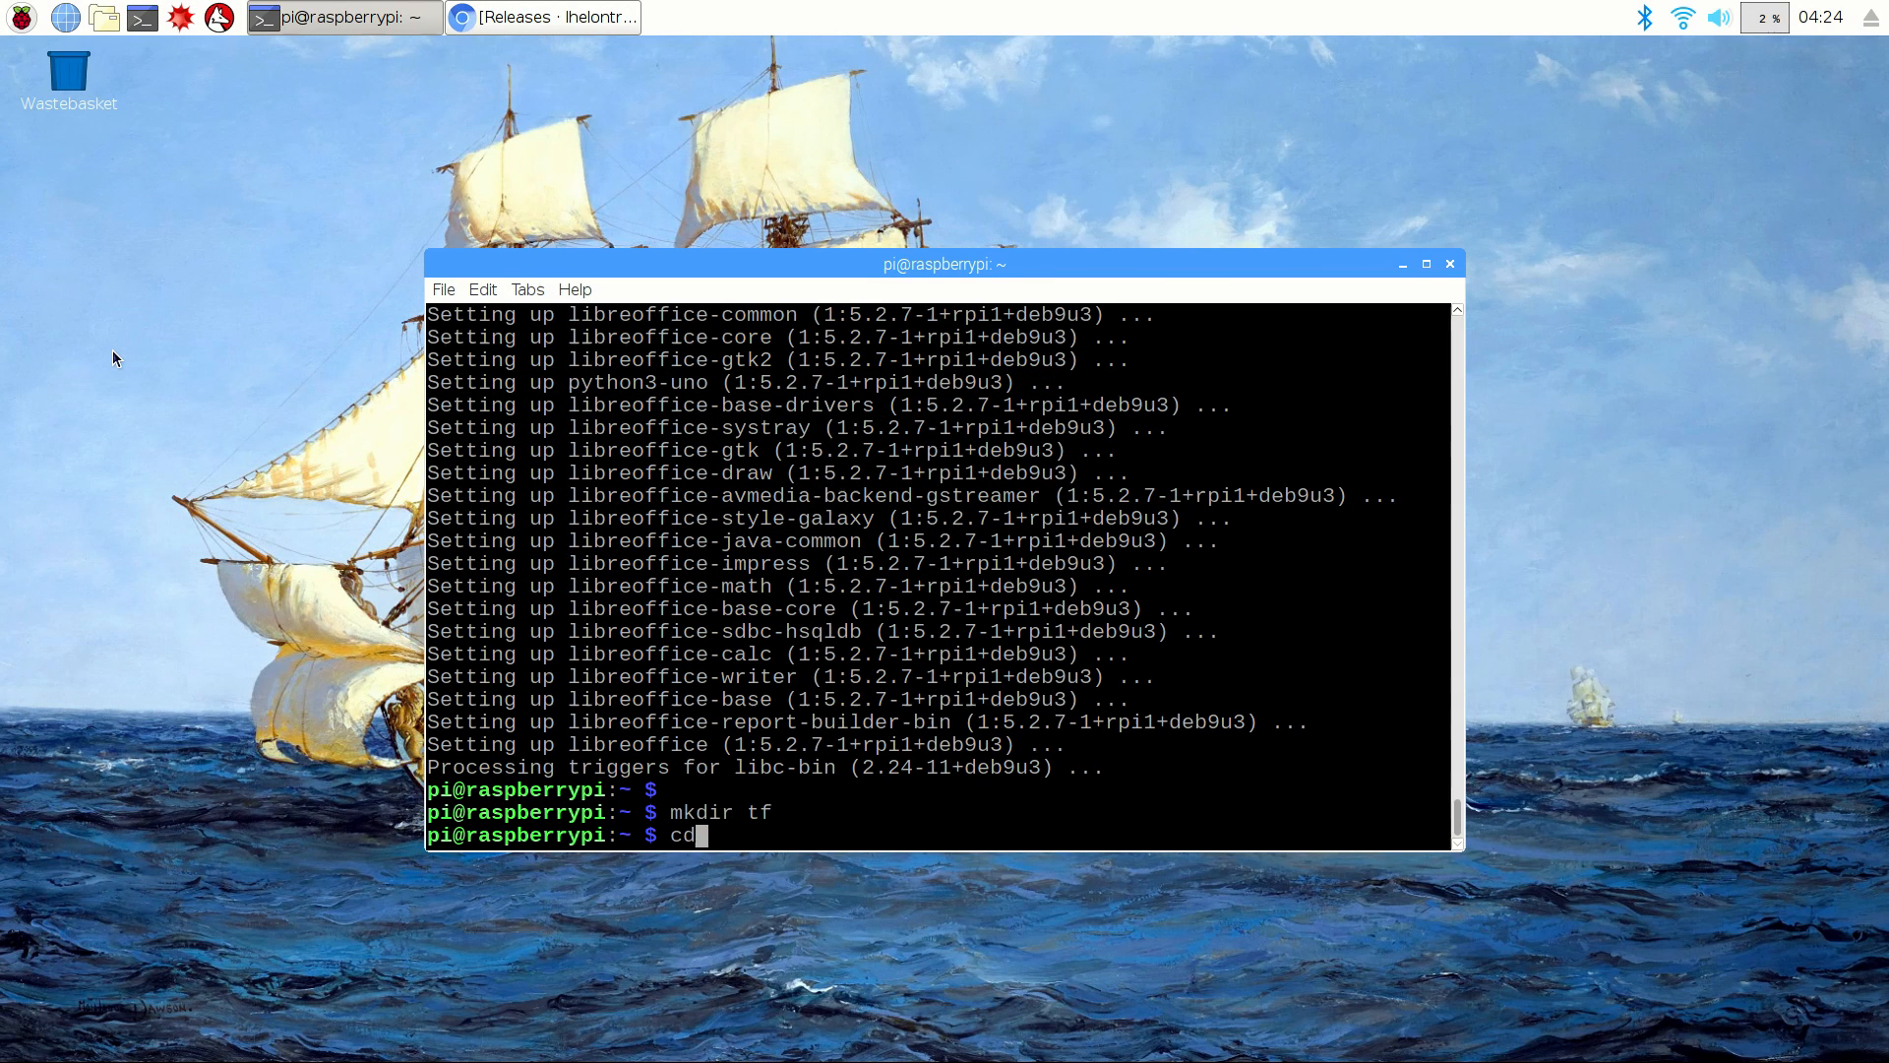
type(" tf")
key("Return")
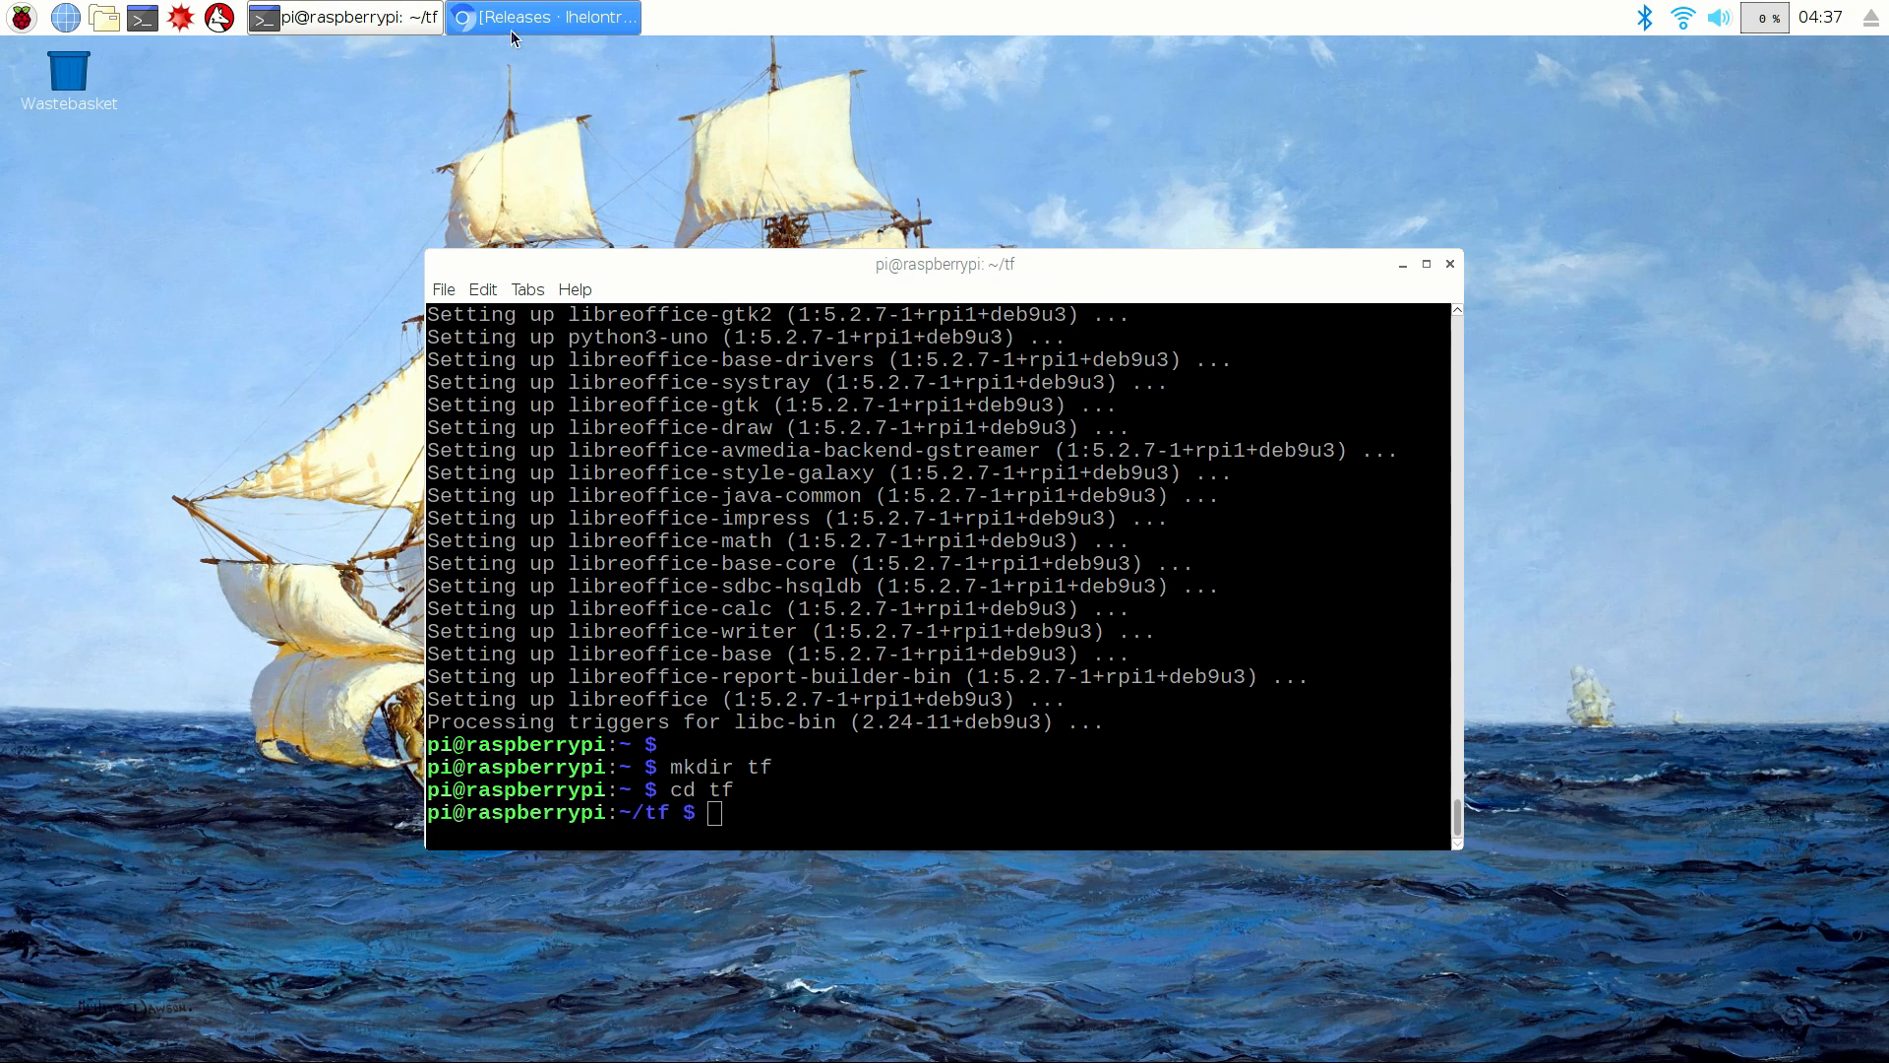
left_click(543, 18)
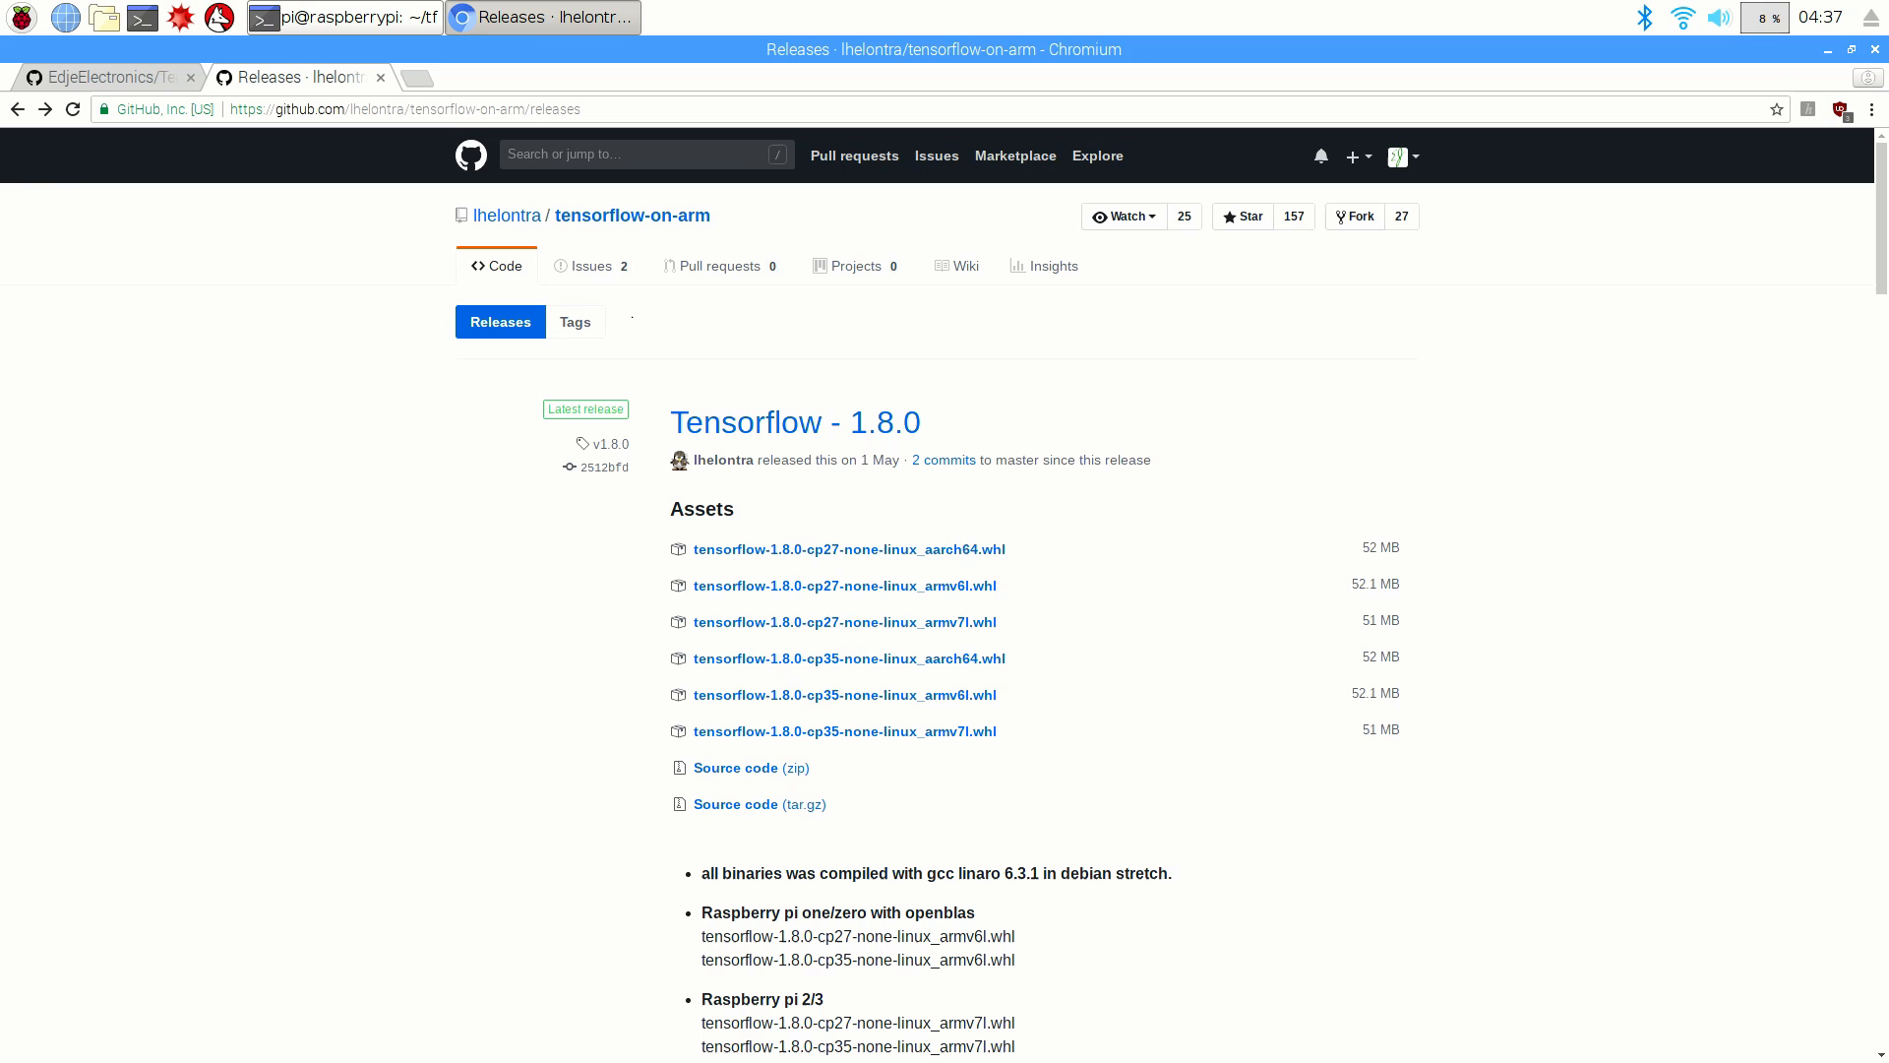
mouse_move(636, 447)
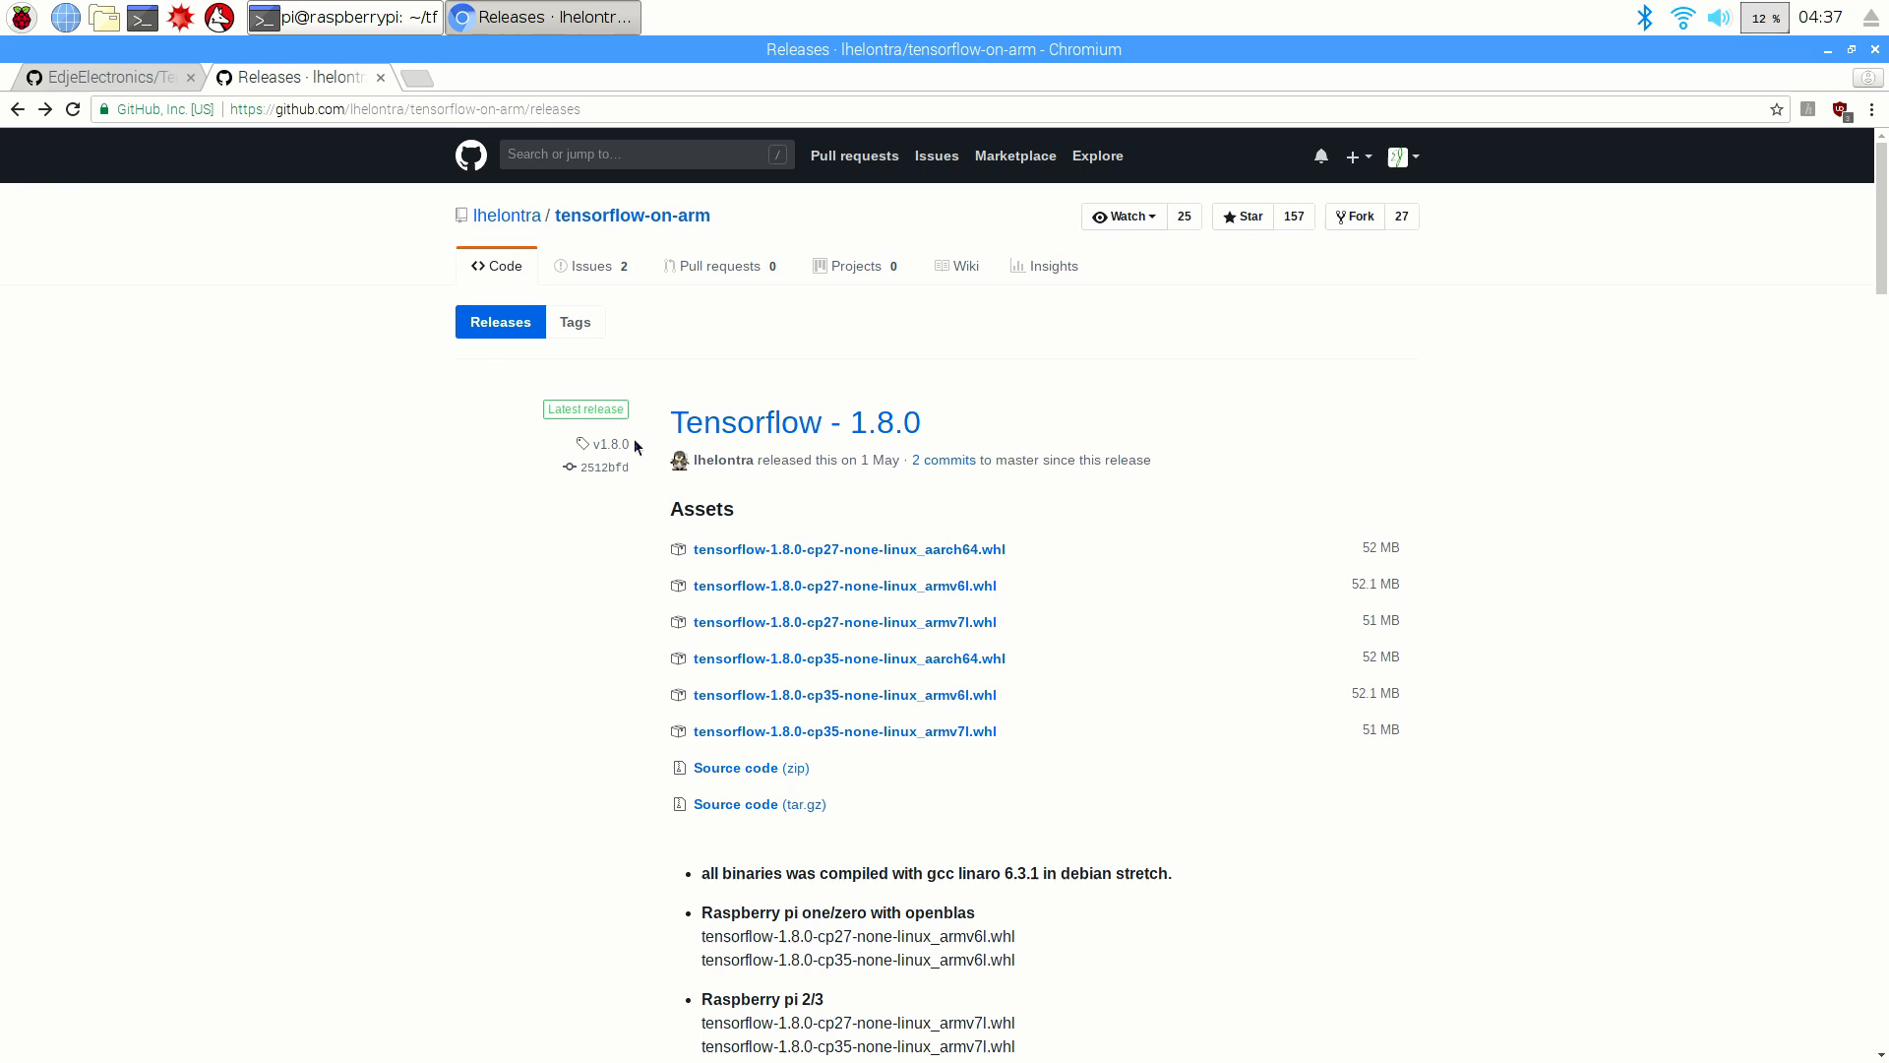
mouse_move(756, 400)
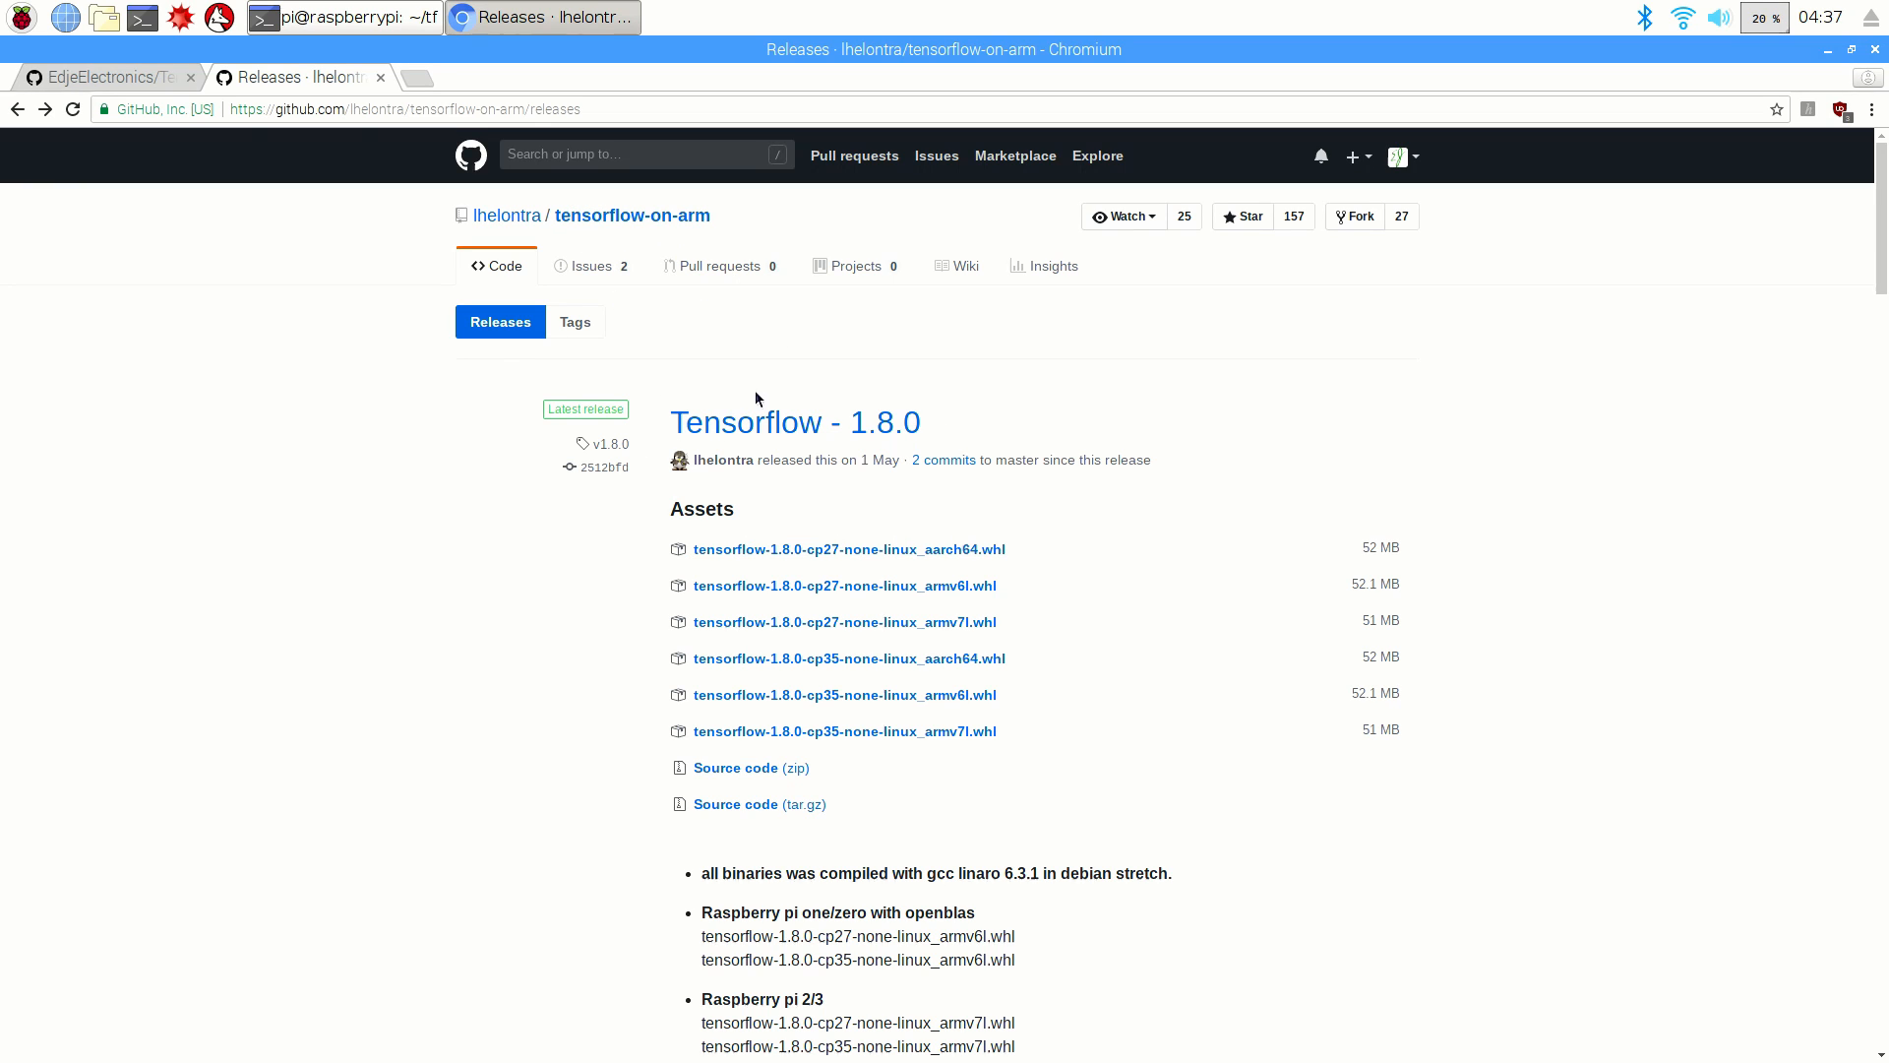
mouse_move(648, 529)
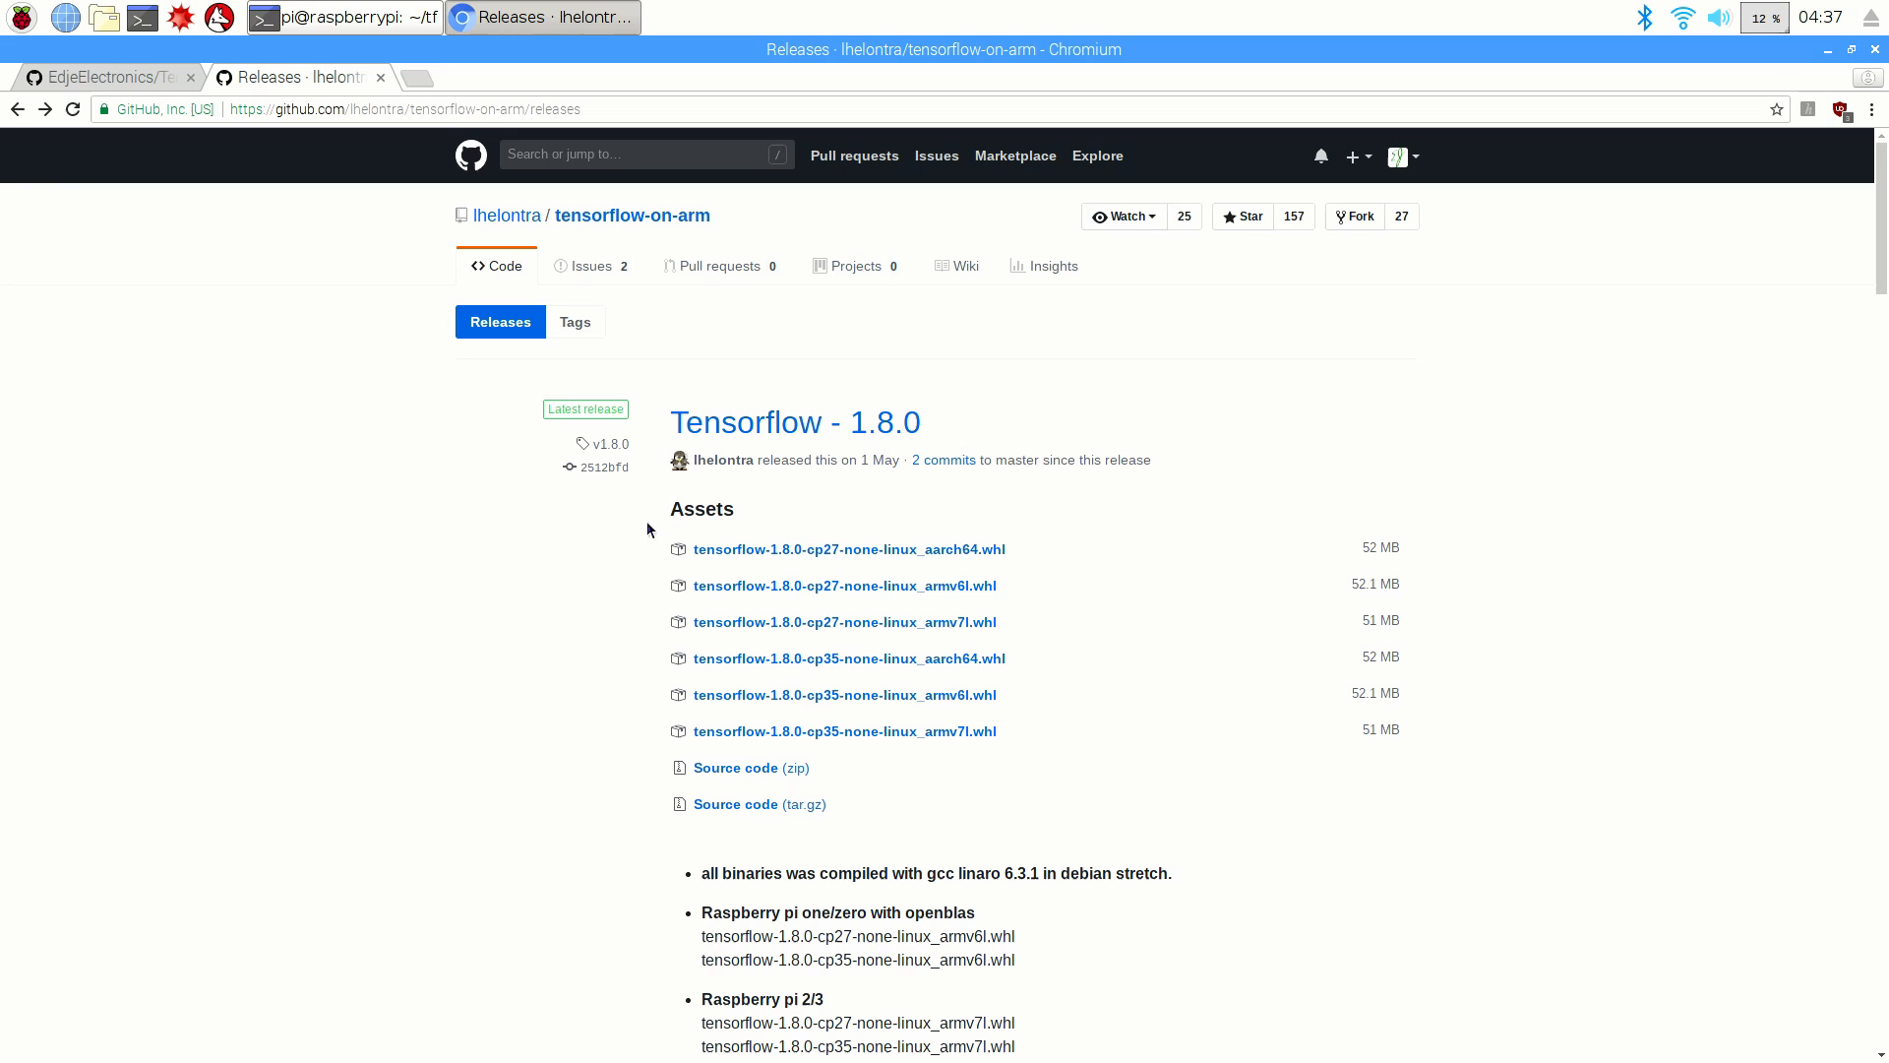
mouse_move(610, 545)
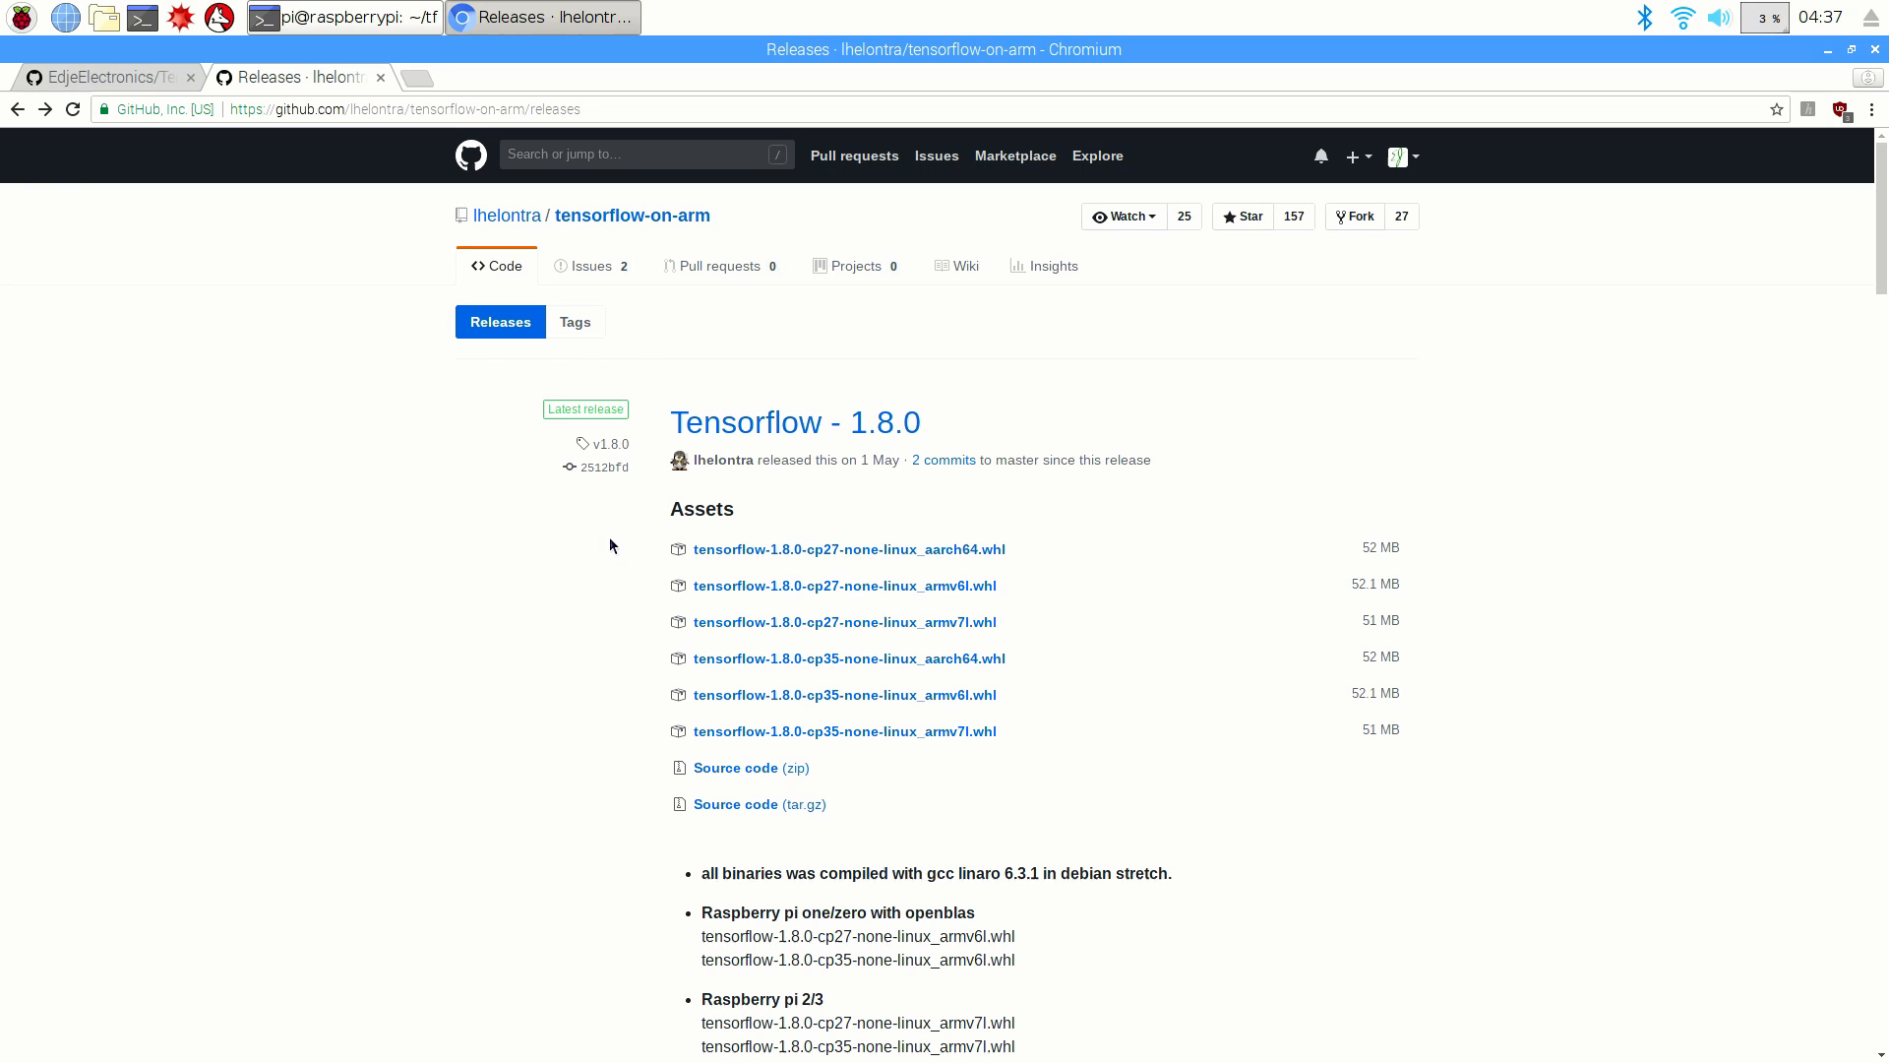
mouse_move(849, 720)
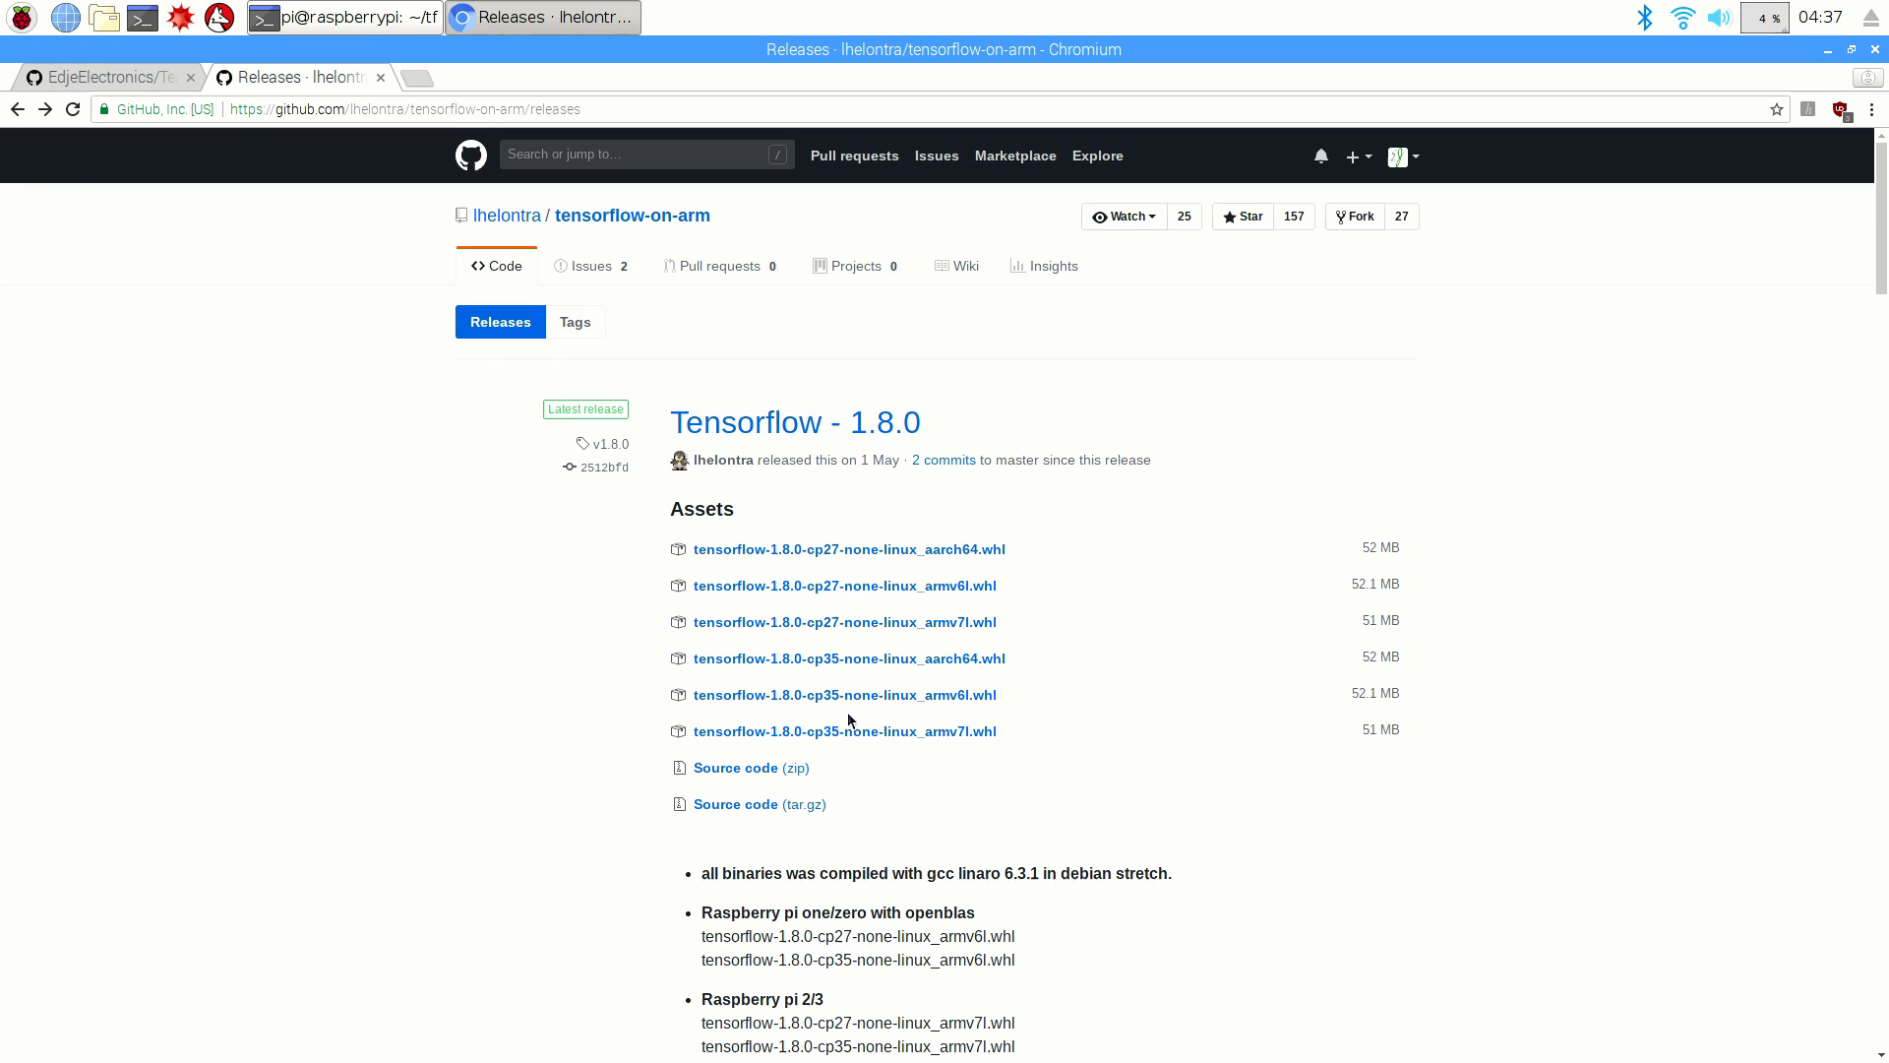
mouse_move(844, 732)
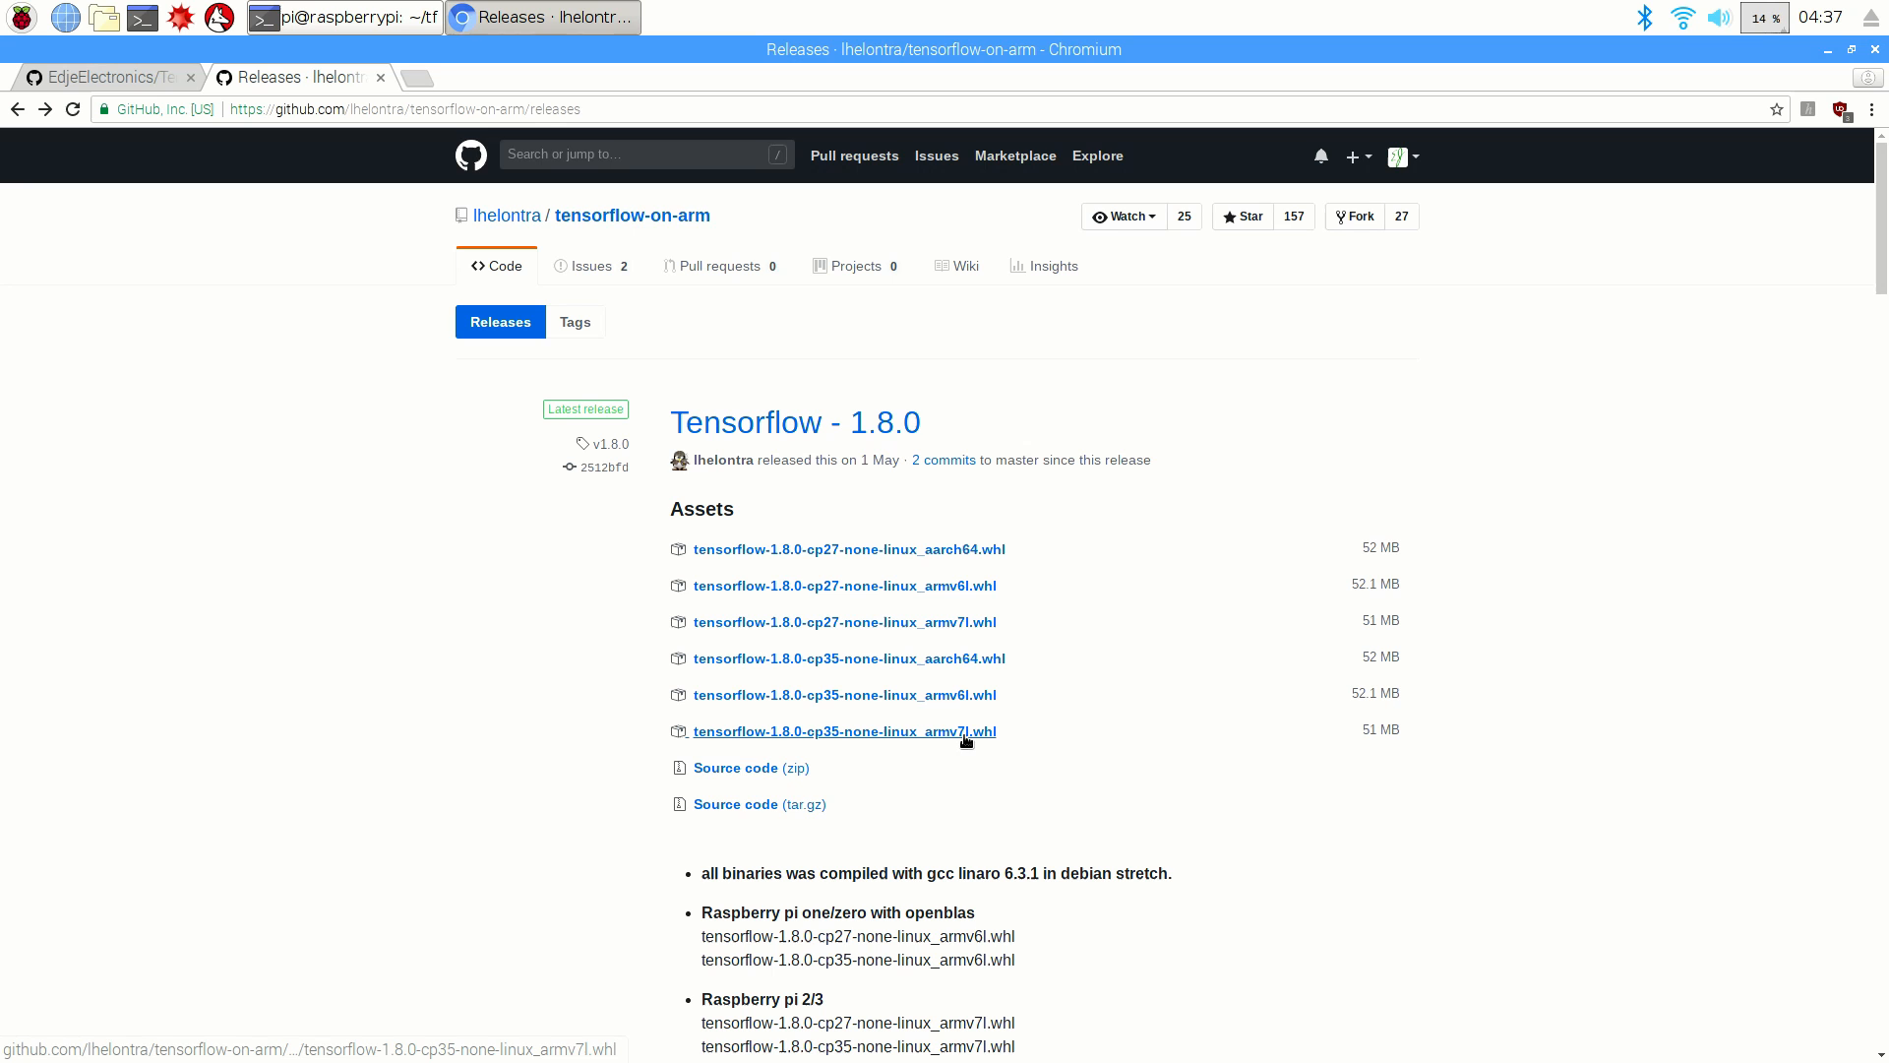
right_click(845, 731)
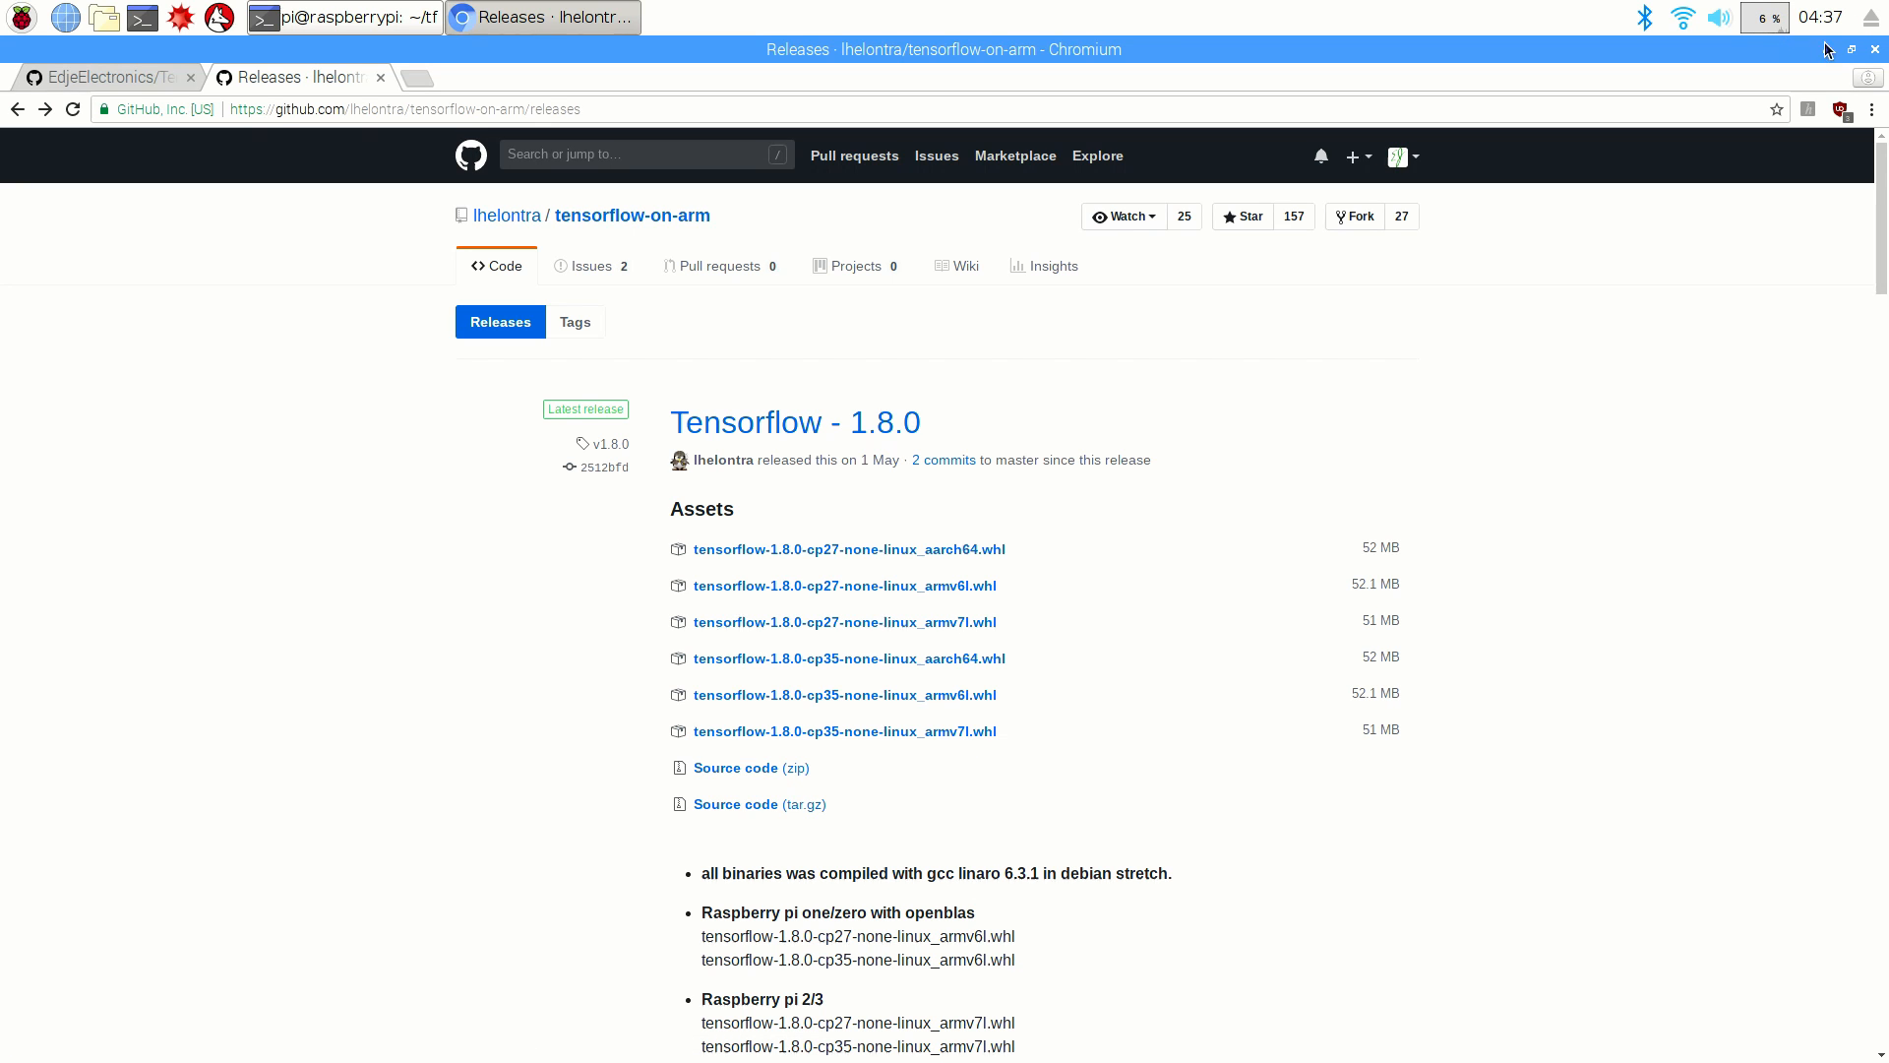
left_click(343, 18)
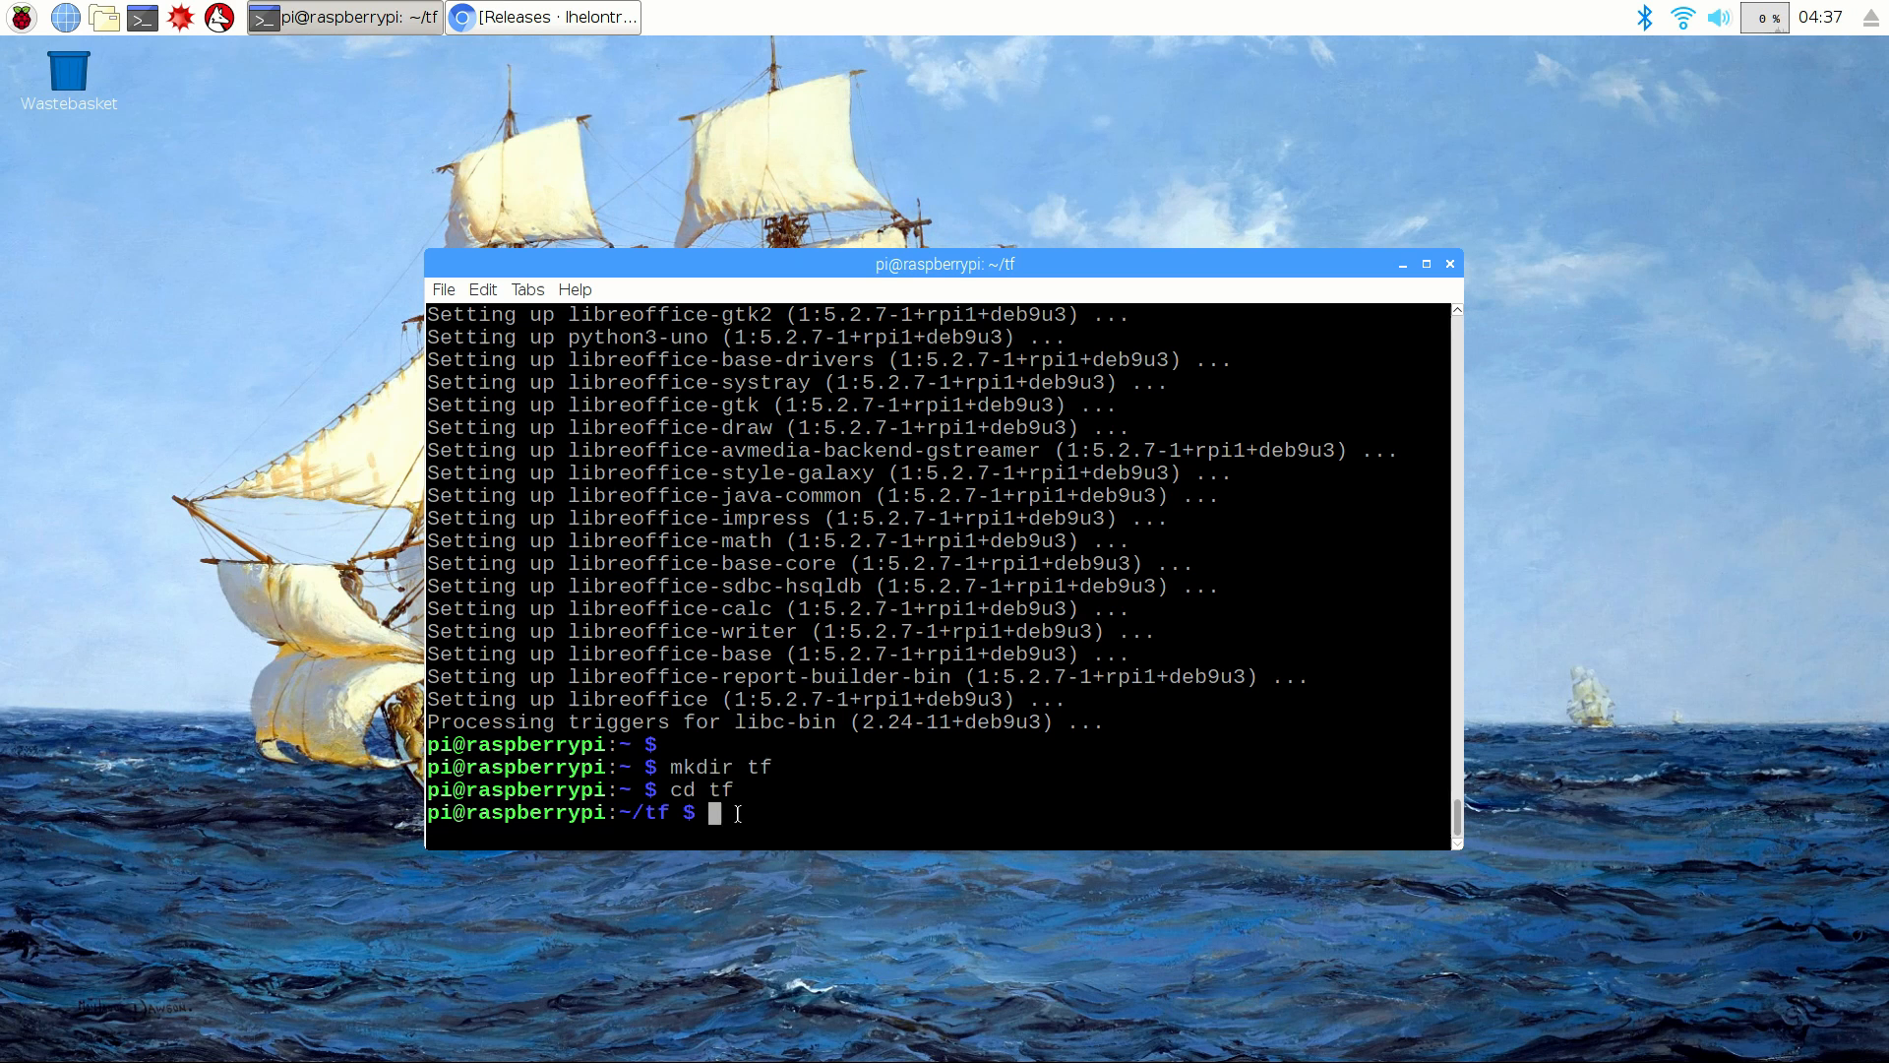
Step: Download the wheel with wget, list the folder, and install it with sudo pip3 install
right_click(890, 663)
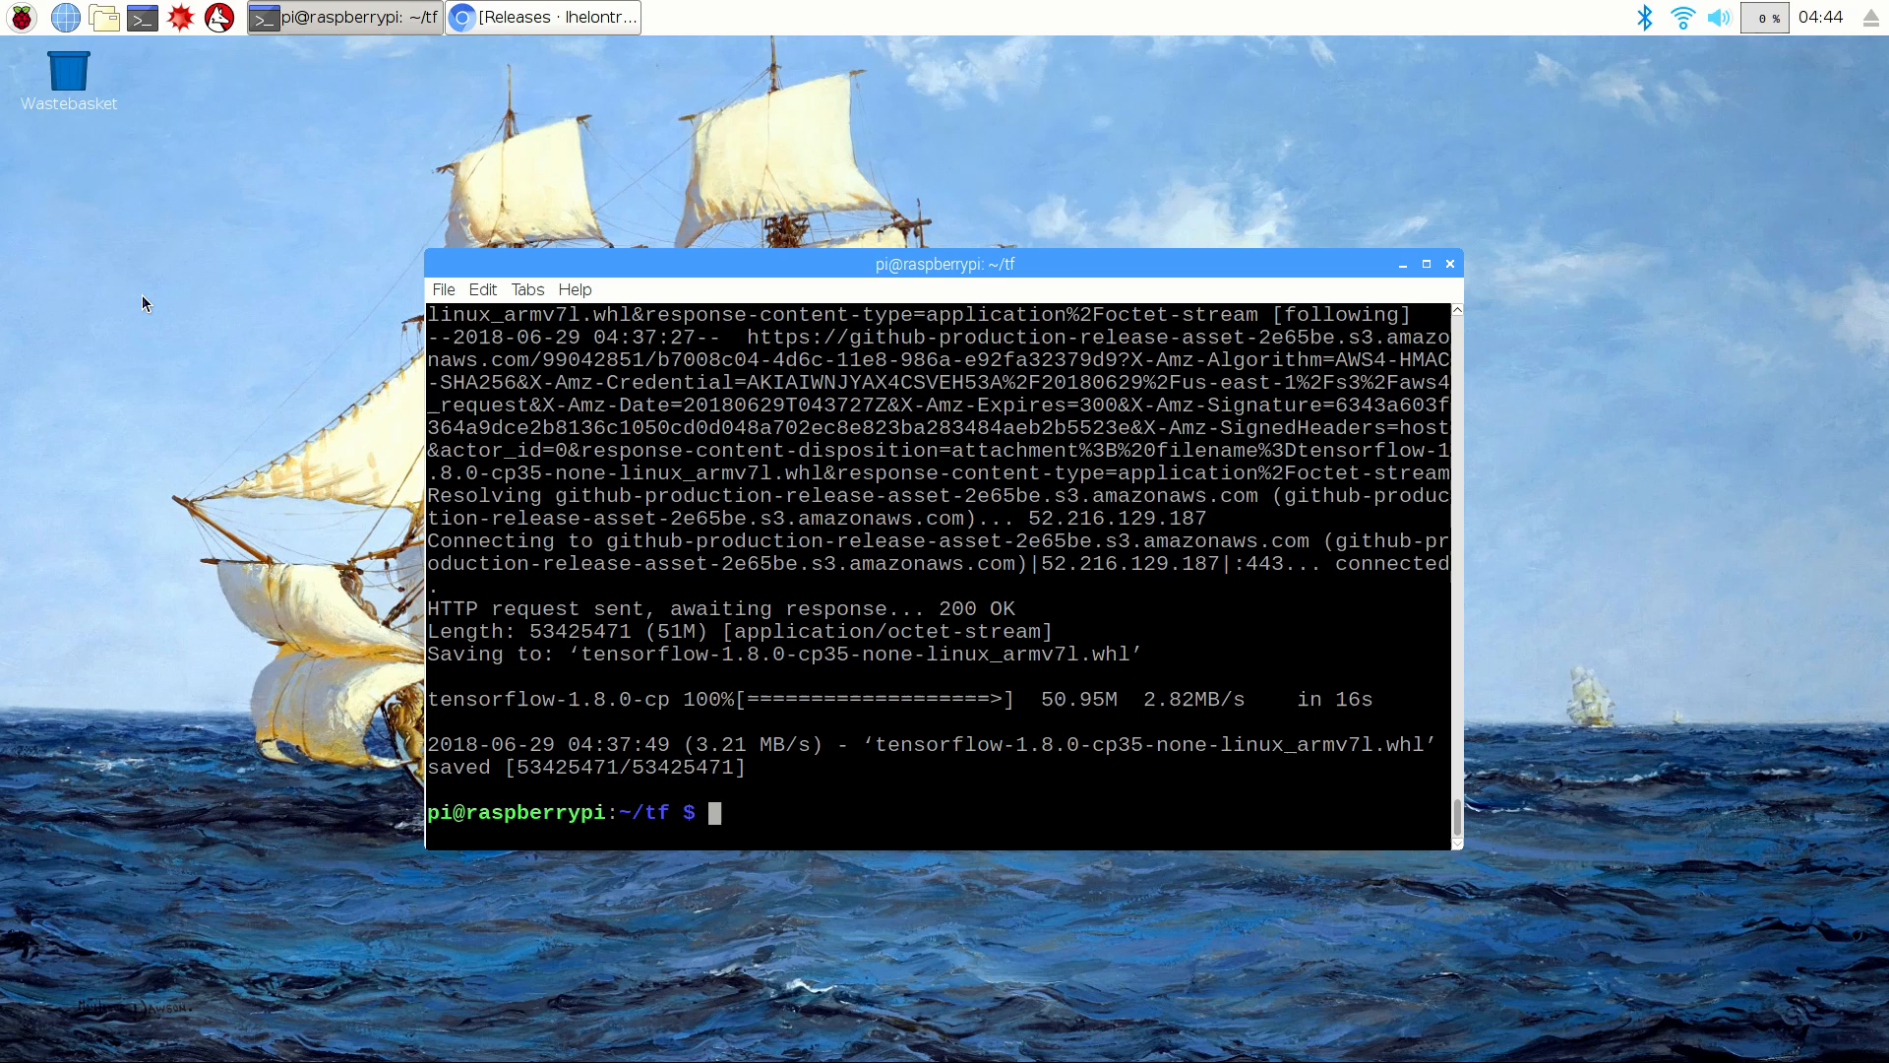
type("l")
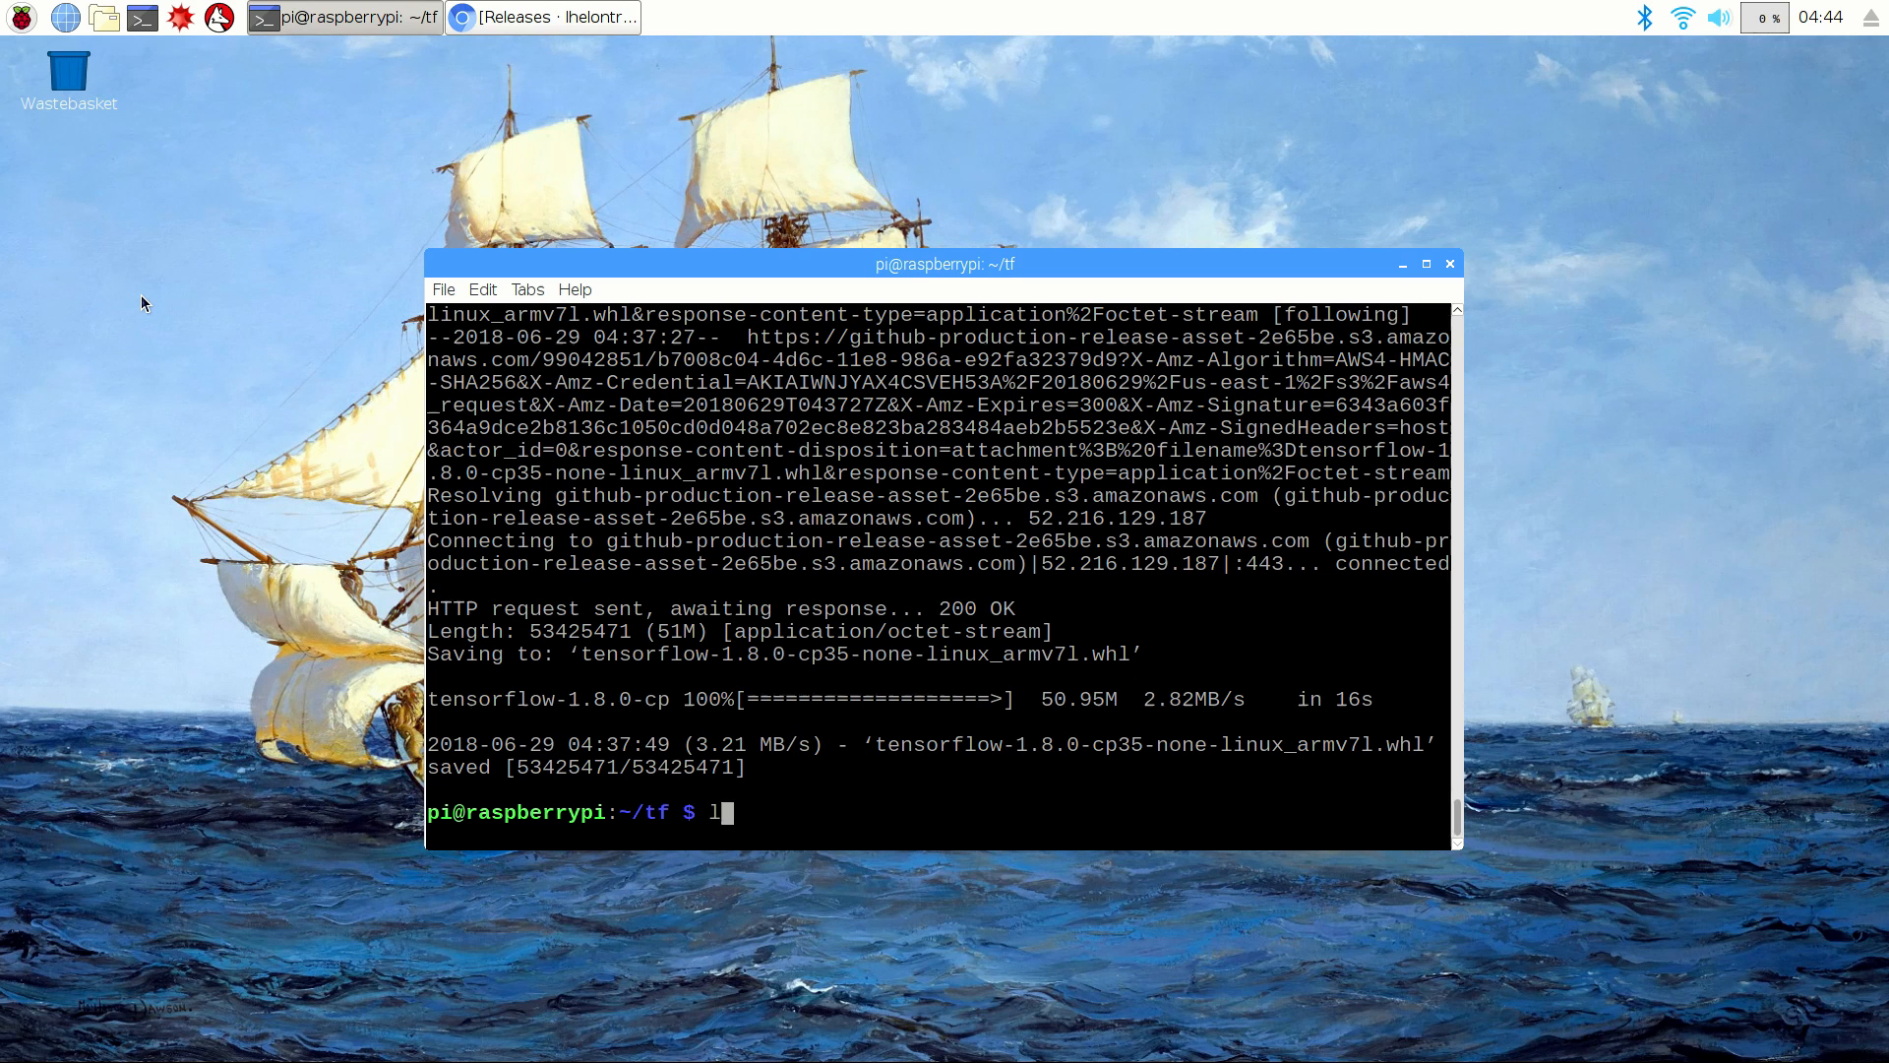
key("Return")
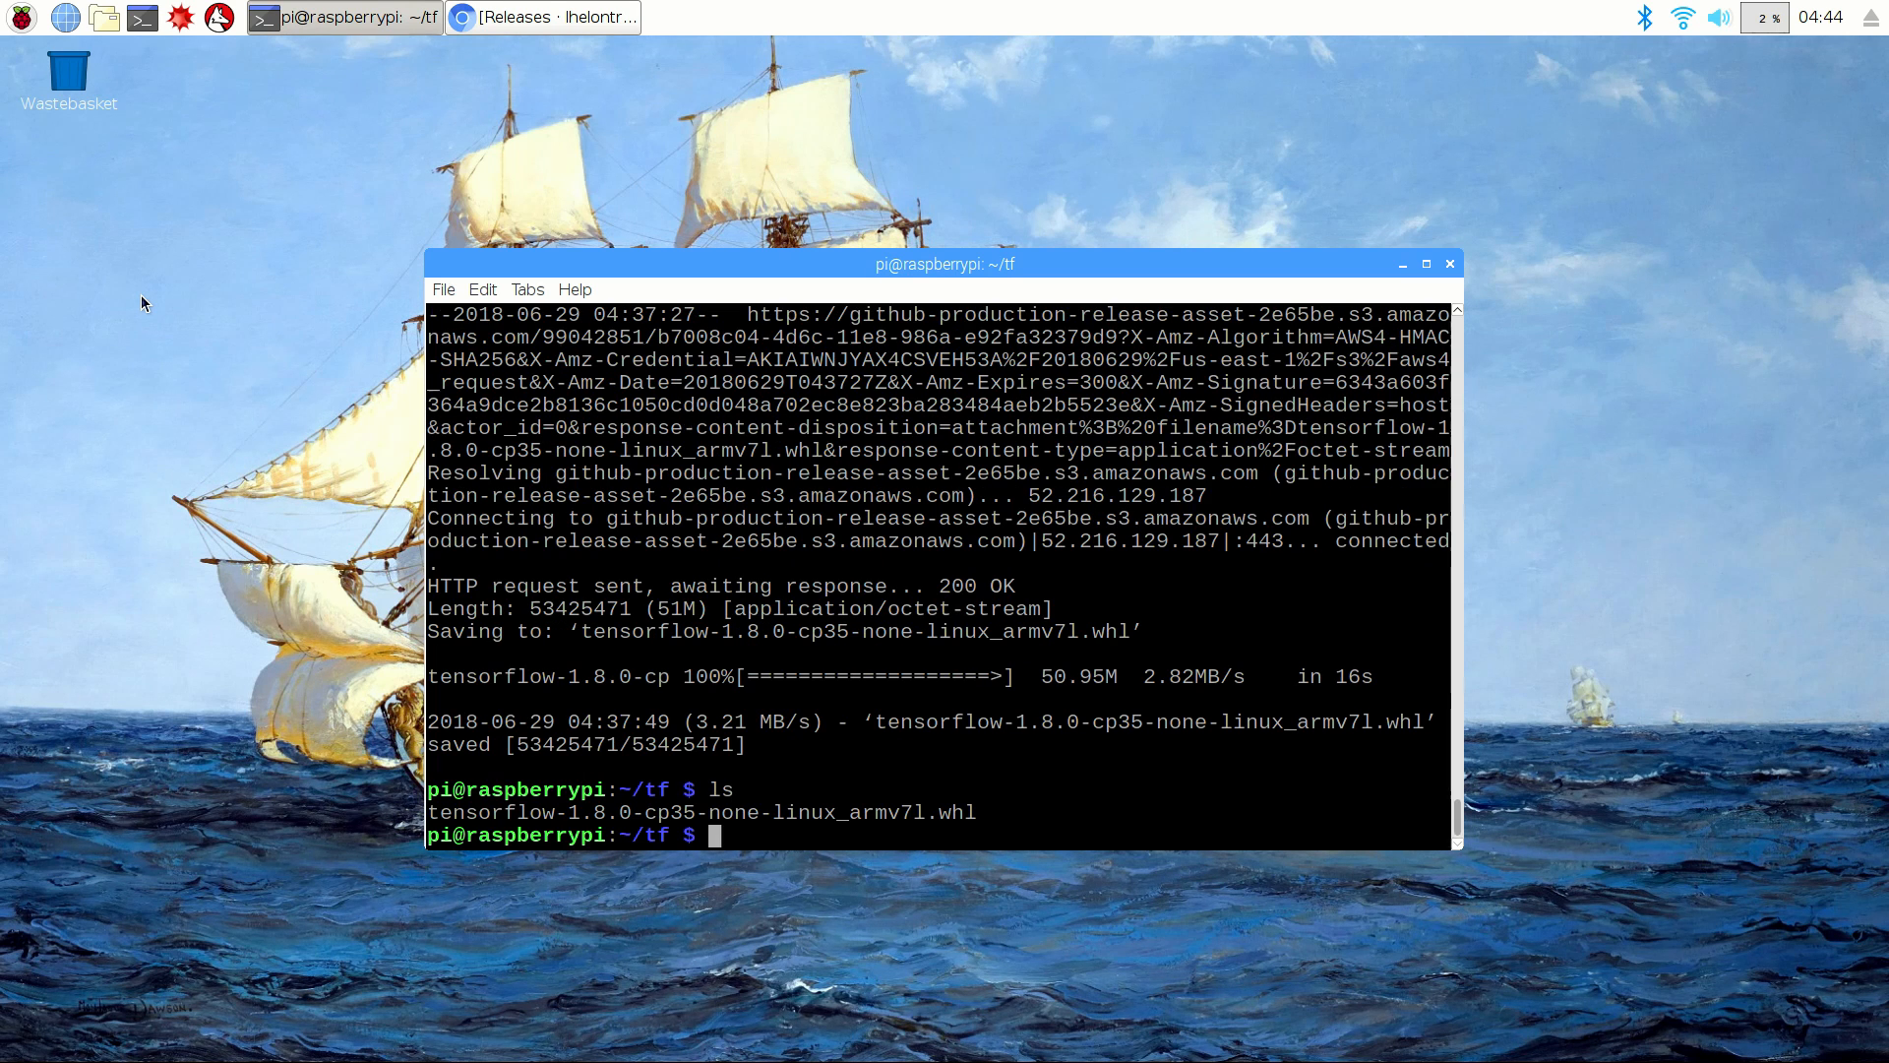
type("sudo pip3")
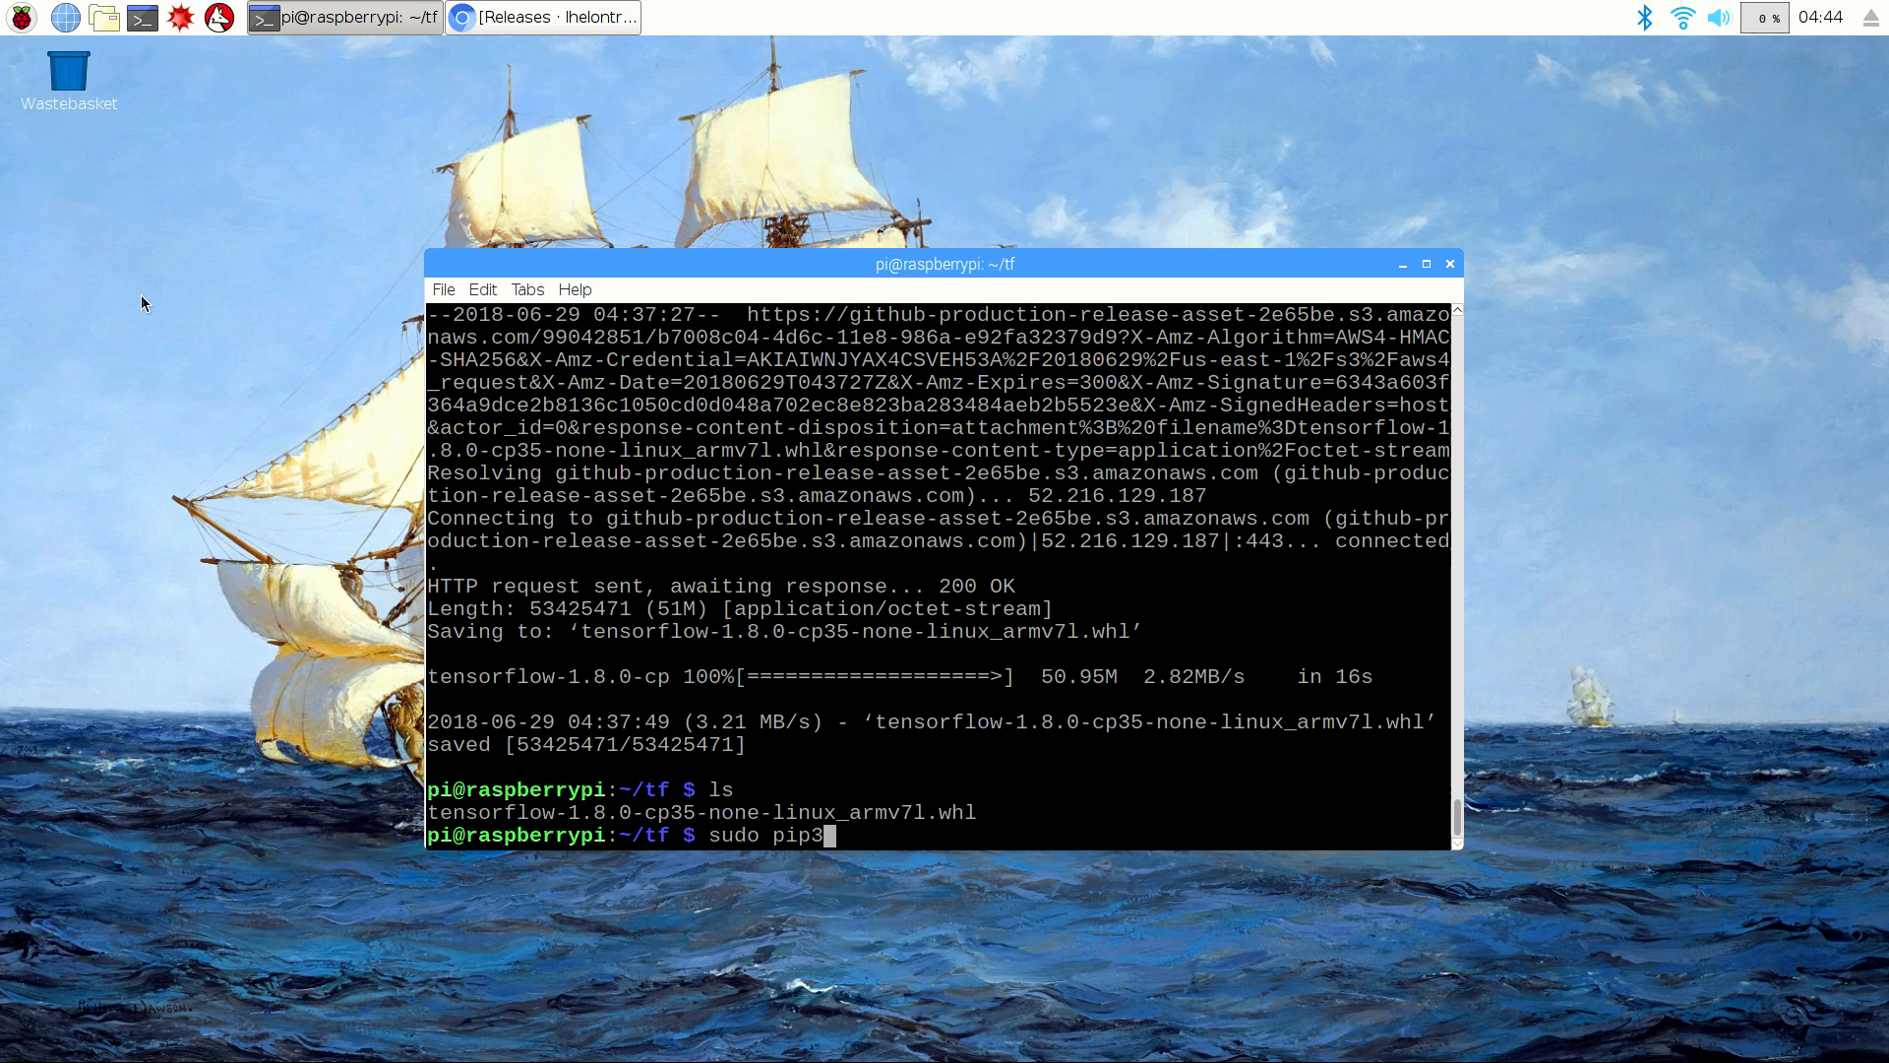
type("install tensor")
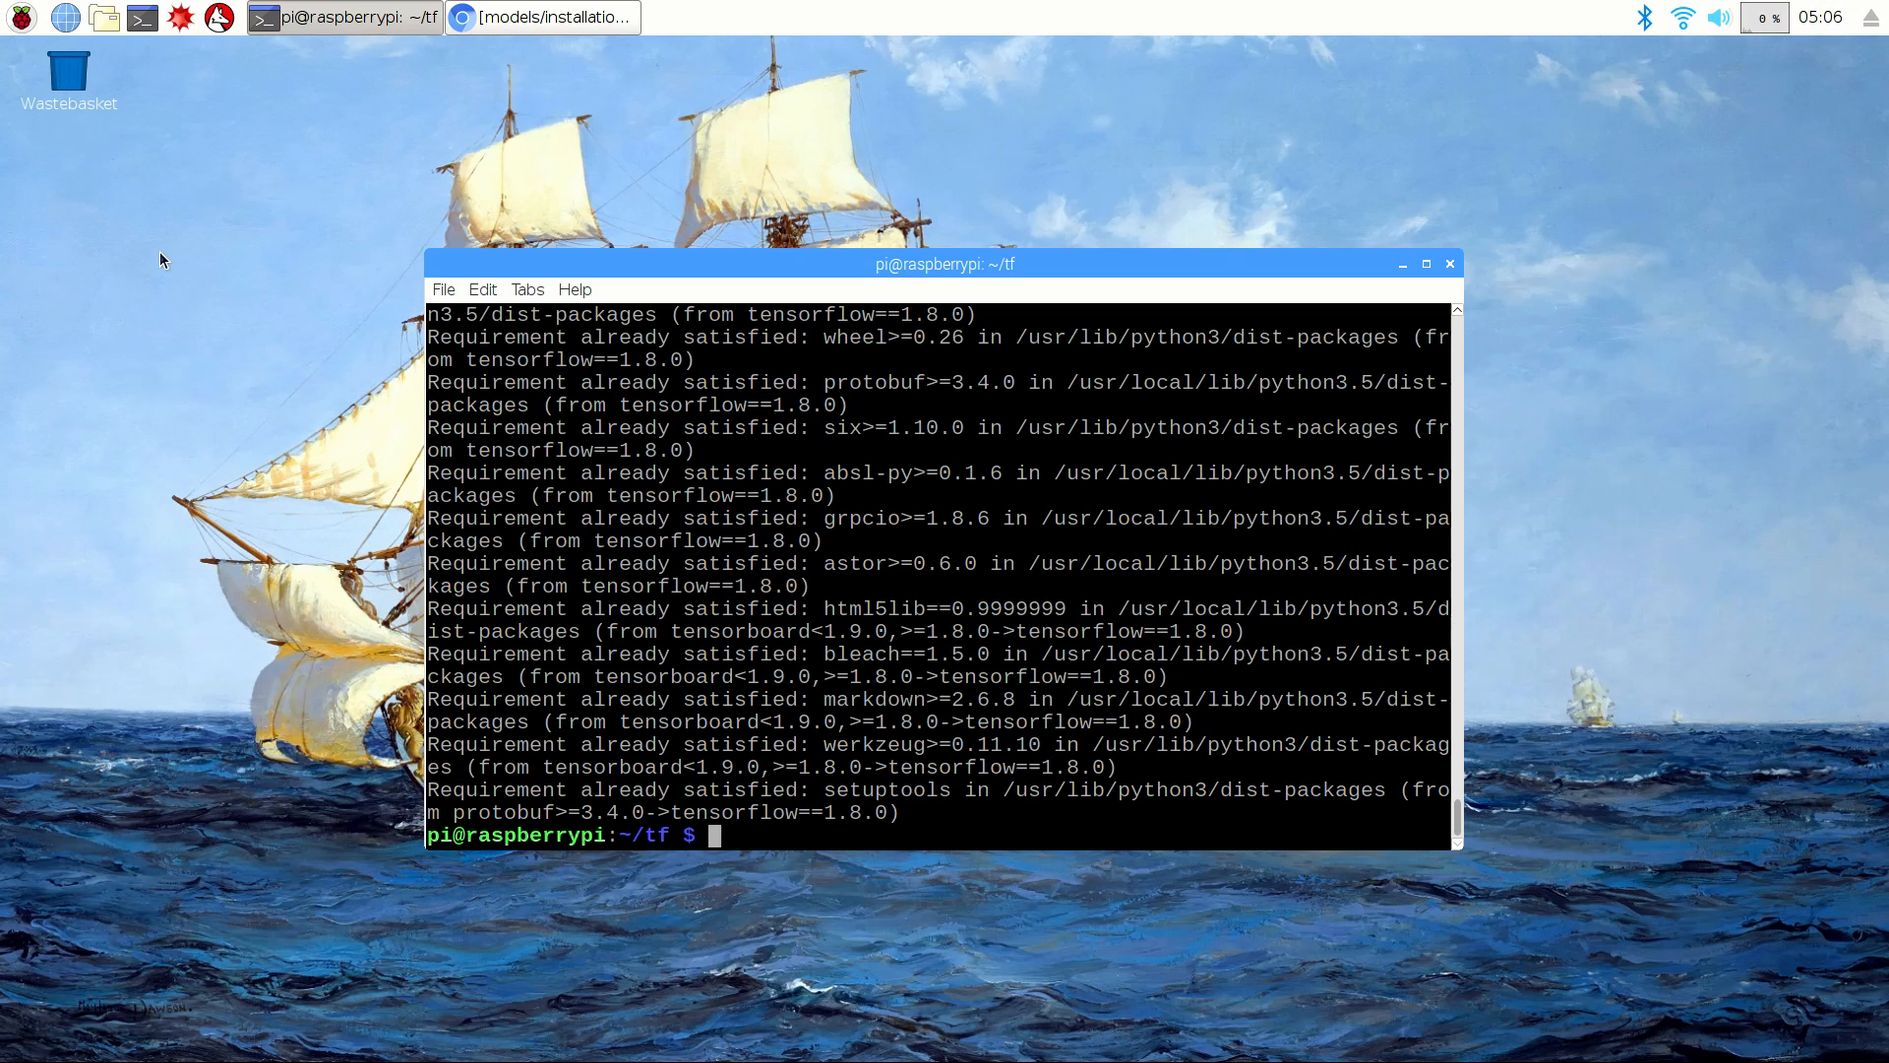
Step: Install libatlas-base-dev with apt-get, checking the instructions page meanwhile
type("sudo apt")
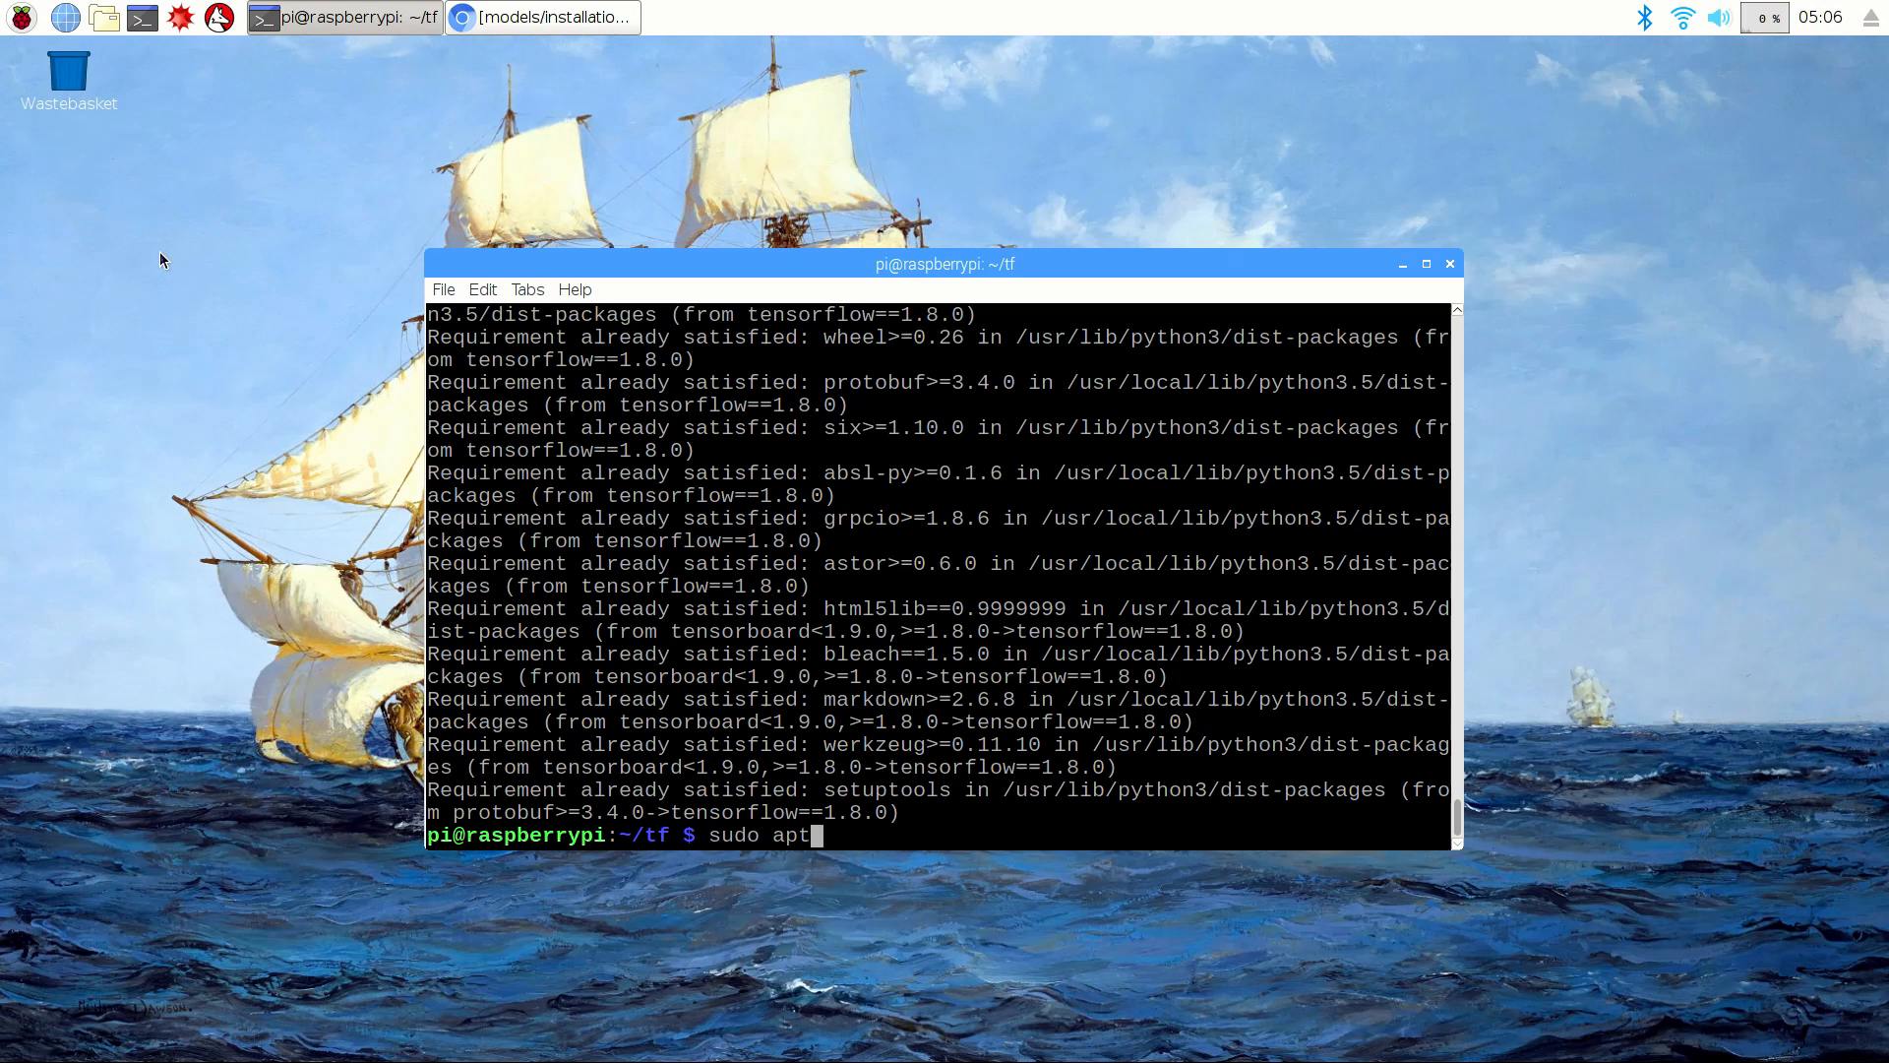
type("-get install libatlas")
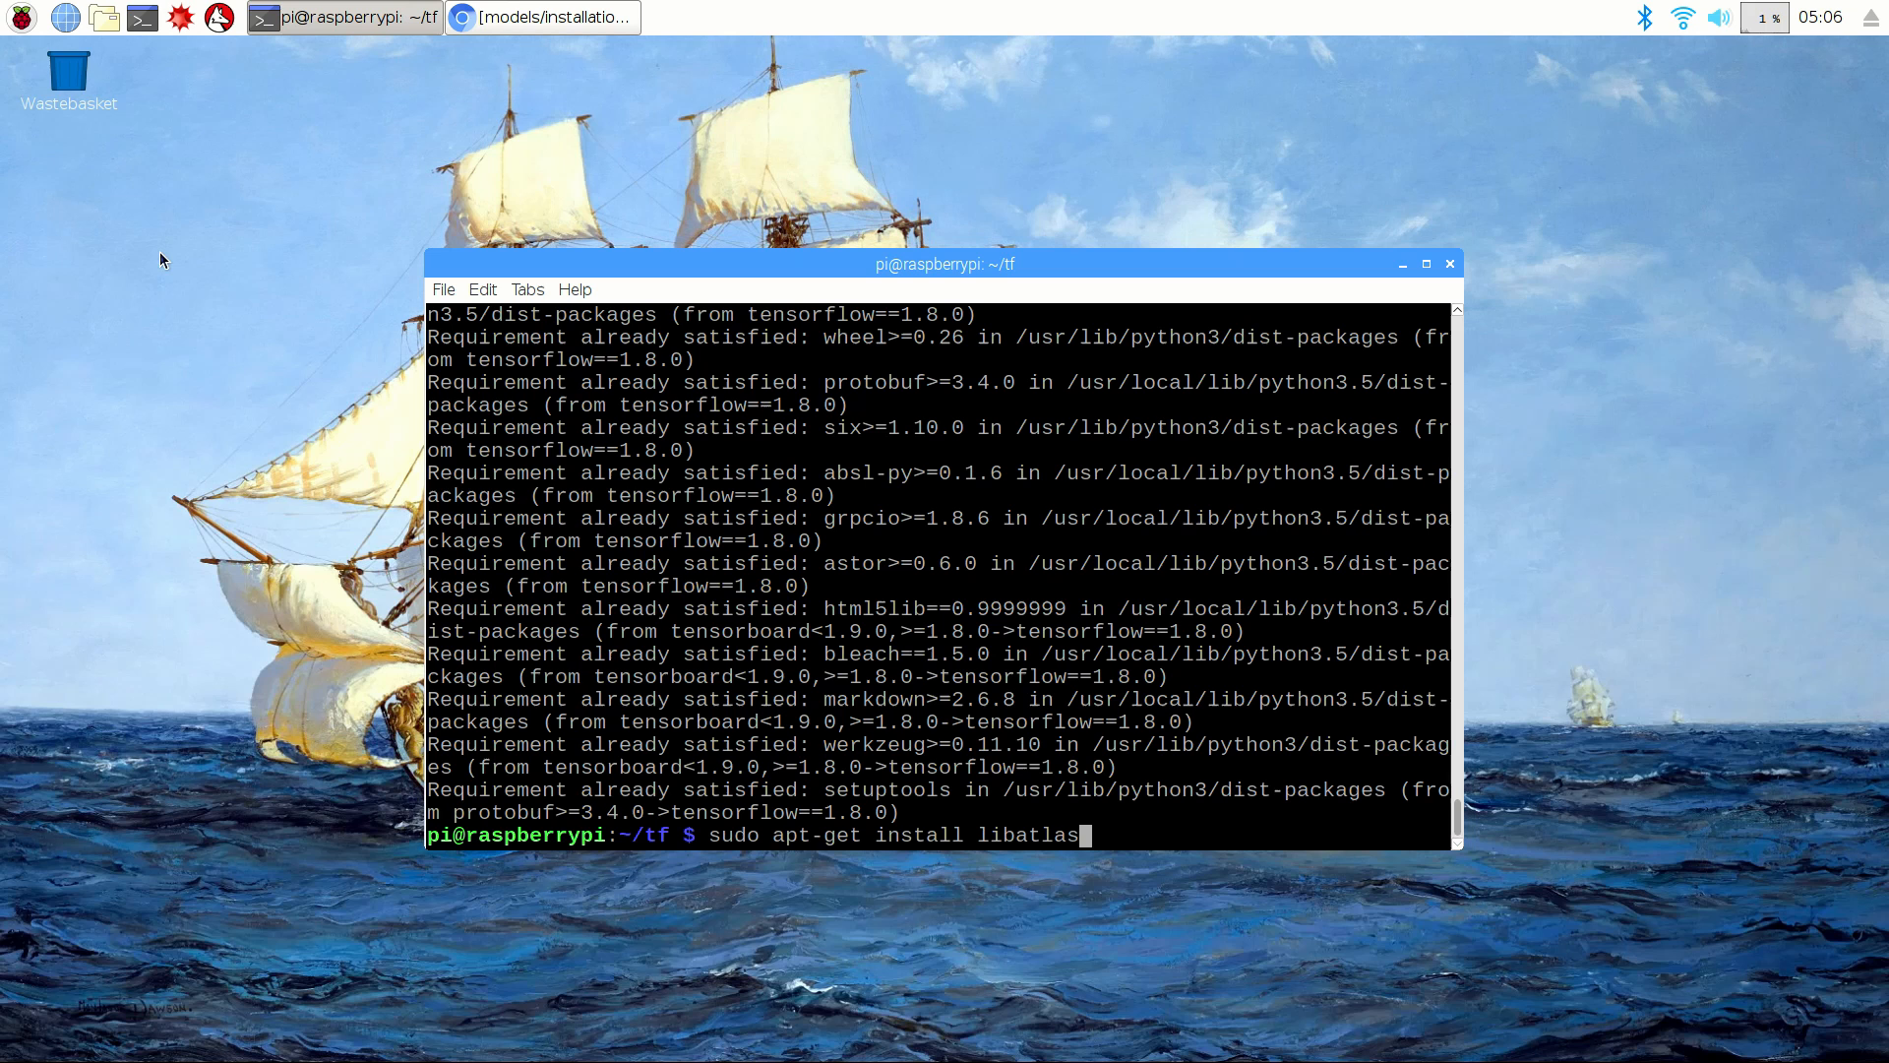
key("Return")
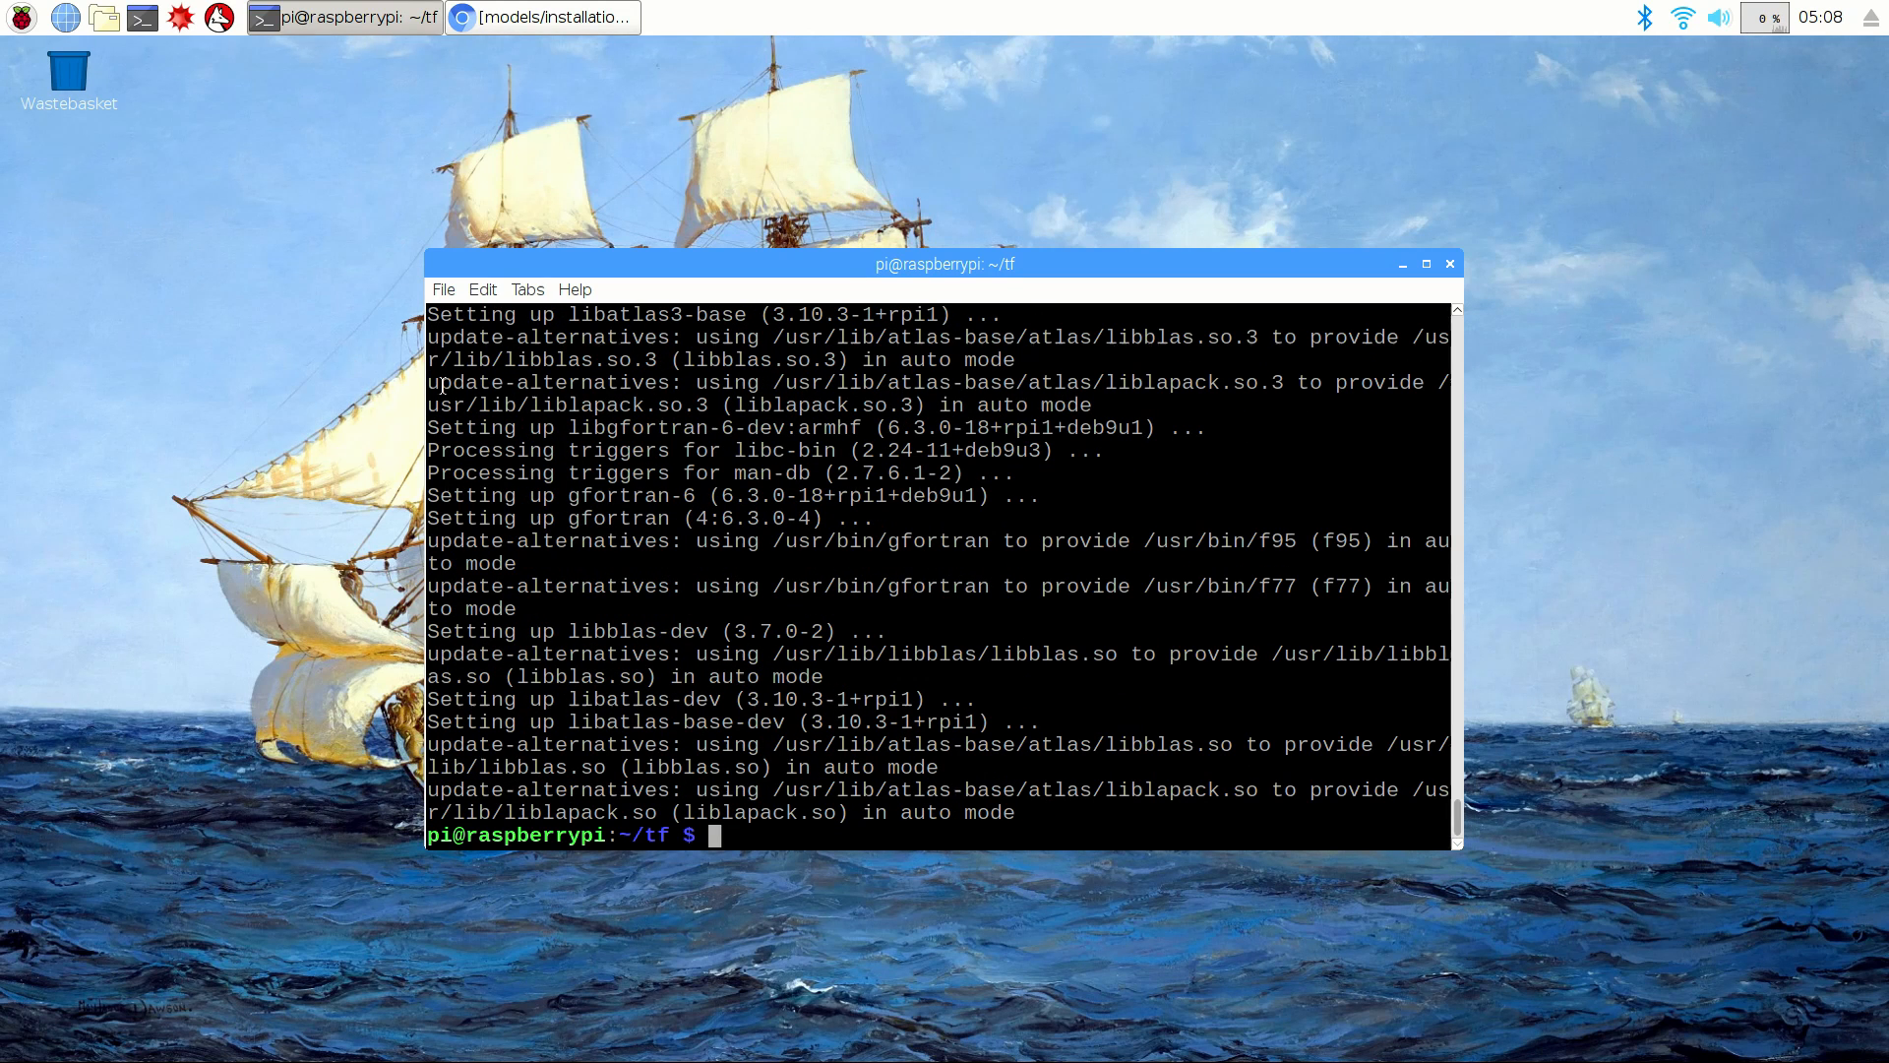
mouse_move(290, 358)
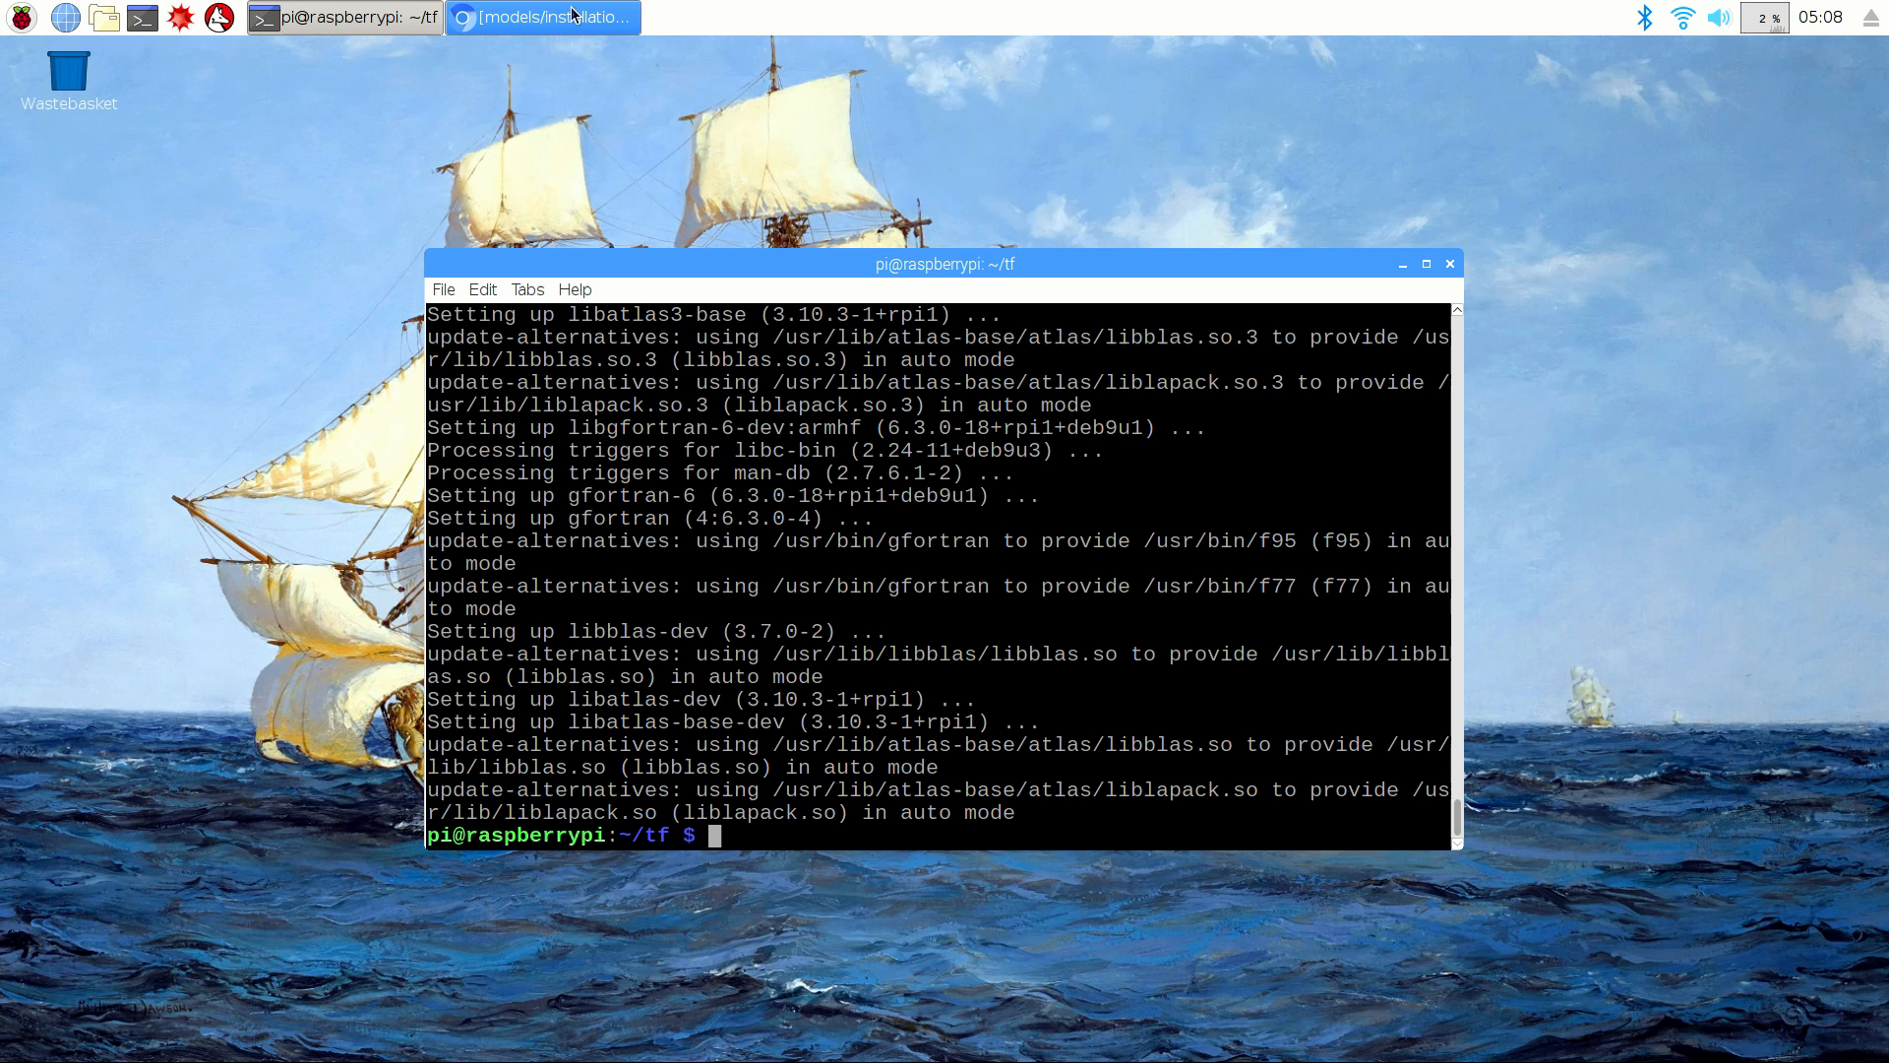
left_click(543, 18)
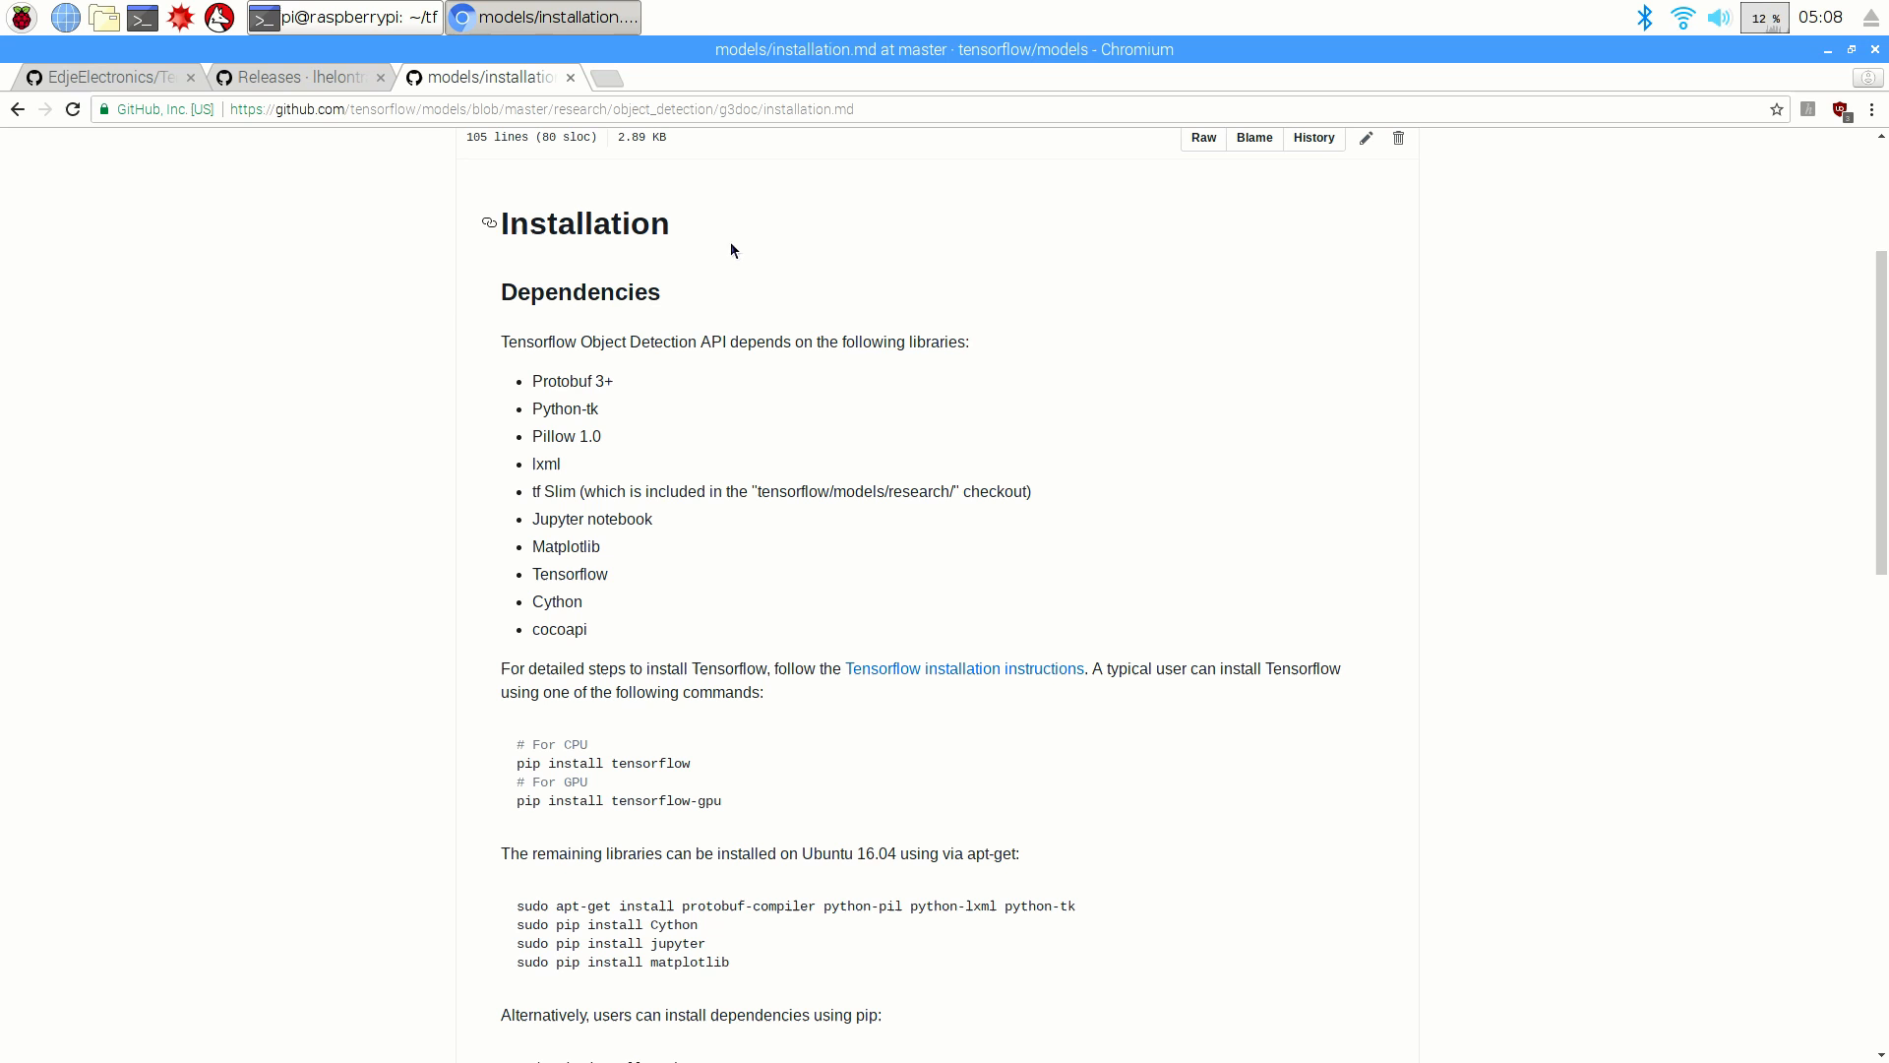
left_click(341, 18)
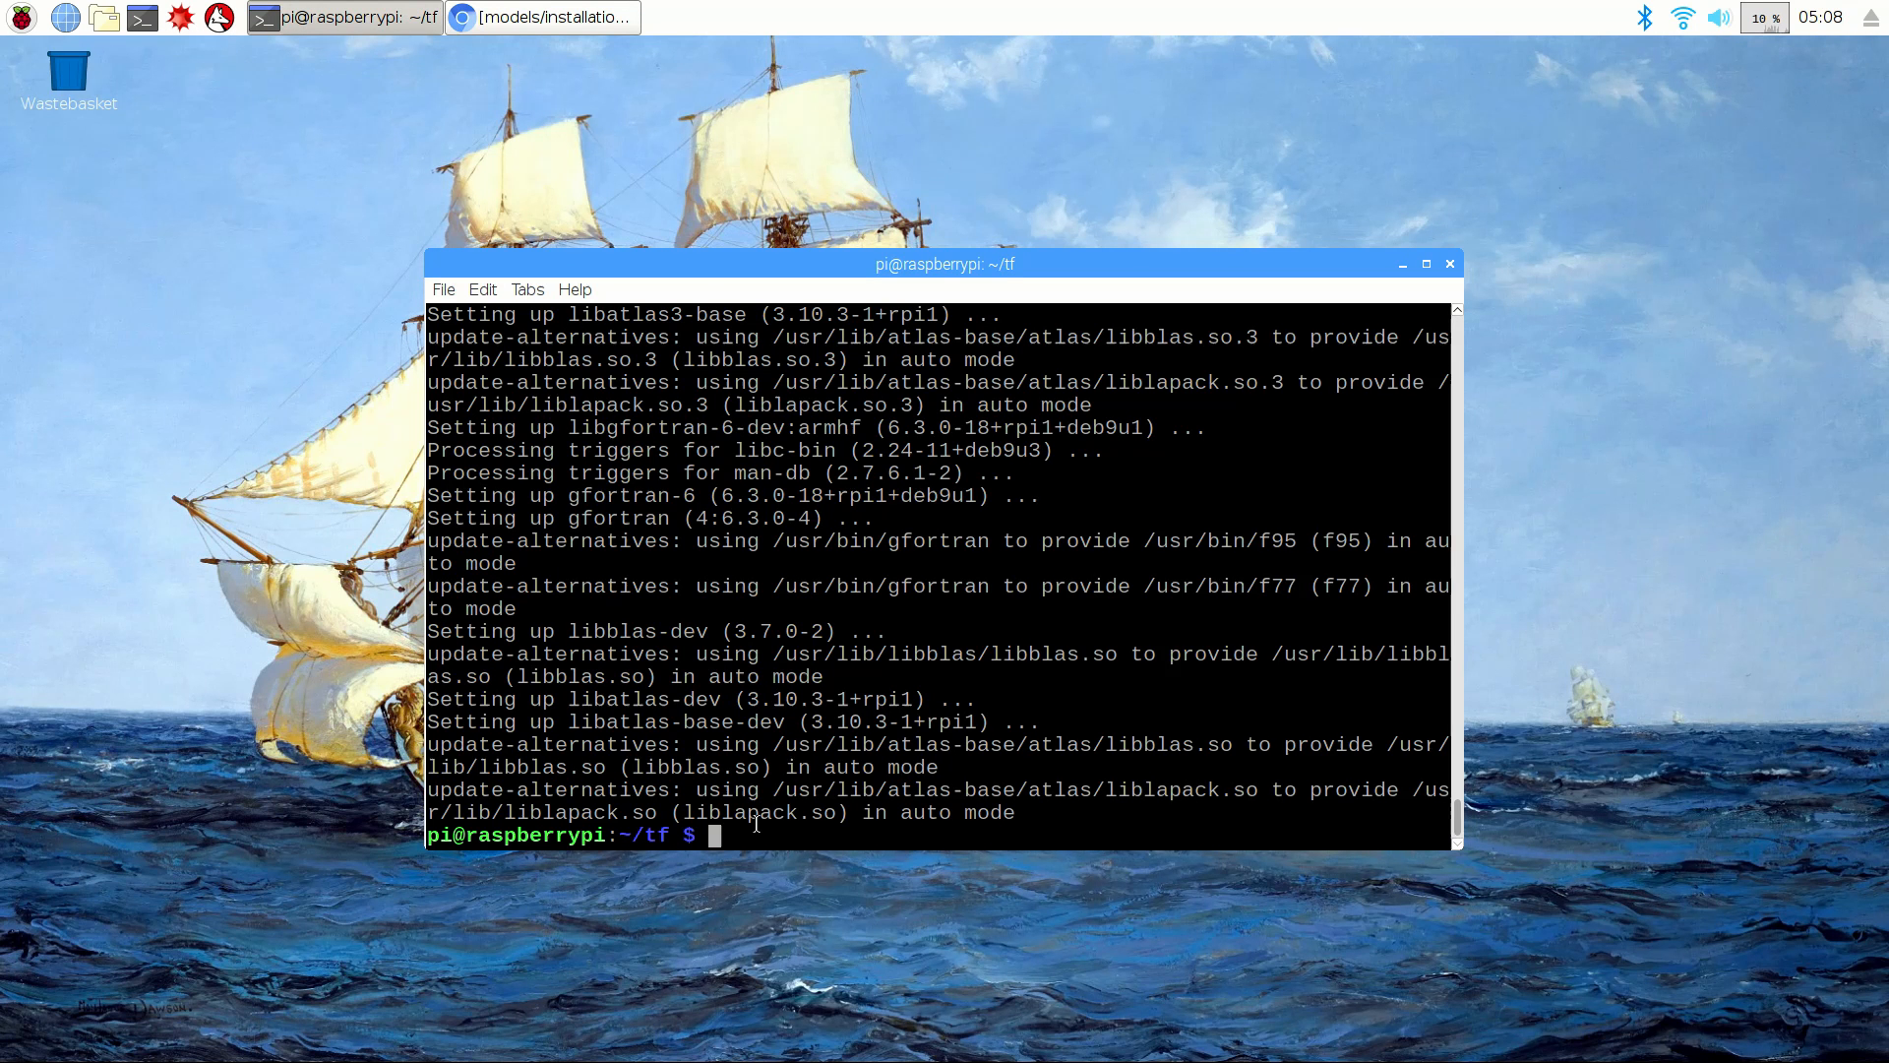
Step: Install pillow, lxml, jupyter, matplotlib and cython with sudo pip3 install
type("sudo pip3")
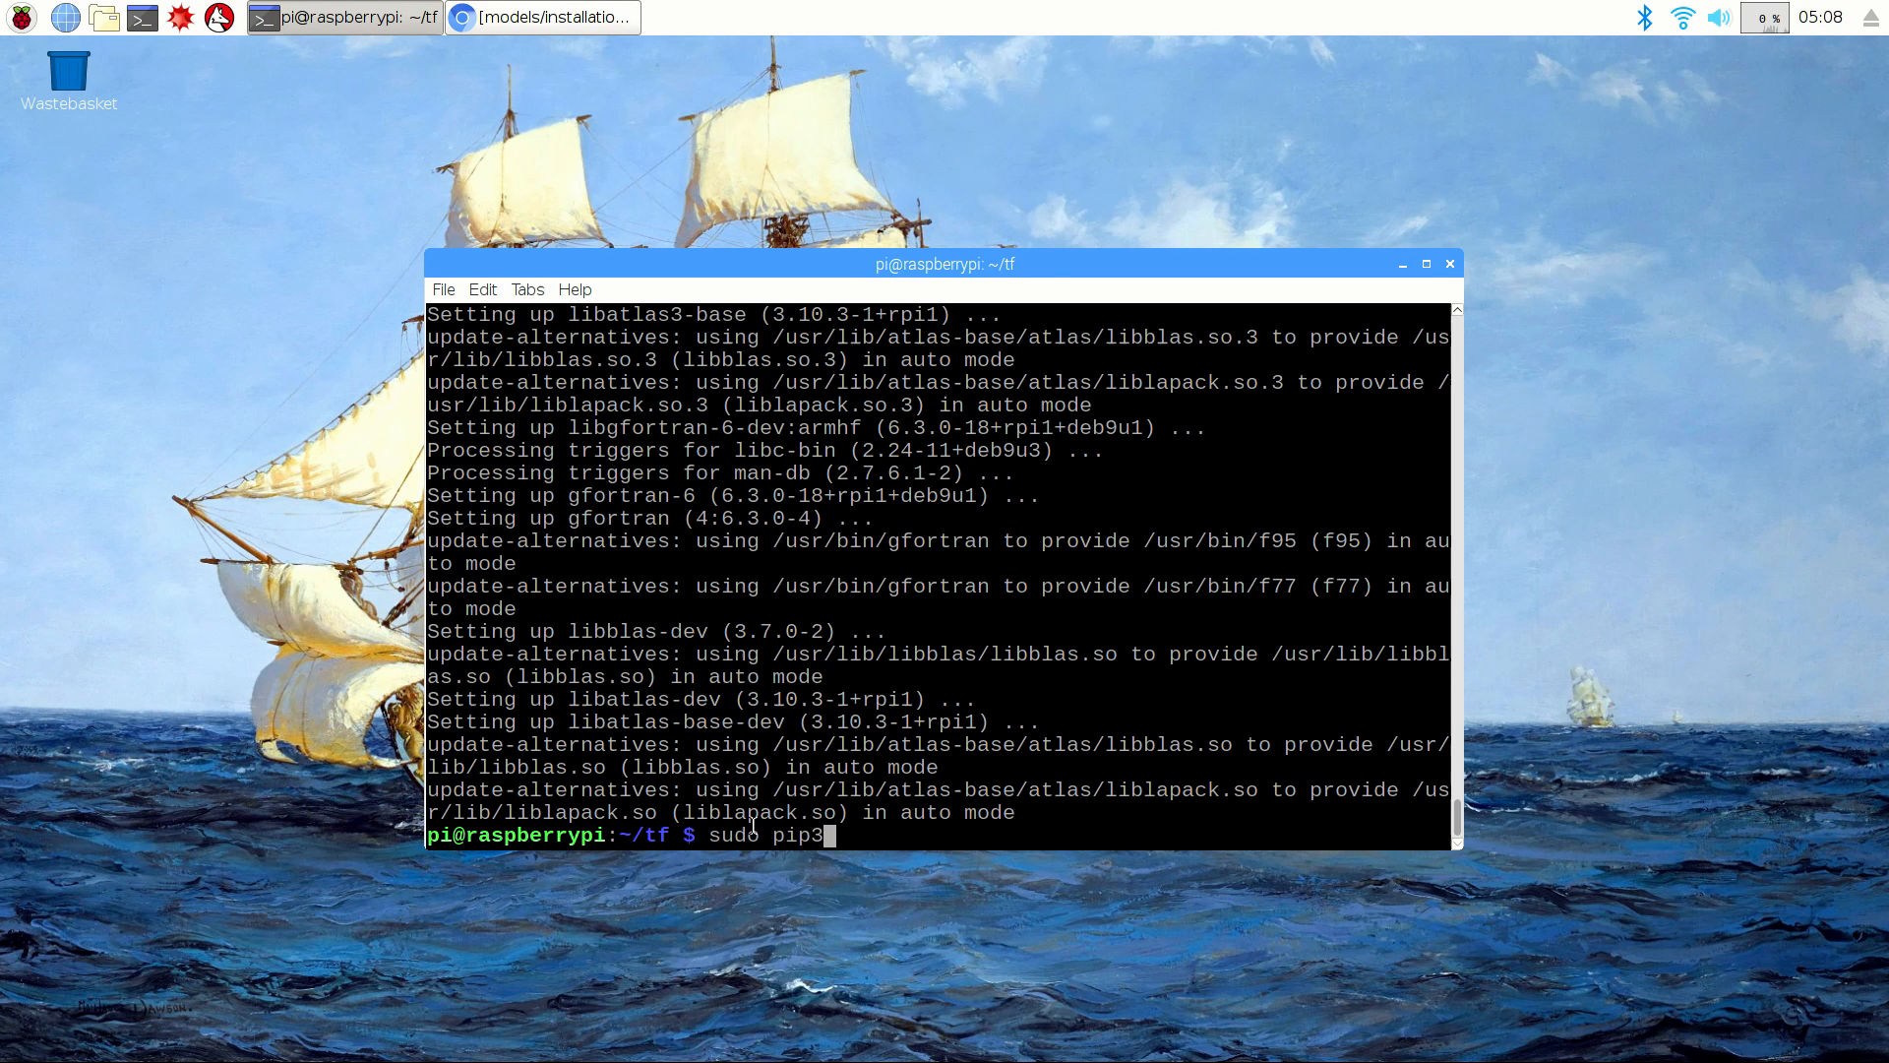
type("intall")
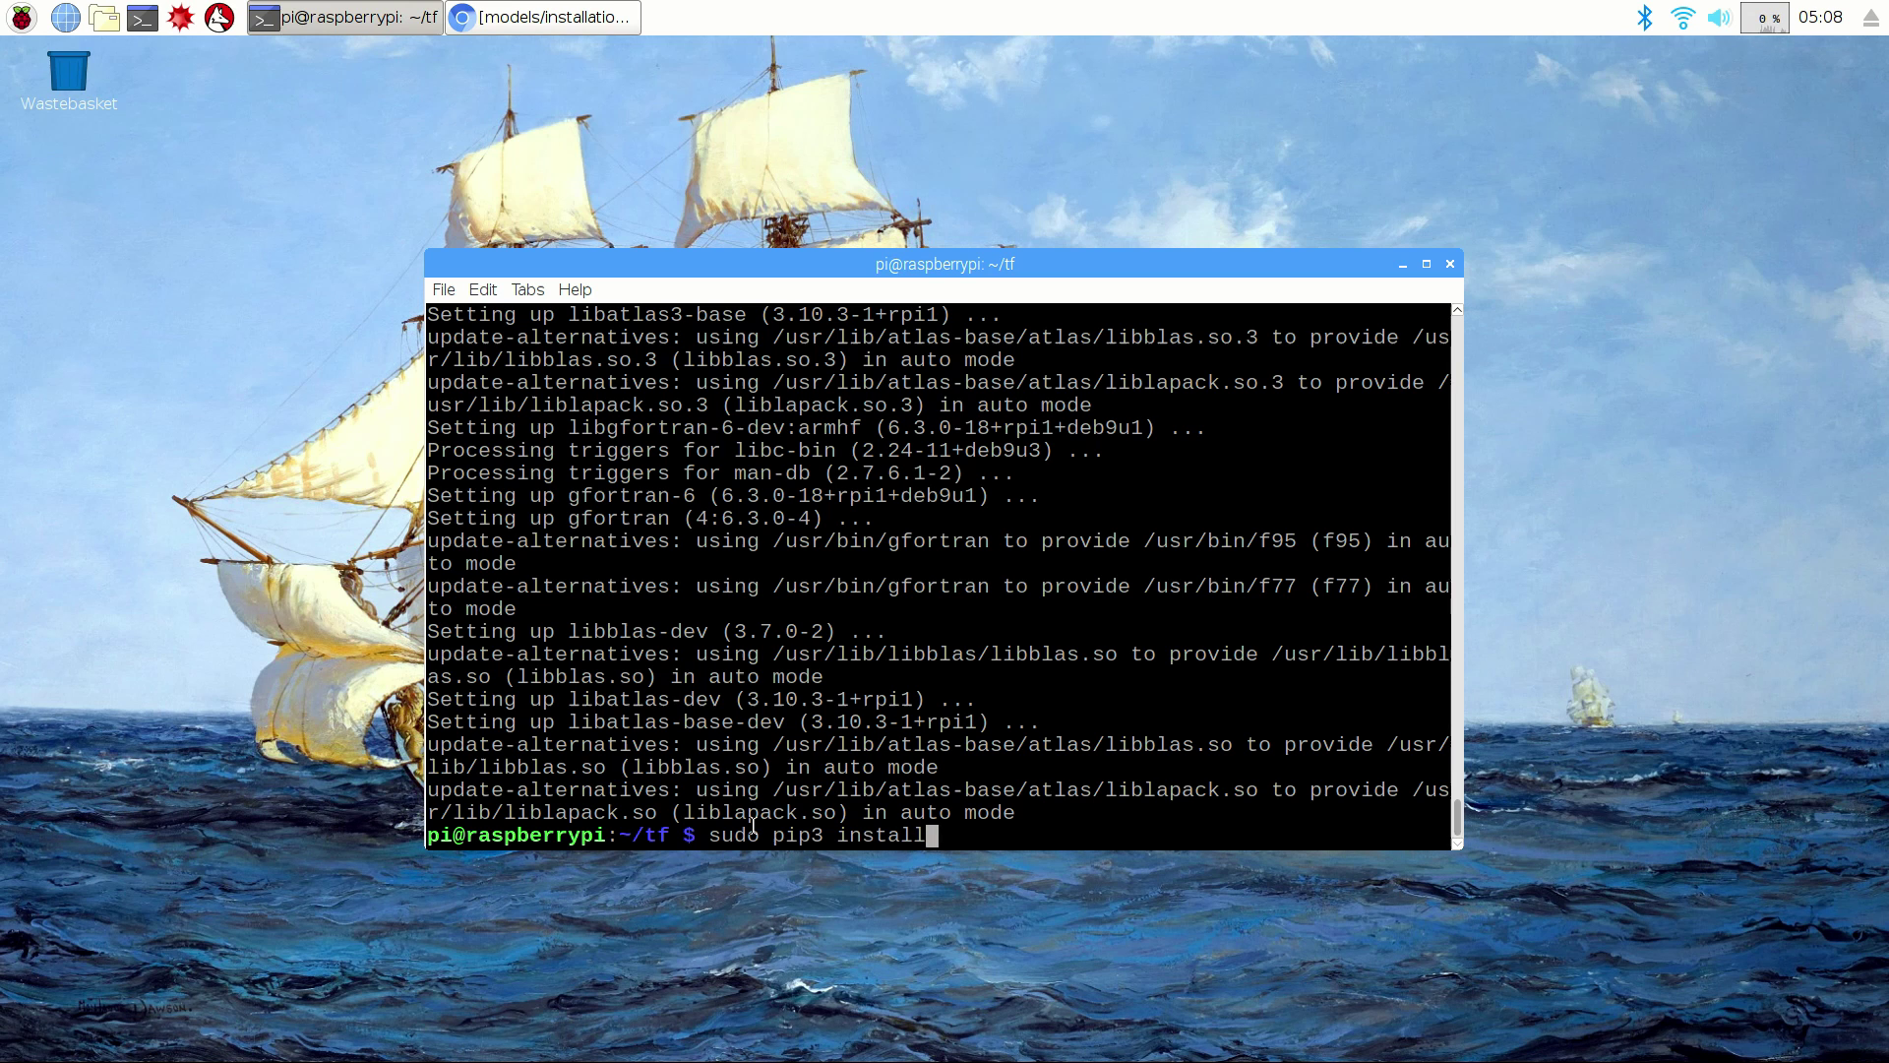
type("pillow lxml")
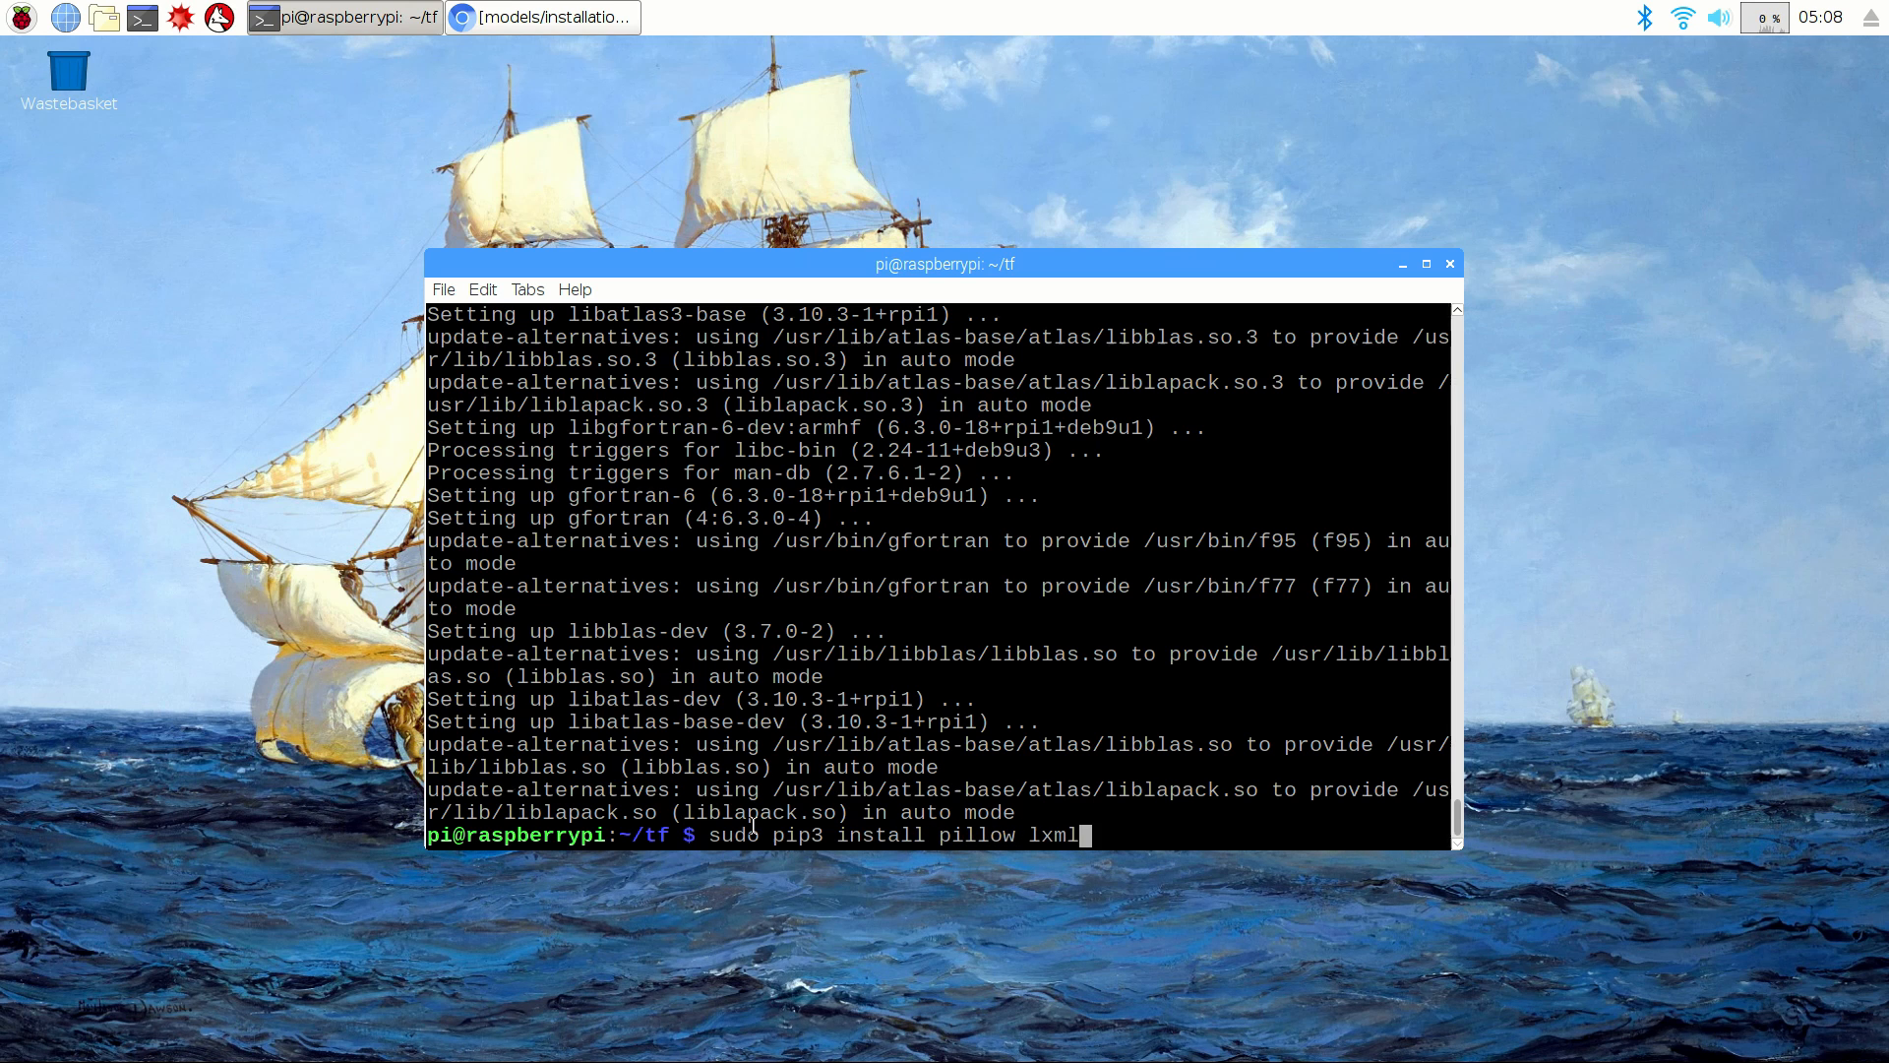
type("jupyter mat")
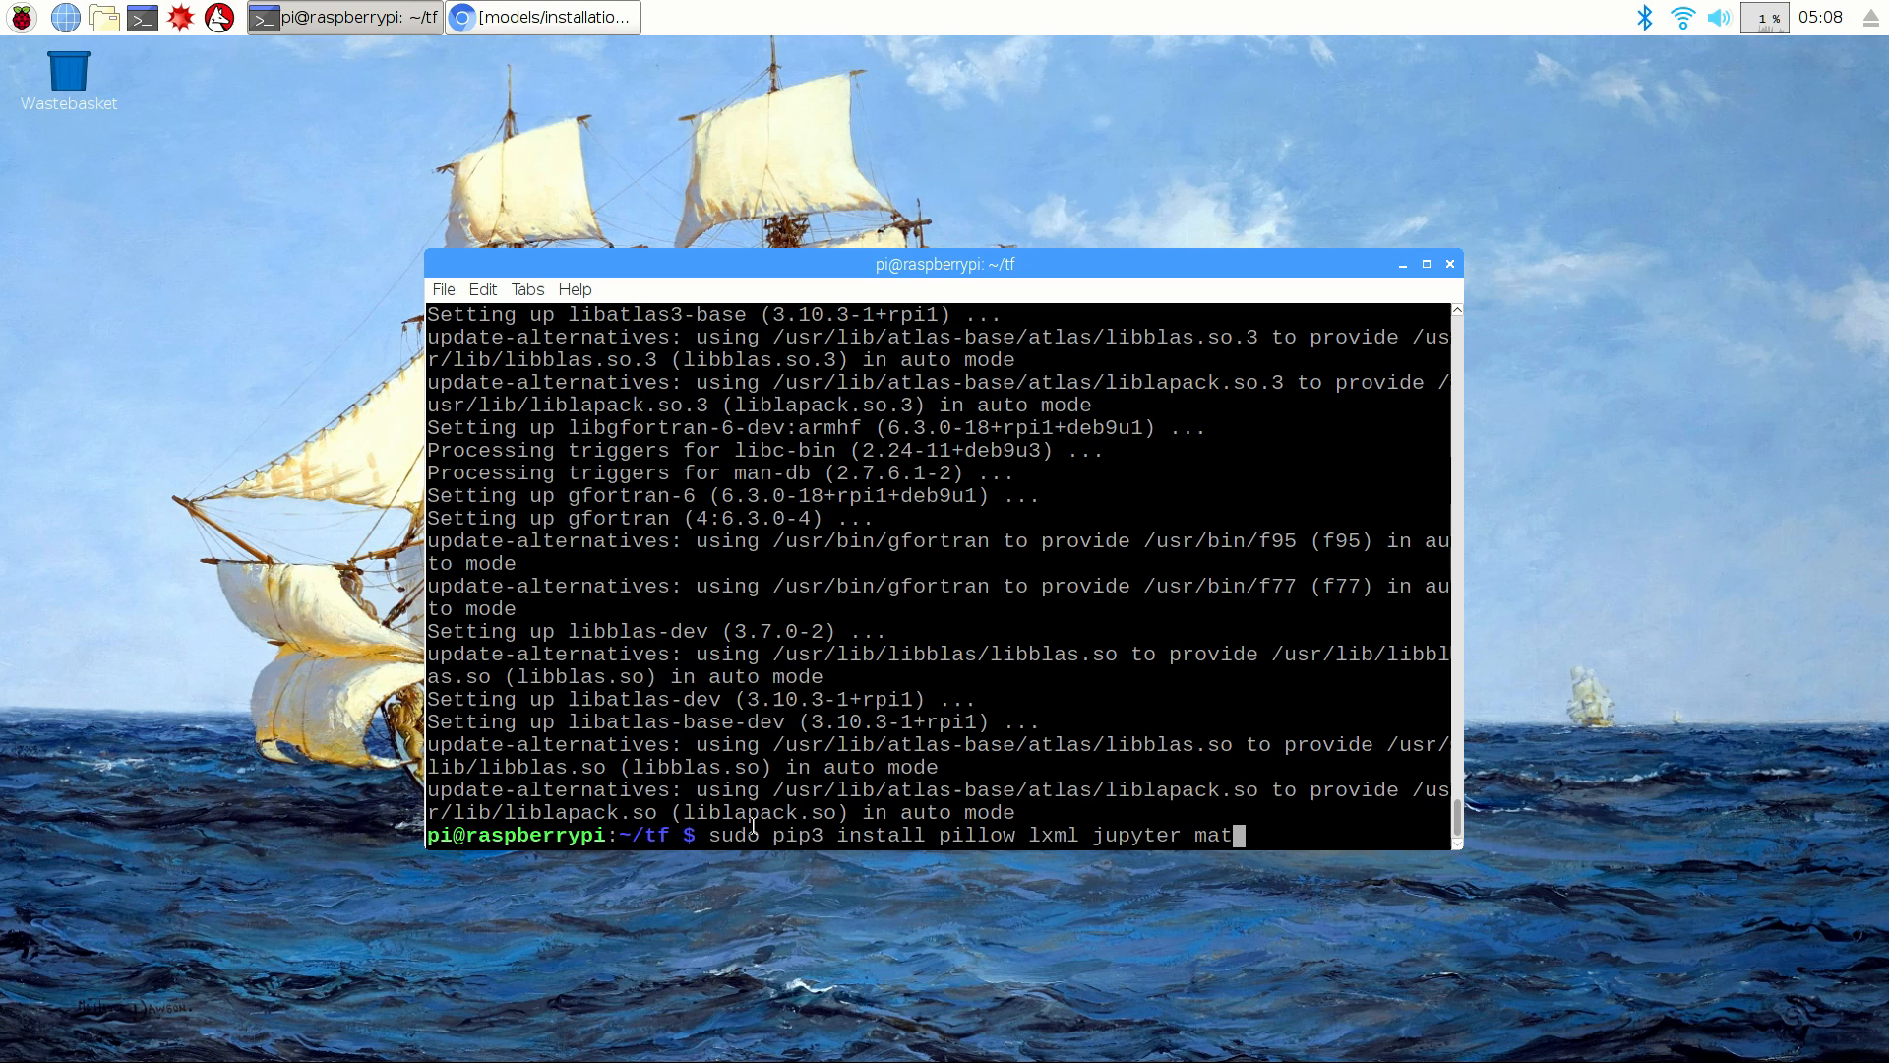
type("plotlib")
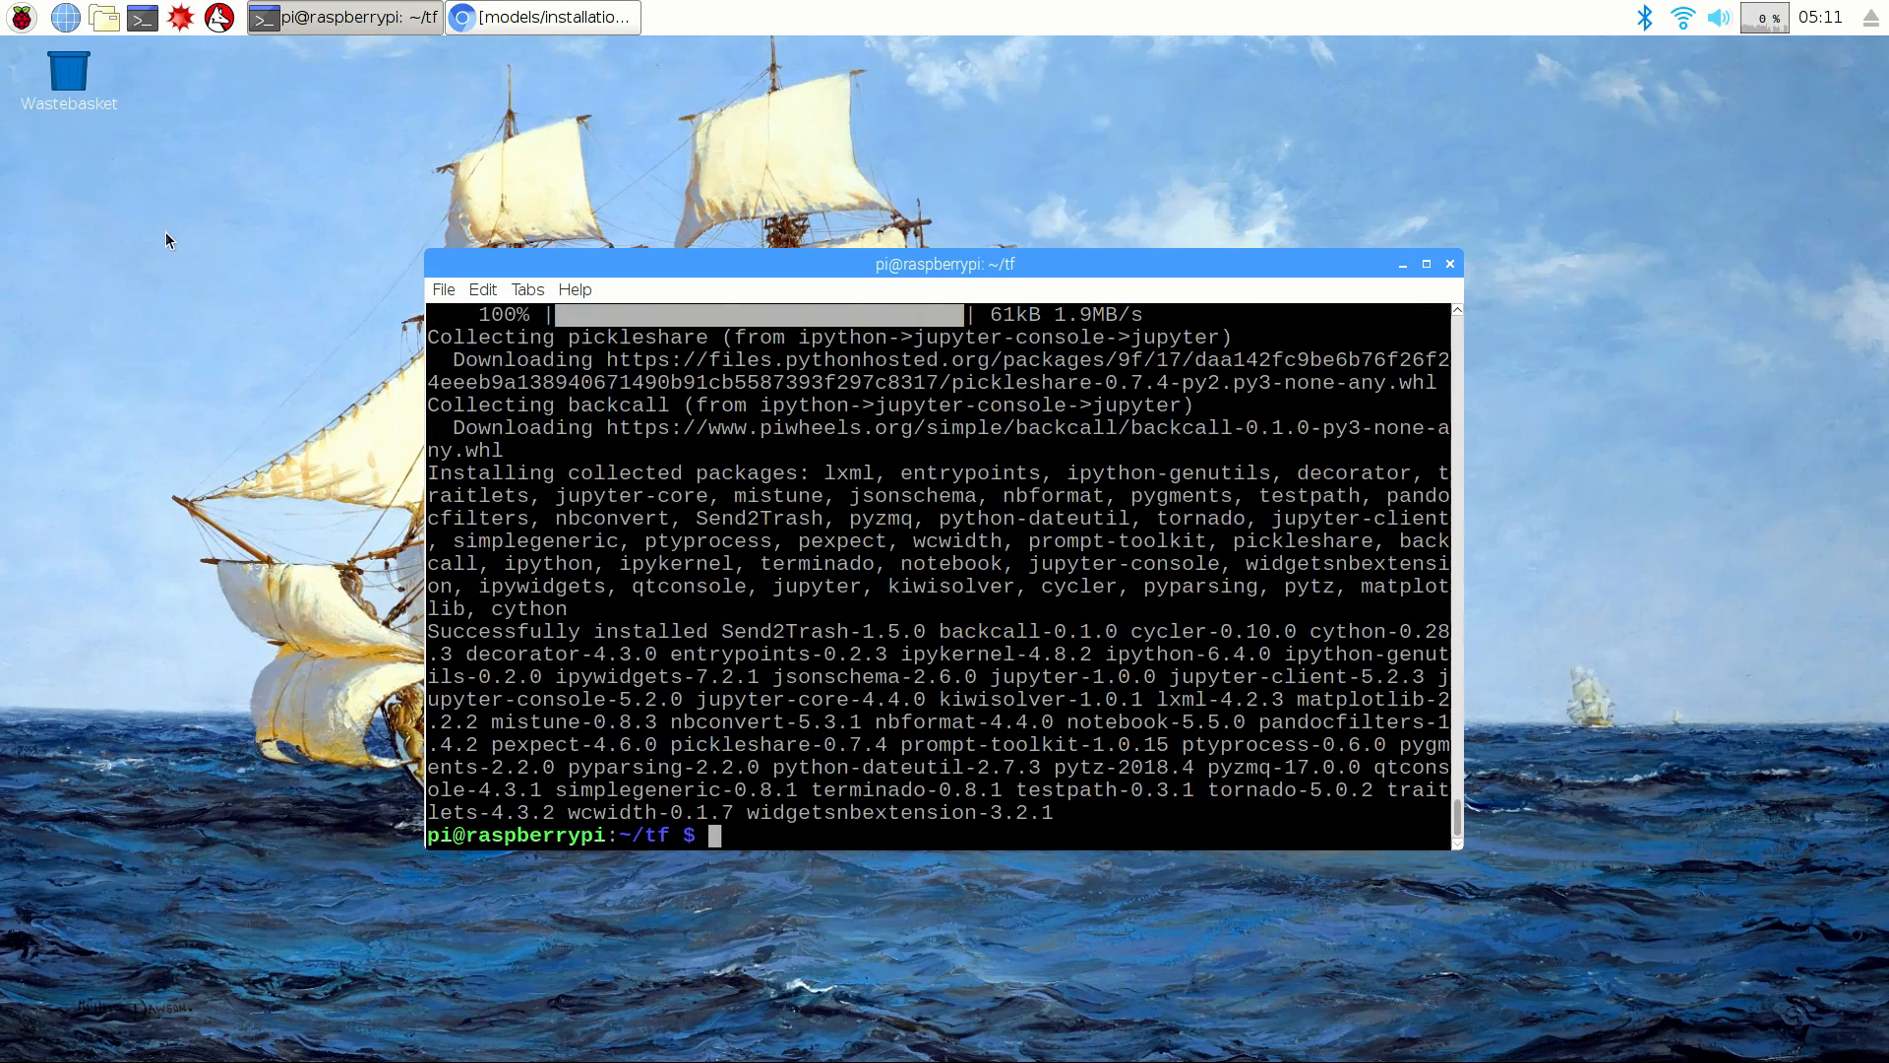
Step: Run sudo apt-get install python-tk, which reports it already at the newest version
type("sudo")
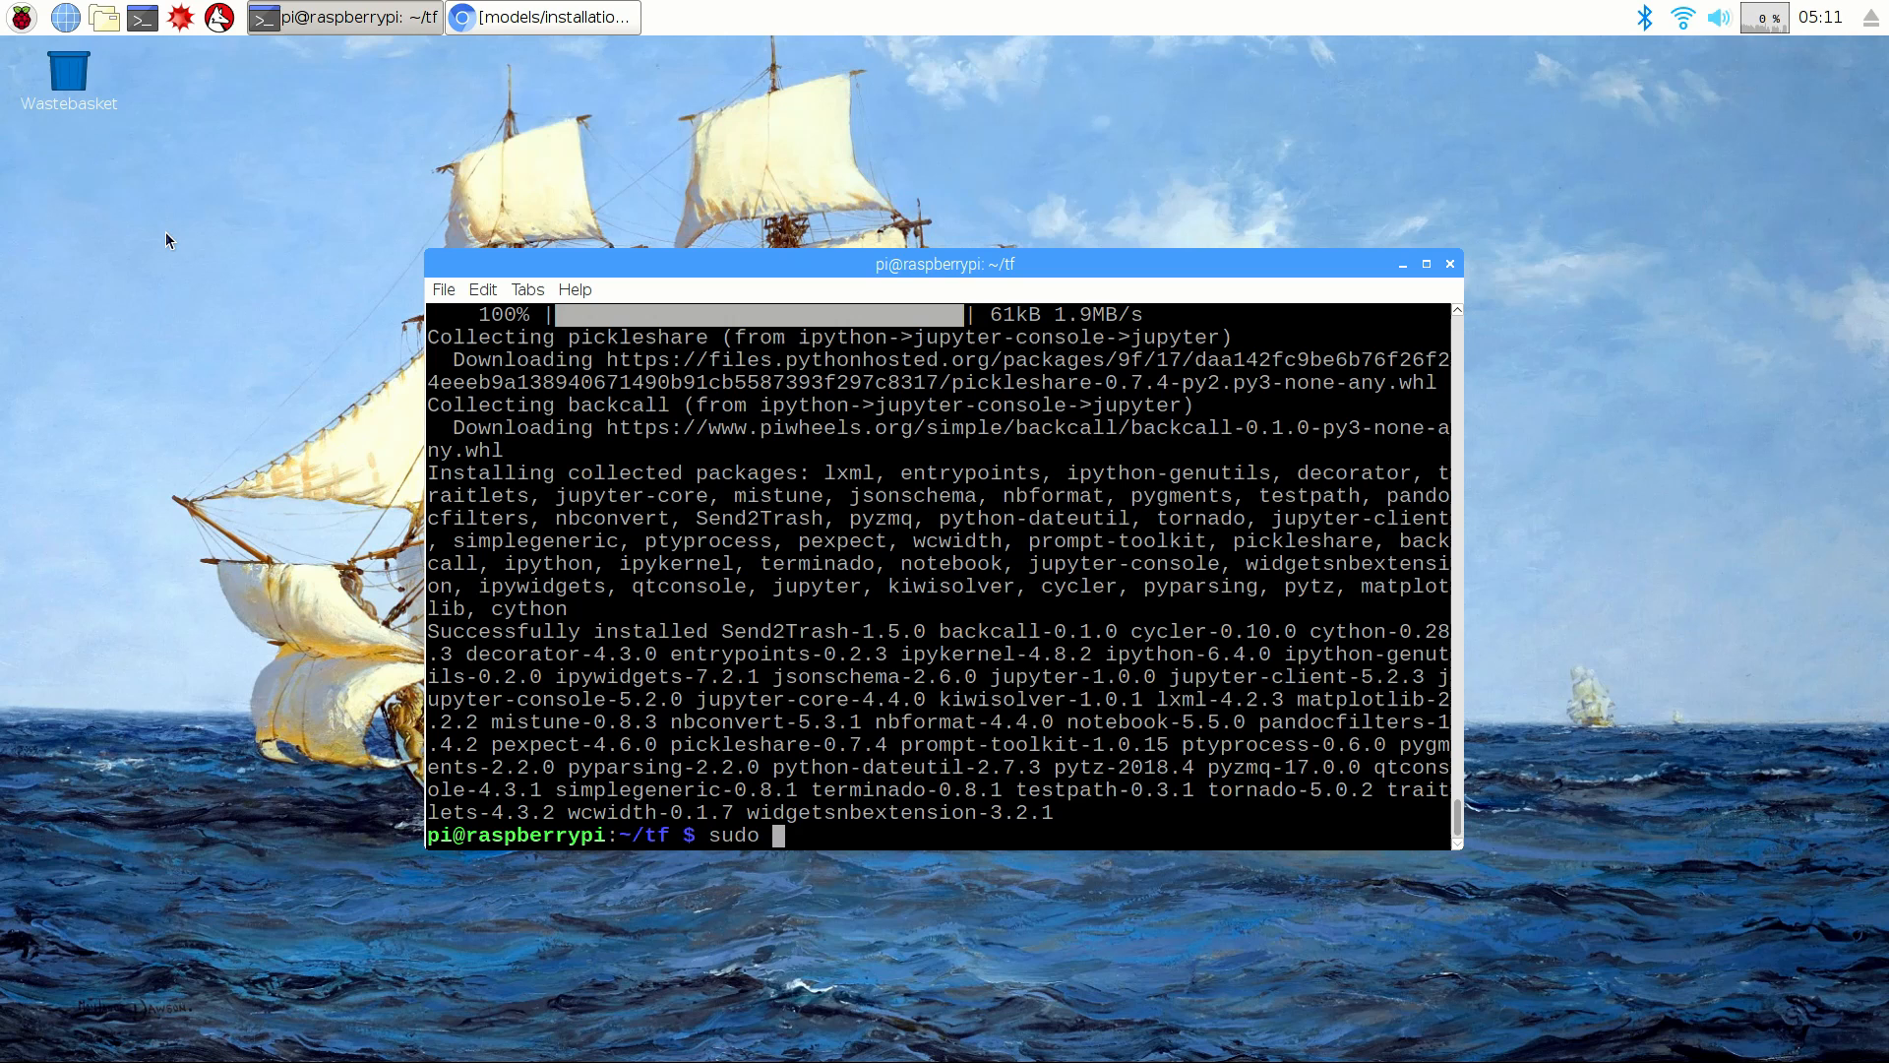
type("apt-get install py")
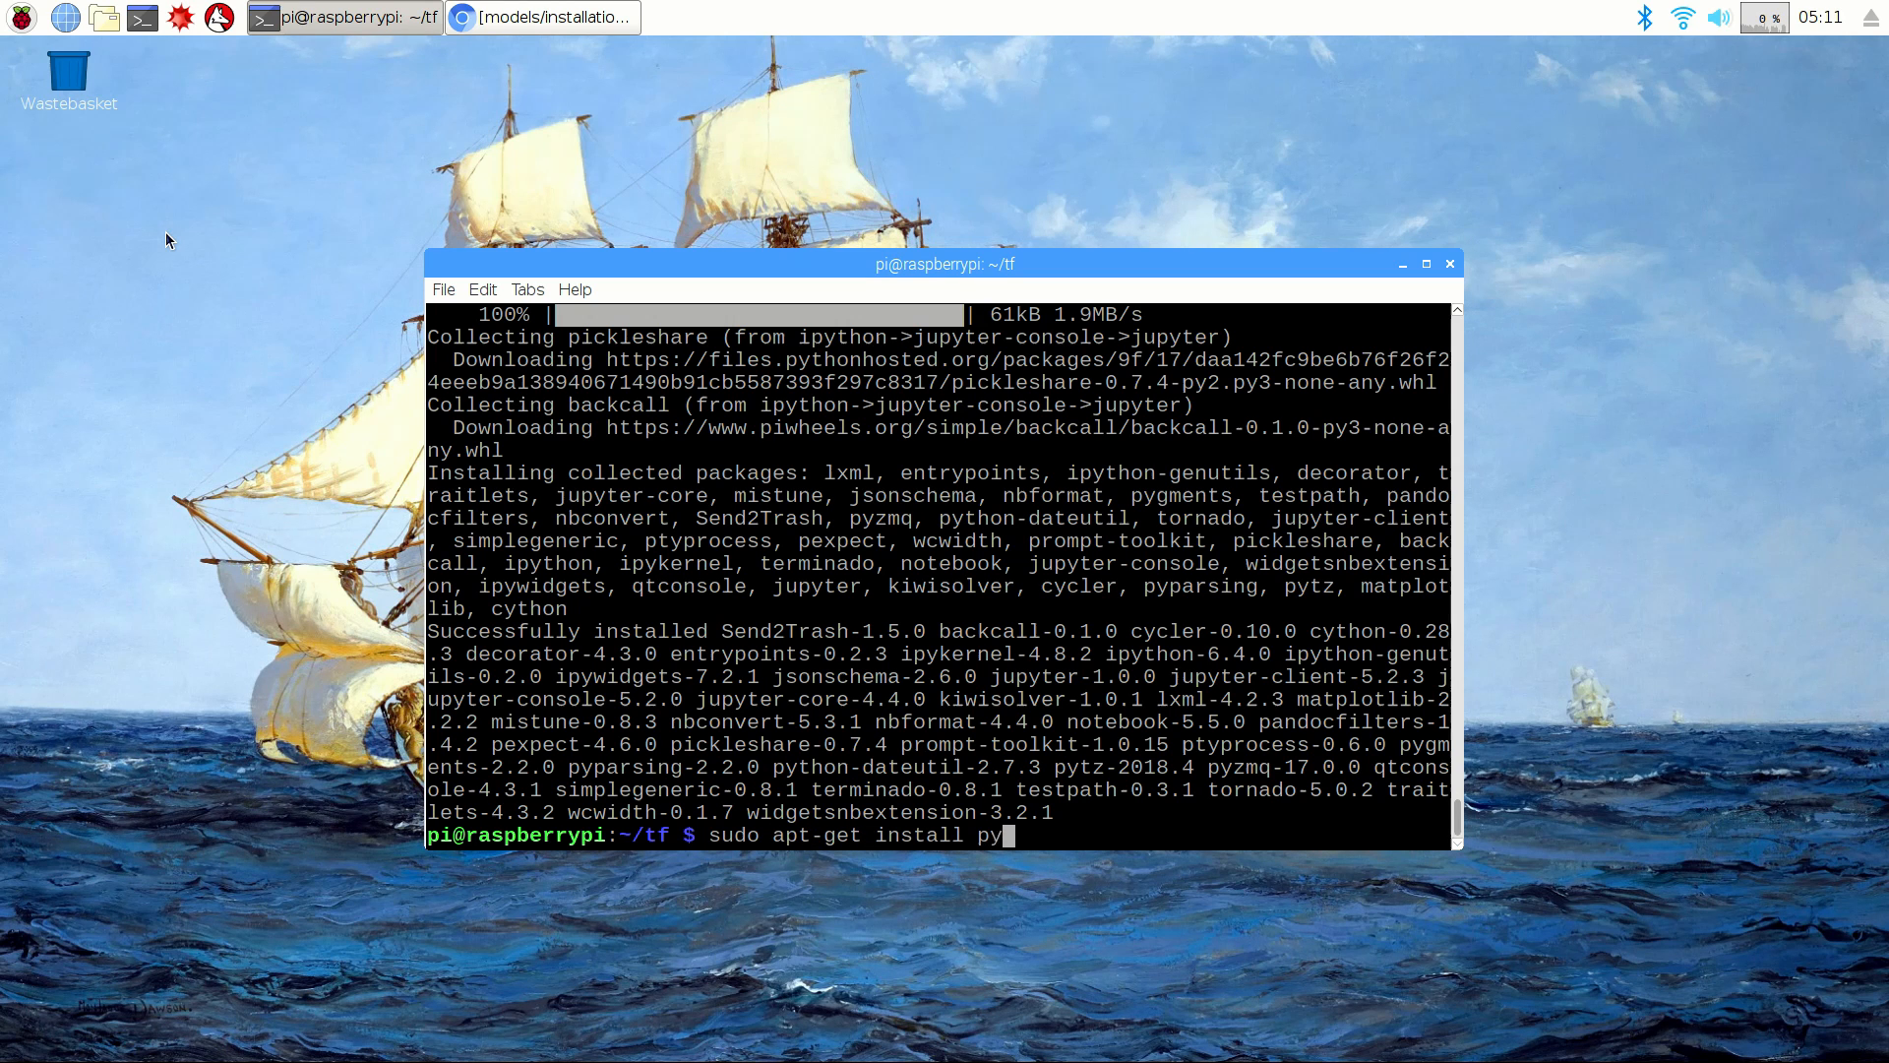
key("Return")
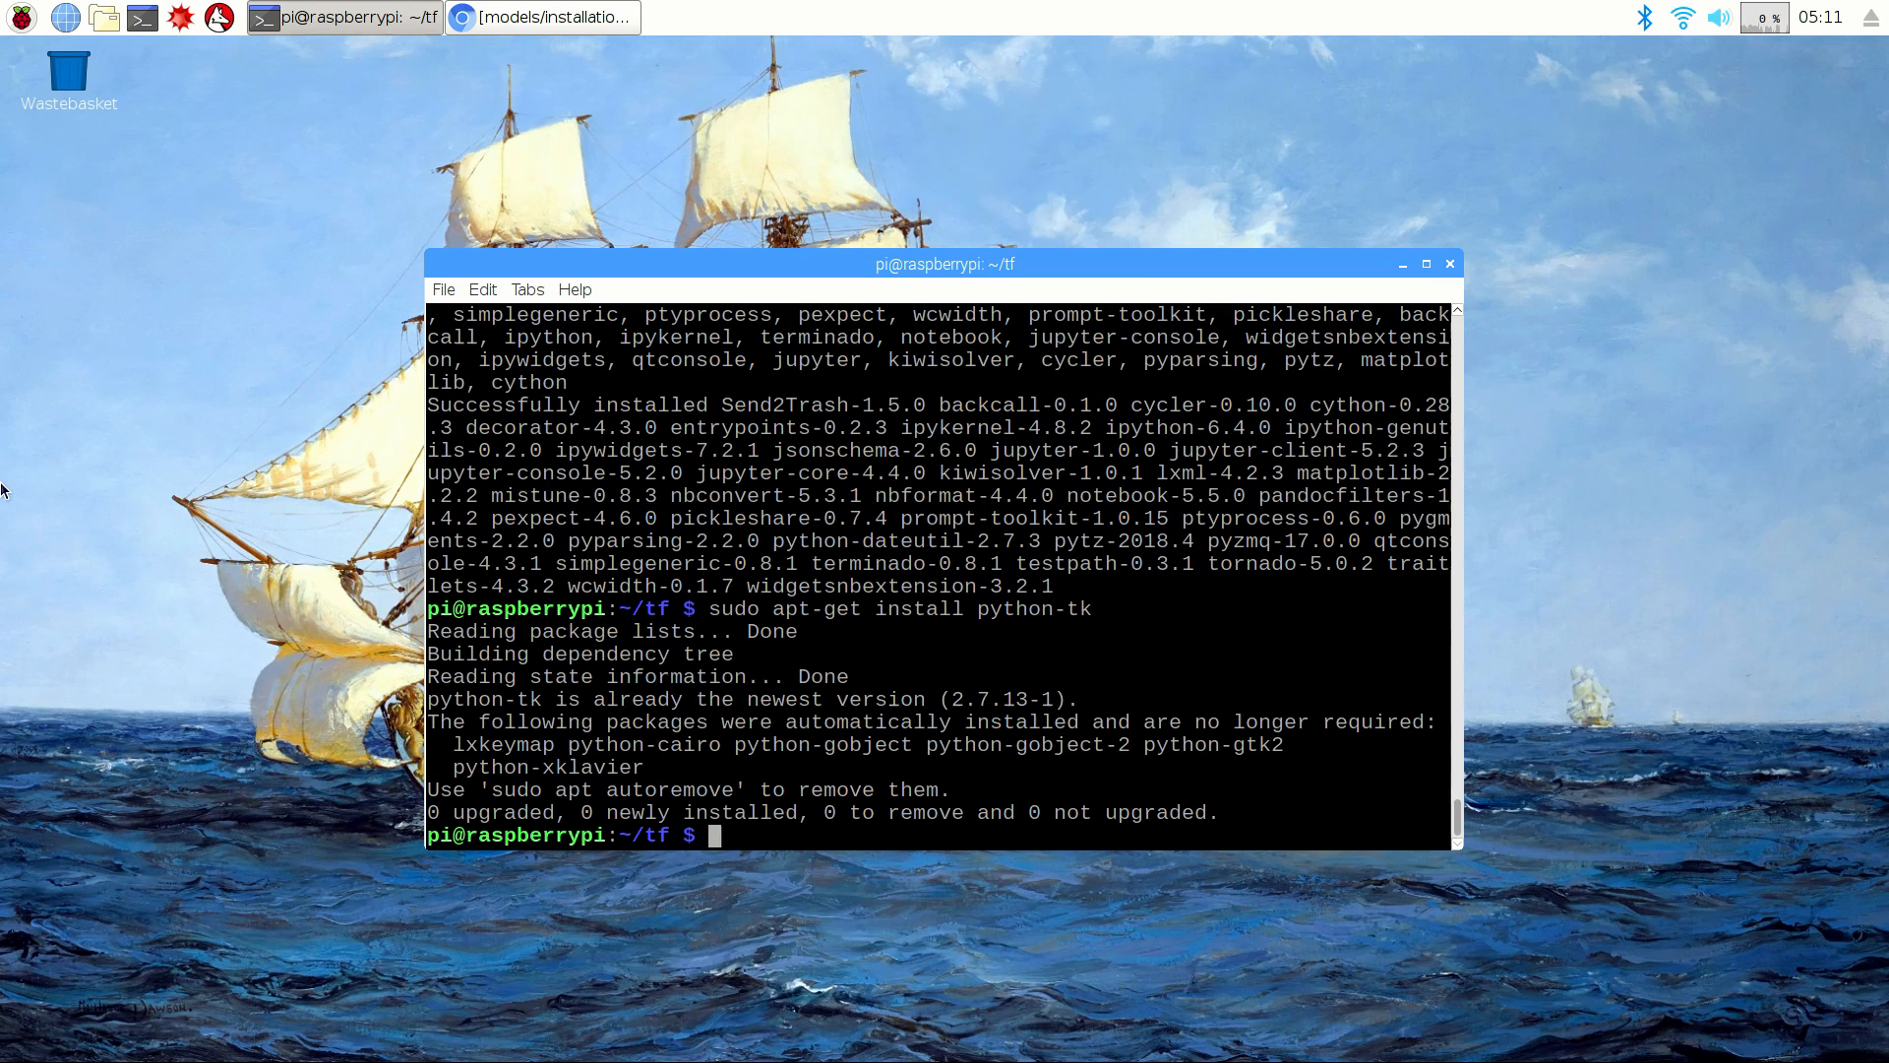
mouse_move(189, 345)
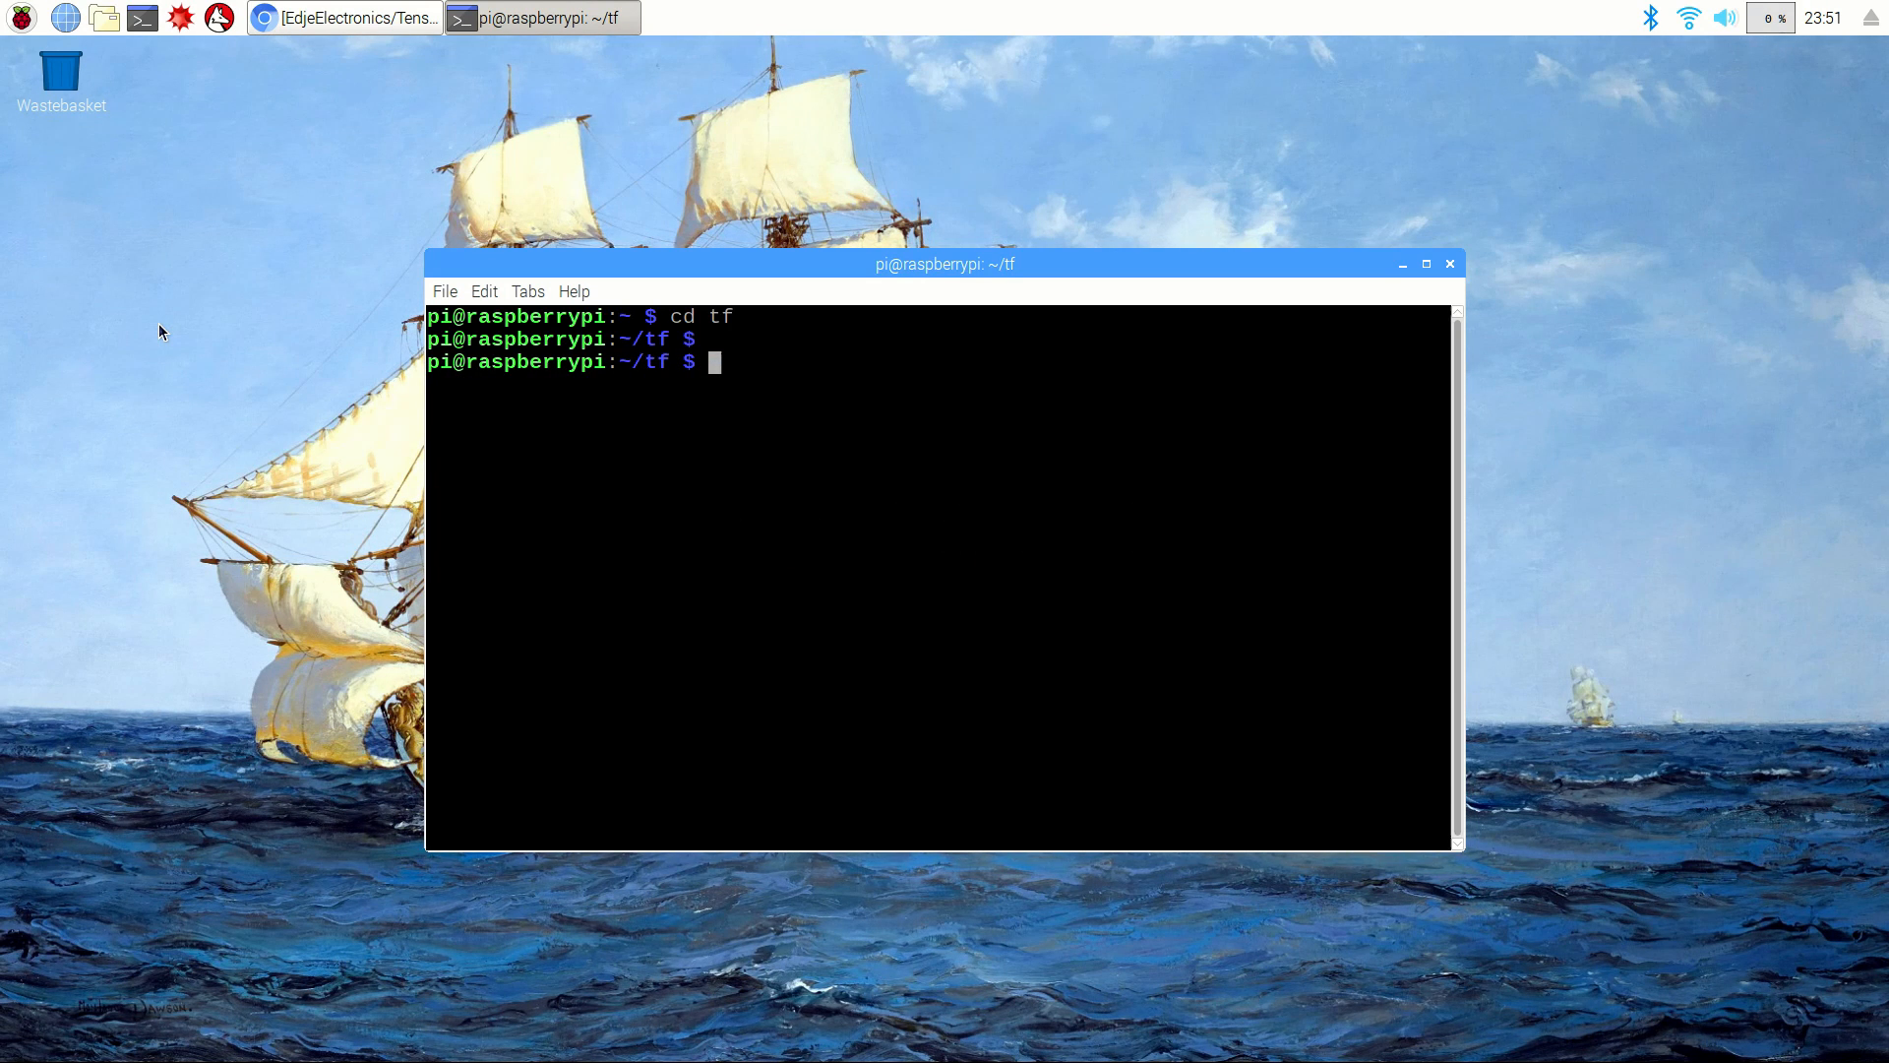
mouse_move(228, 415)
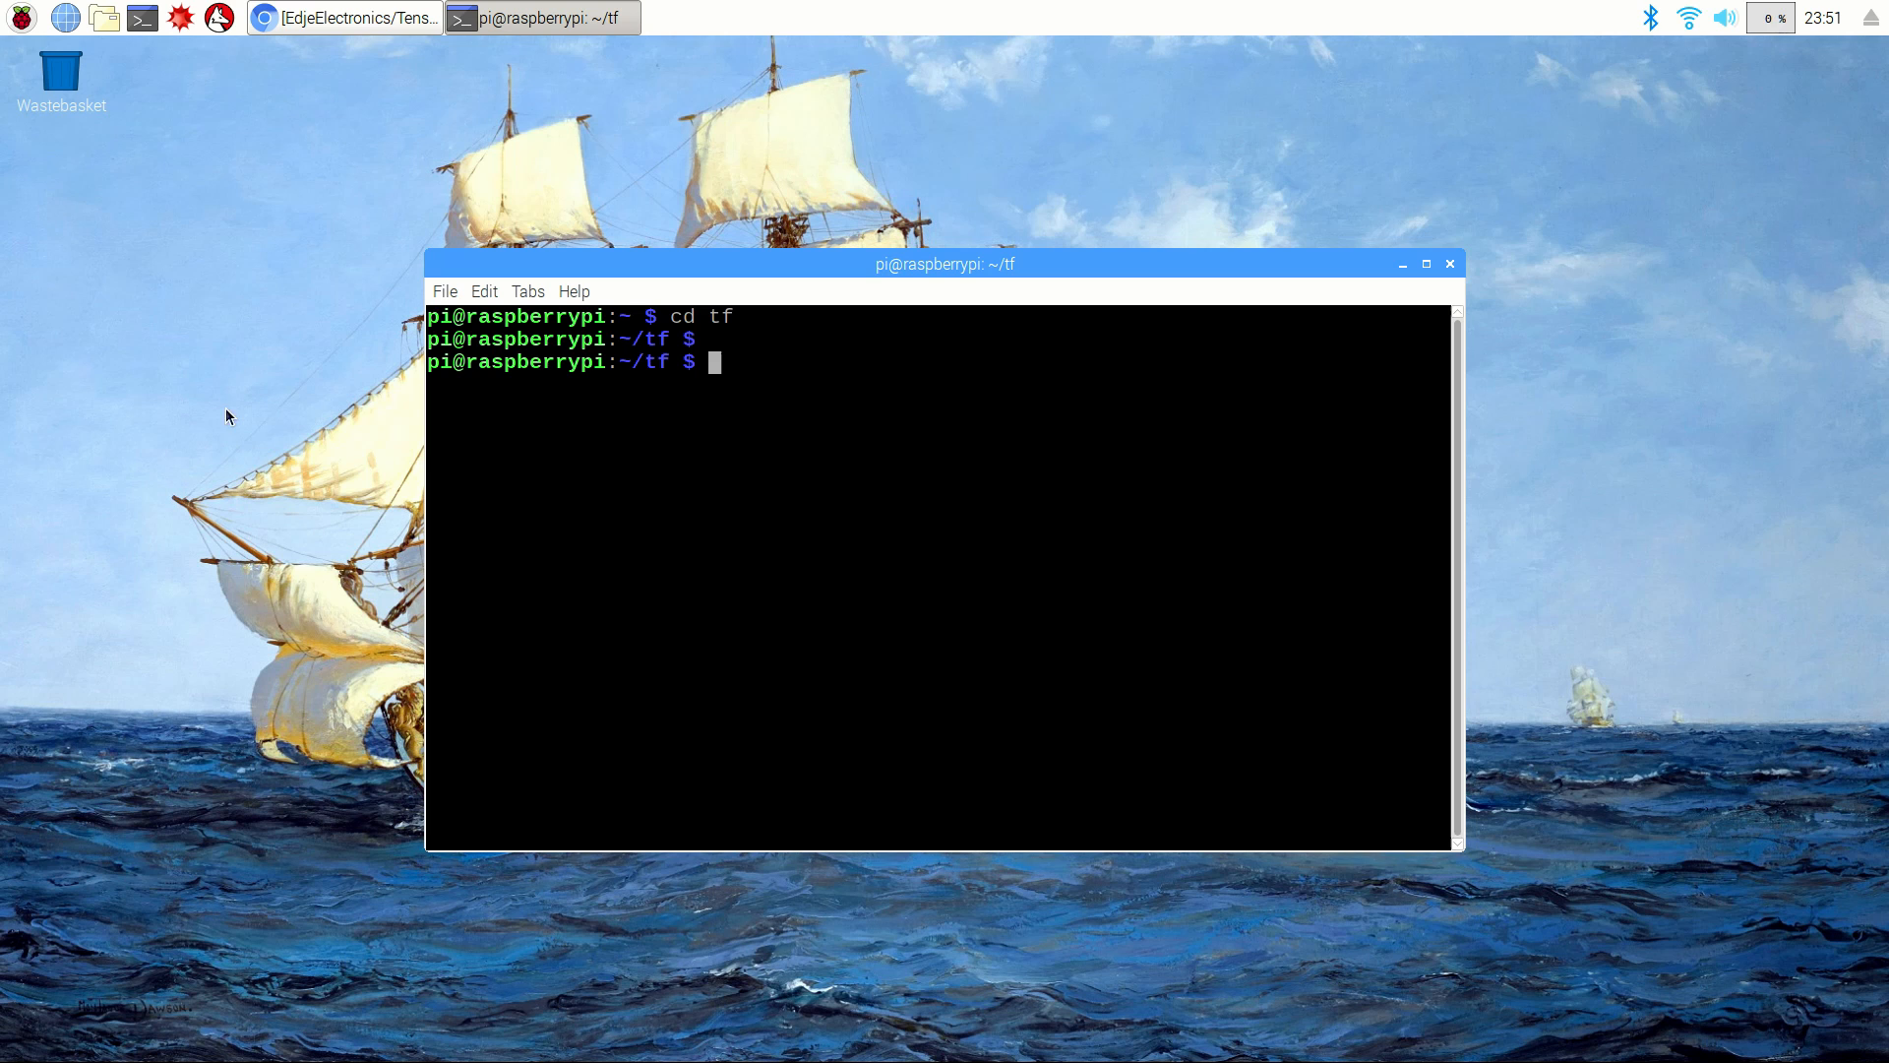
mouse_move(197, 368)
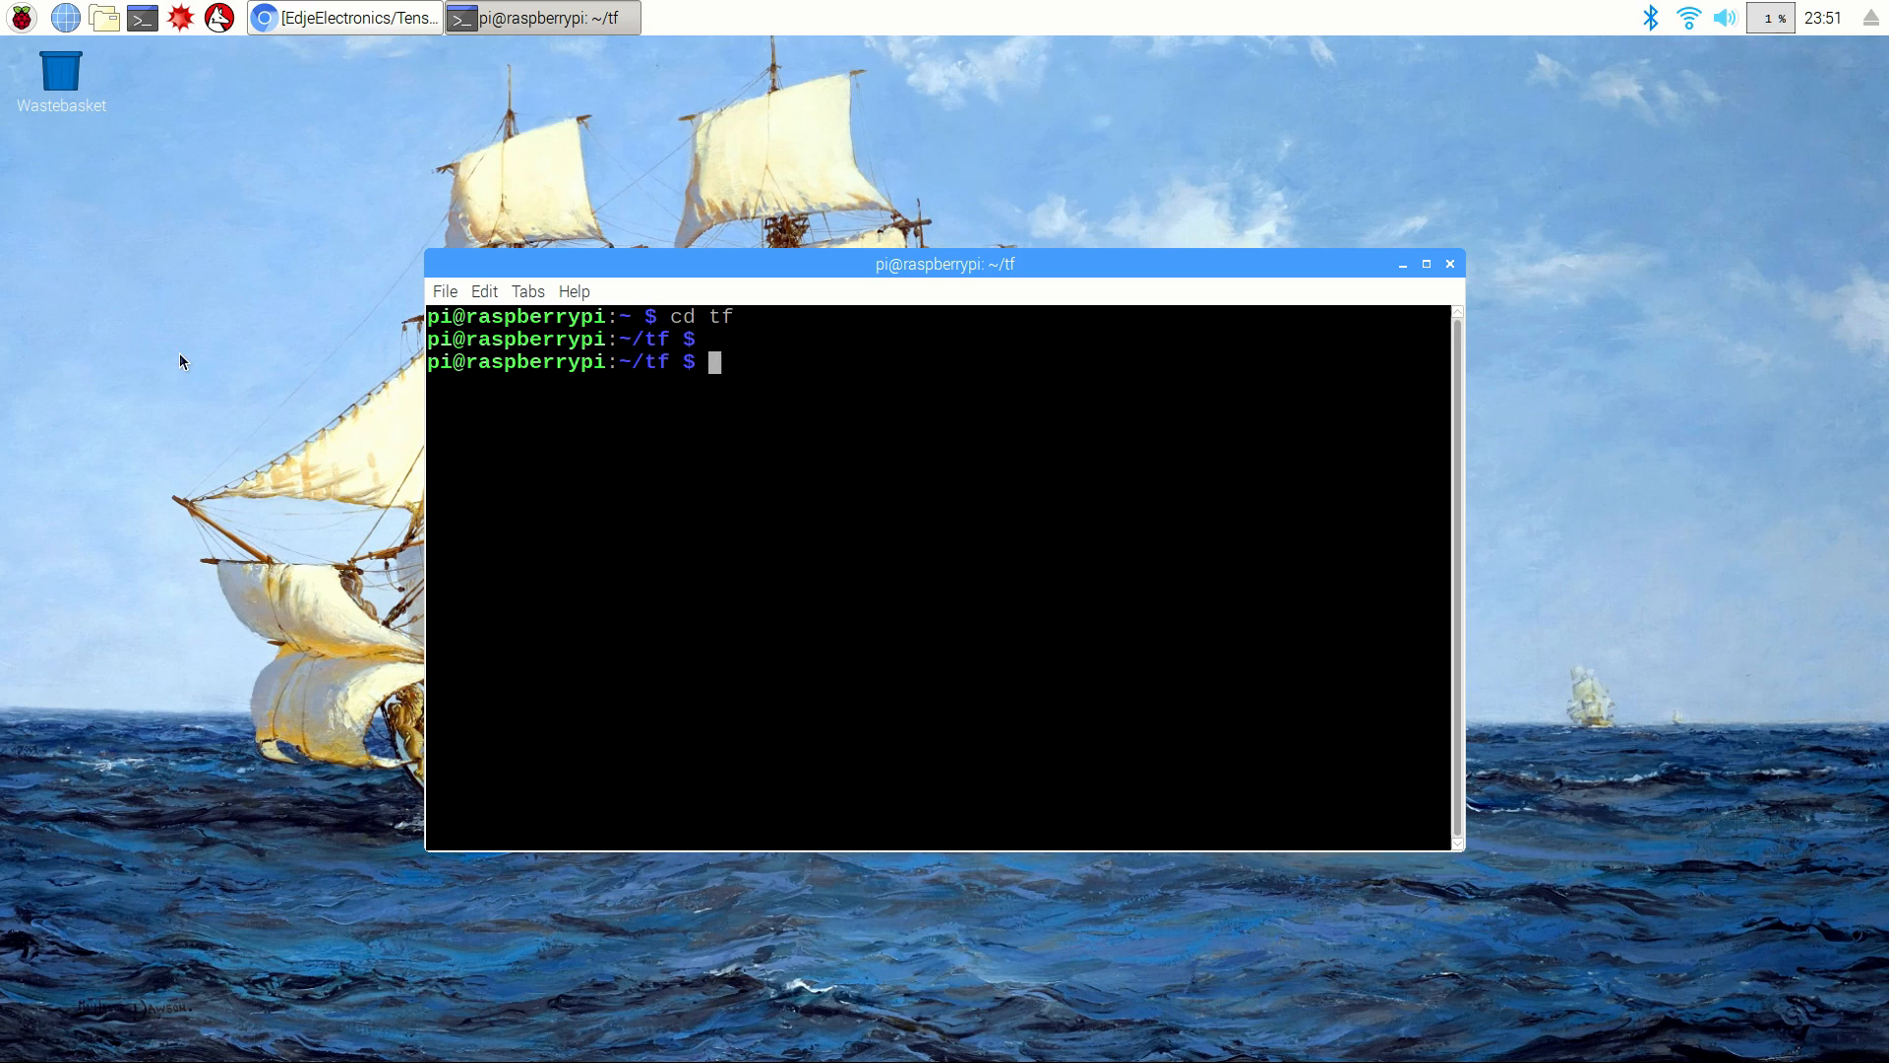
mouse_move(272, 398)
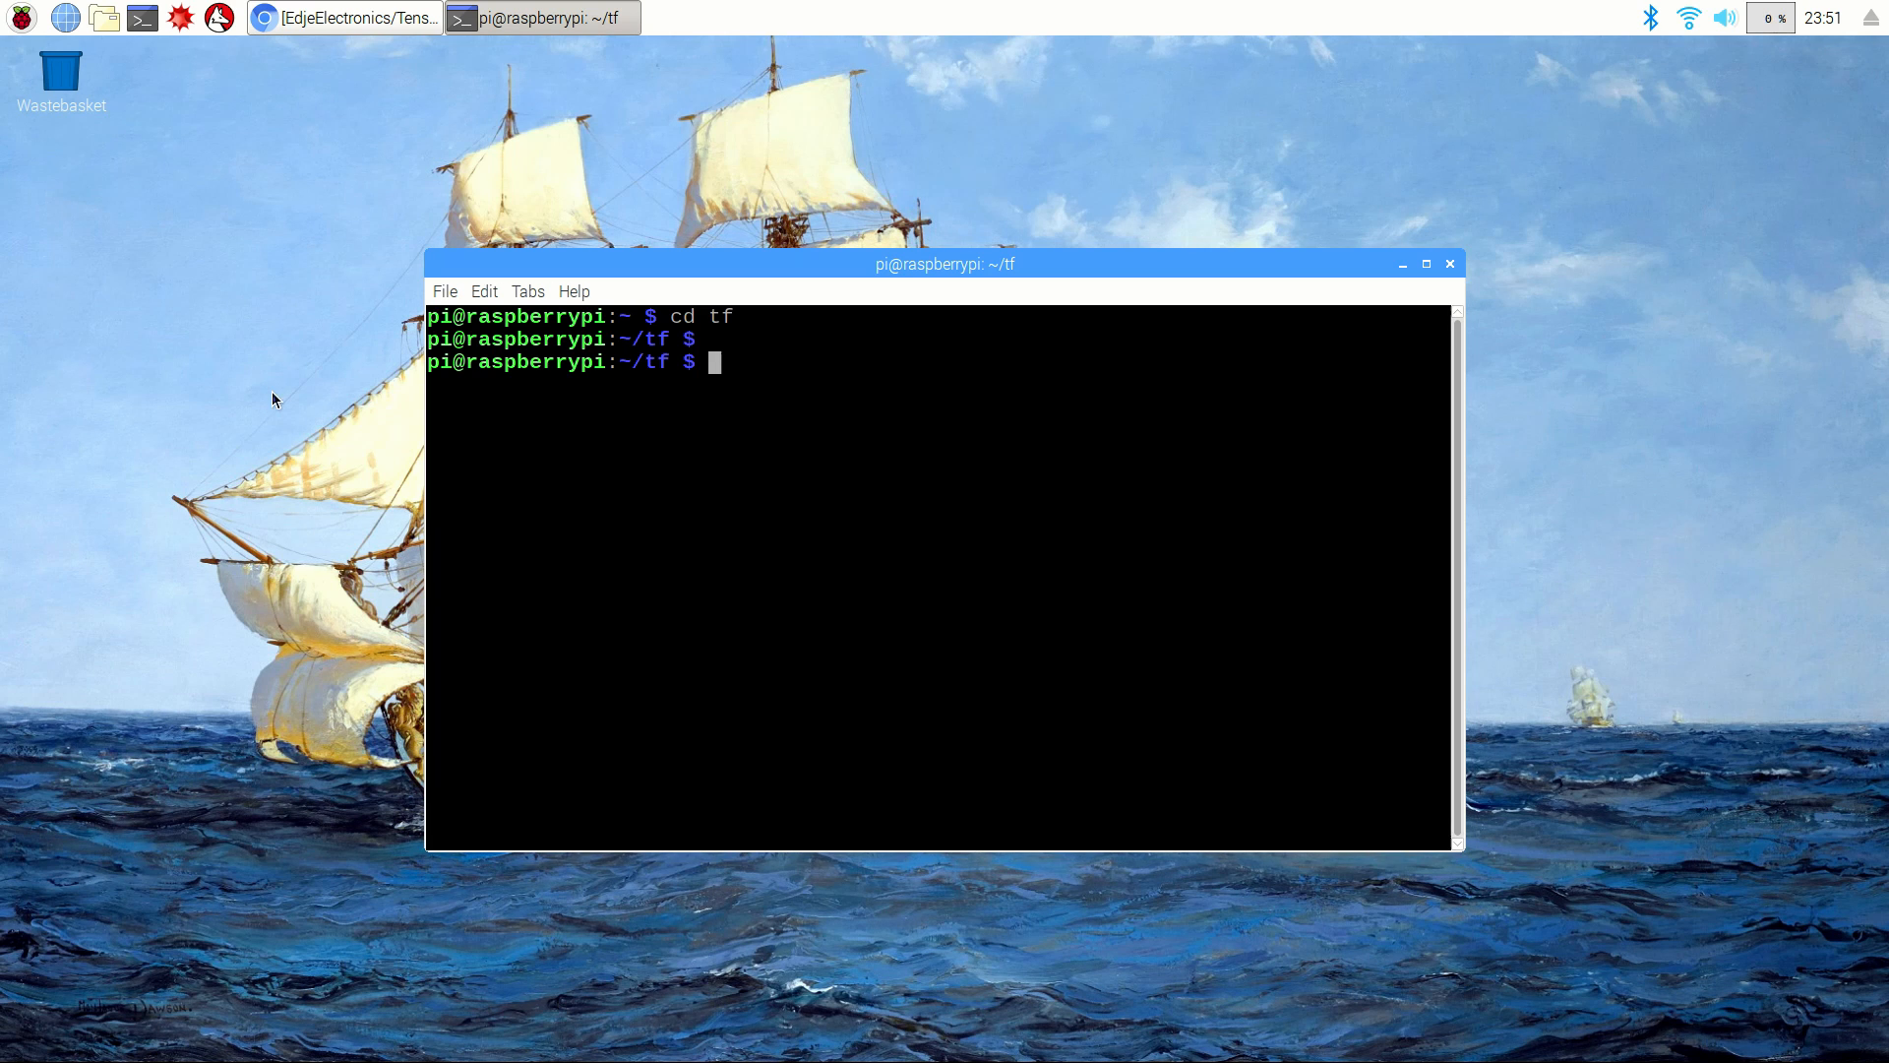
mouse_move(300, 396)
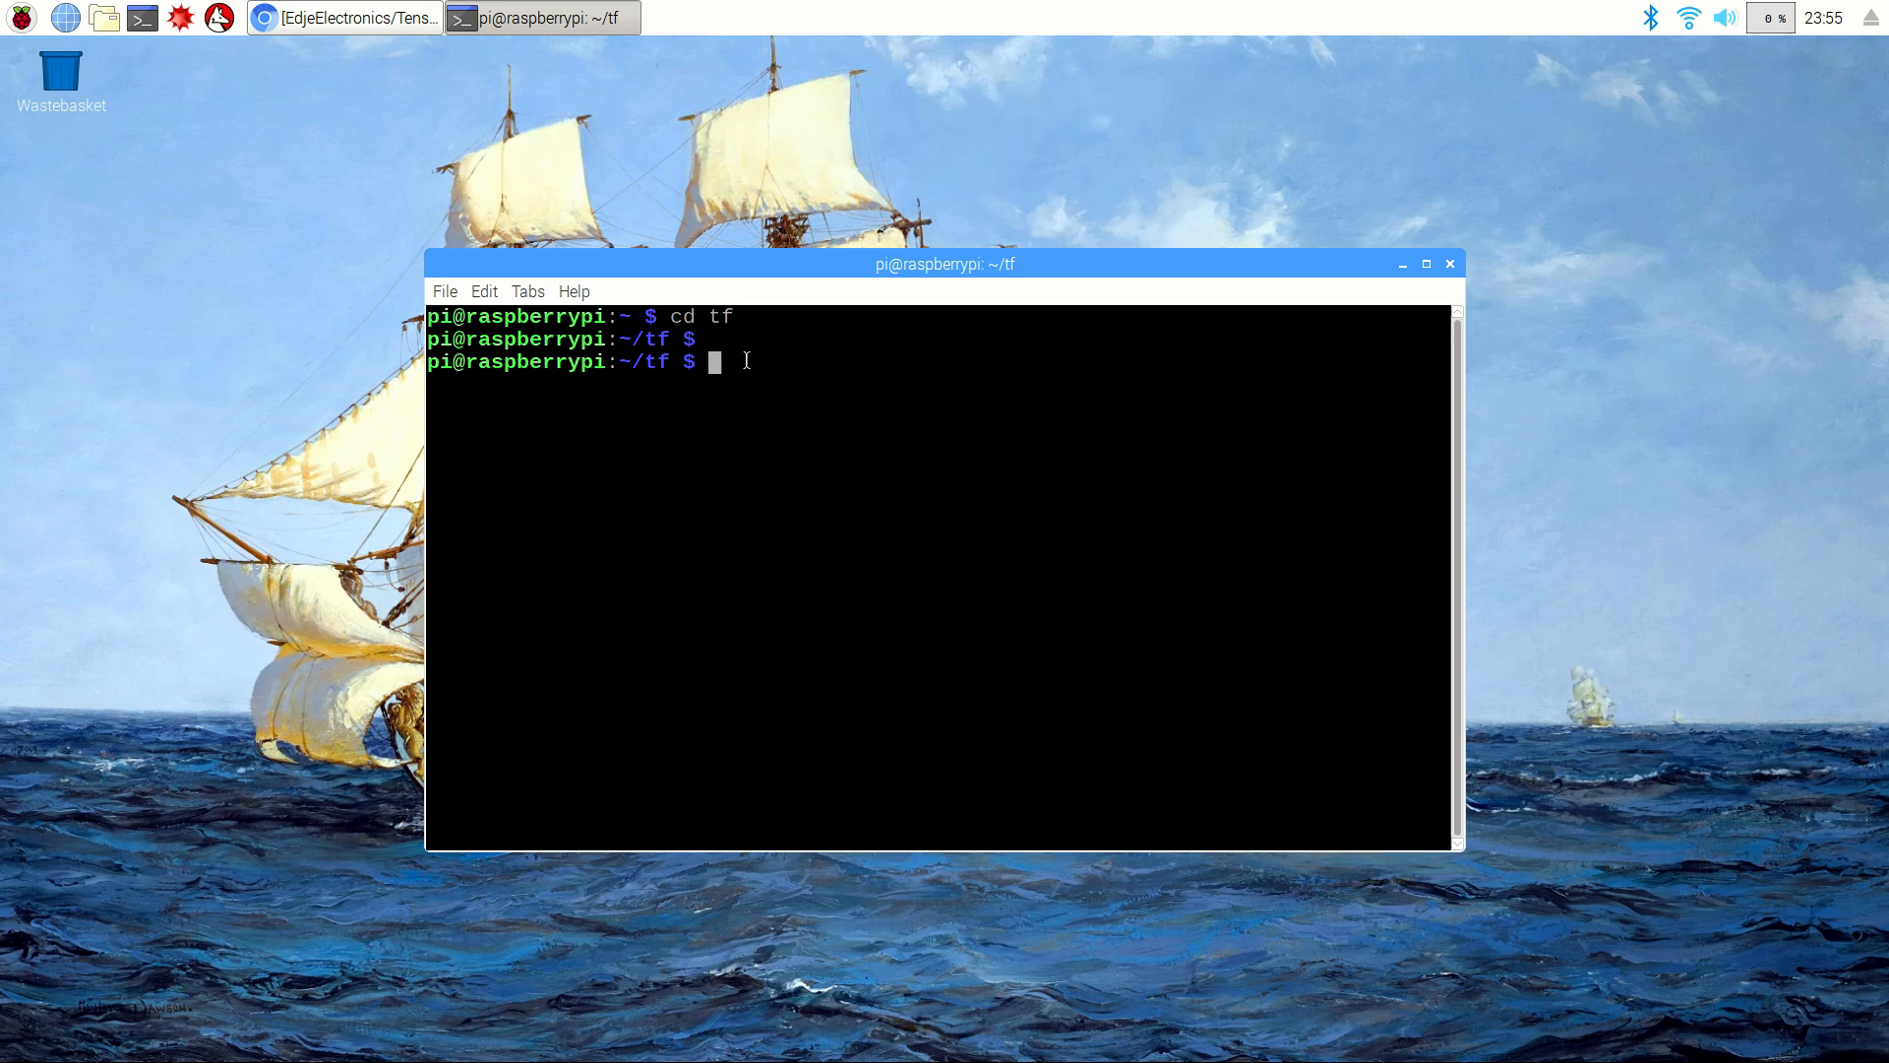
Step: Install the libjpeg, libtiff5, libjasper and libpng development packages with apt-get
type("sudo apt-get")
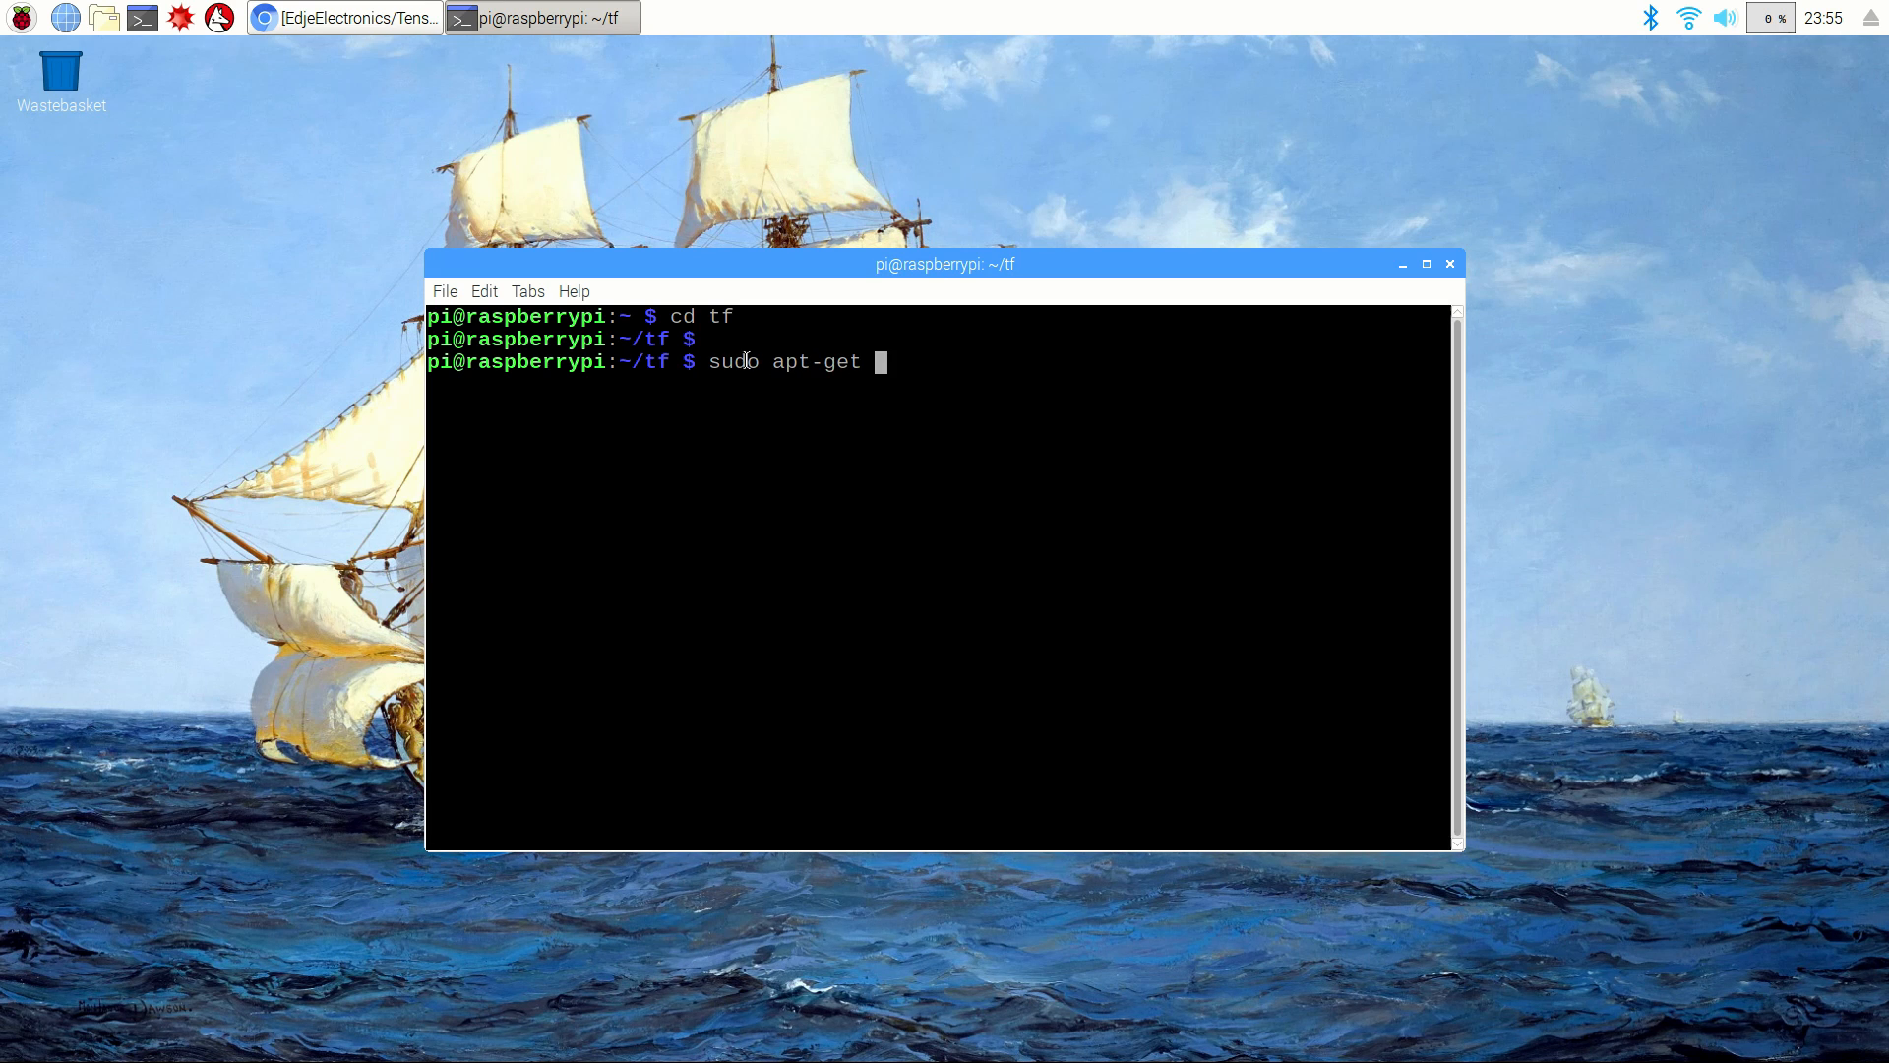
type("install libjpeg-")
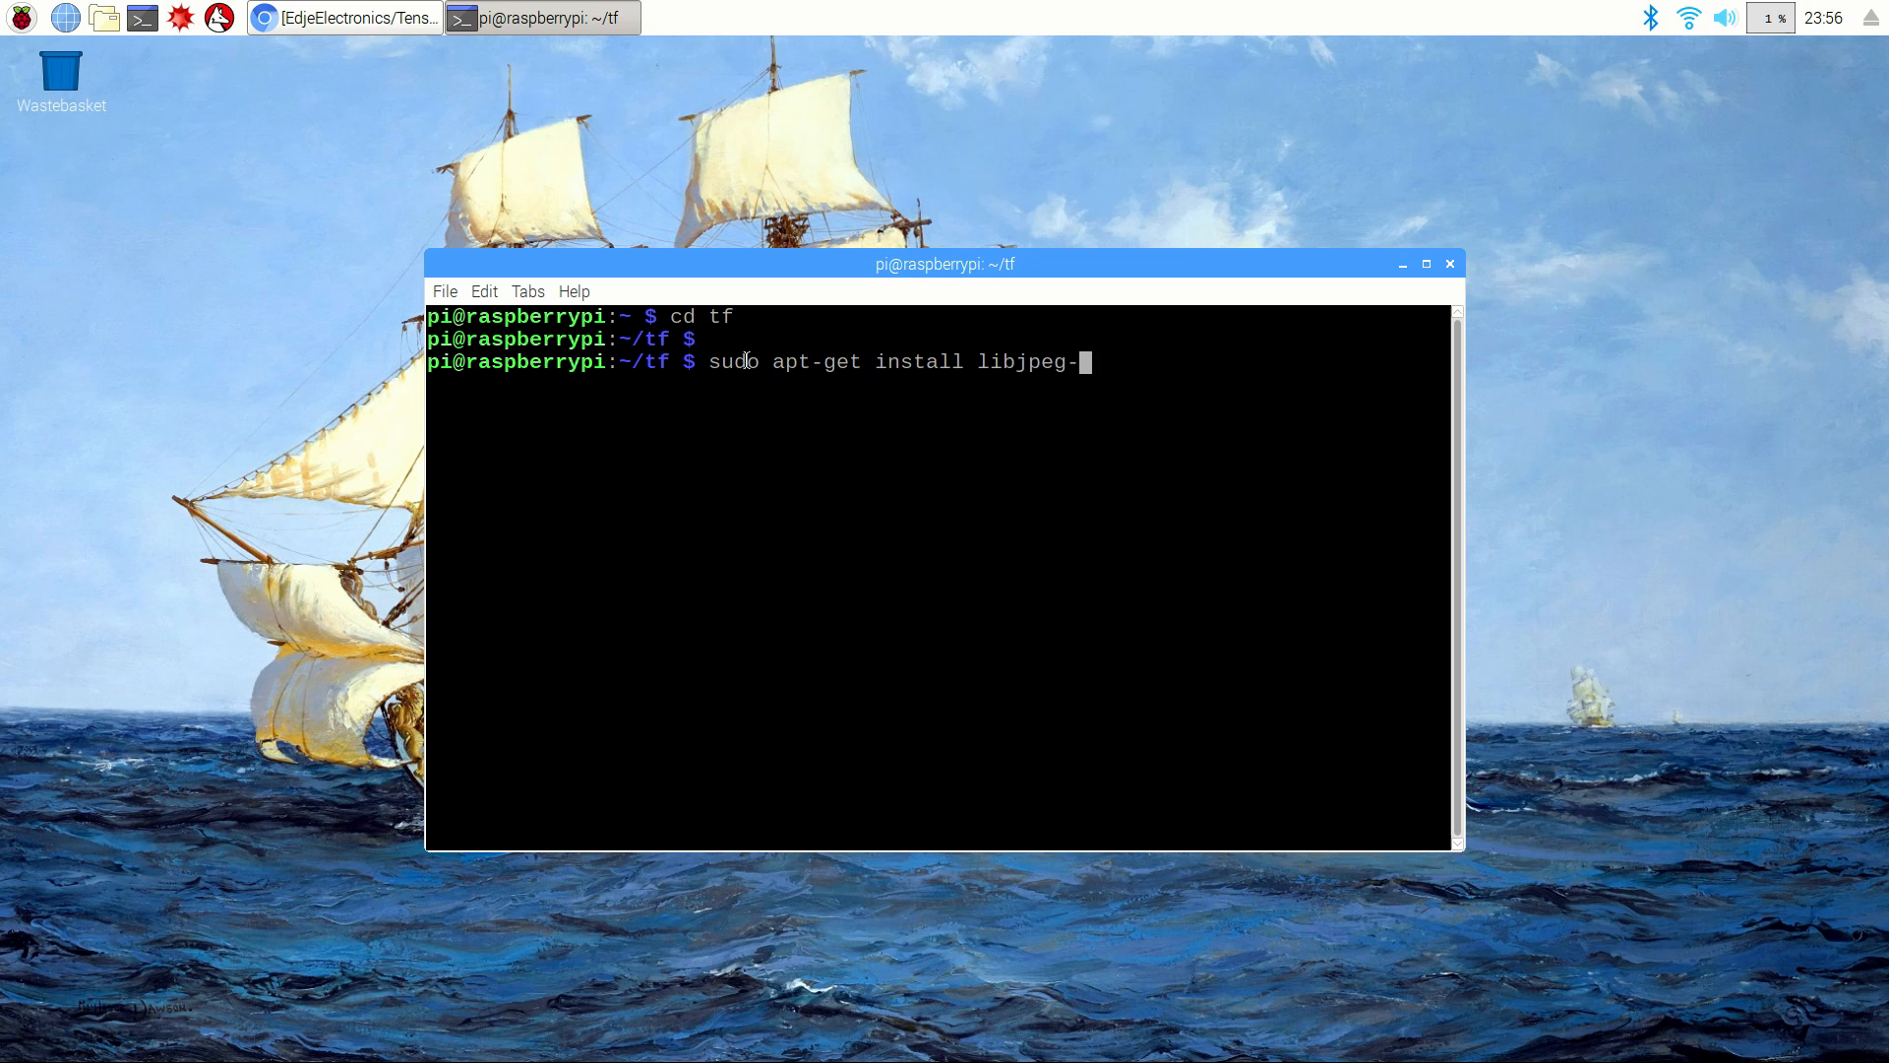
type("dev libtiff5-")
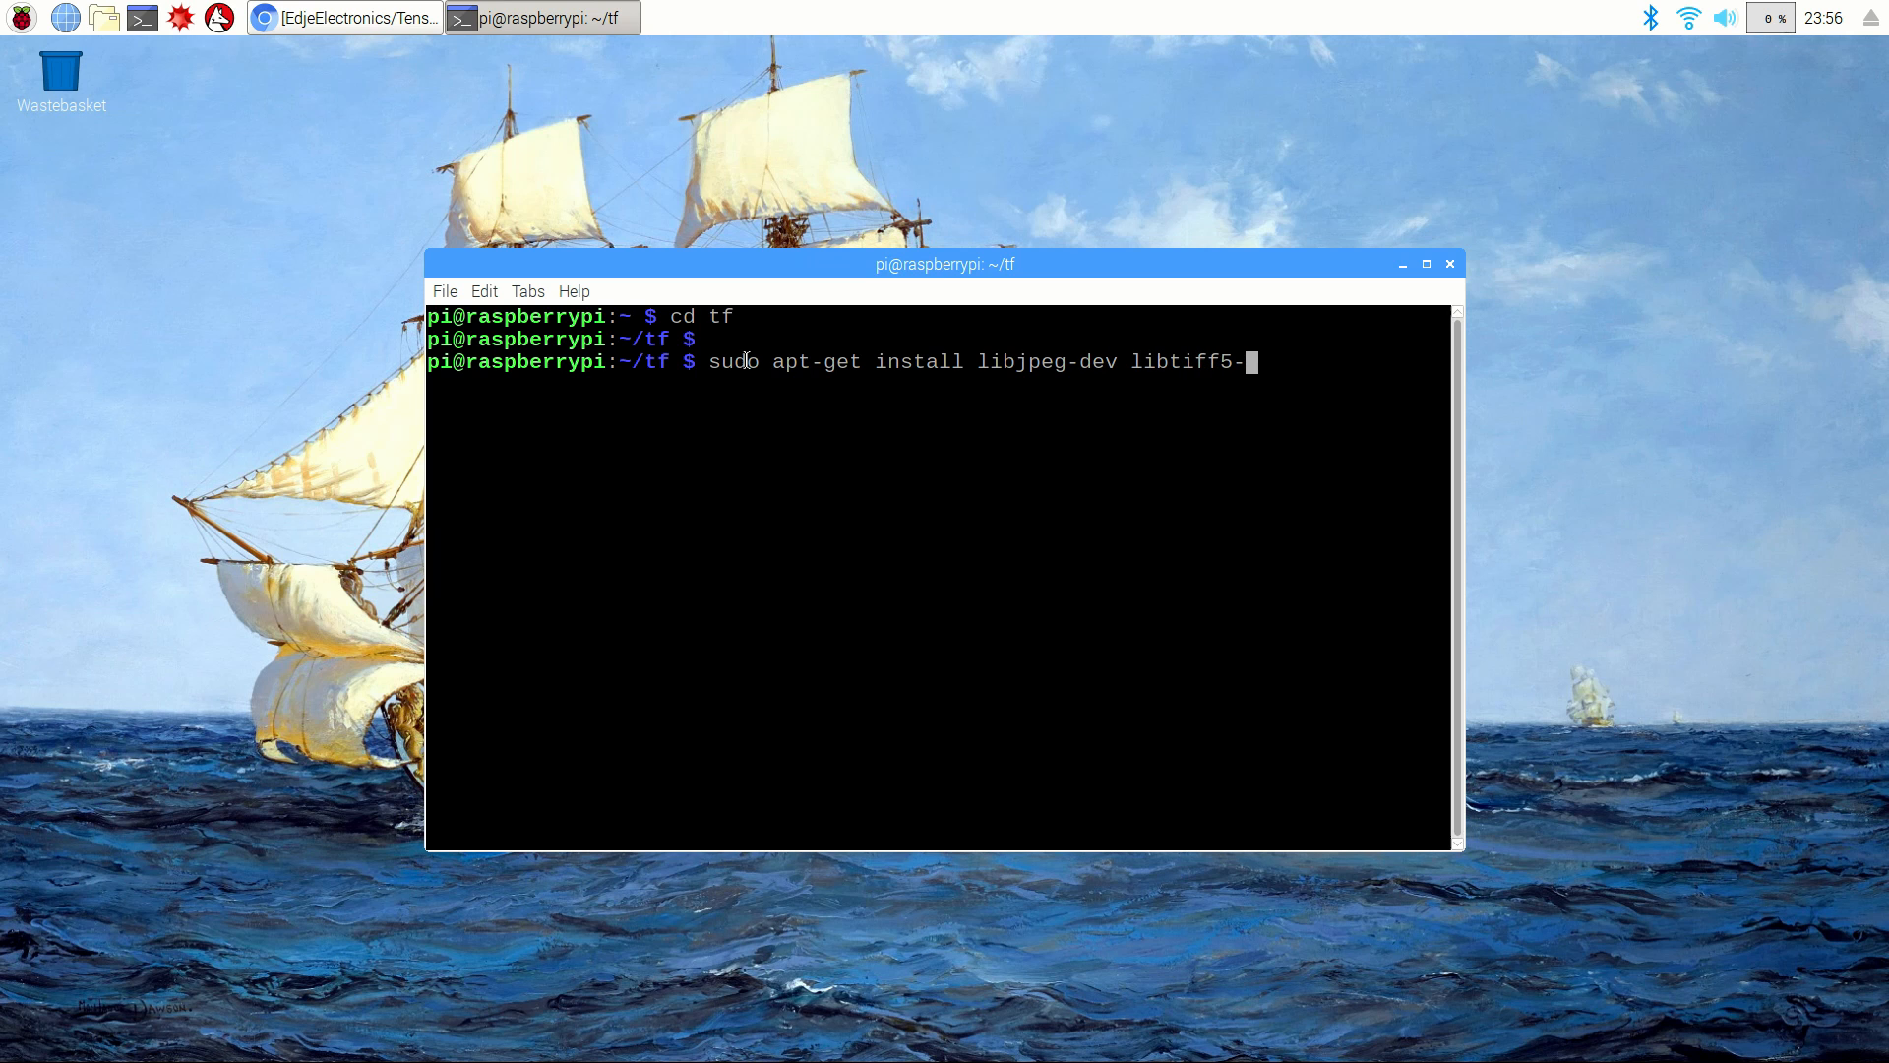
type("dev libjaspe")
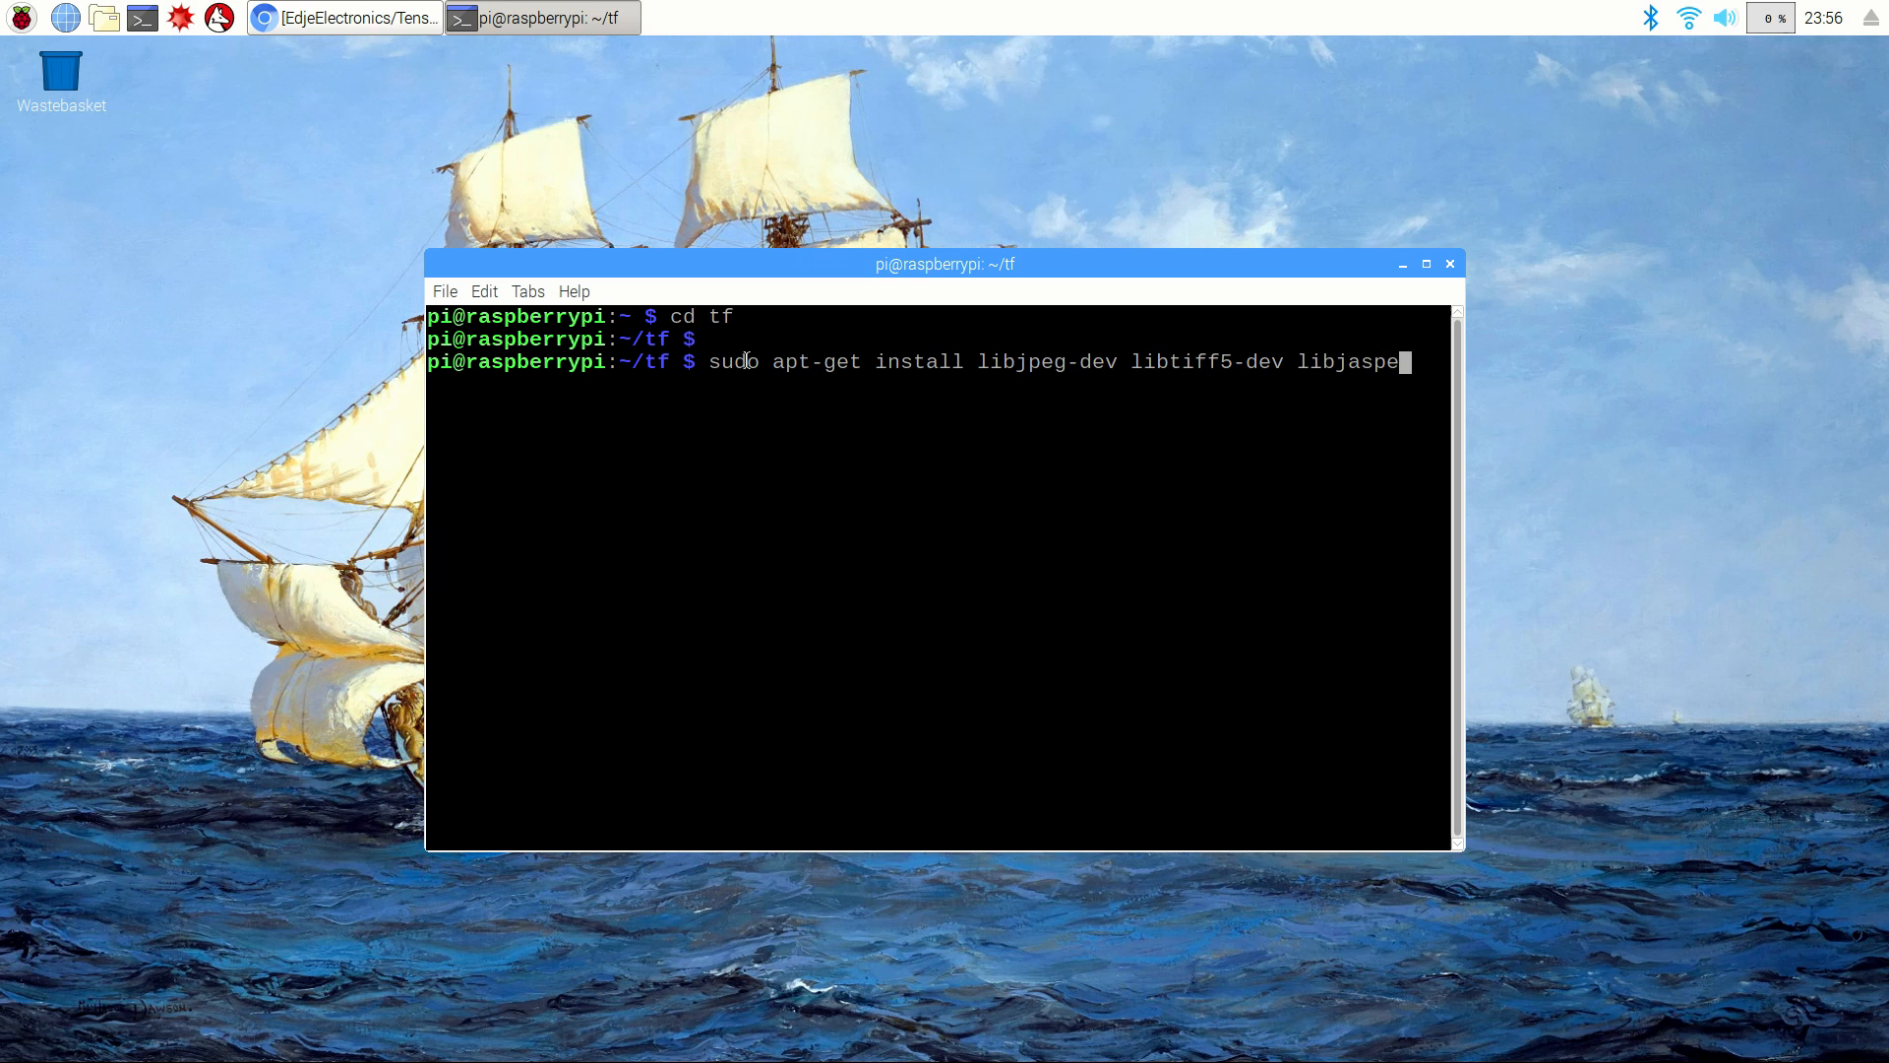
type("r-dev libpng")
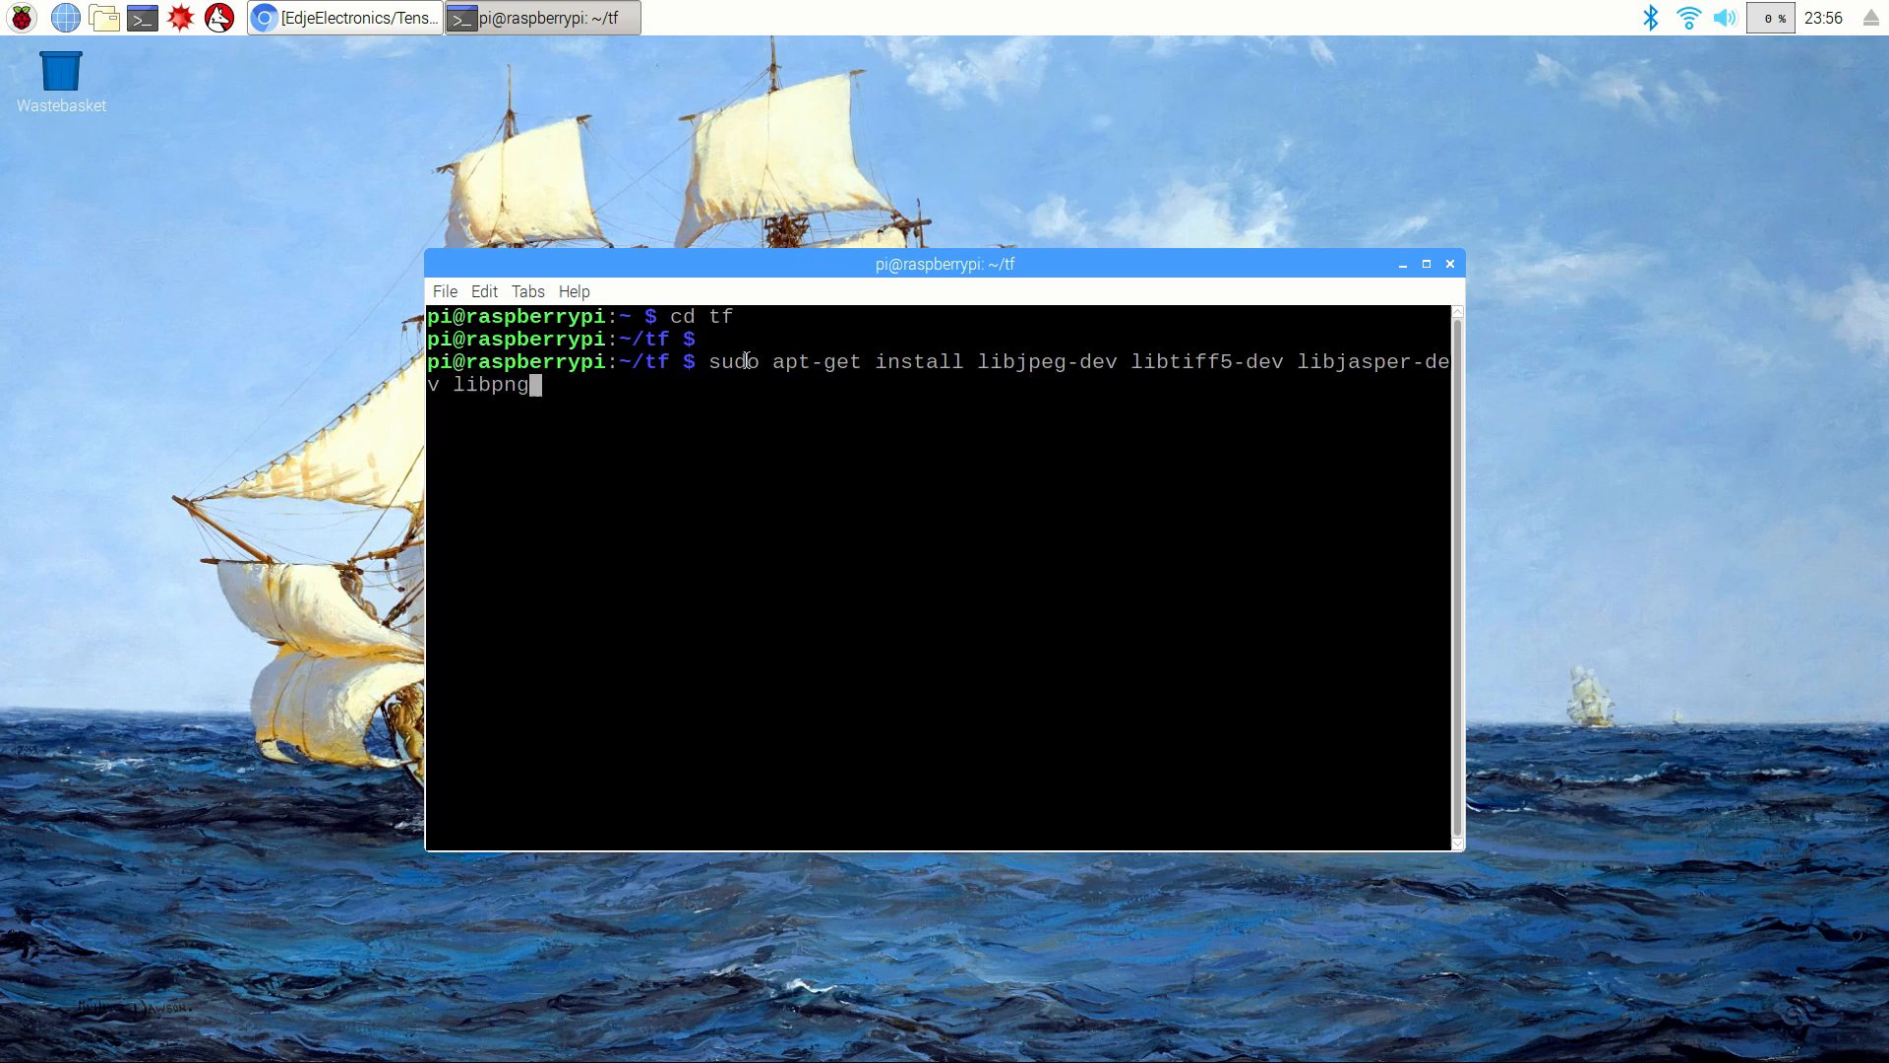
key("Return")
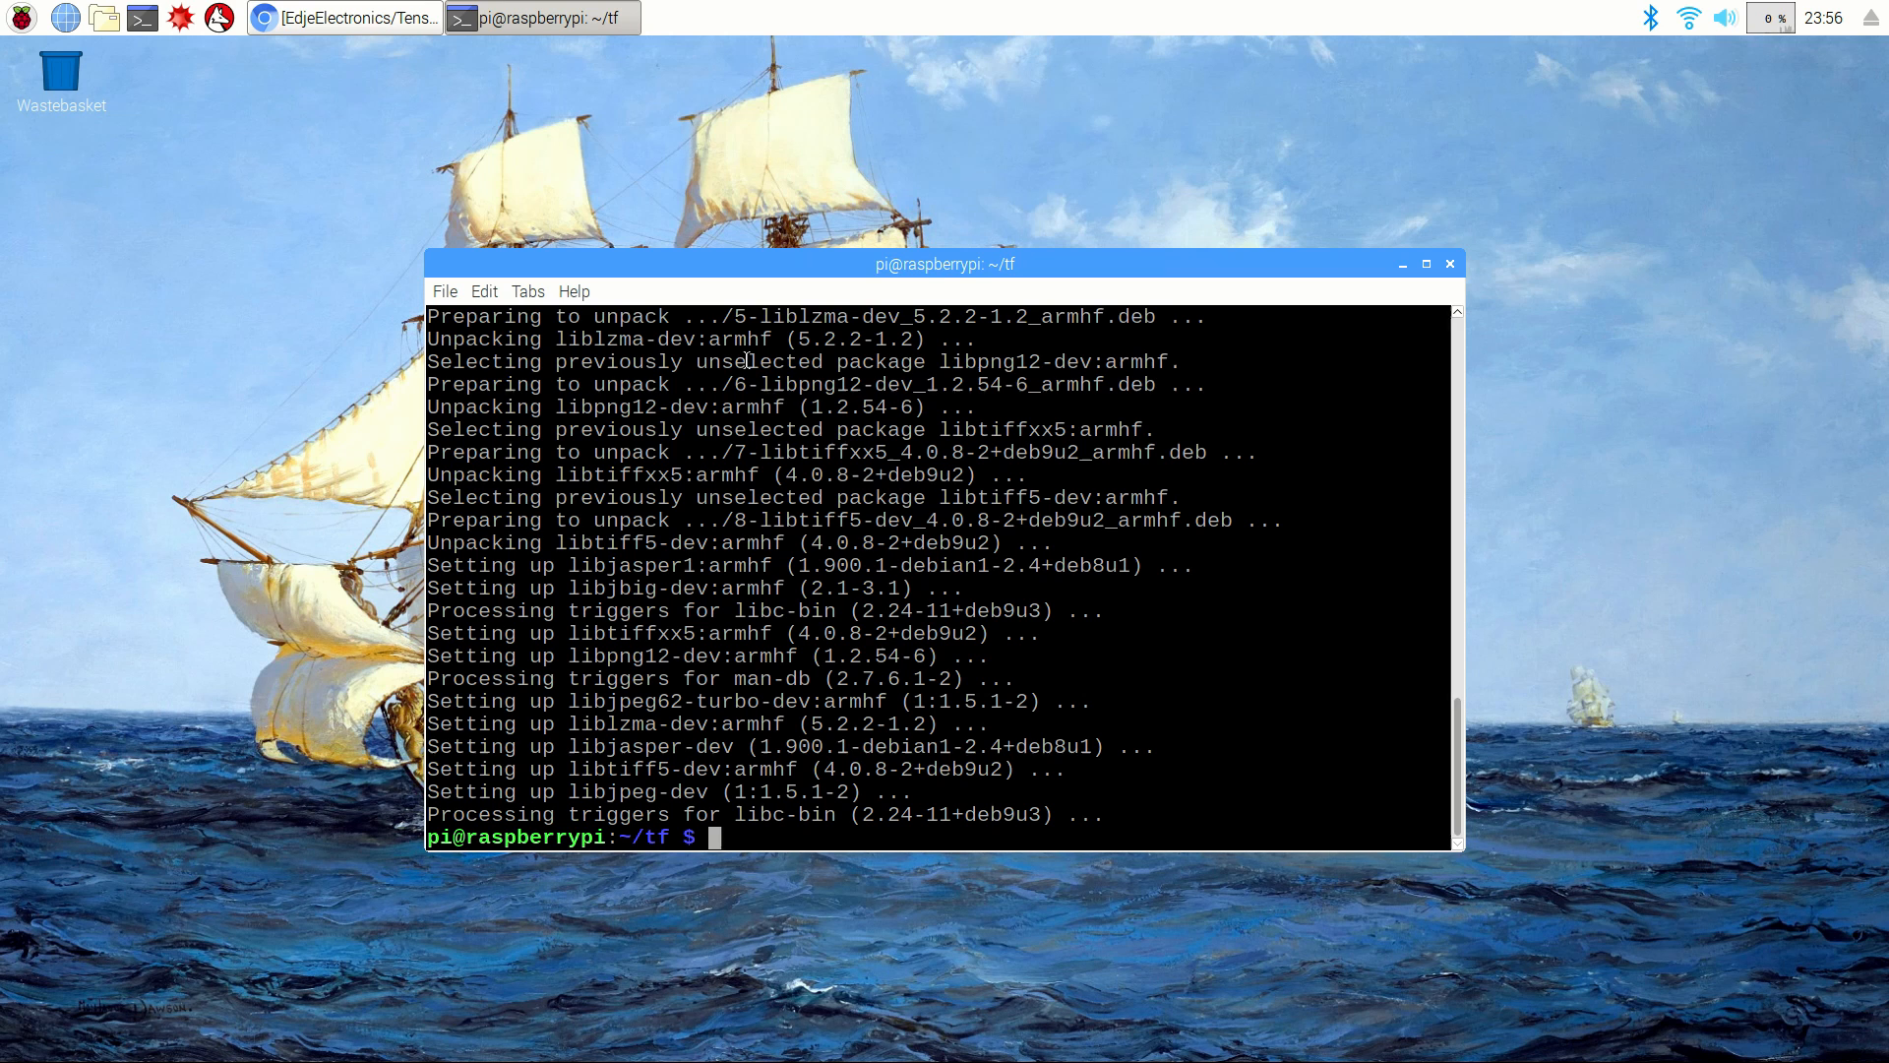
Step: Install the libav codec/format and libv4l video development libraries with apt-get
type("sudo apt-ge")
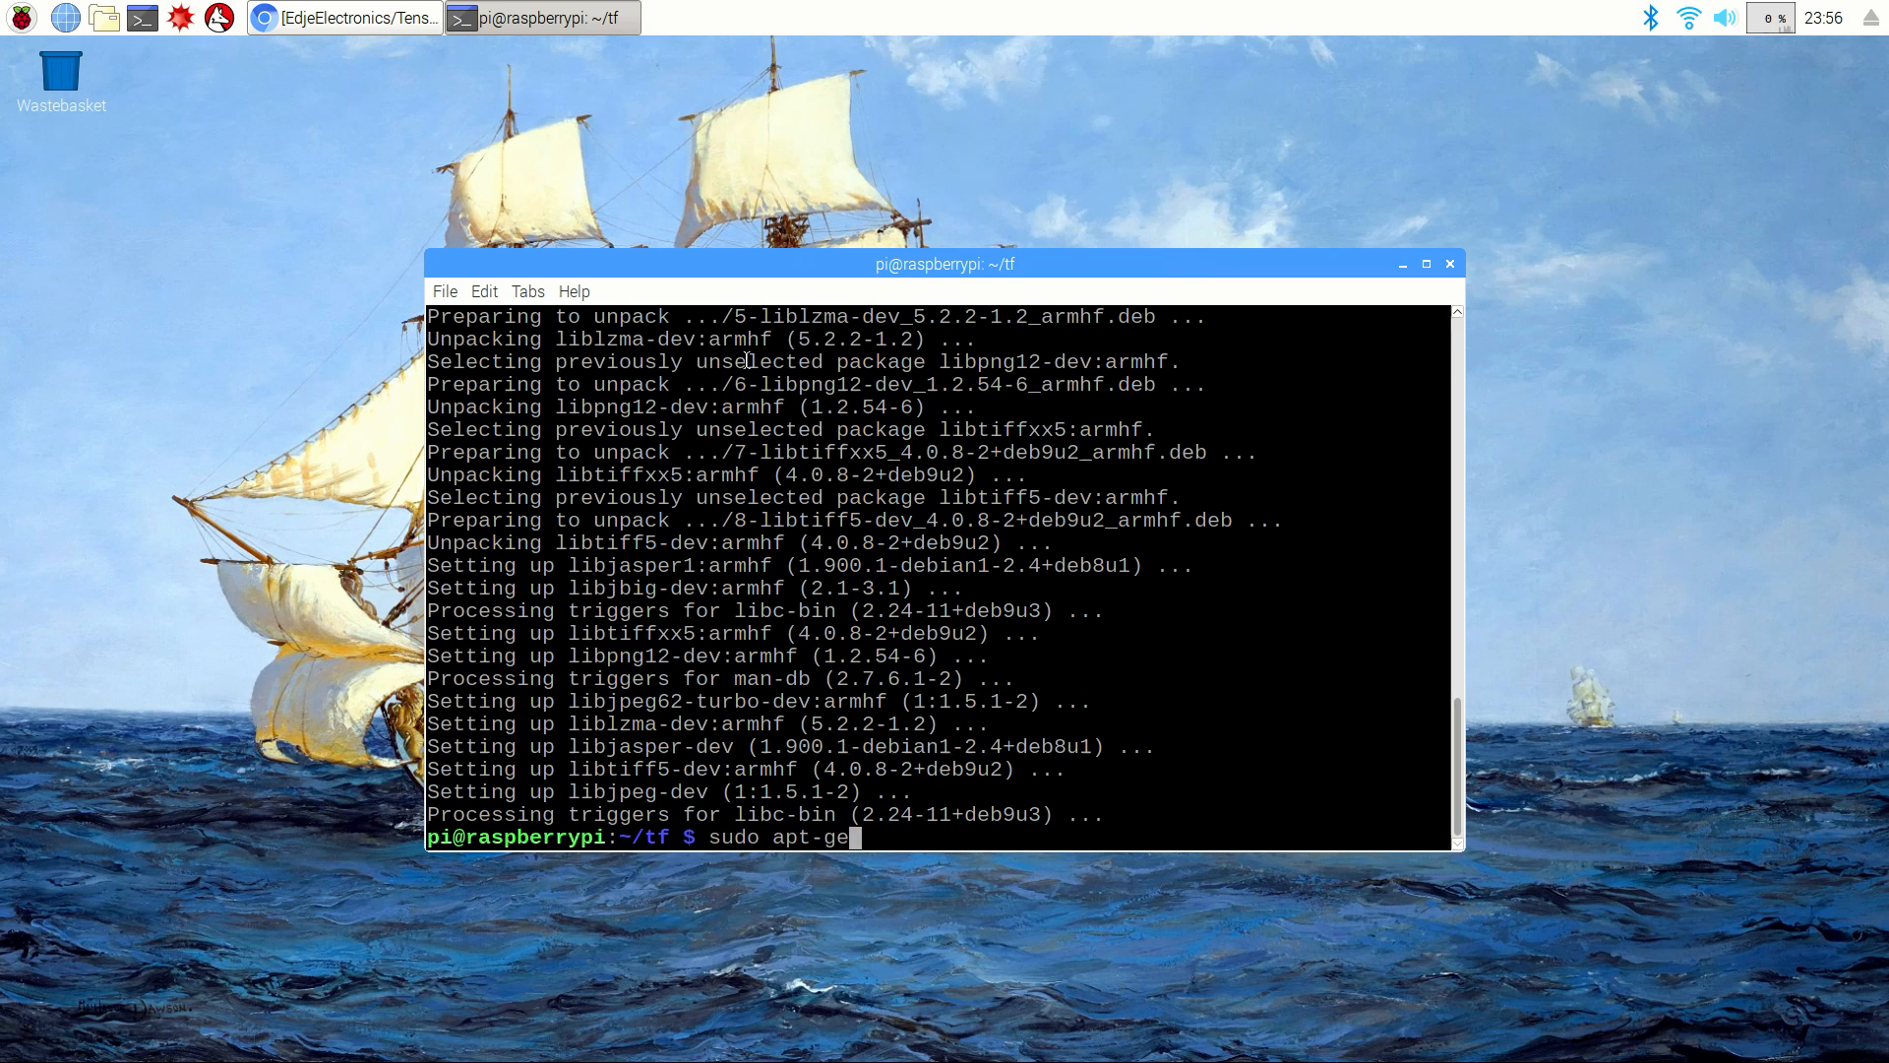
type("t install libavcodec-dev")
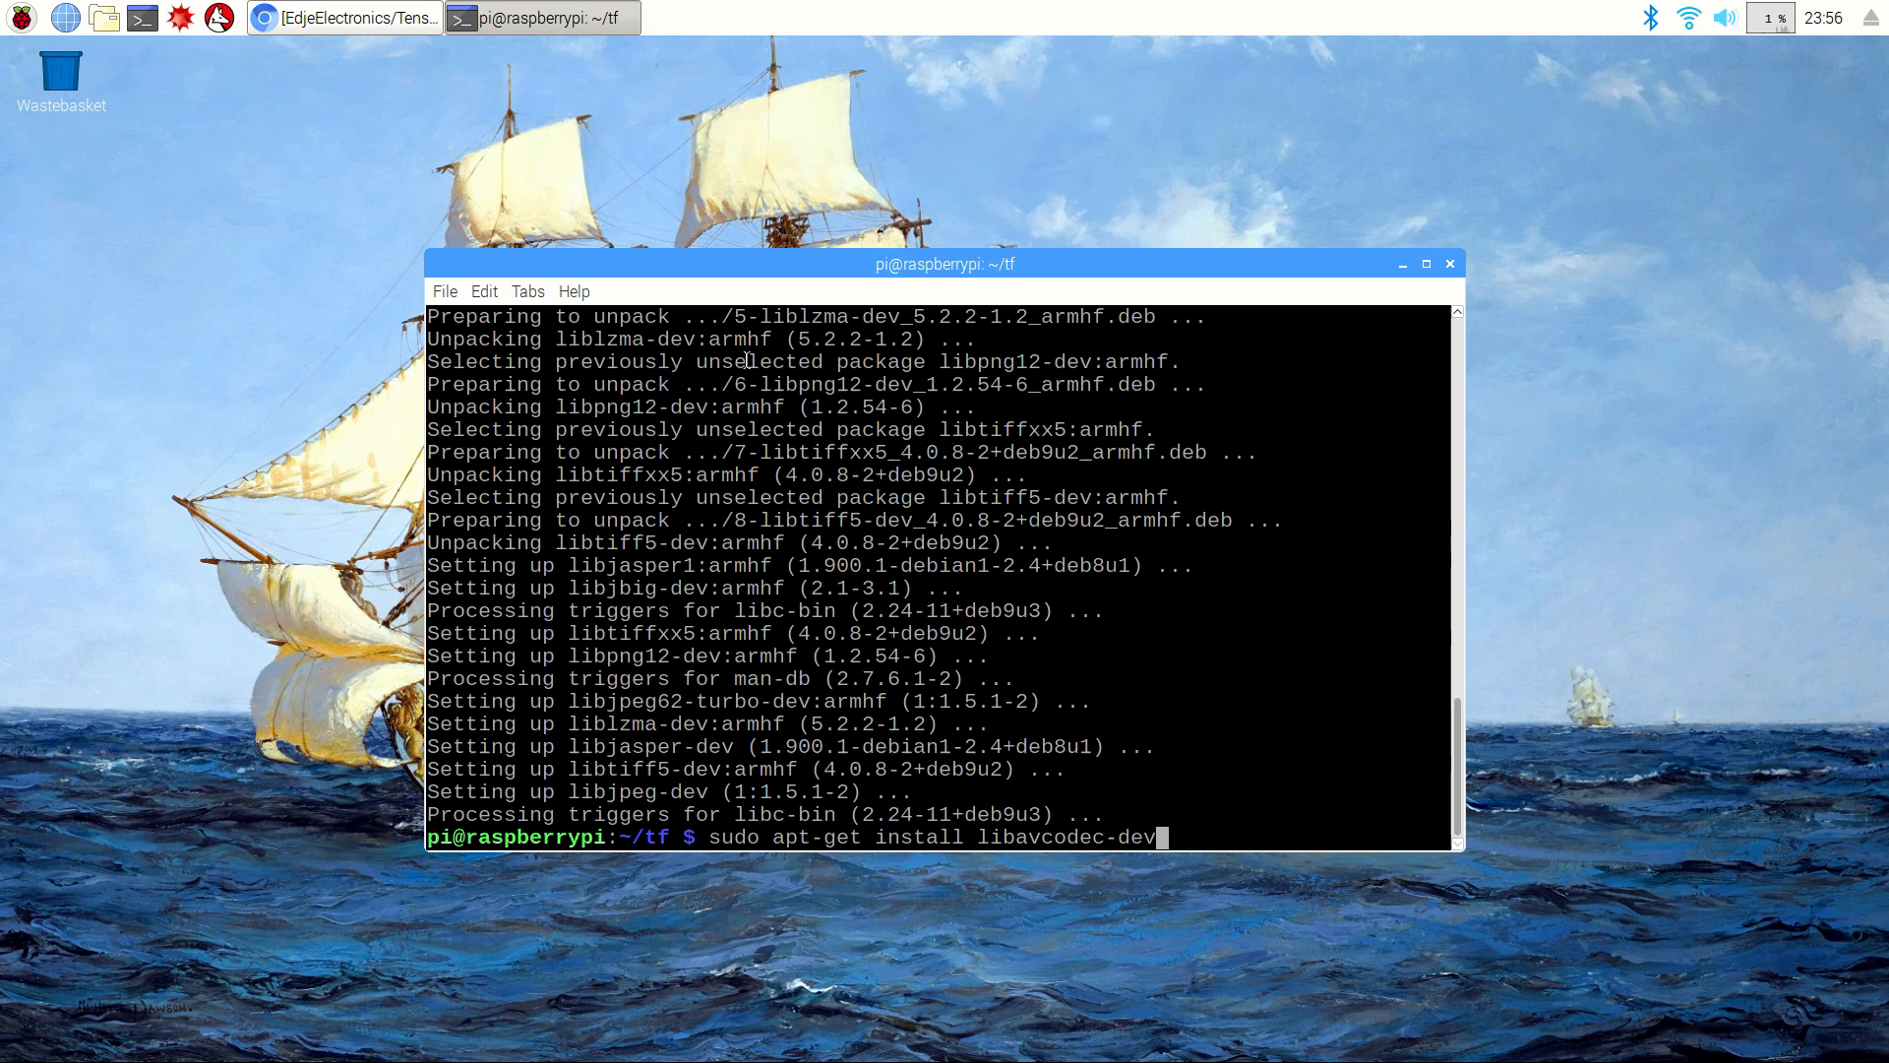
type("libavformat-dev libswscale-dev")
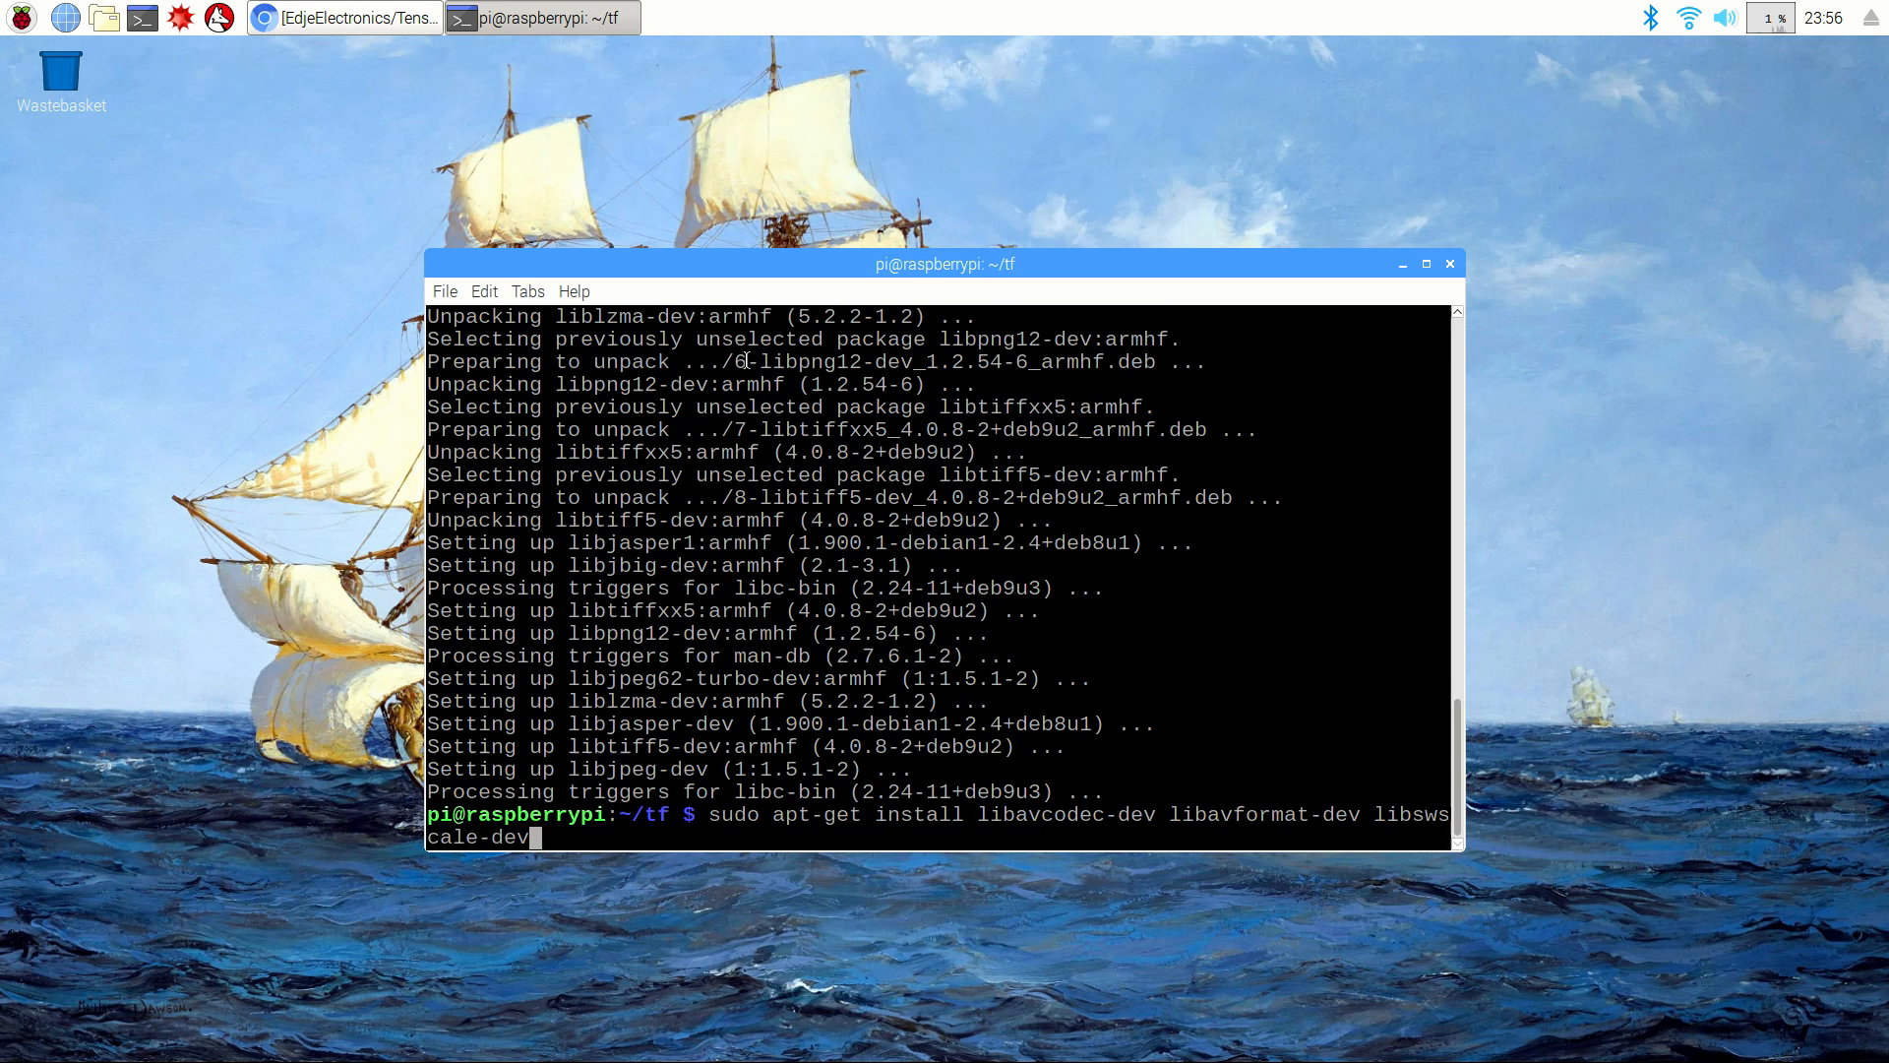
type("libv4l-")
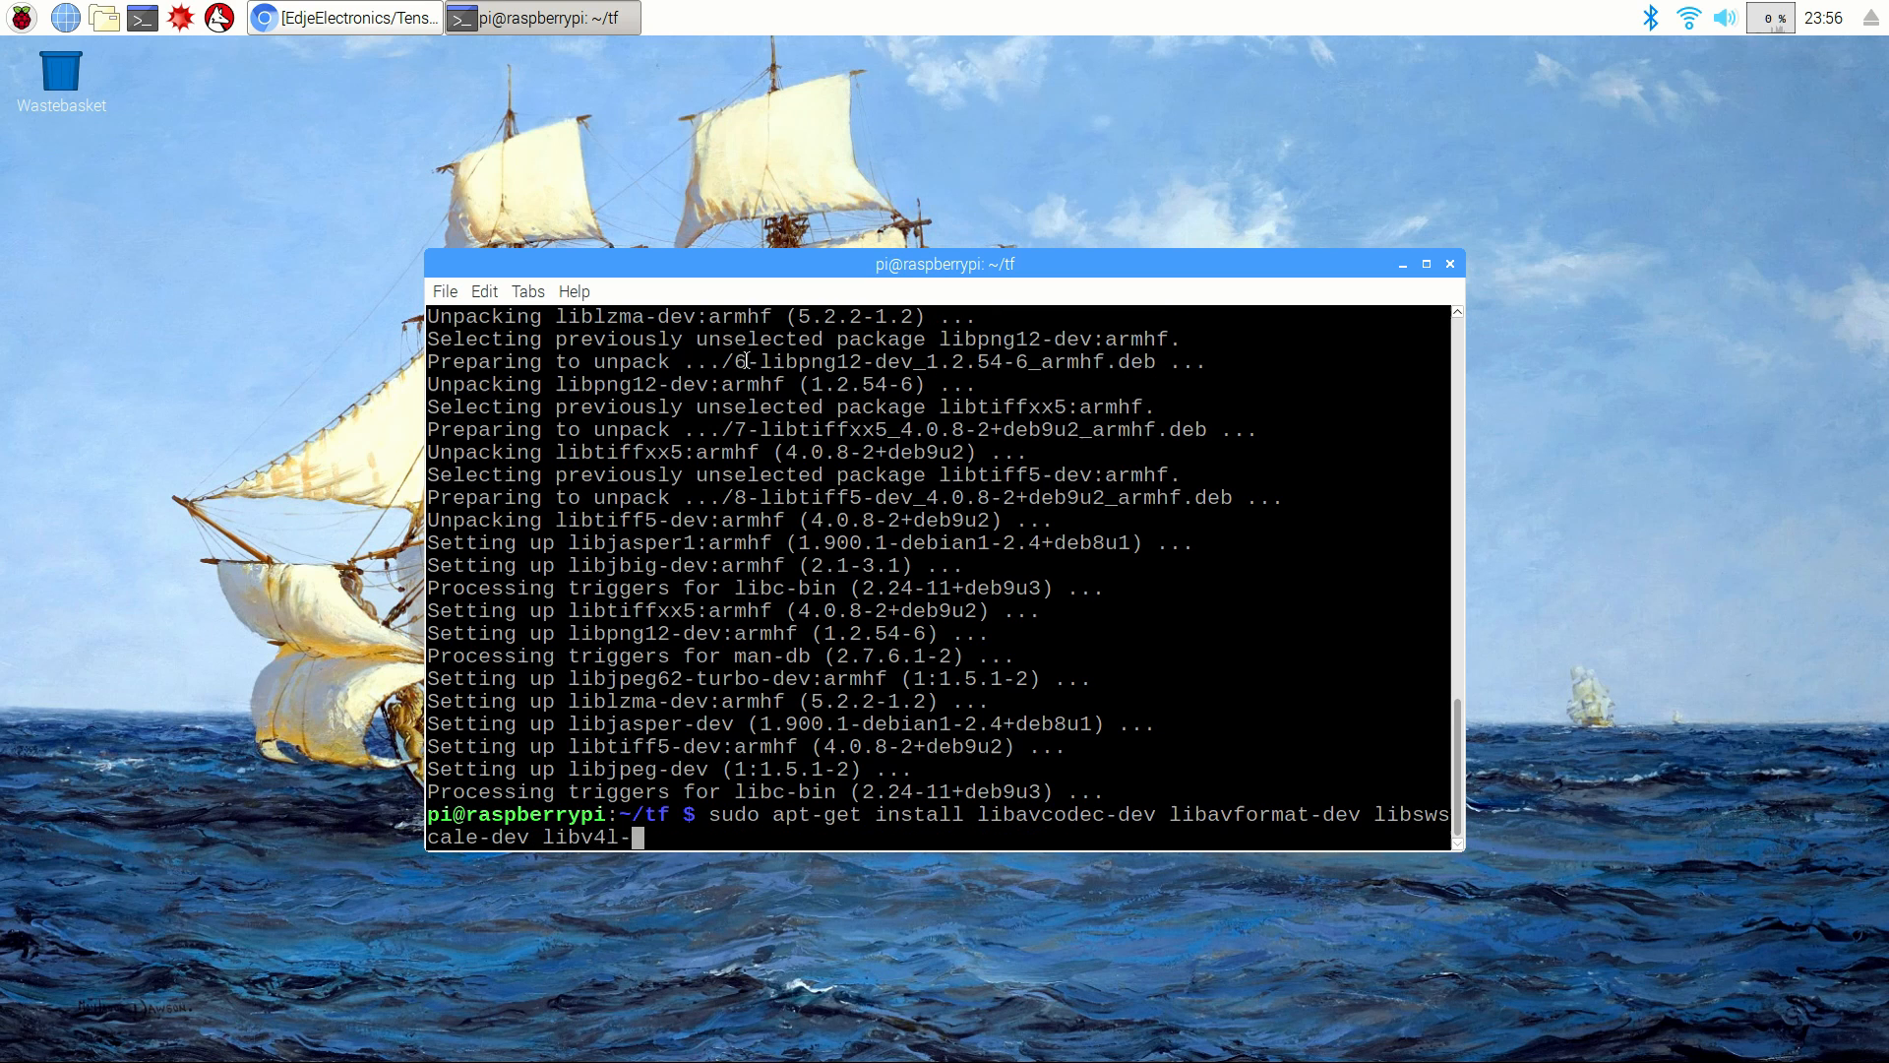
key("Return")
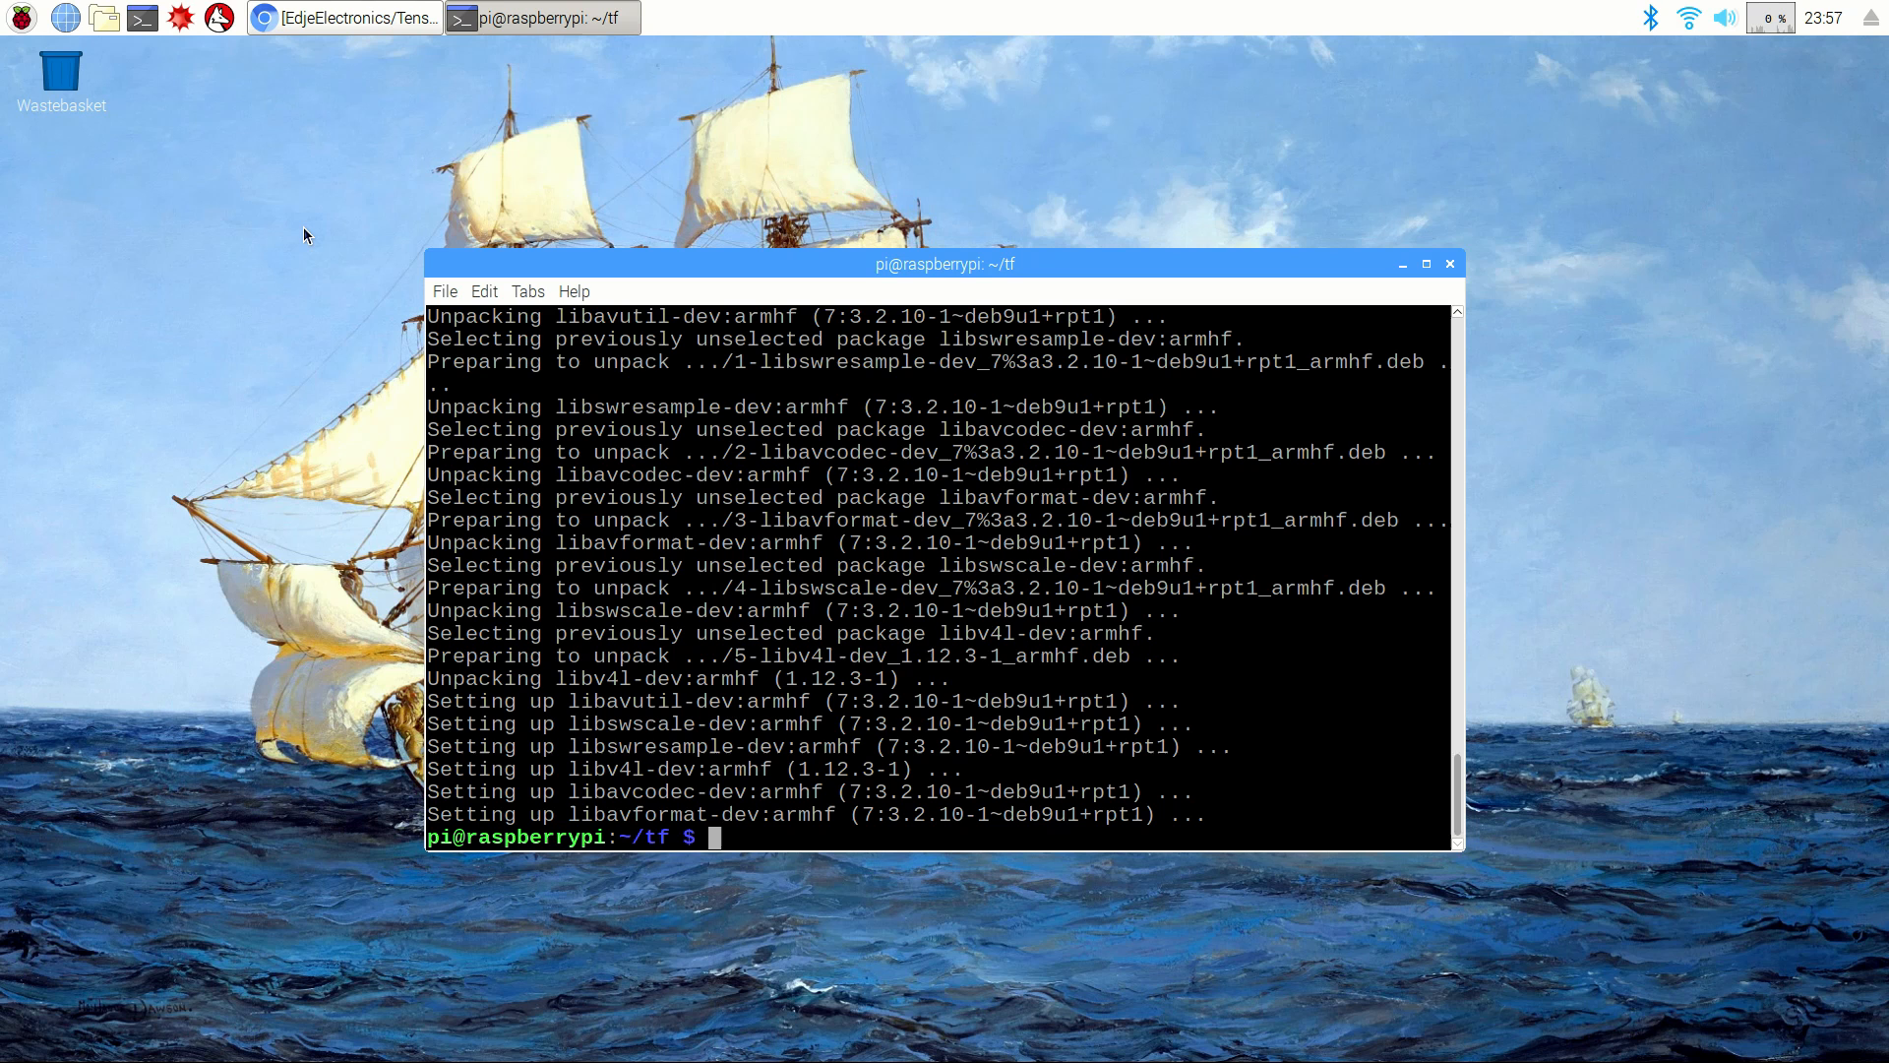
Step: Install libxvidcore-dev, libx264-dev and then qt4-dev-tools with apt-get
type("sudo apt-get install libxvidcore-")
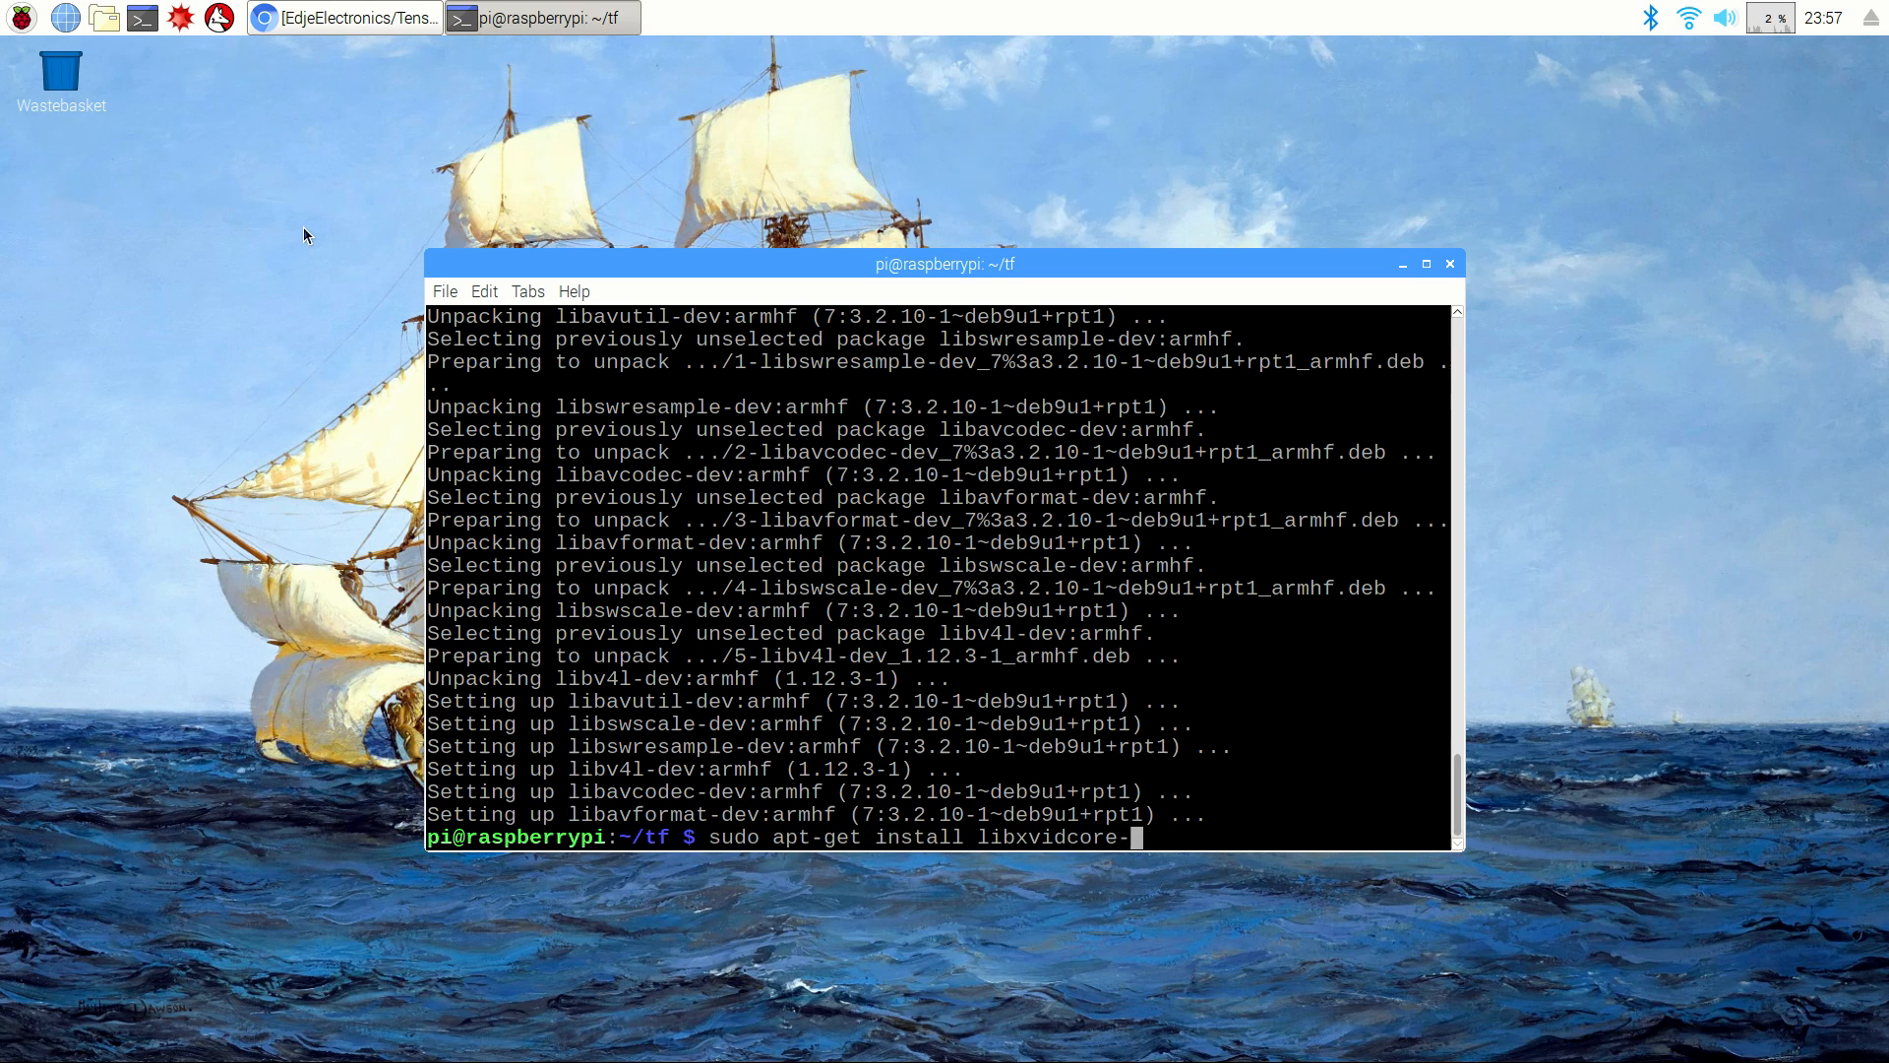
type("dev lib")
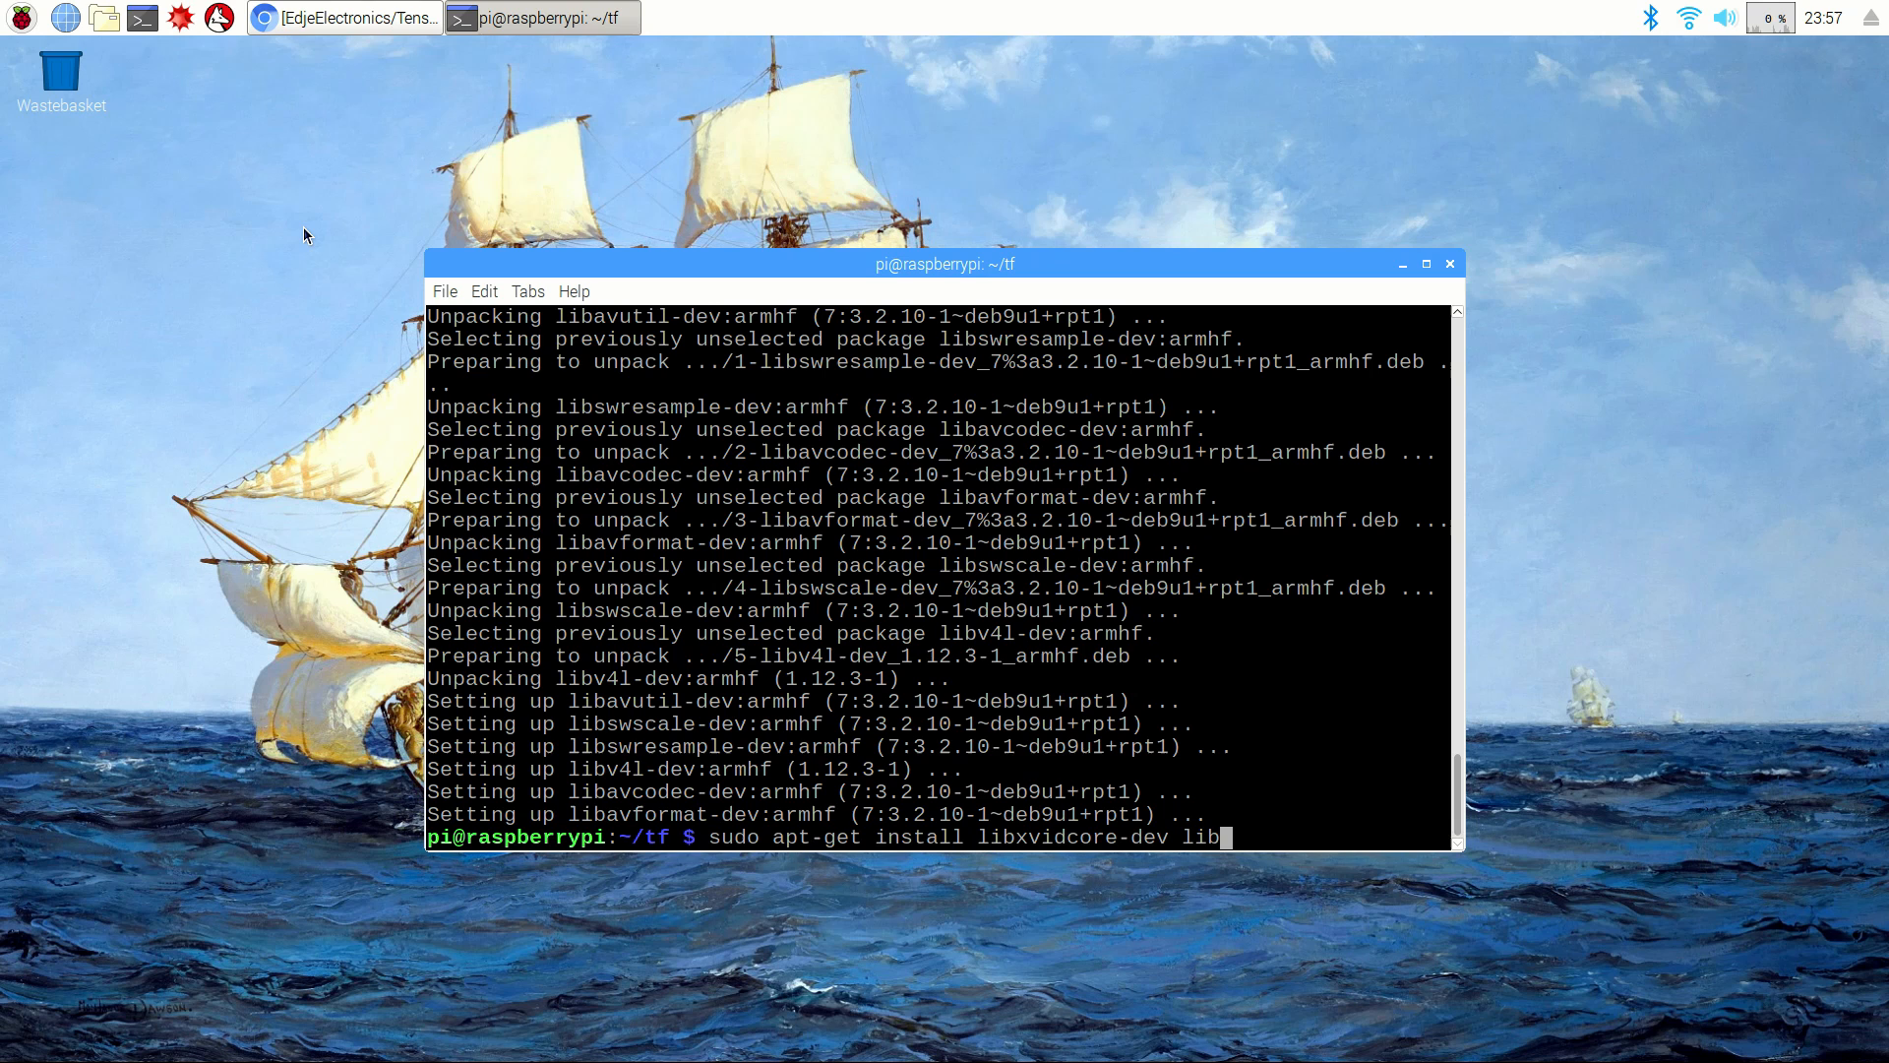
type("x264-dev")
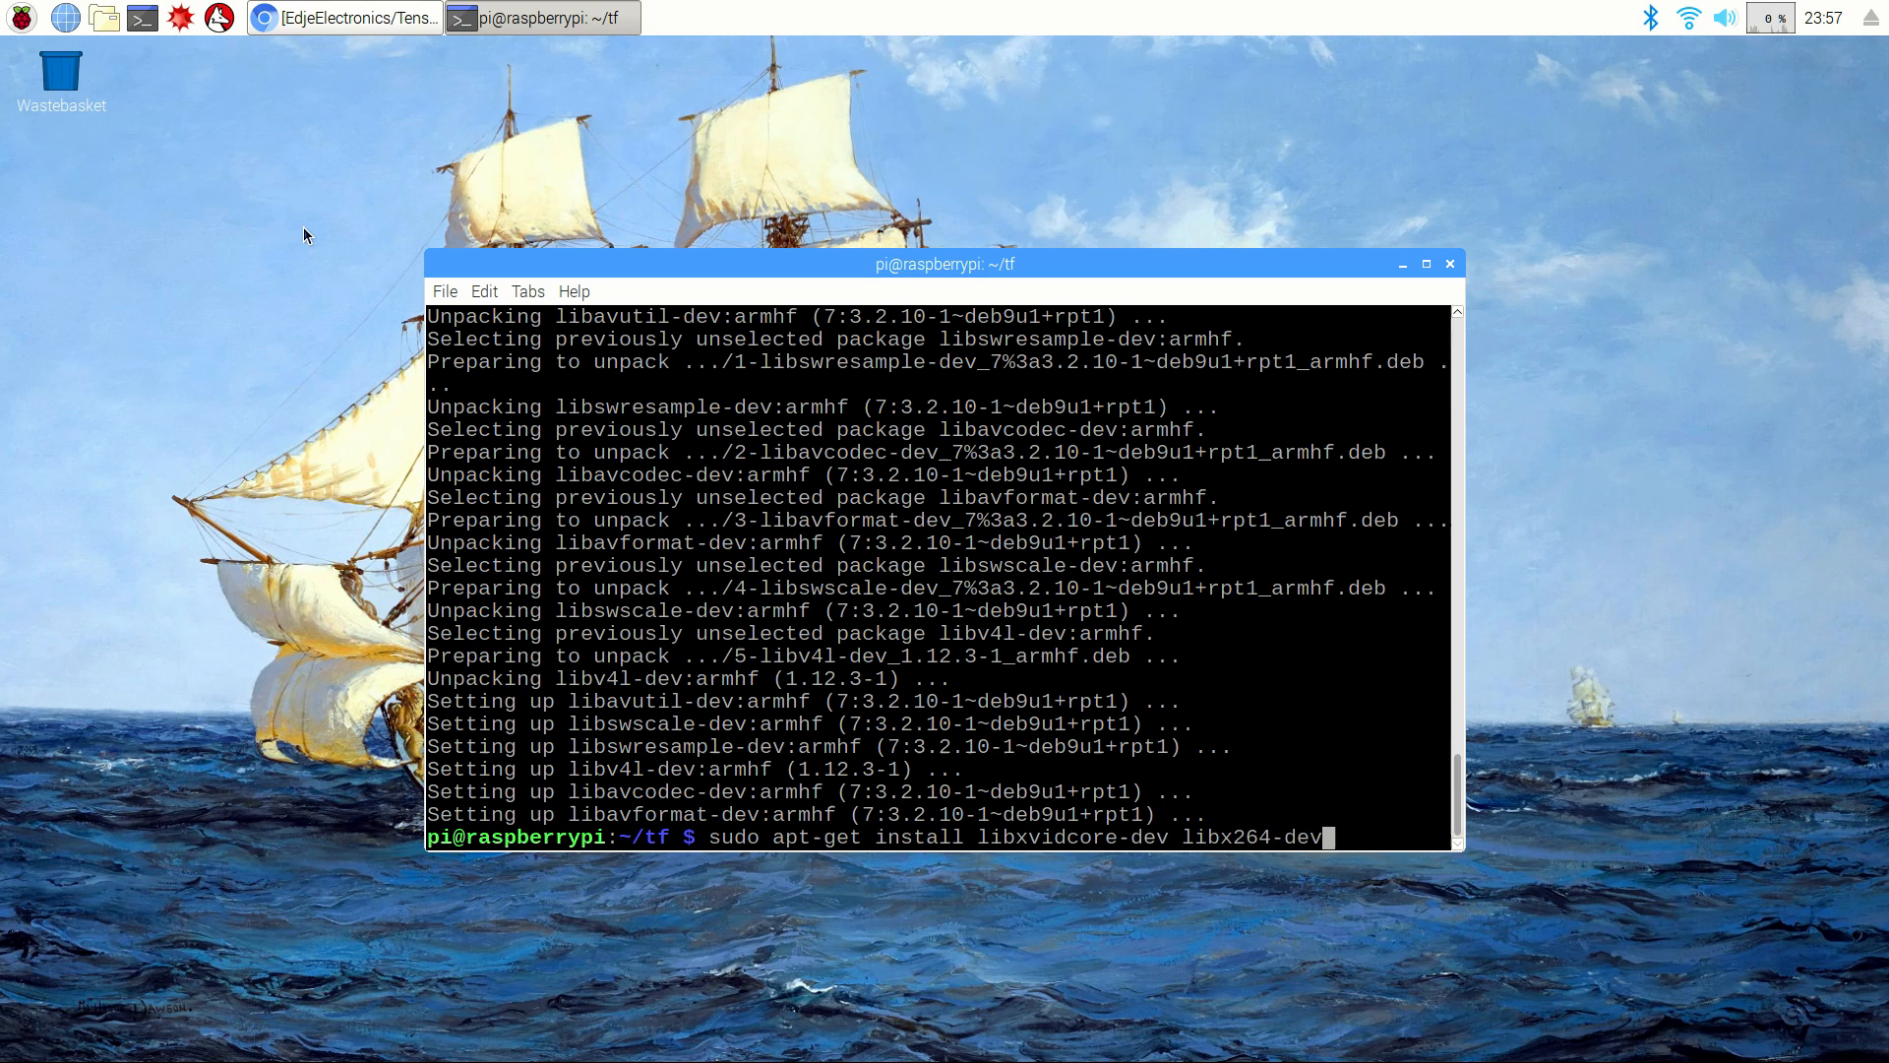
key("Return")
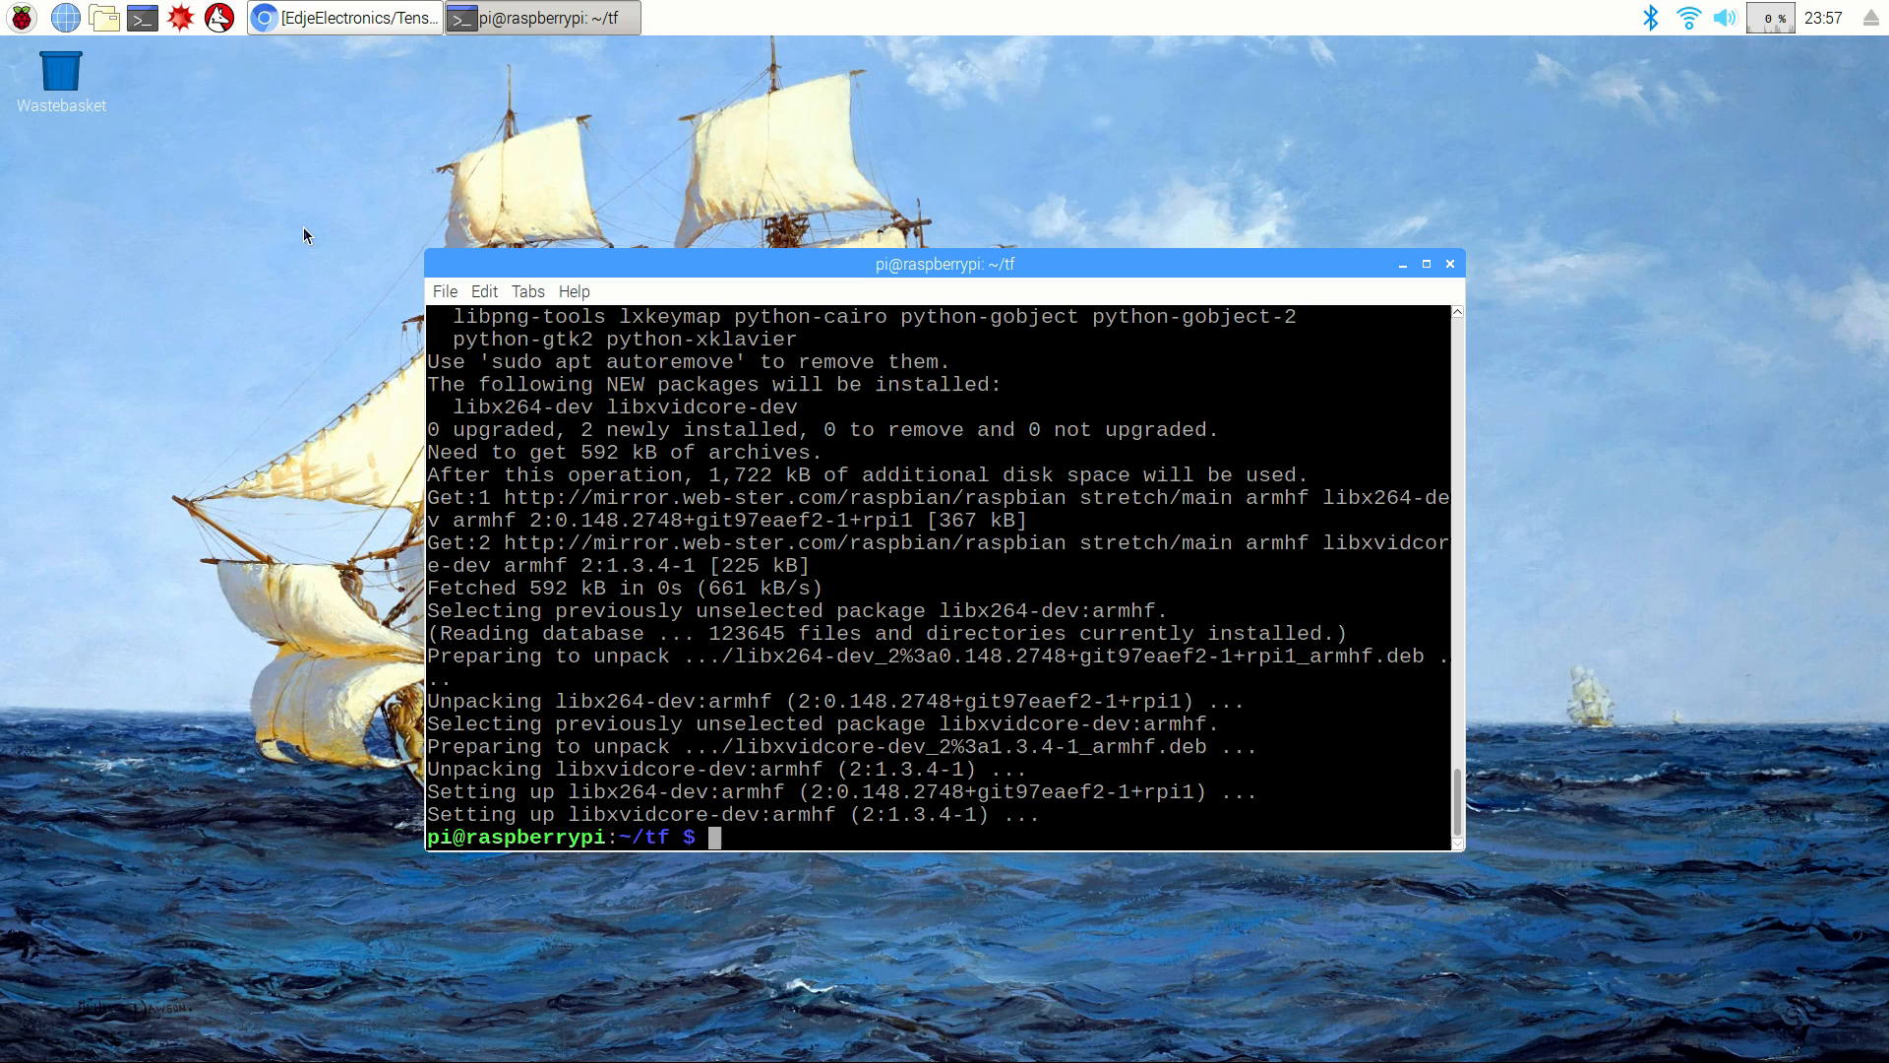
type("sudo apt-get instal")
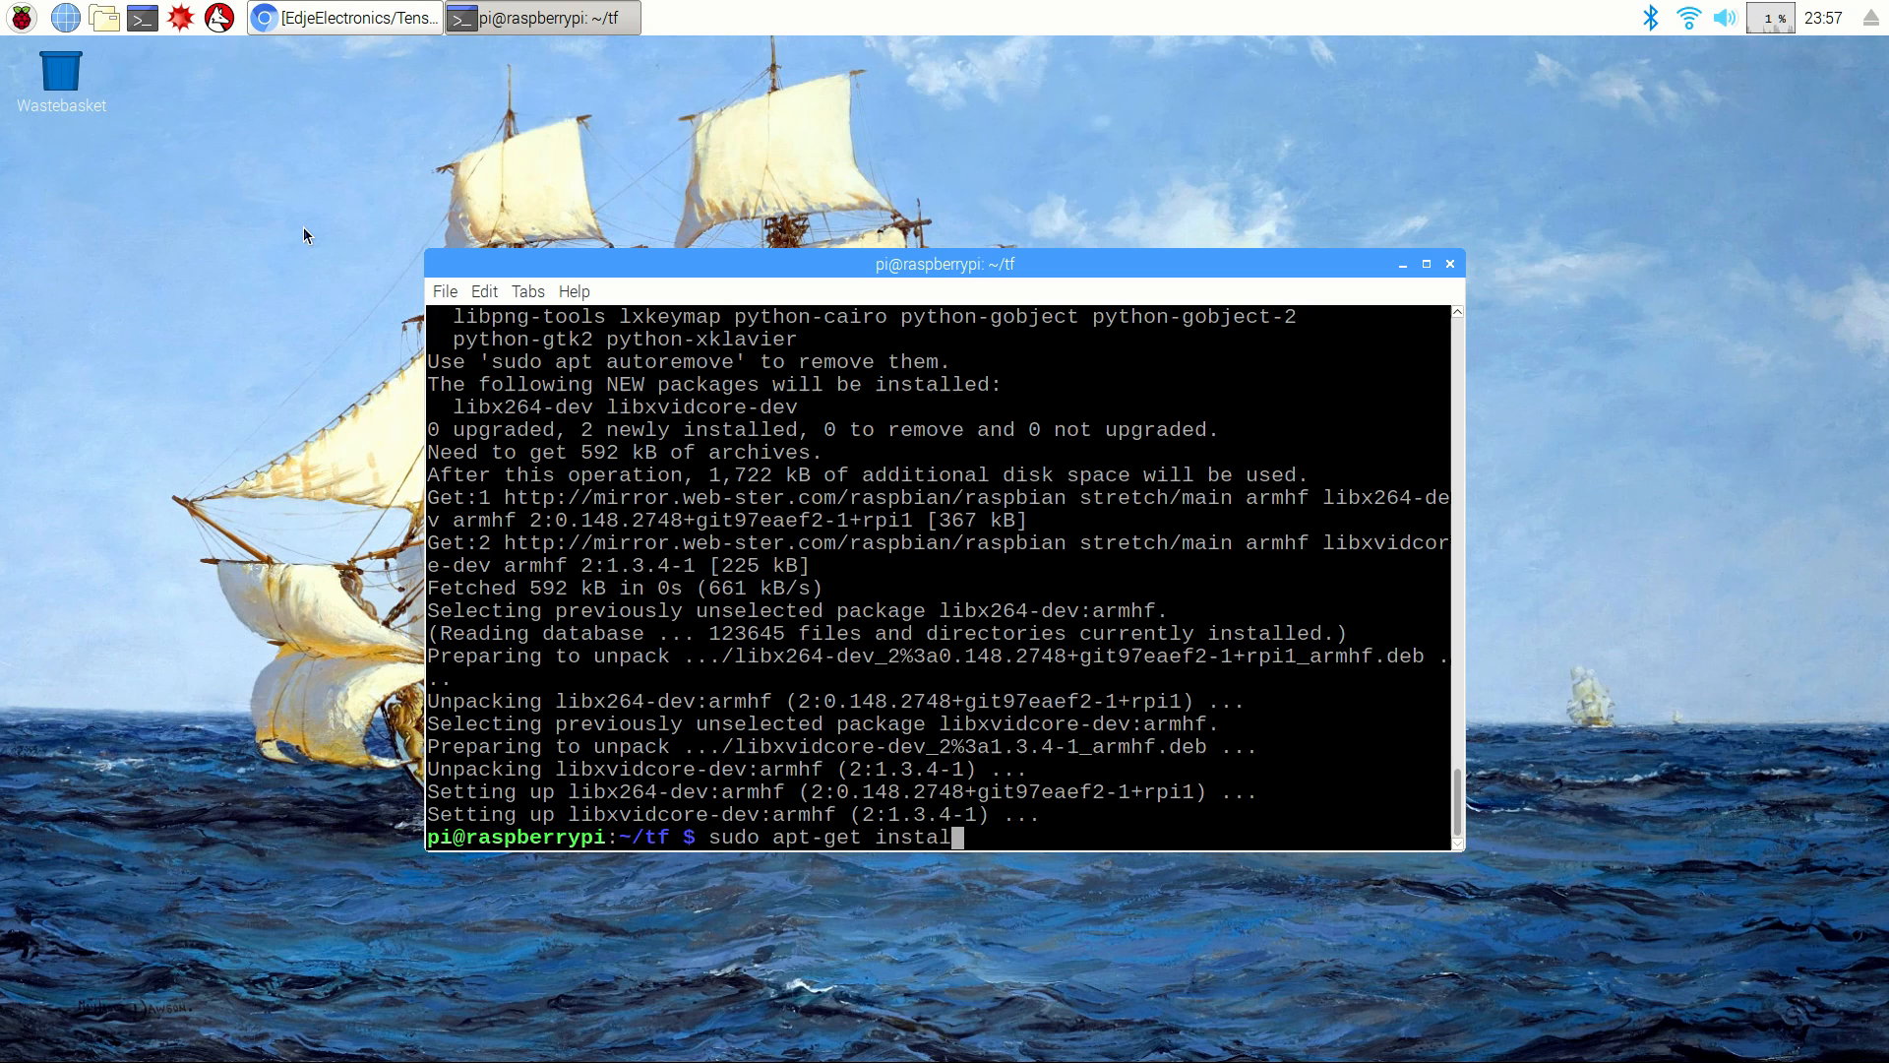
type("qt4-dev-too")
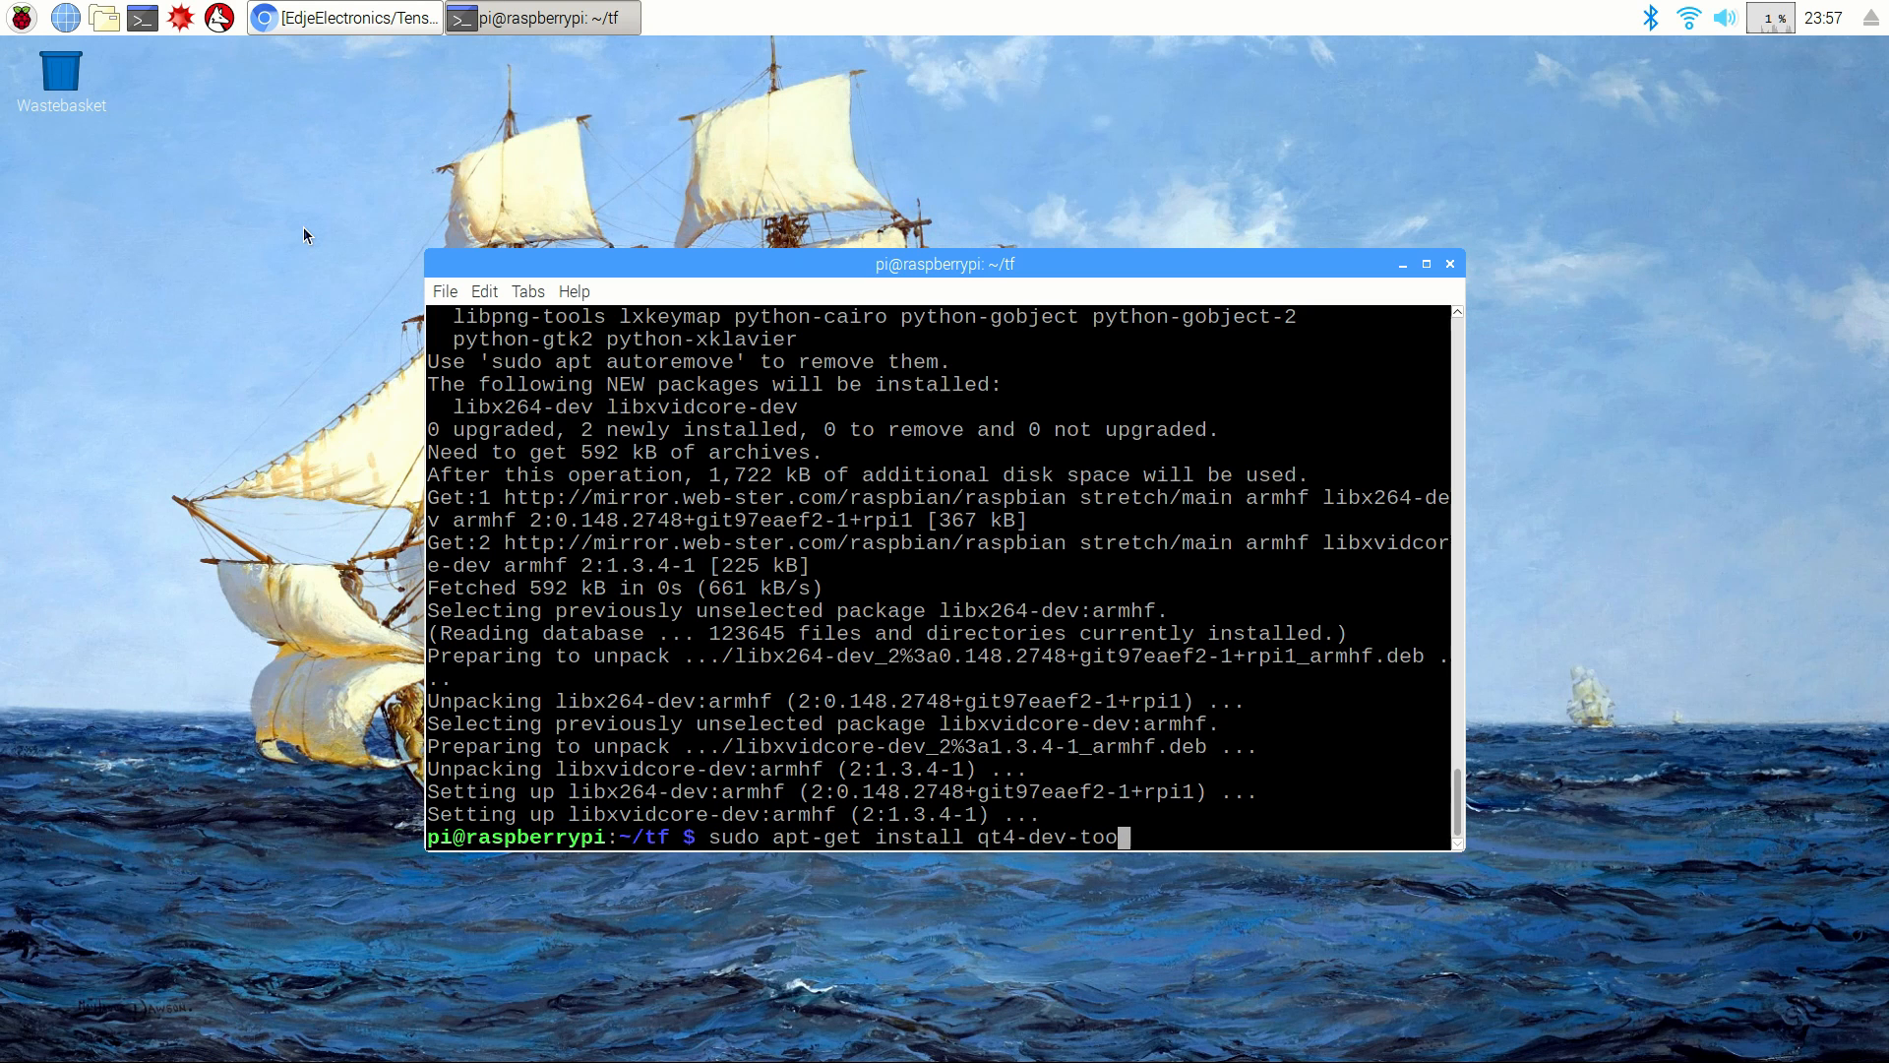
key("Return")
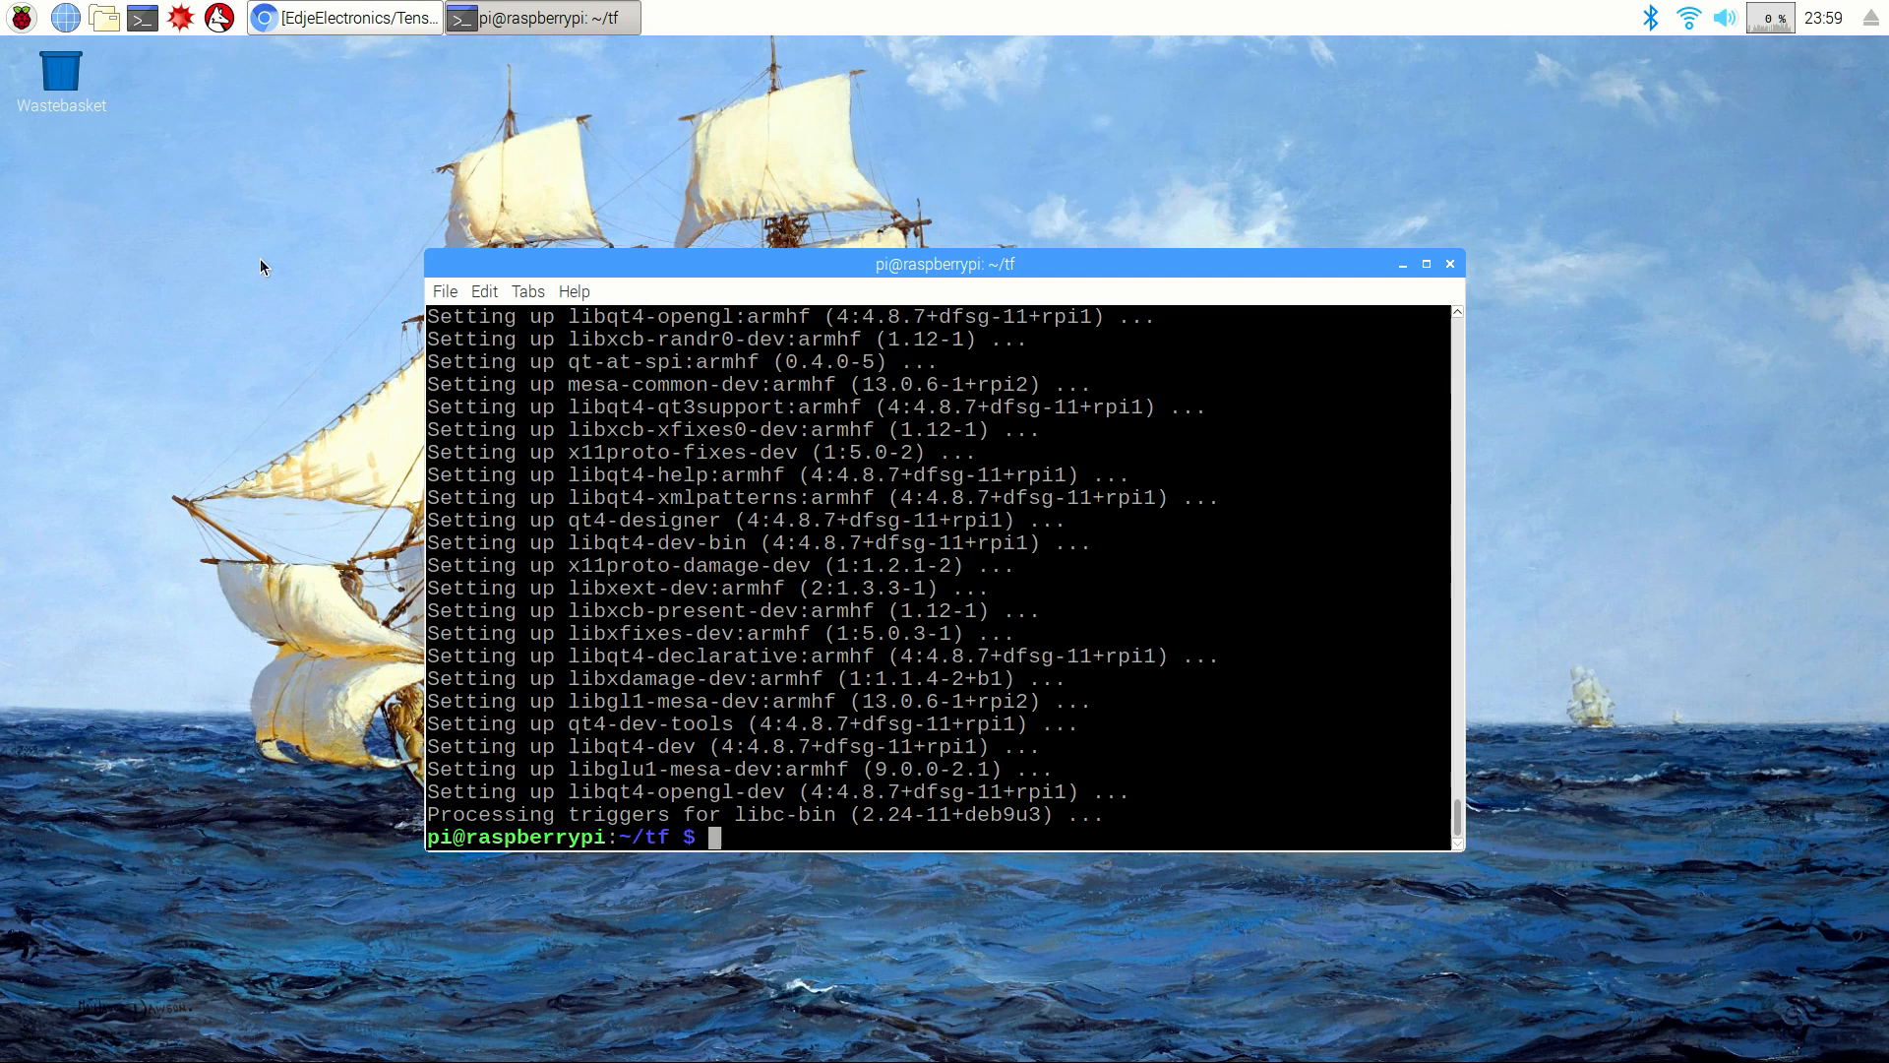
Step: Run pip3 install opencv-python, installing numpy 1.14.5 and opencv-python 3.4.1.15
type("pip3 install")
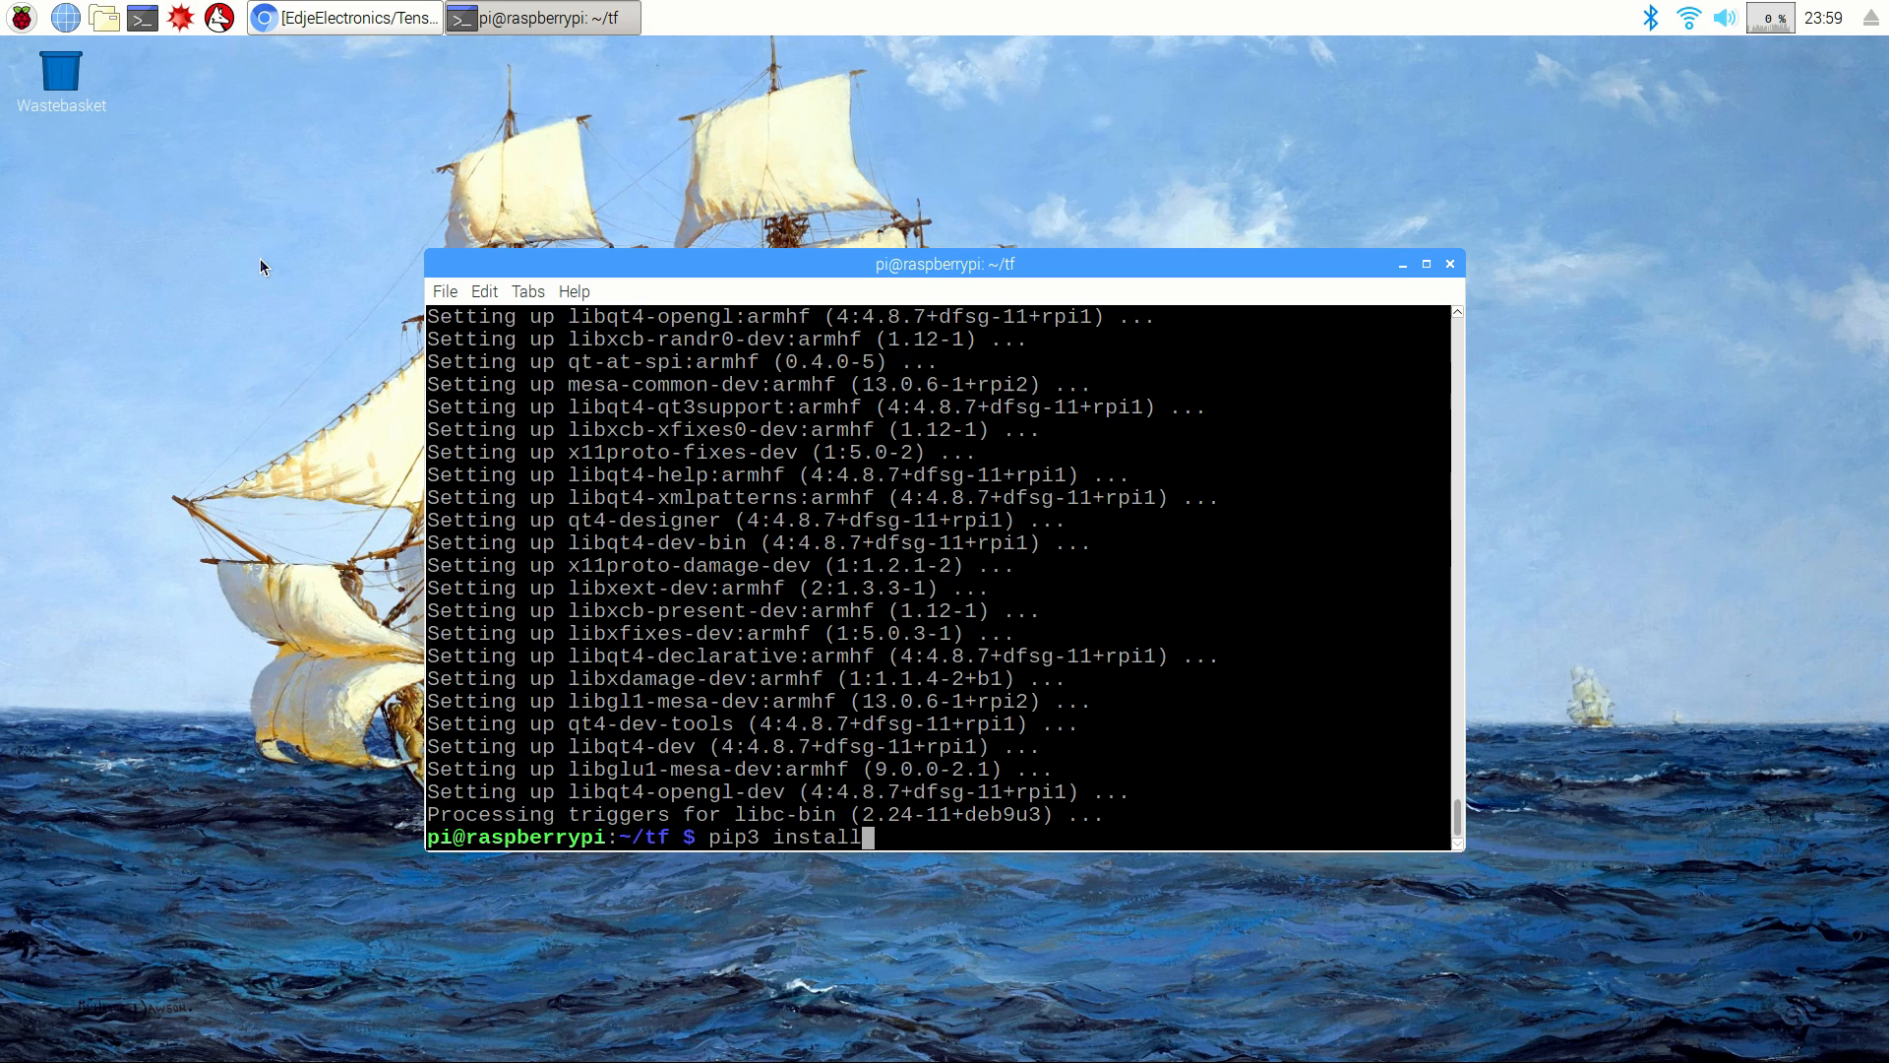
type("opencv-python")
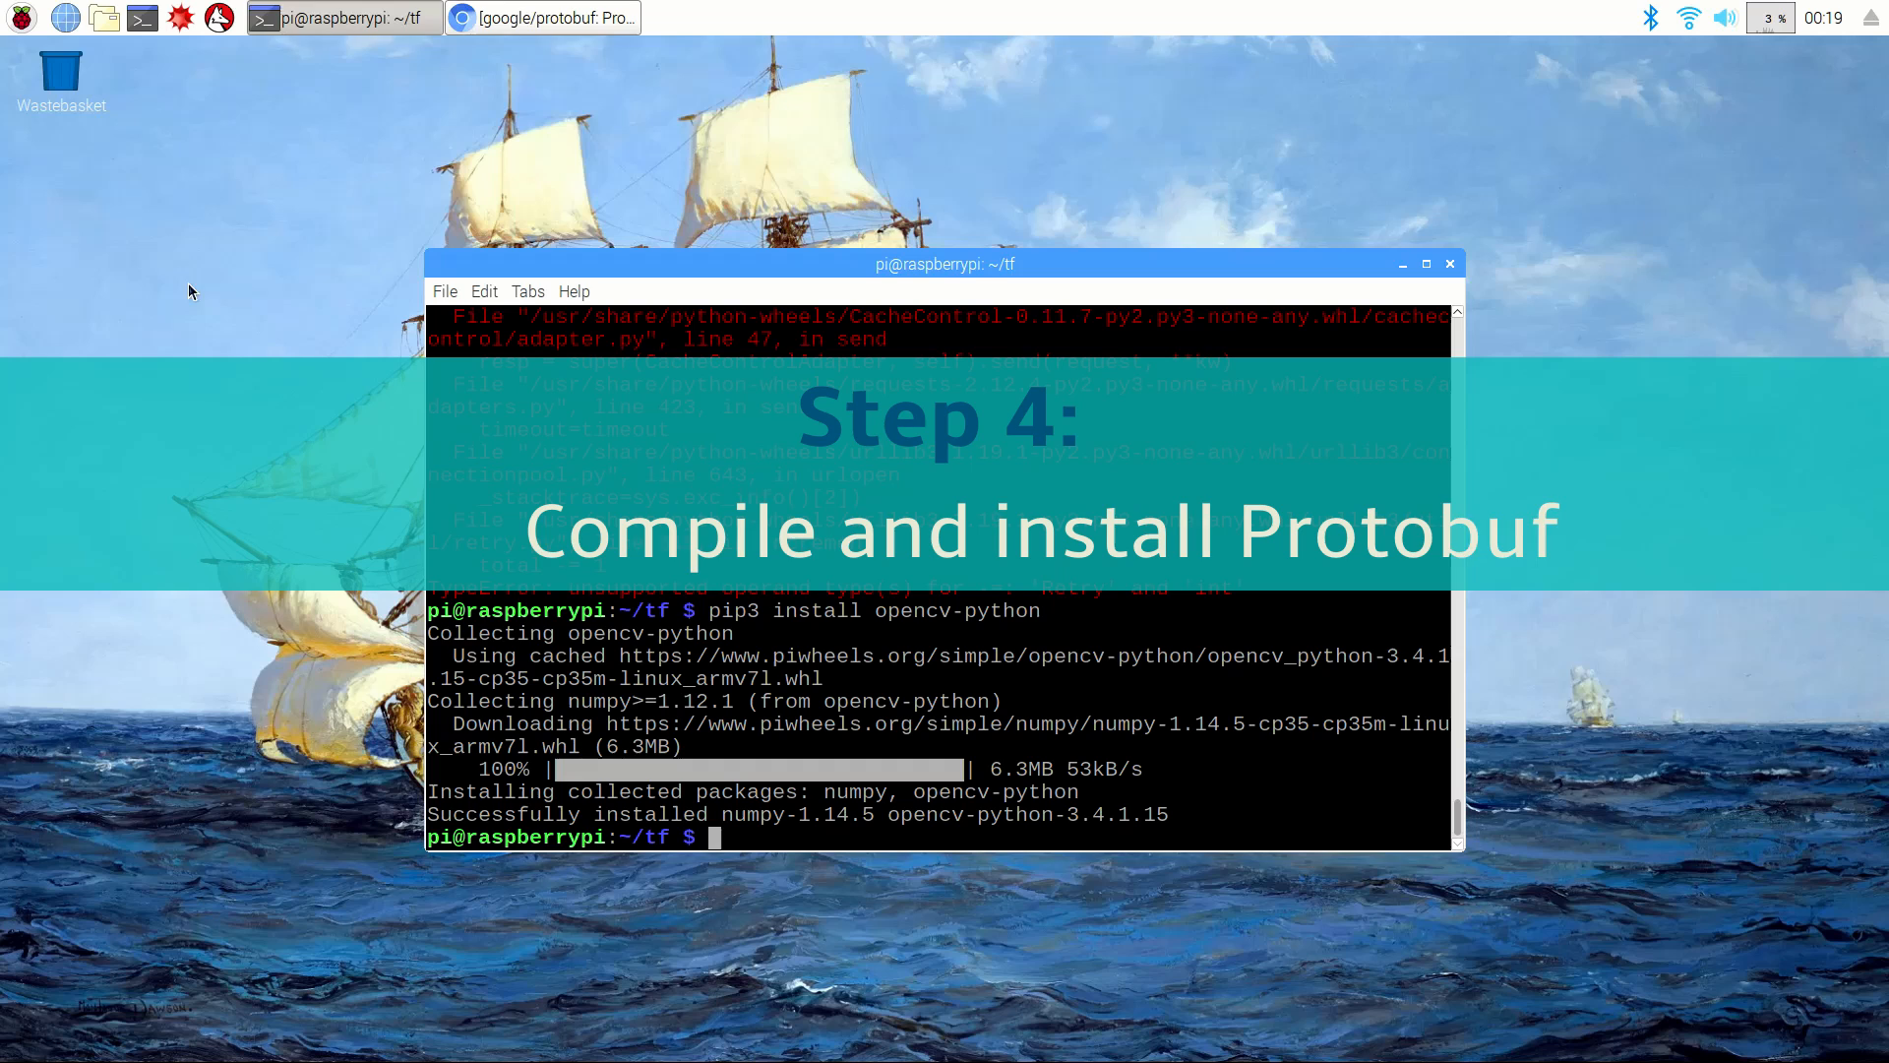
left_click(543, 18)
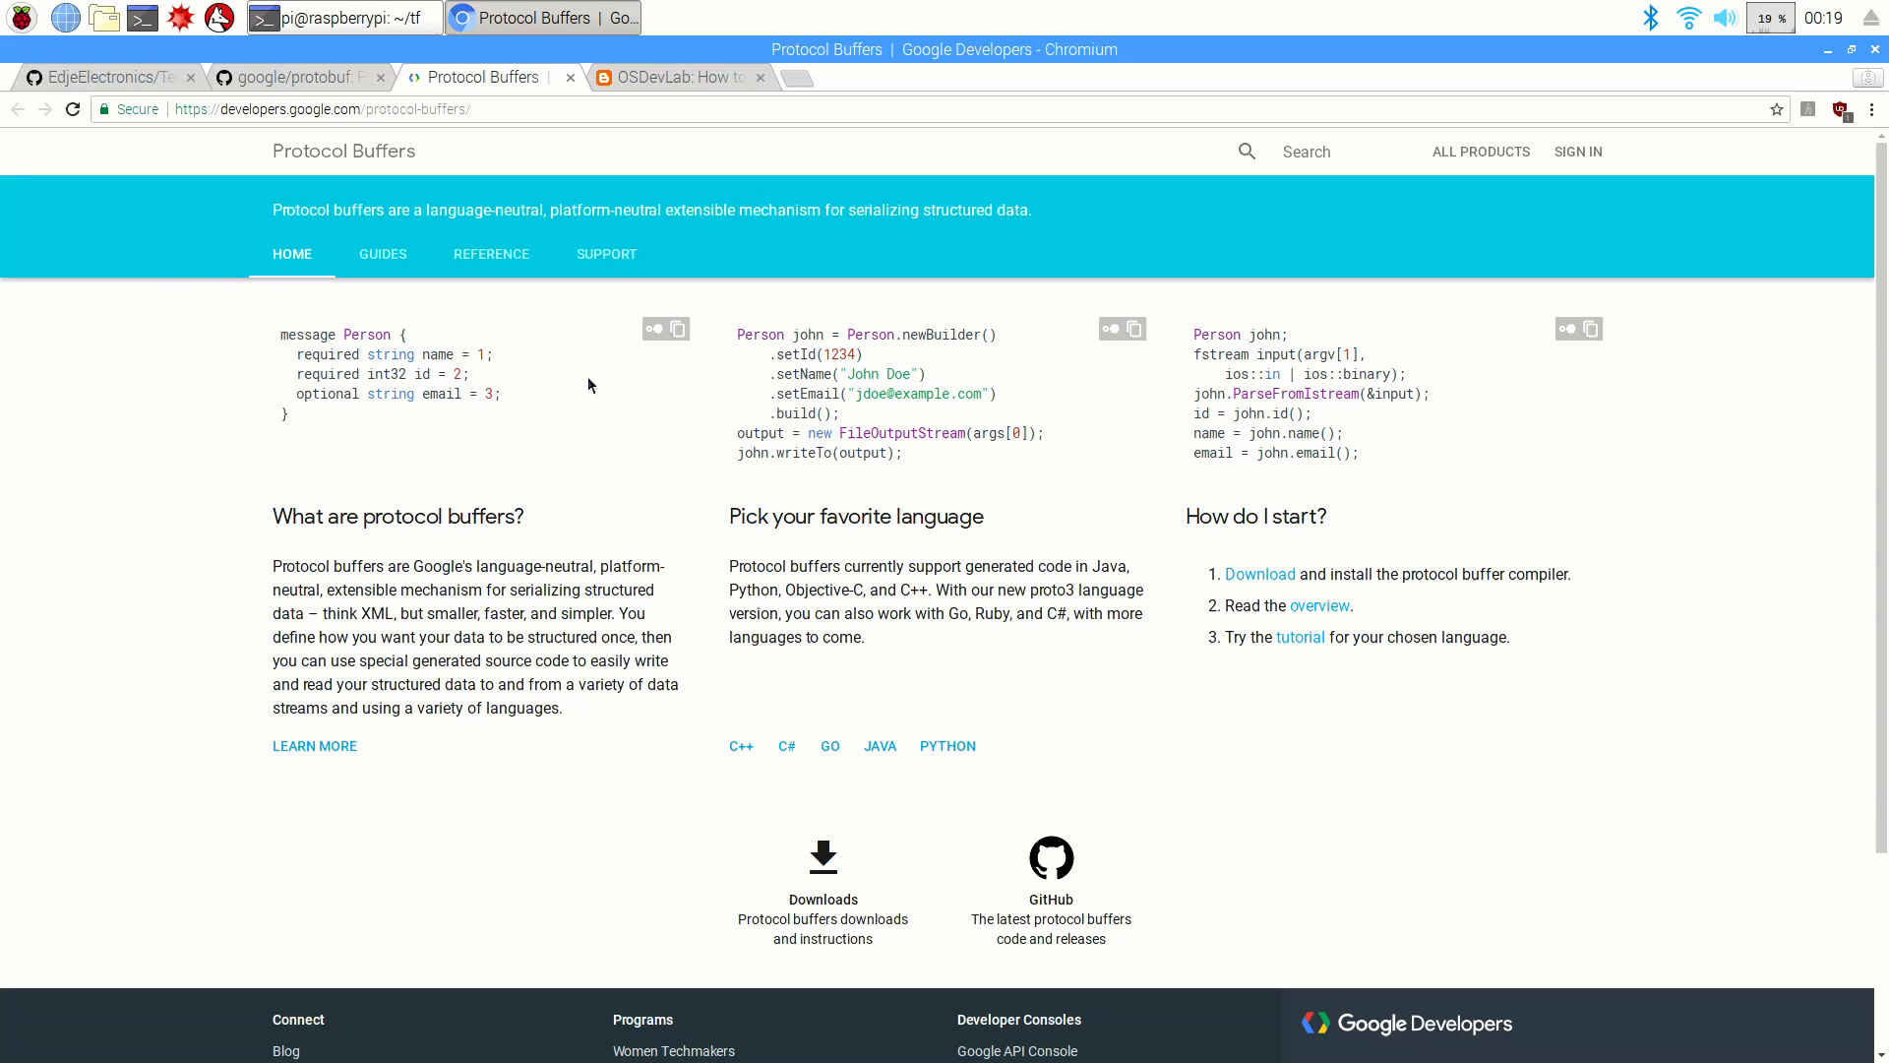
mouse_move(398, 416)
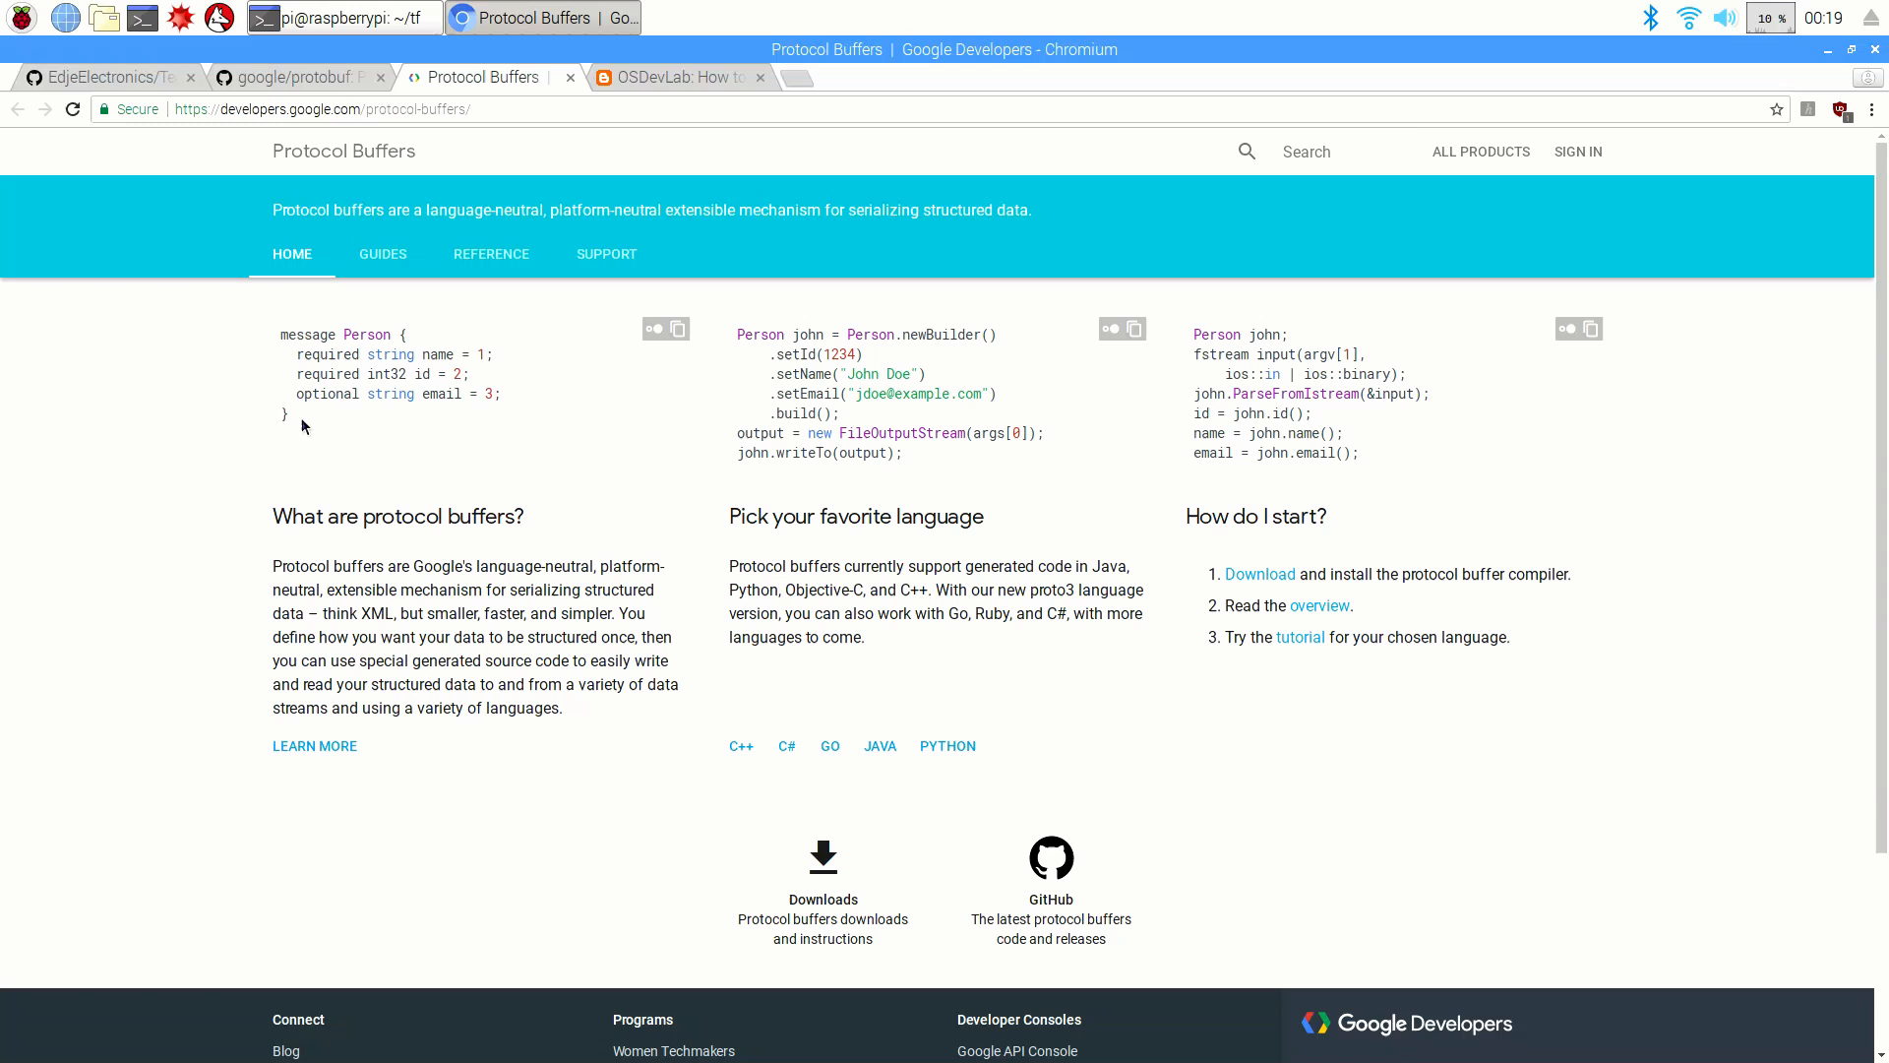
mouse_move(675, 76)
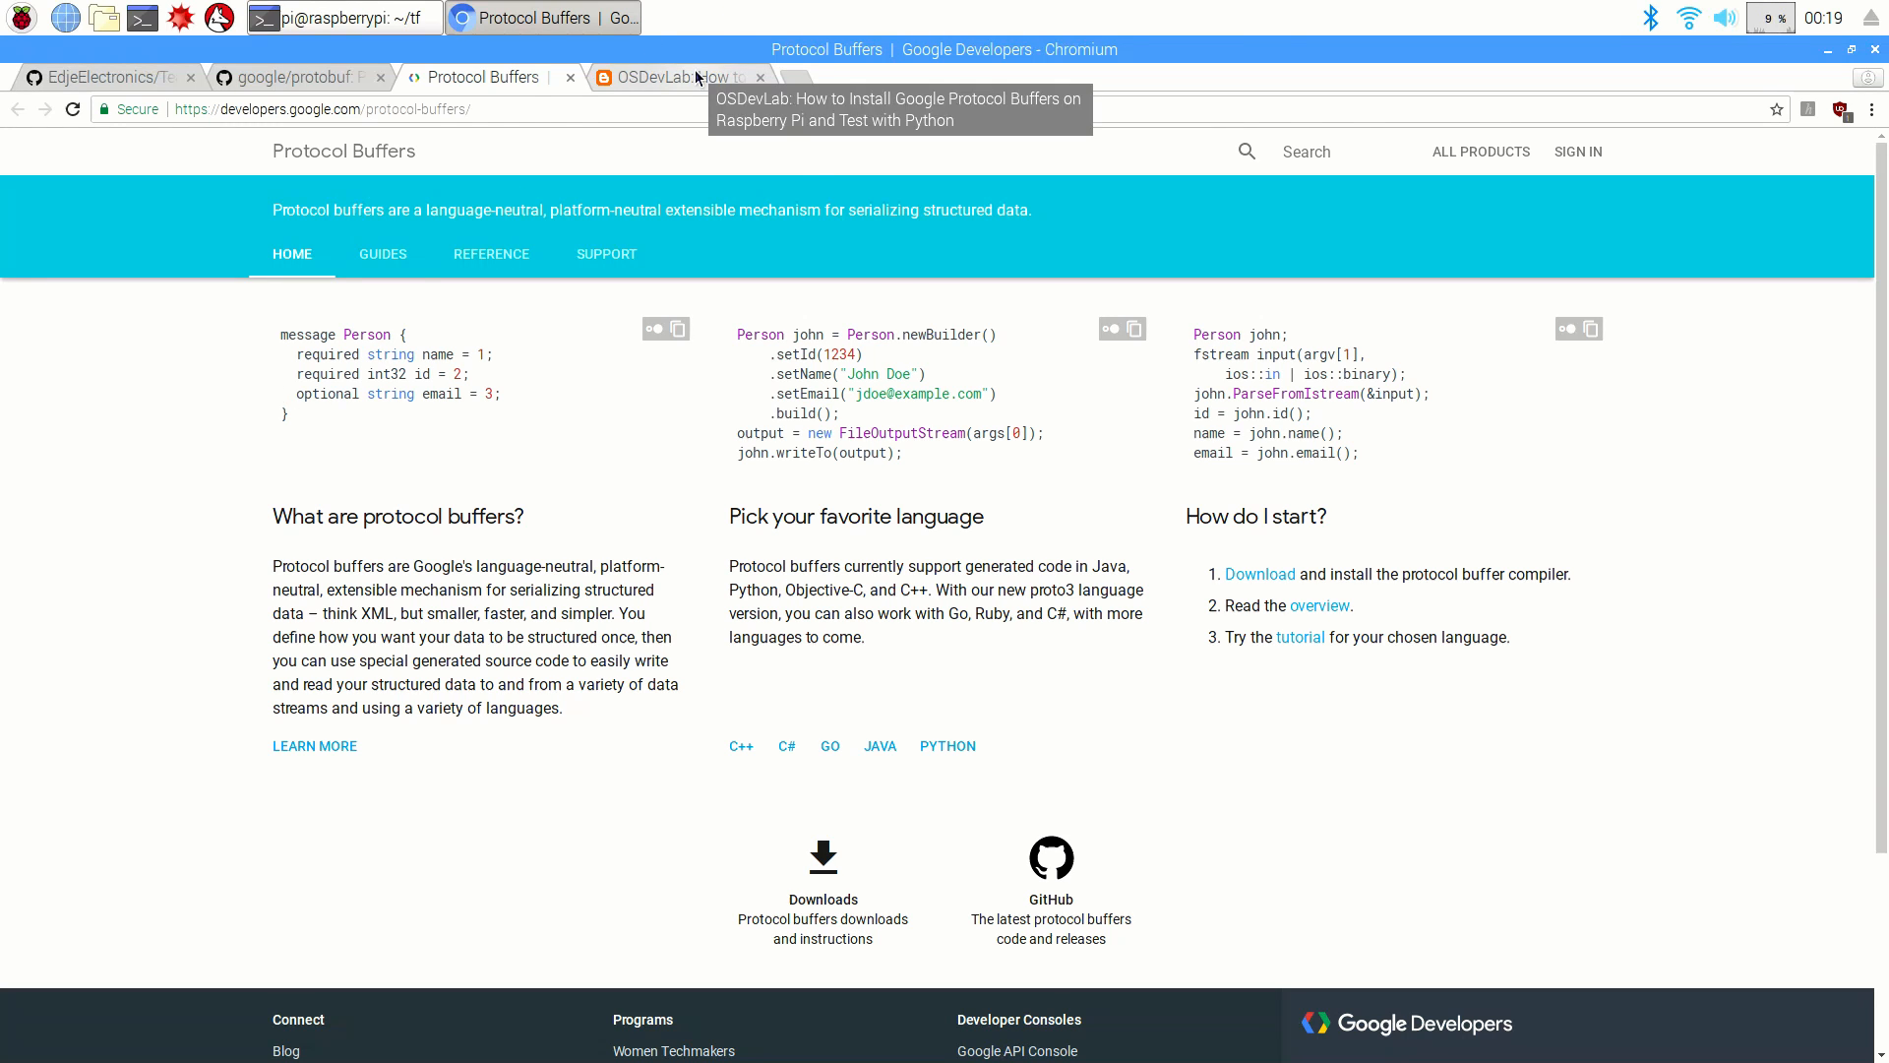
left_click(651, 77)
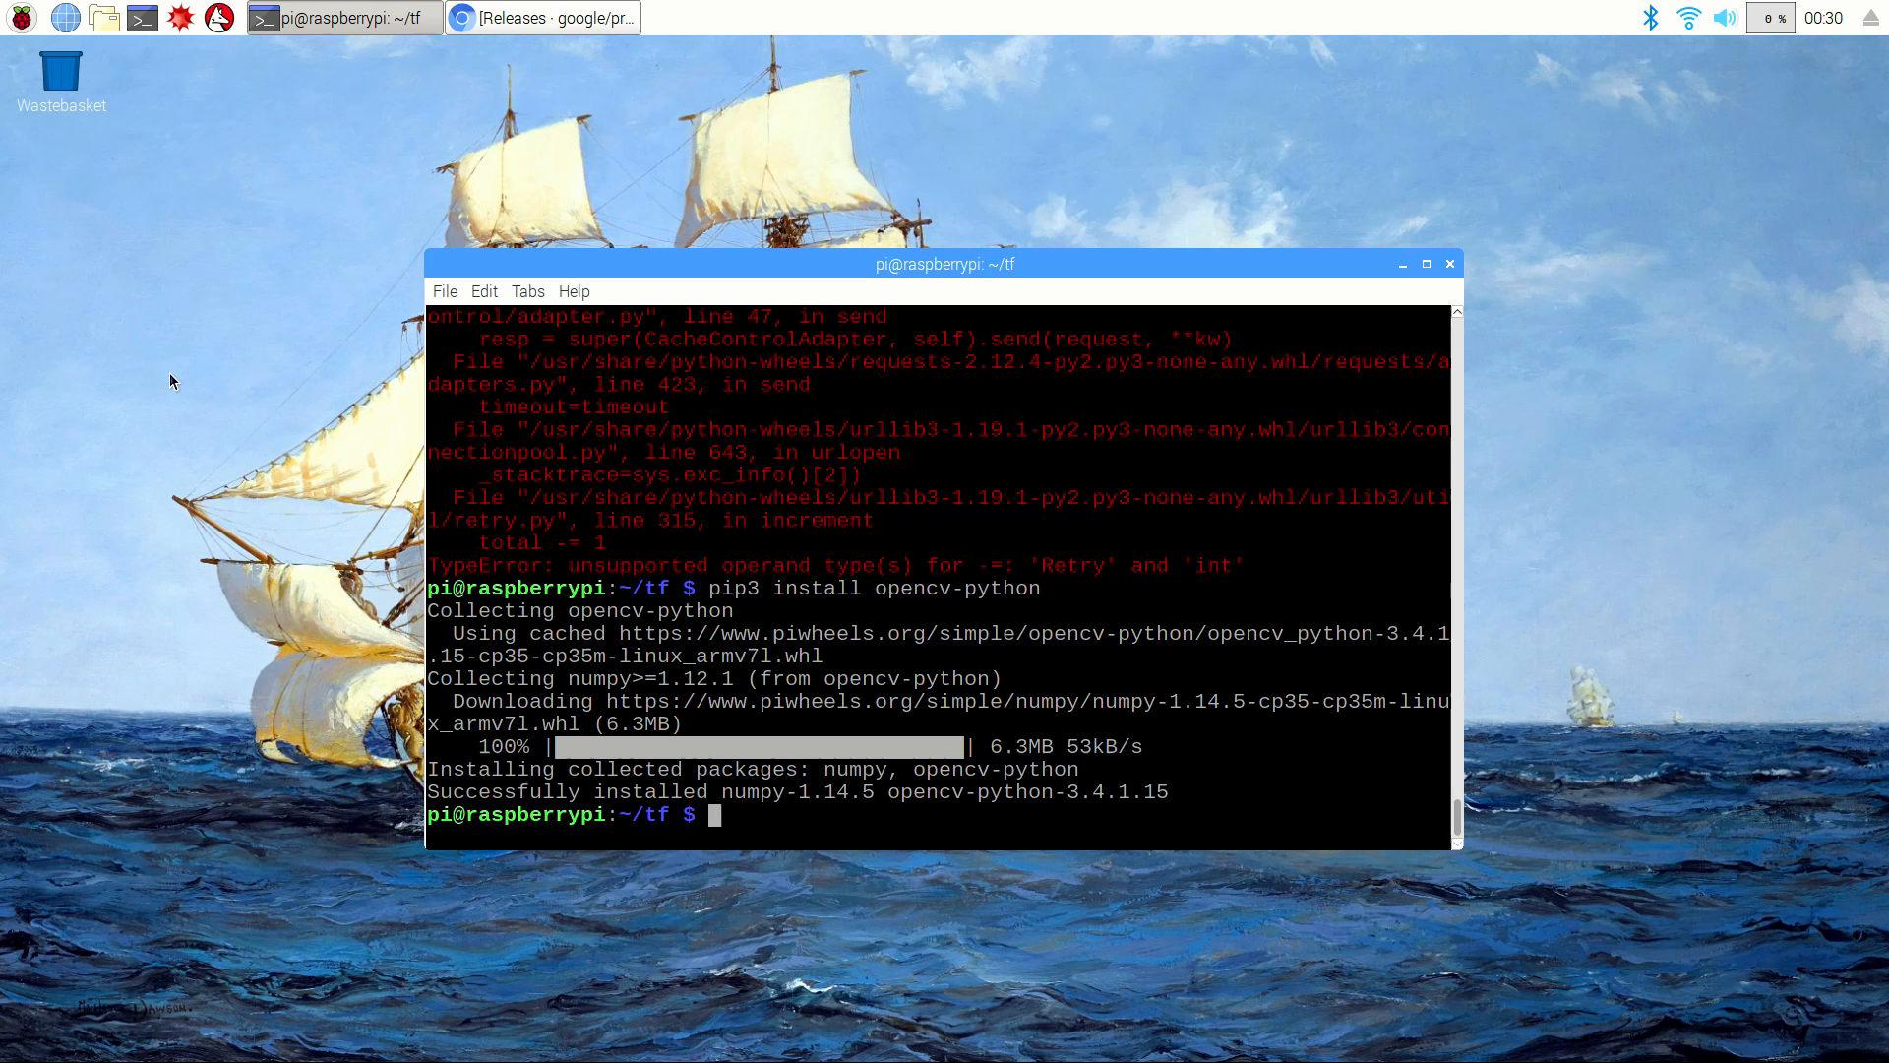
Step: Run sudo apt-get install autoconf automake libtool for building Protobuf
type("sudo apt-get")
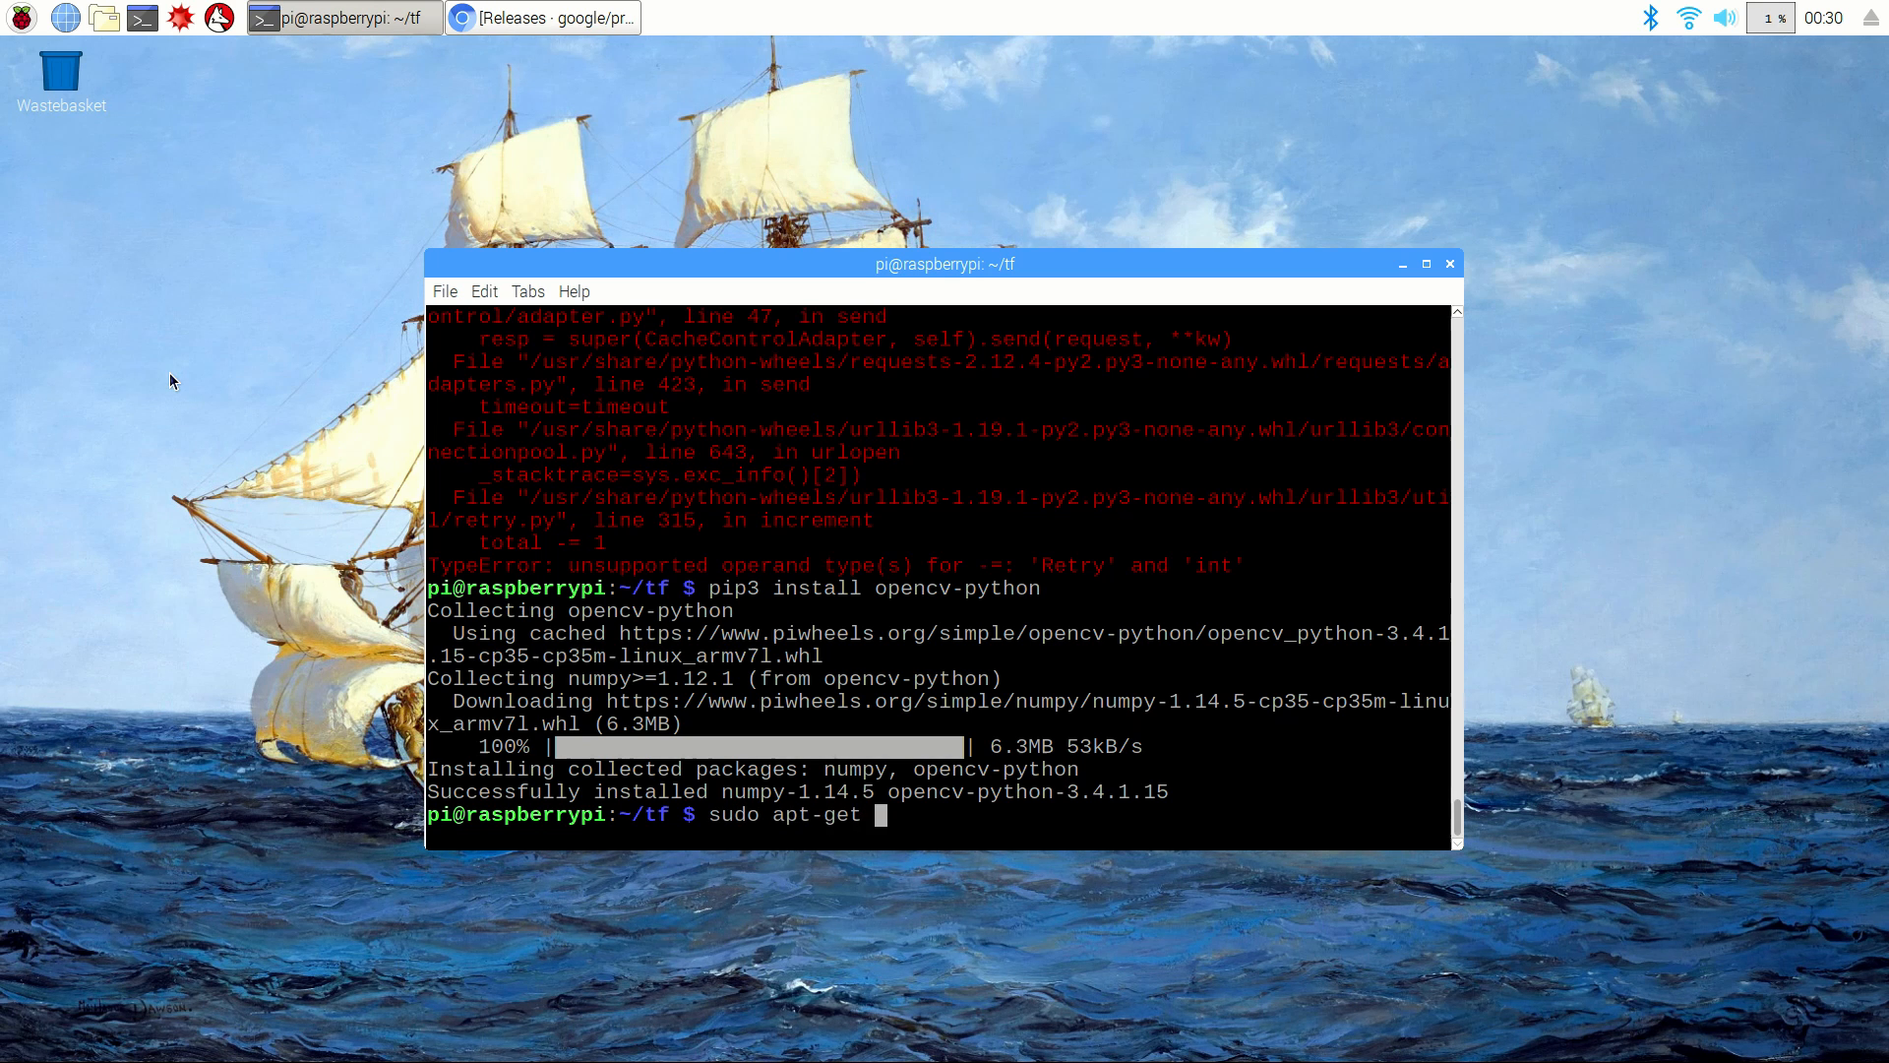
type("install autoconf")
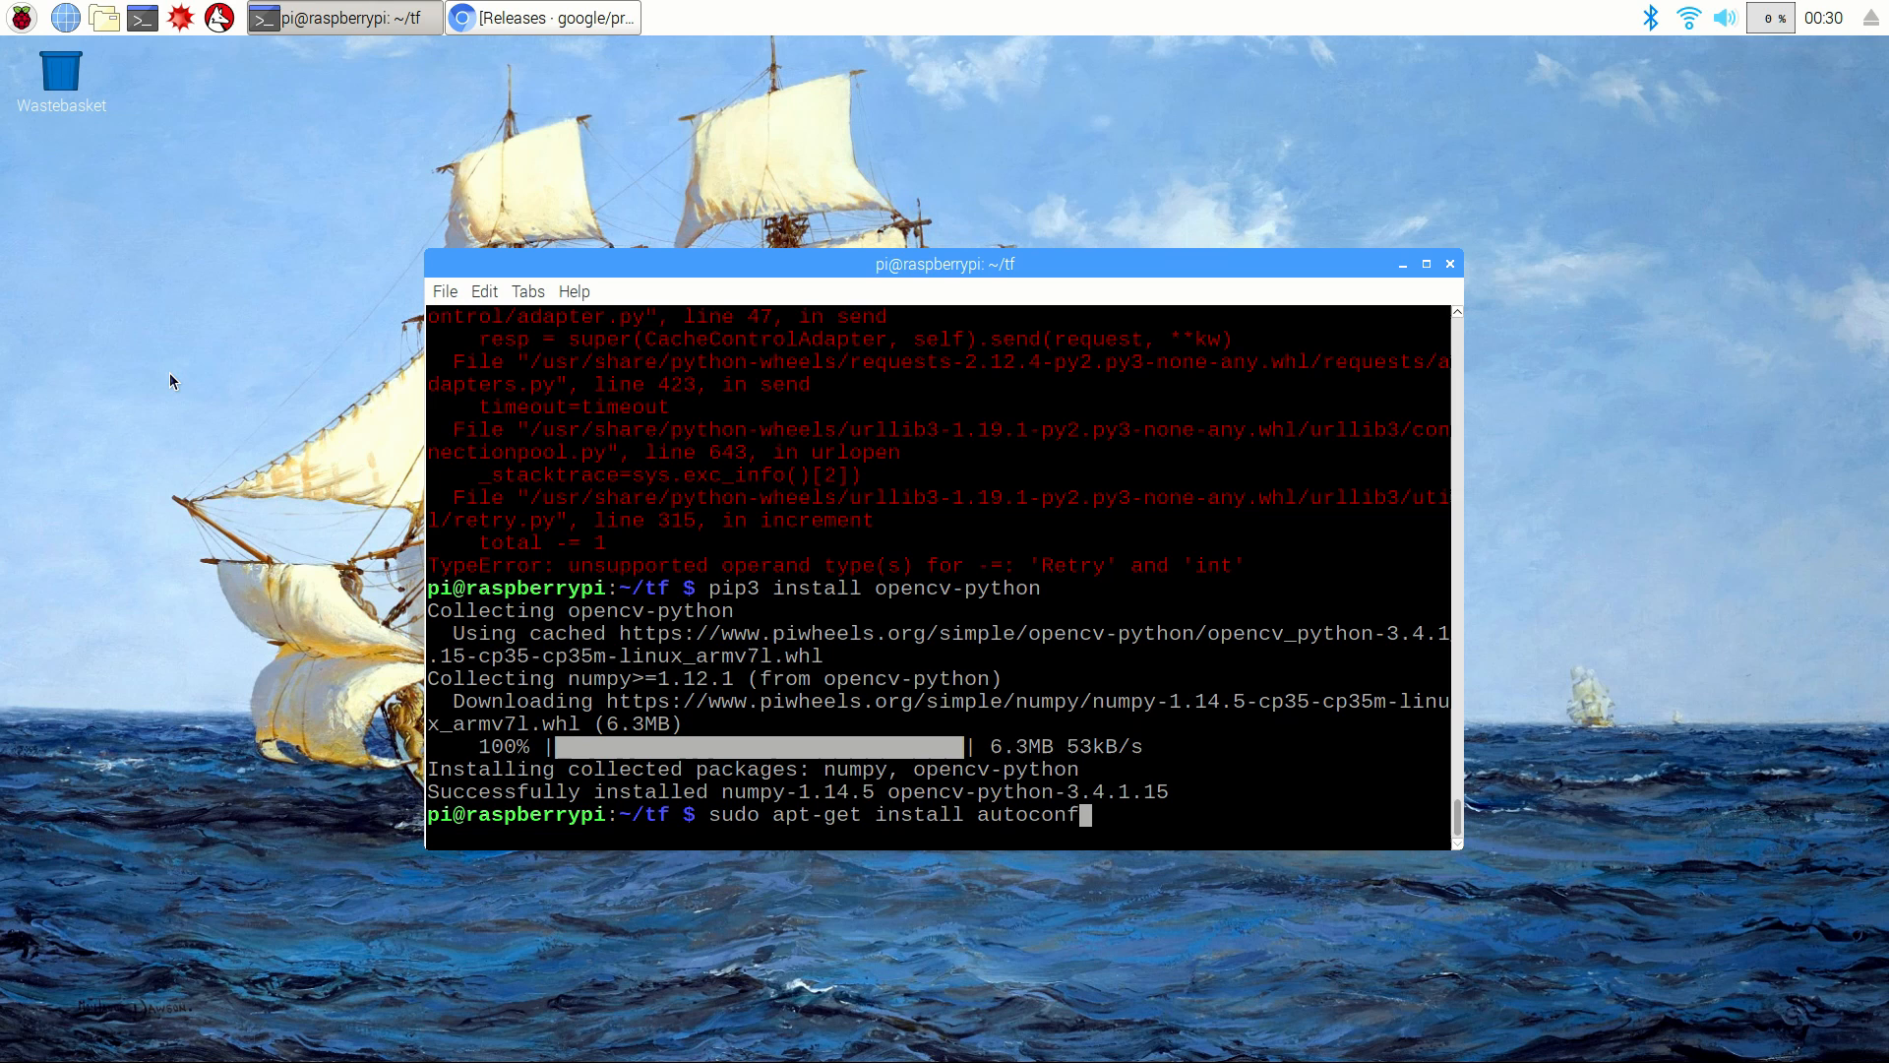
type("automake libto")
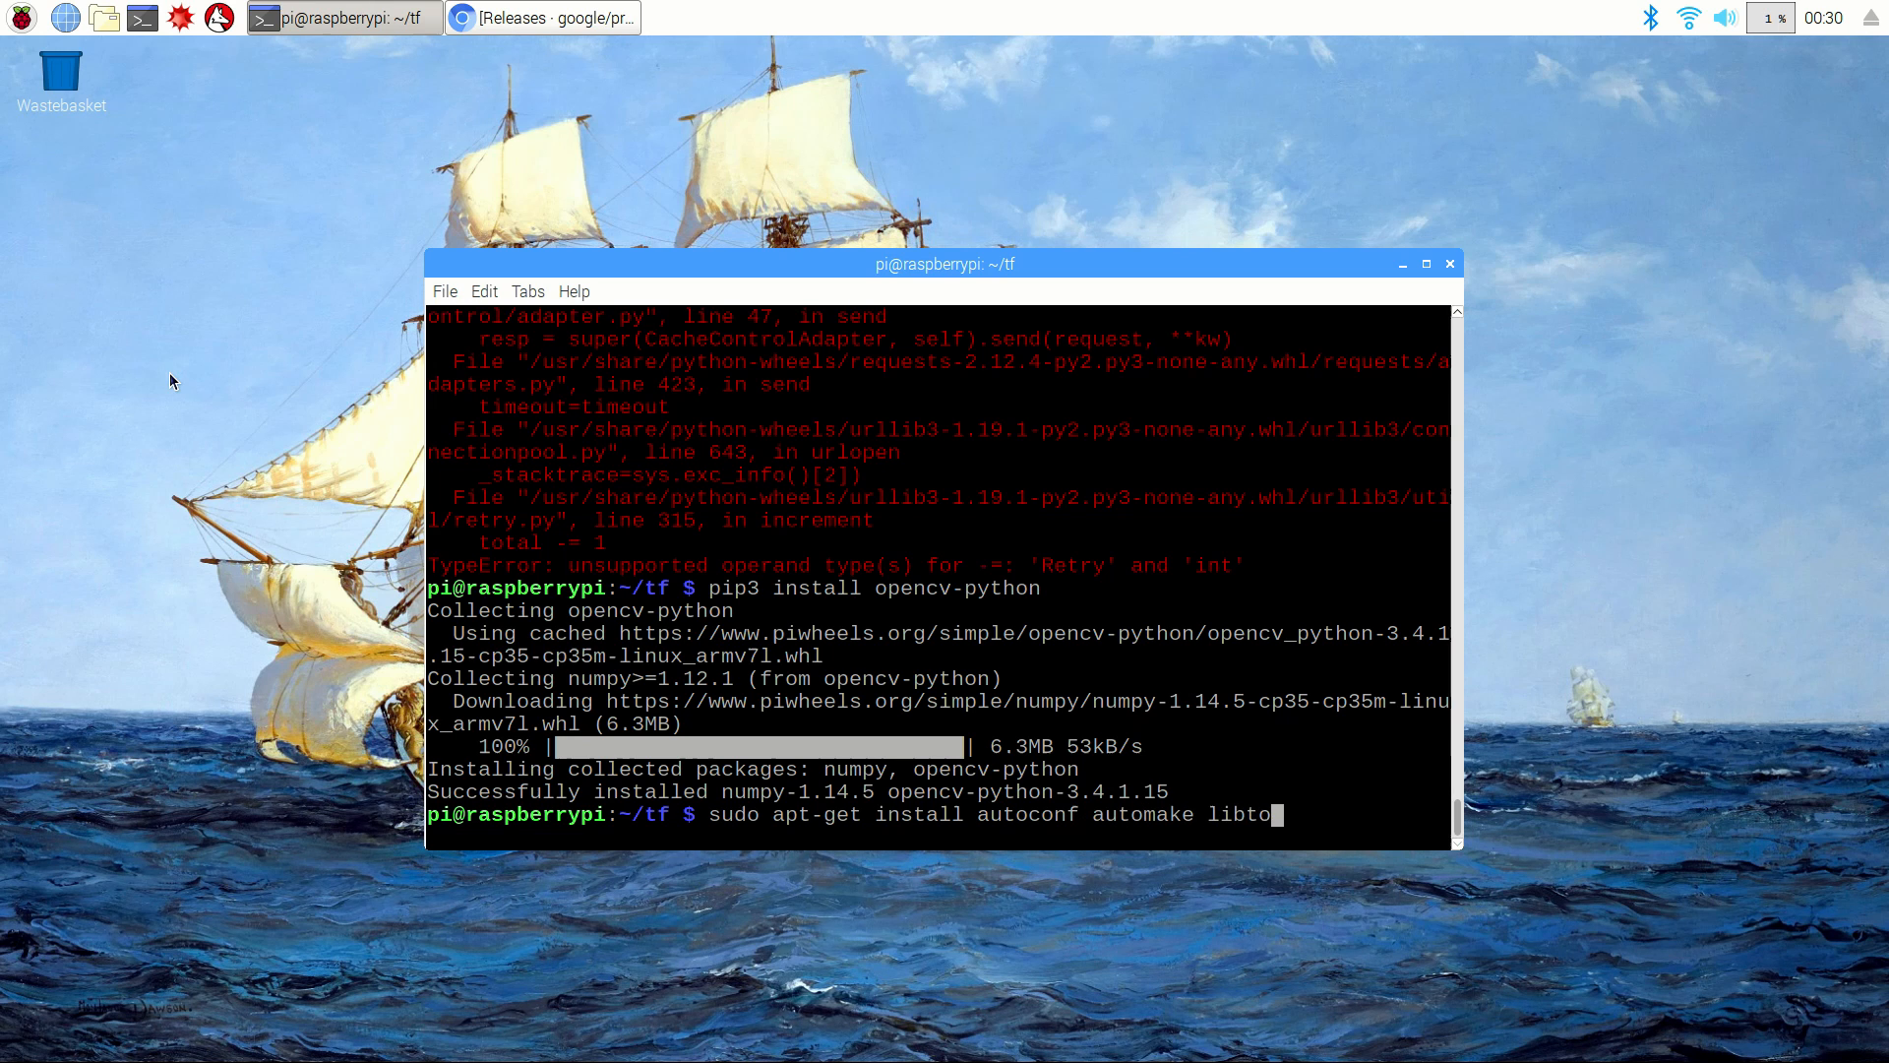
key("Return")
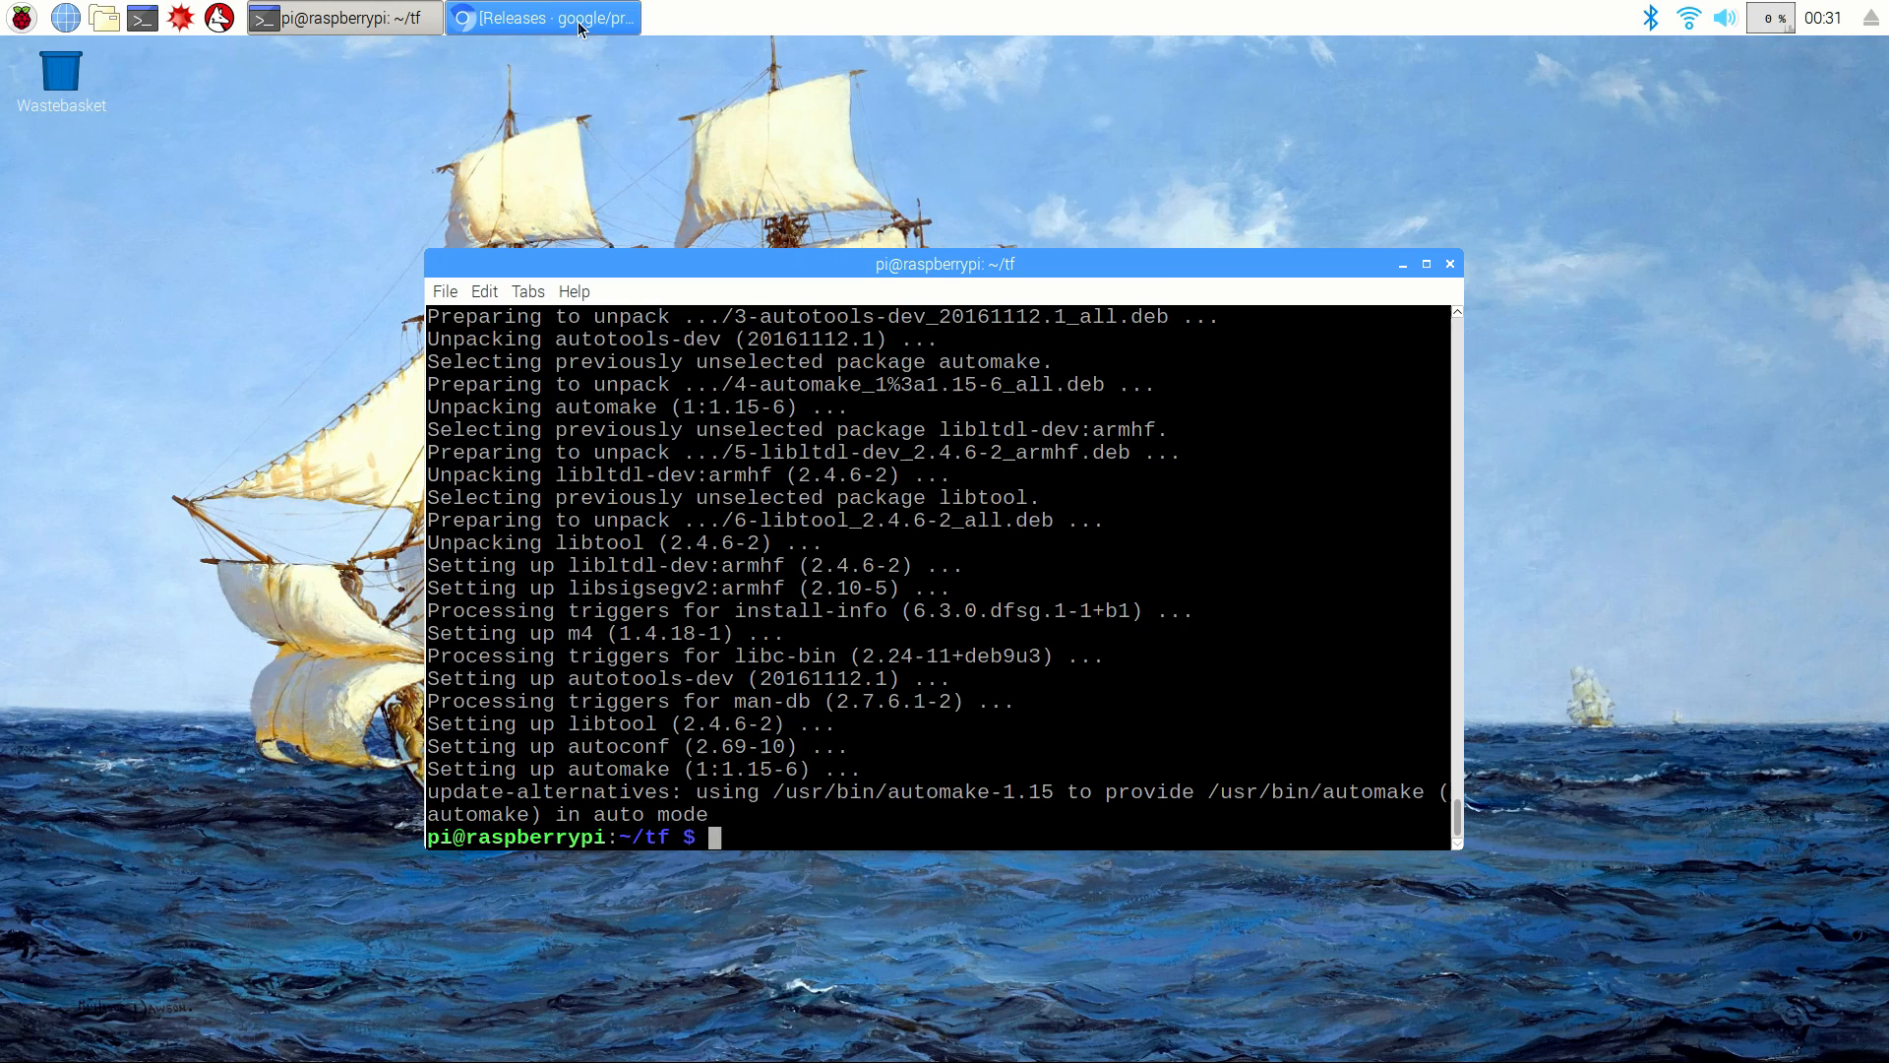
Step: Copy the link address of protobuf-all-3.6.0.tar.gz from the v3.6.0 release page
left_click(543, 18)
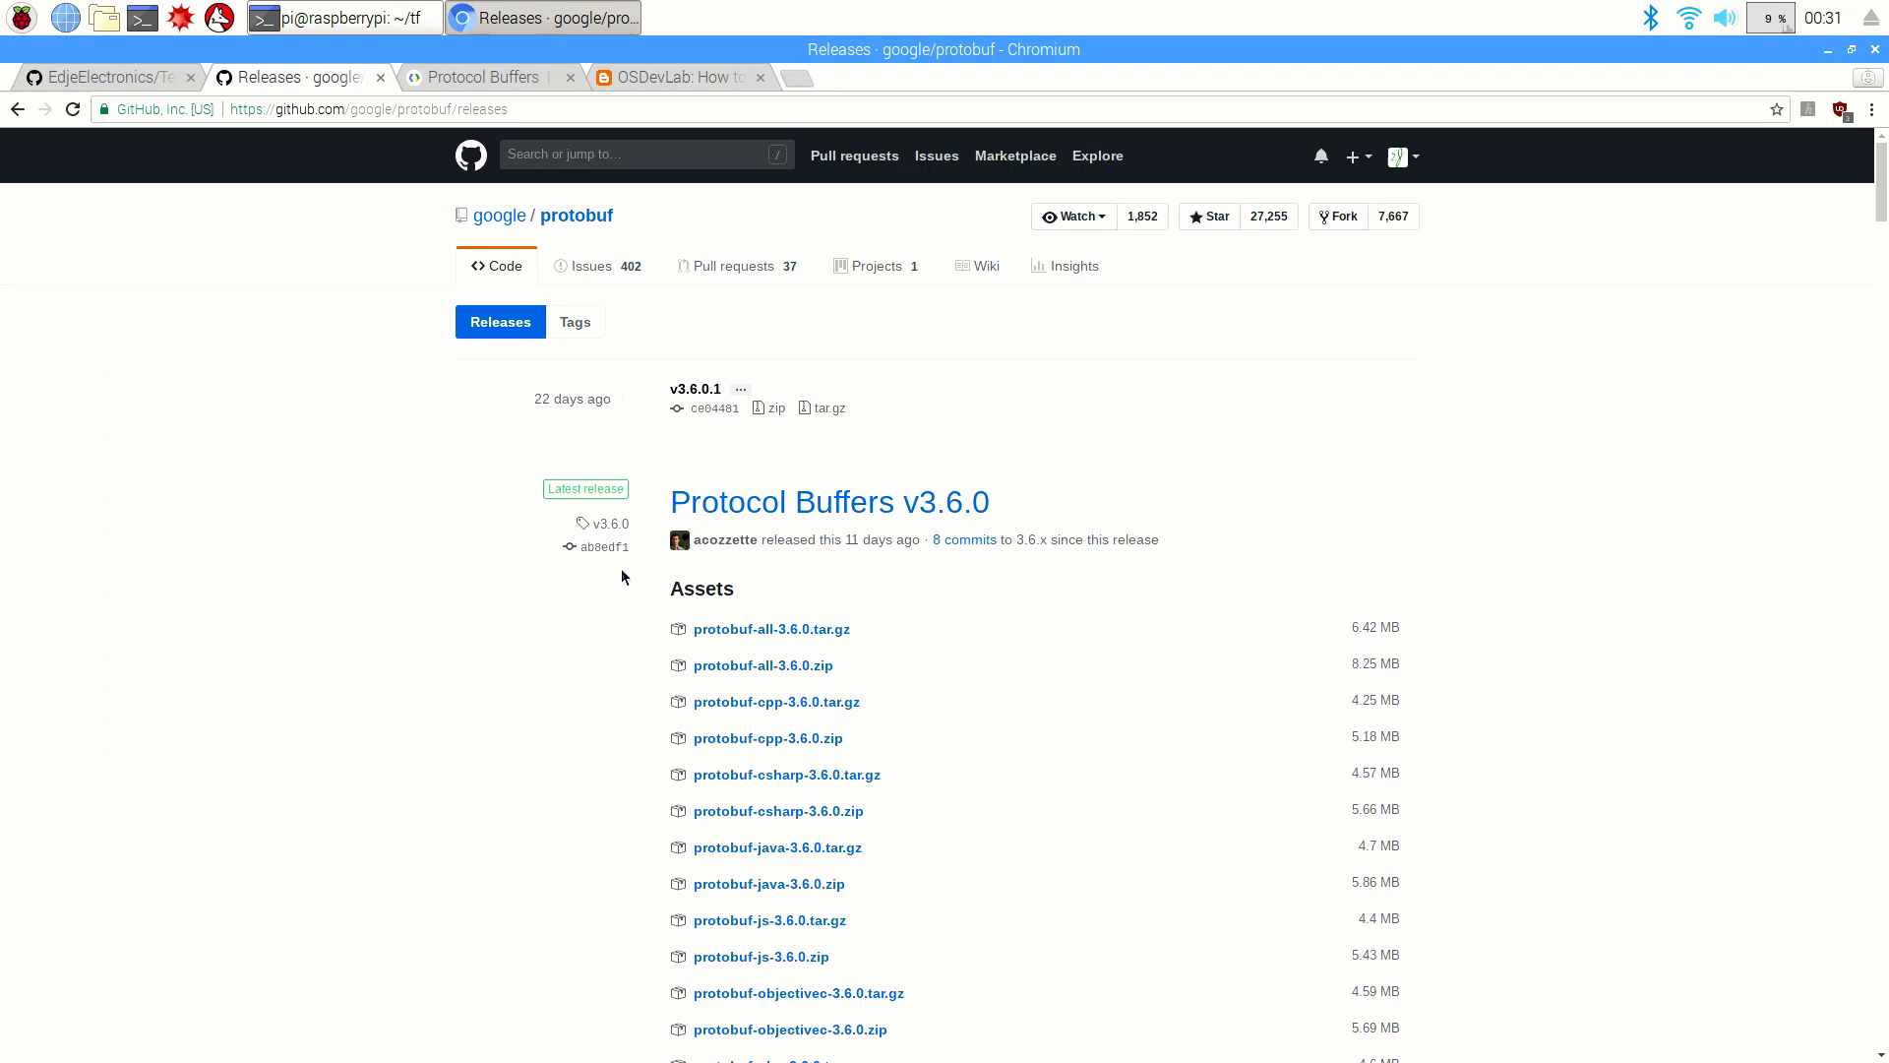
mouse_move(480, 624)
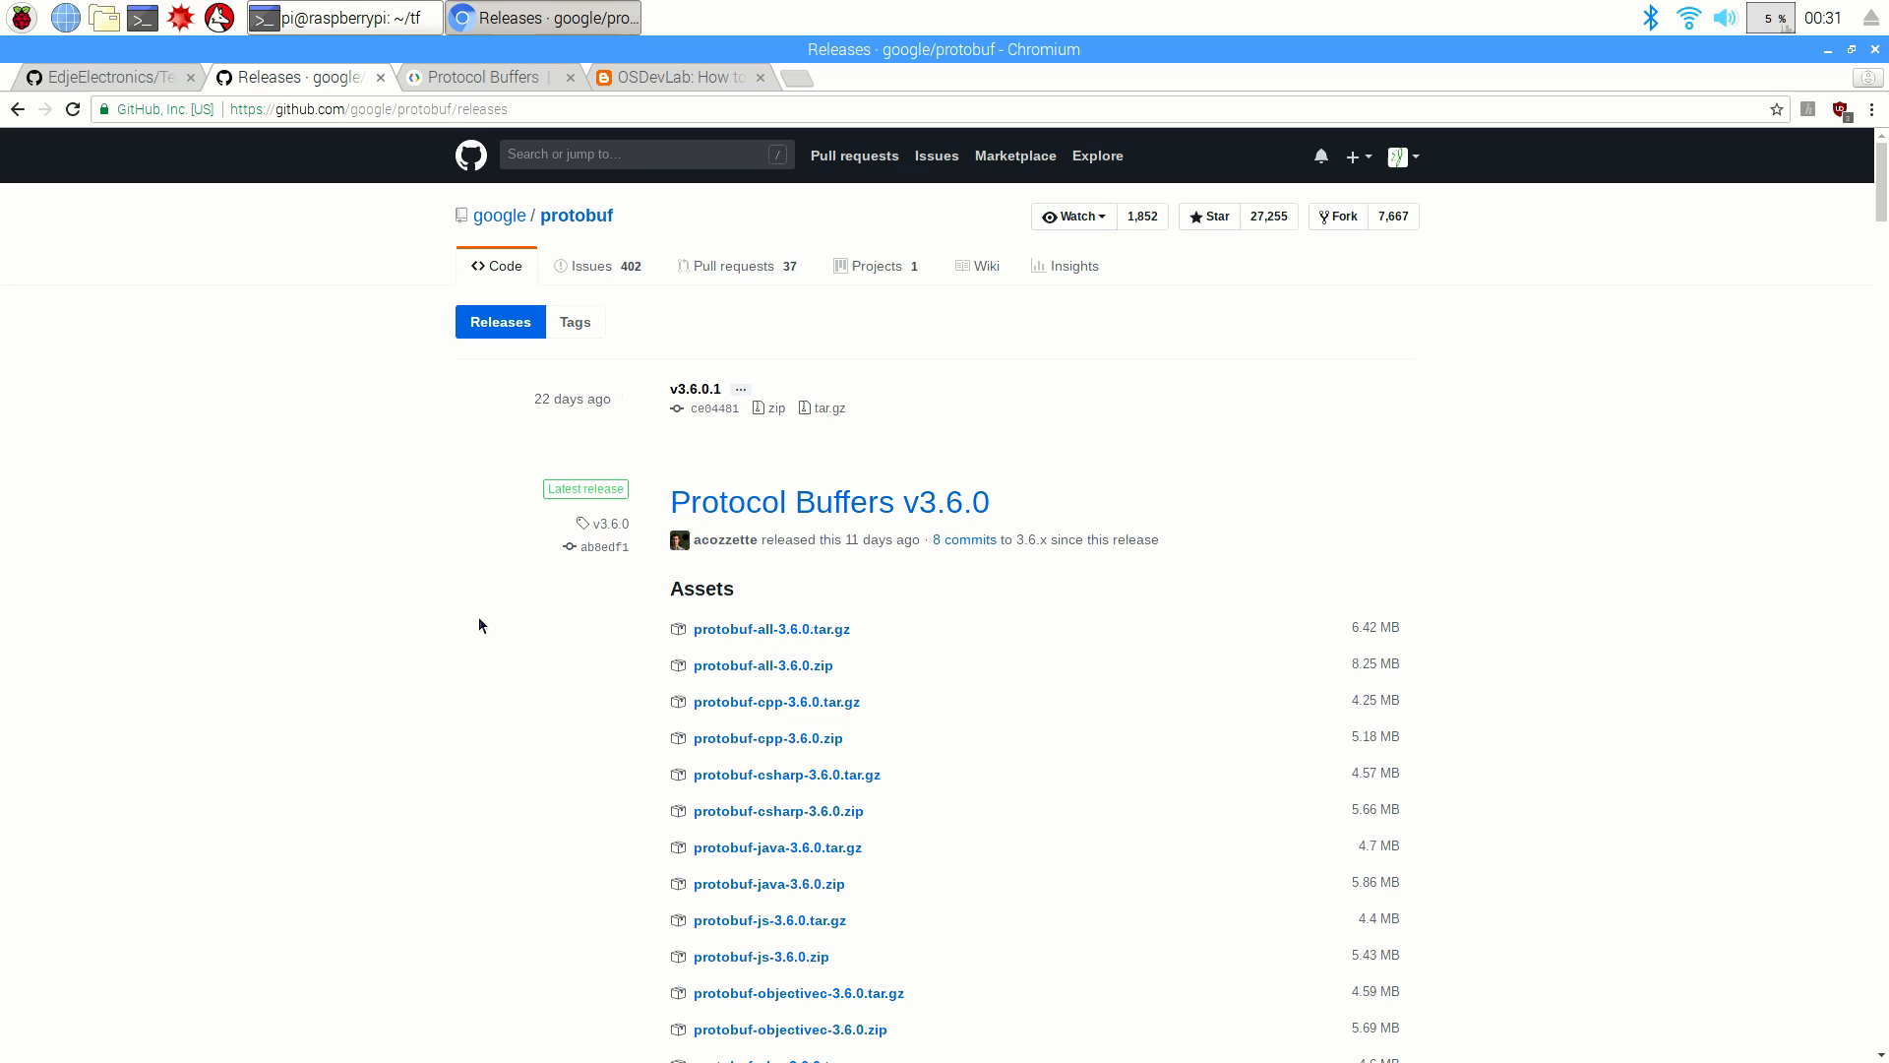
mouse_move(771, 628)
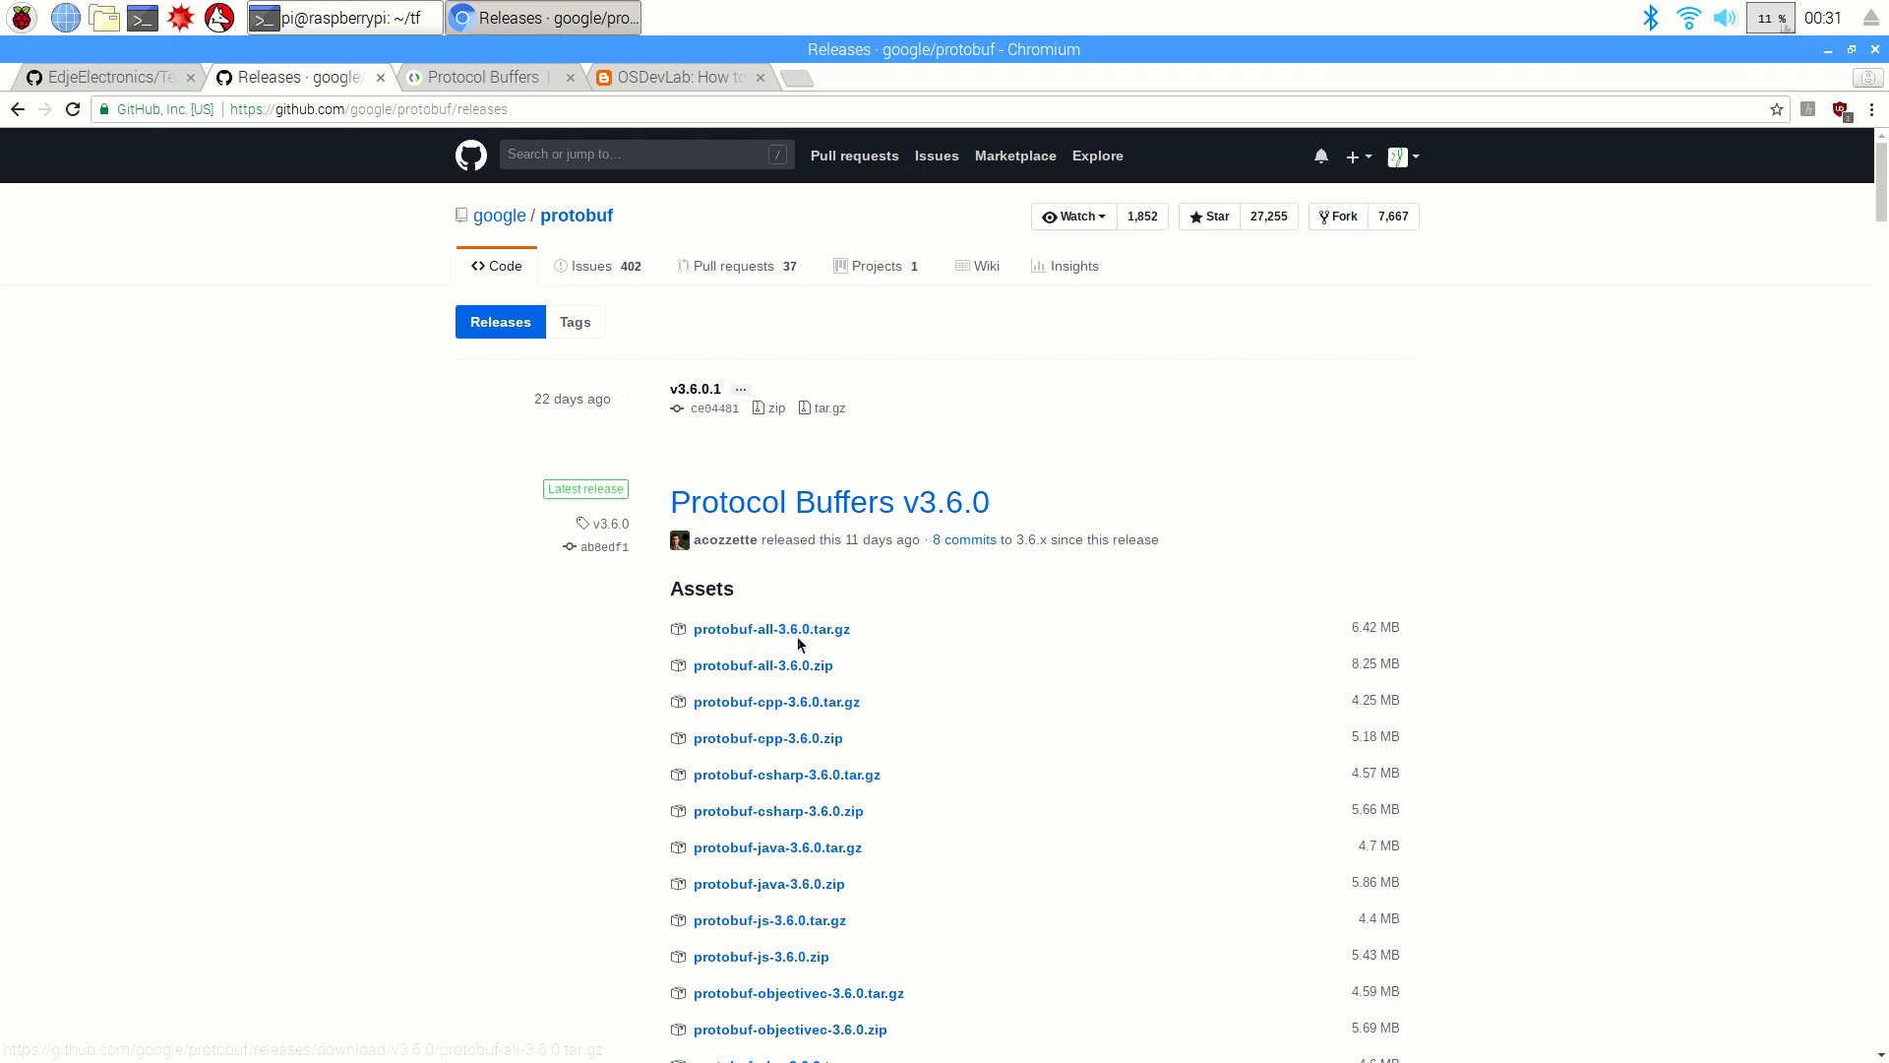
right_click(771, 628)
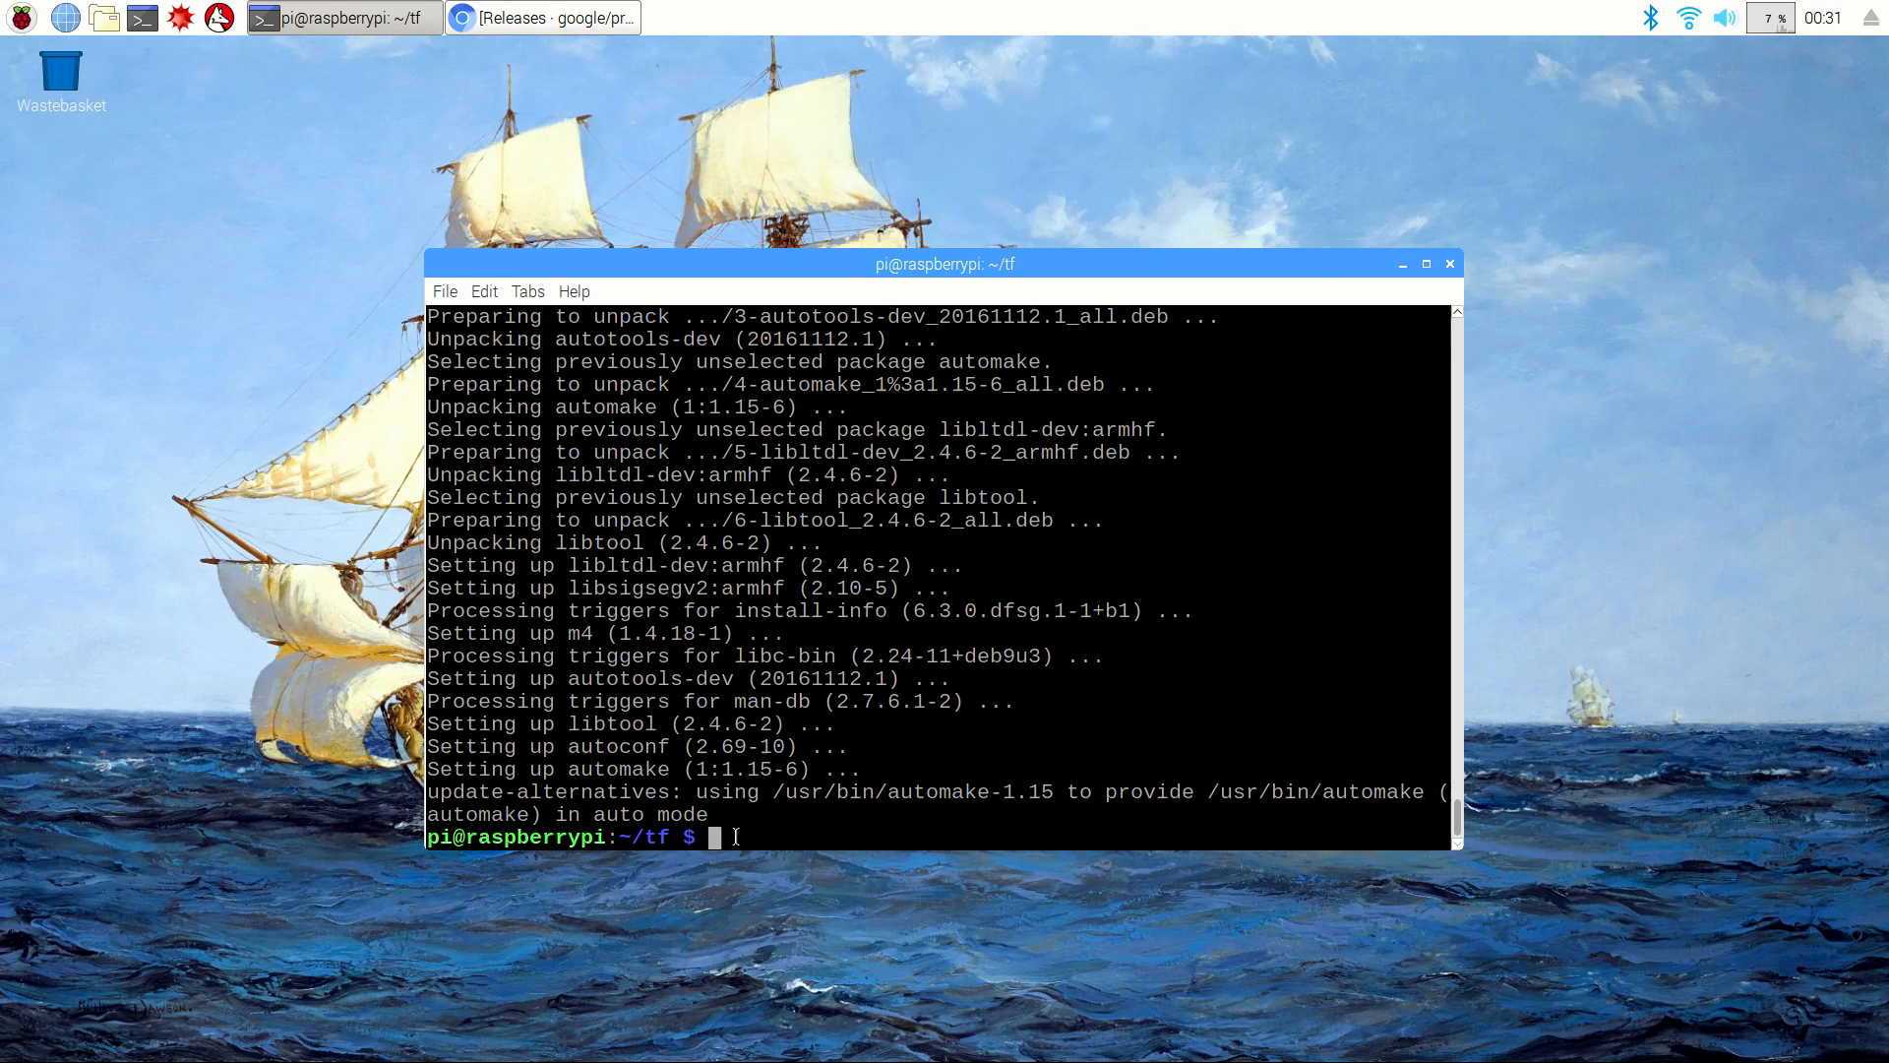
Step: Download protobuf-all-3.6.0.tar.gz from the GitHub v3.6.0 release with wget
type("wget")
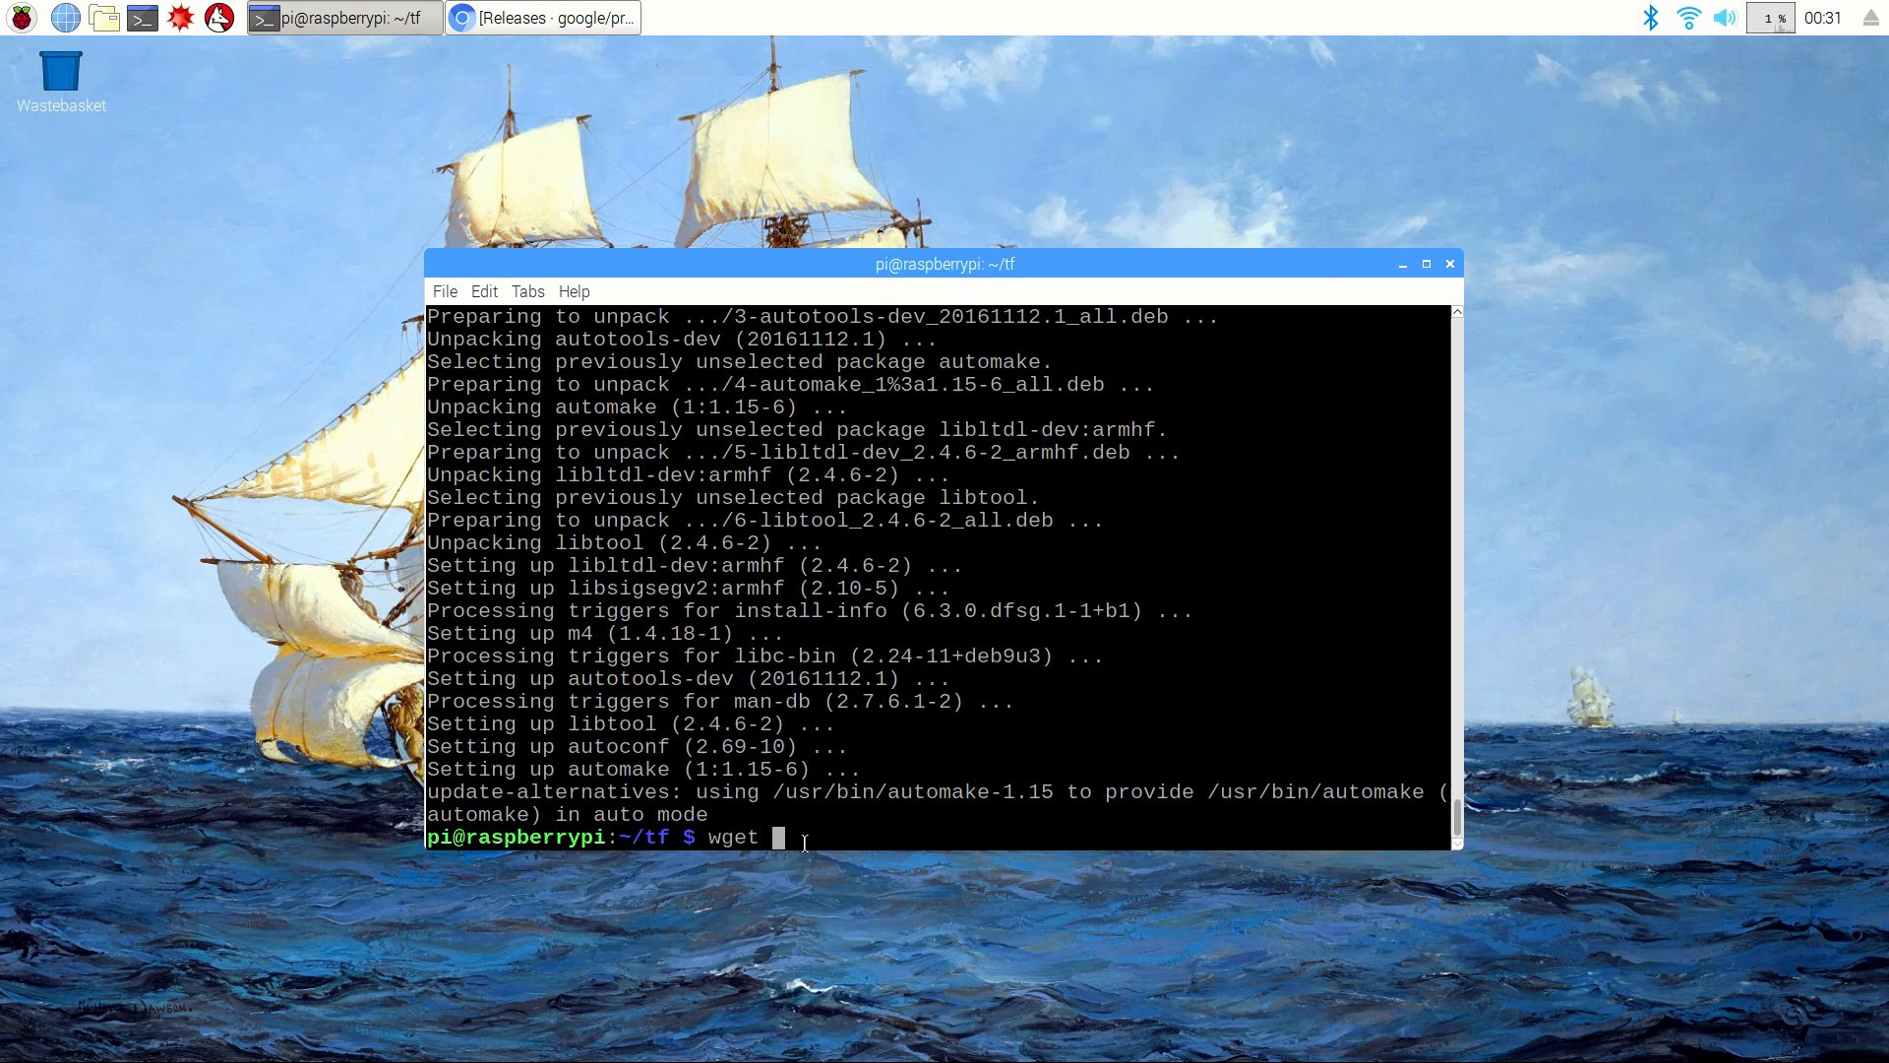
type("https://github.com/google/protobuf/releases/download/v3.6.0/protobuf-all-3.6.0.tar.gz")
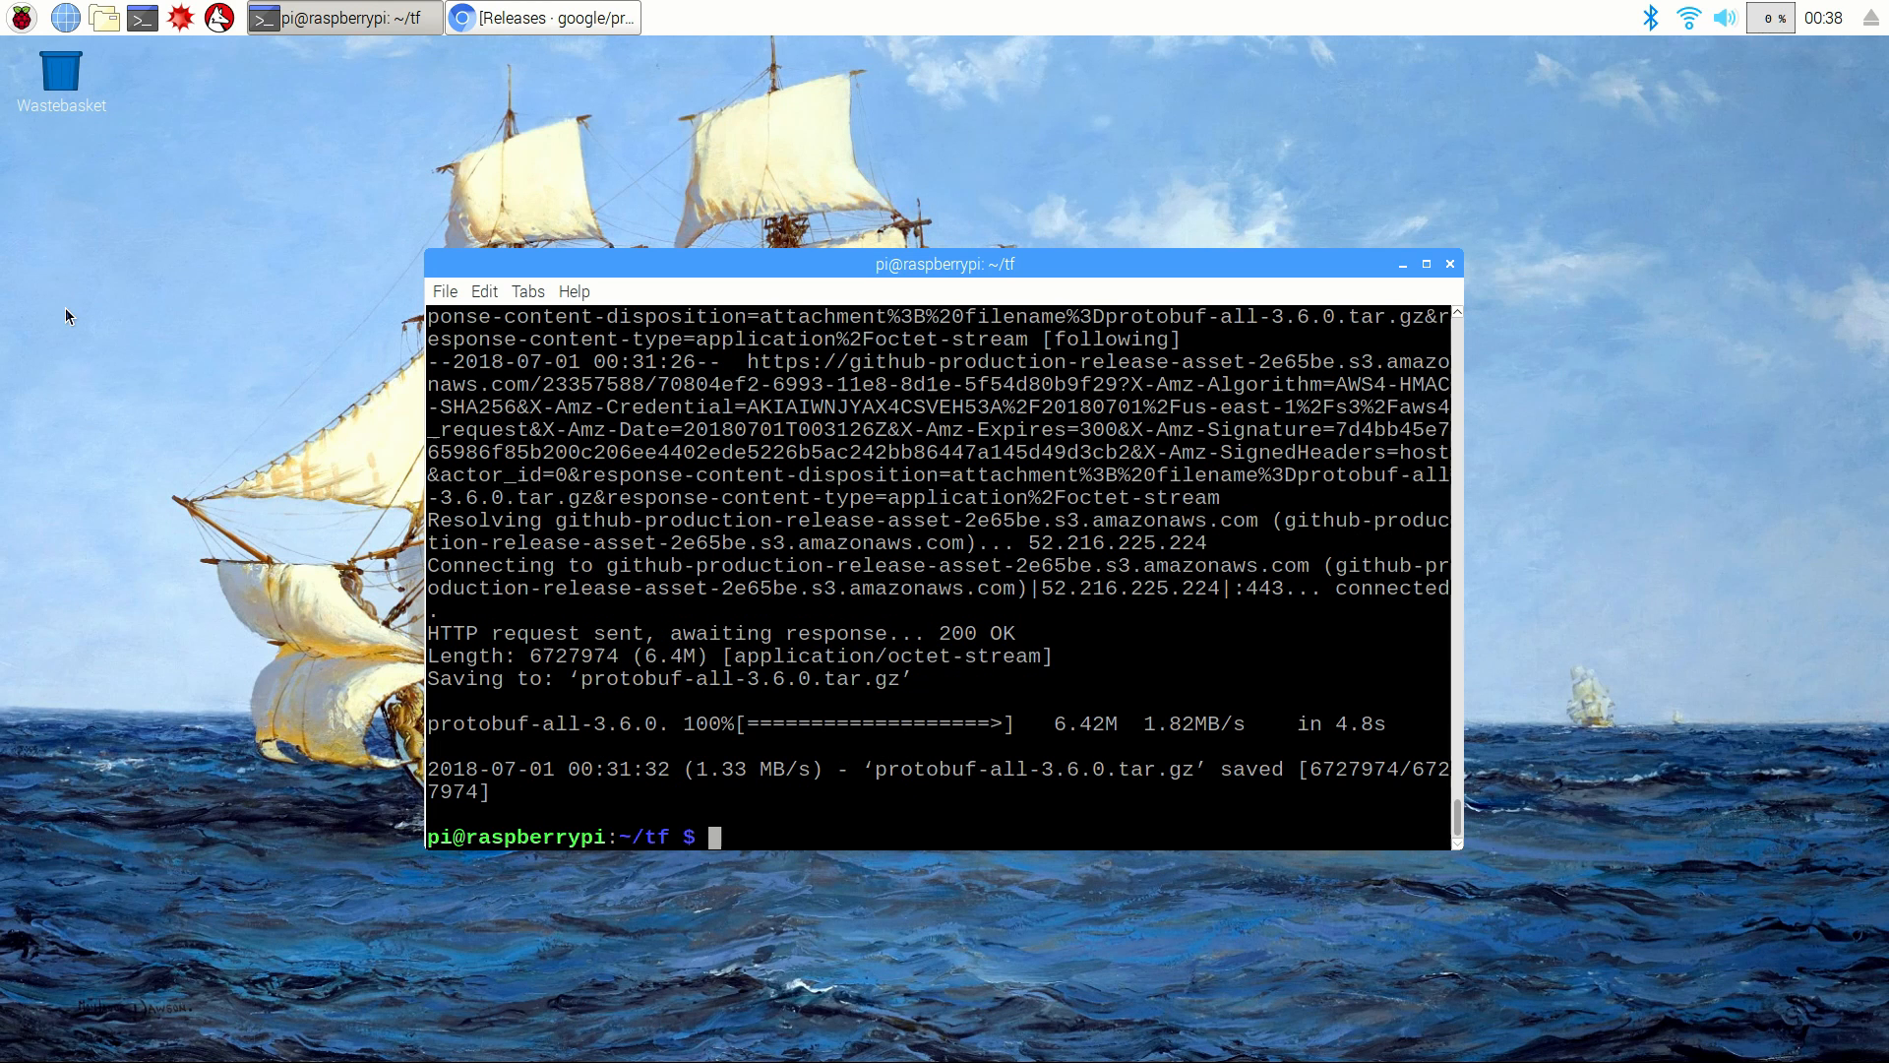
Step: Extract protobuf-all-3.6.0.tar.gz with tar -zxvf and move into the protobuf-3.6.0 folder
type("tar -zxvf")
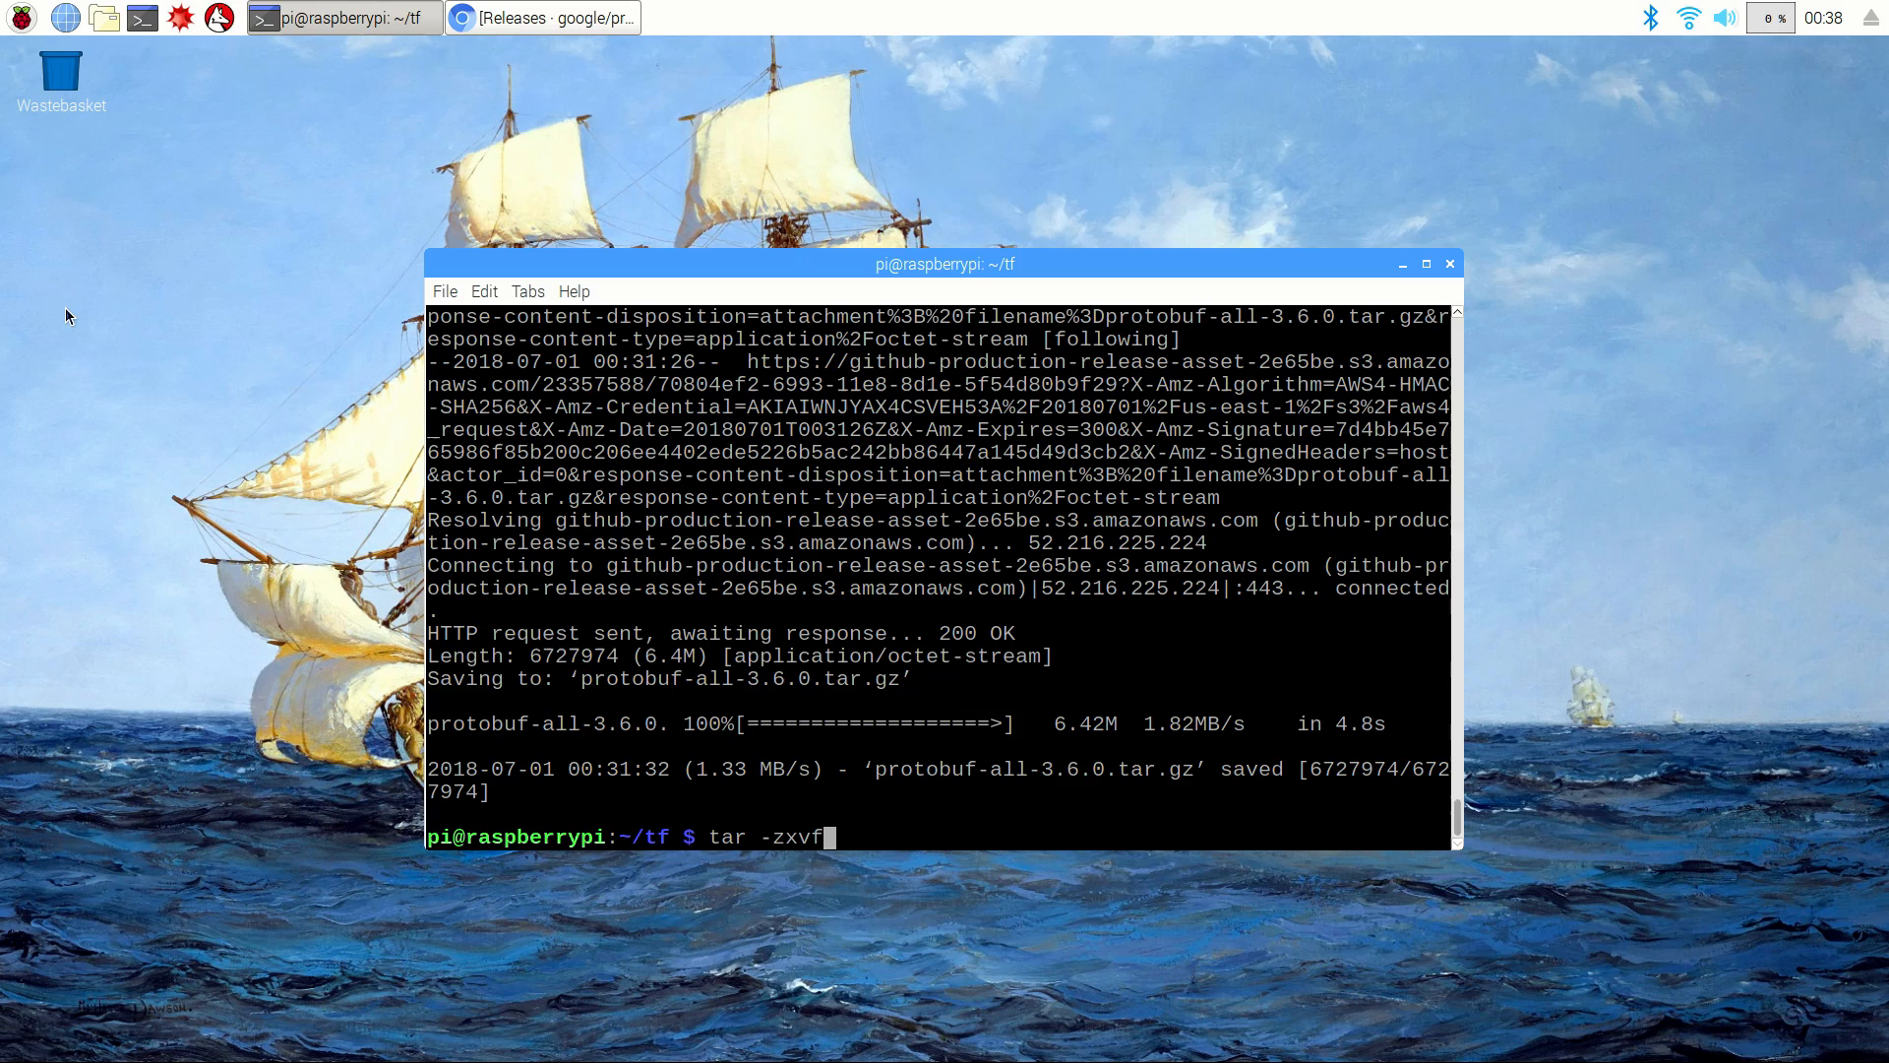
type("protobuf-all-3.6.0.tar.gz")
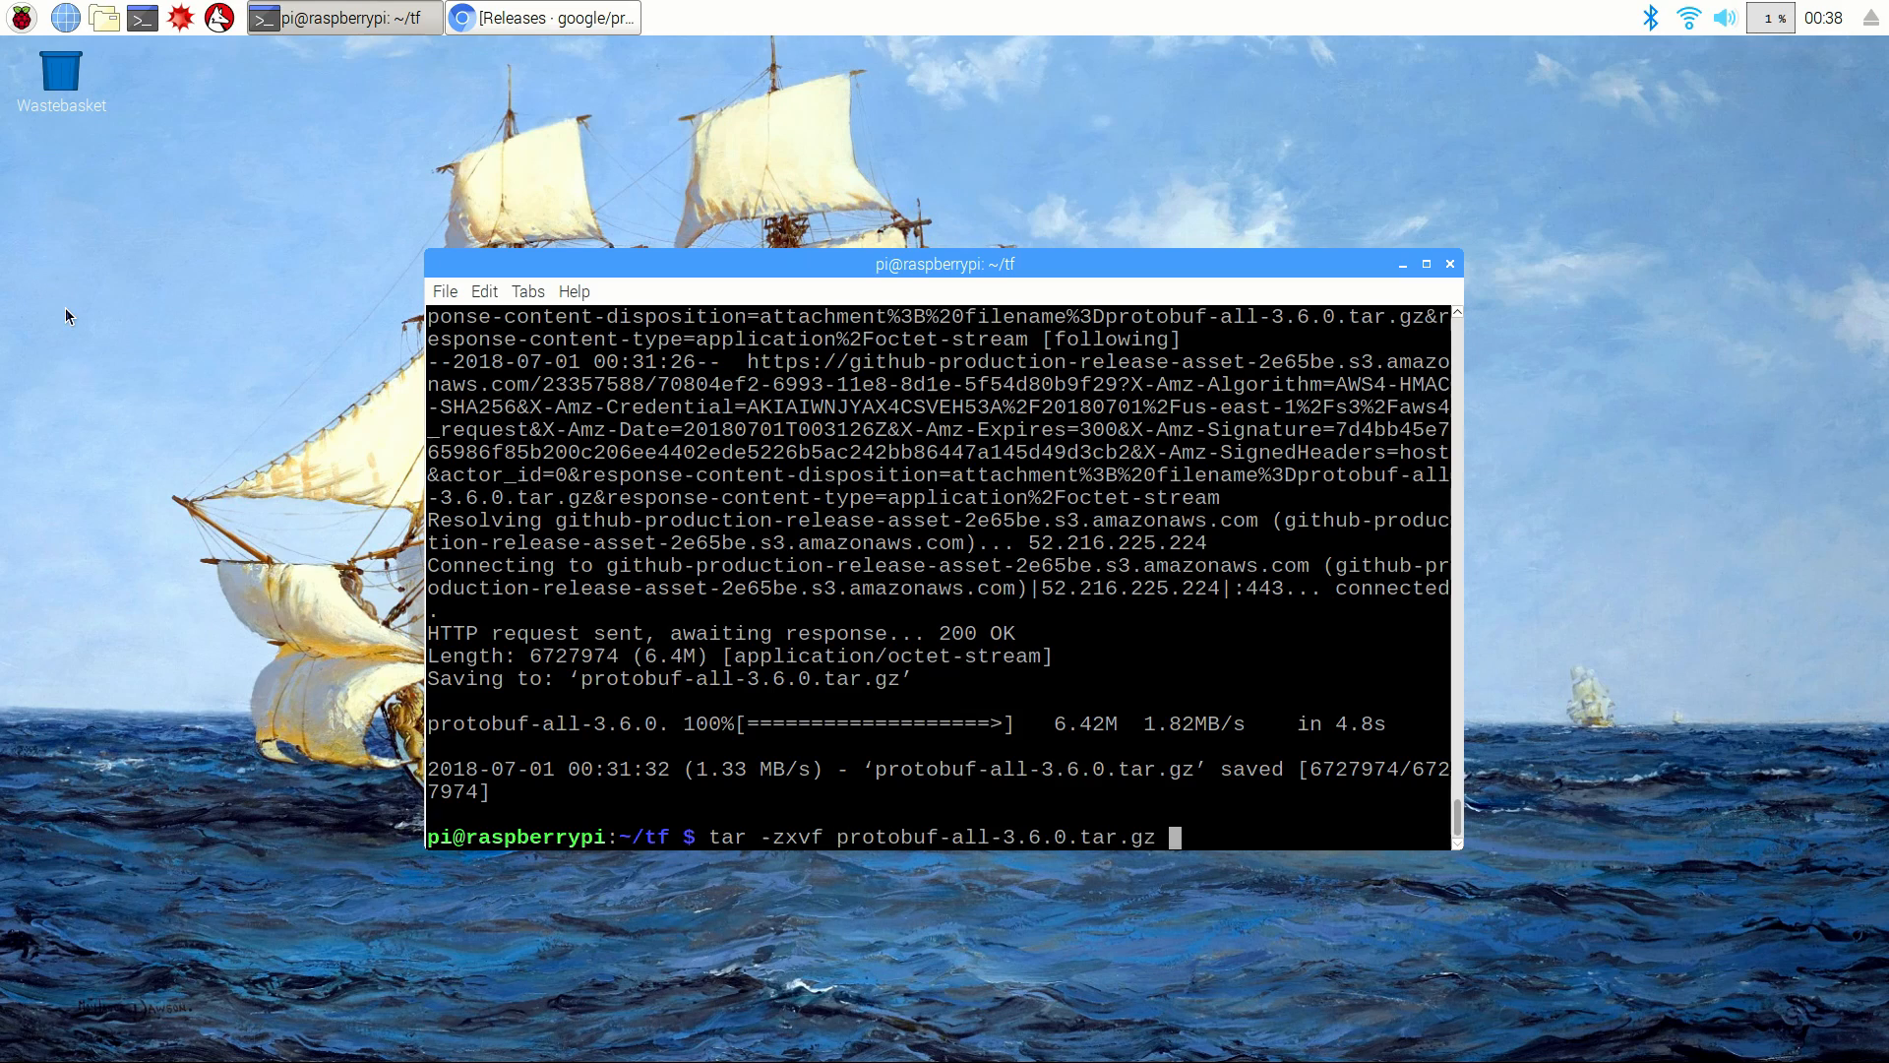
key("Return")
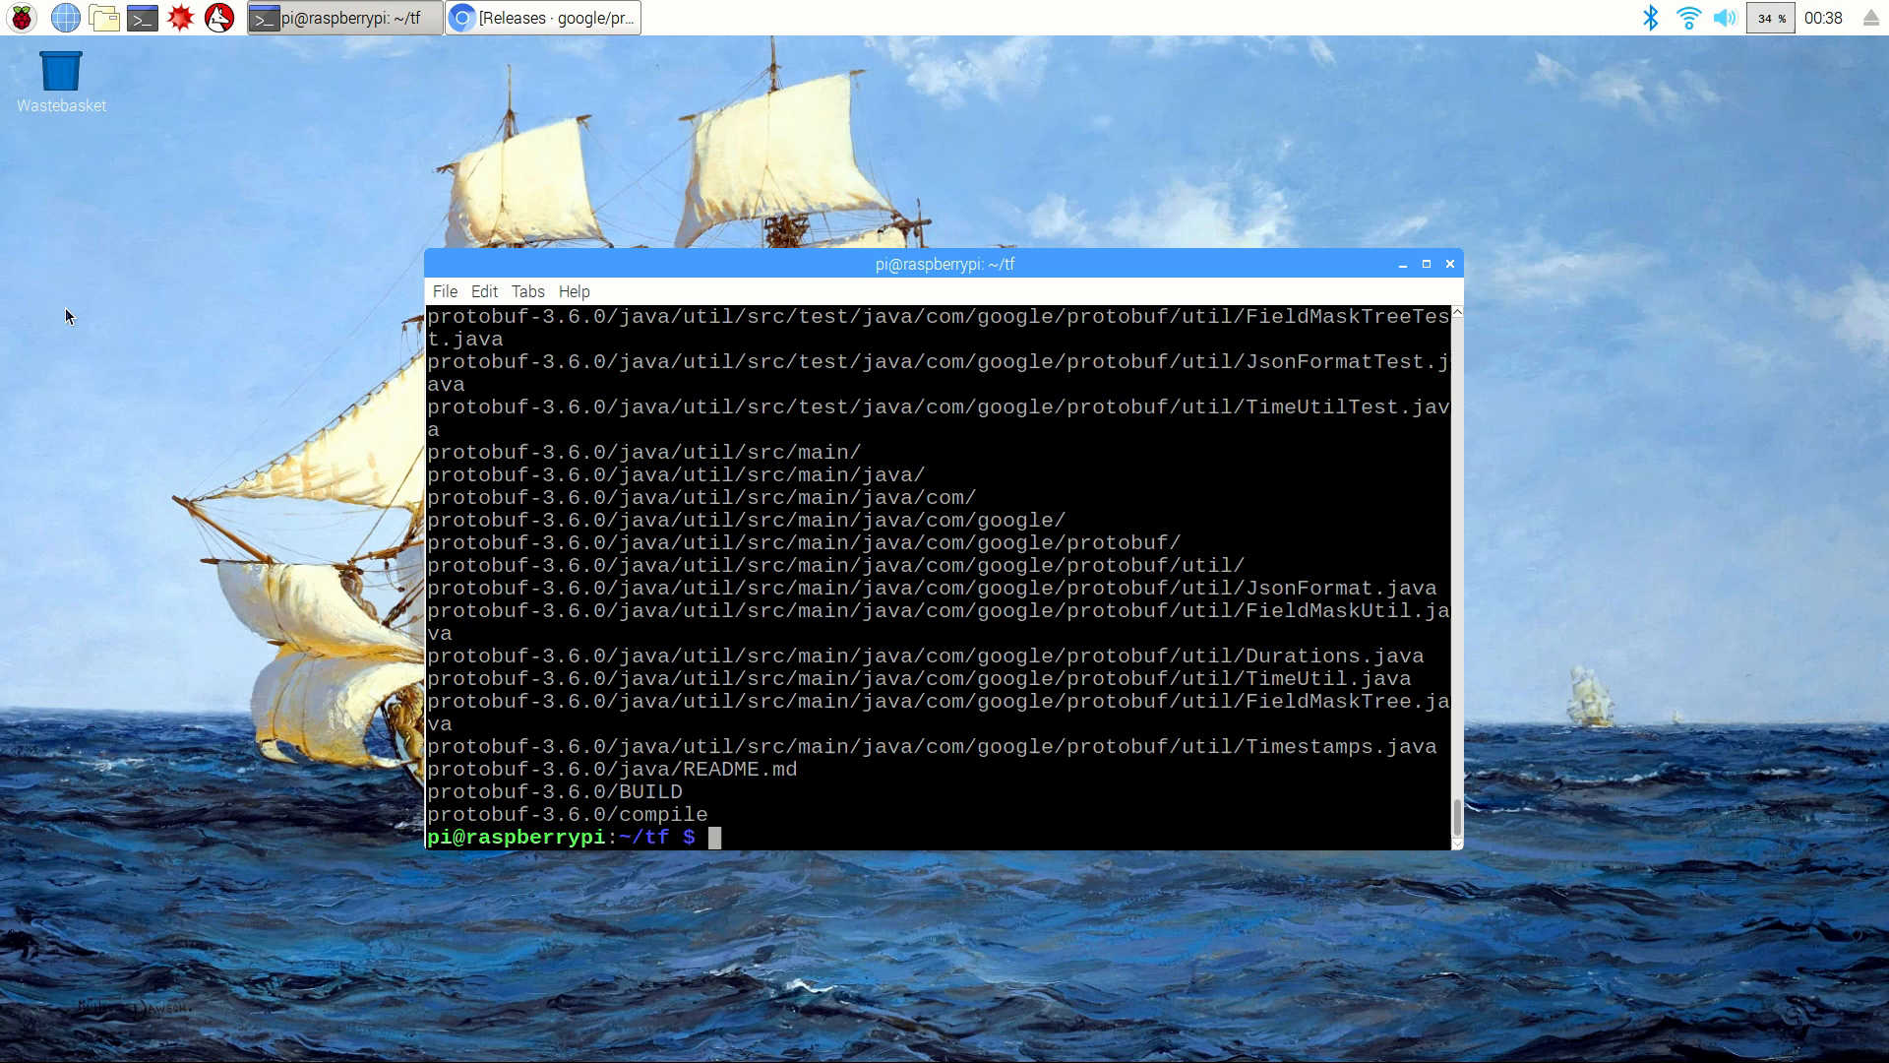
type("cd protobu")
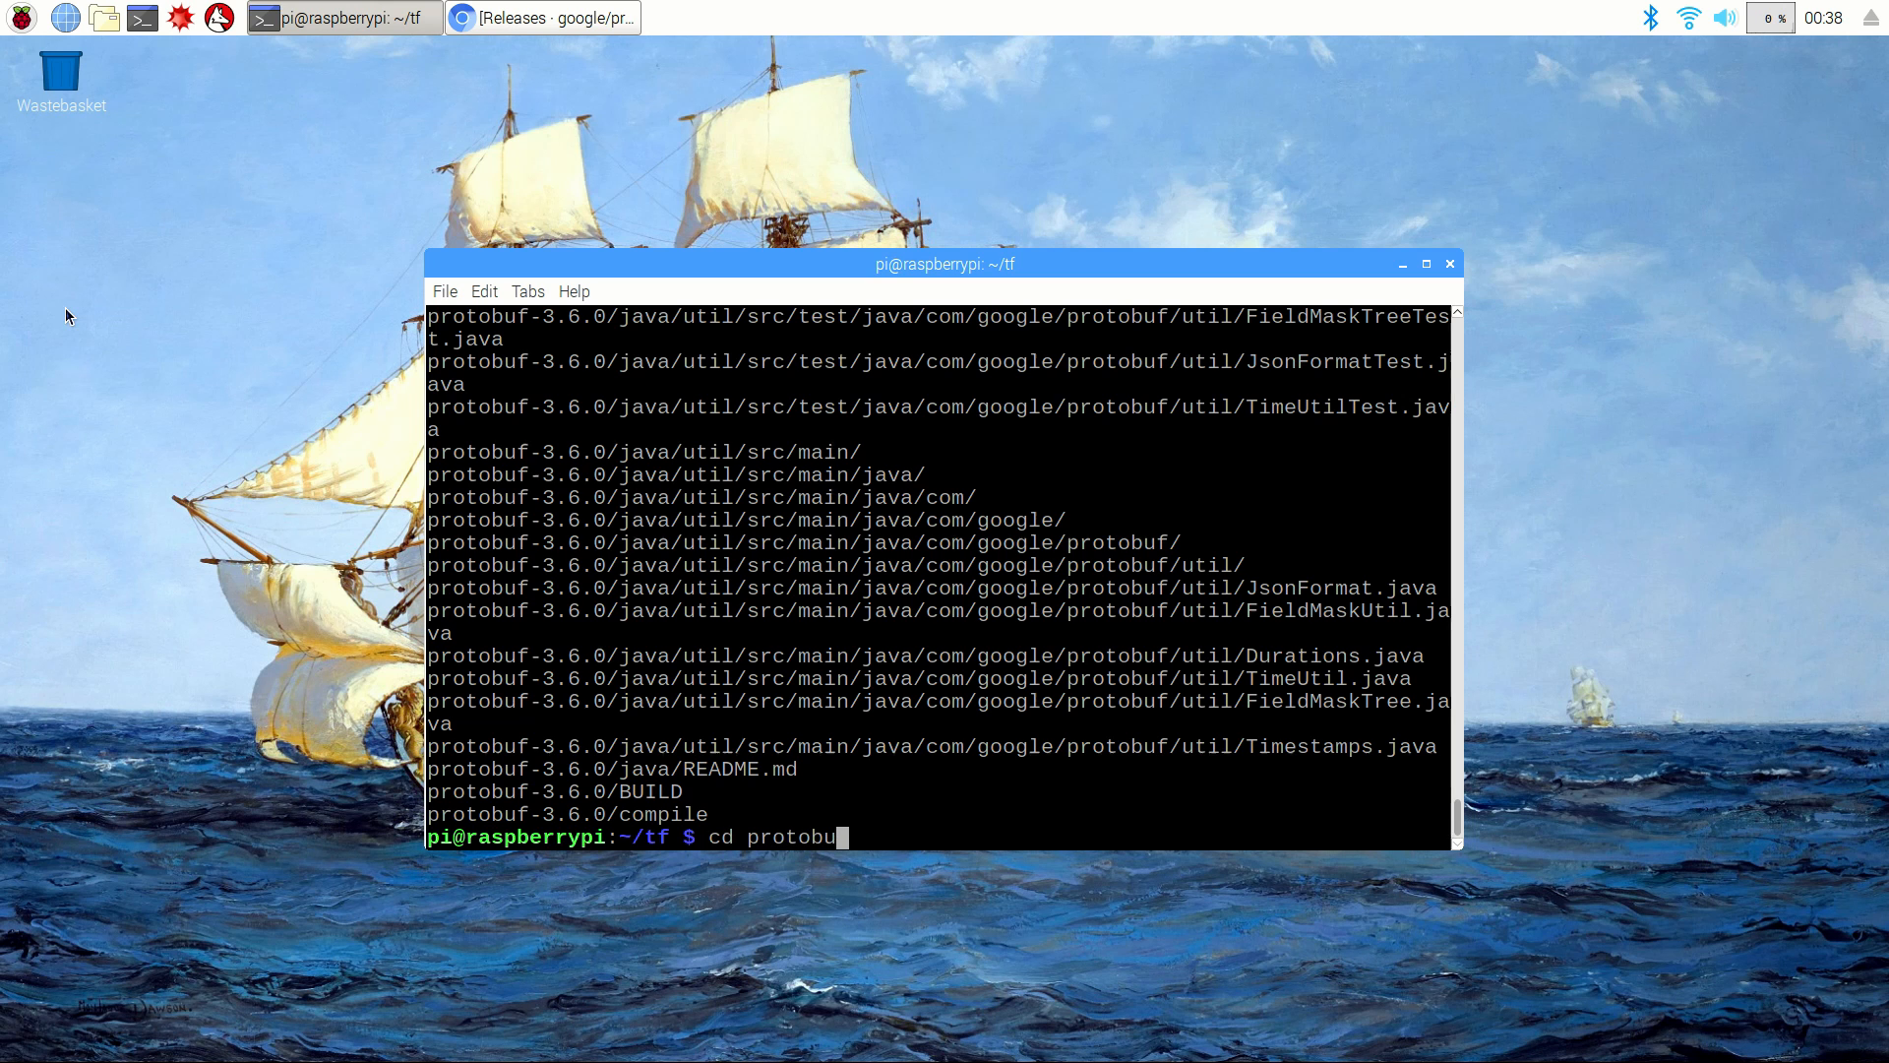
key("Return")
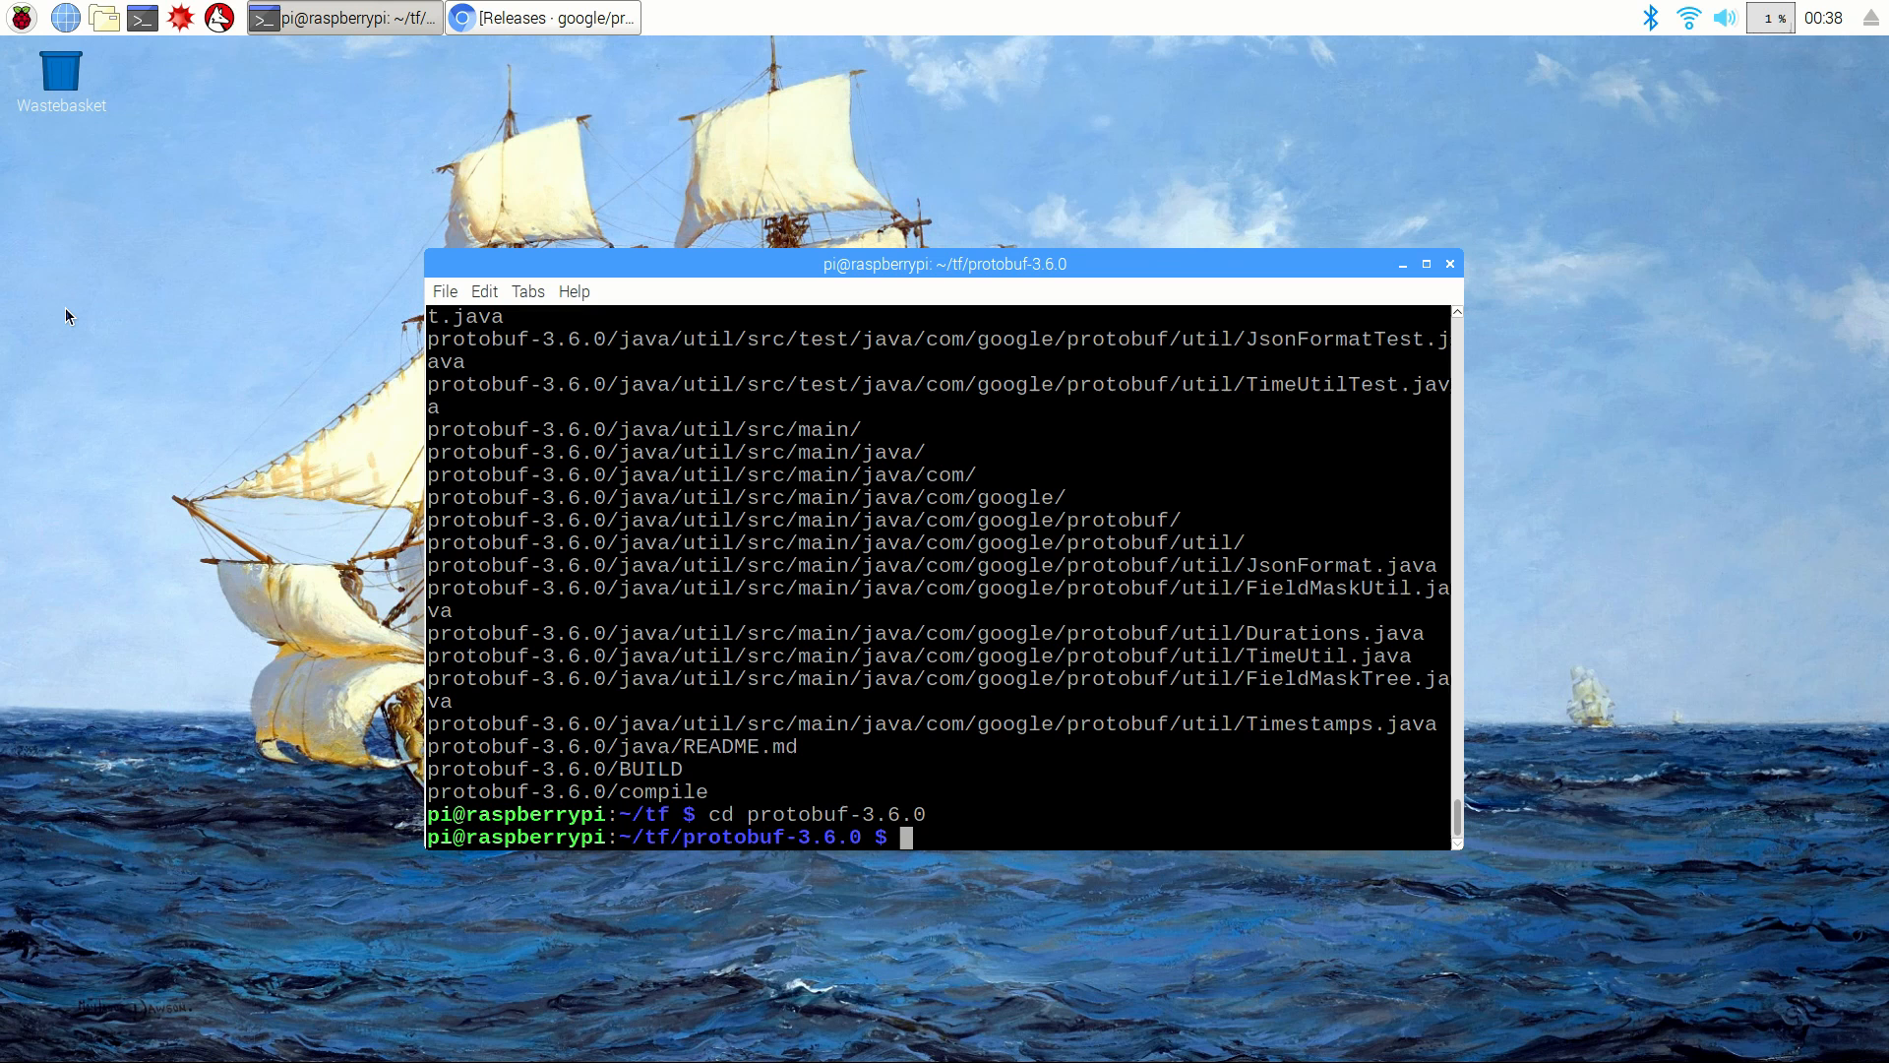
Step: Run ./configure and then make check so the protobuf test suite reports 7 of 7 PASS
type("./configure")
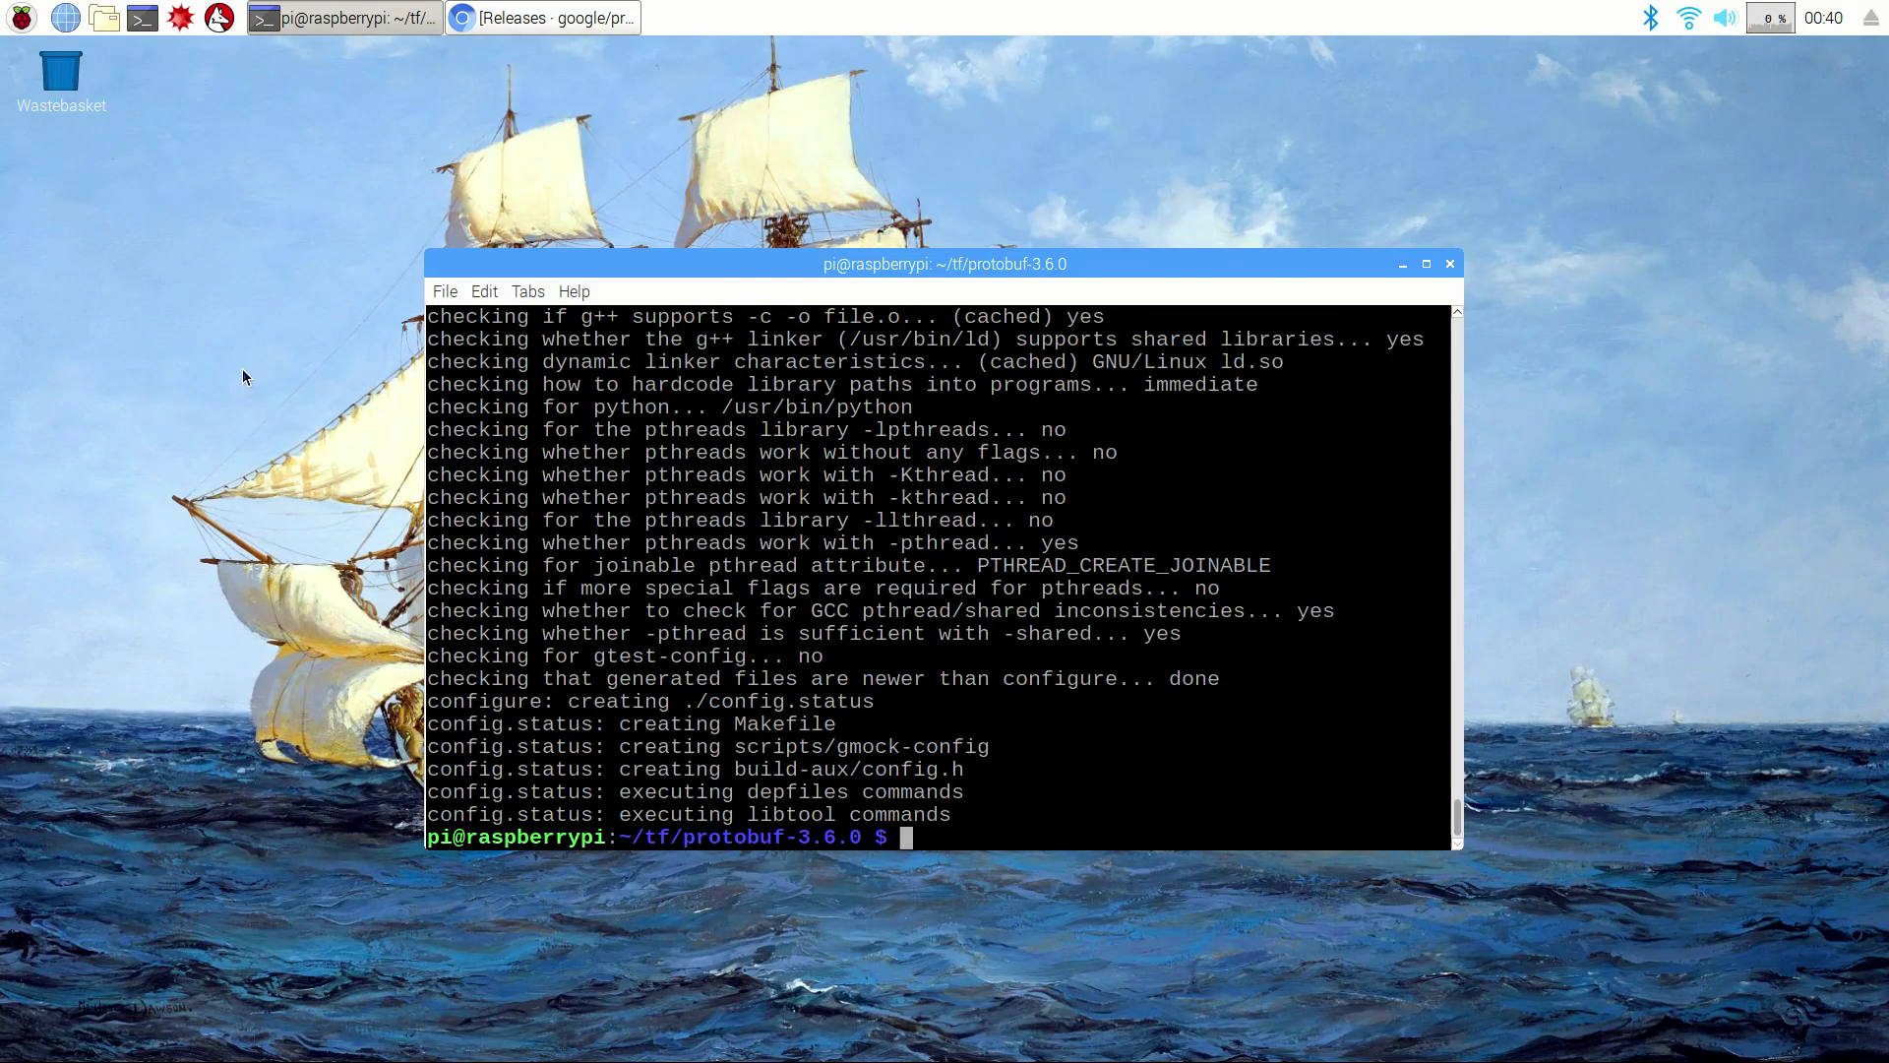
mouse_move(232, 238)
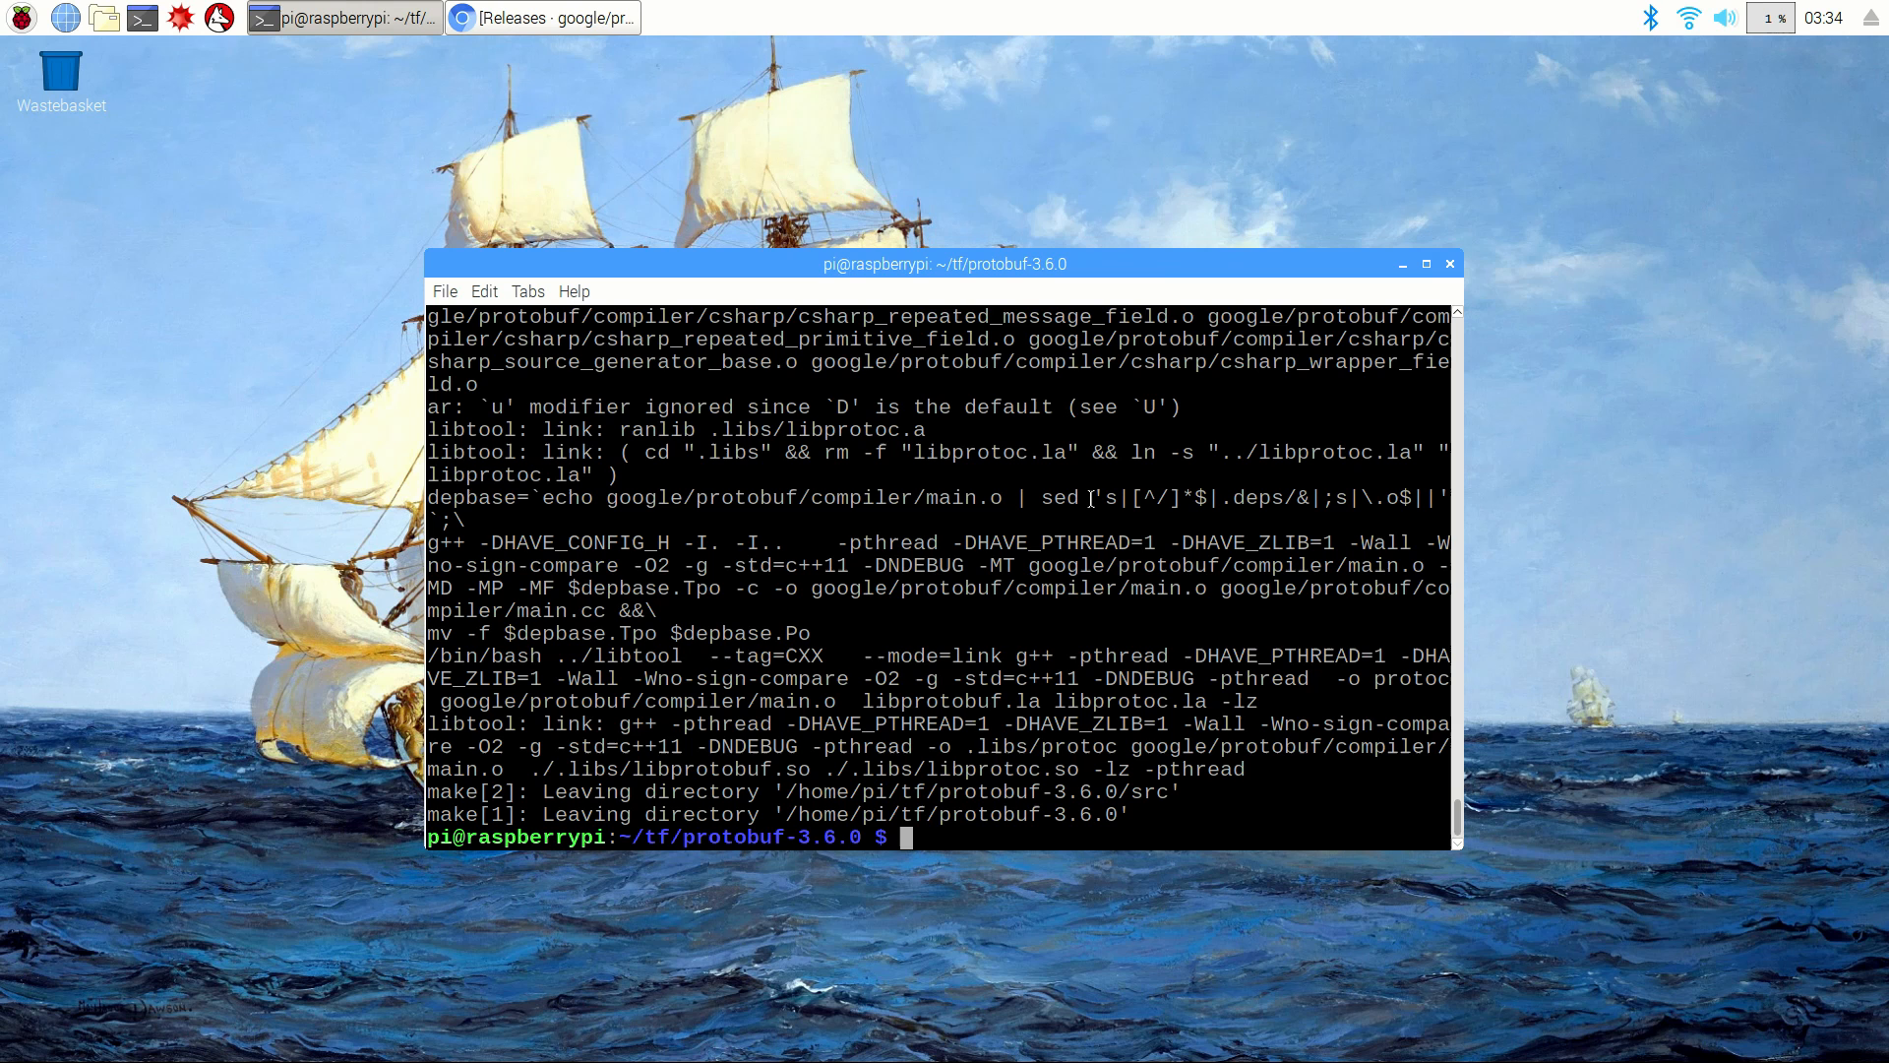
type("make check")
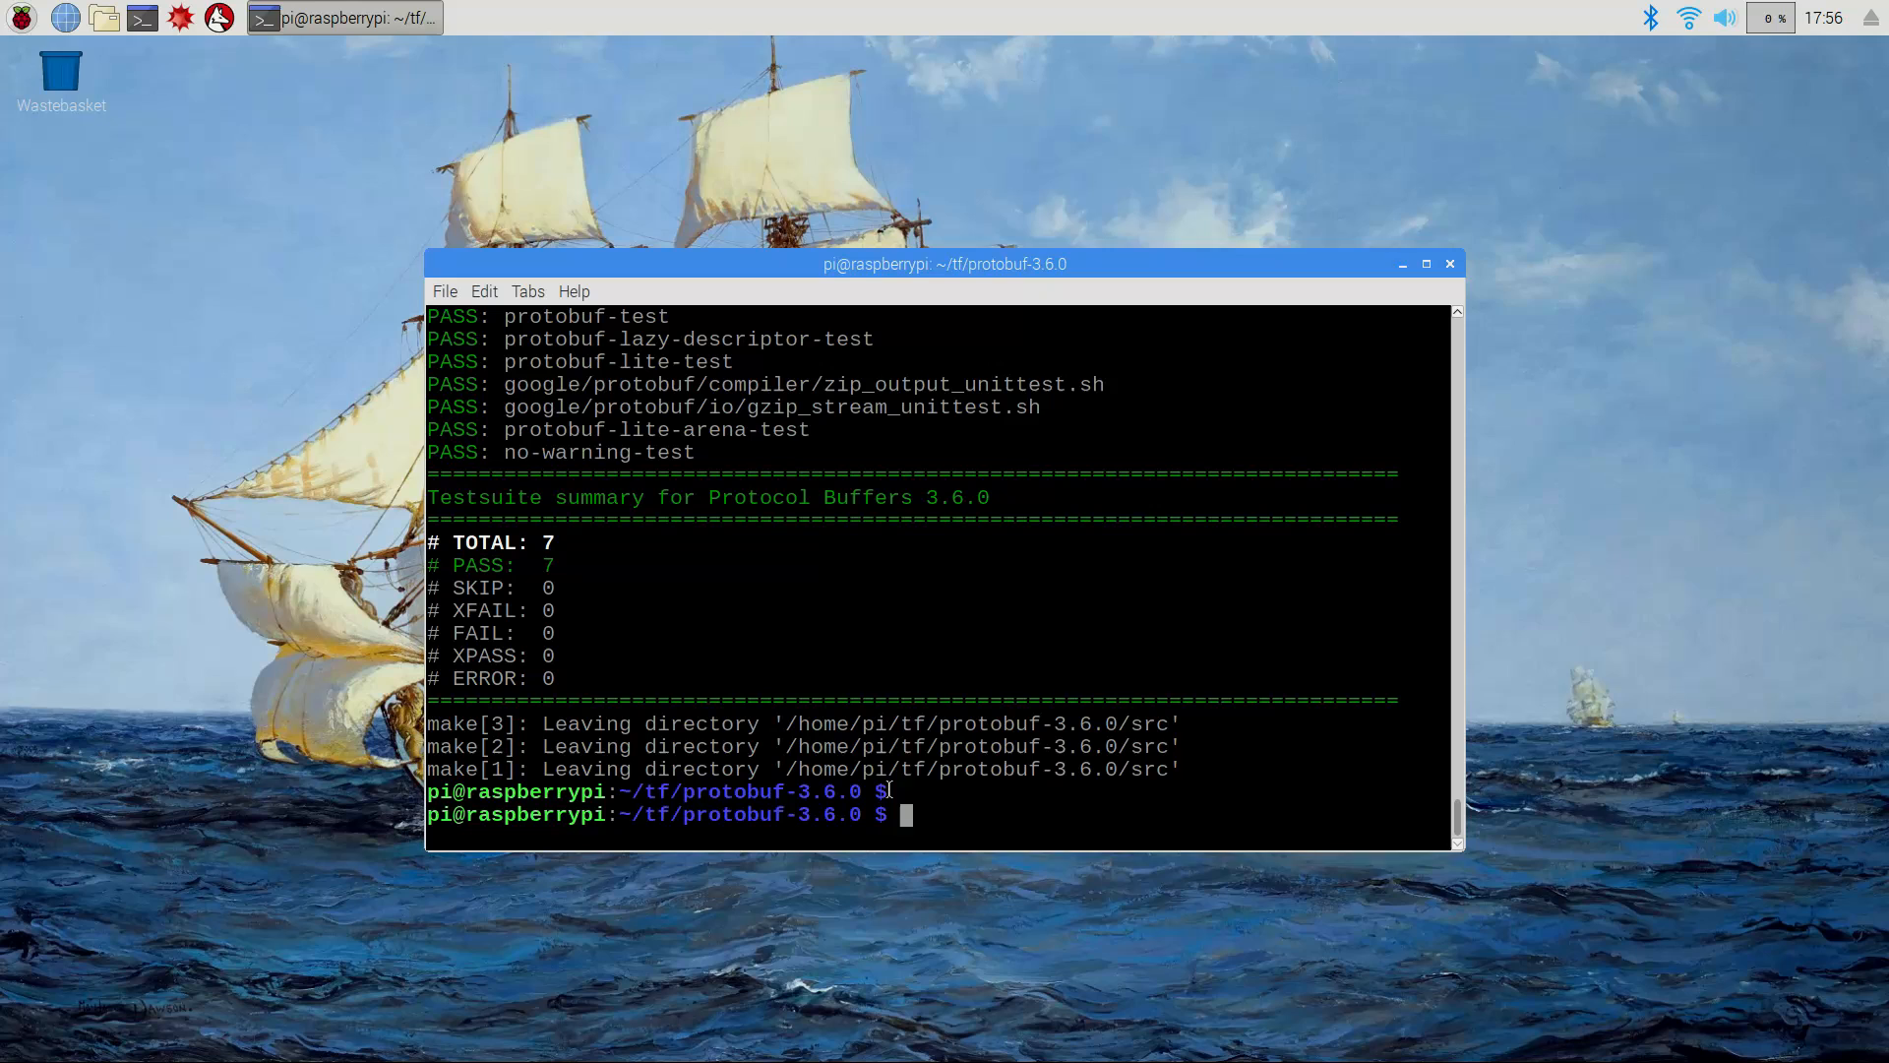
mouse_move(931, 769)
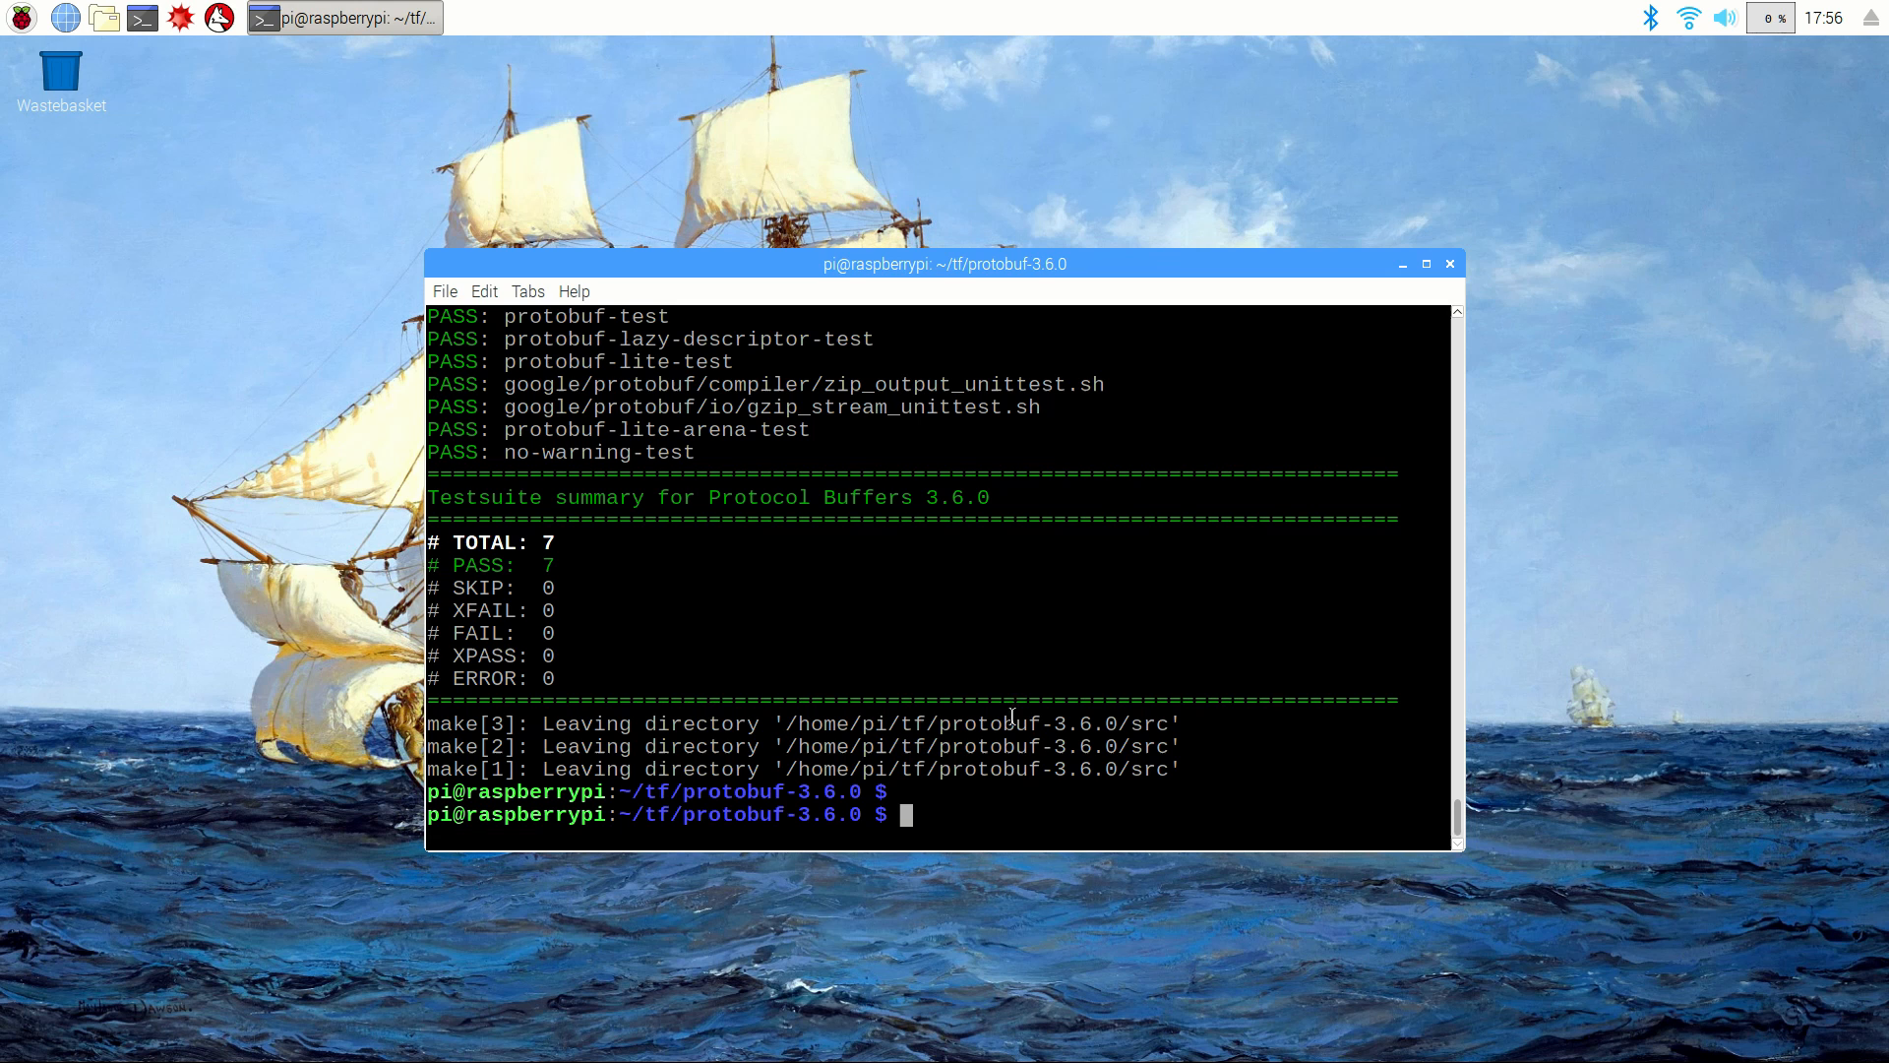
mouse_move(1008, 624)
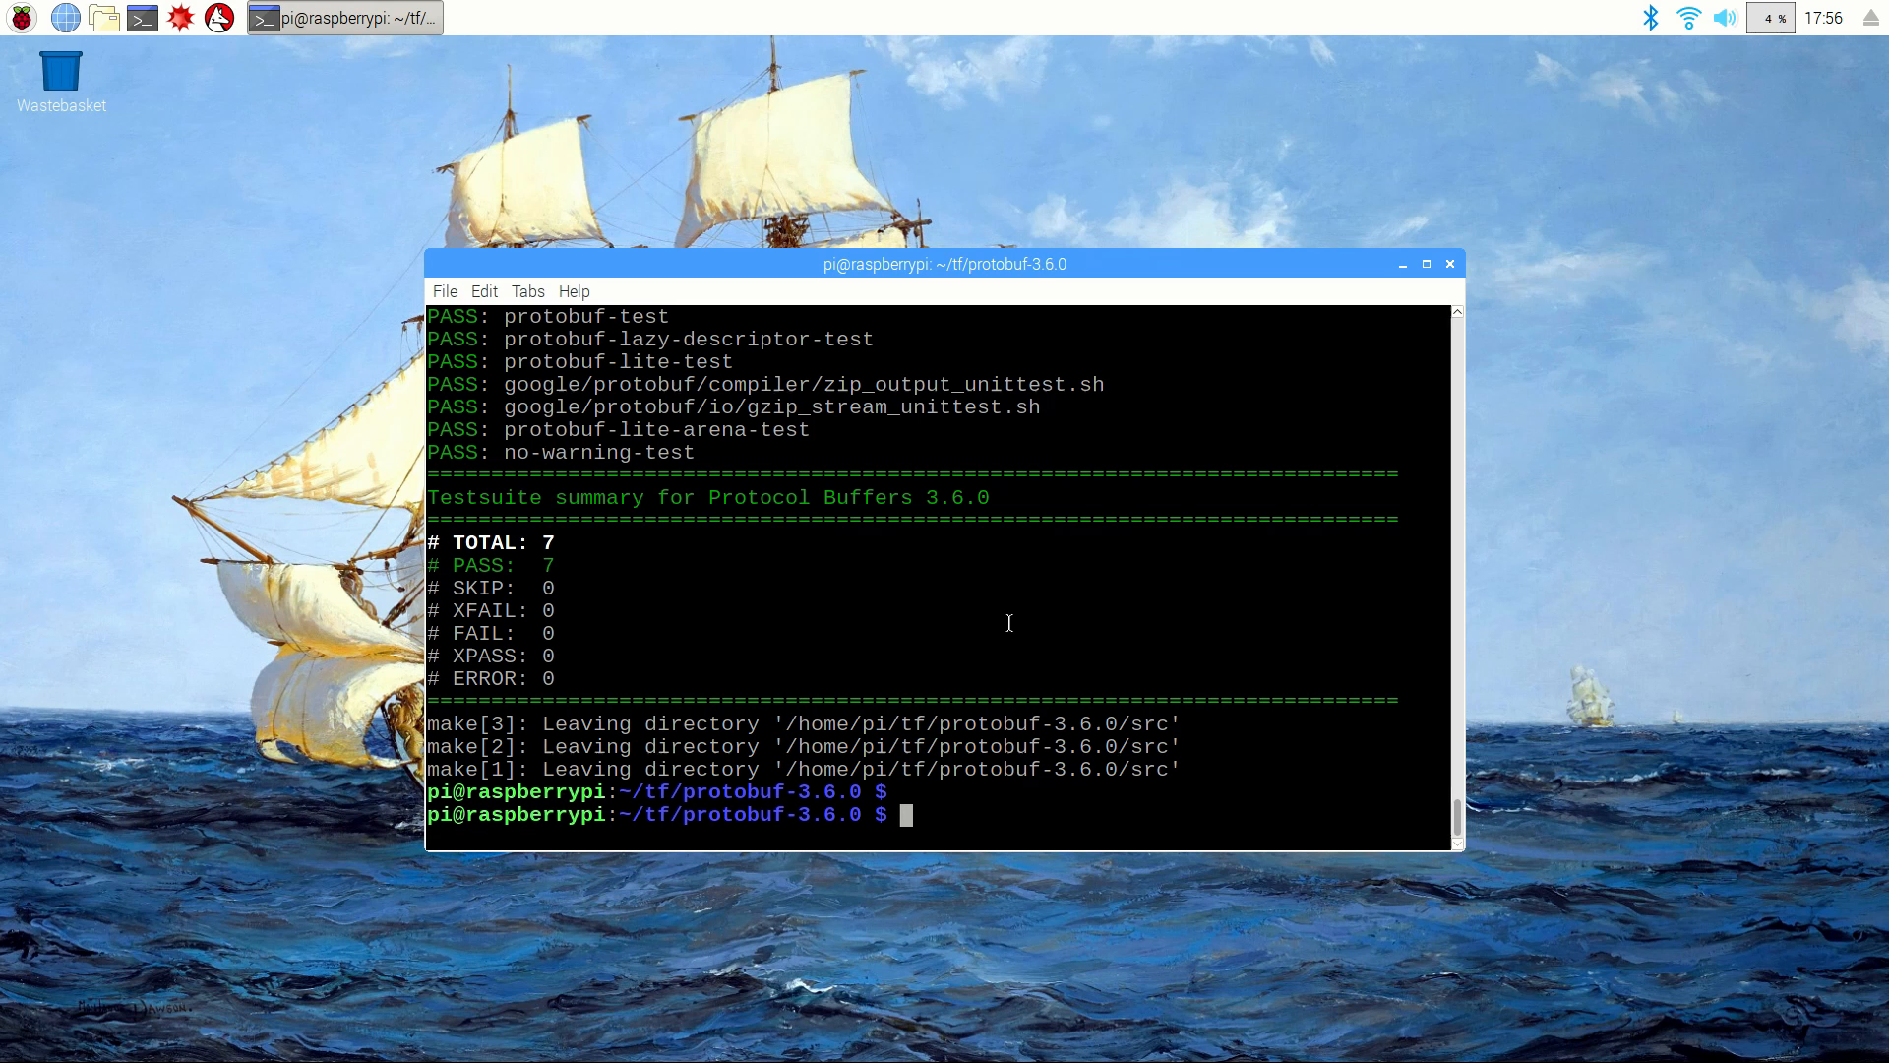
mouse_move(936, 612)
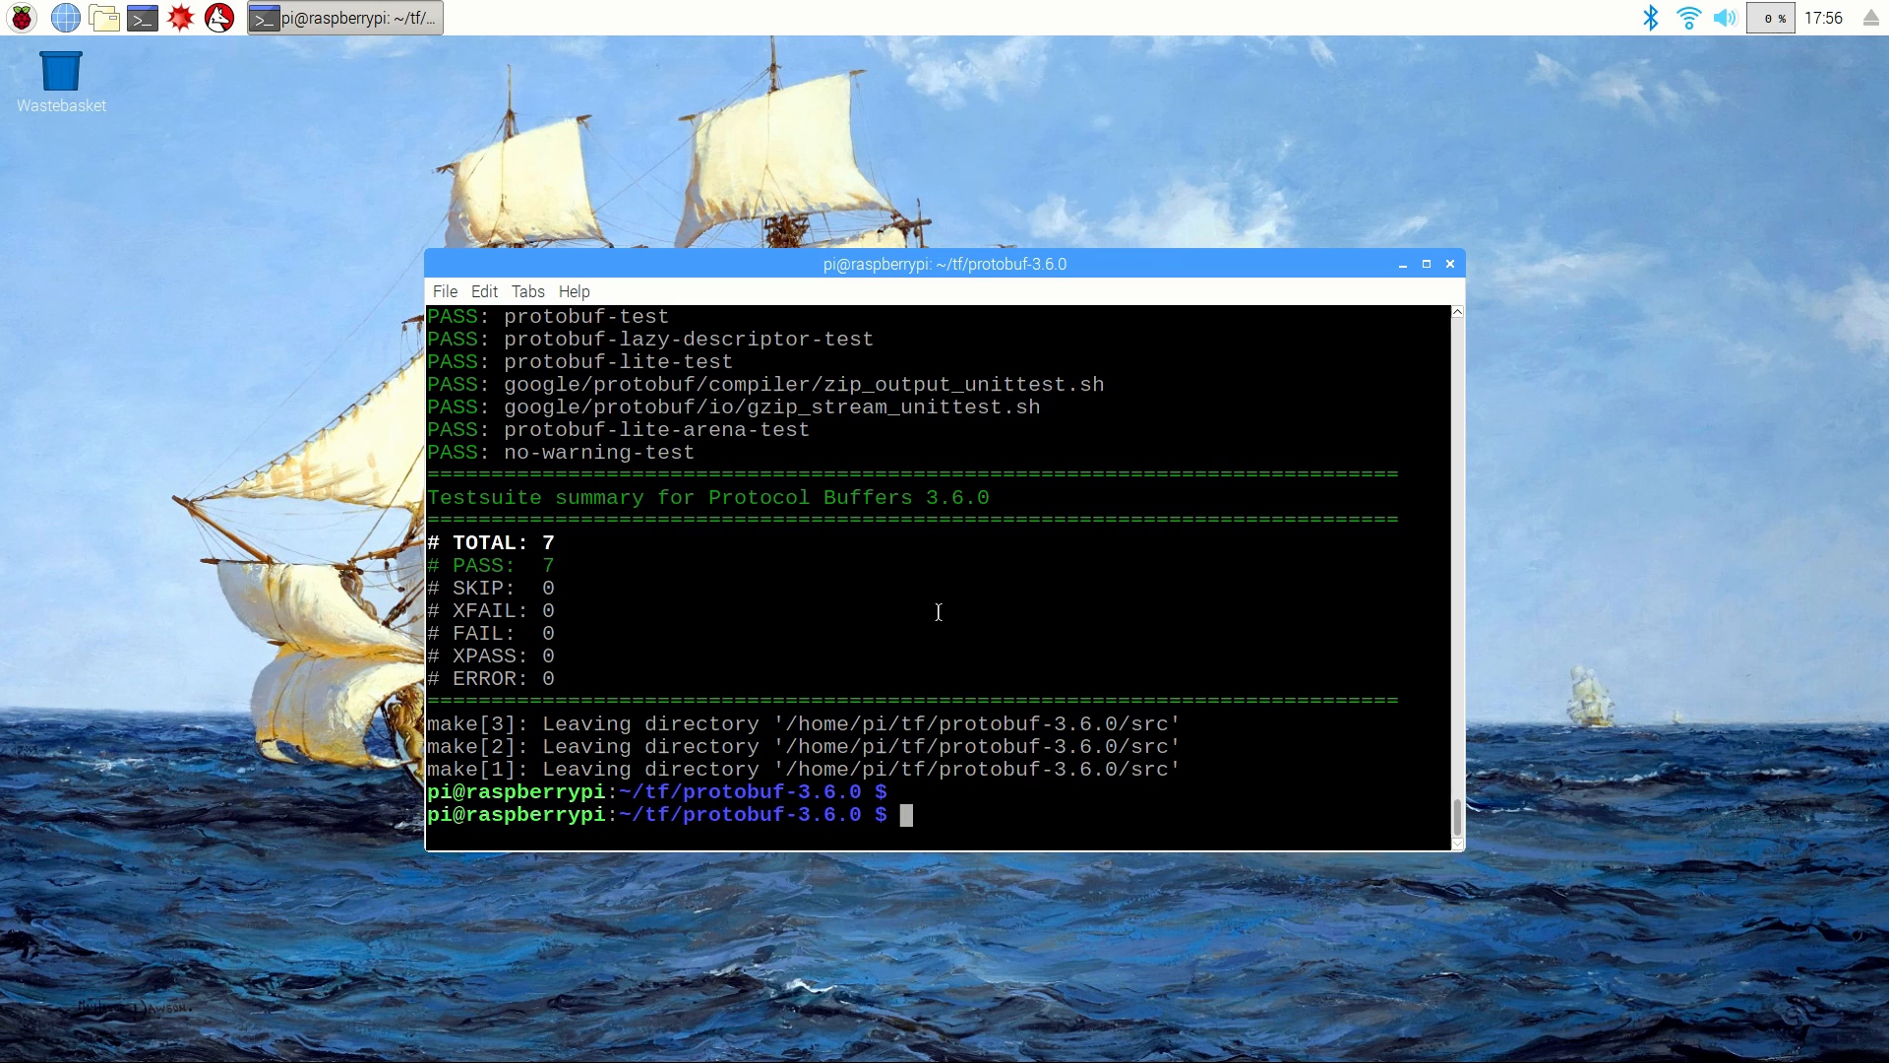
Step: Run sudo make install to copy protobuf headers and libraries into /usr/local
type("sudo make install")
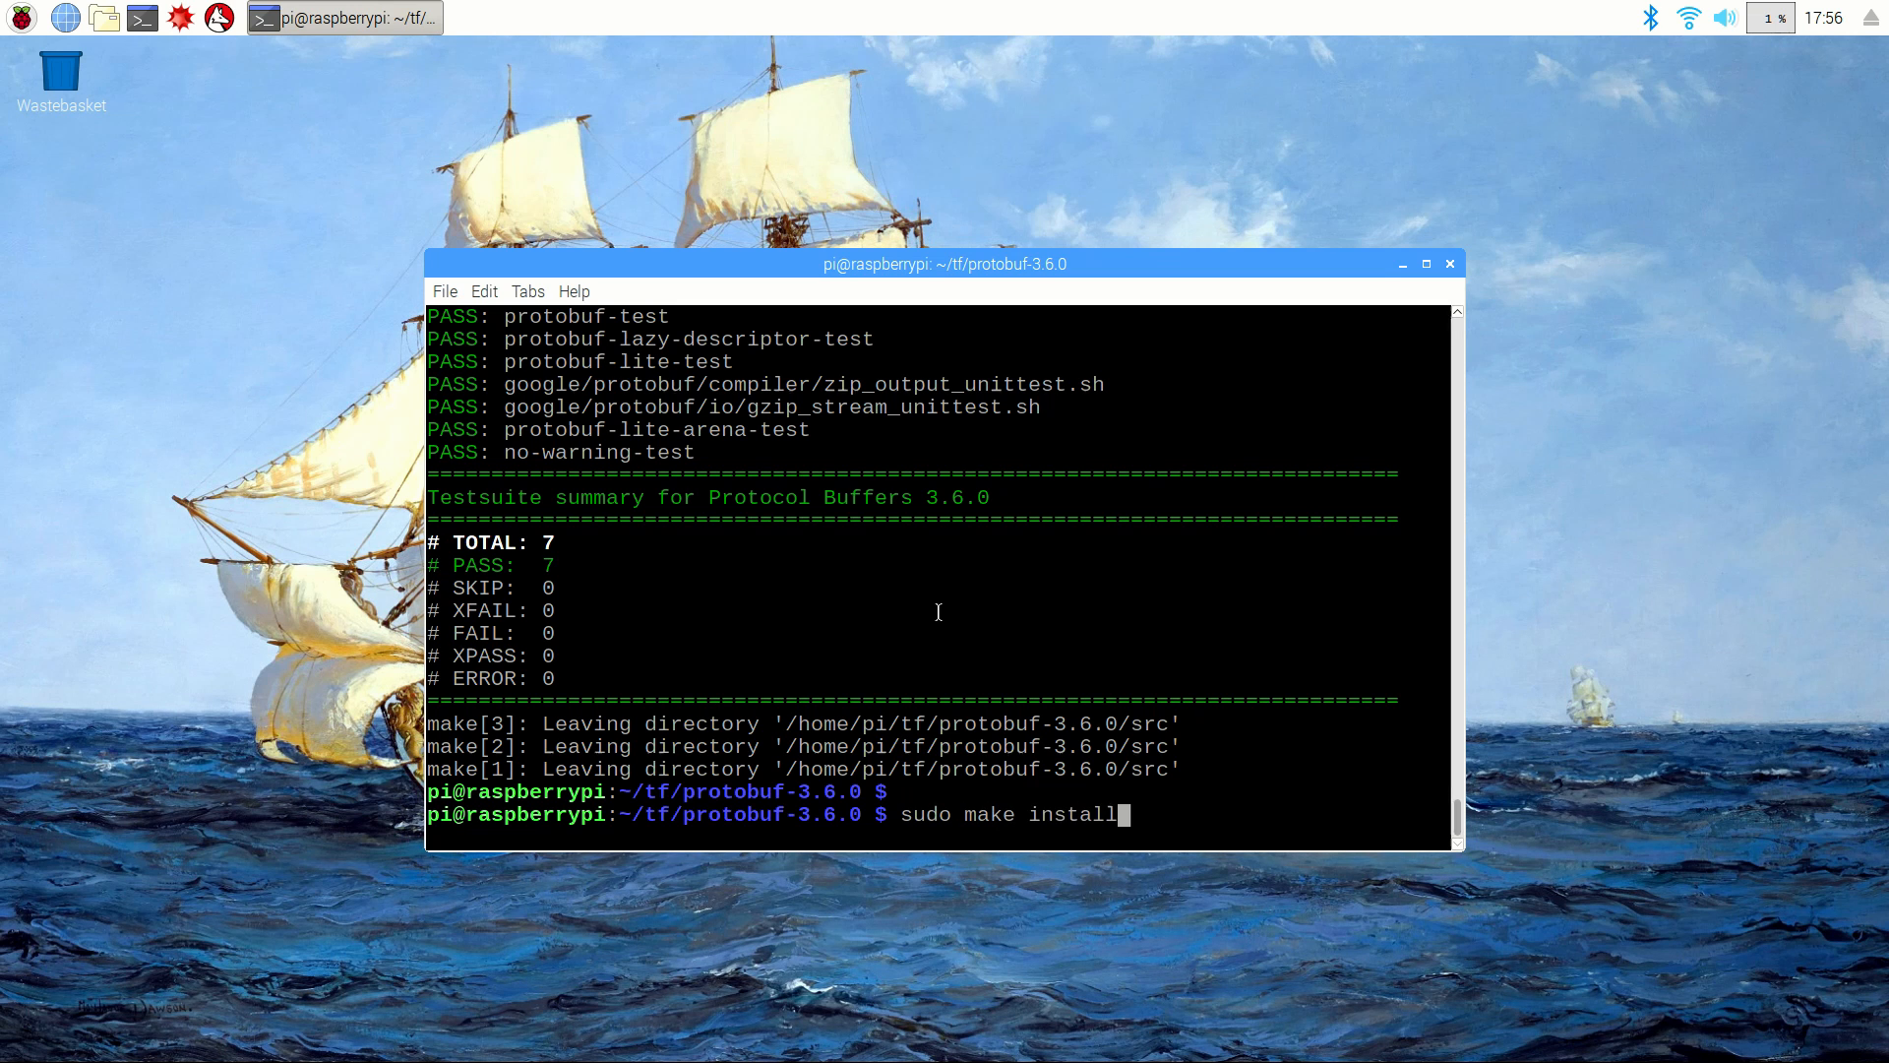
key("Return")
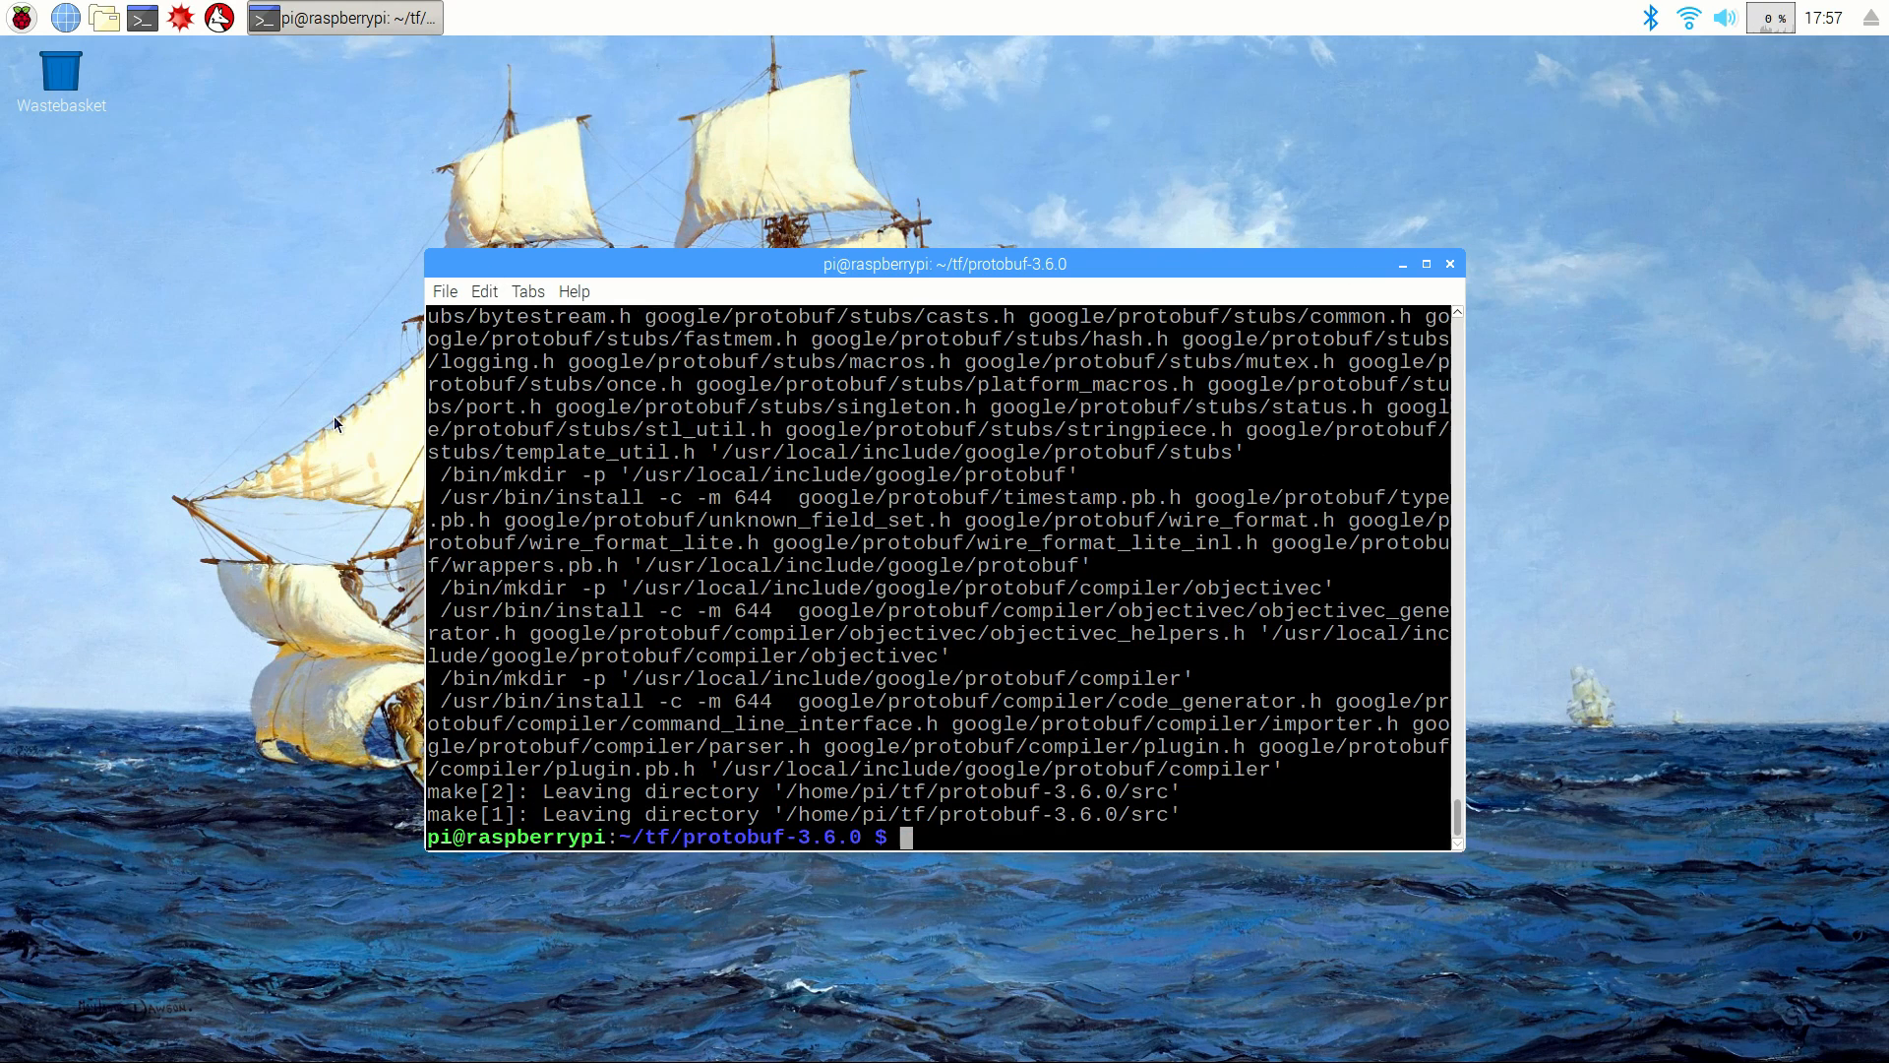
type("cd")
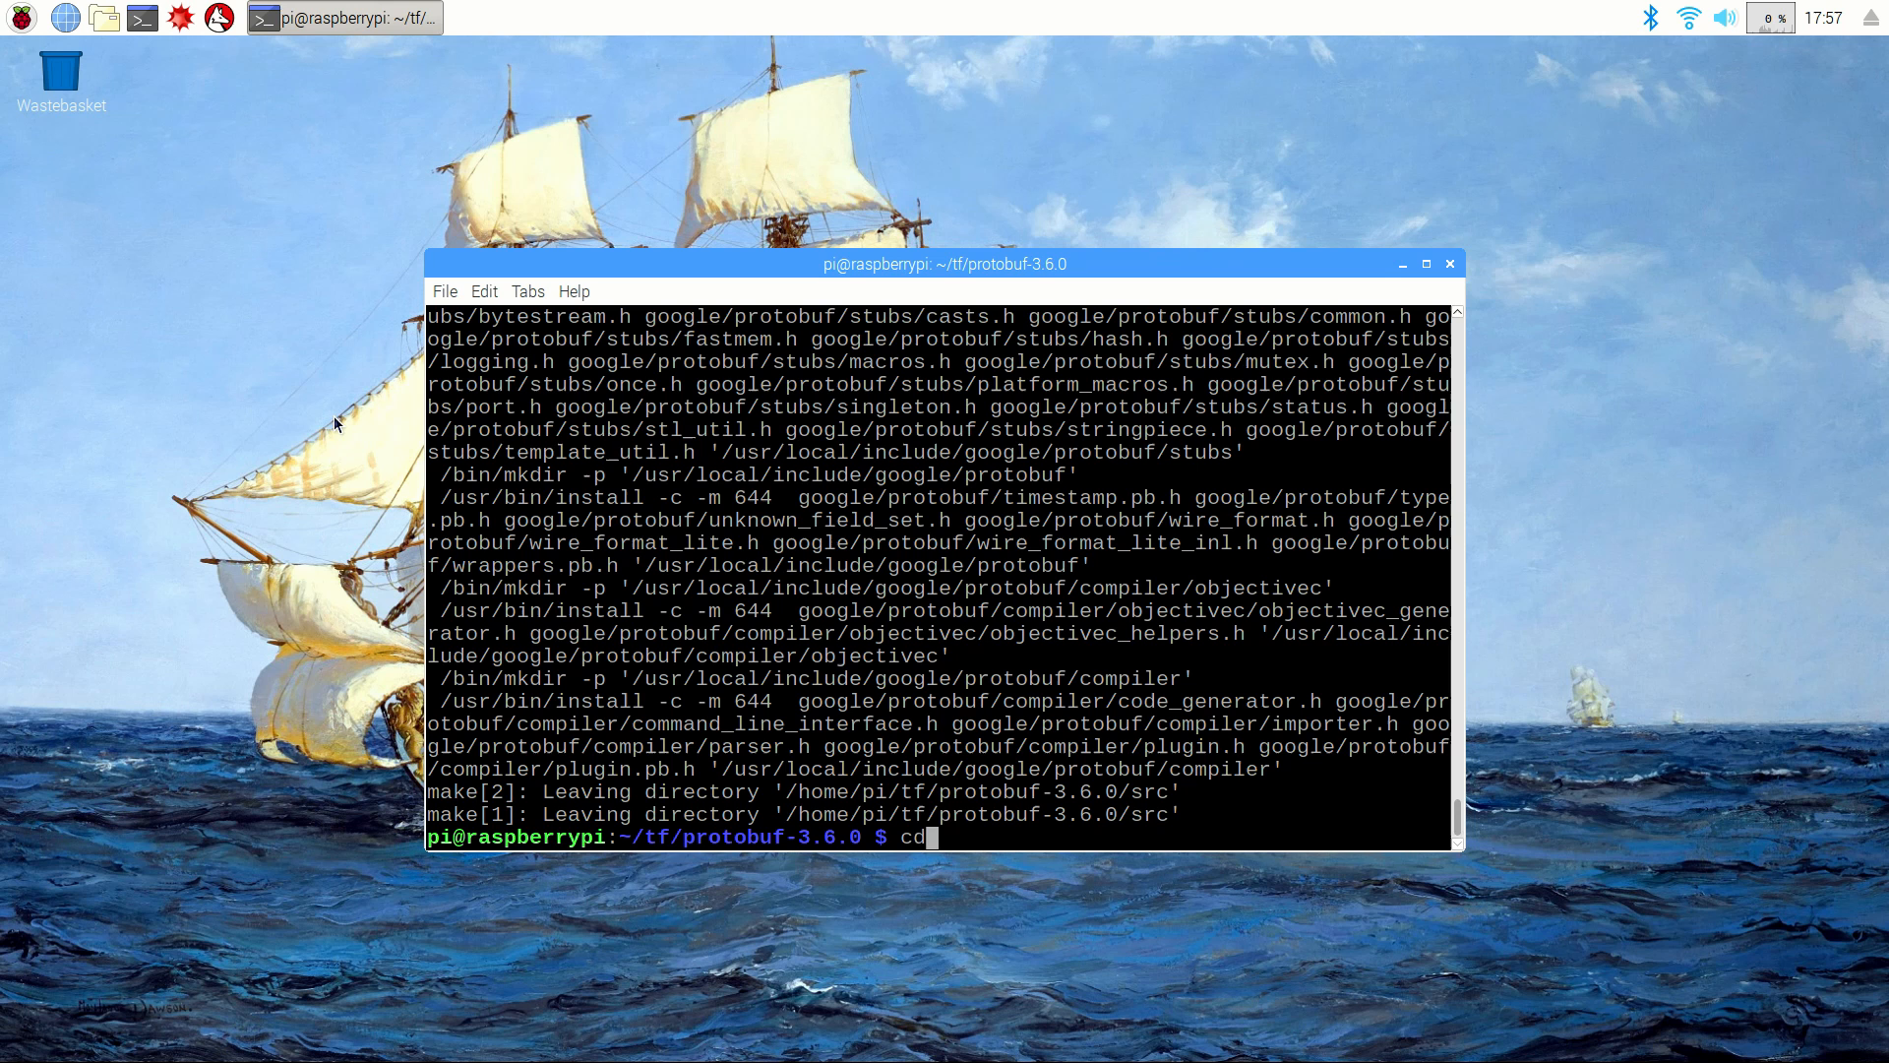
Step: Enter the python folder and export LD_LIBRARY_PATH=../src/.libs
key("Return")
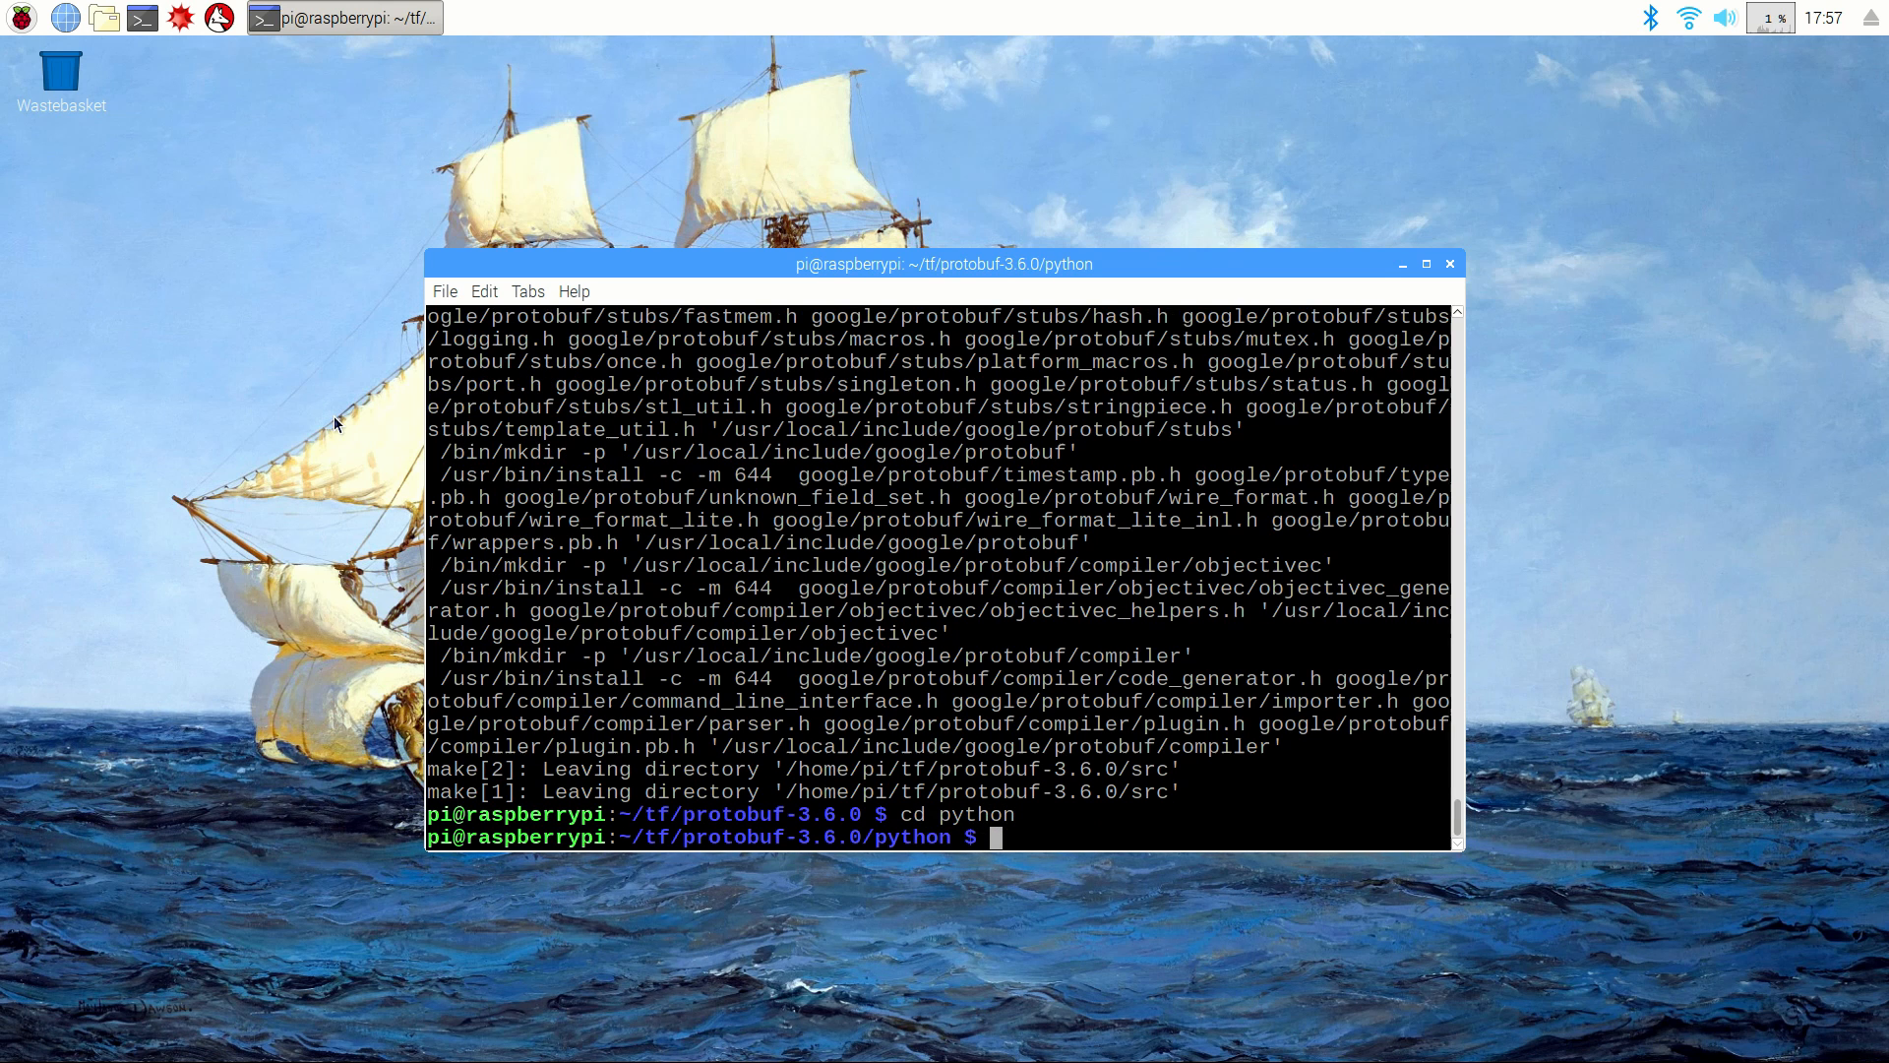
type("e")
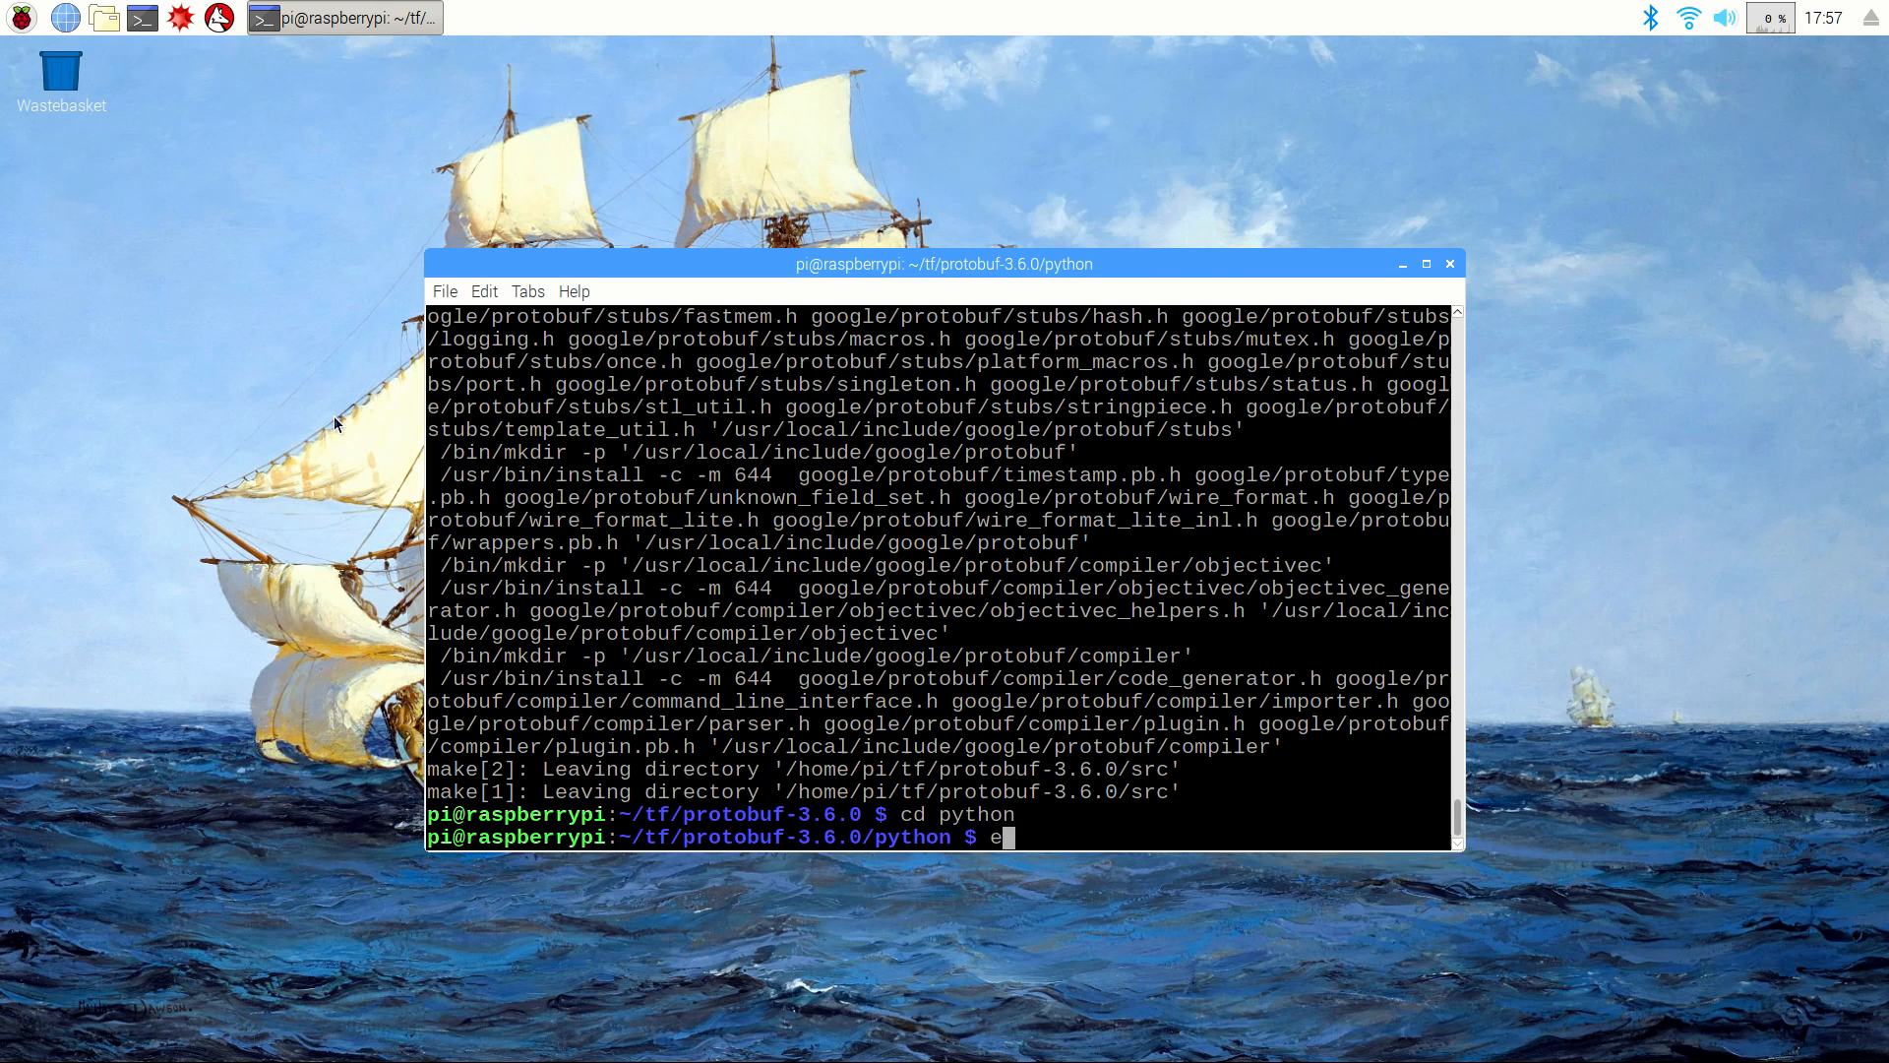
type("xport LD_LIBRAR")
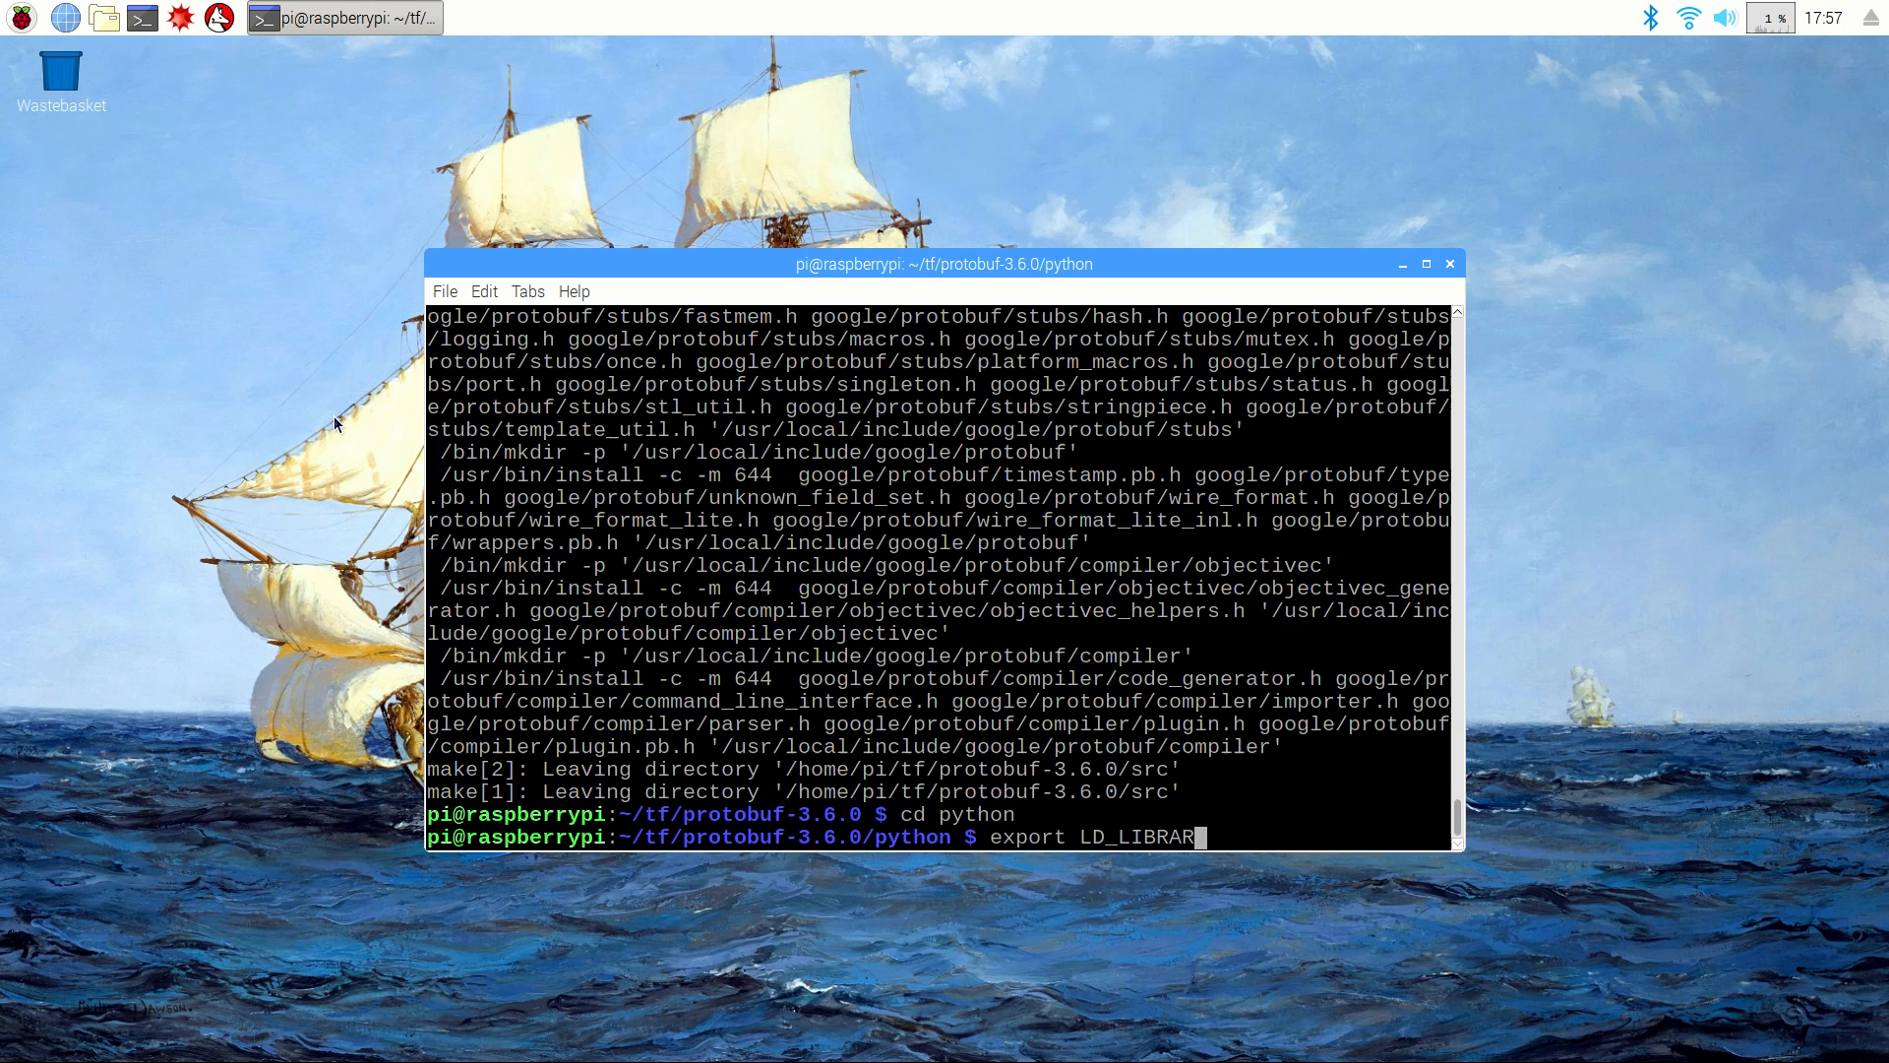
type("Y_PATH=")
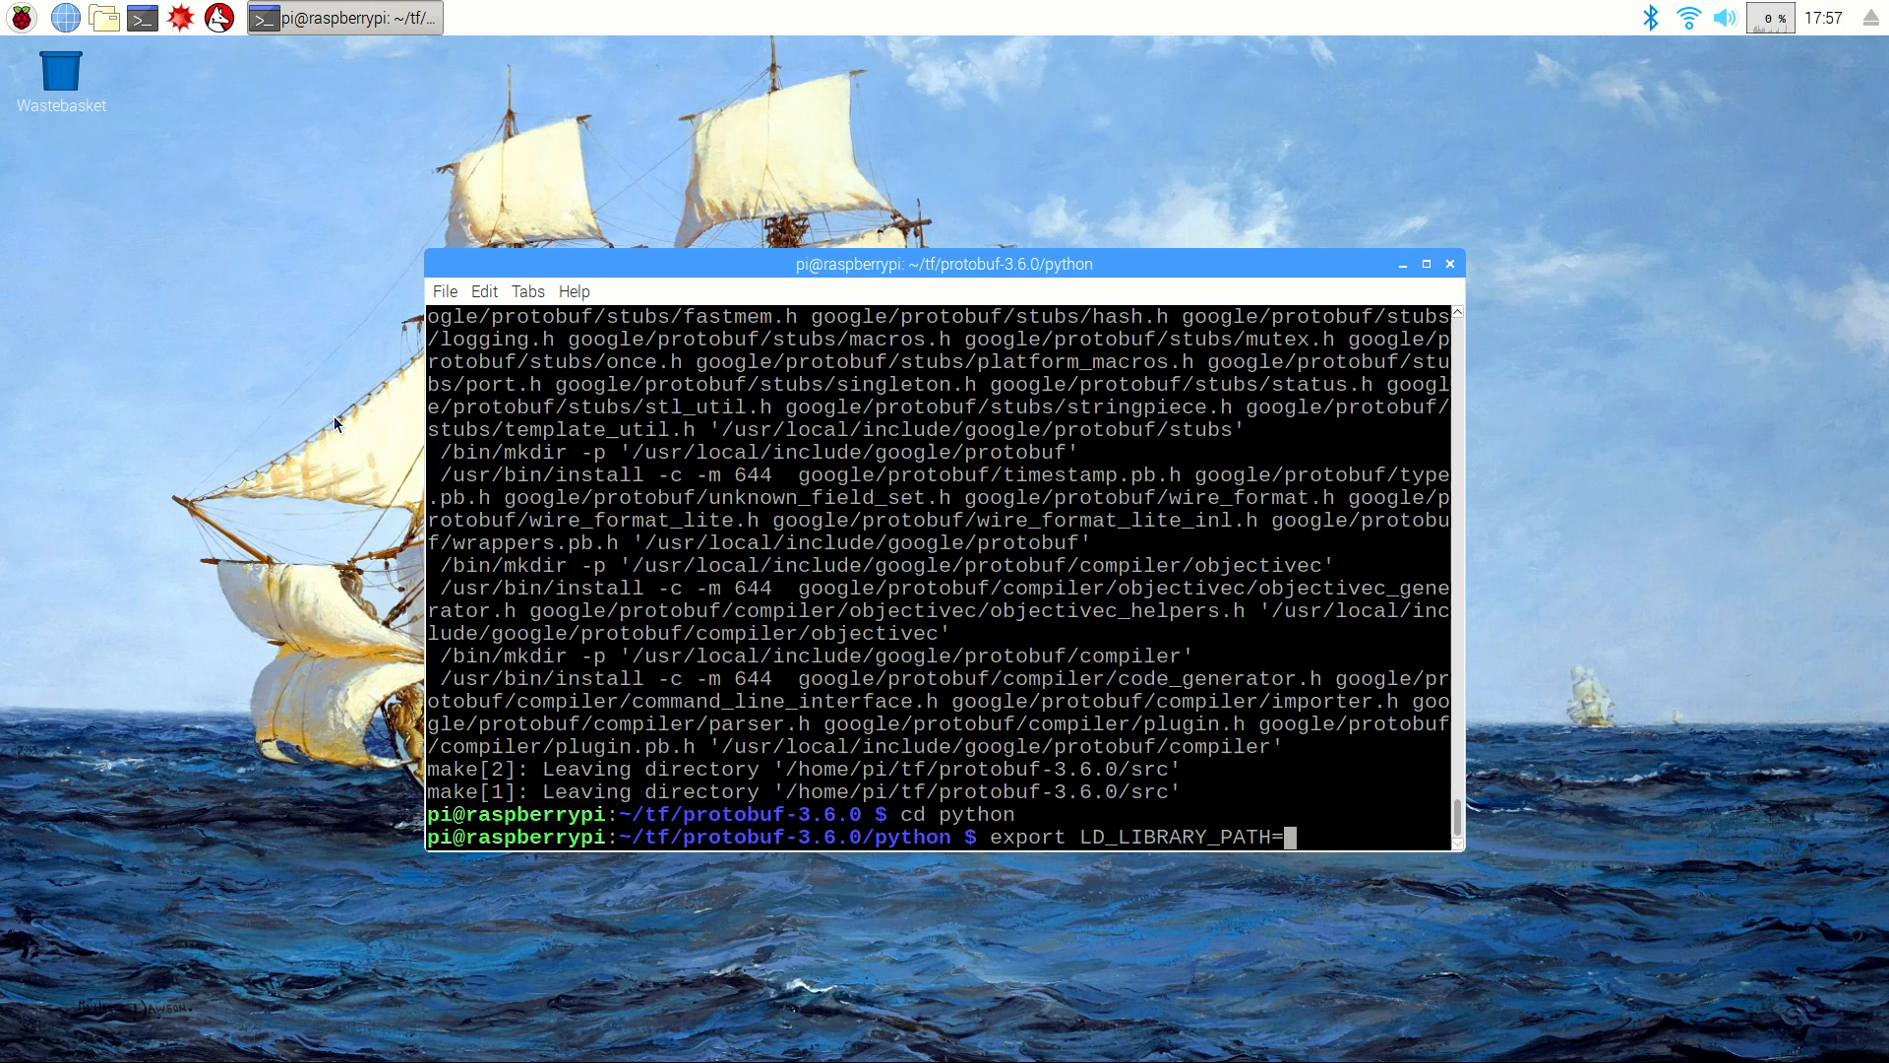
type("../src/")
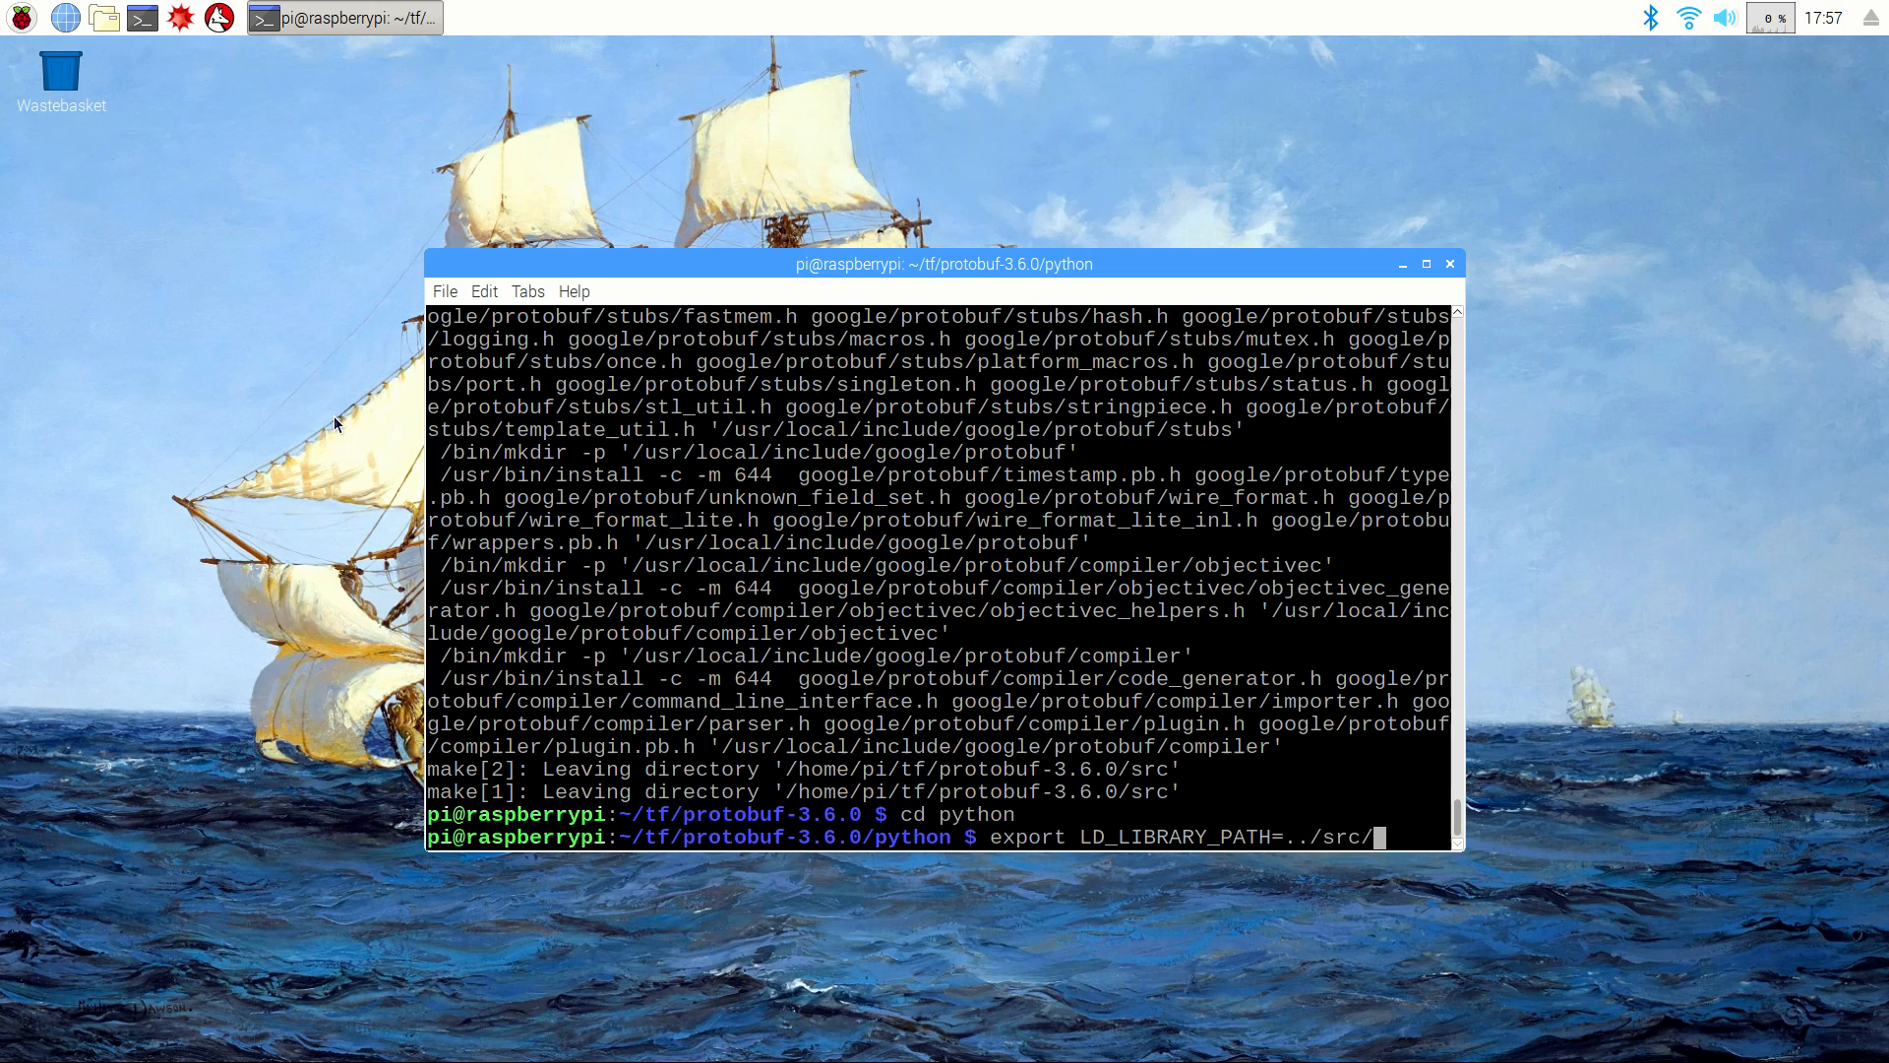
type(".libs")
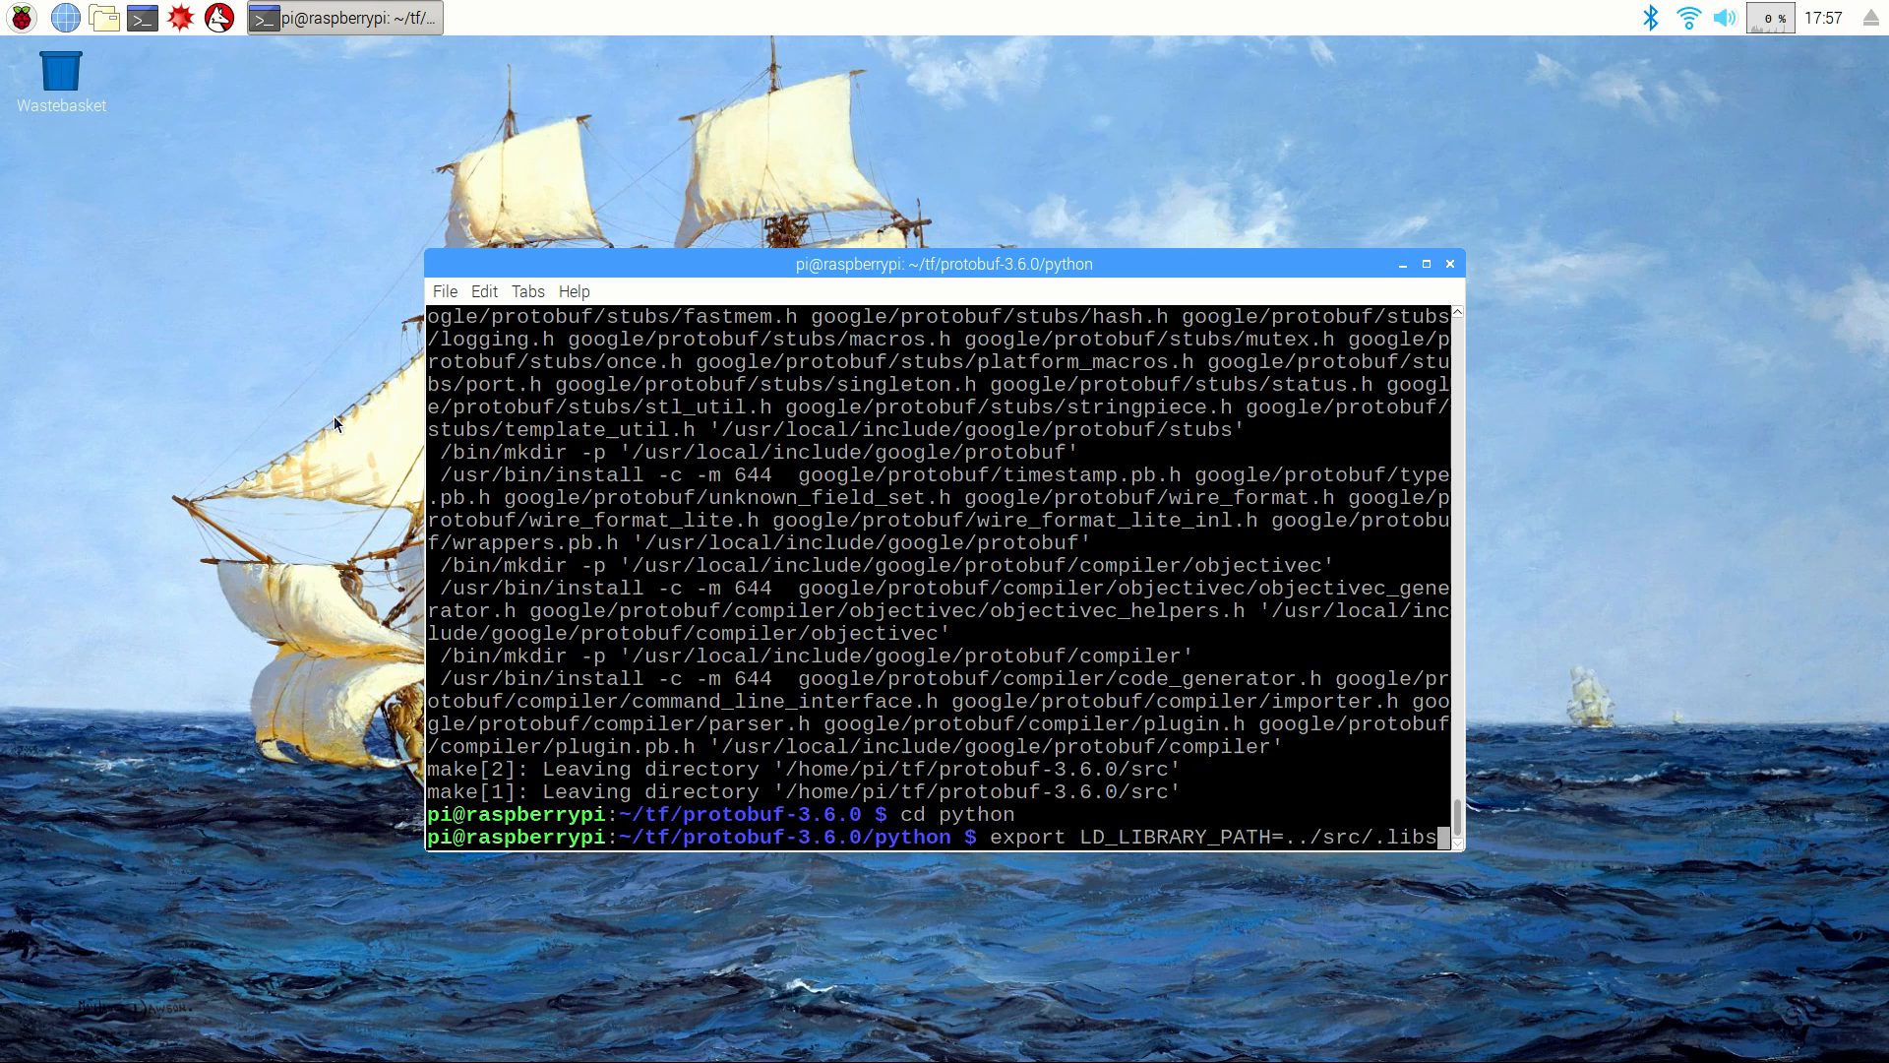
key("Return")
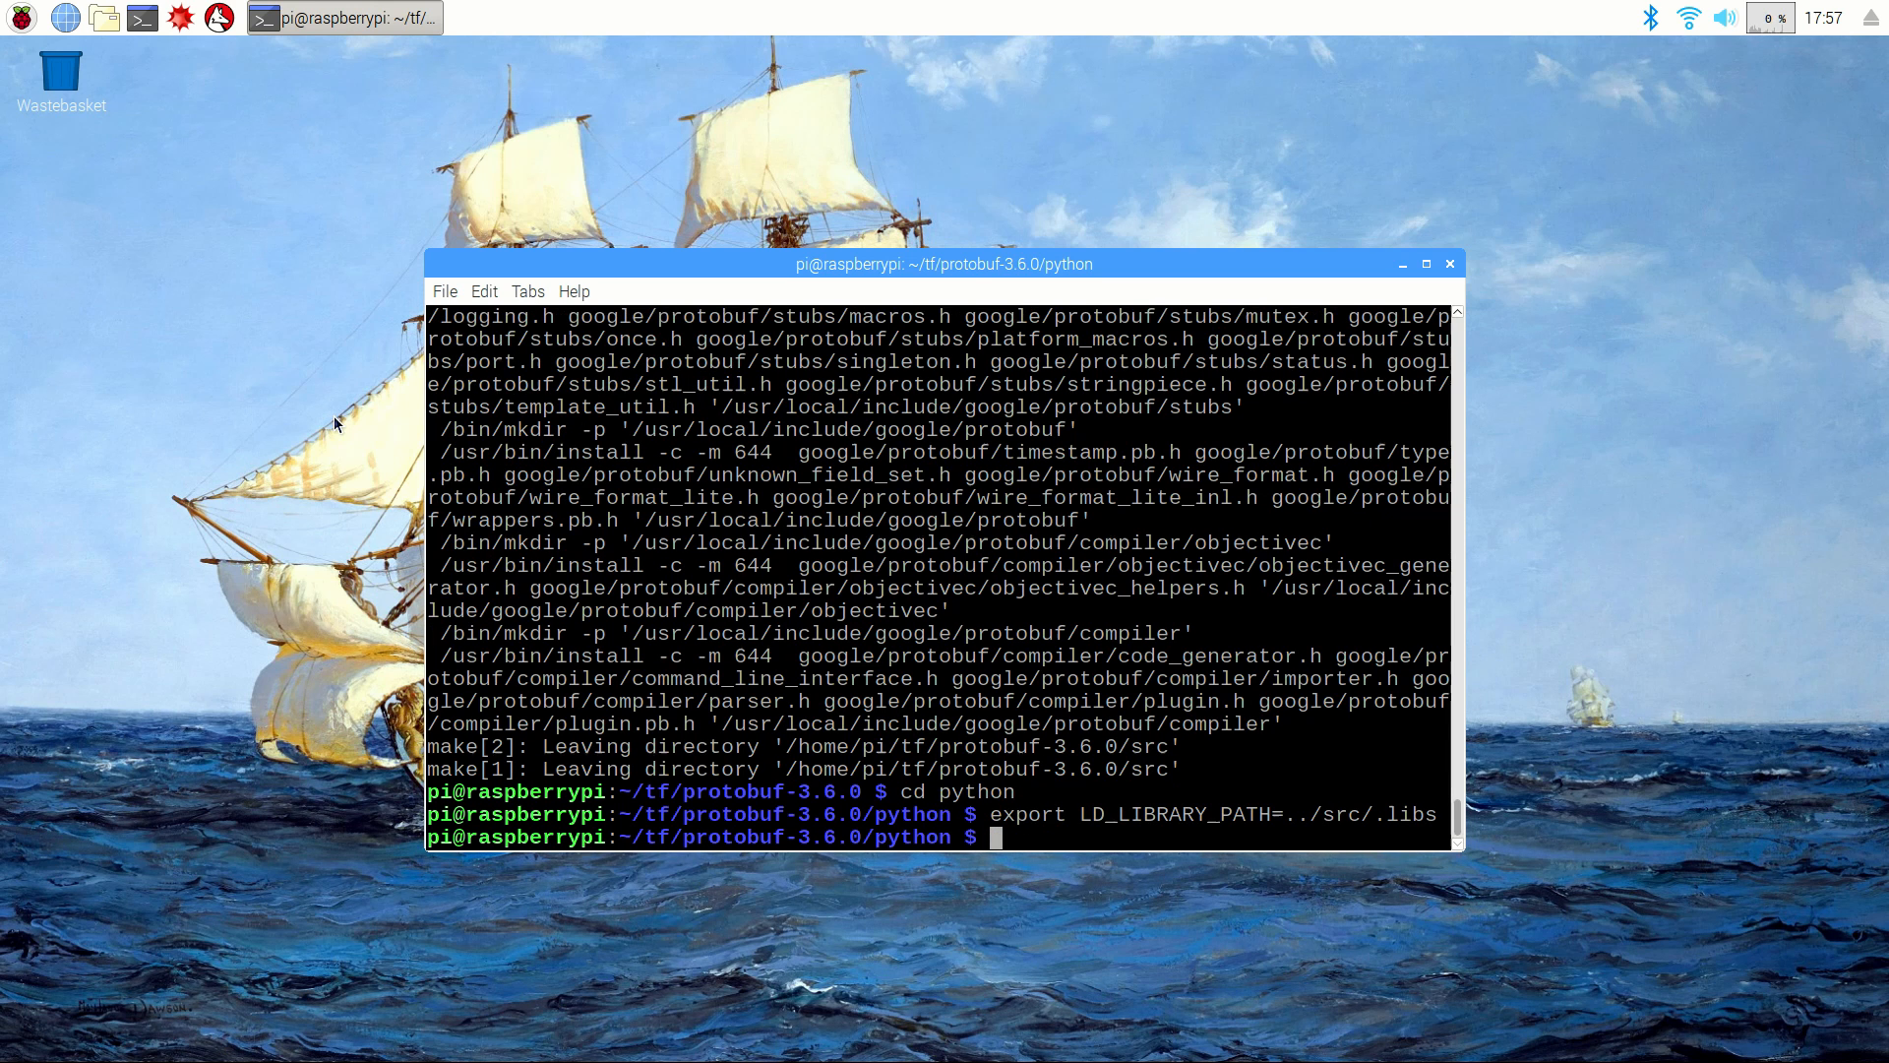
Step: Build and test the Python bindings with python3 setup.py --cpp_implementation, then sudo install them
type("python3")
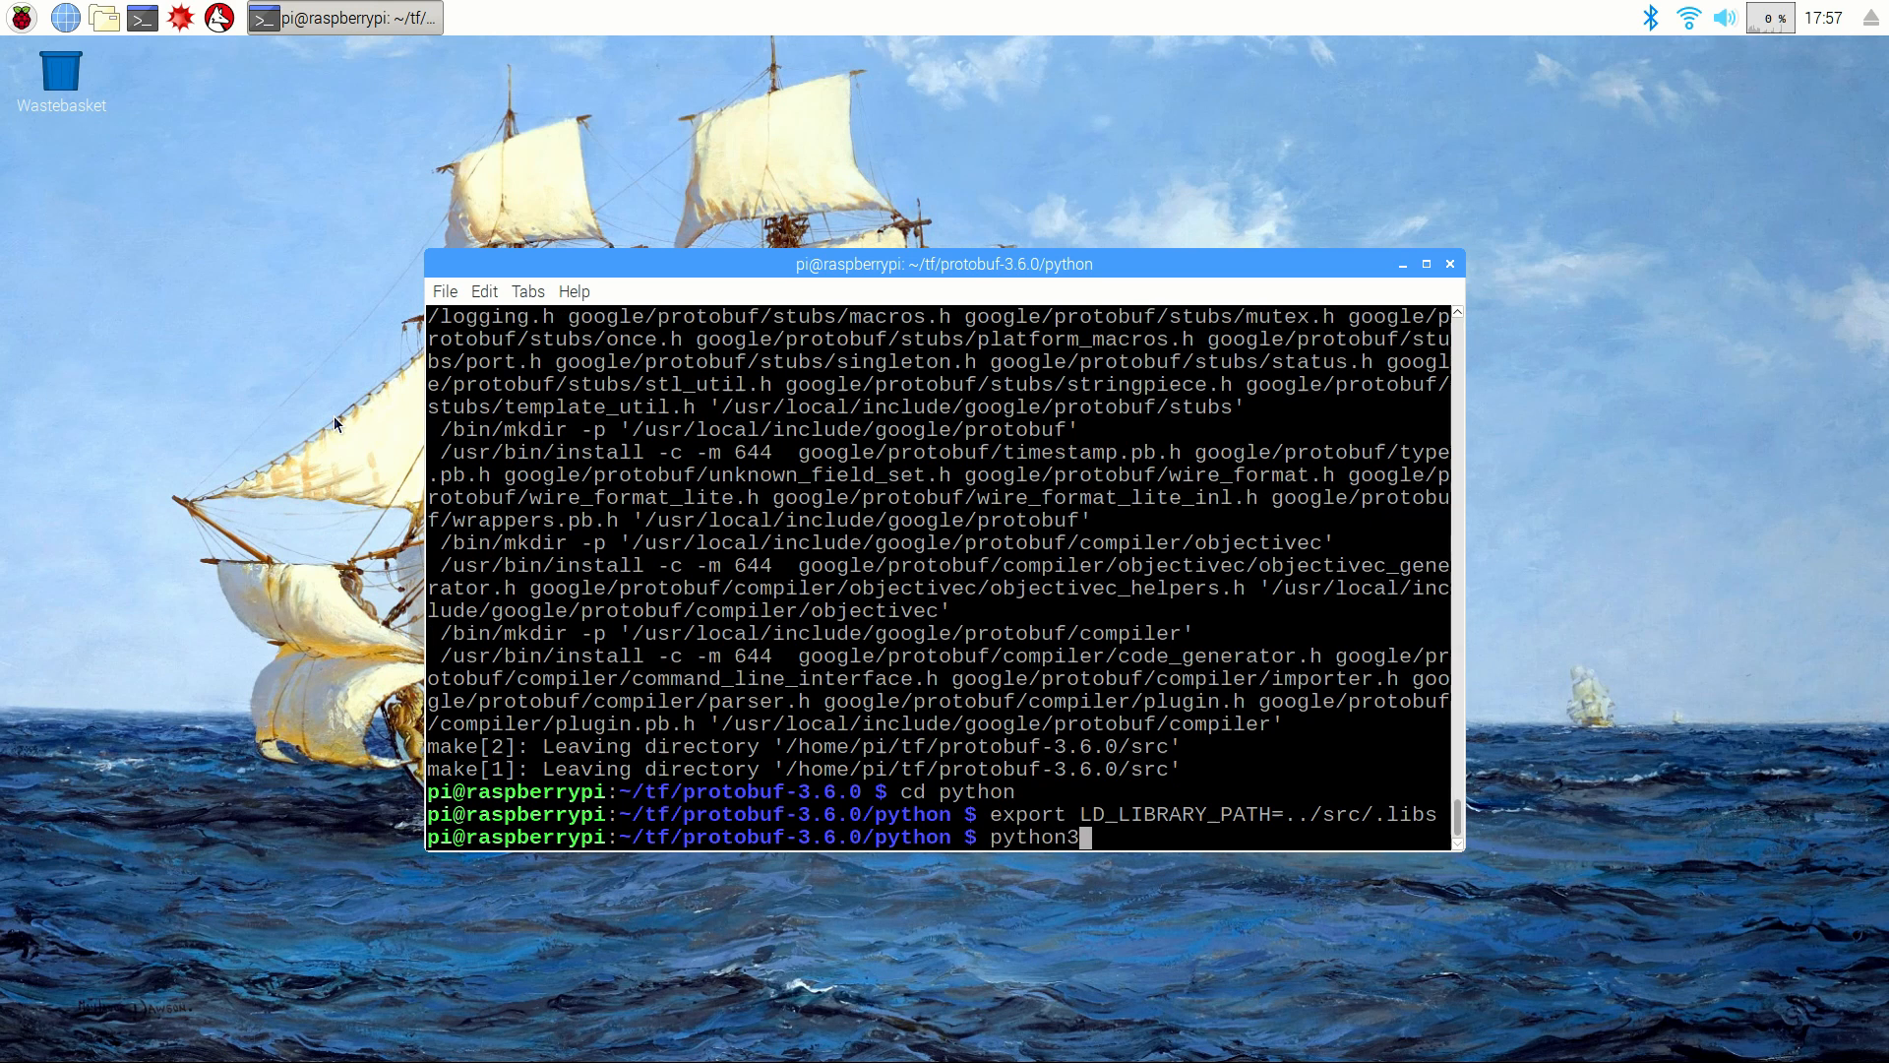
type("setup.py build")
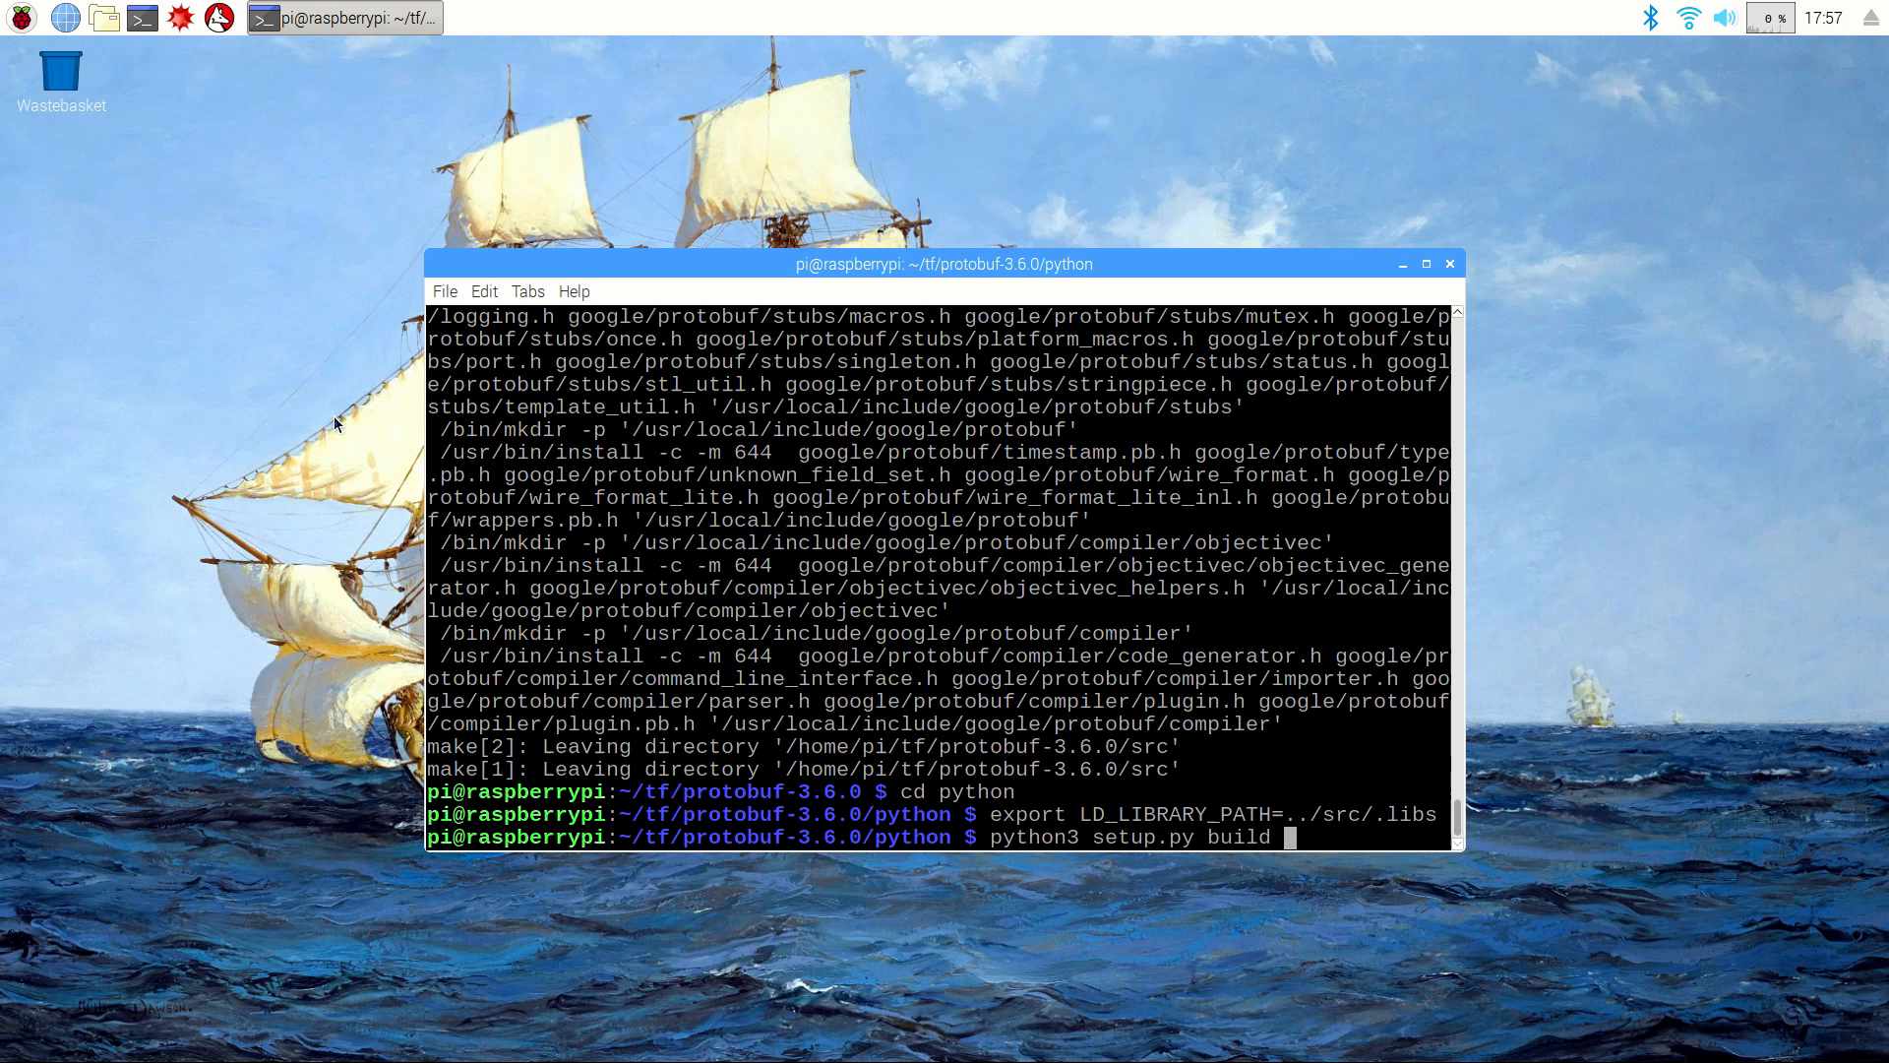
type("--cpp_imple")
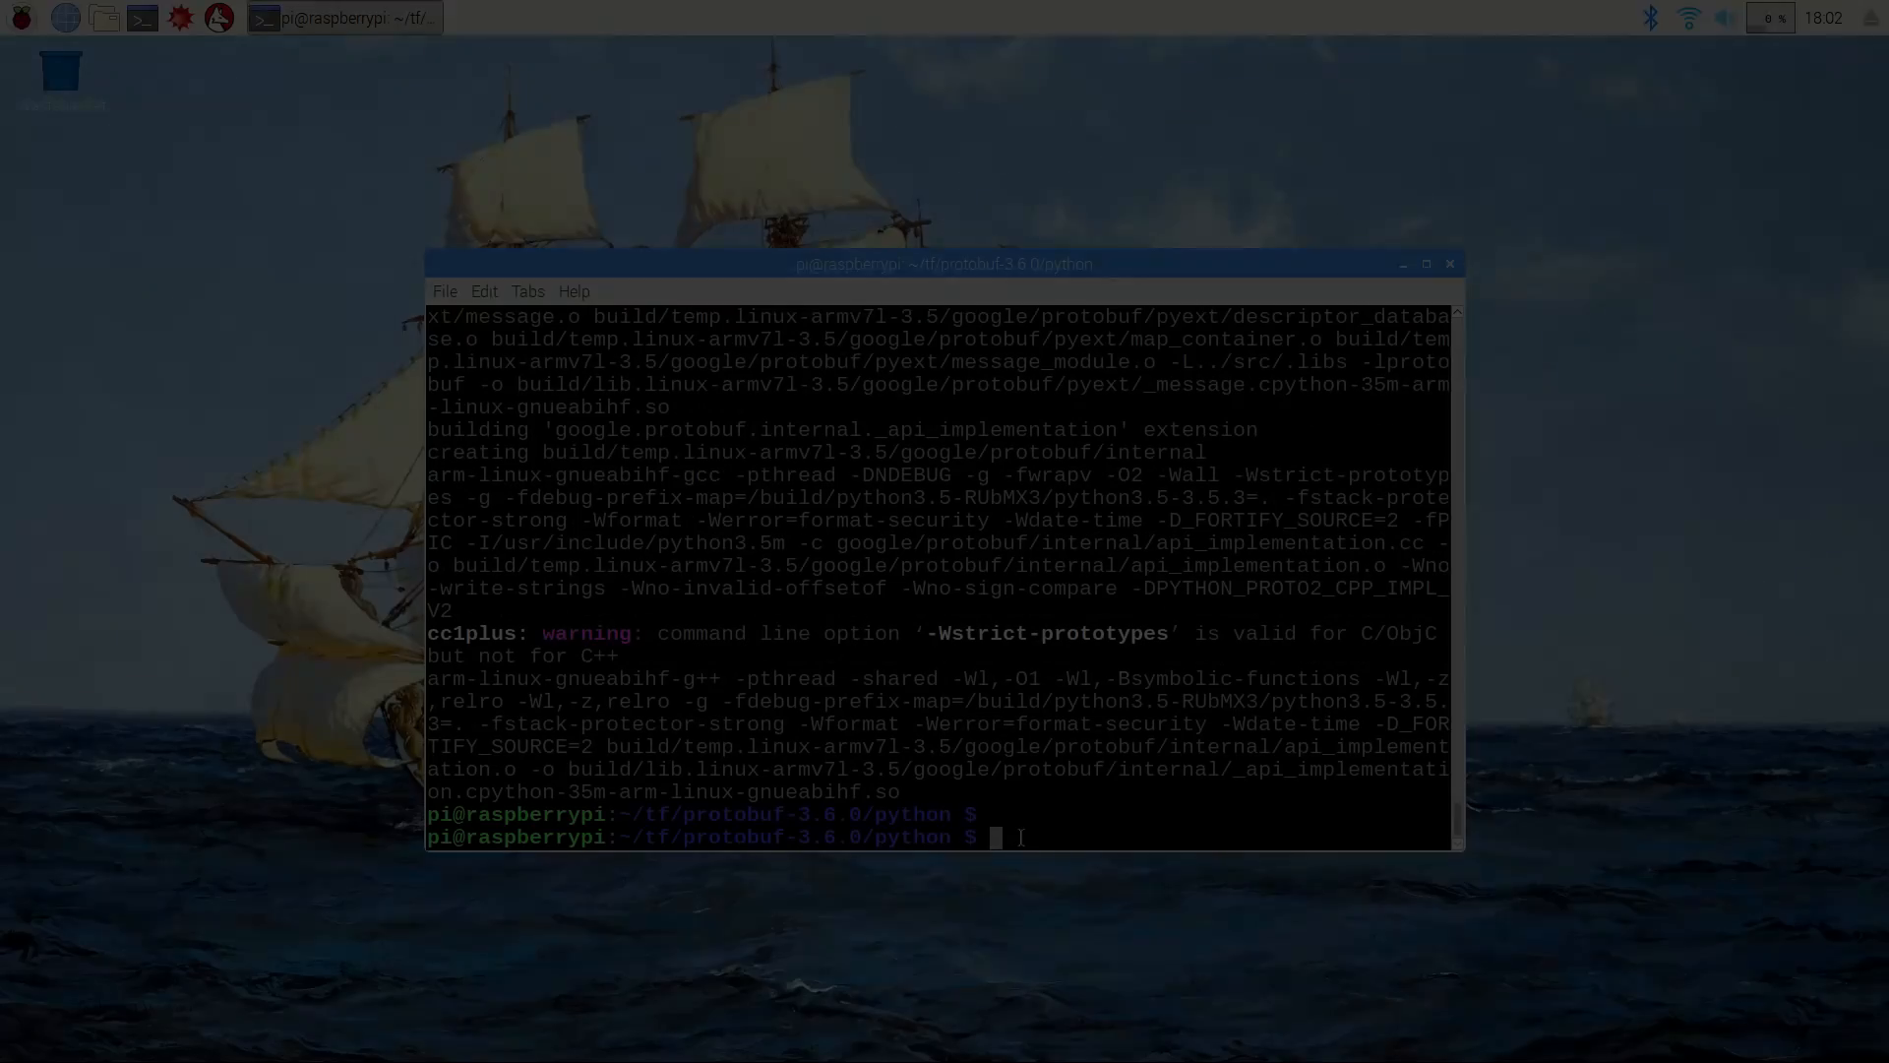
type("py")
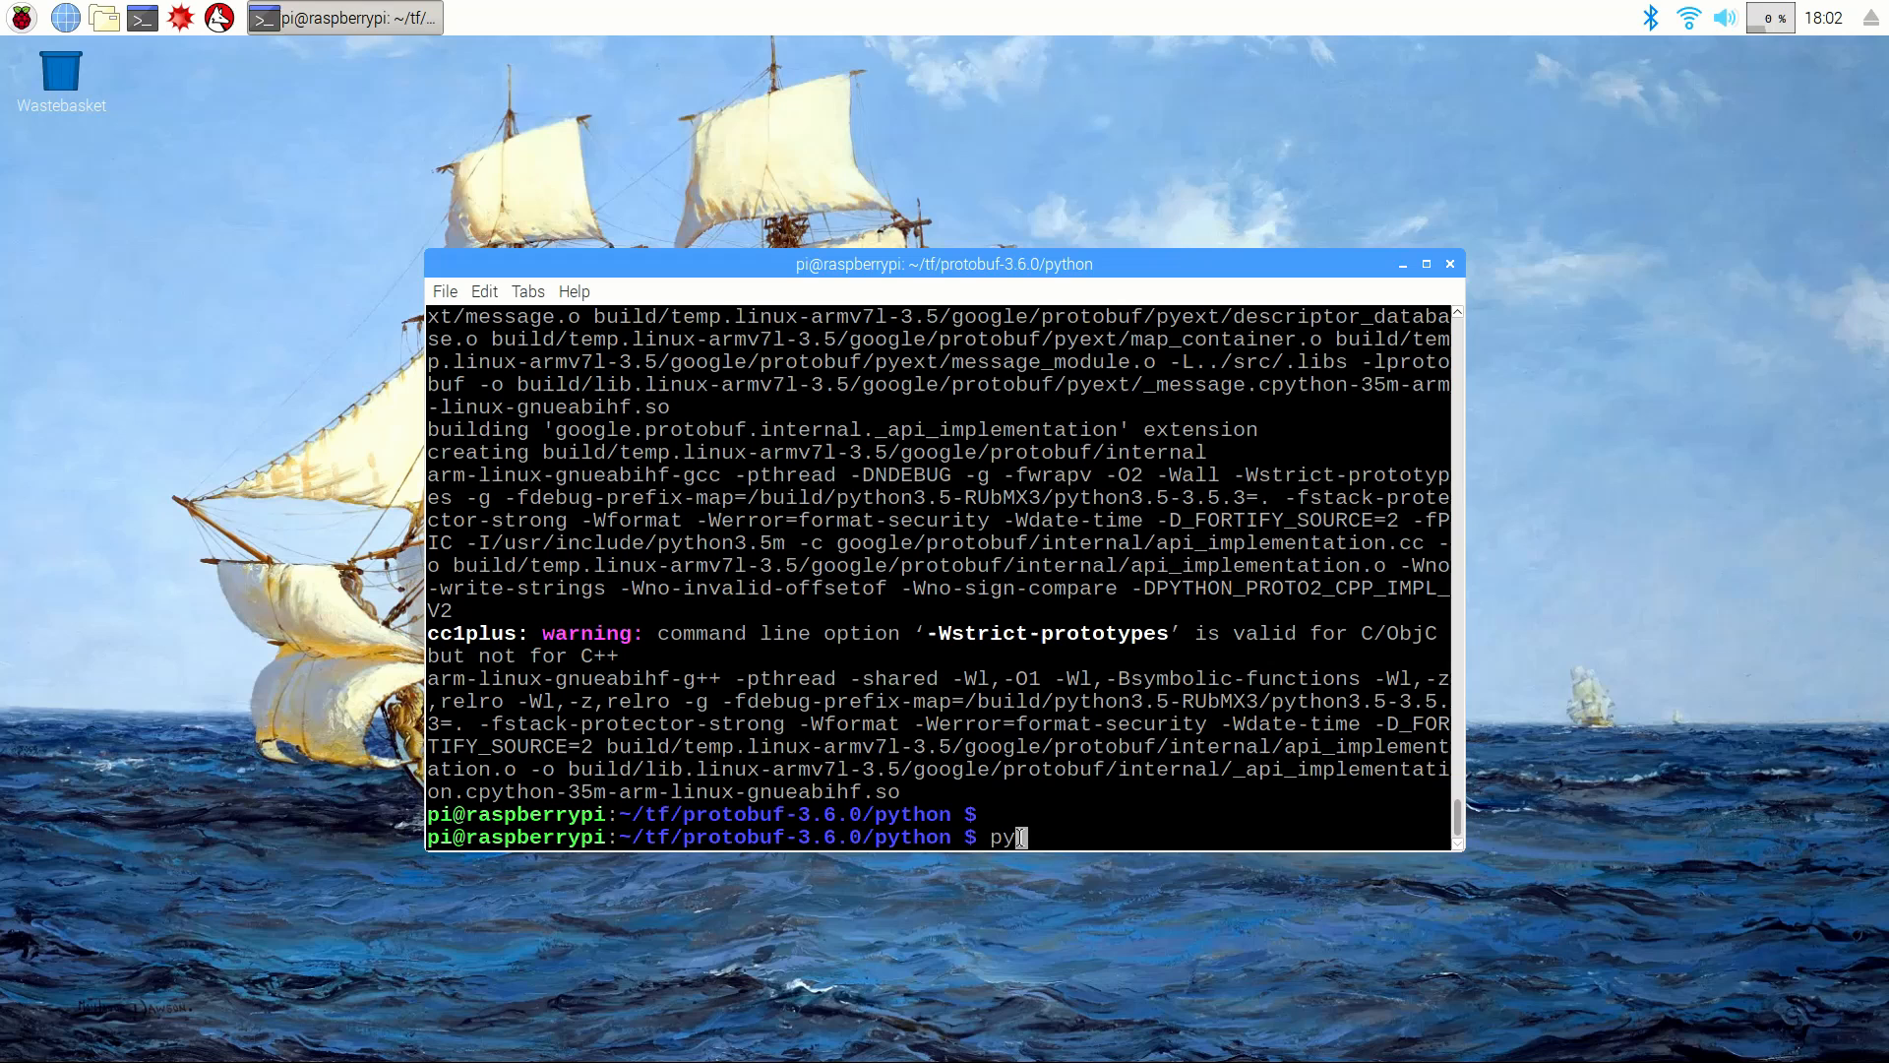
type("thon3 setup.py")
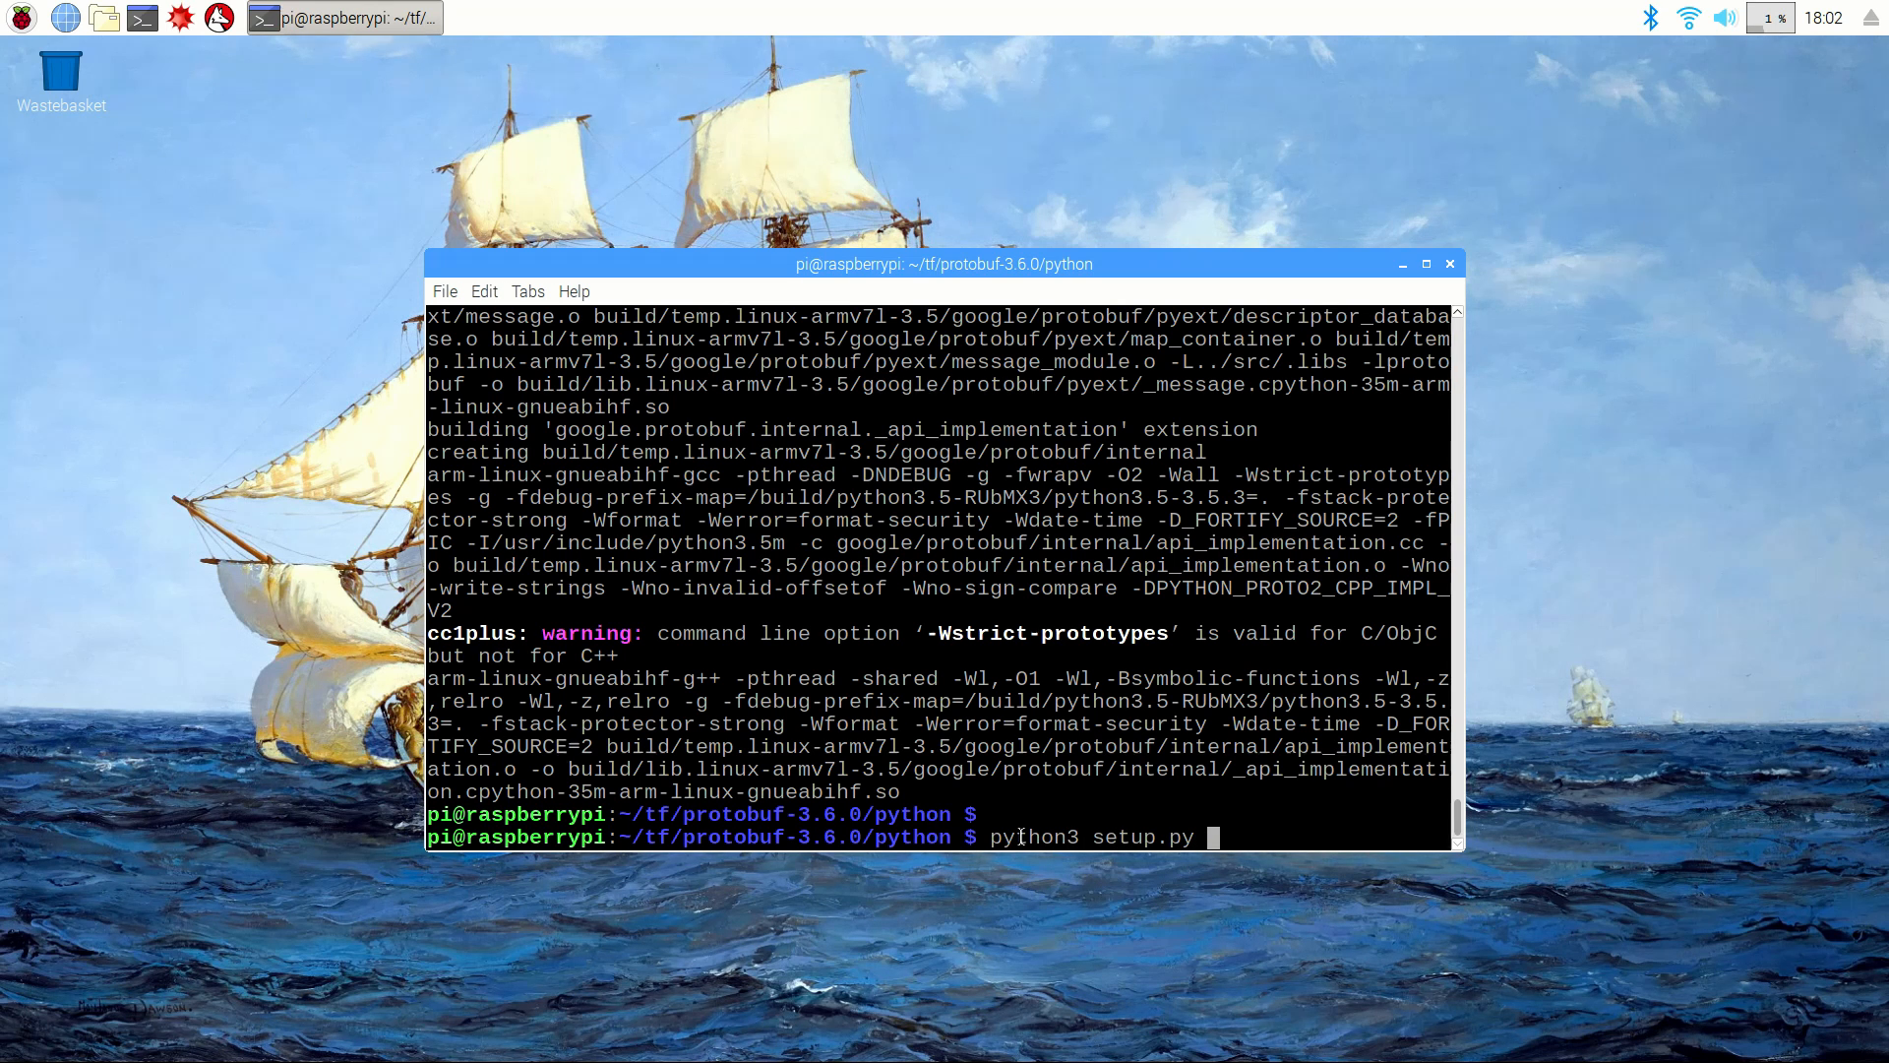
type("test --cpp")
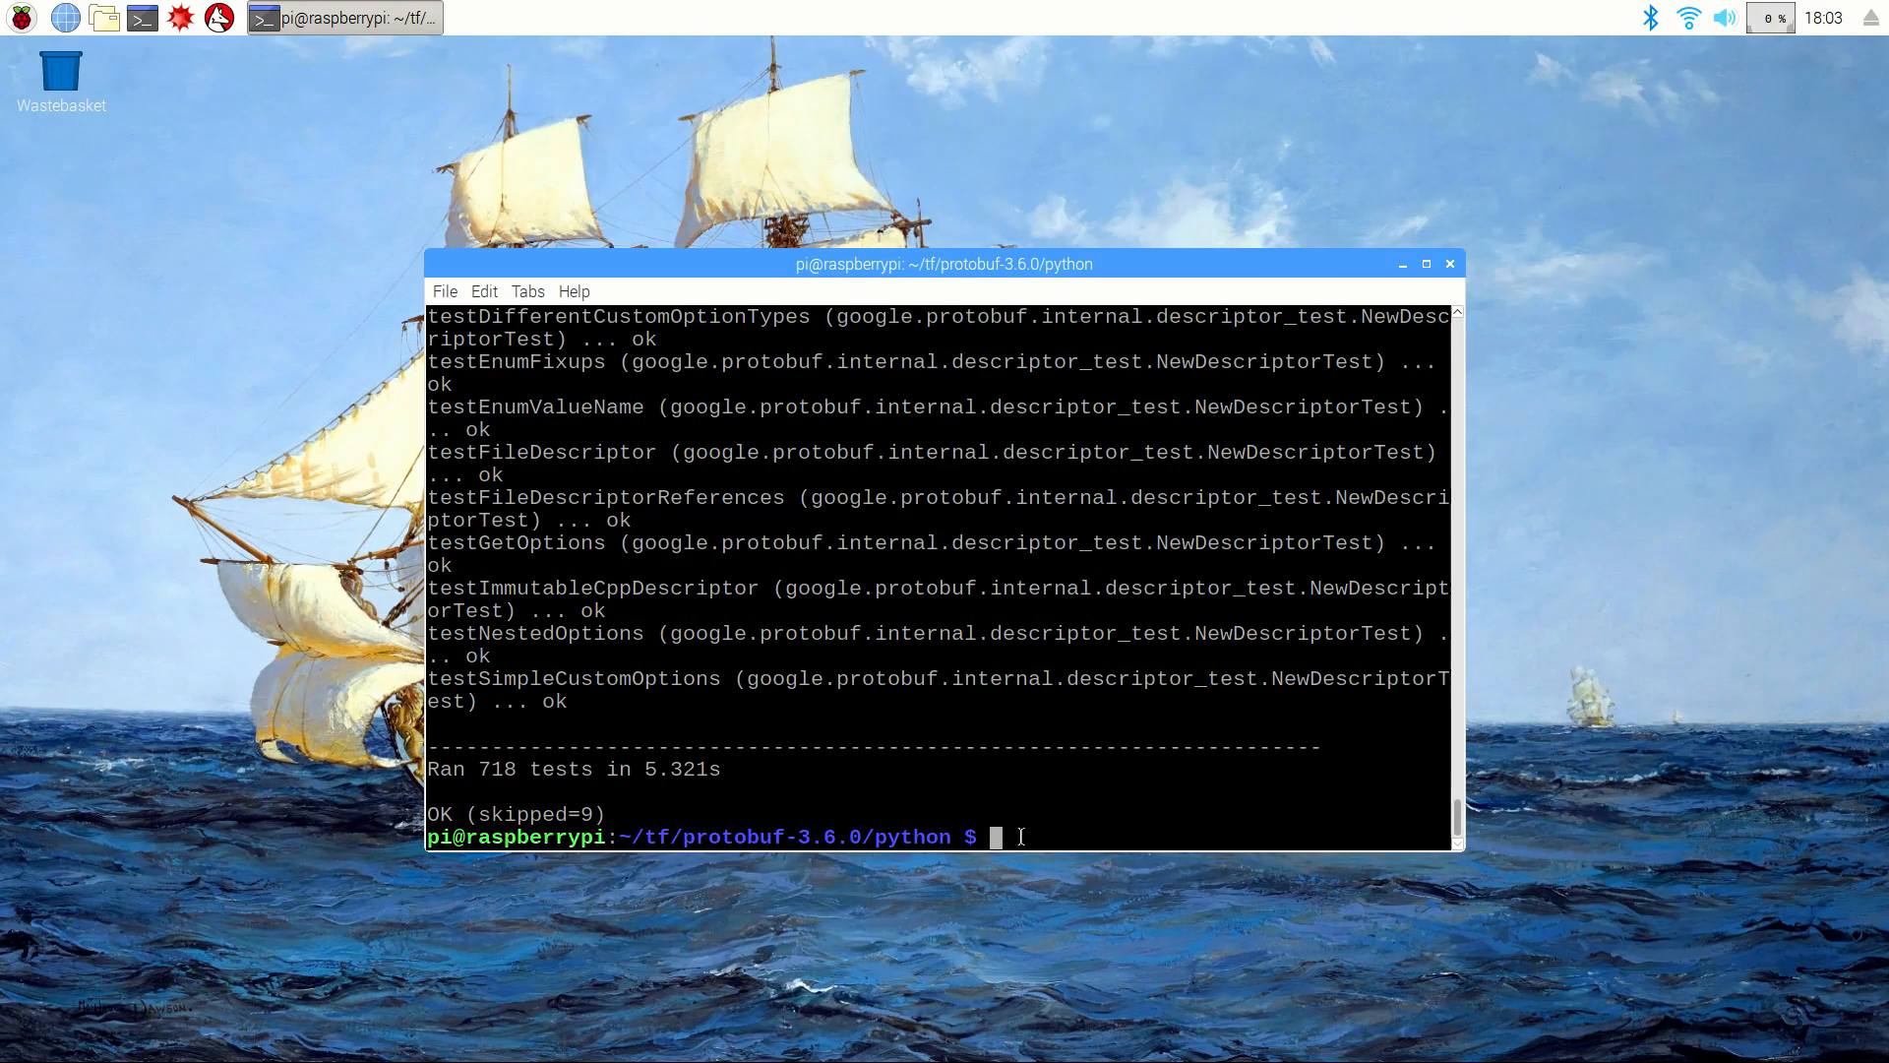
type("sudo pytho")
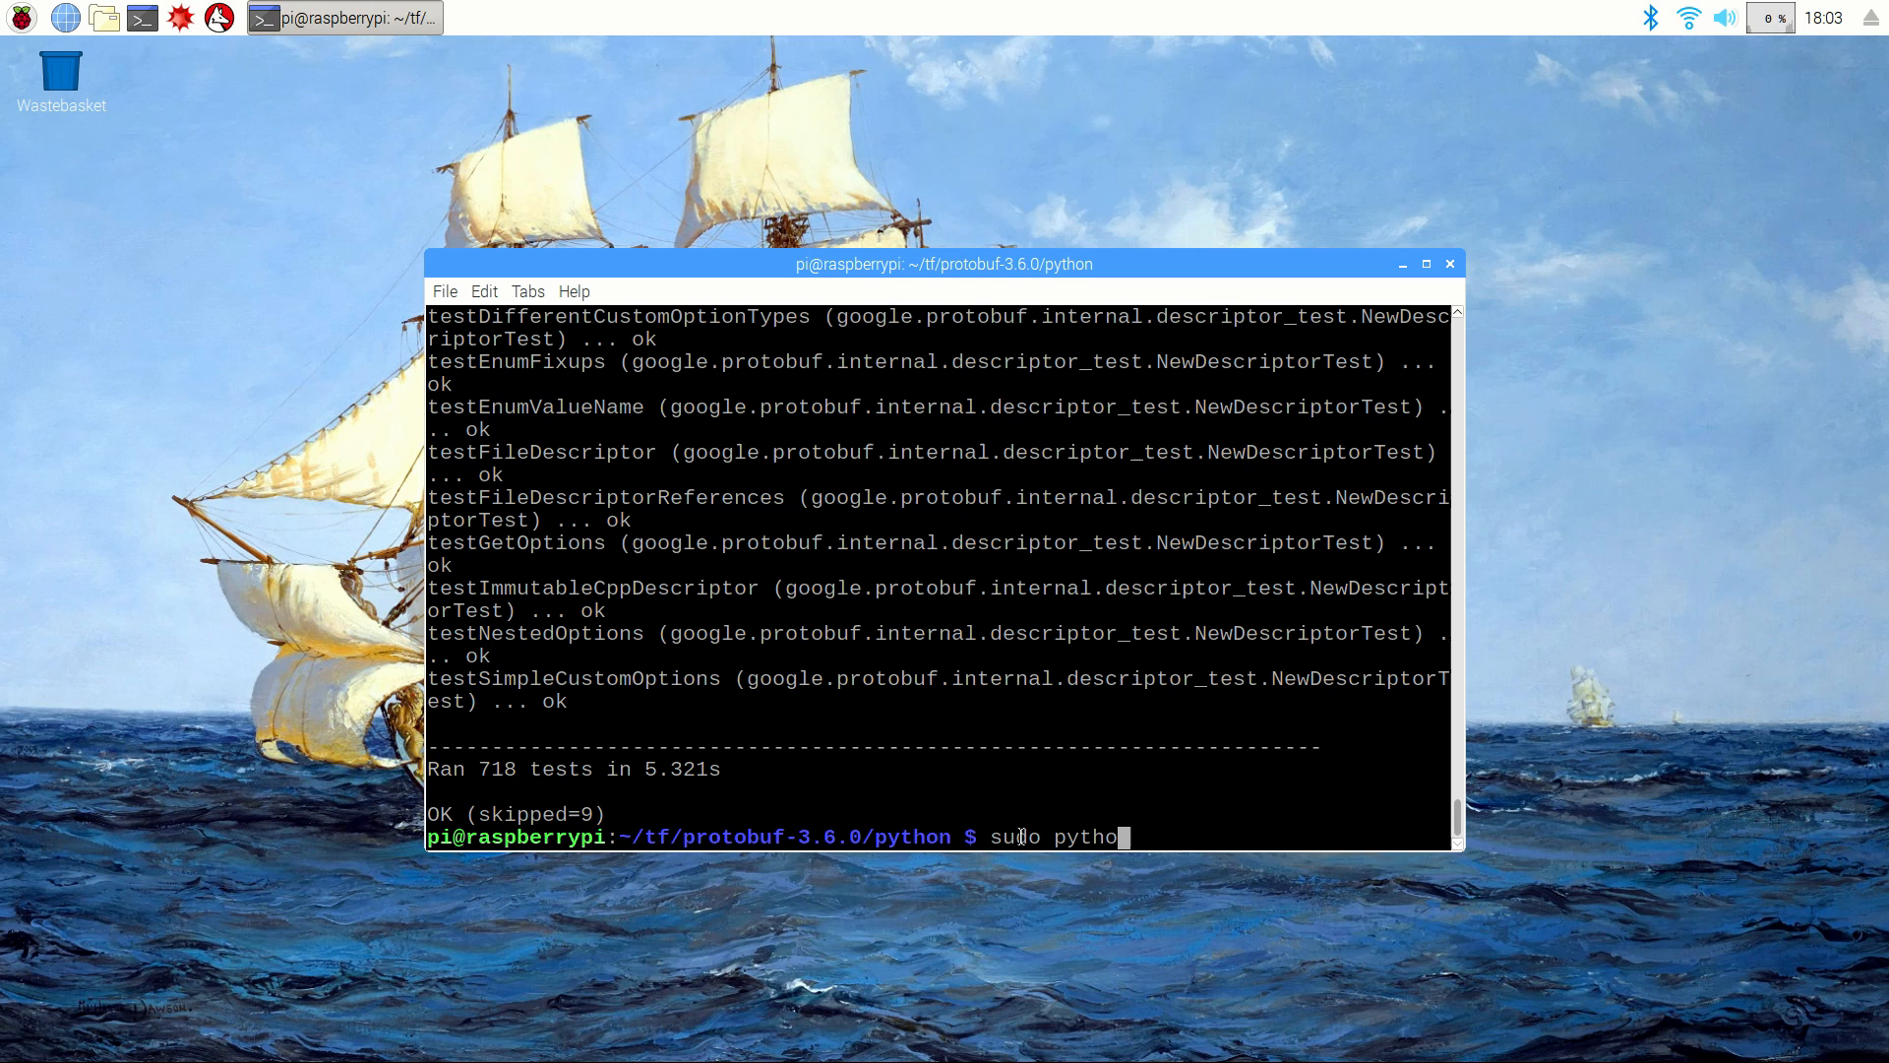
type("3 setup.py insta")
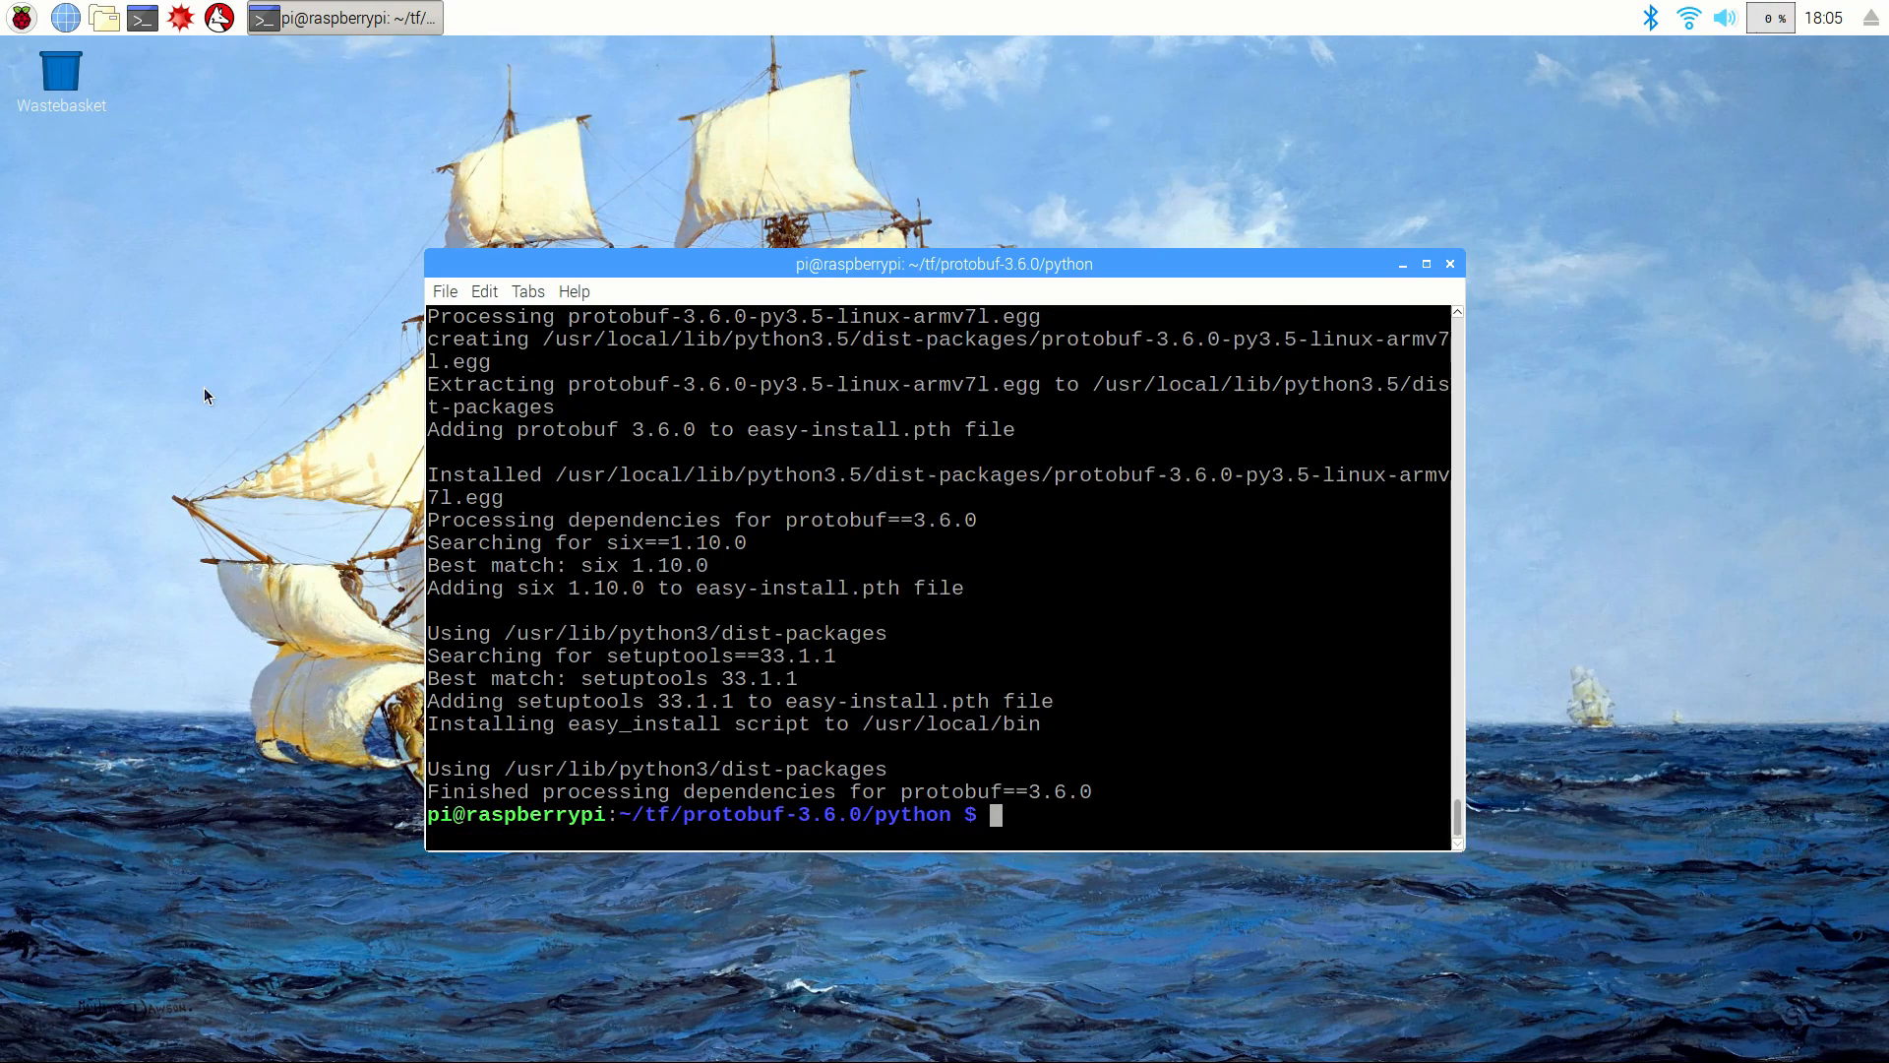
Step: Export the PROTOCOL_BUFFERS_PYTHON implementation variables, setting implementation version to 3
type("export PROTO")
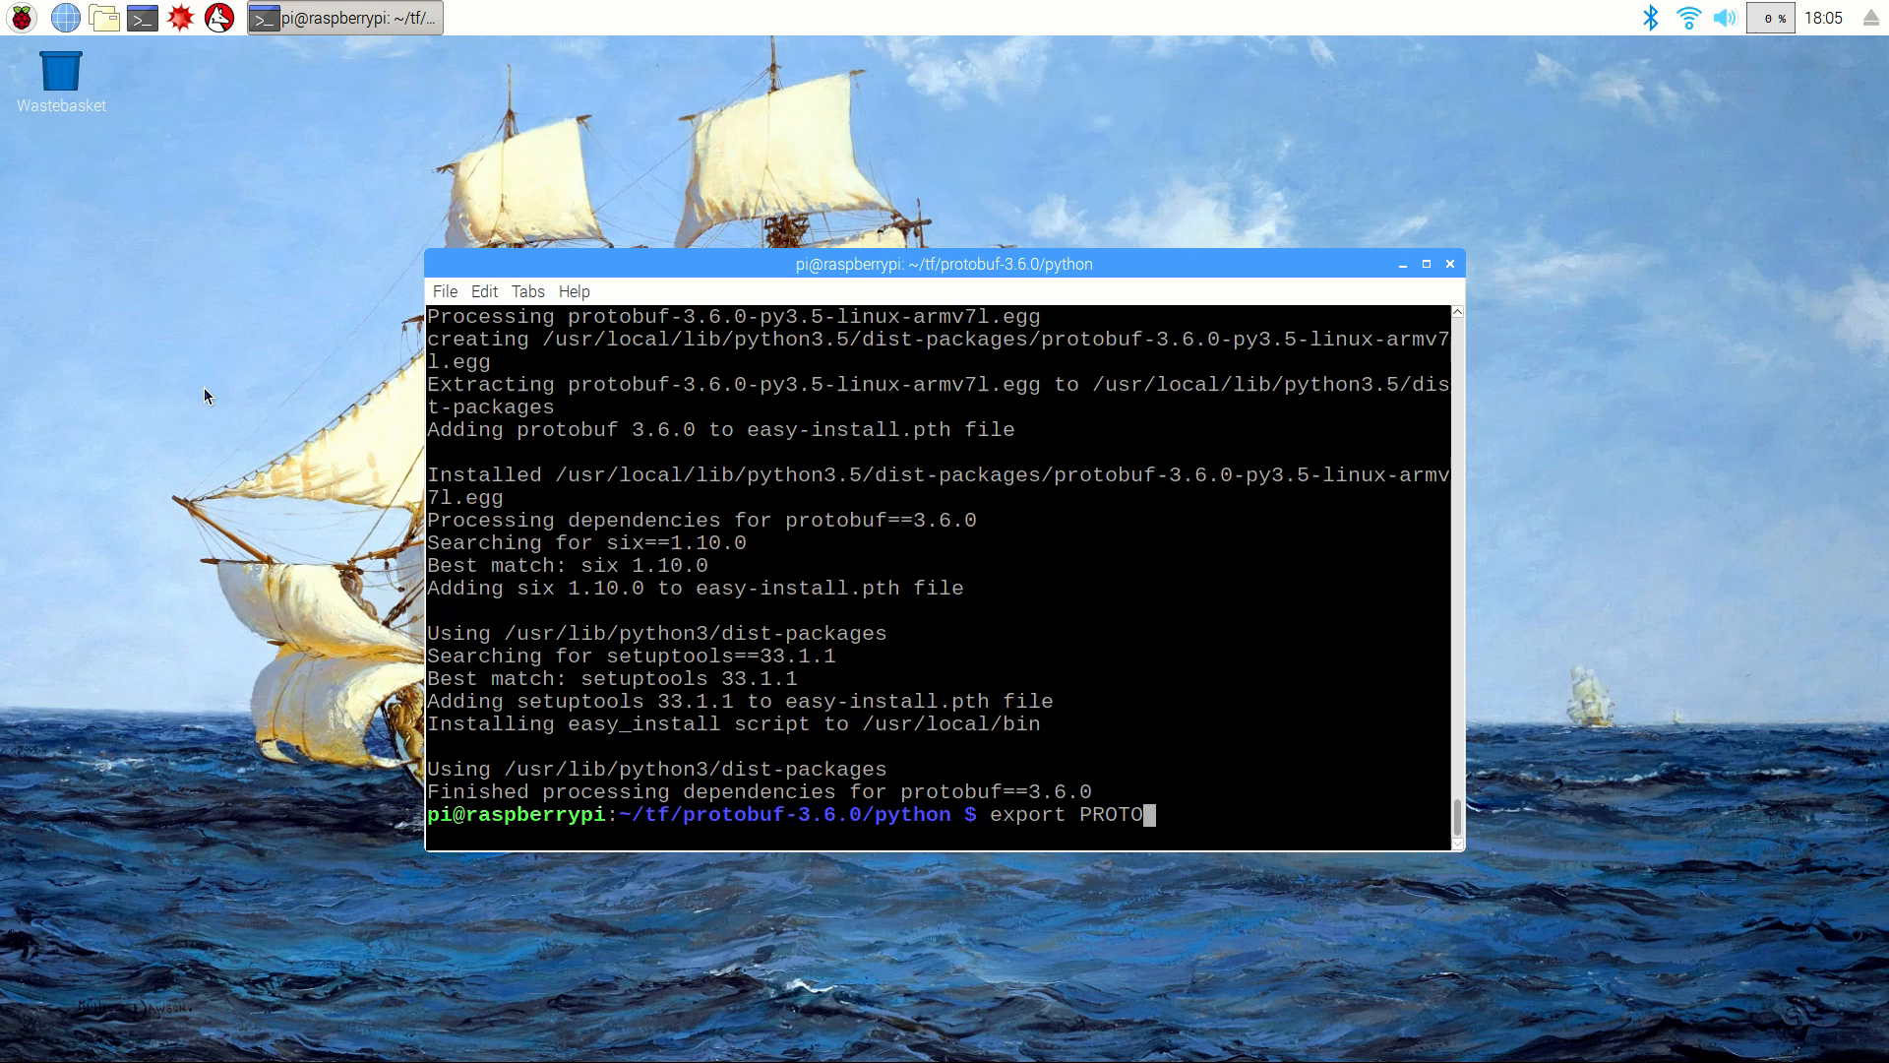
type("COL_BUFFERS_PYTHON_IMPLEMENTATION=cpp")
type("export")
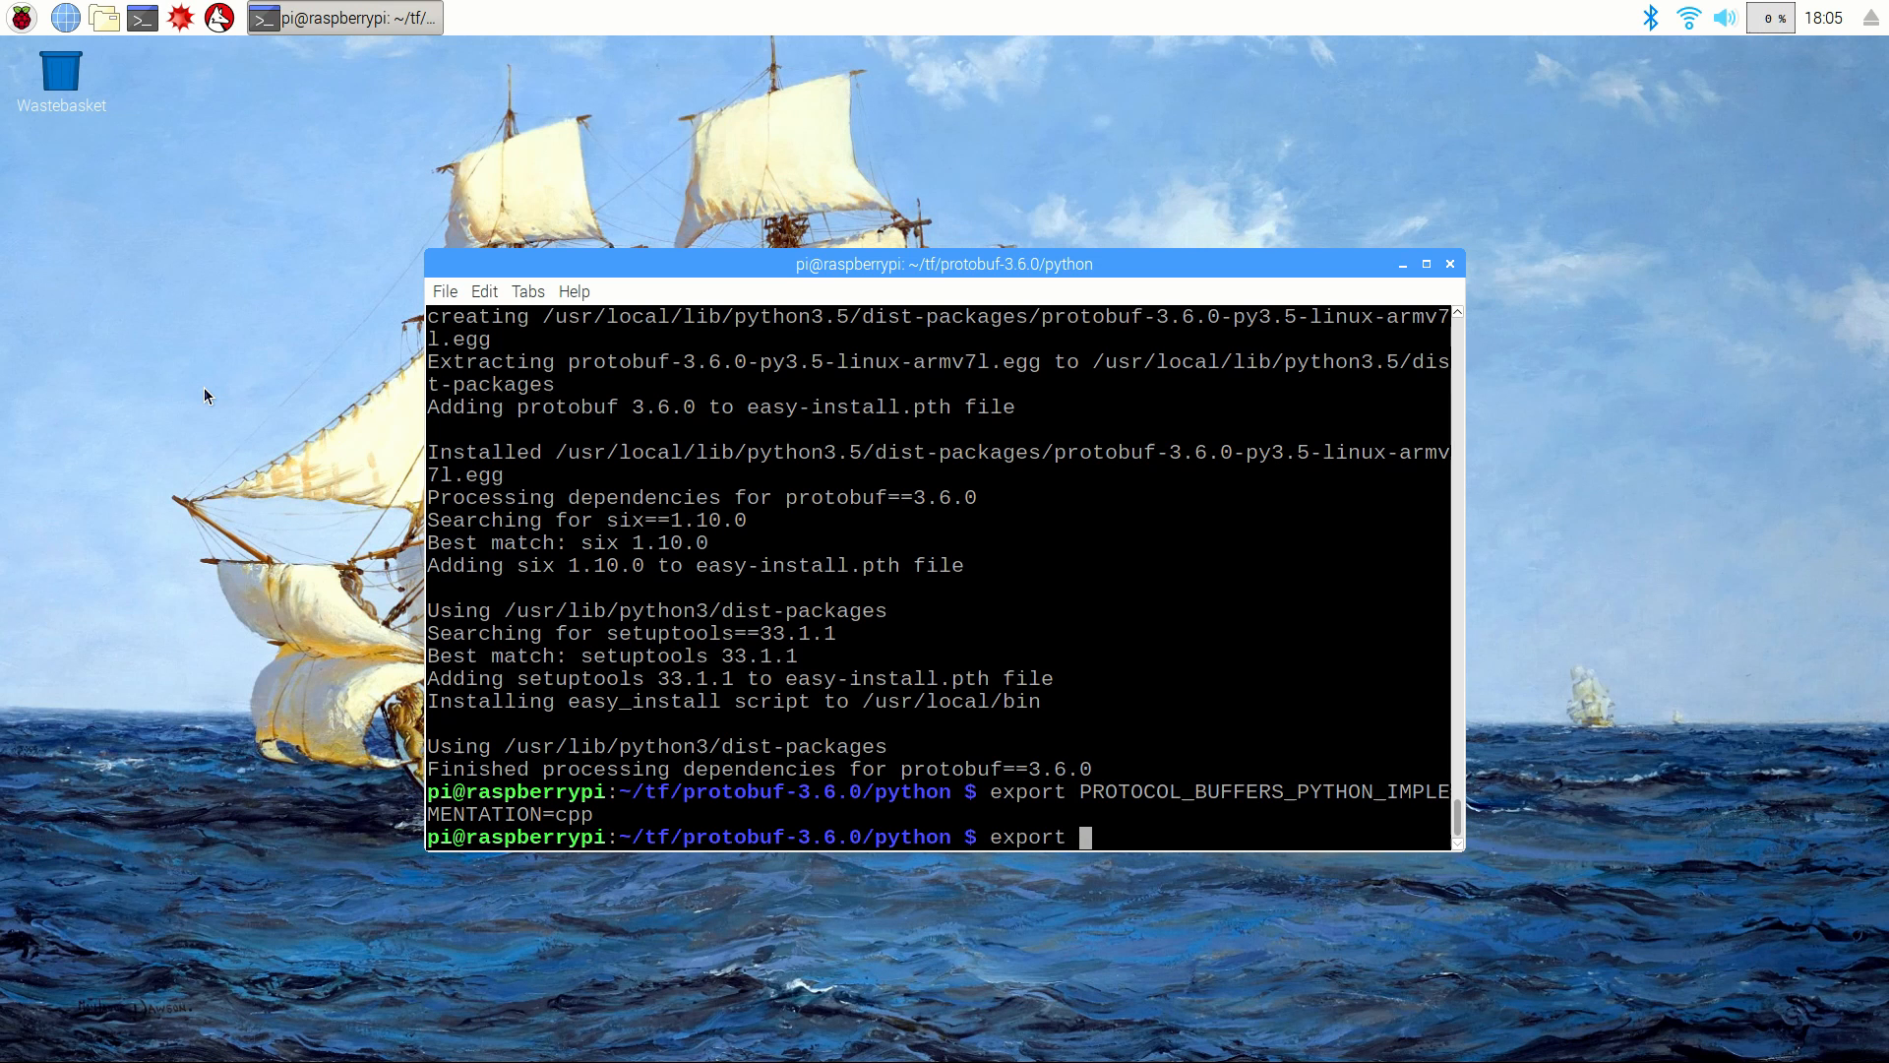
type("PROTOCOL_BUFFERS_PYTHON_IMPLE")
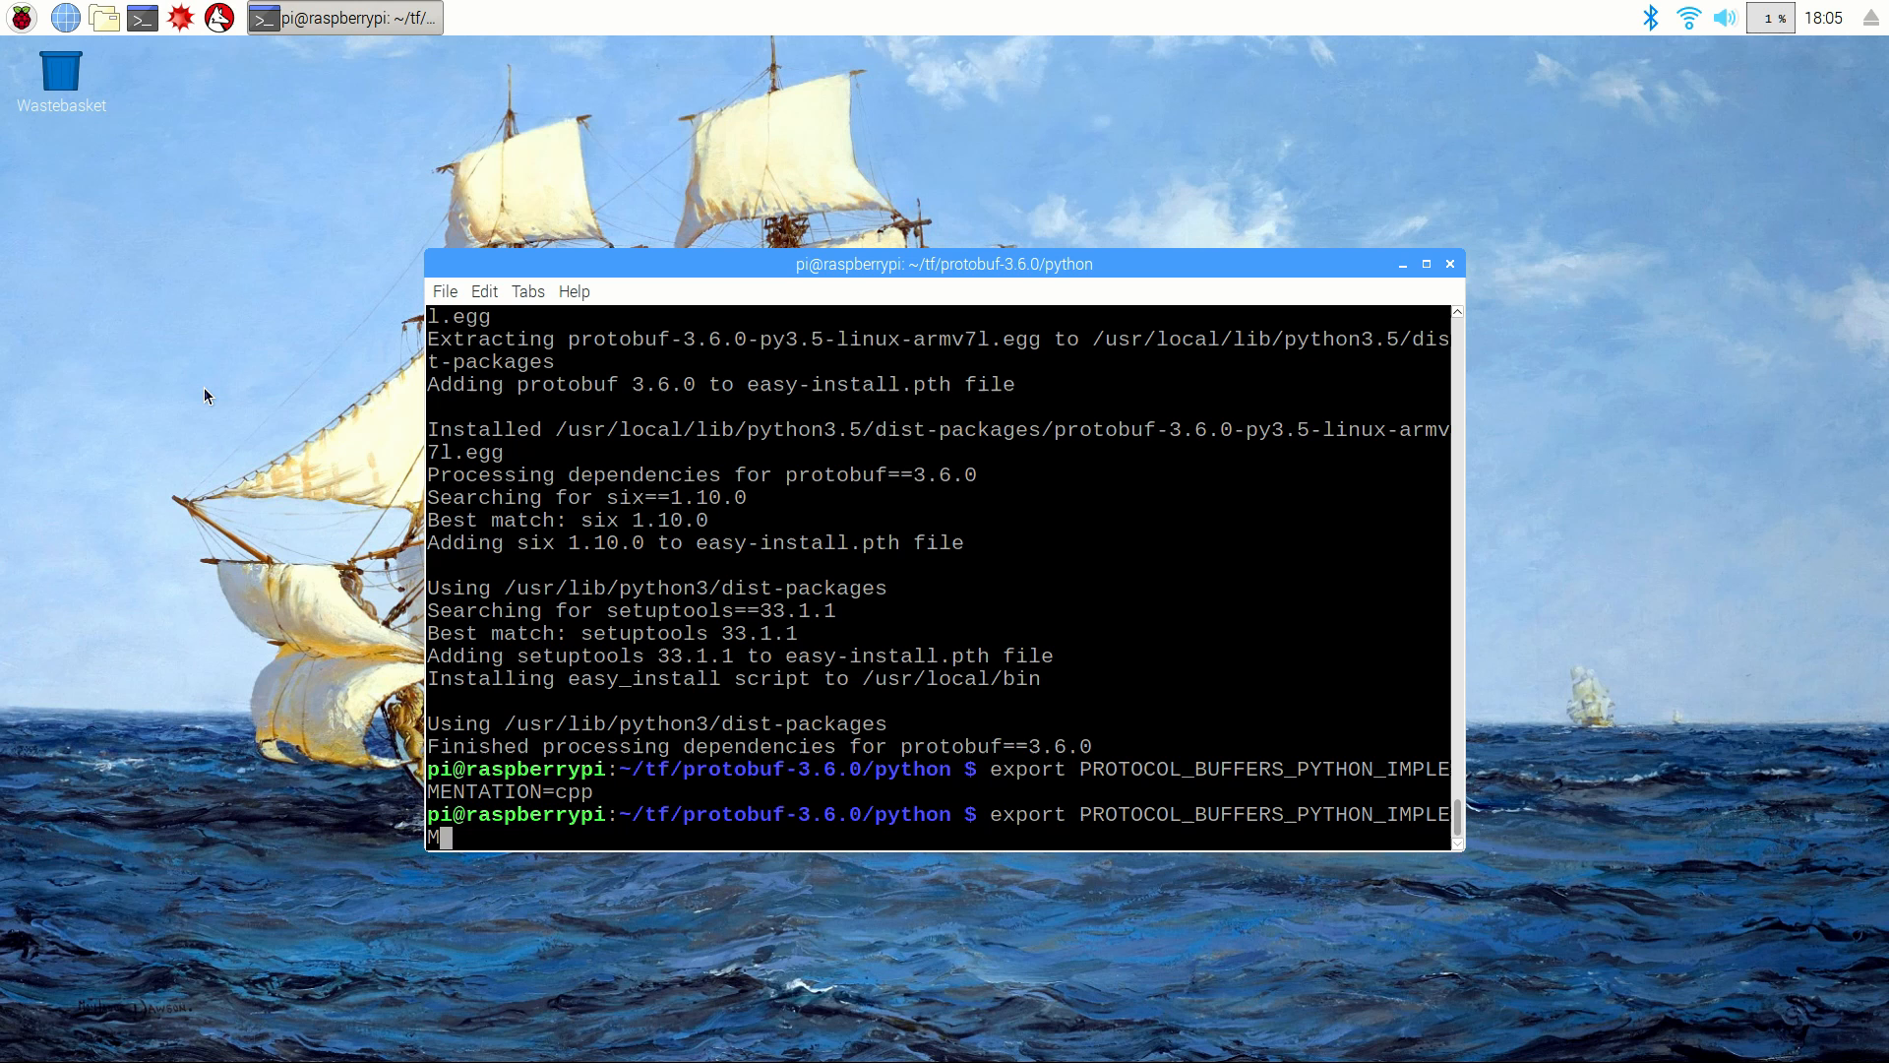
type("MENTATION_VER")
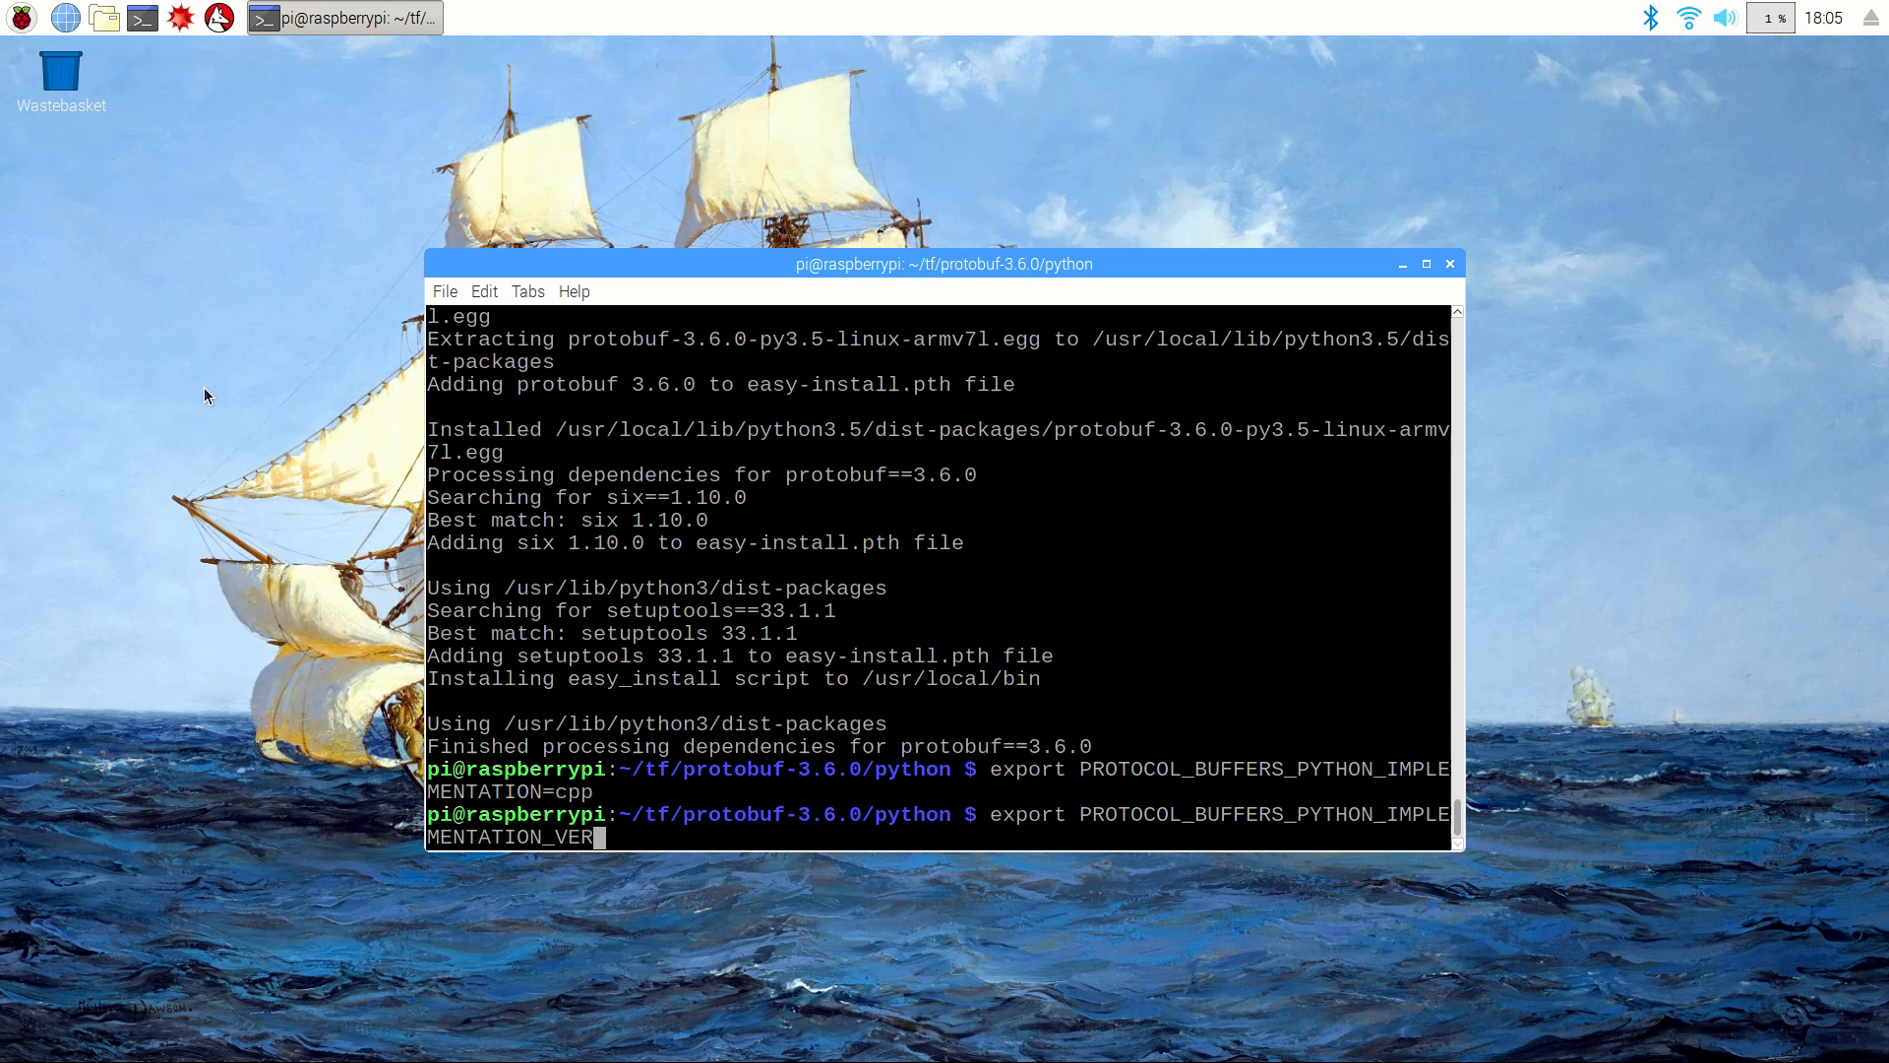
type("SION=3")
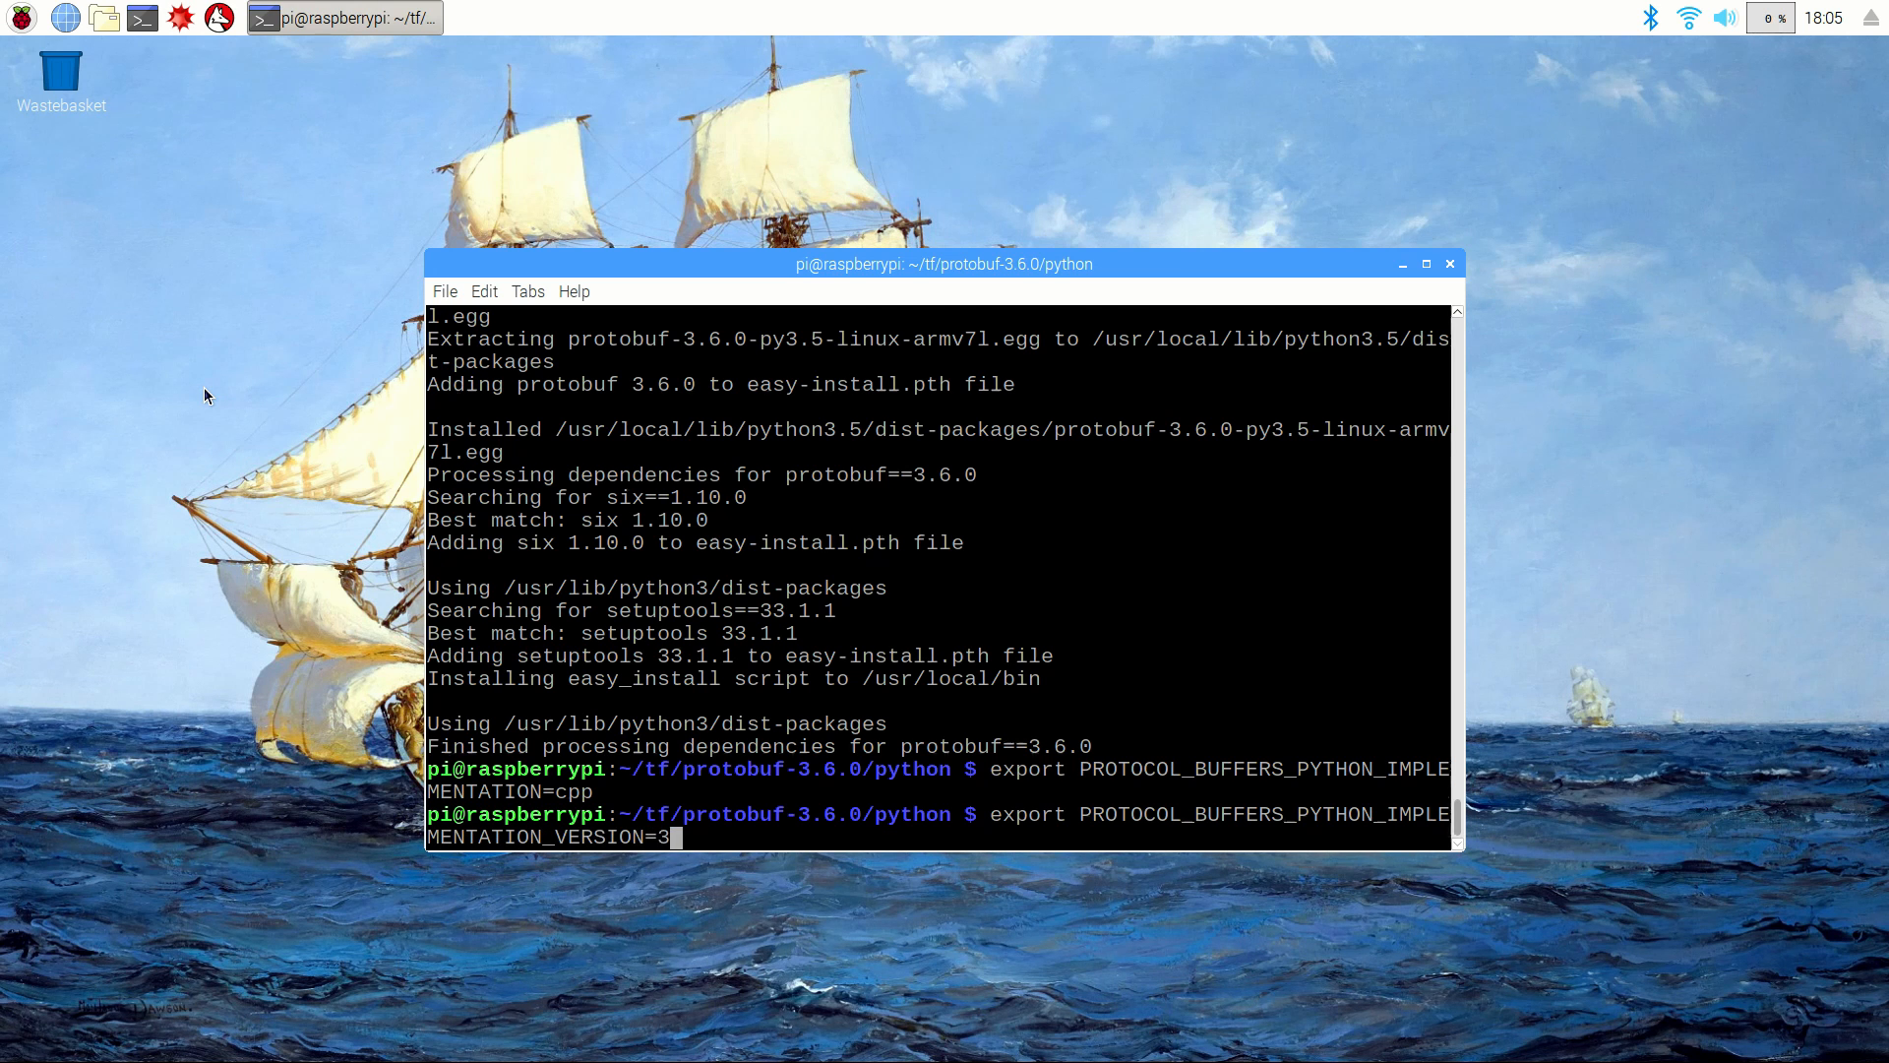
key("Return")
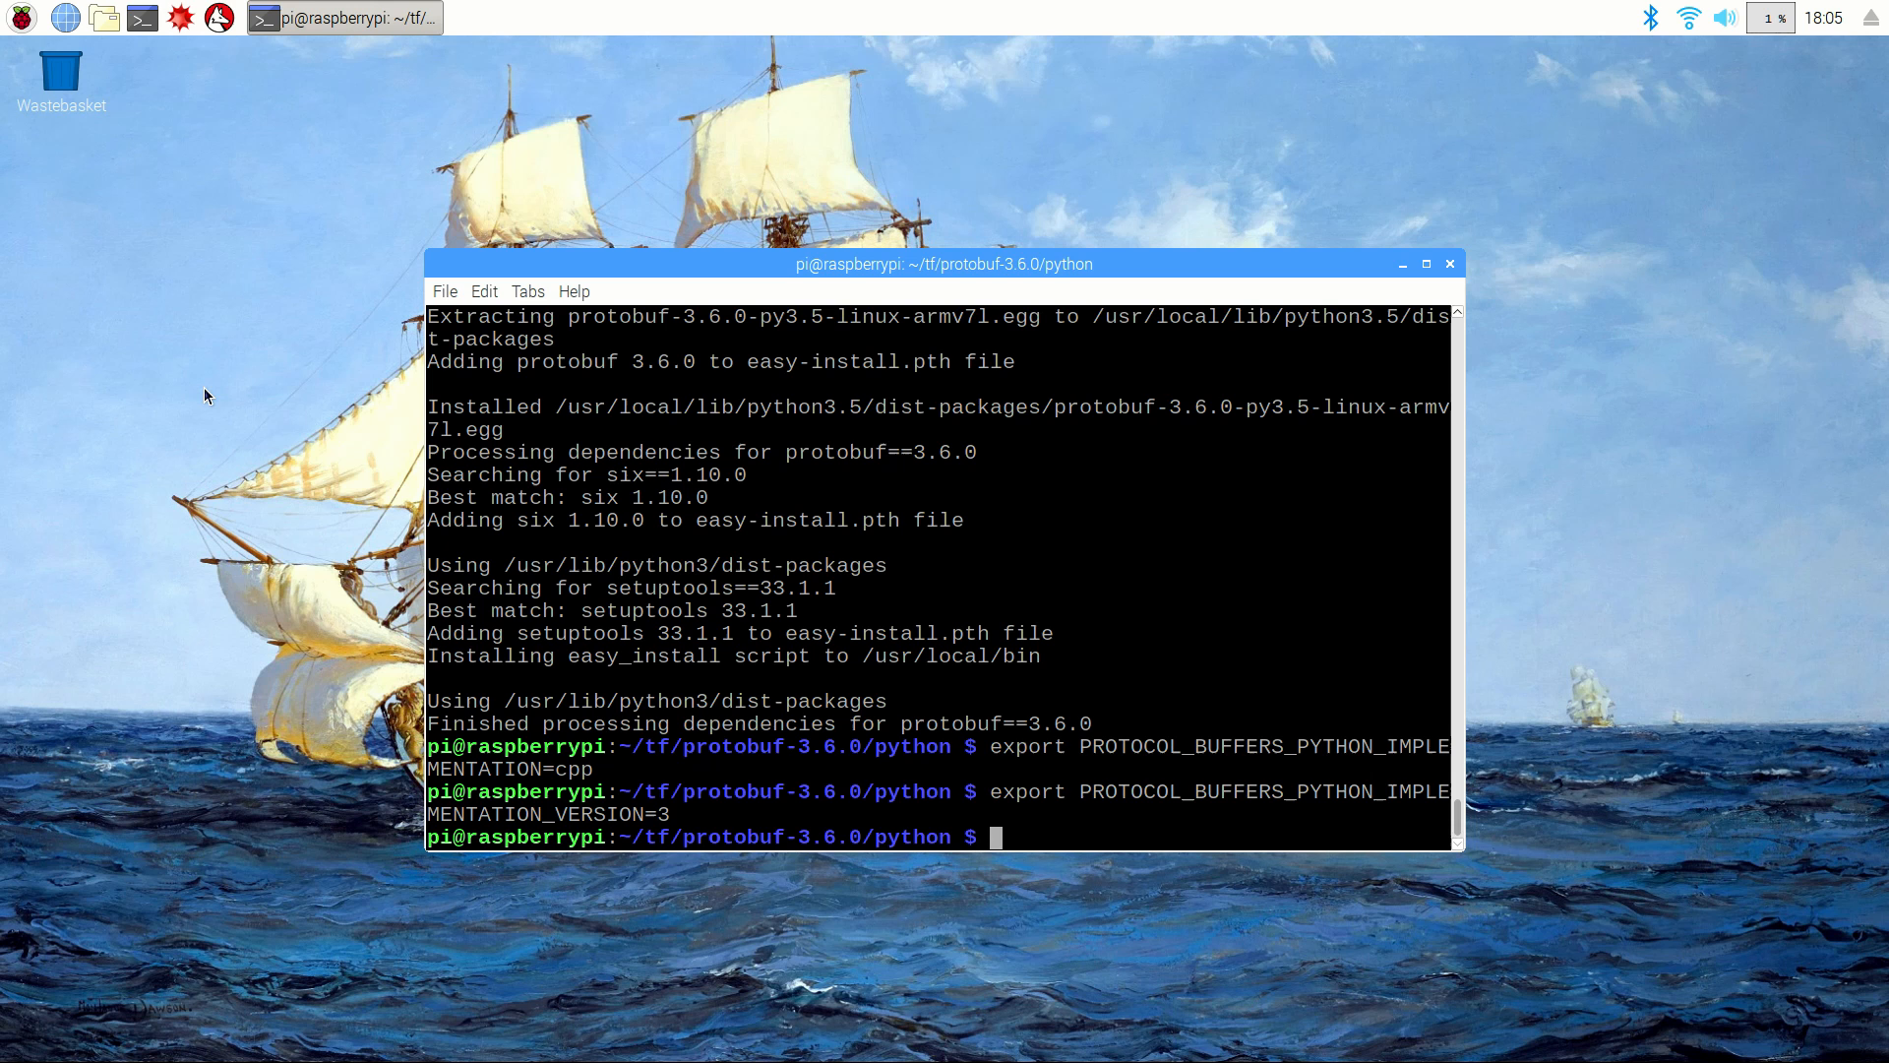
Step: Run sudo ldconfig, check protoc's usage output, then sudo reboot now to restart the Pi
type("sudo ldconfig")
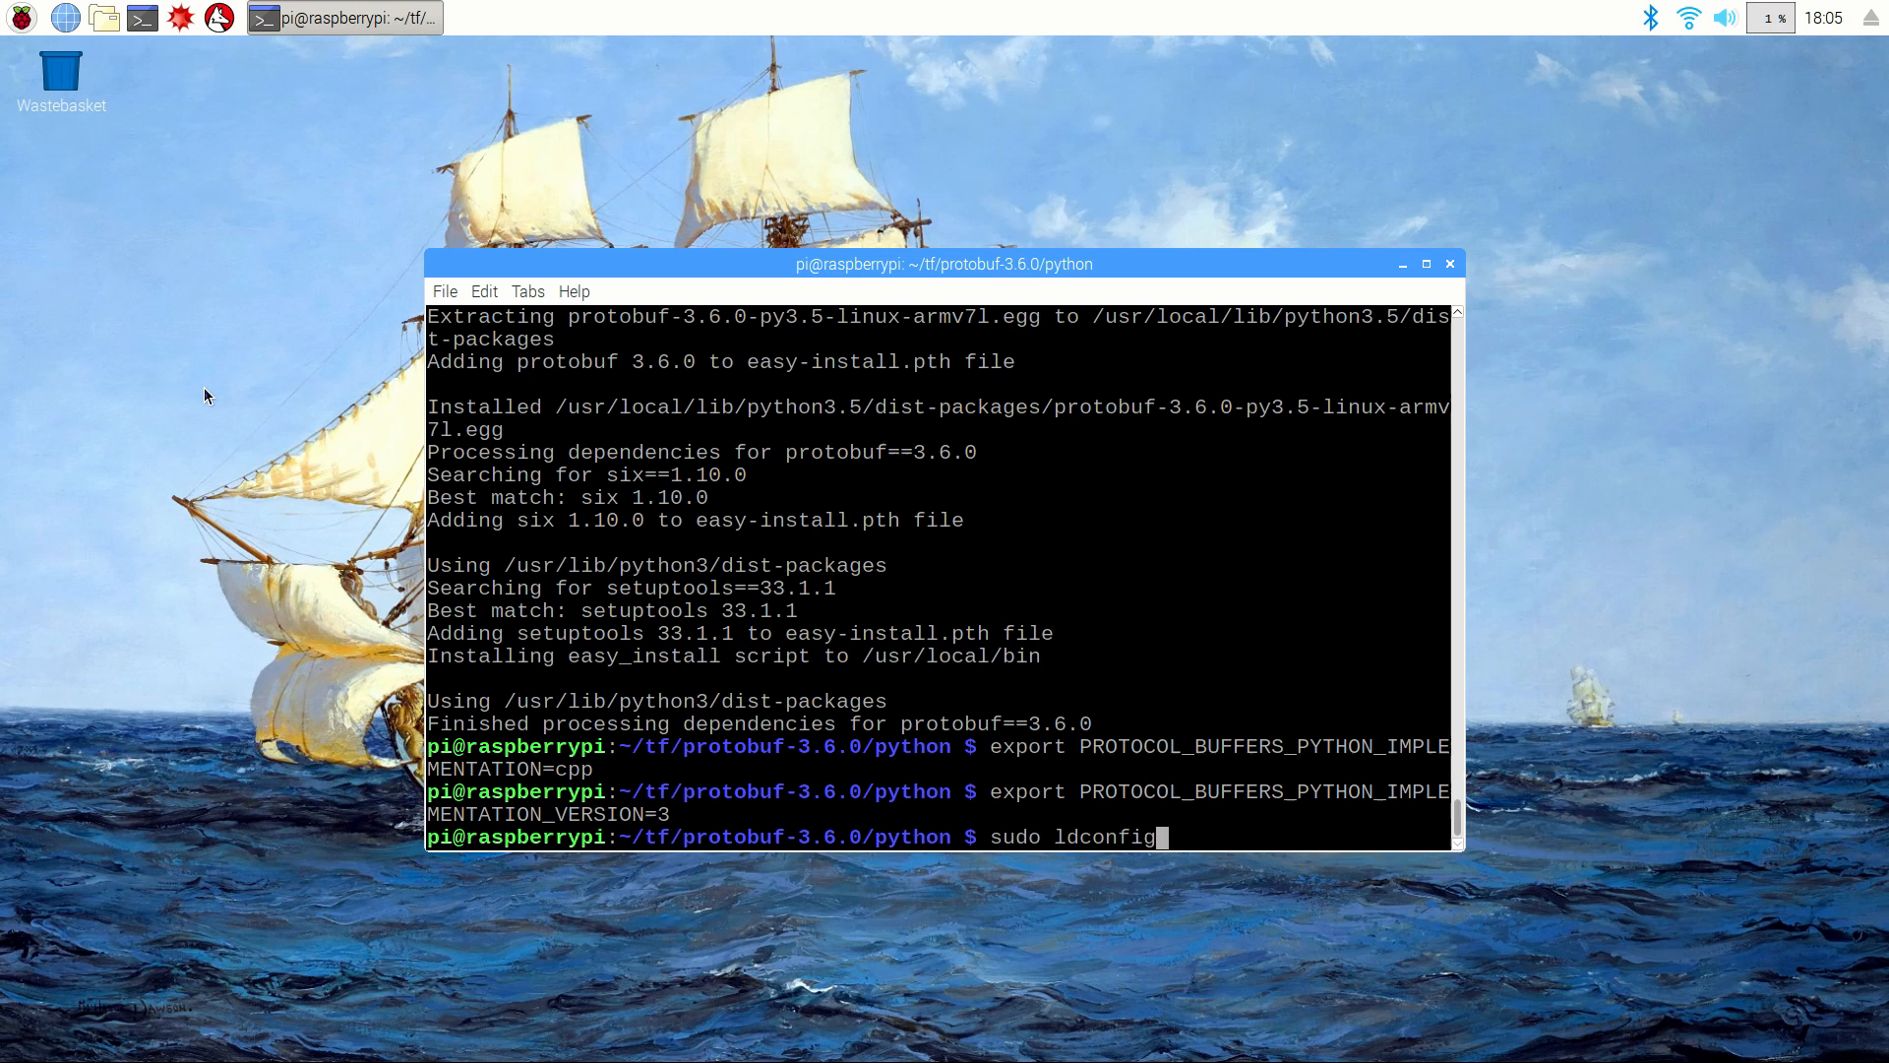
key("Return")
type("protoc")
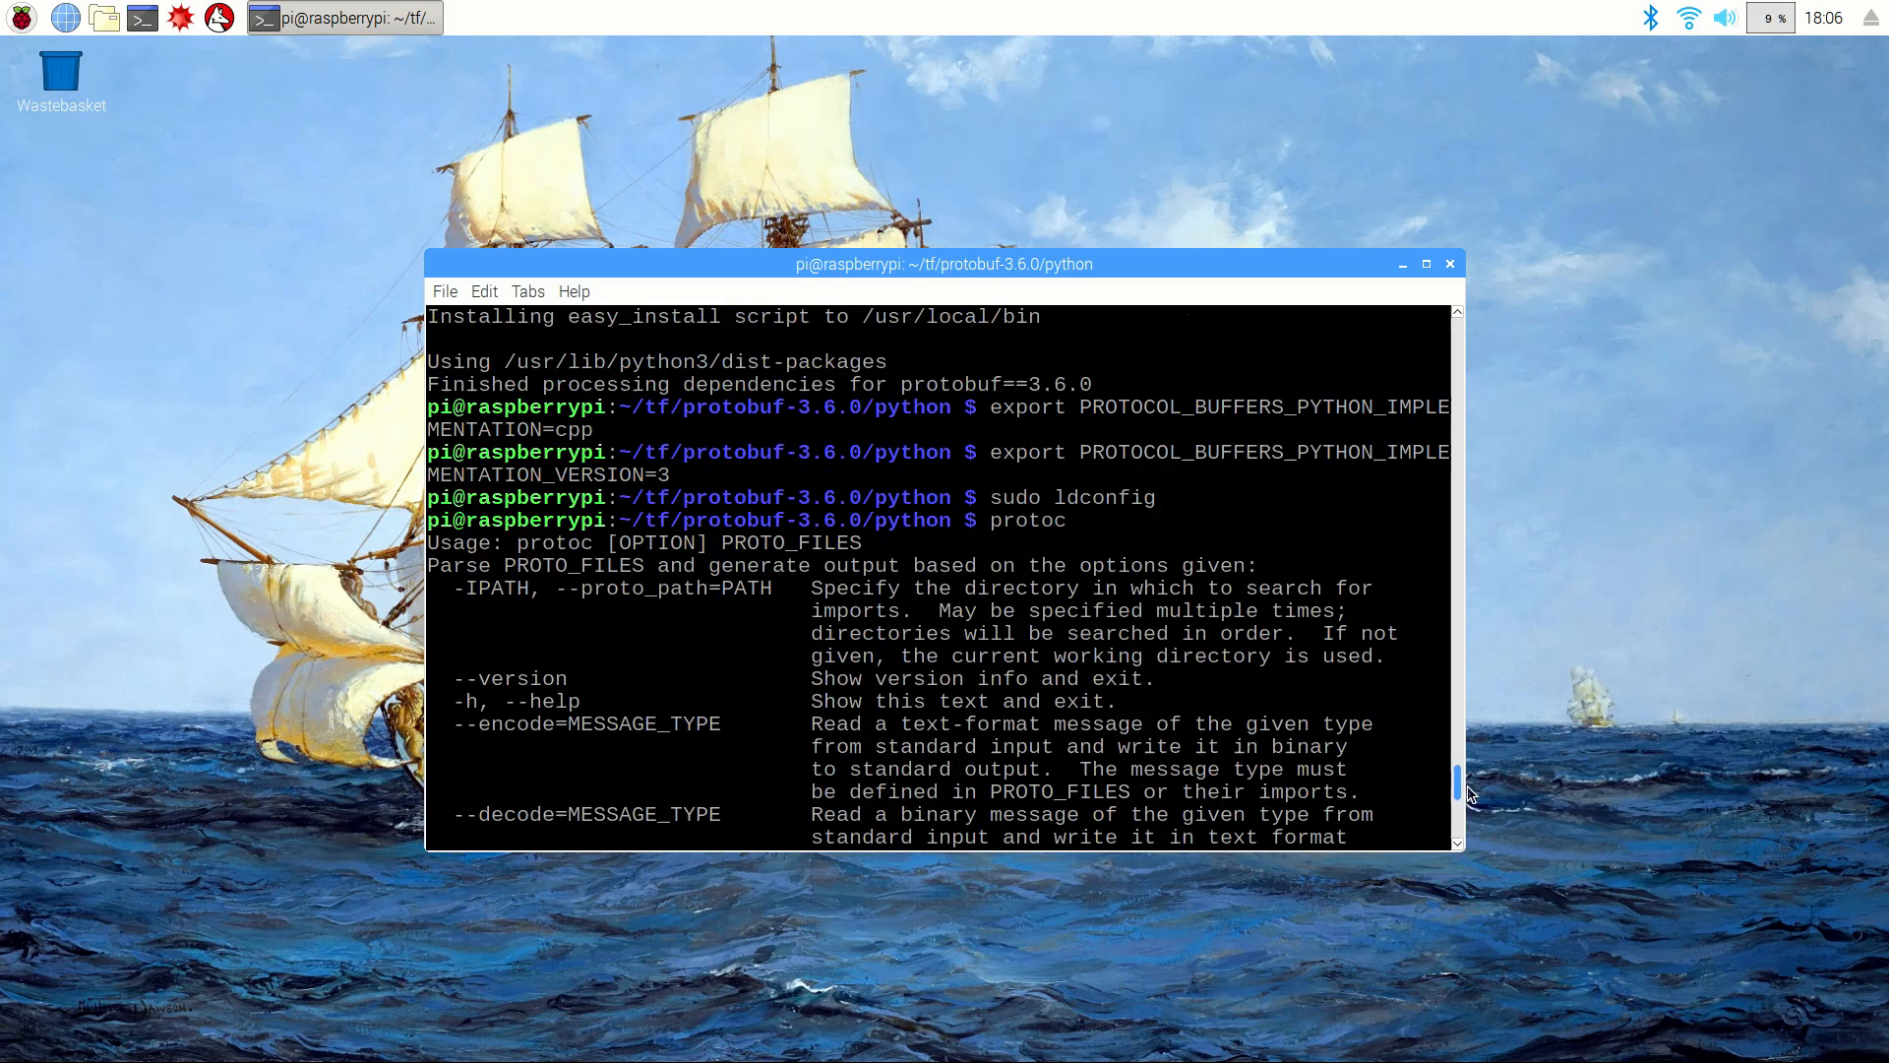
scroll("down", 3)
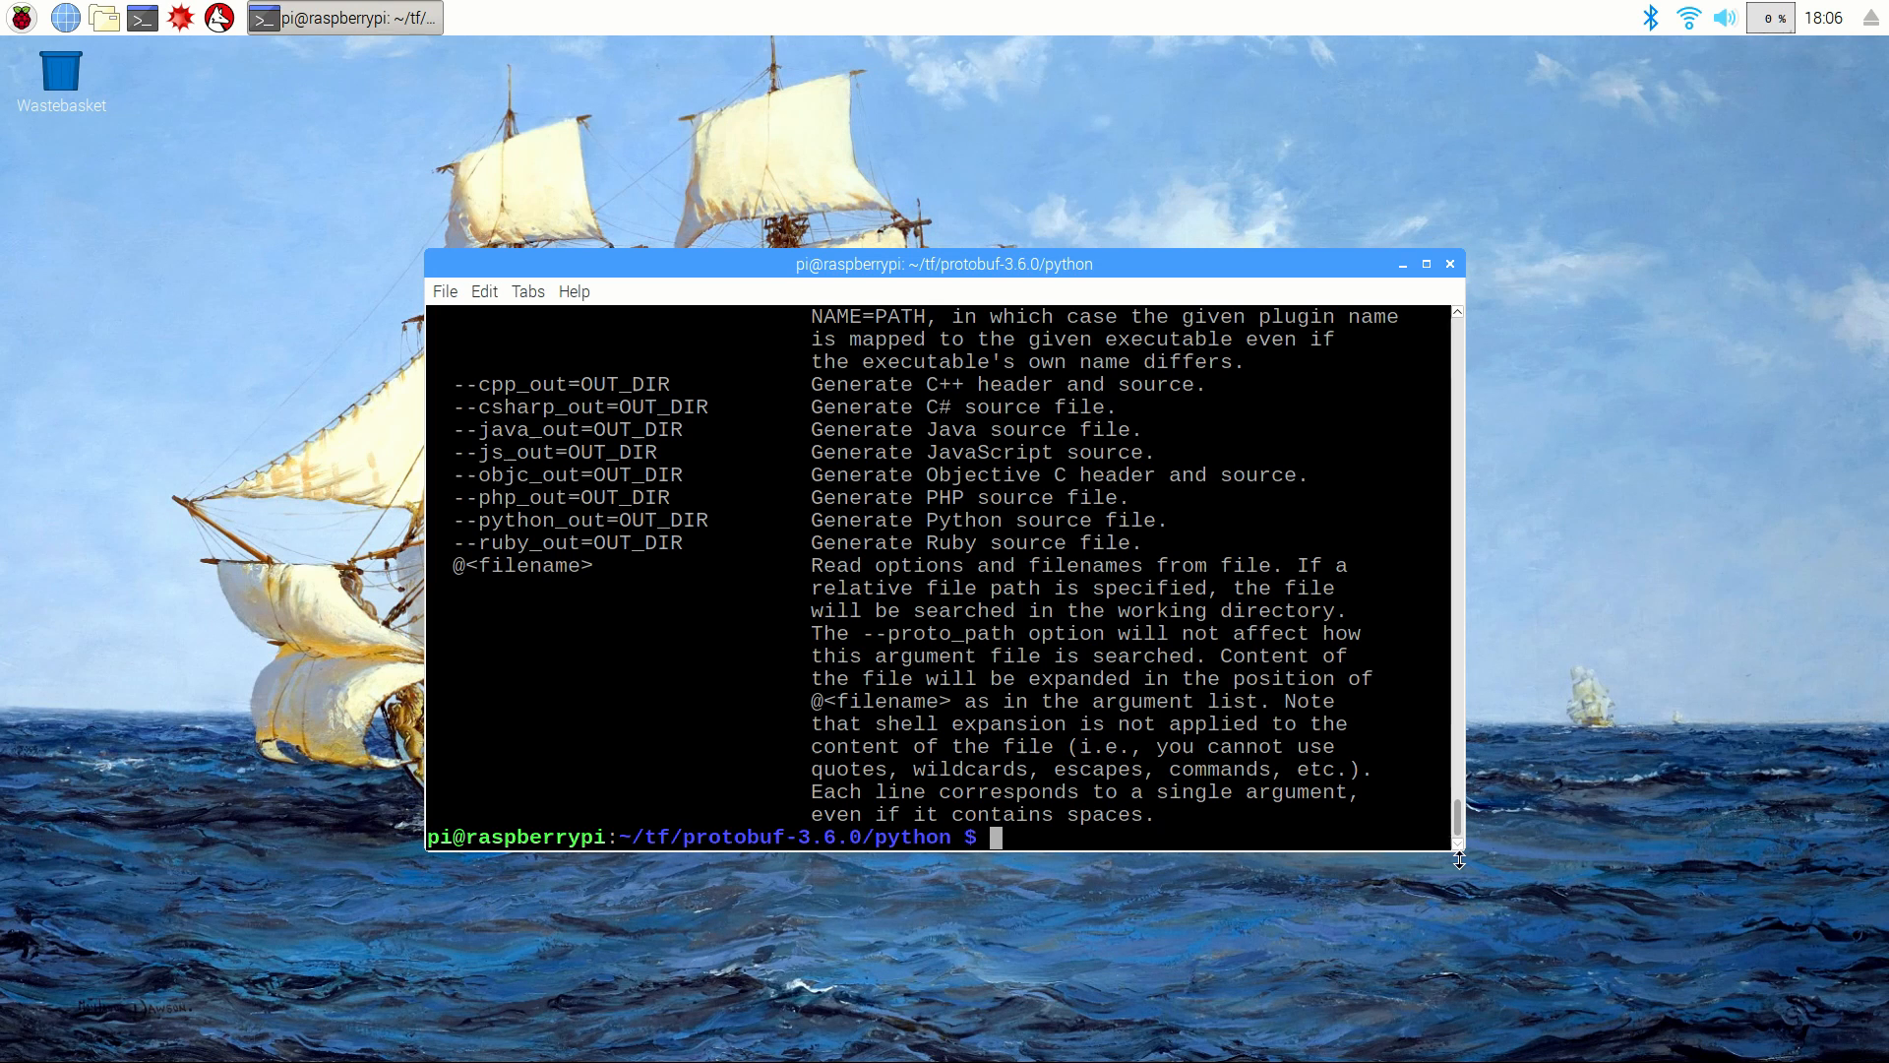
type("s")
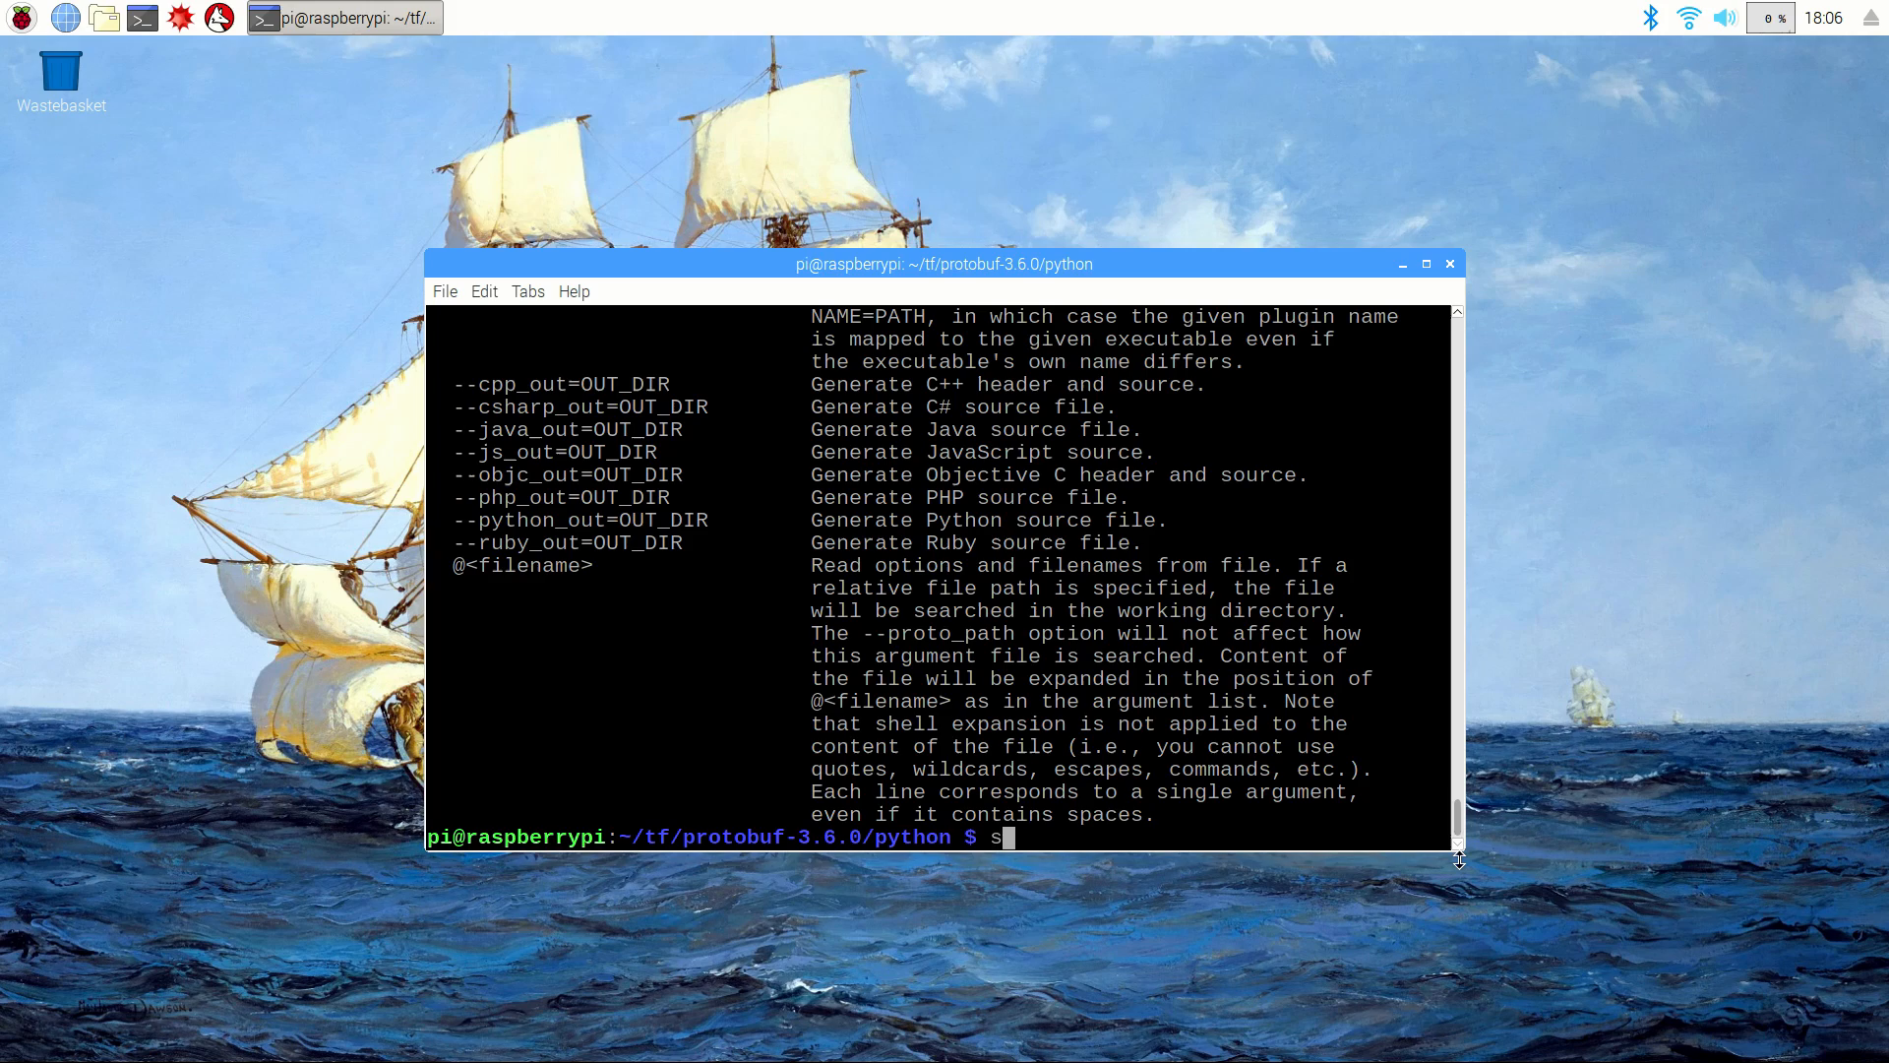
type("udo reboot now")
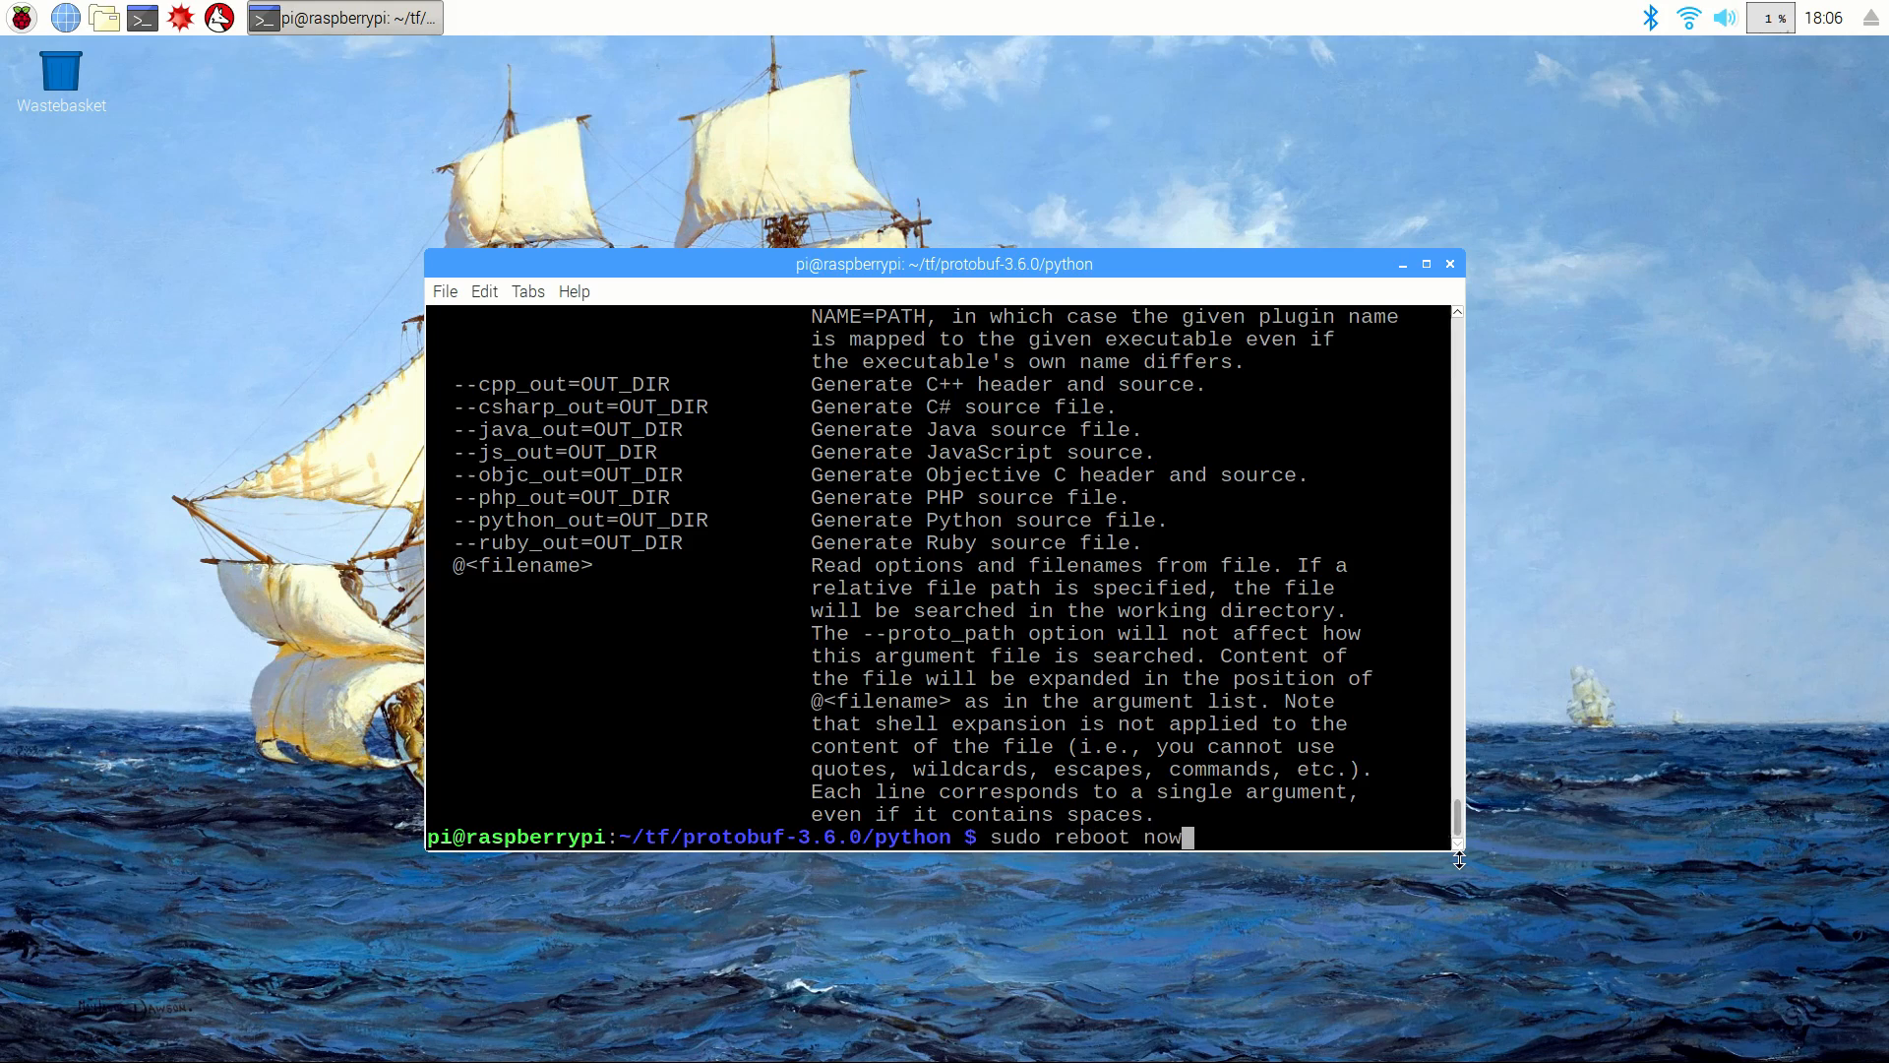
key("Return")
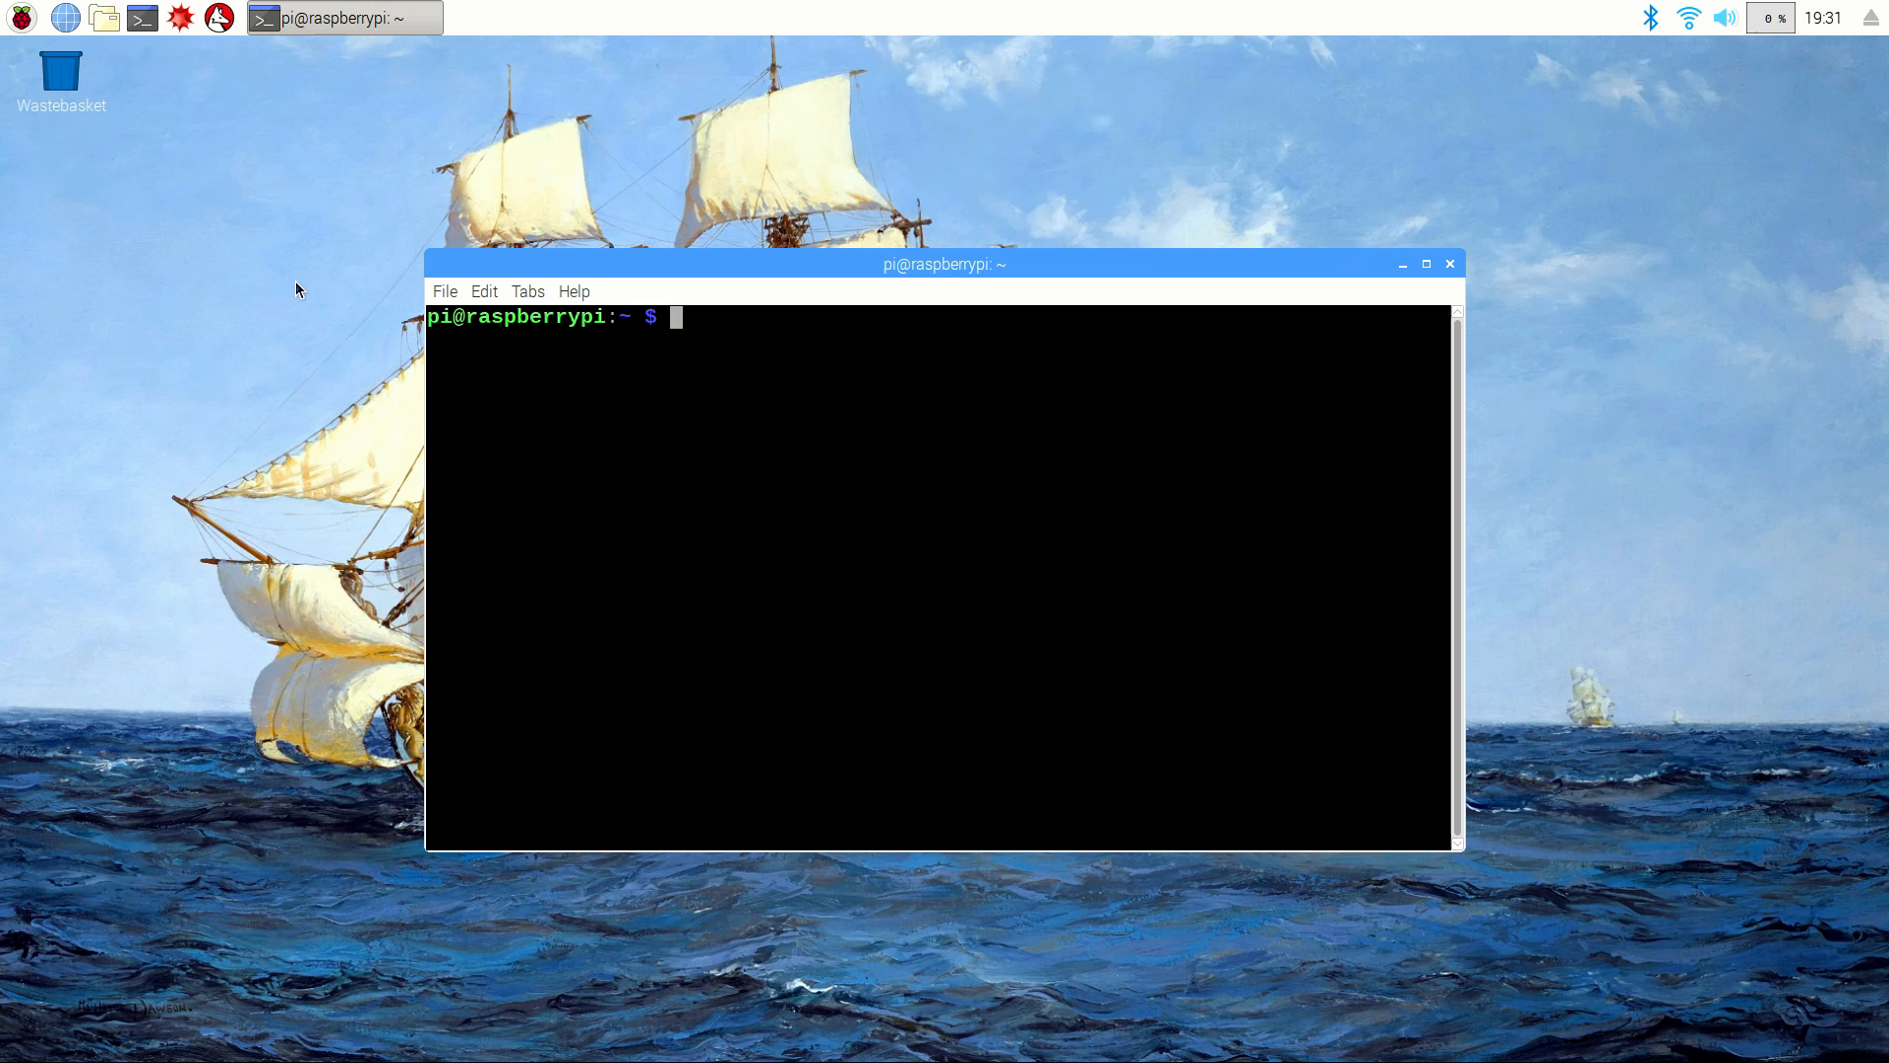
Step: Make a tensorflow1 folder in home and move into it
type("mkdir tensoo")
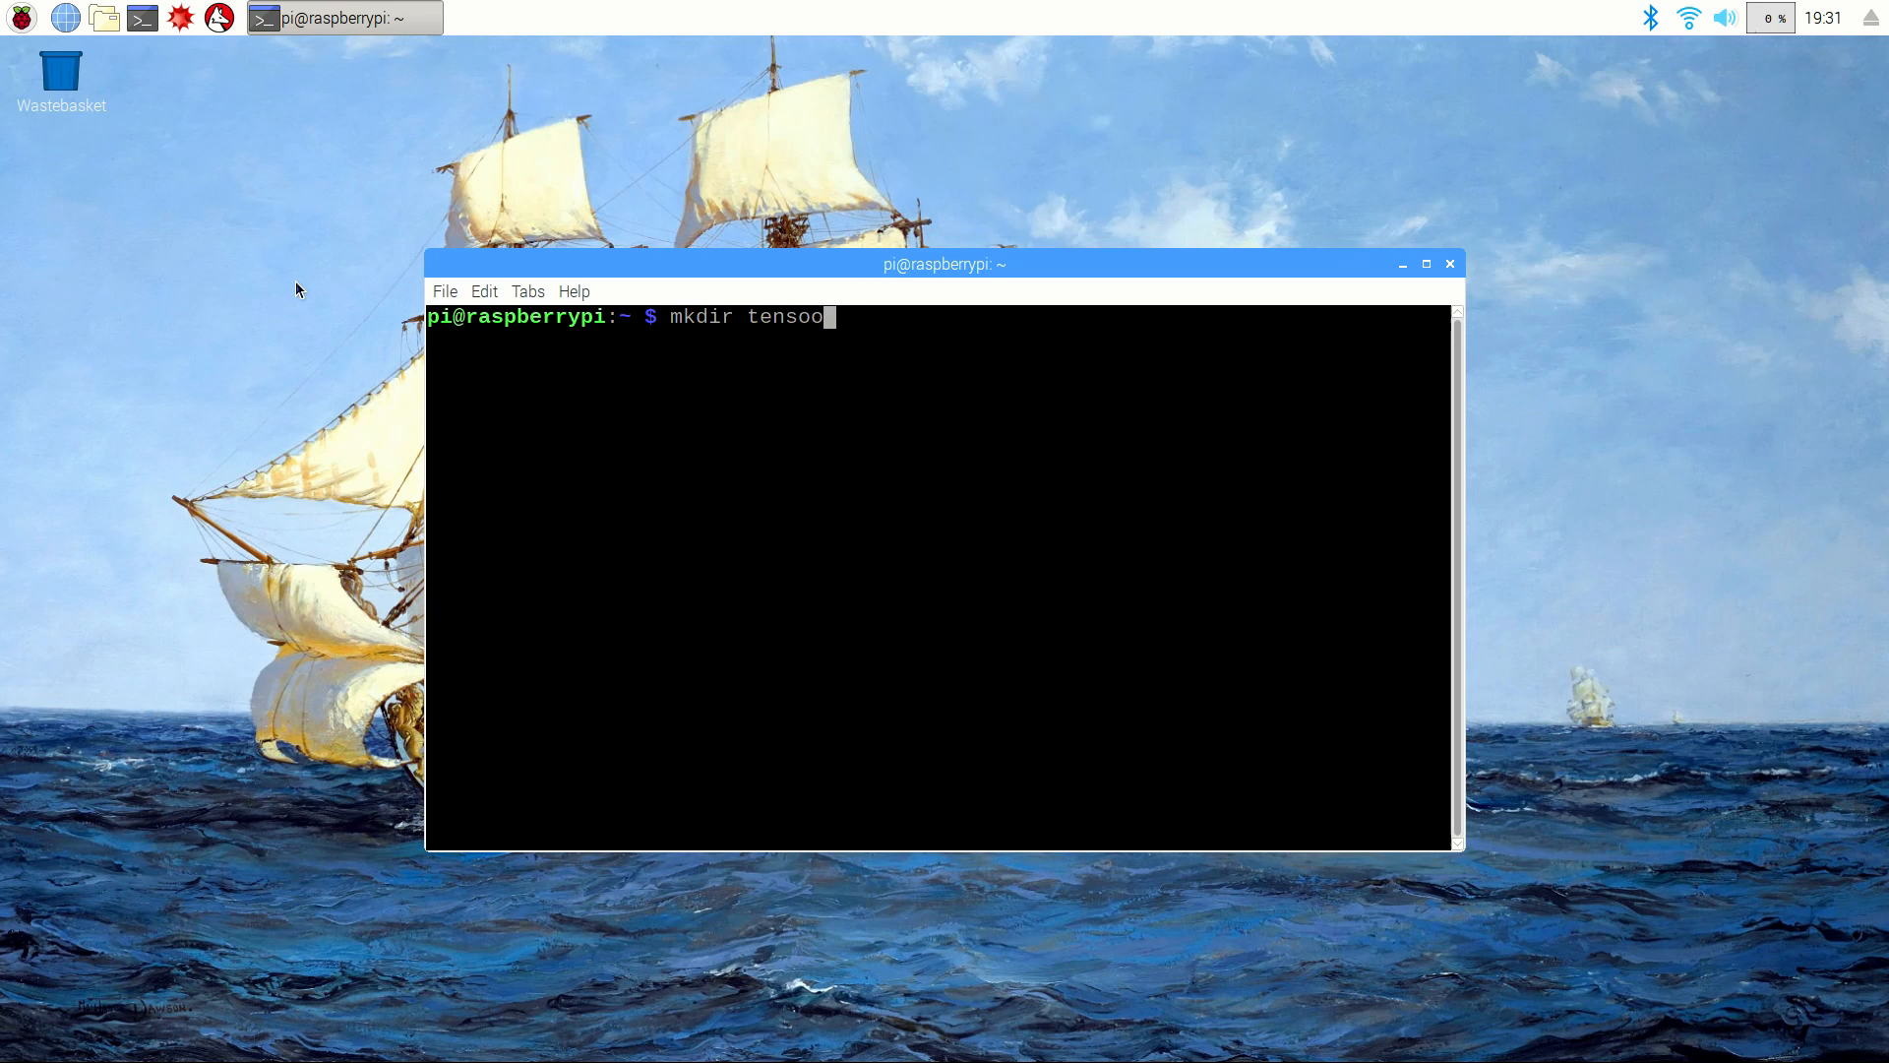
type("cd")
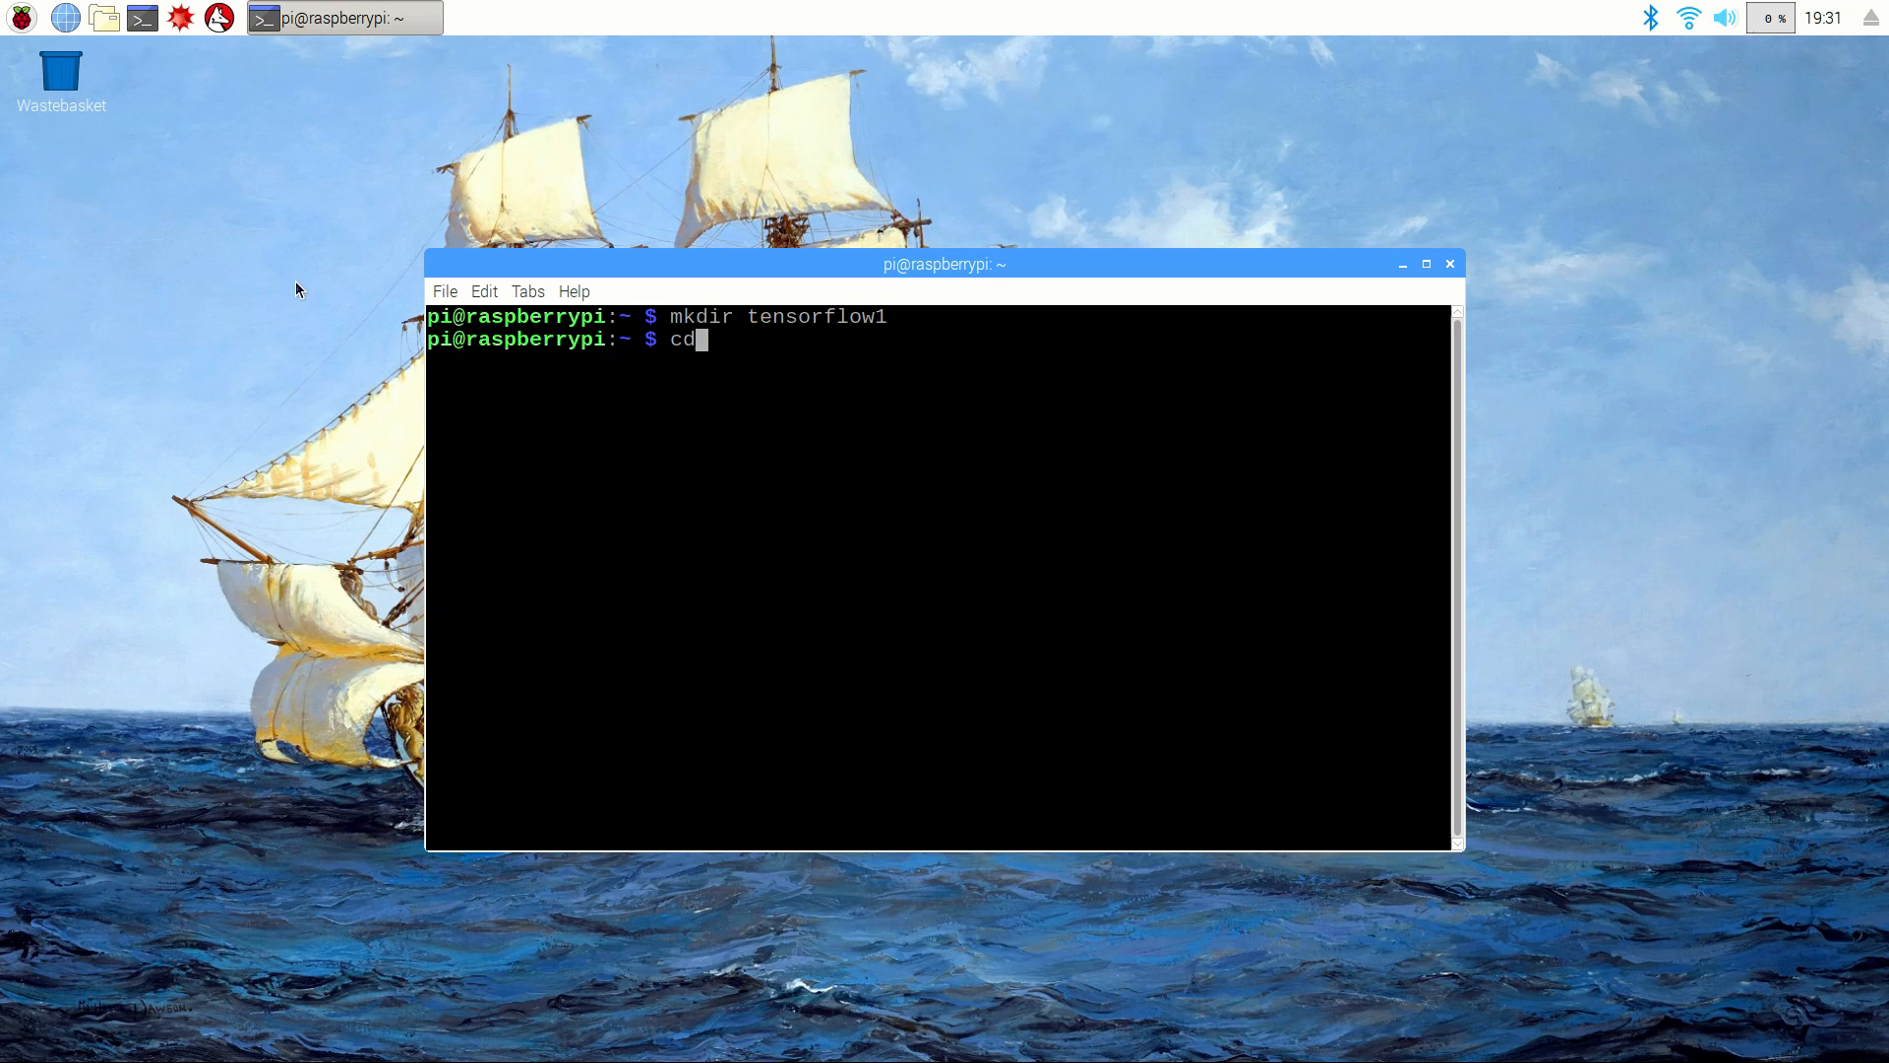
key("Return")
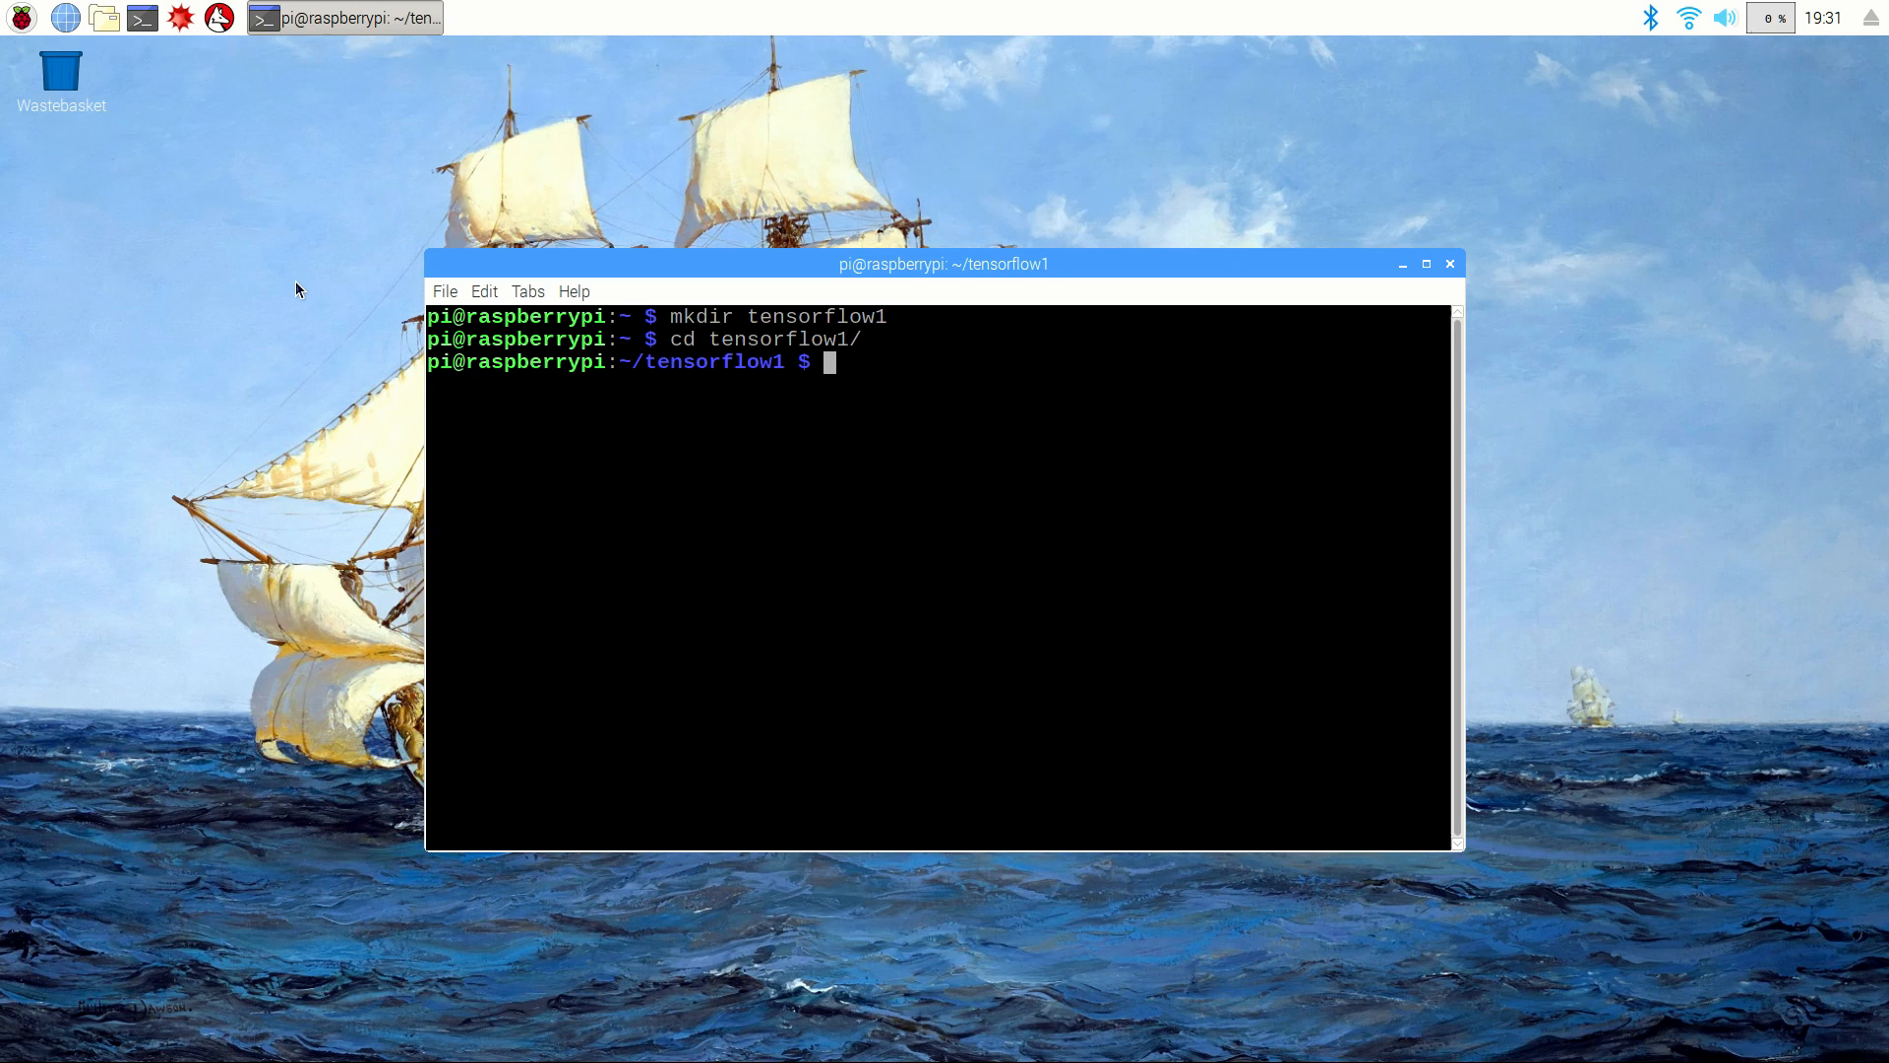
type("git clone -")
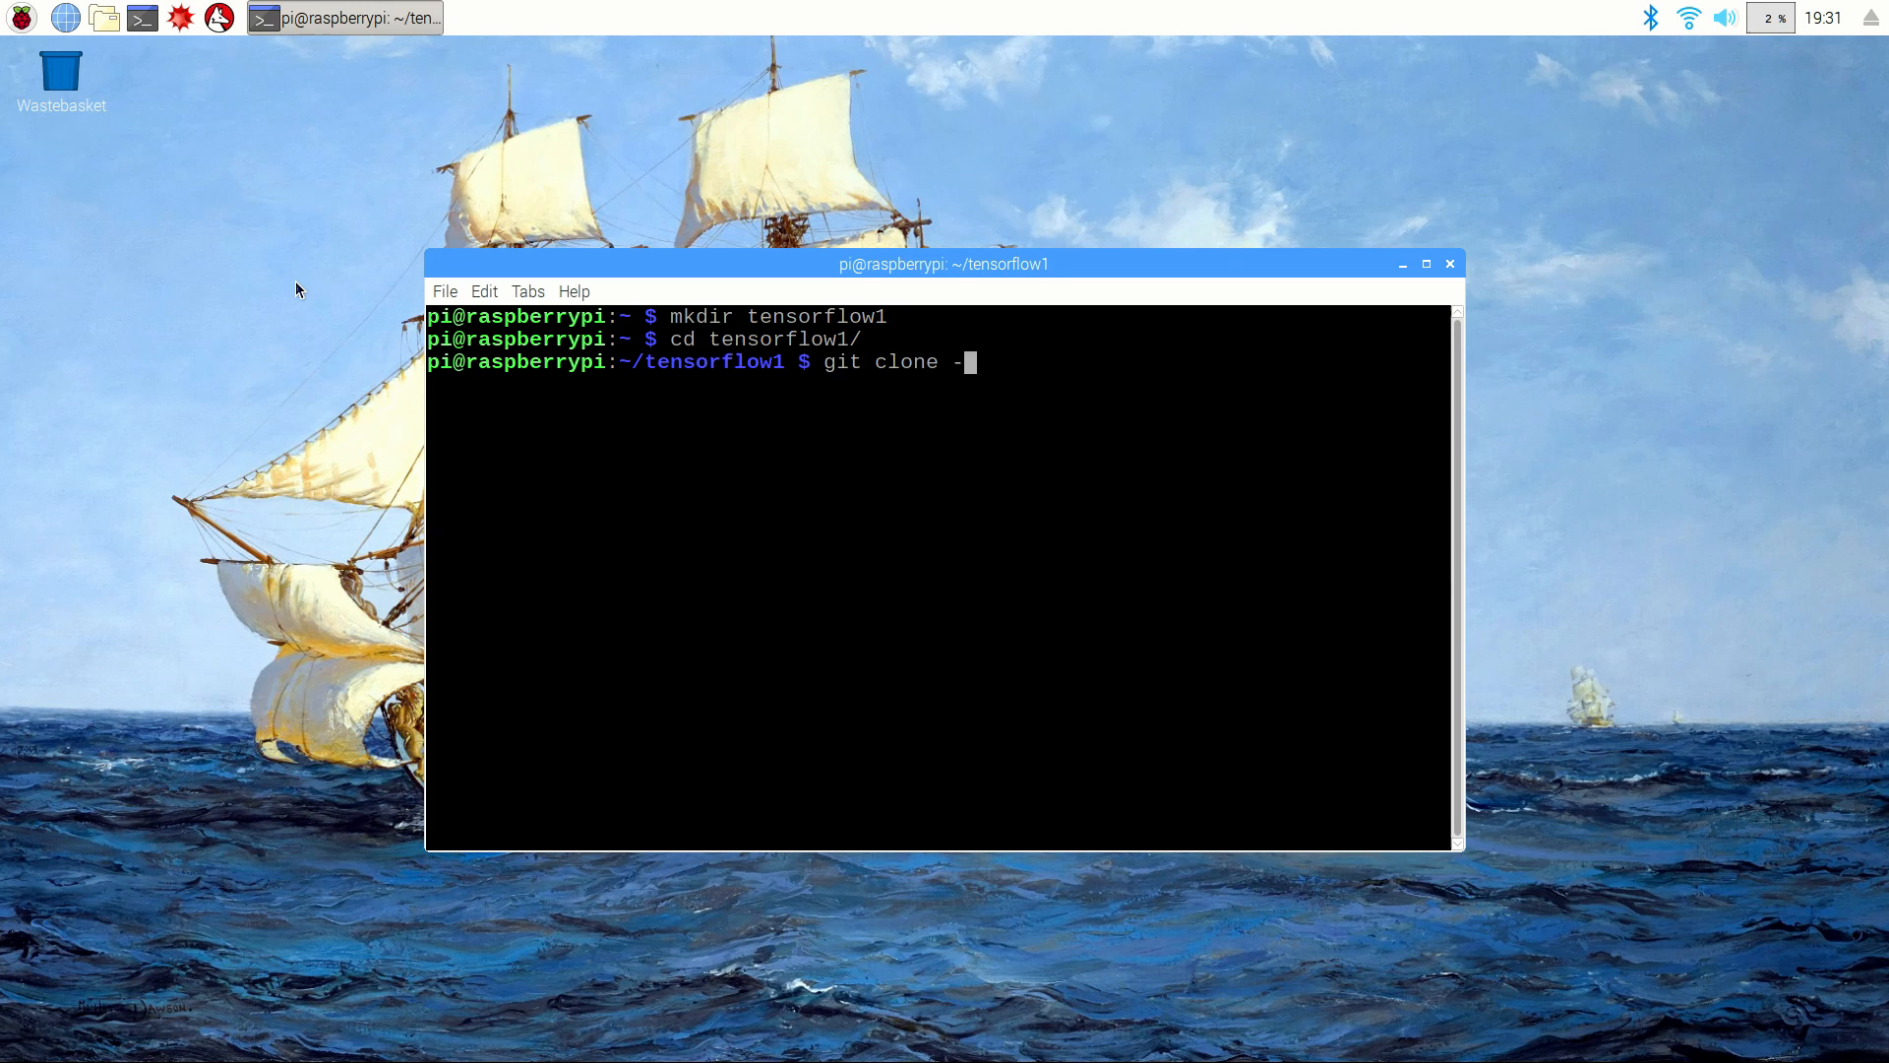
type("-recurse-submodule")
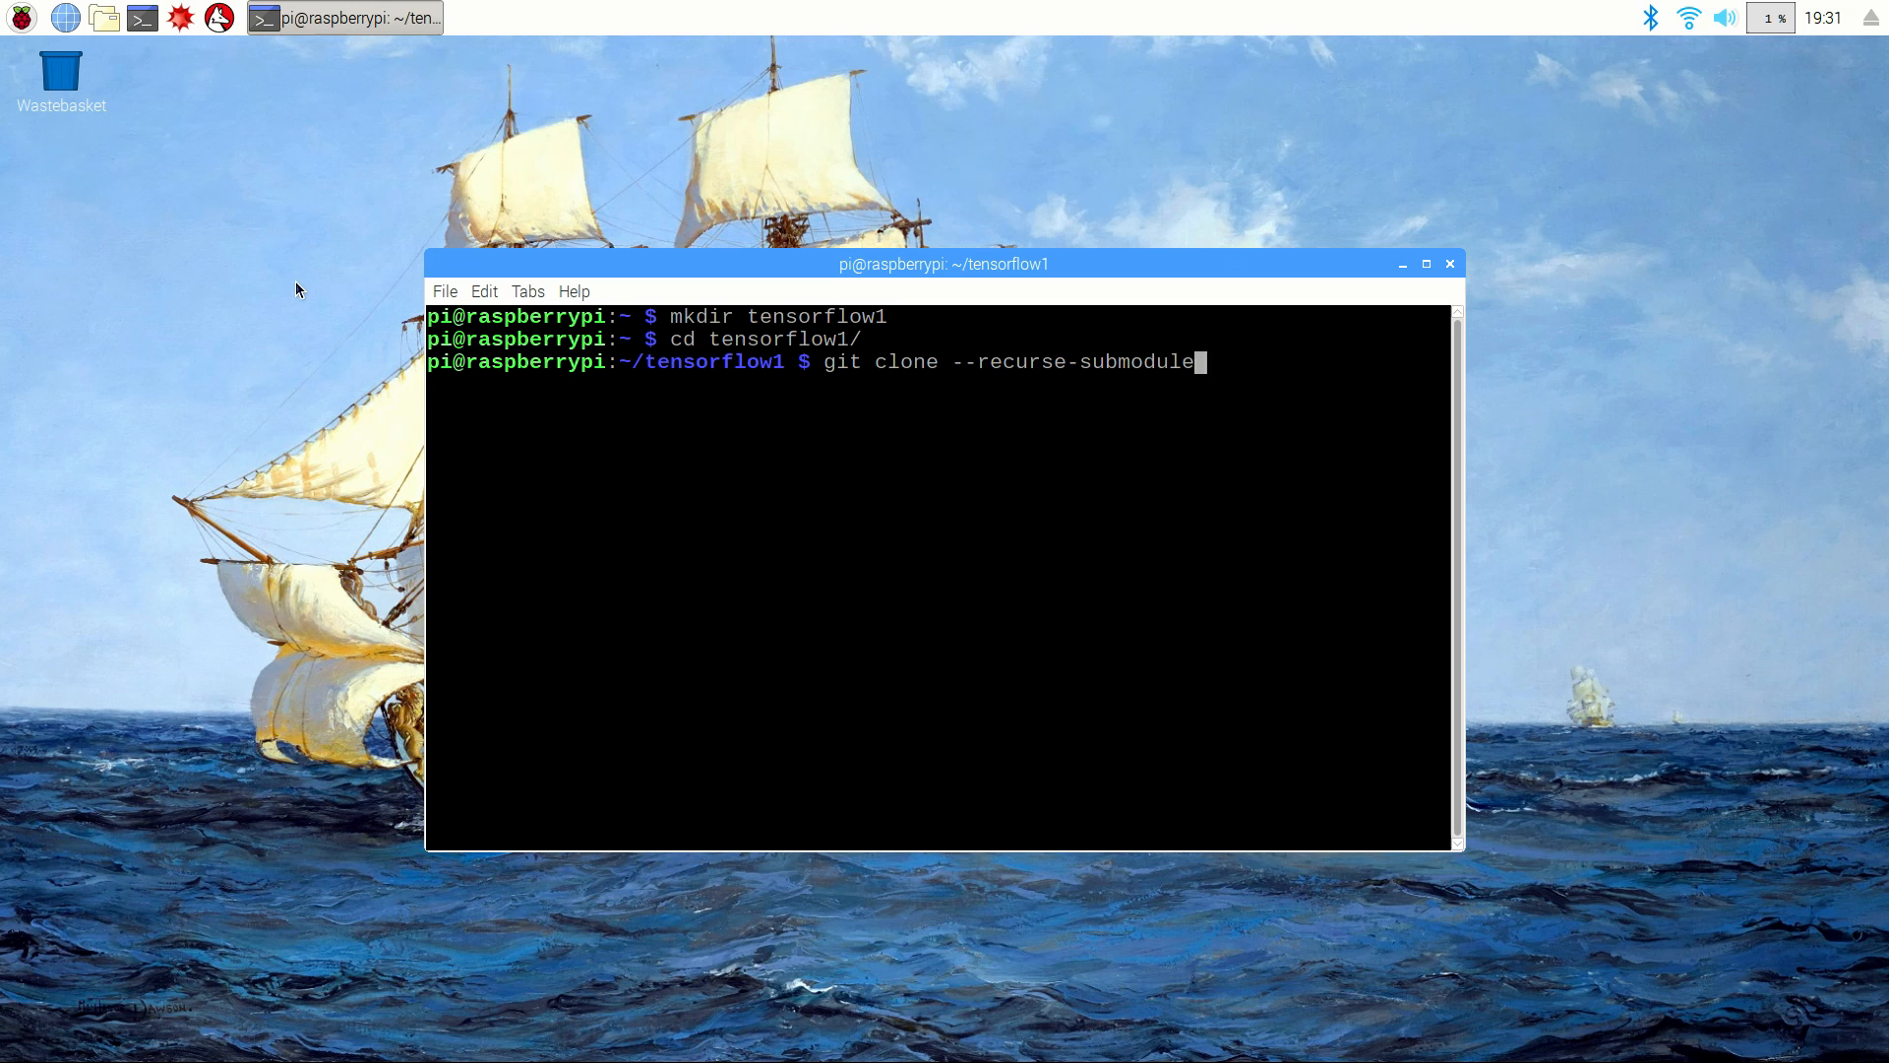
type("s httpsL/")
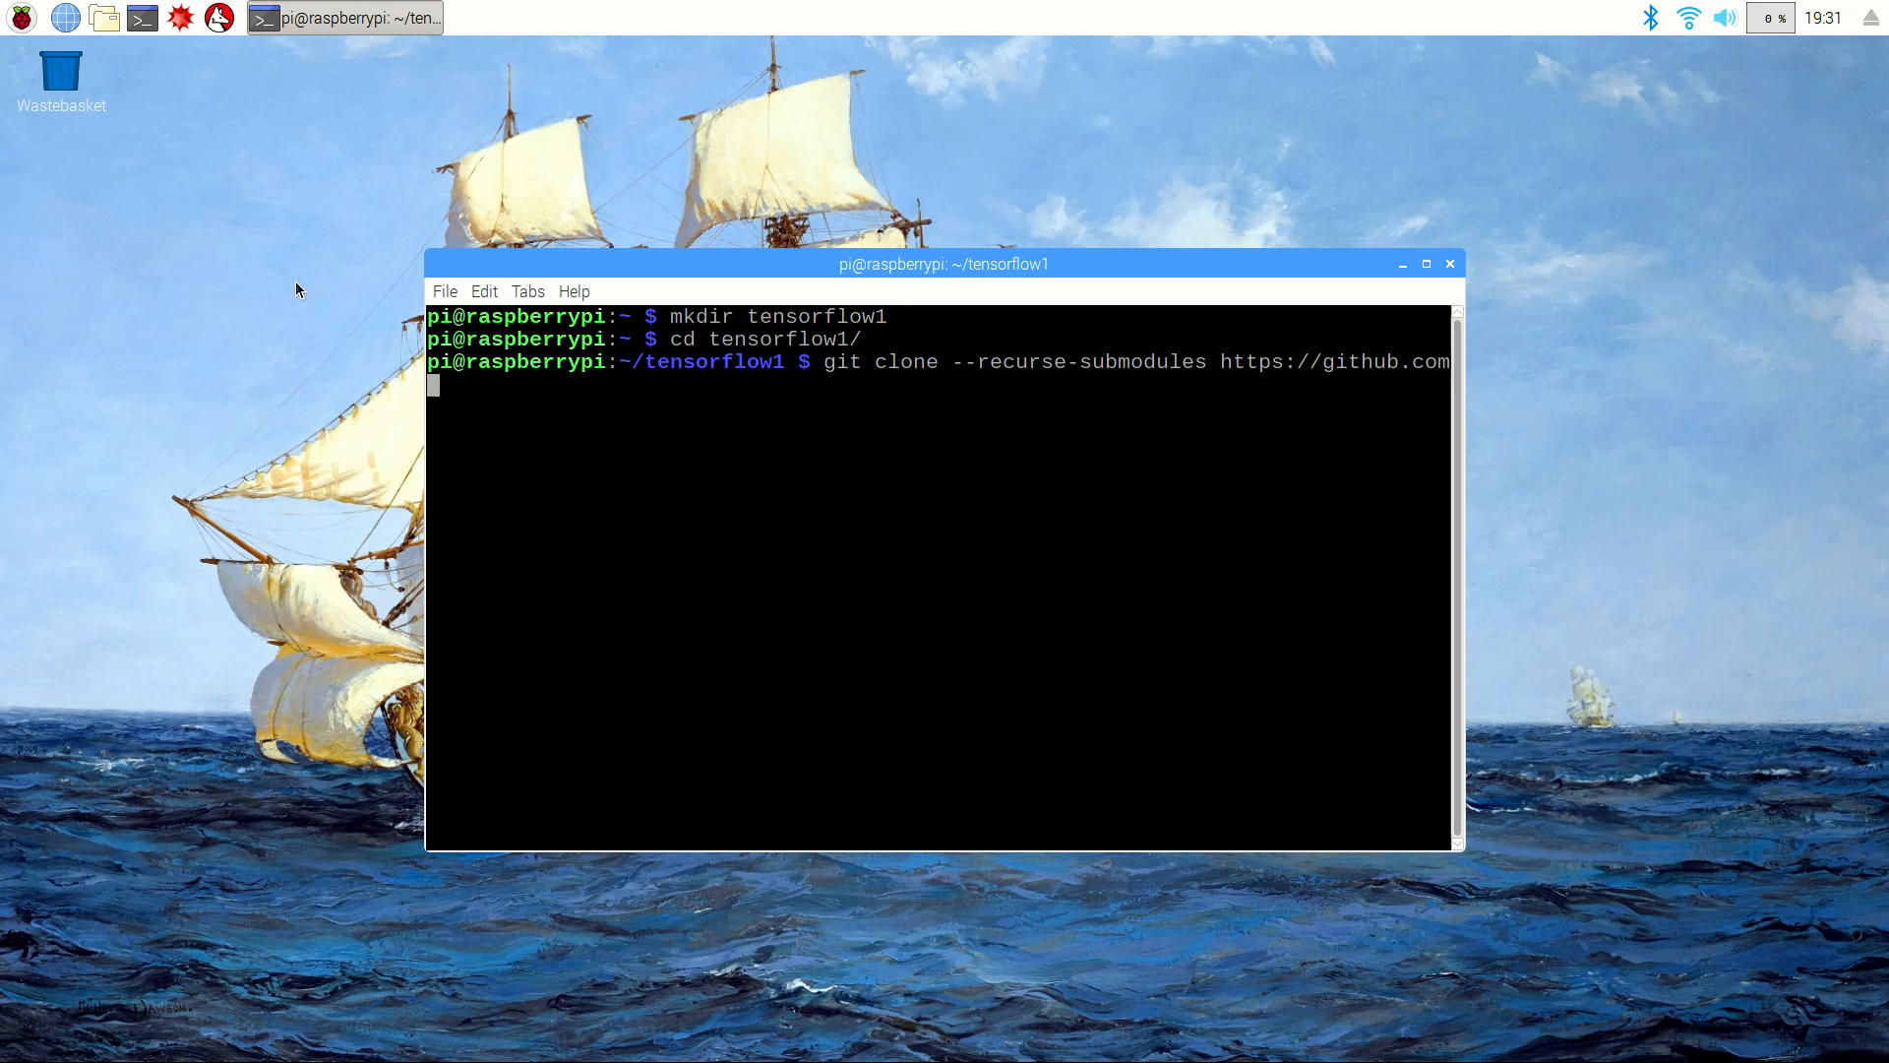
type("/tensorflow/model")
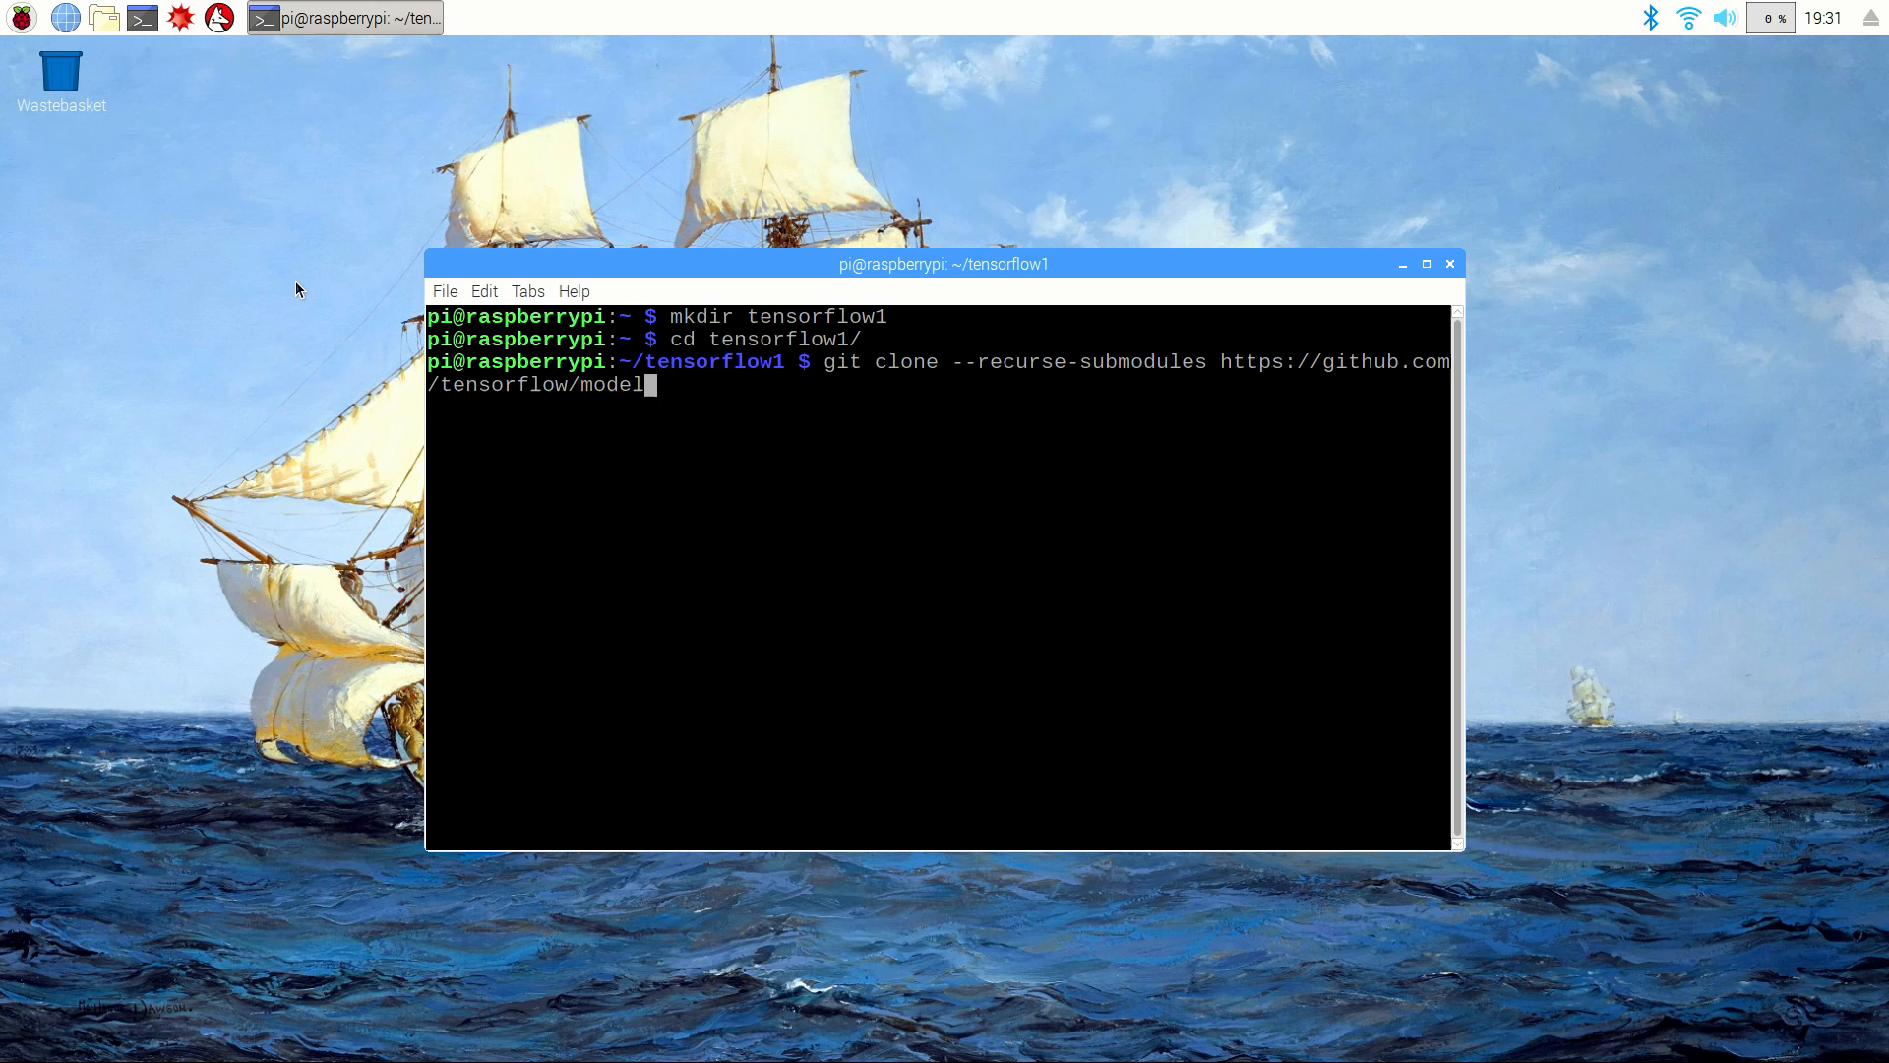
key("Return")
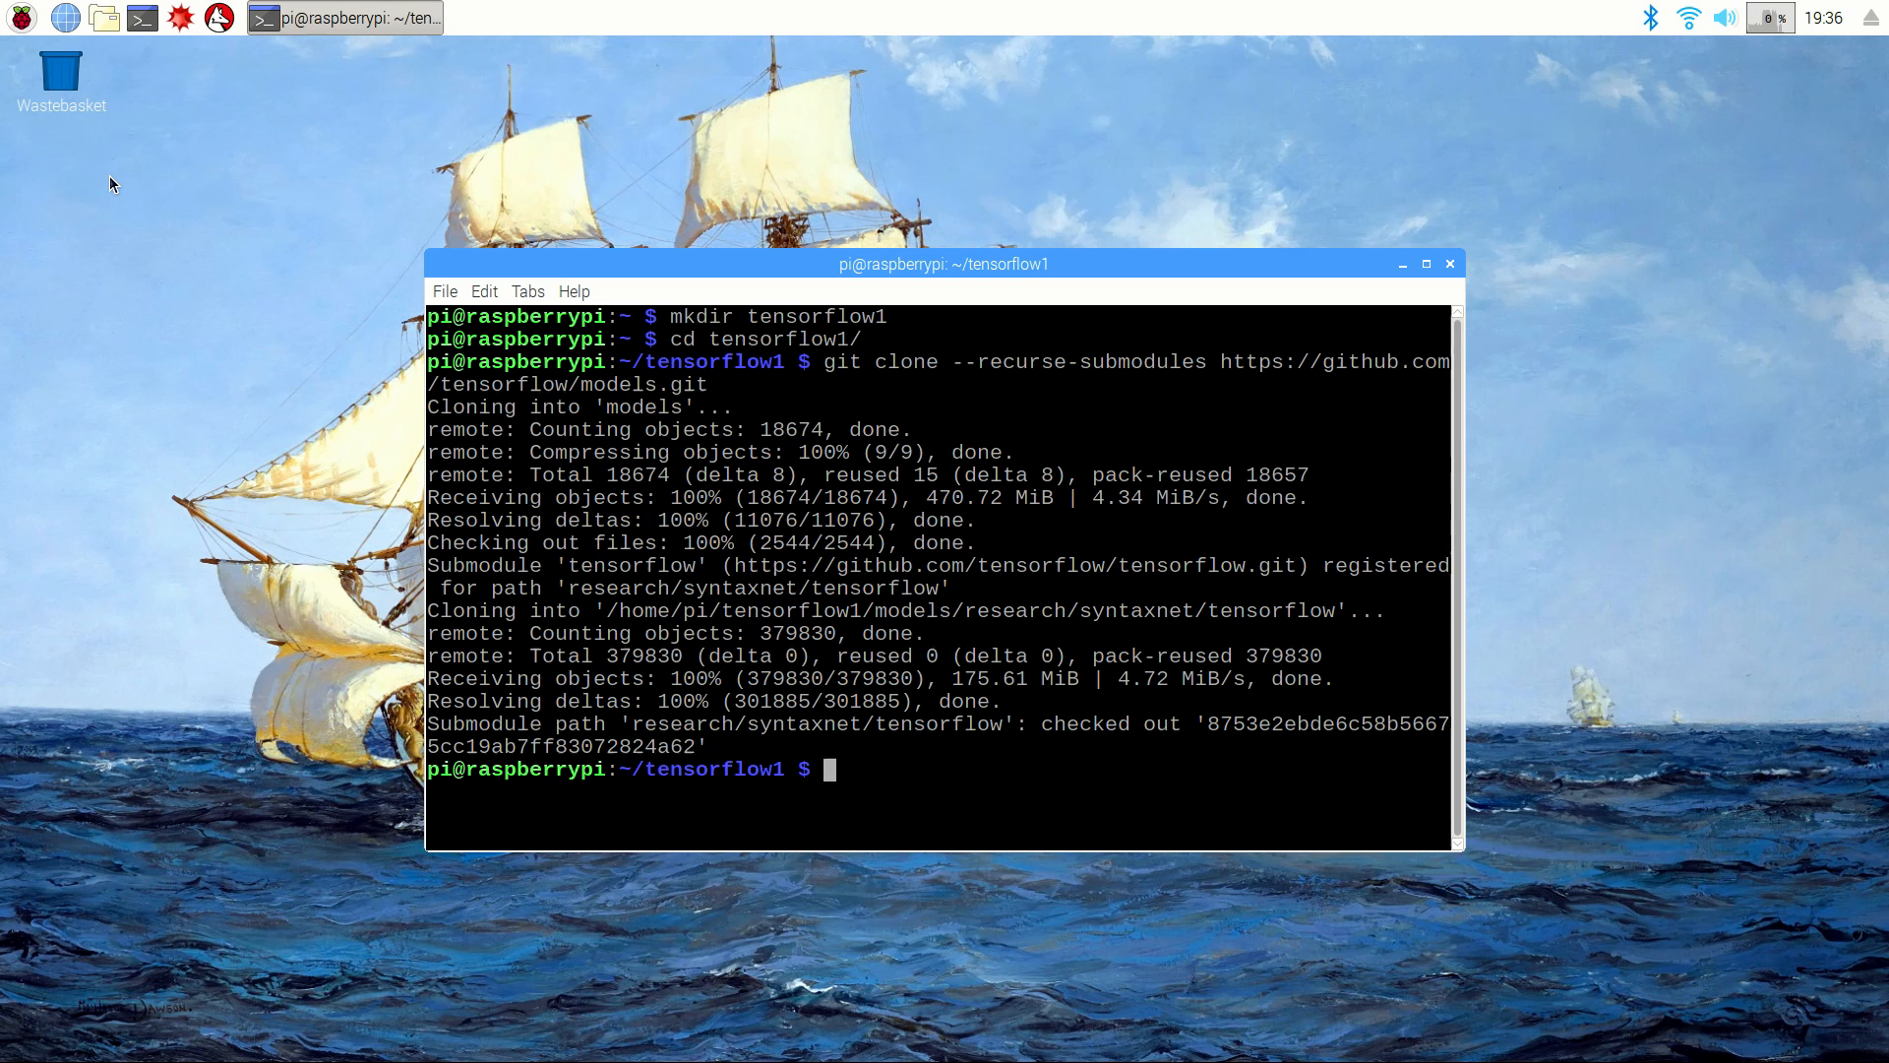
Step: Open ~/.bashrc in nano with sudo and scroll to the end of the file
type("sudo nano ~")
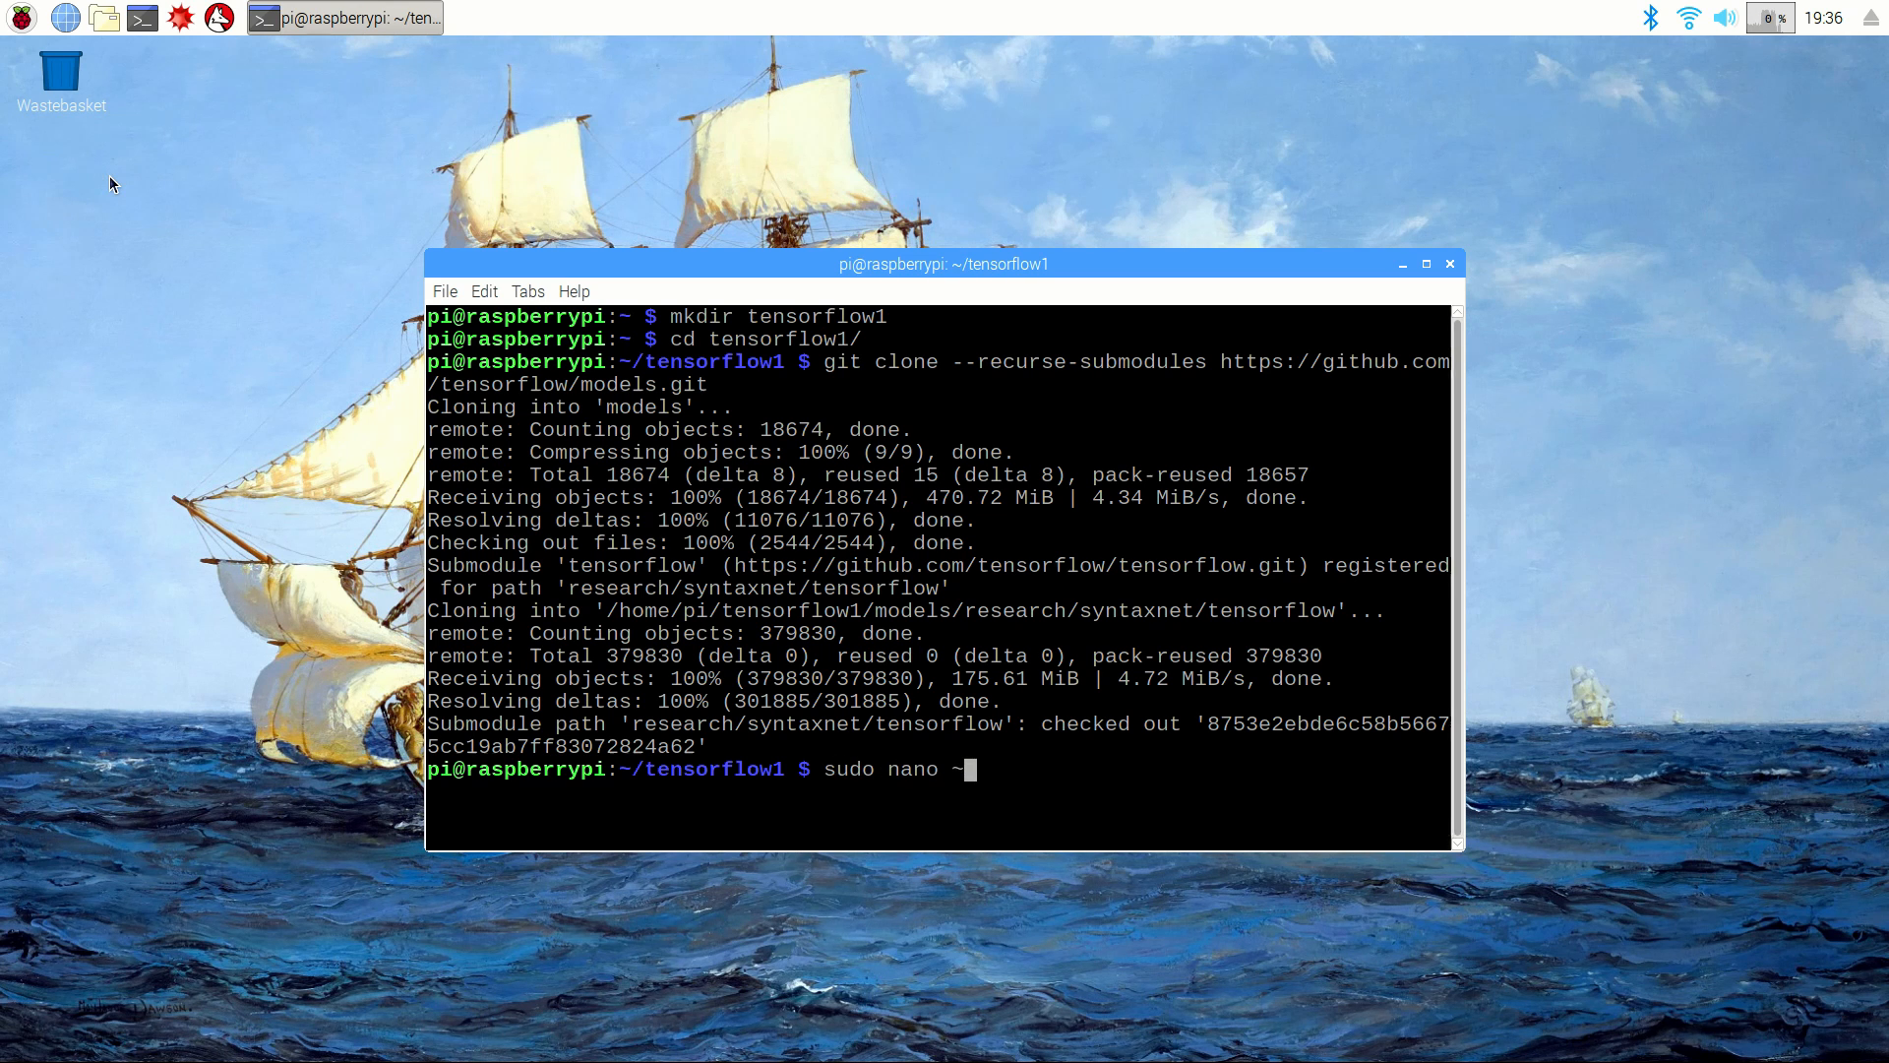
type(".bashrc")
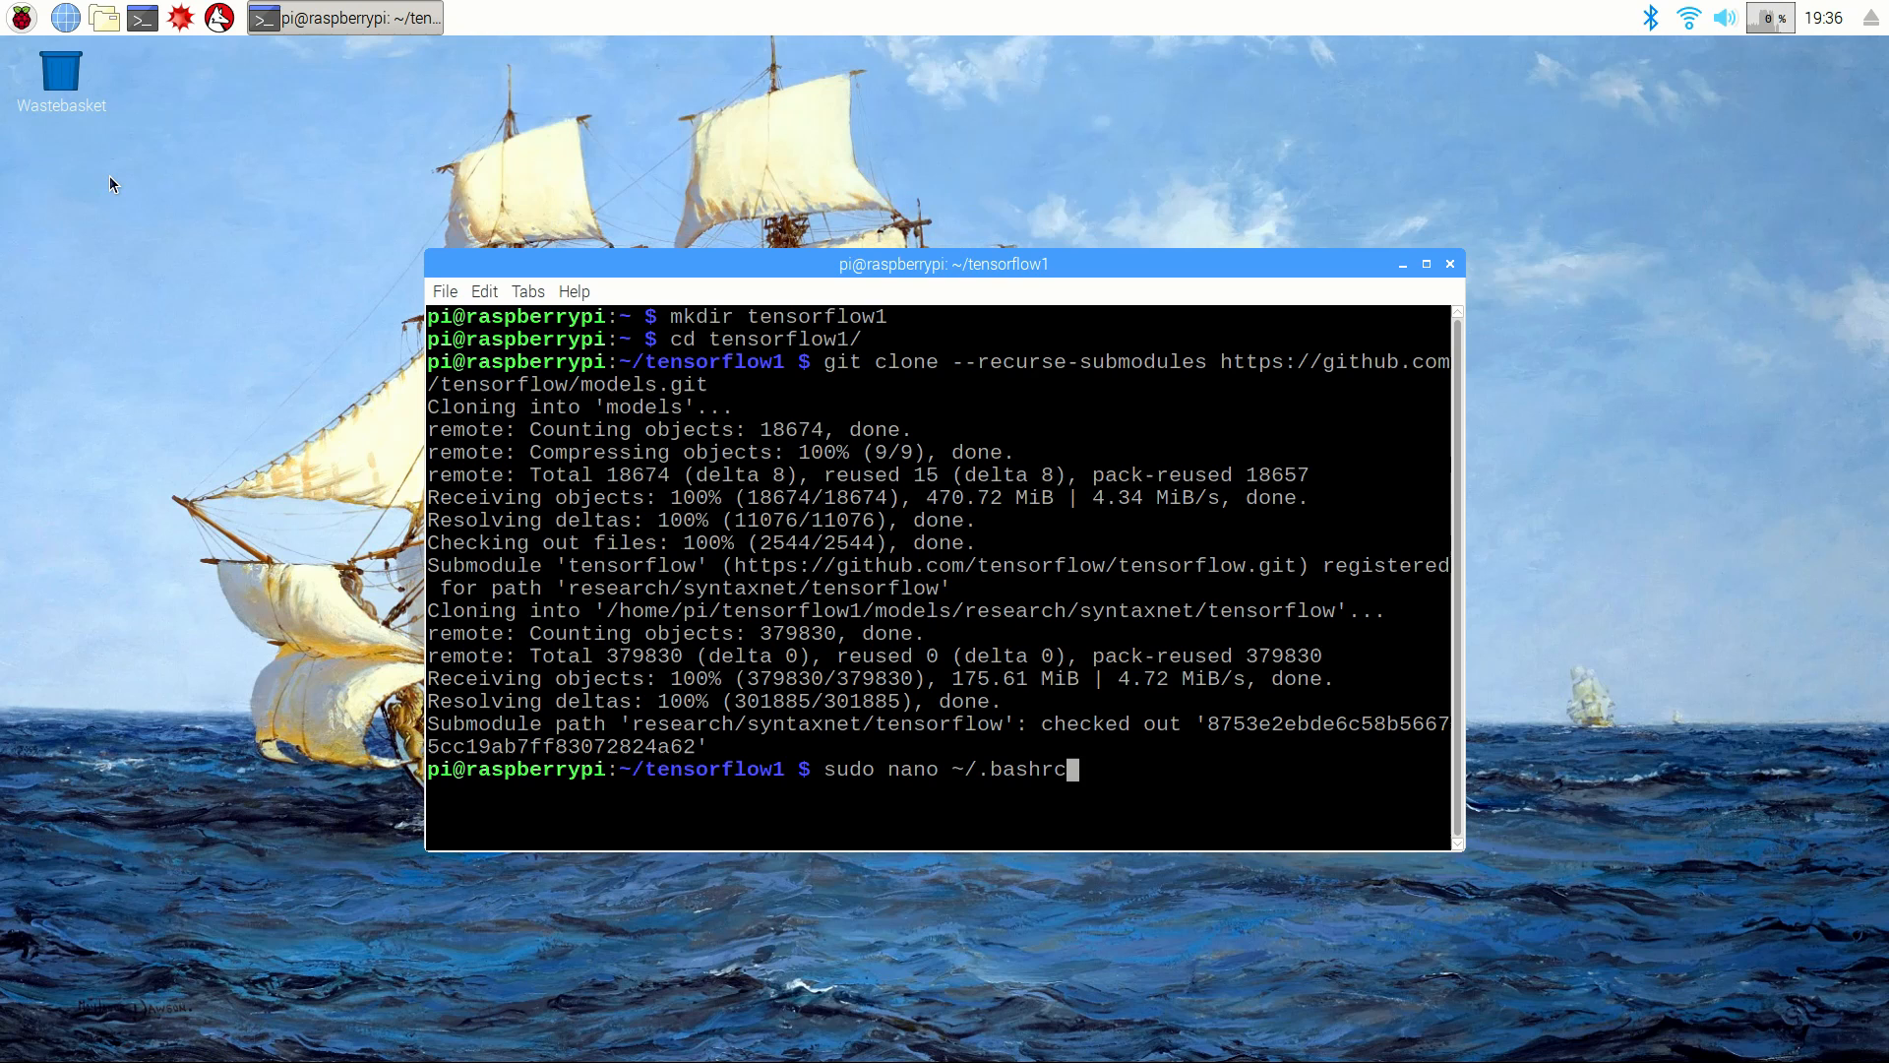
key("Return")
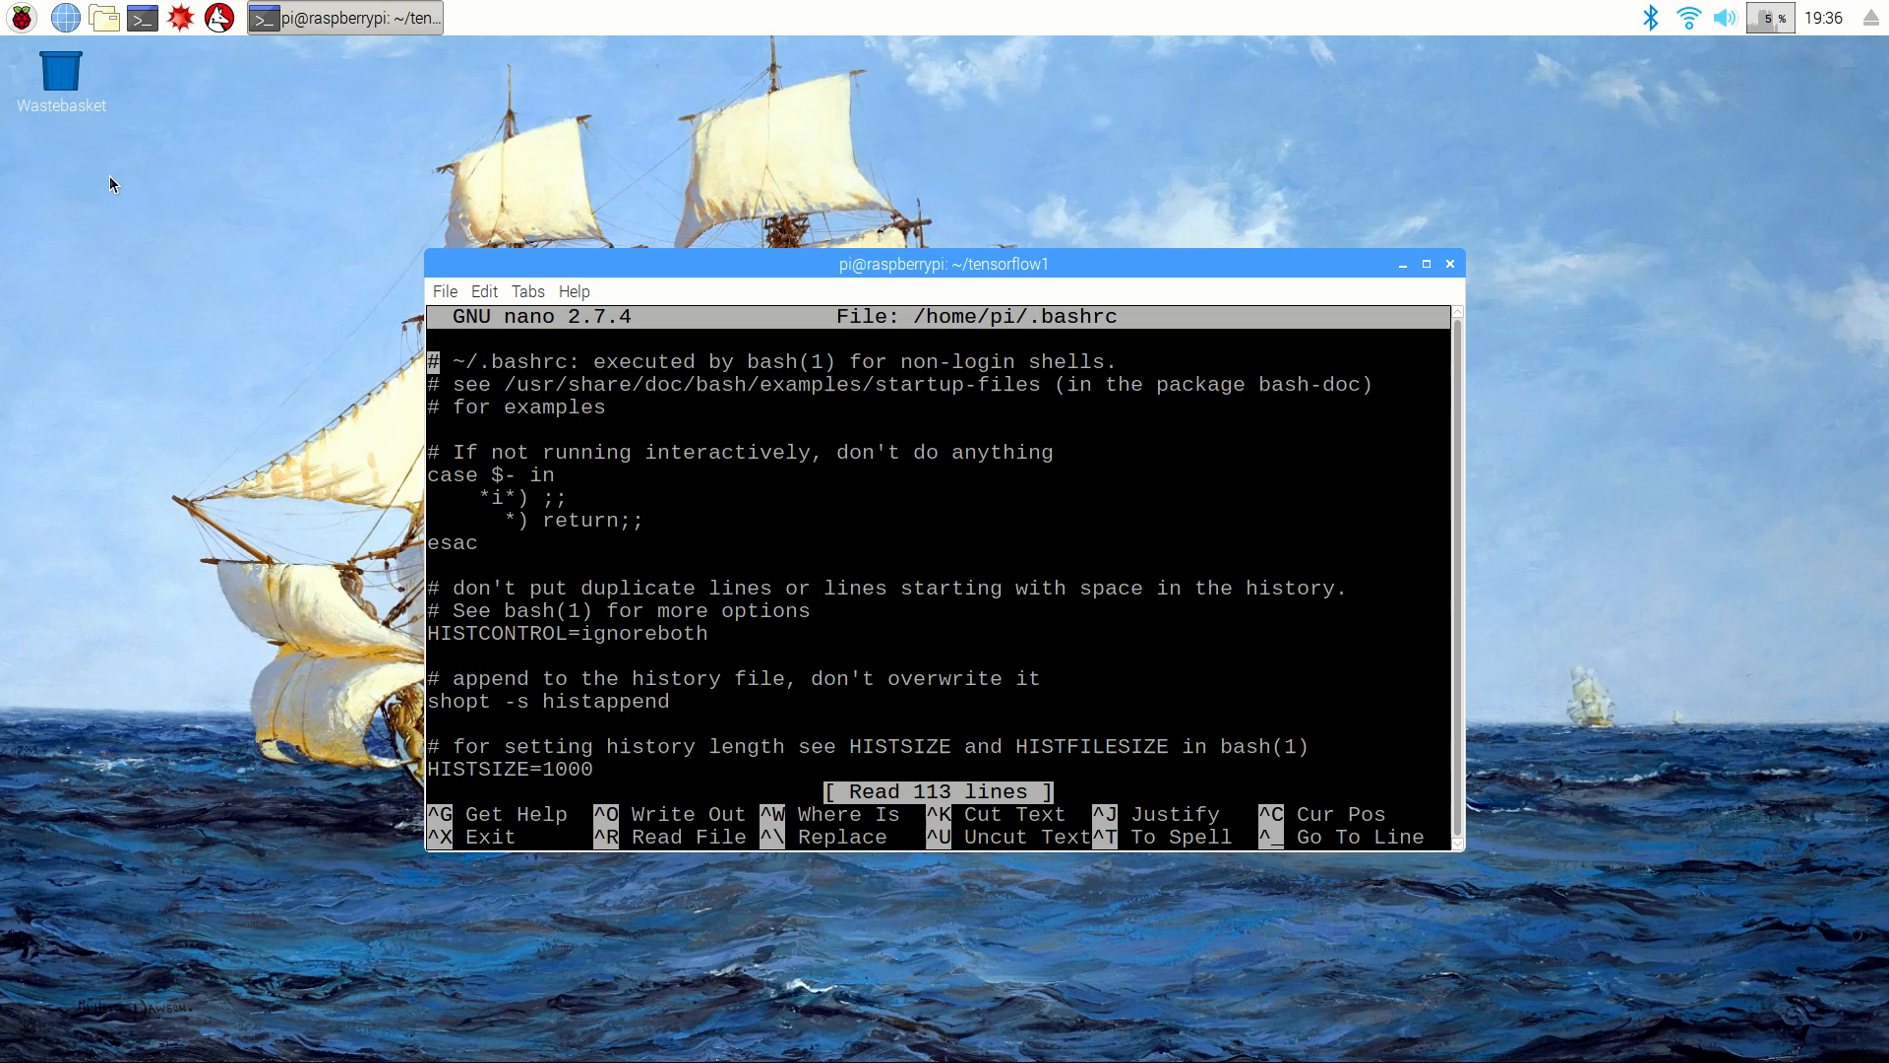
scroll("down", 3)
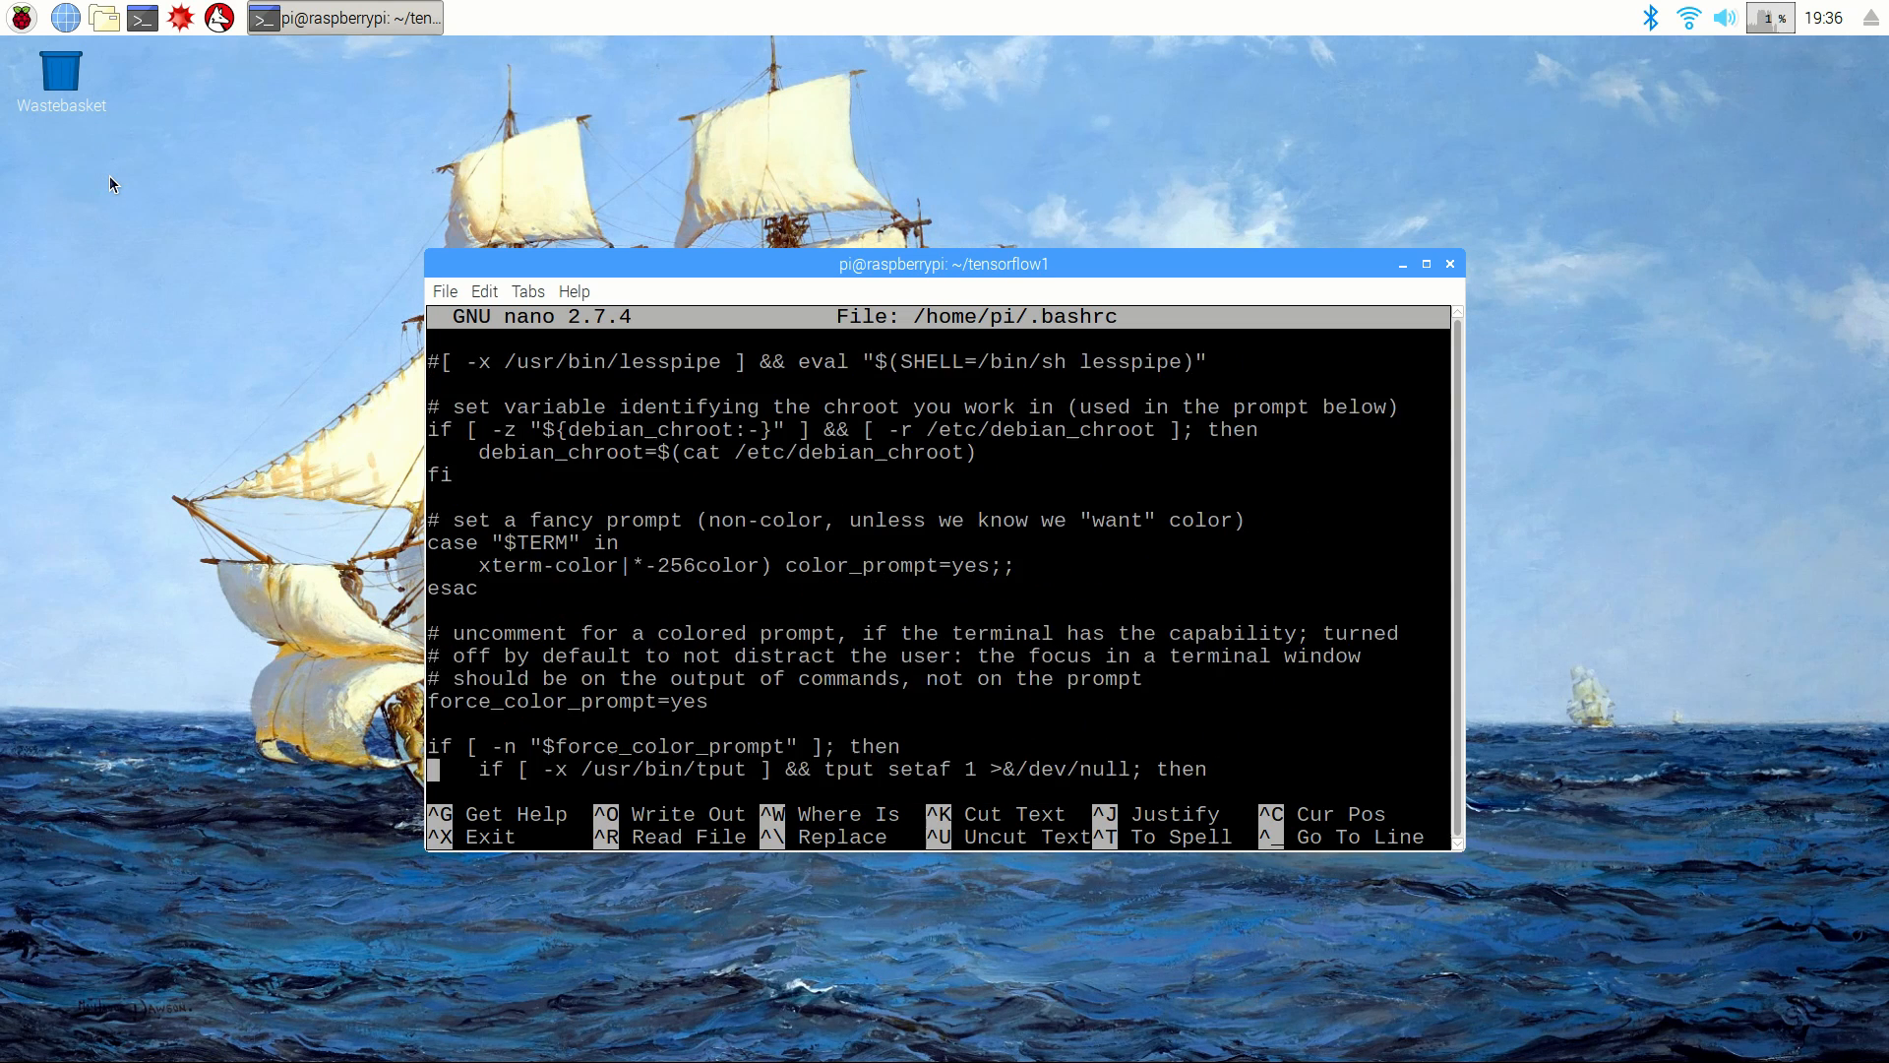
scroll("down", 3)
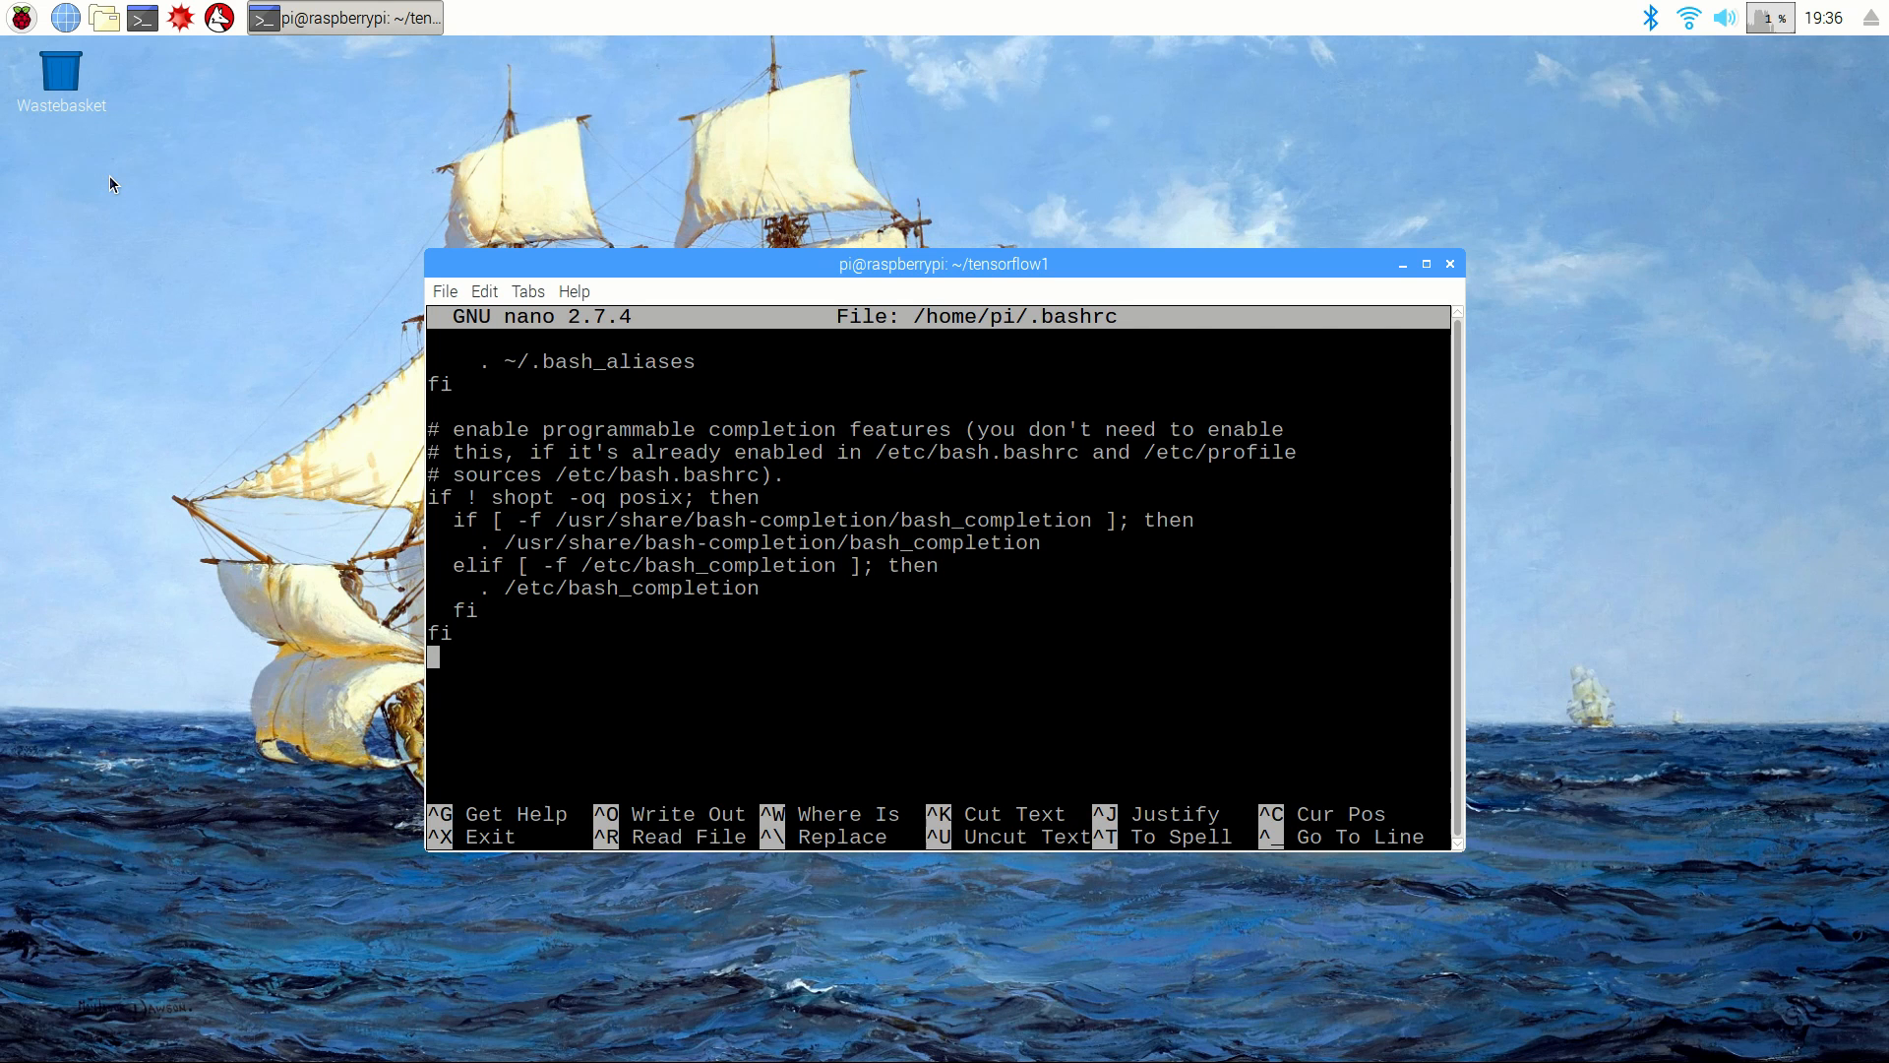
Step: Add export PYTHONPATH=$PYTHONPATH:/home/pi/tensorflow1/models/research:/home/pi/tensorflow1/models/research/slim
type("export PYT")
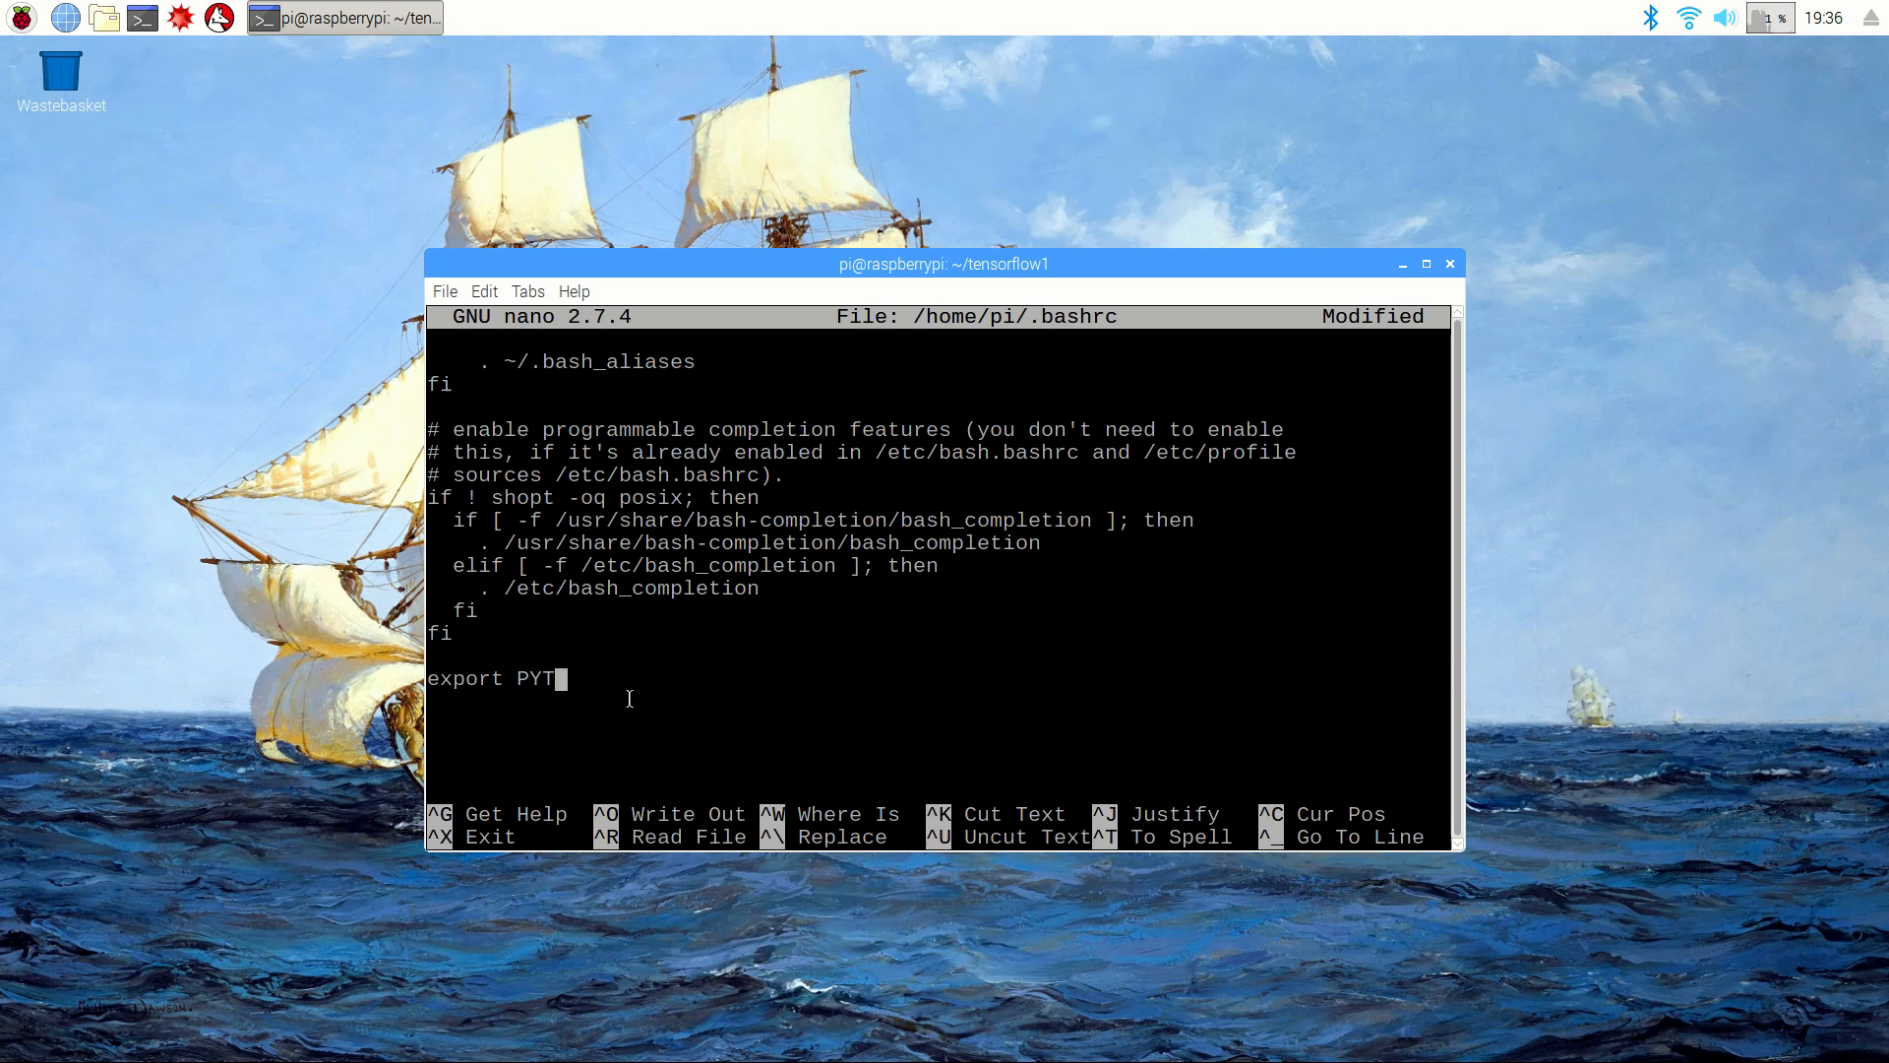
type("HONPATH=$")
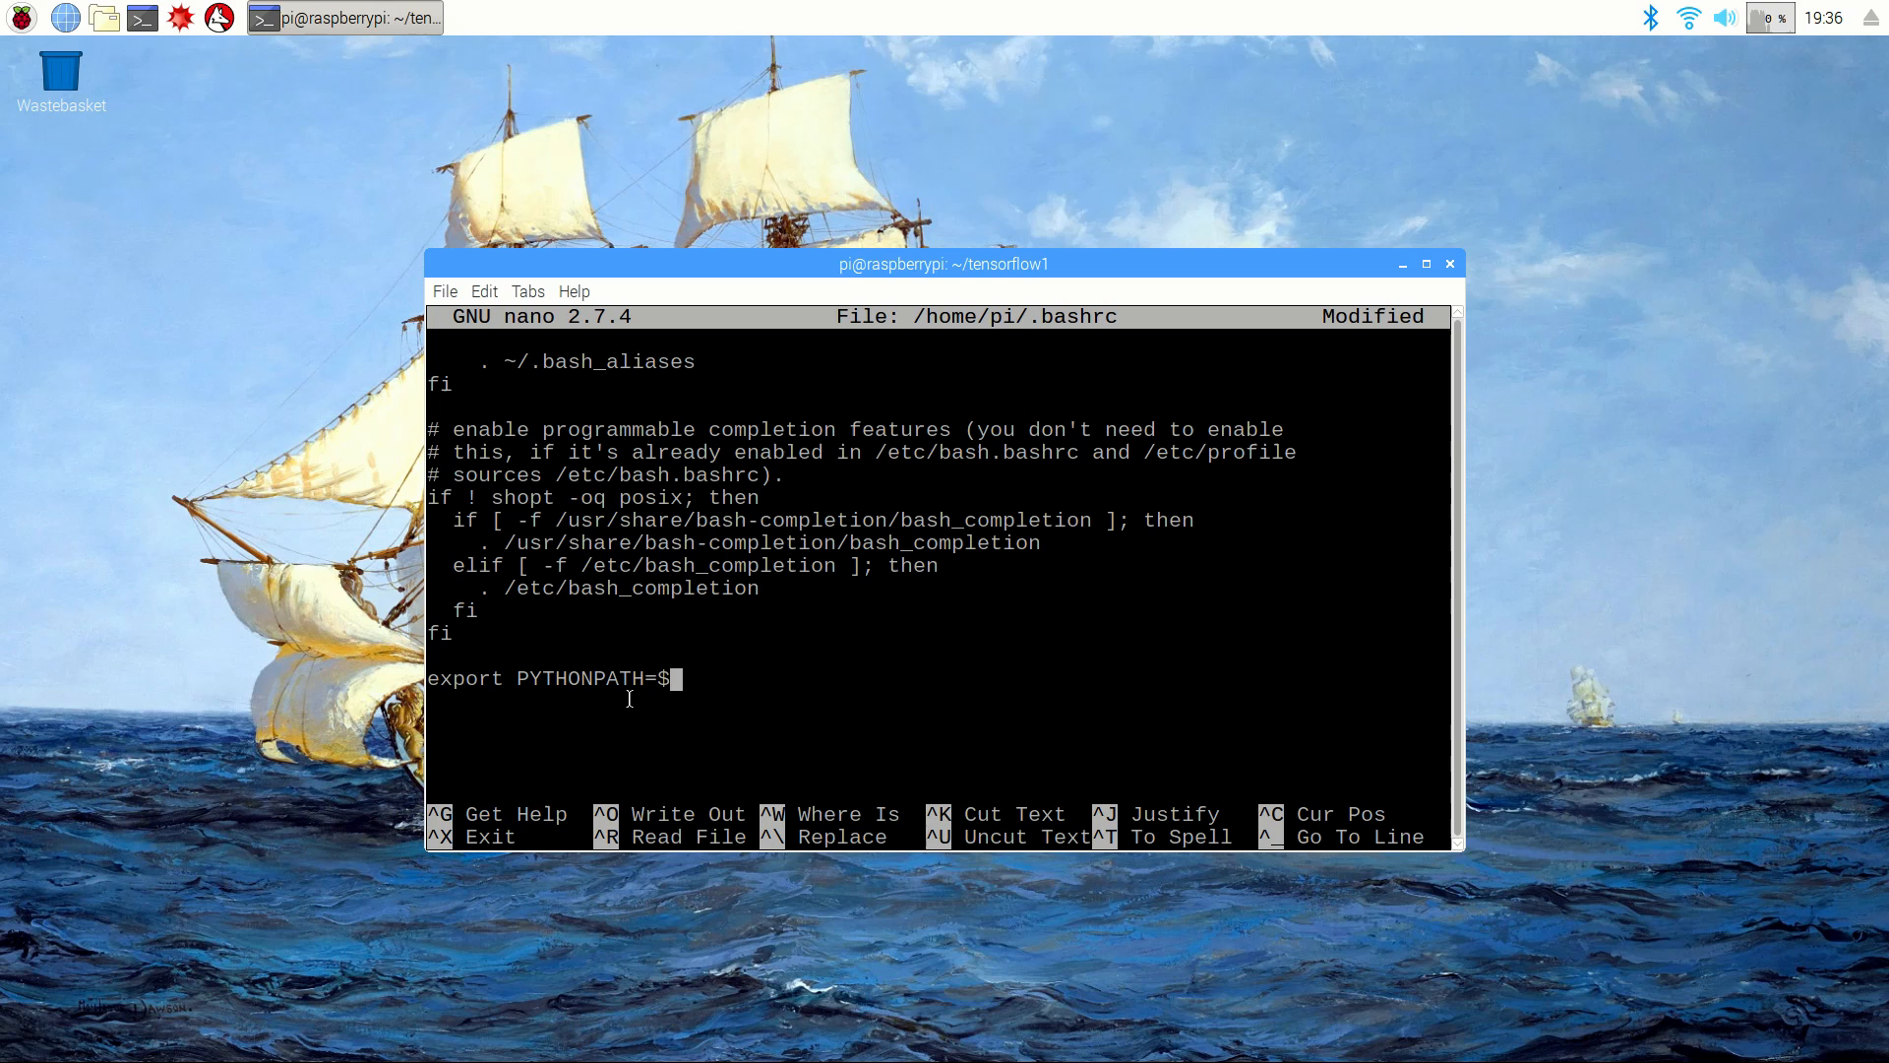
type("PYTHONPATH:")
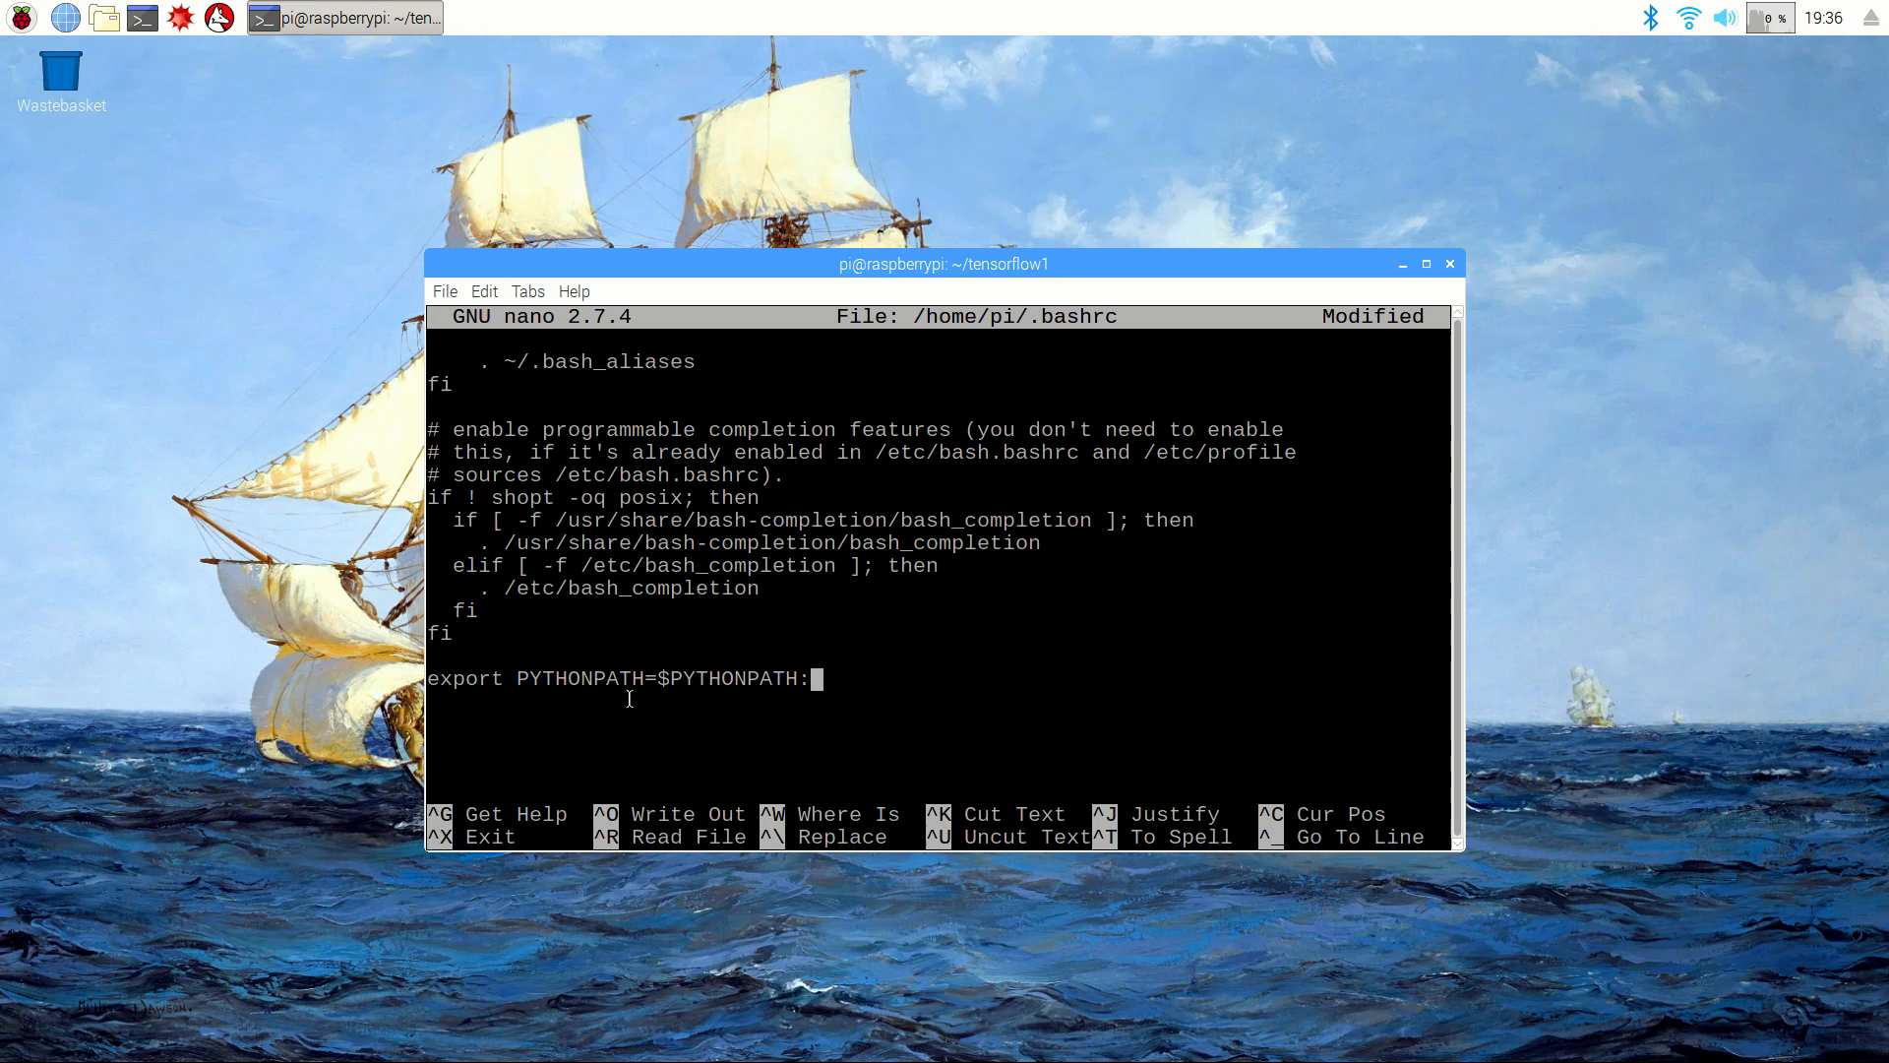
type("/home/pi/t")
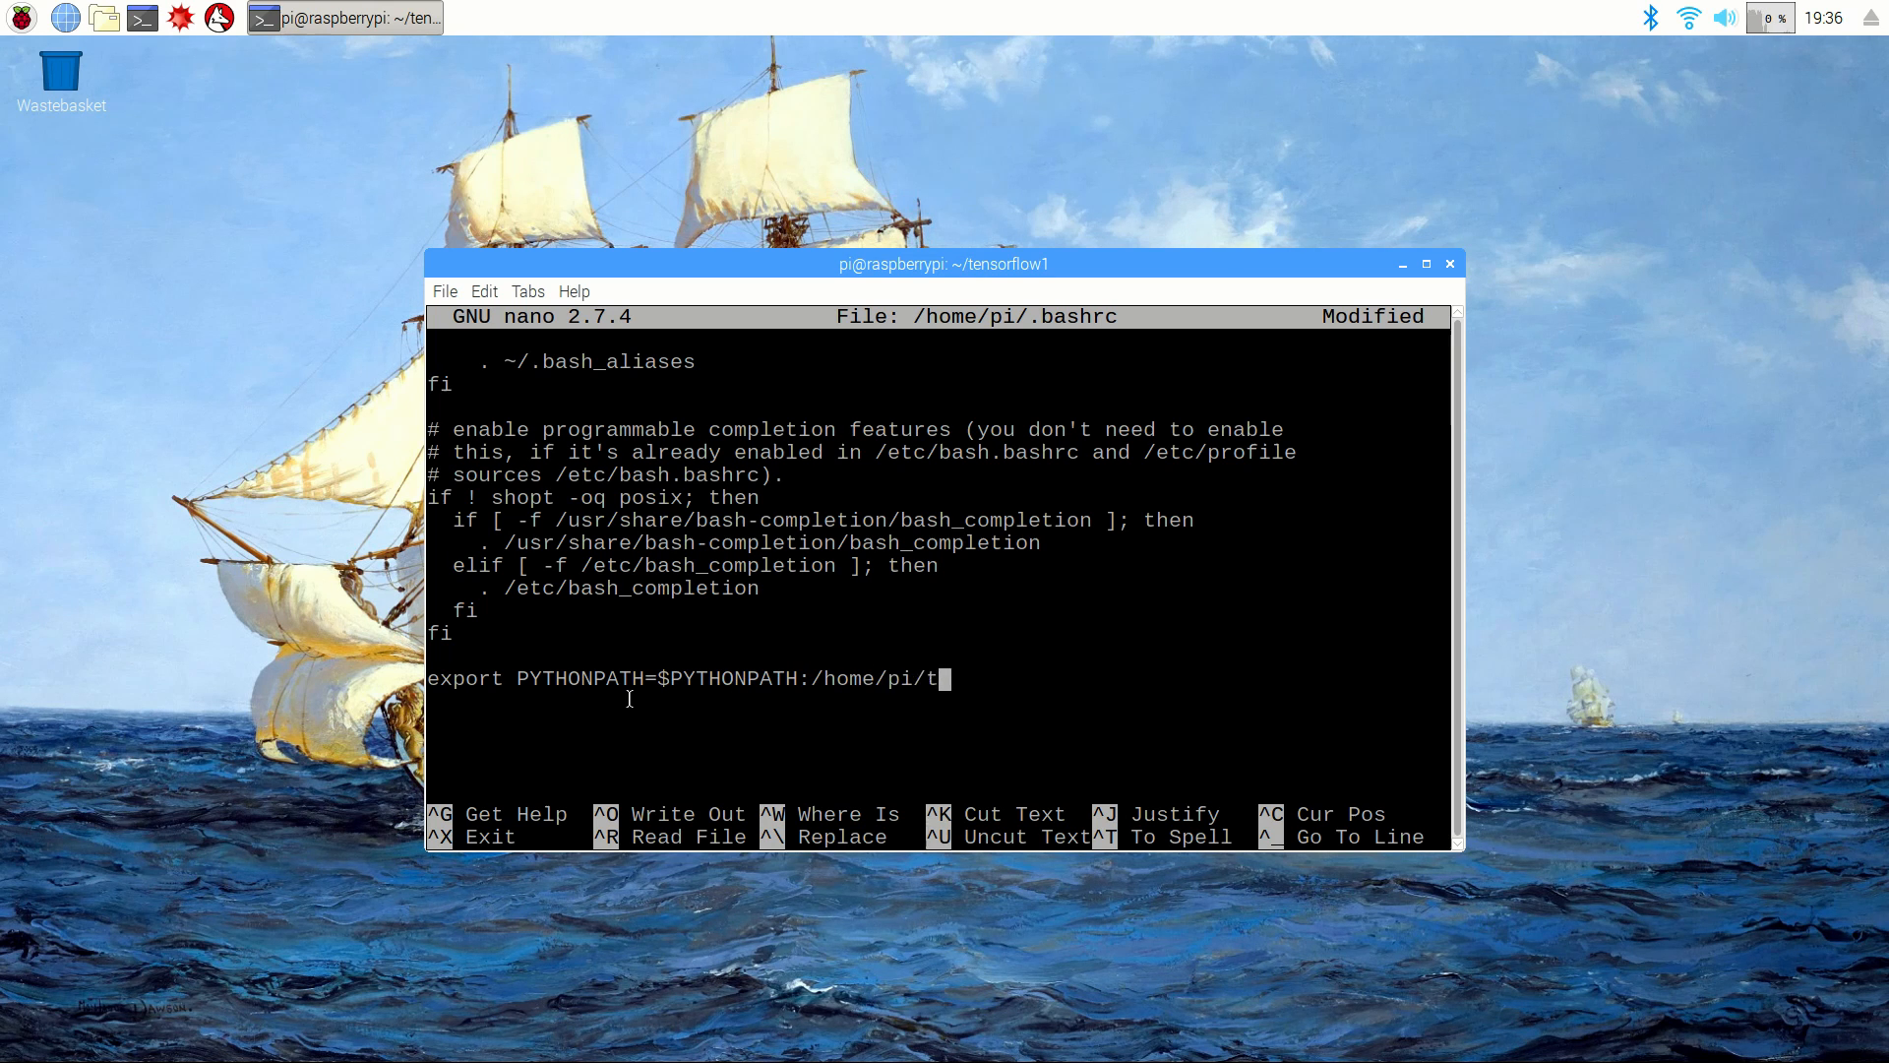
type("ensorflow1")
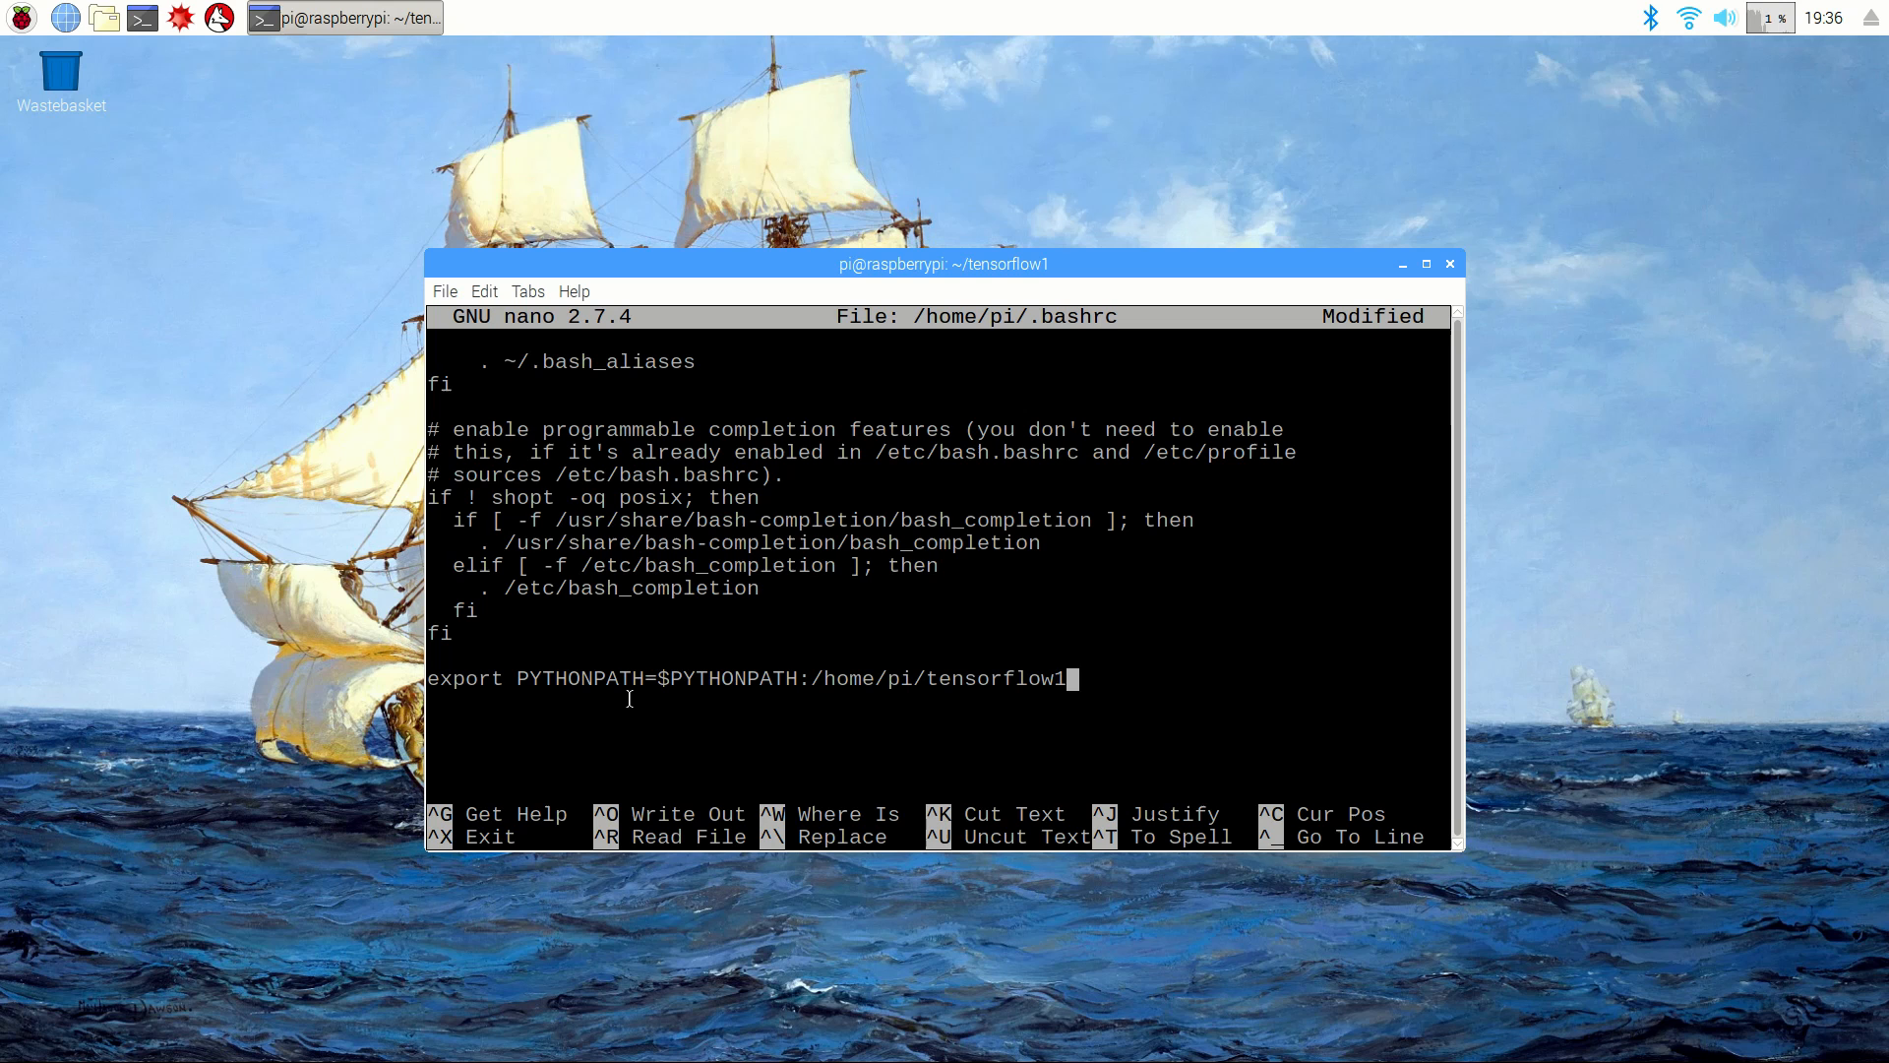
type("/models/research")
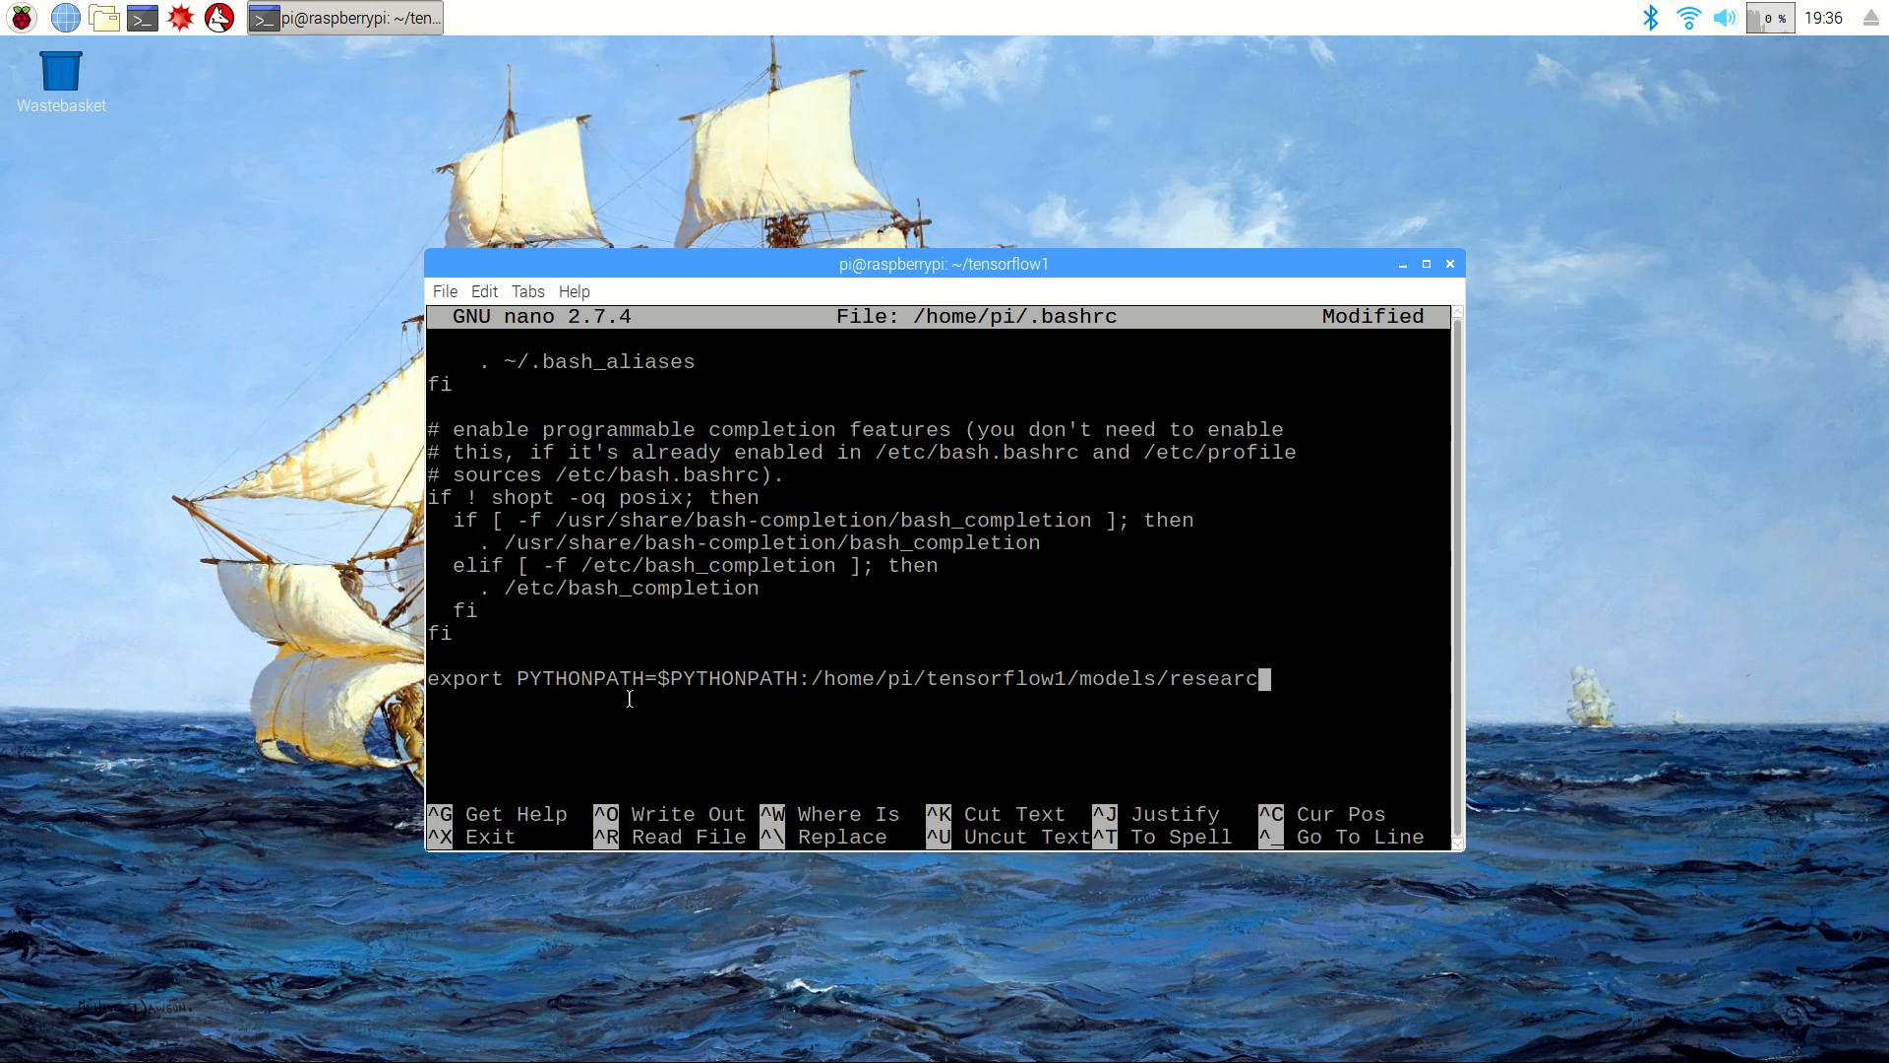
type("h:/")
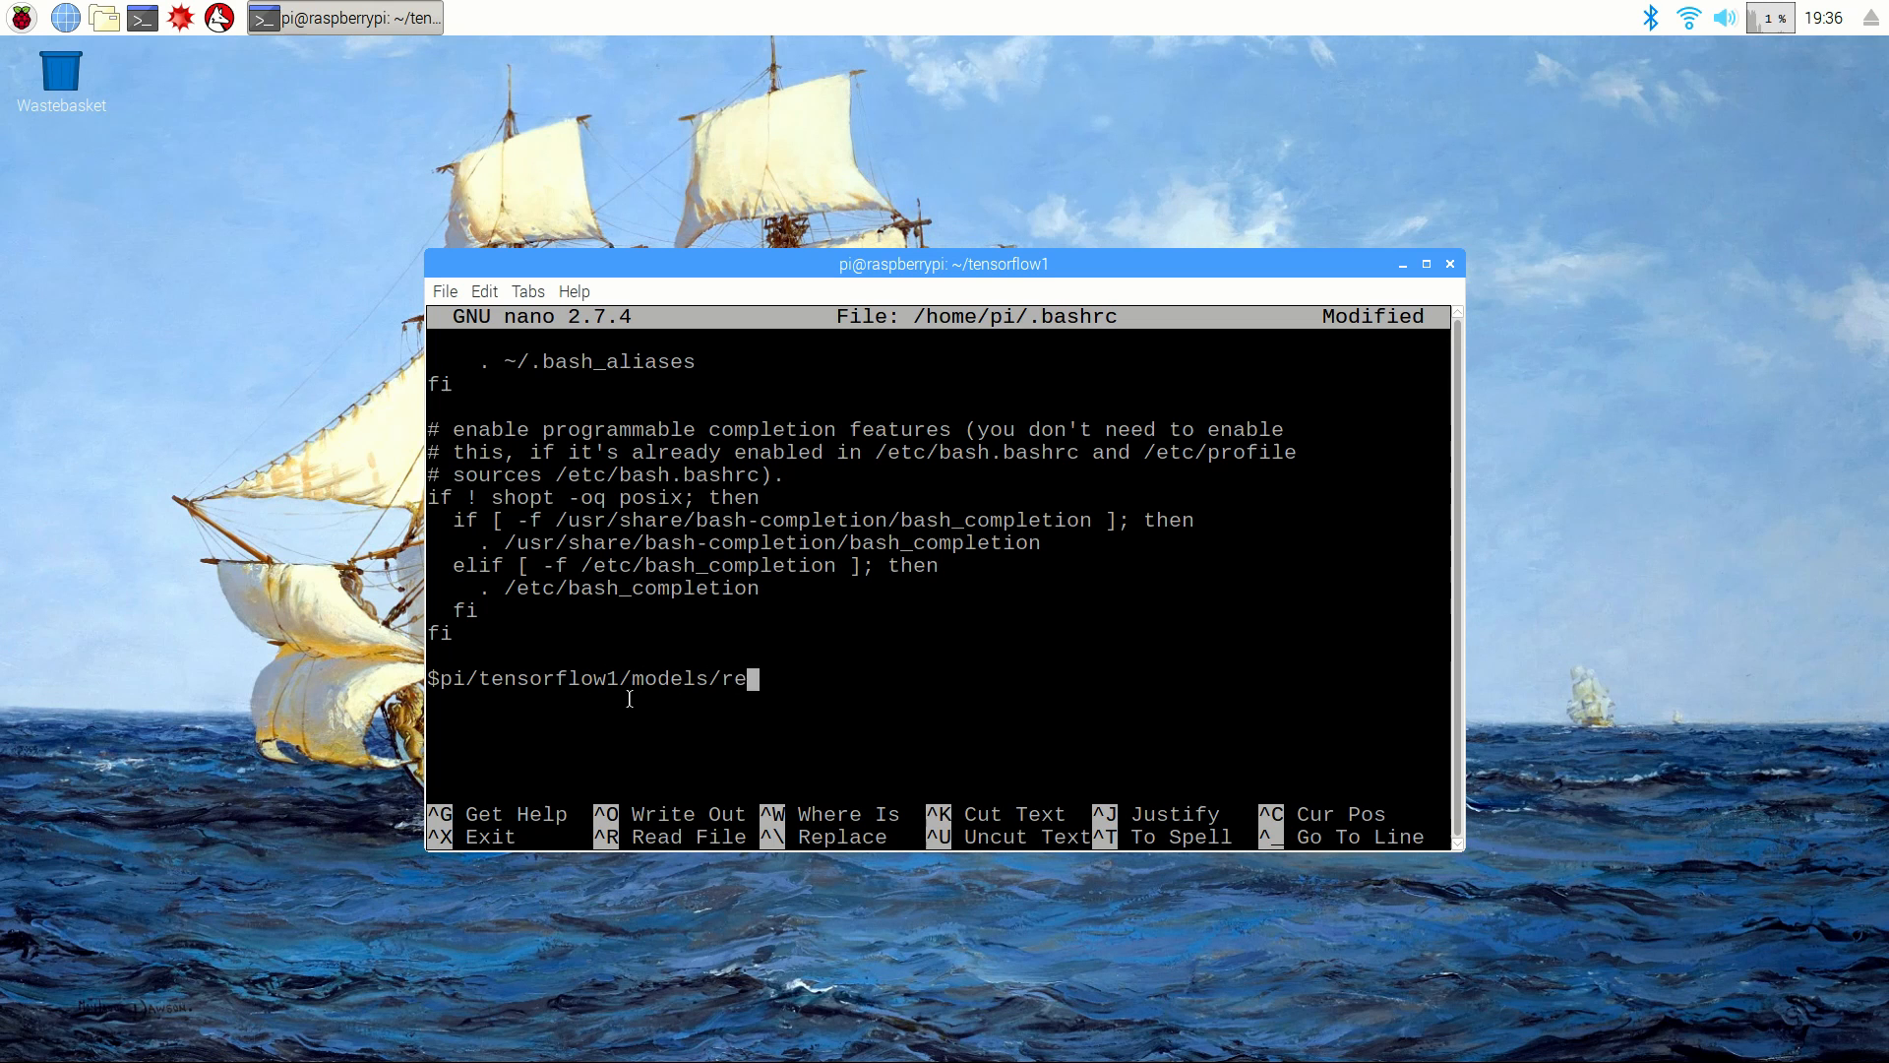
type("search/slim")
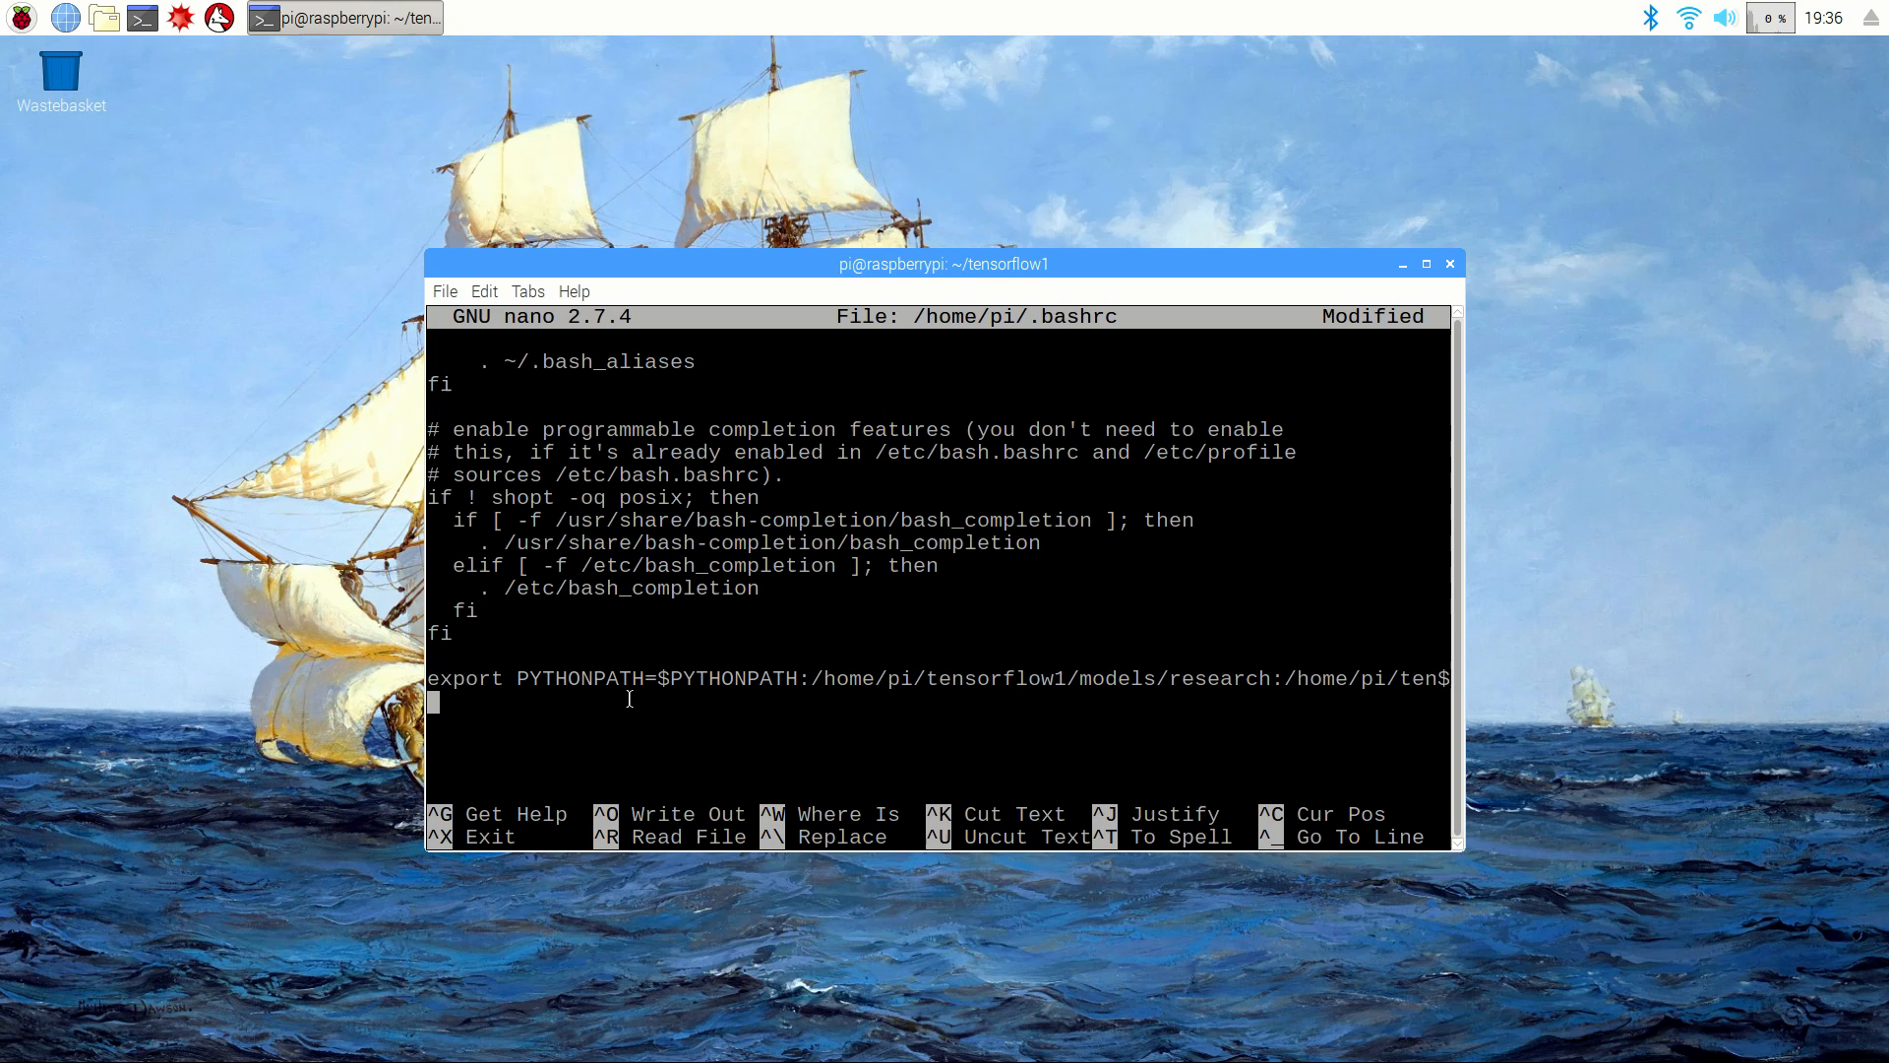
Step: Save .bashrc under its existing name and echo $PYTHONPATH in the terminal
key("ctrl+o")
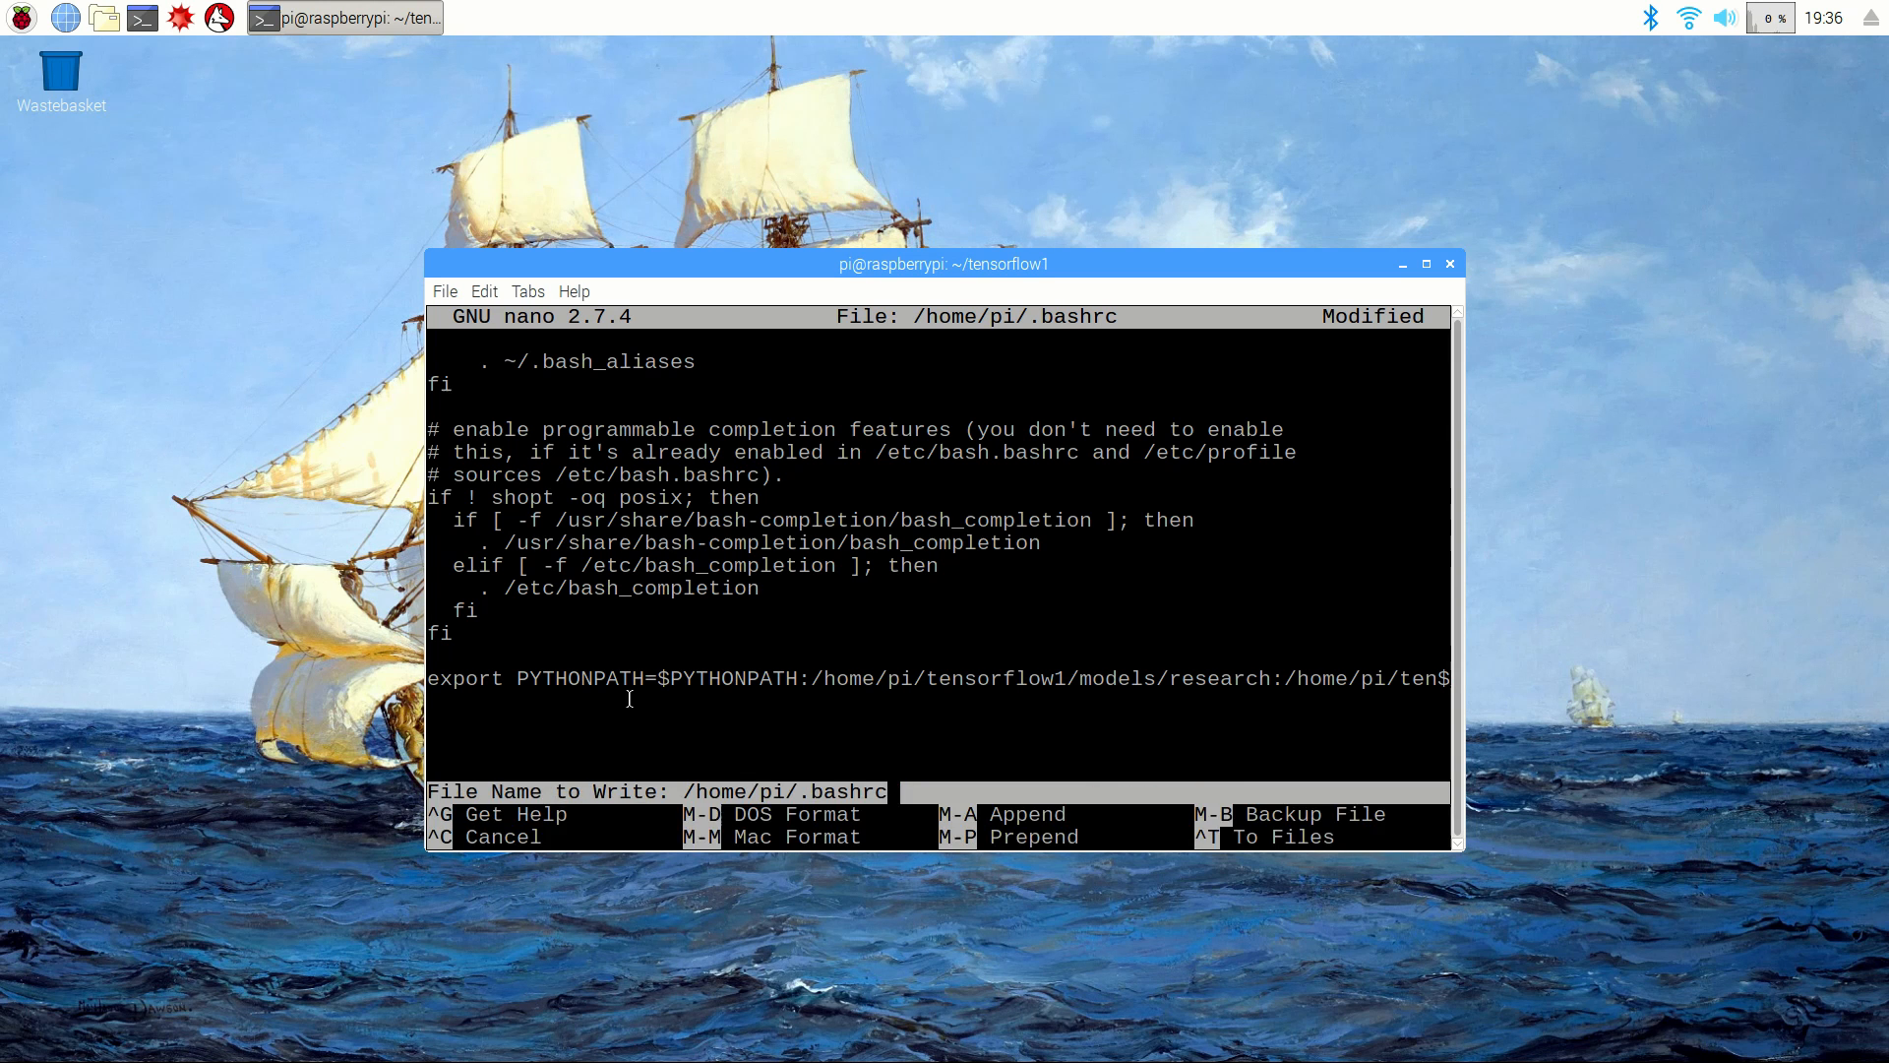
key("Return")
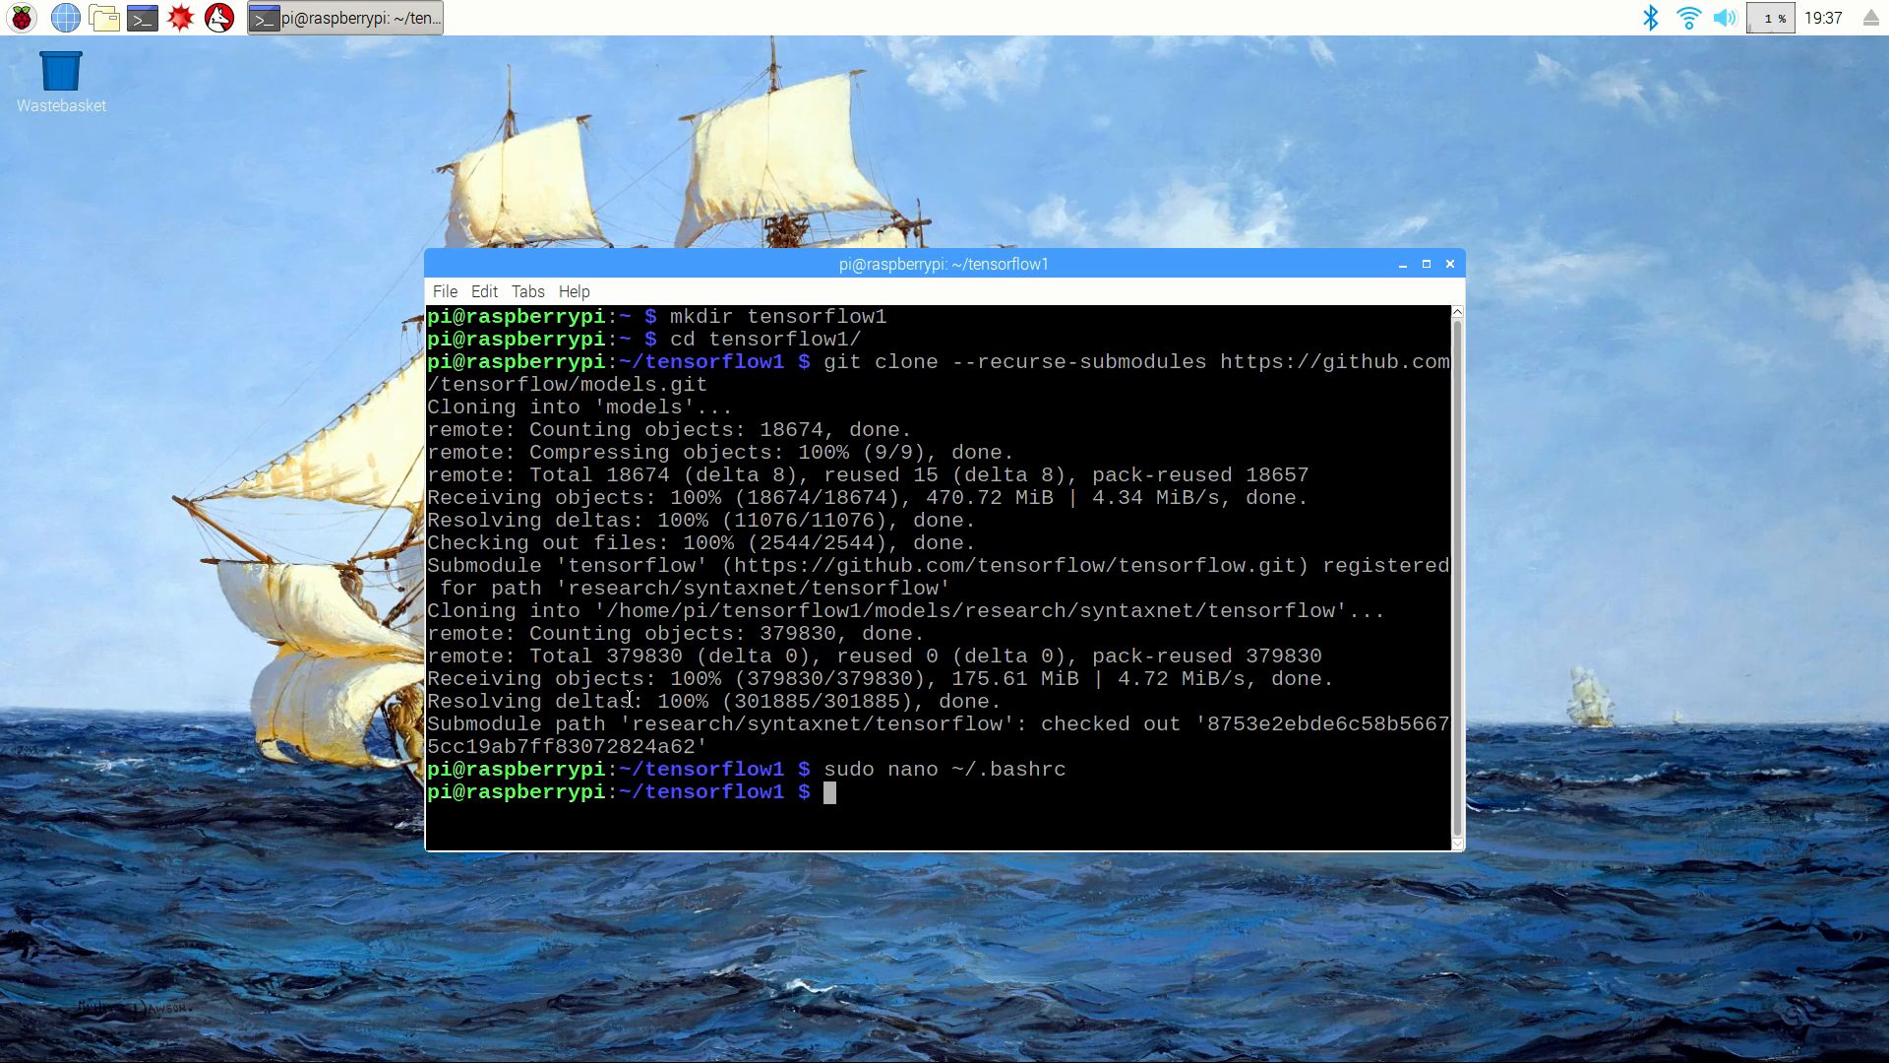
type("echo $PYTHONPATH")
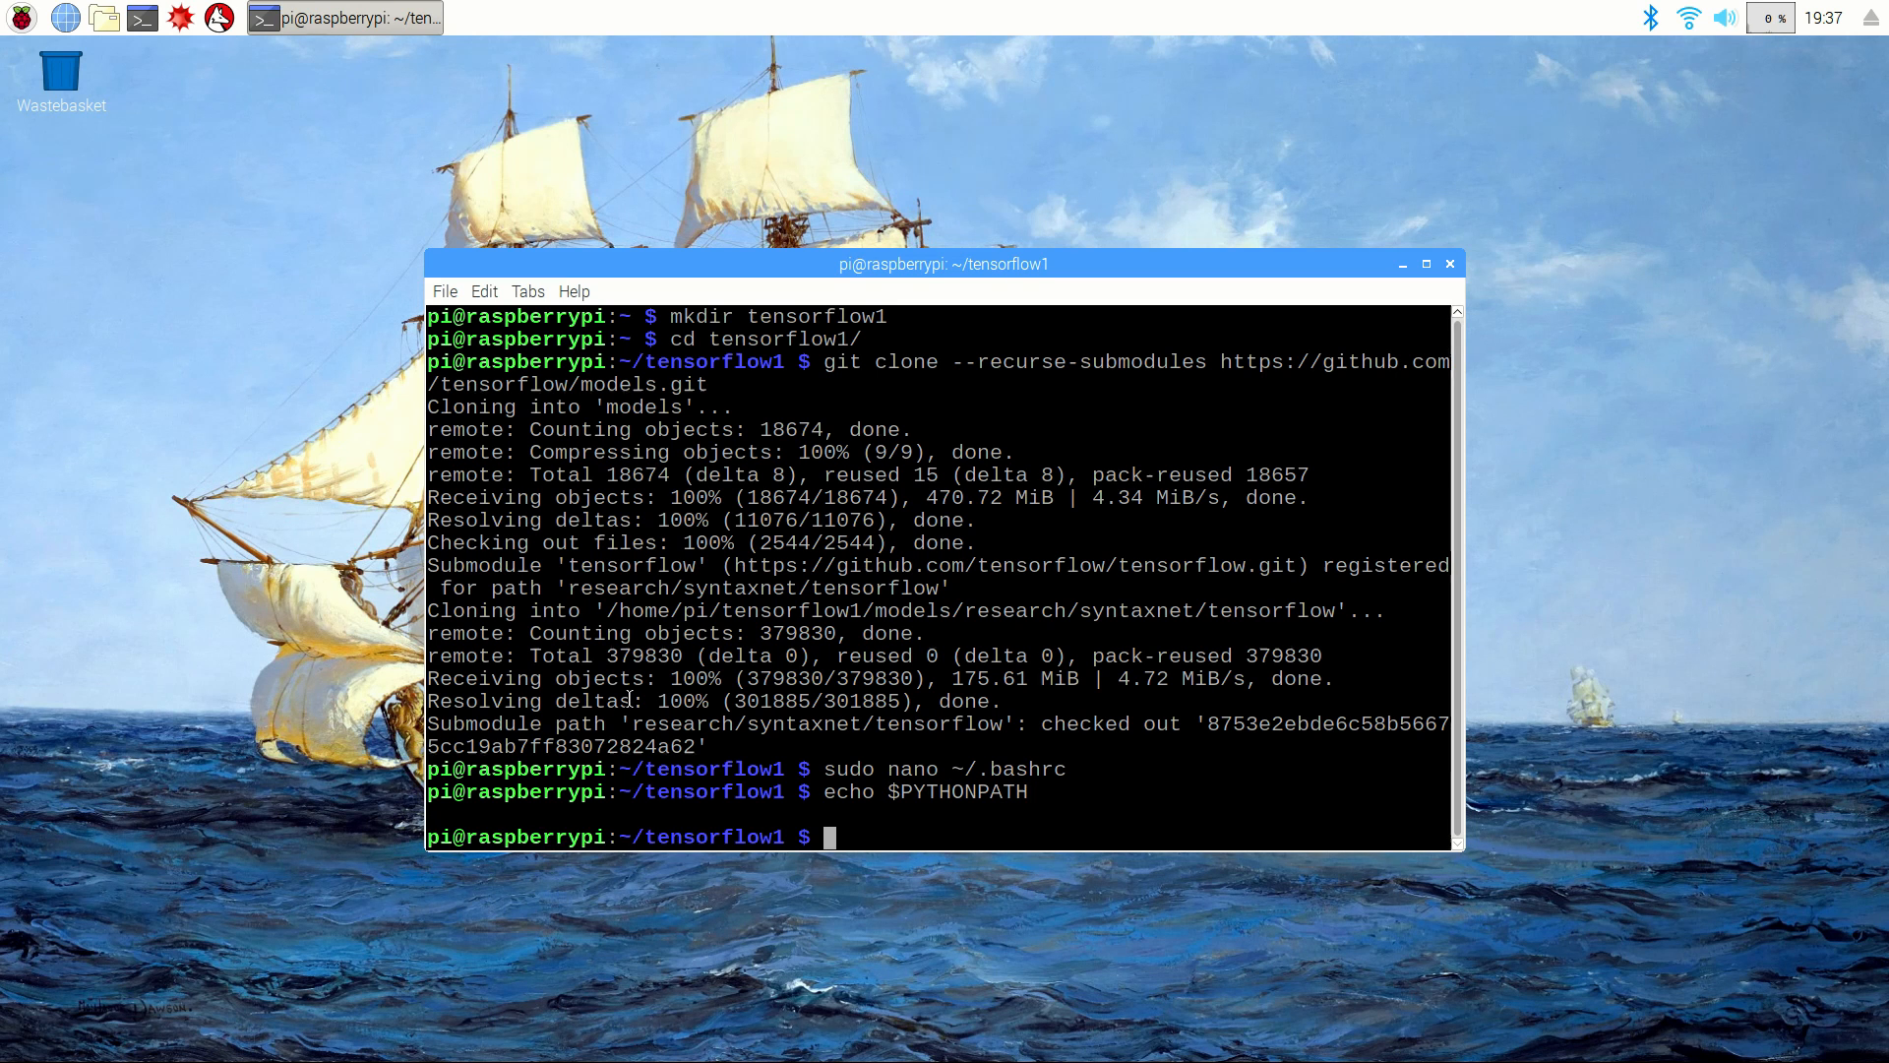
mouse_move(1178, 325)
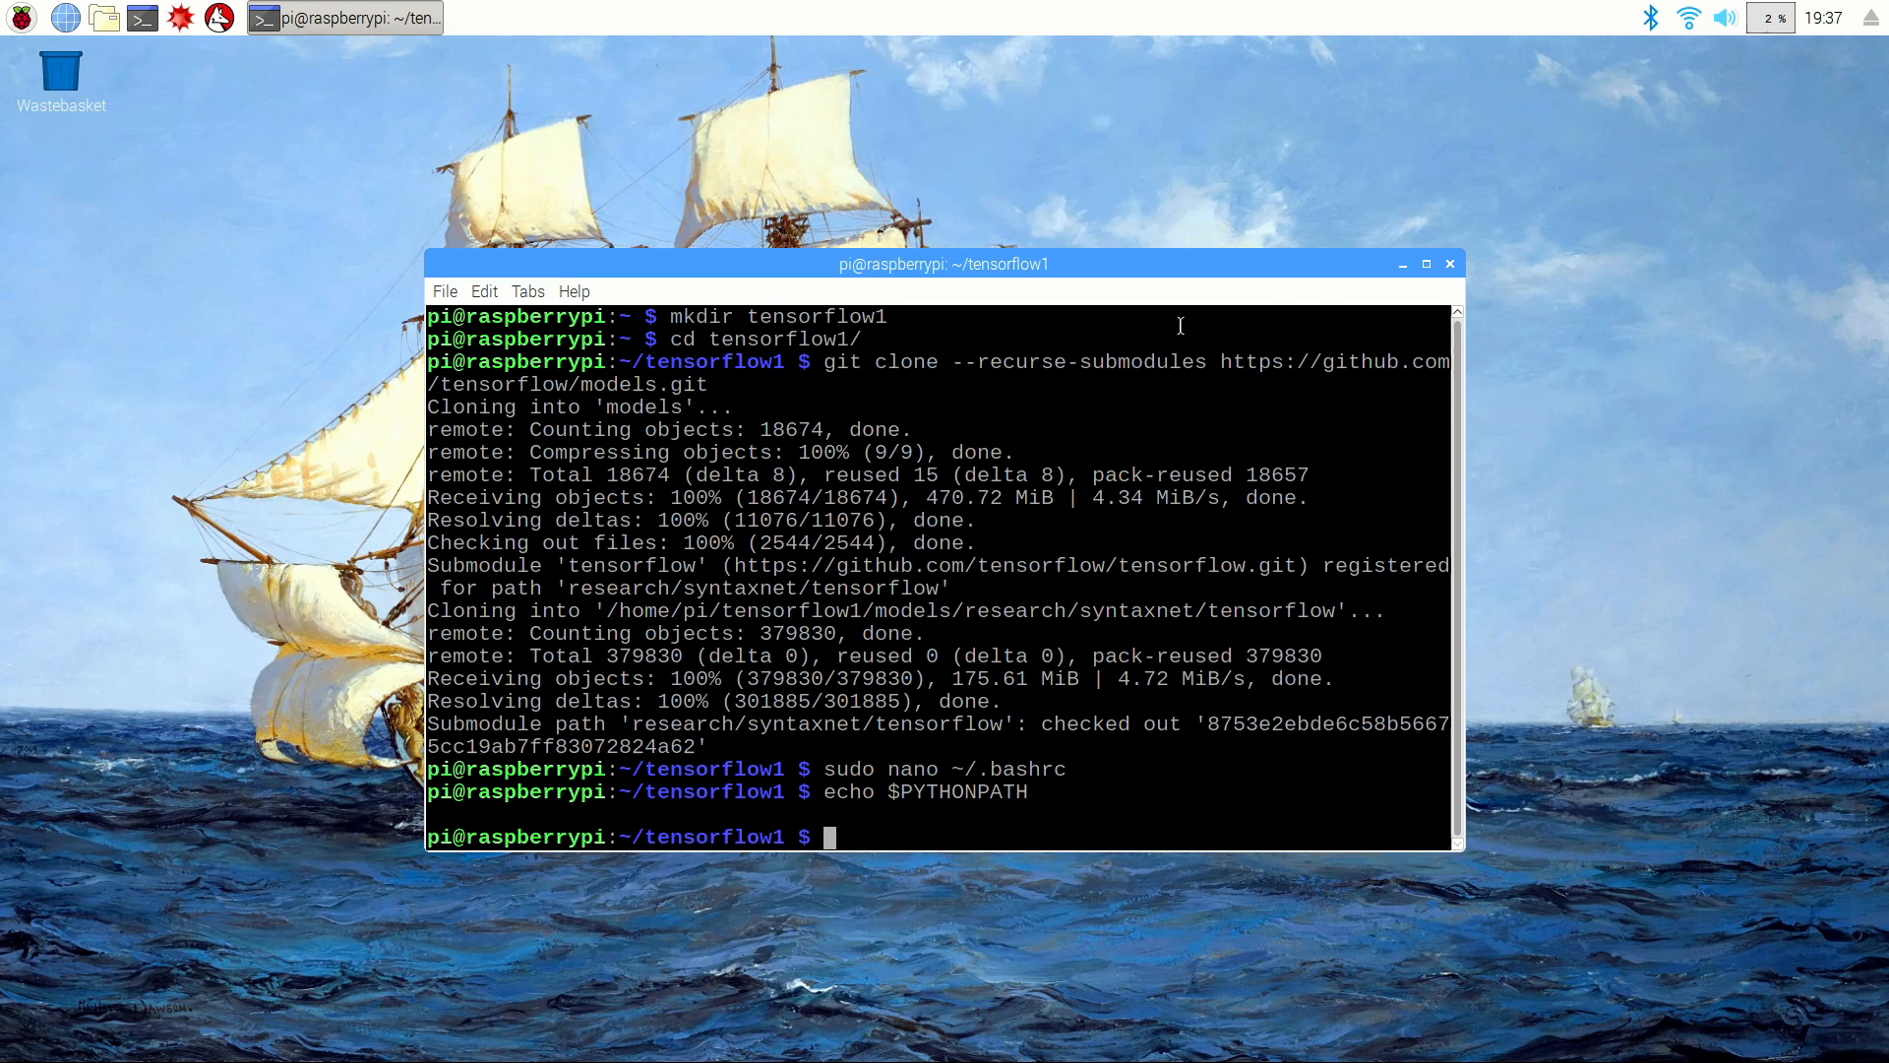
mouse_move(1482, 281)
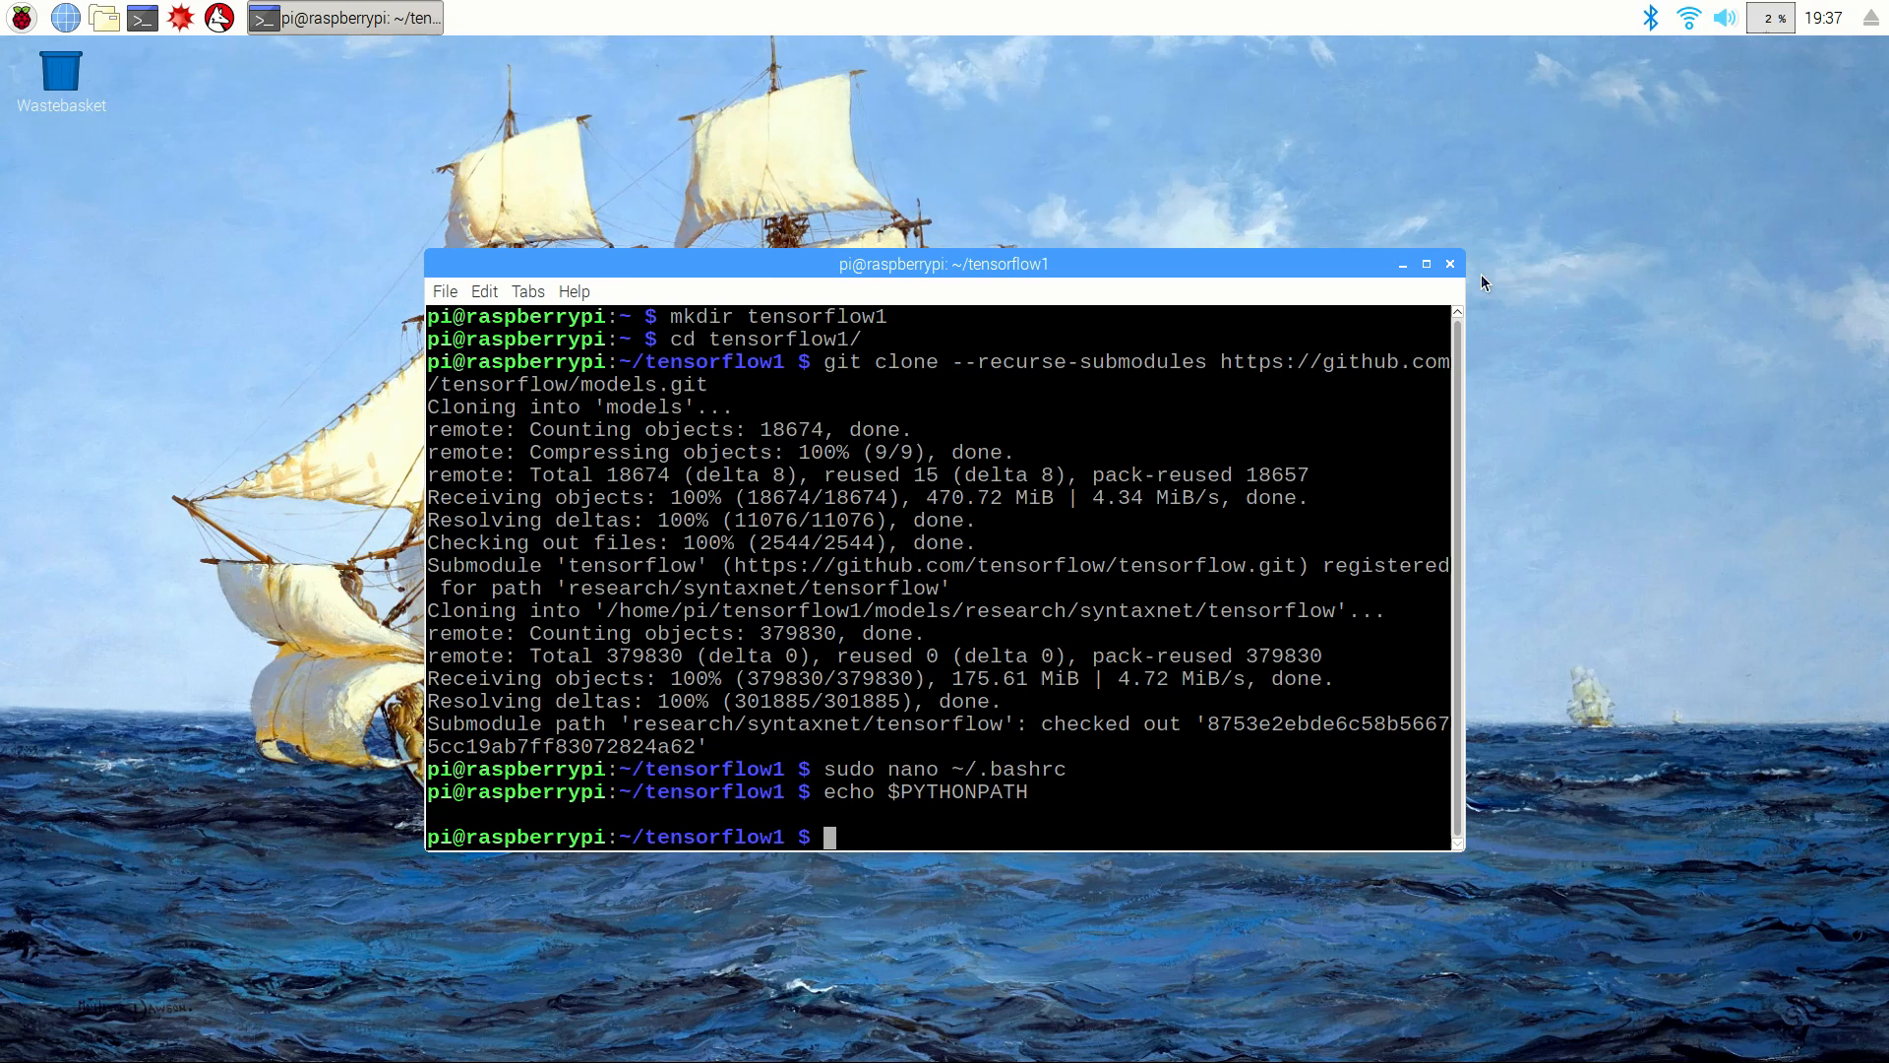
Step: Start a fresh terminal session and echo $PYTHONPATH to show the research and slim paths
left_click(1401, 264)
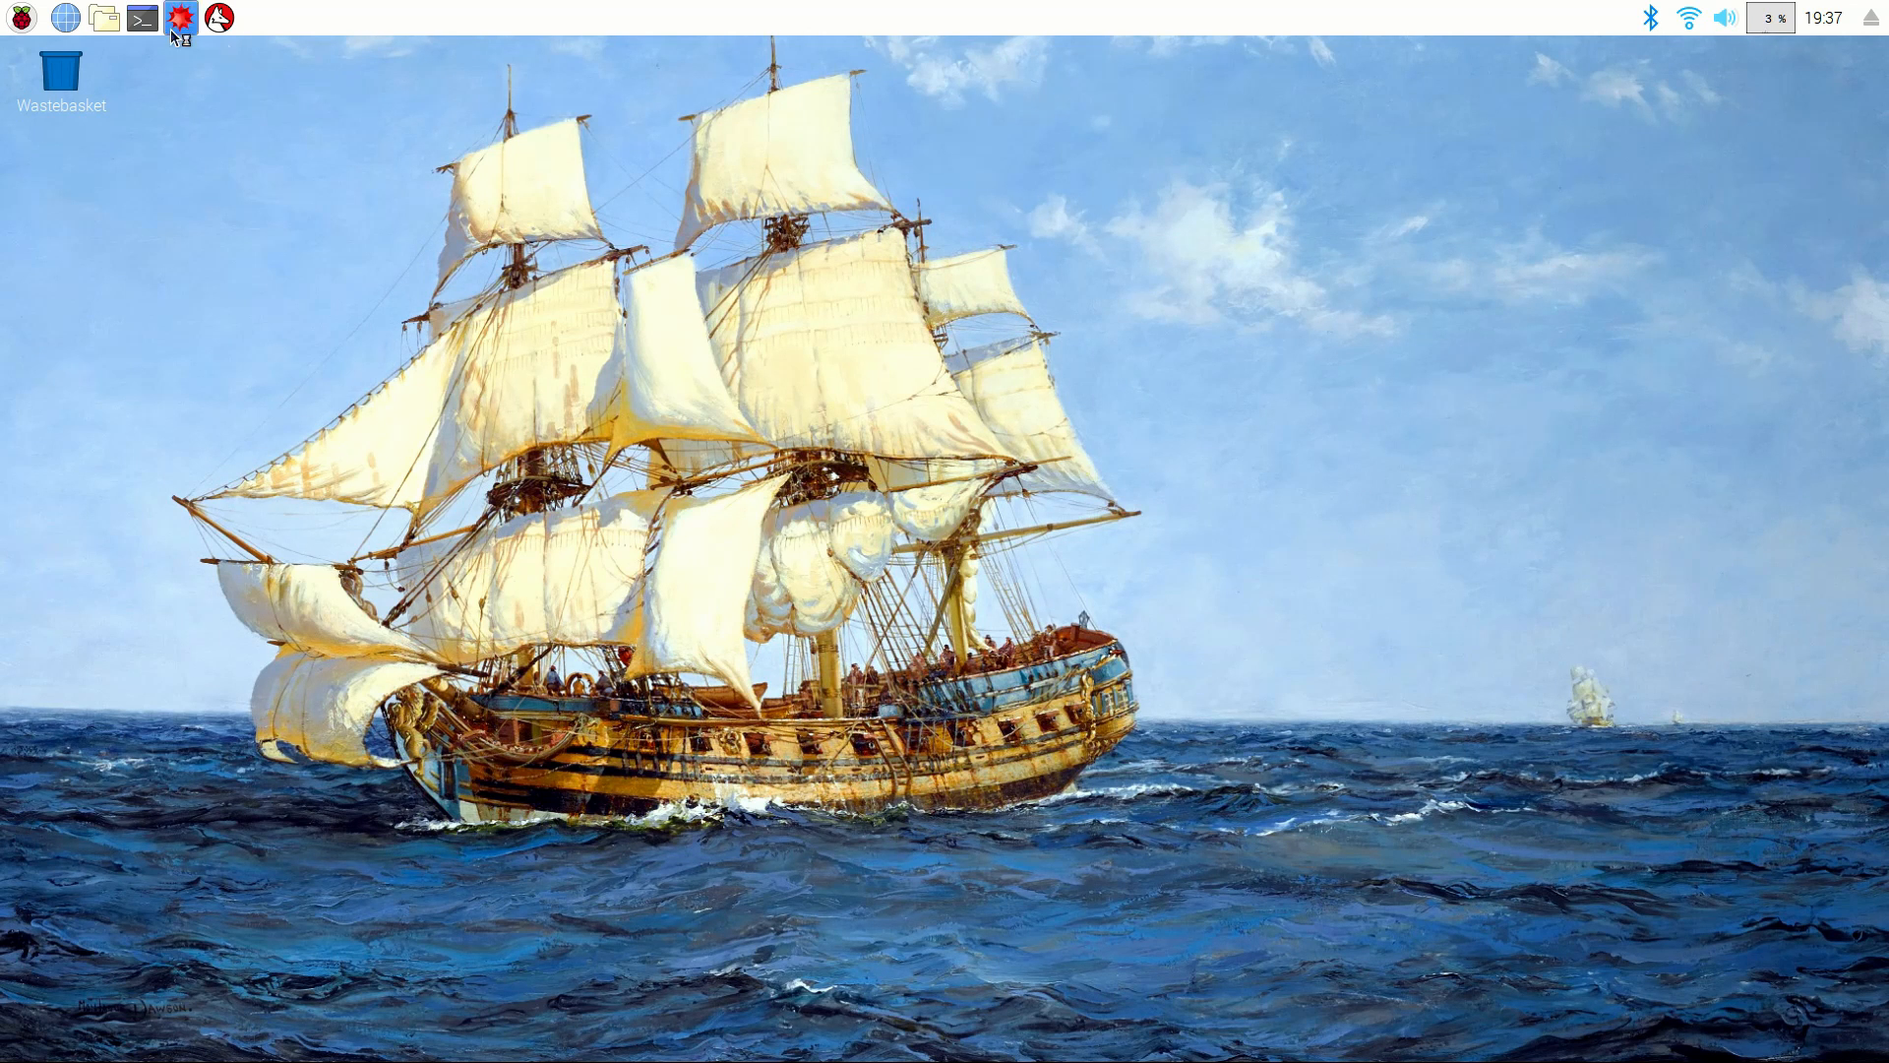
left_click(142, 17)
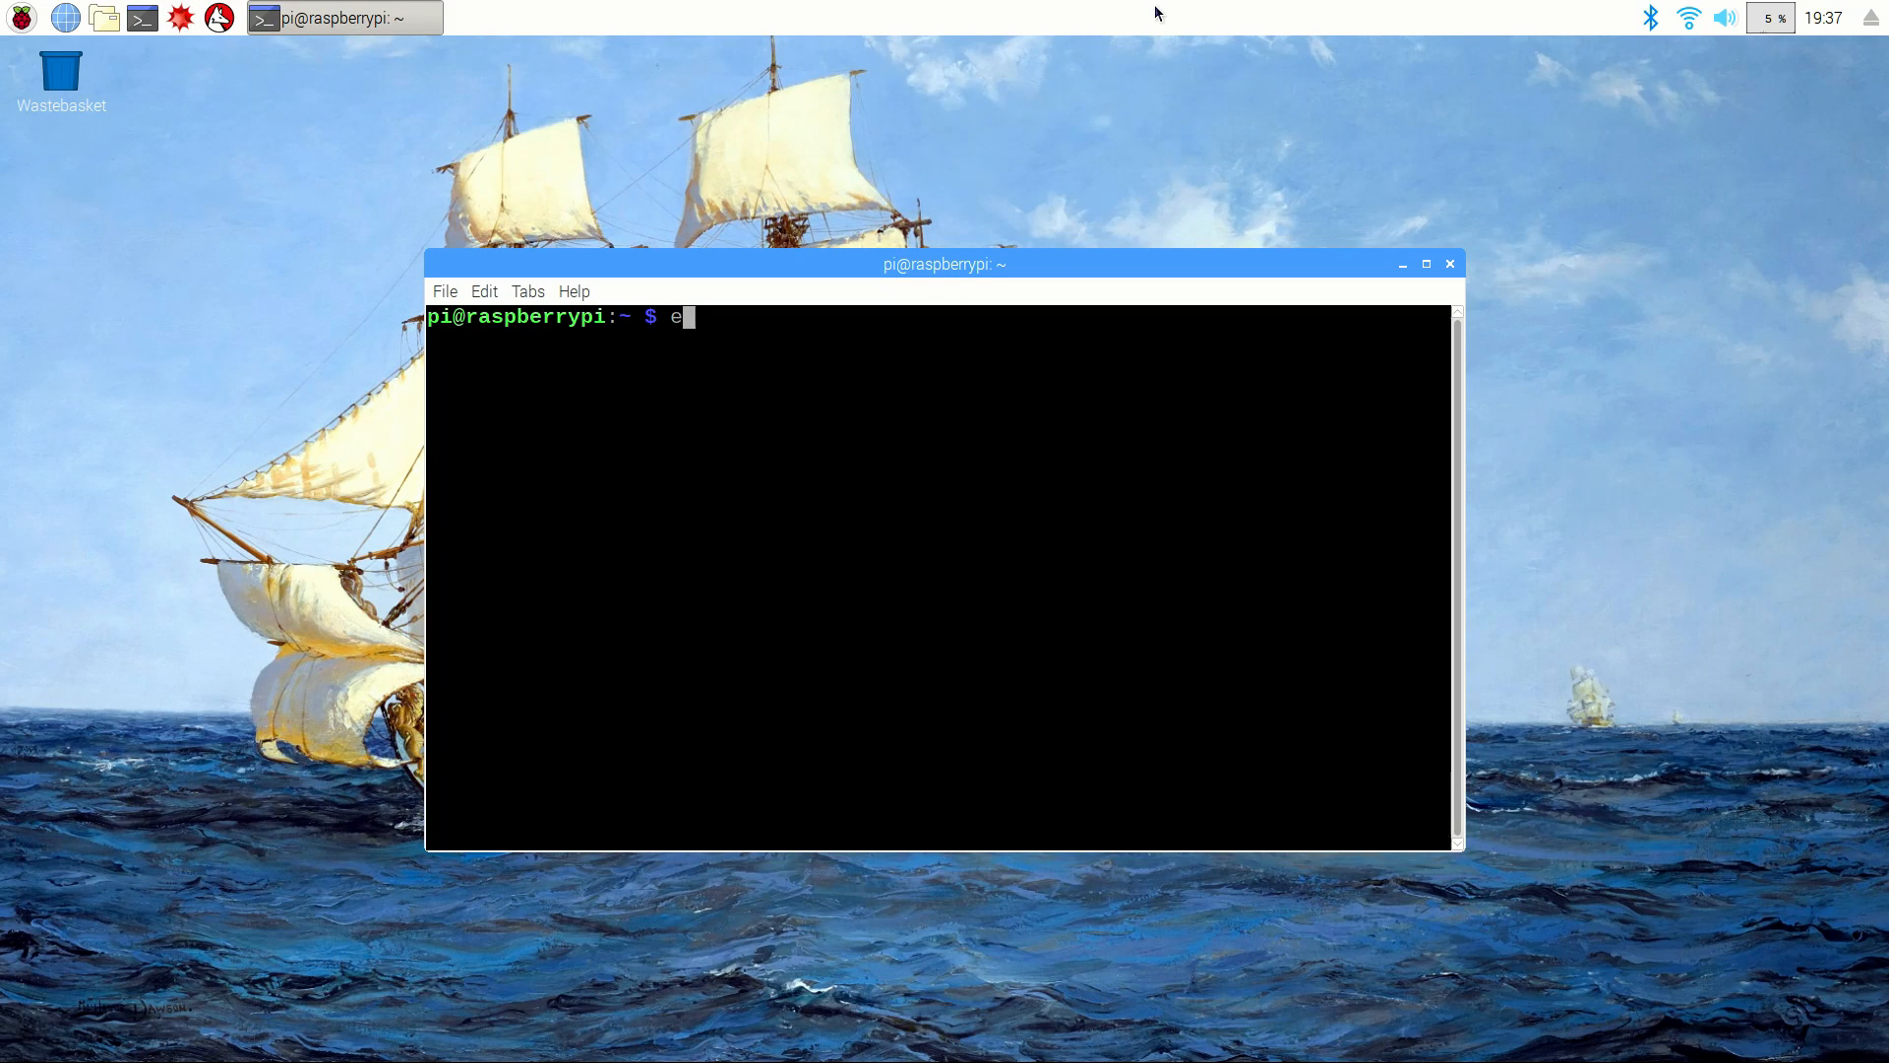
type("cho $PYTHONPAT")
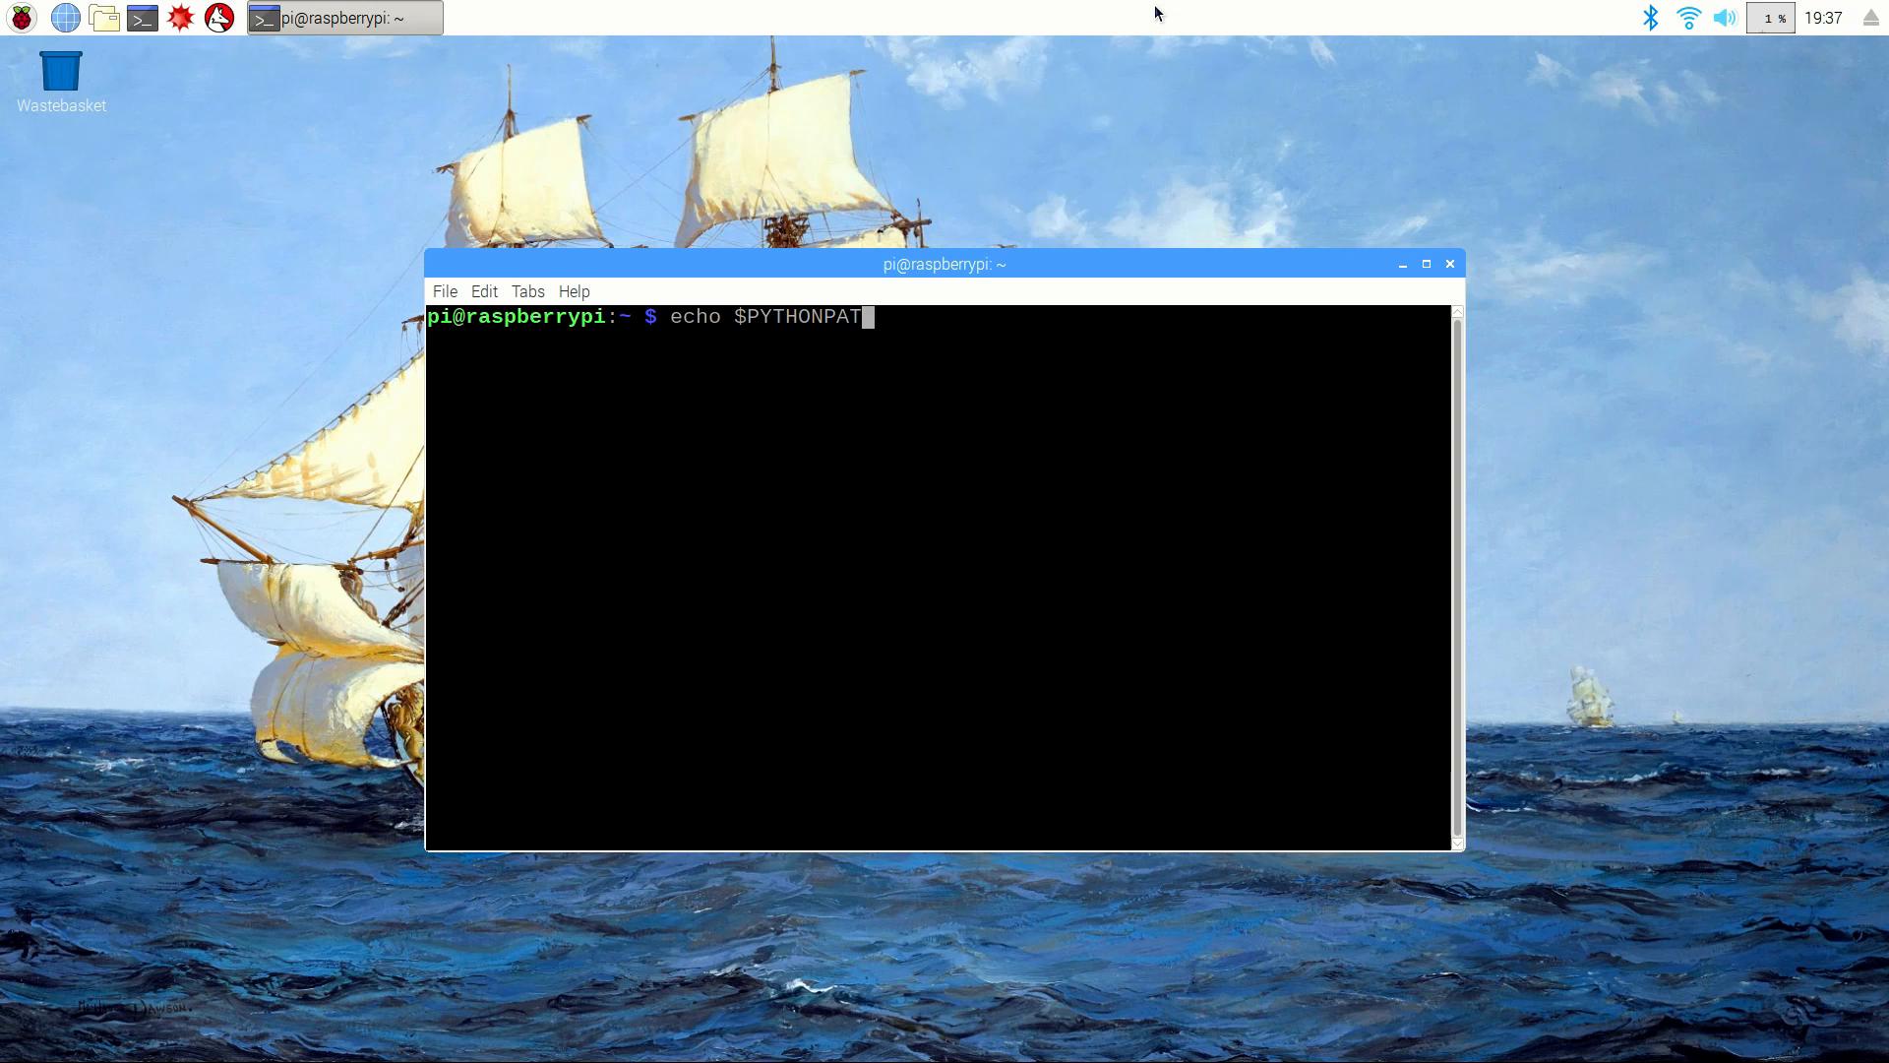
key("Return")
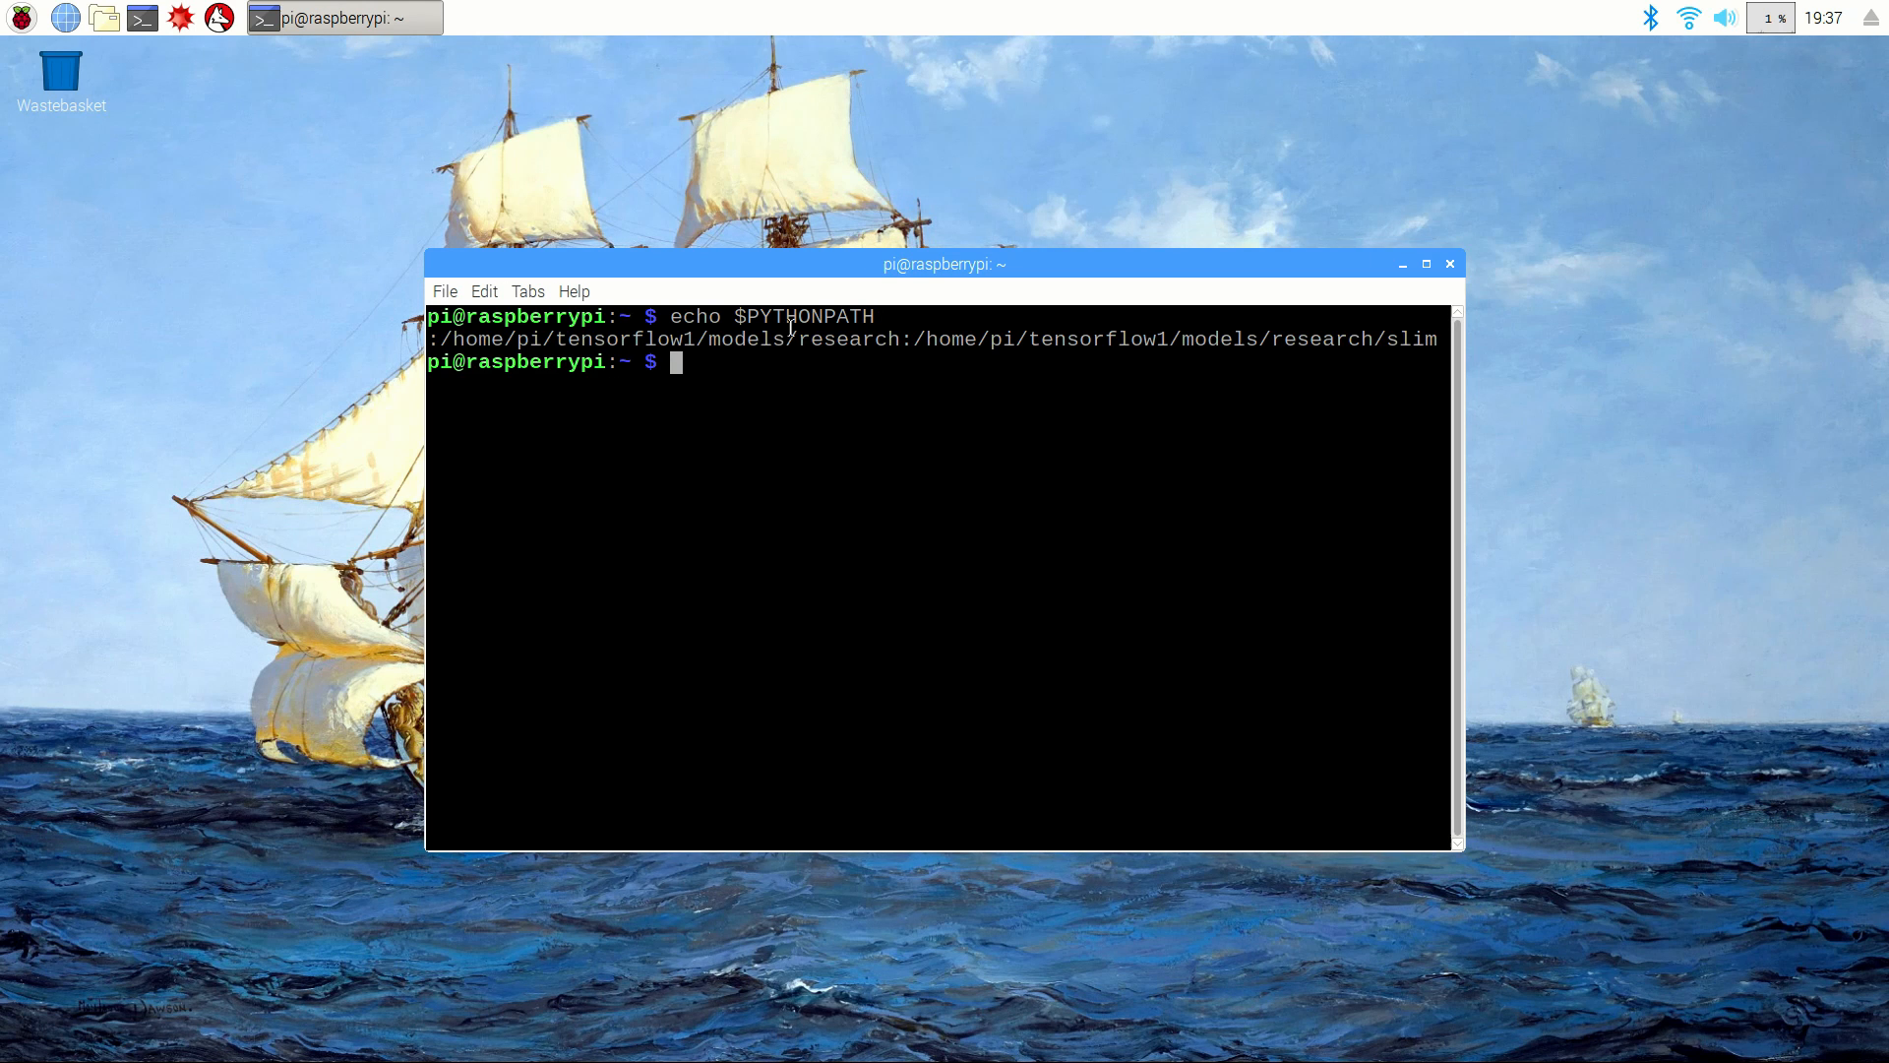
mouse_move(1163, 394)
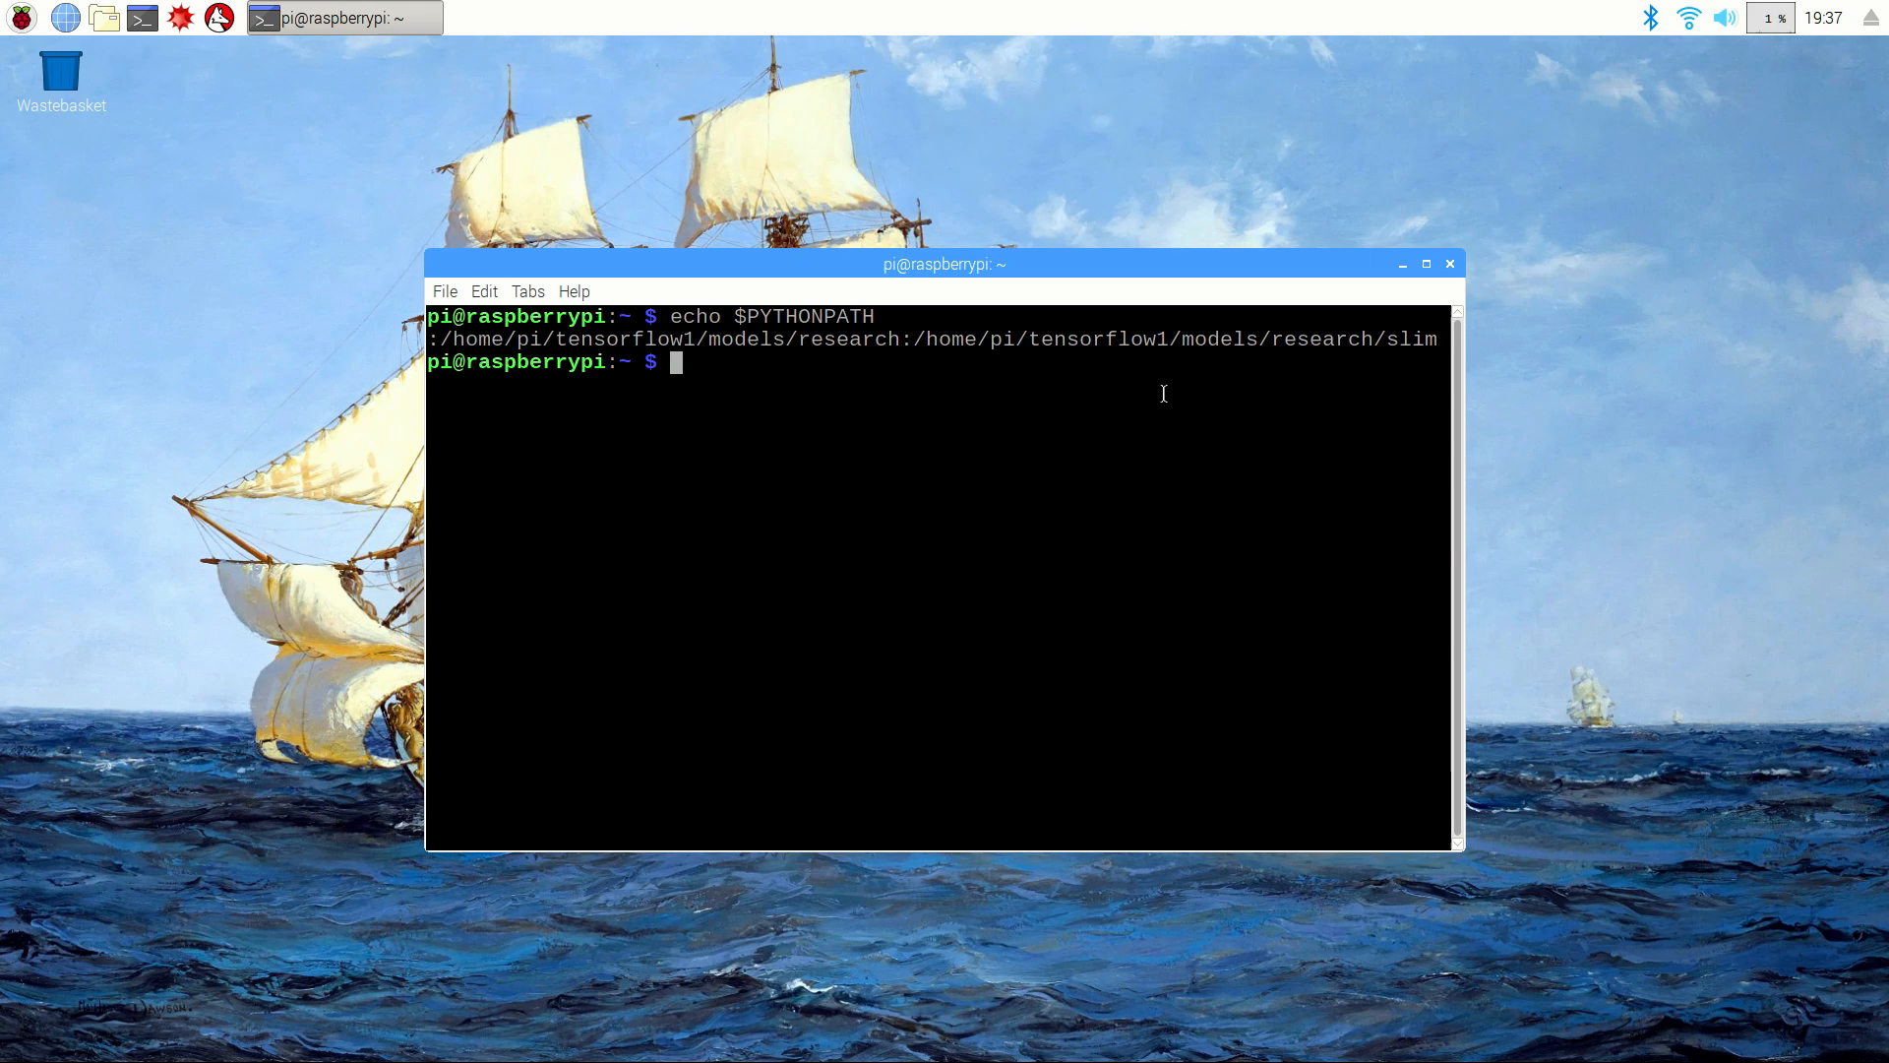
Step: Move into tensorflow1/models/research/object_detection and bring up the browser
type("cd tensorflow")
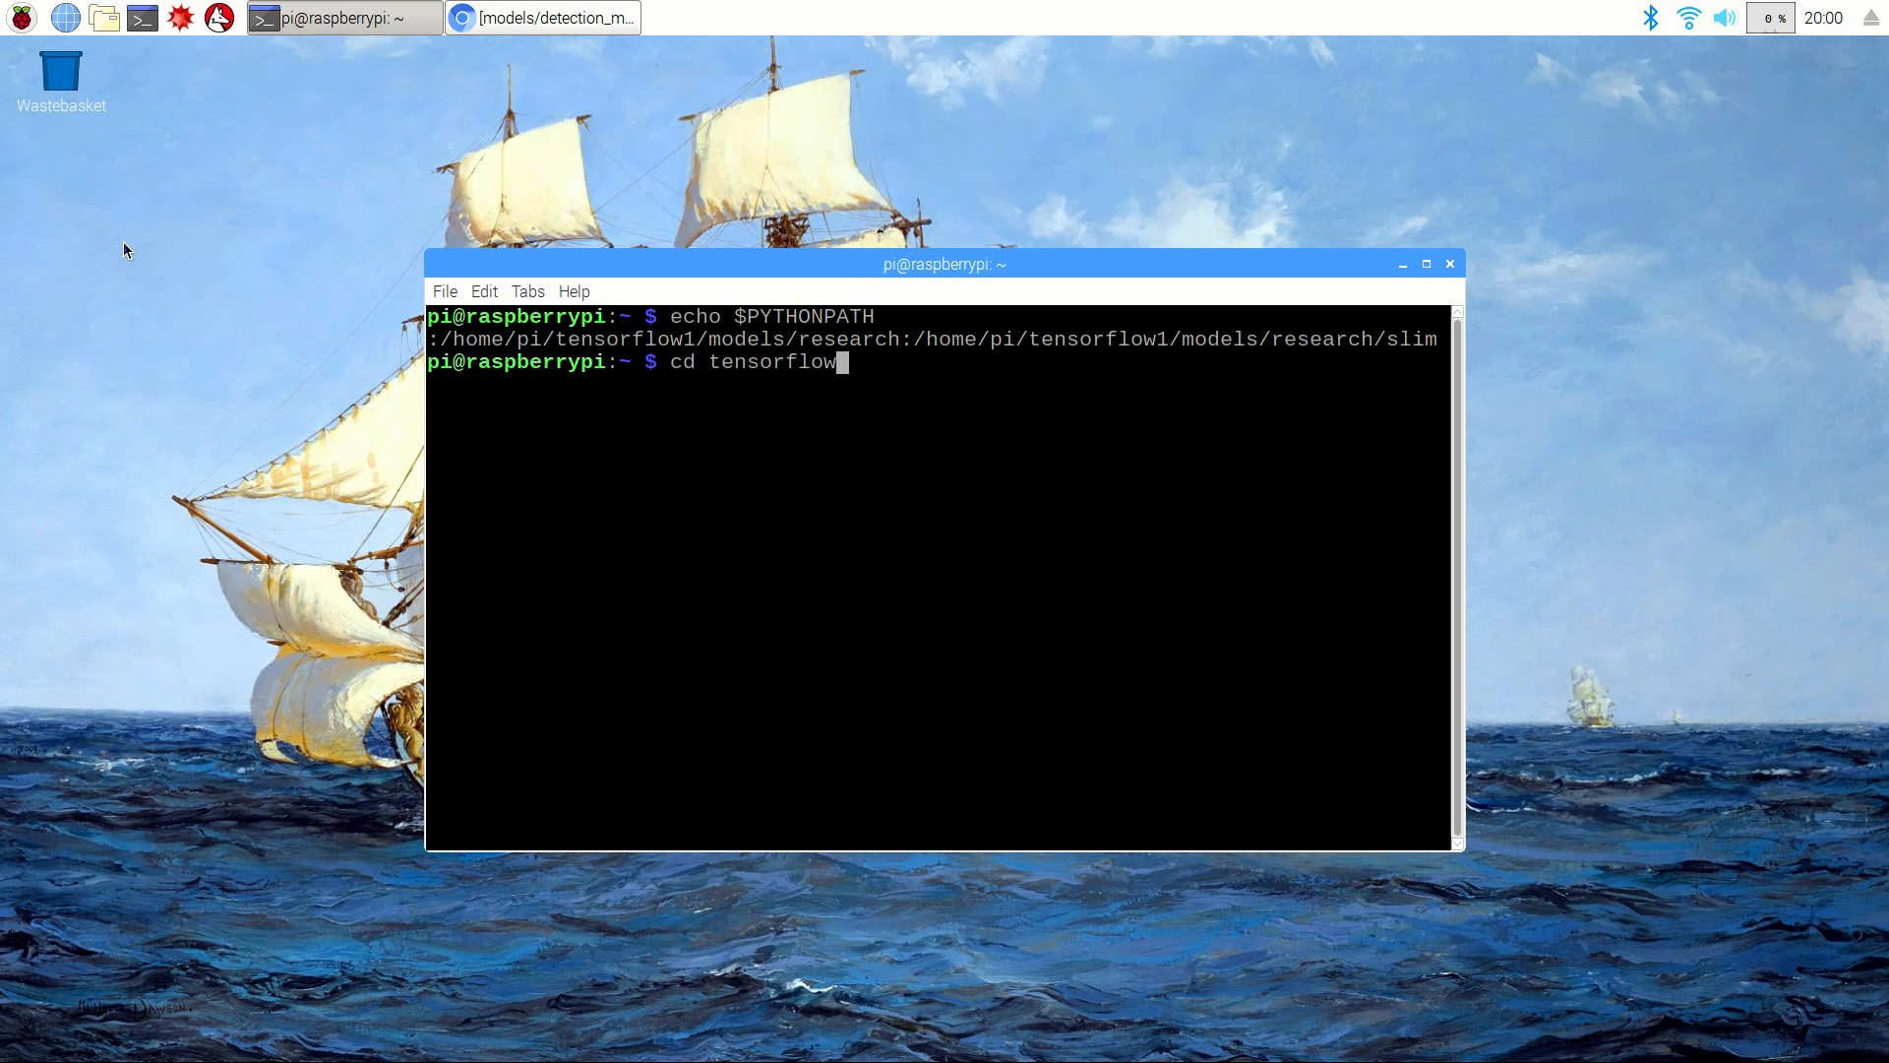
type("1/models/research")
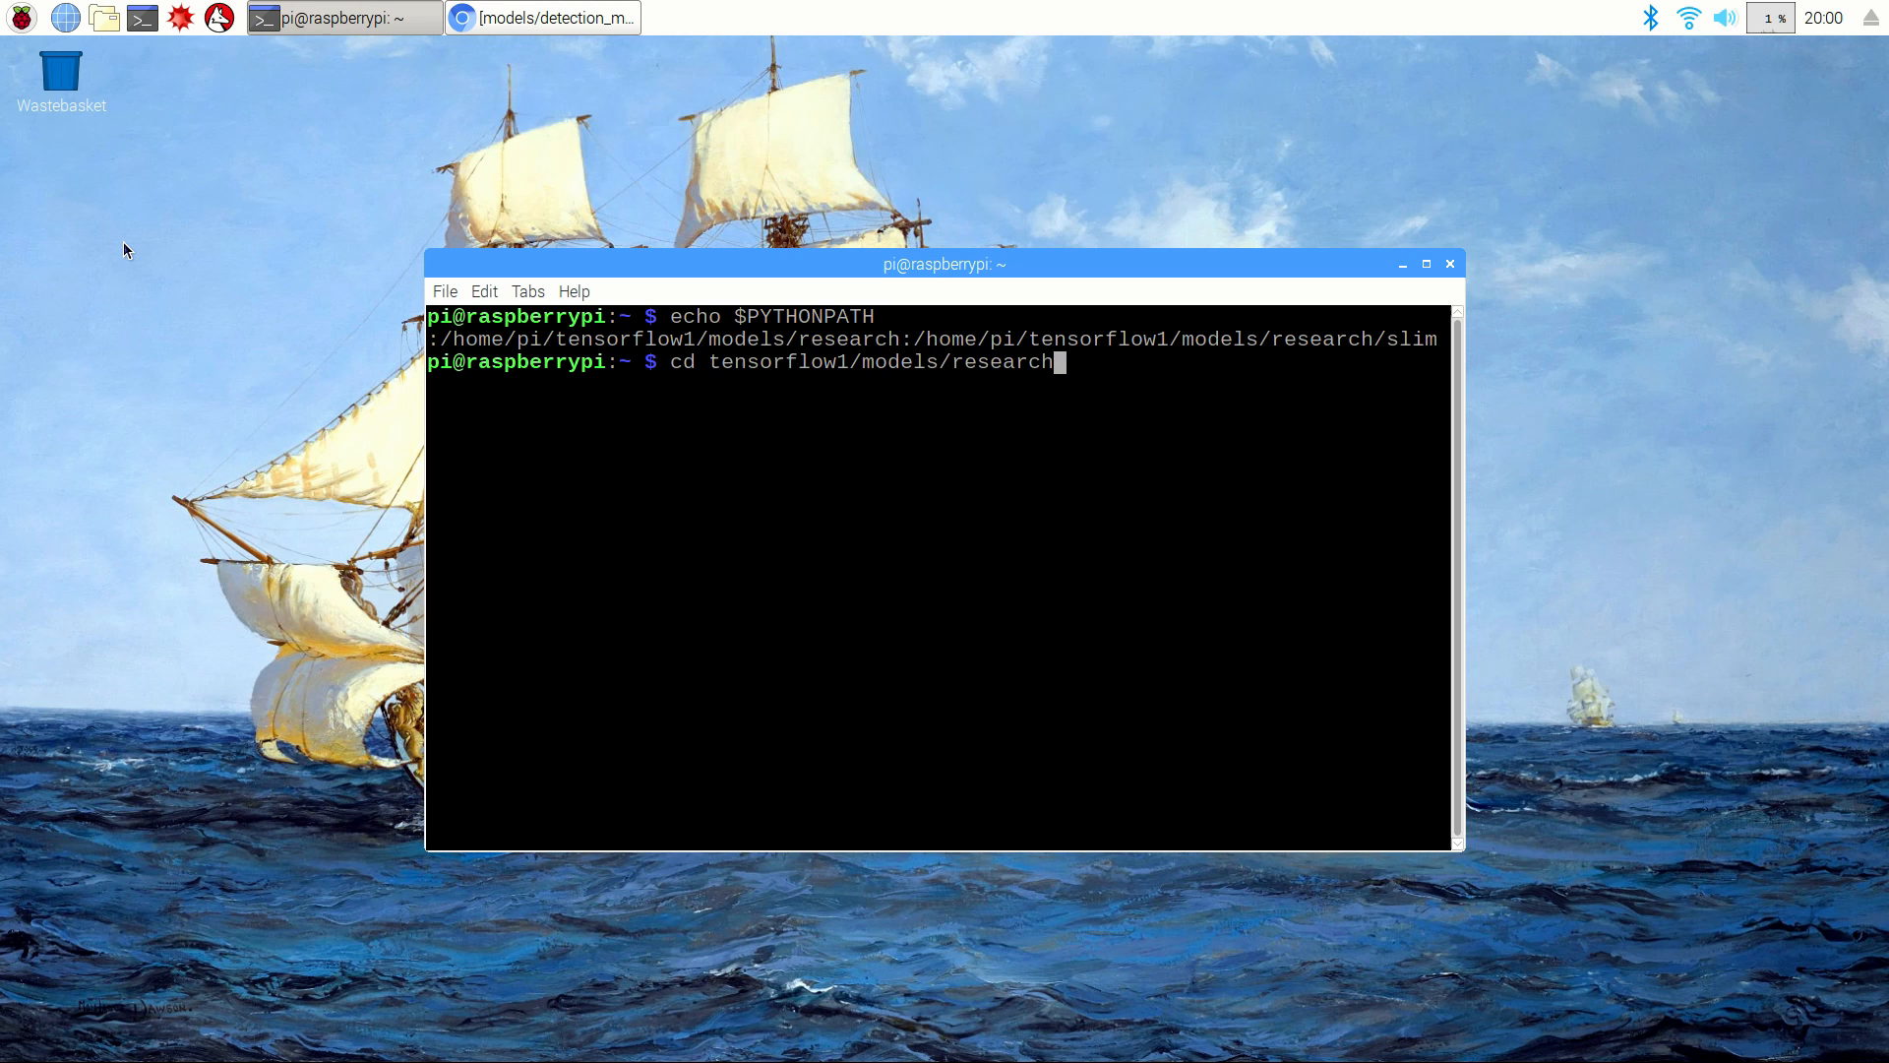
type("/object_")
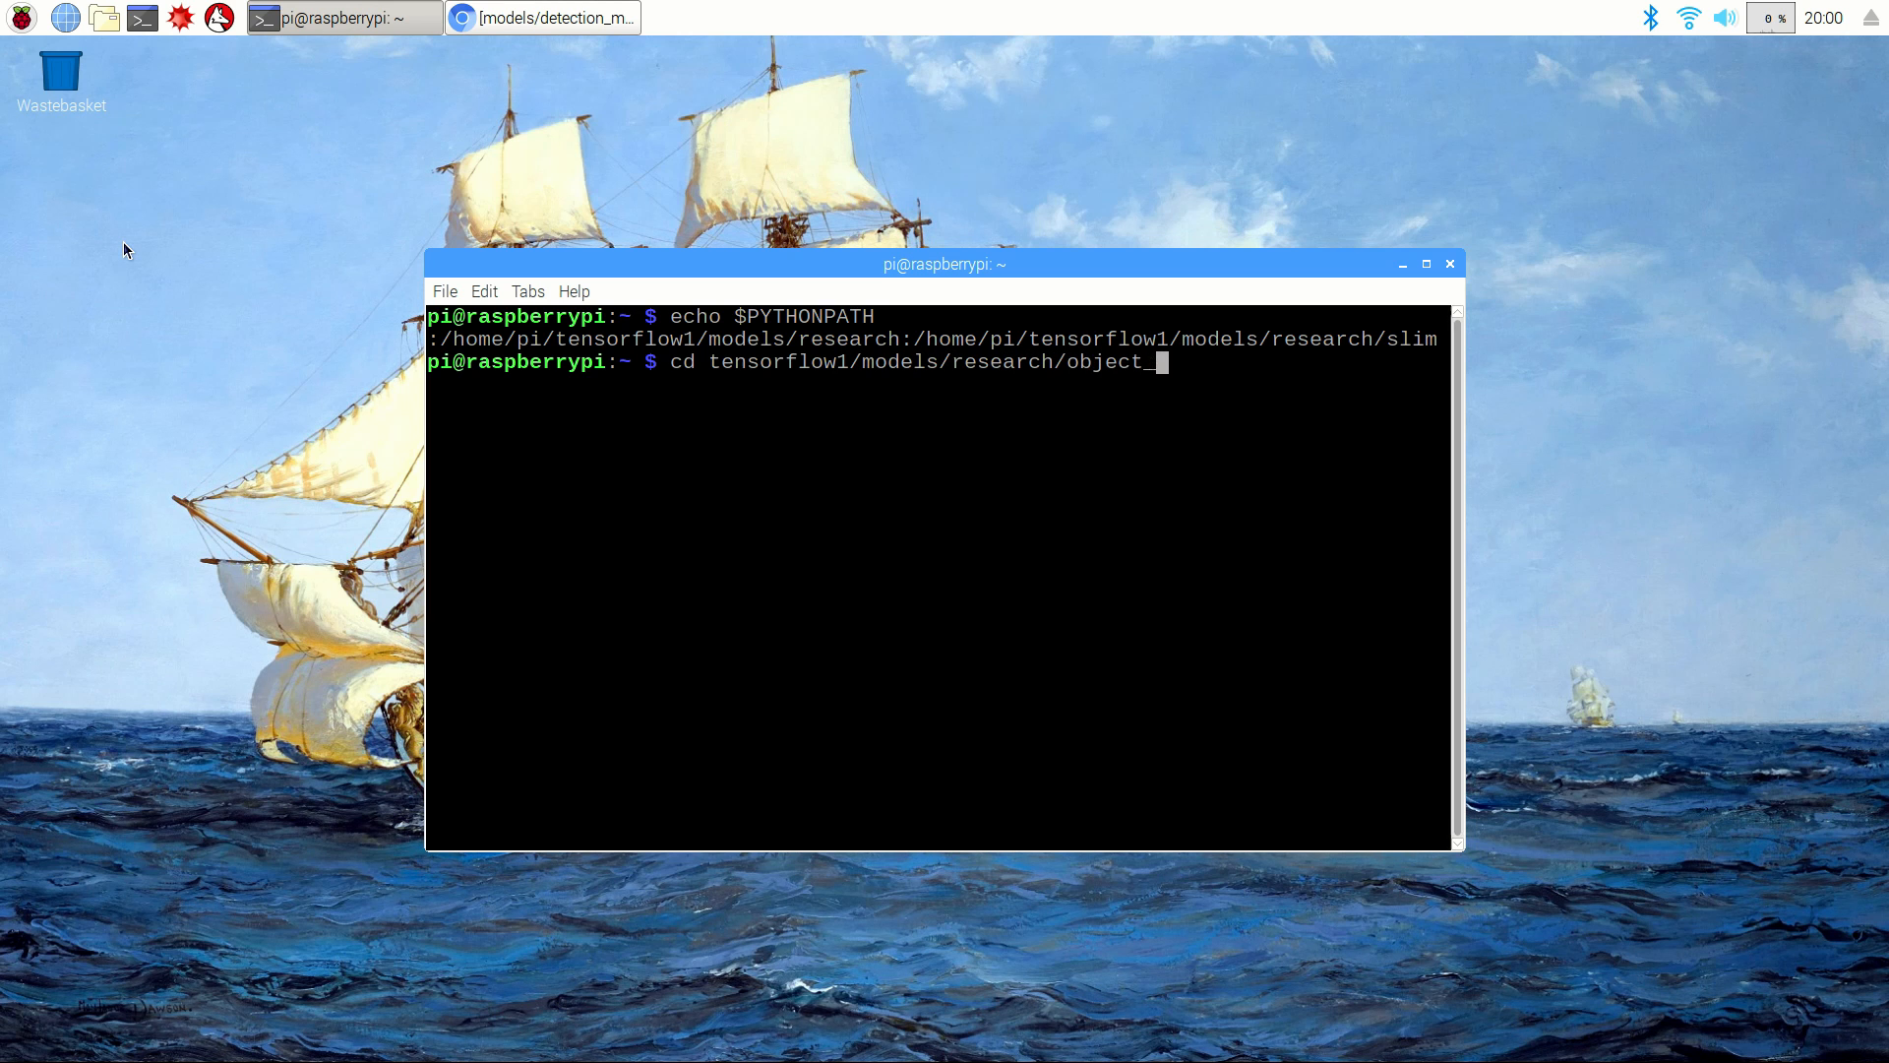
key("Return")
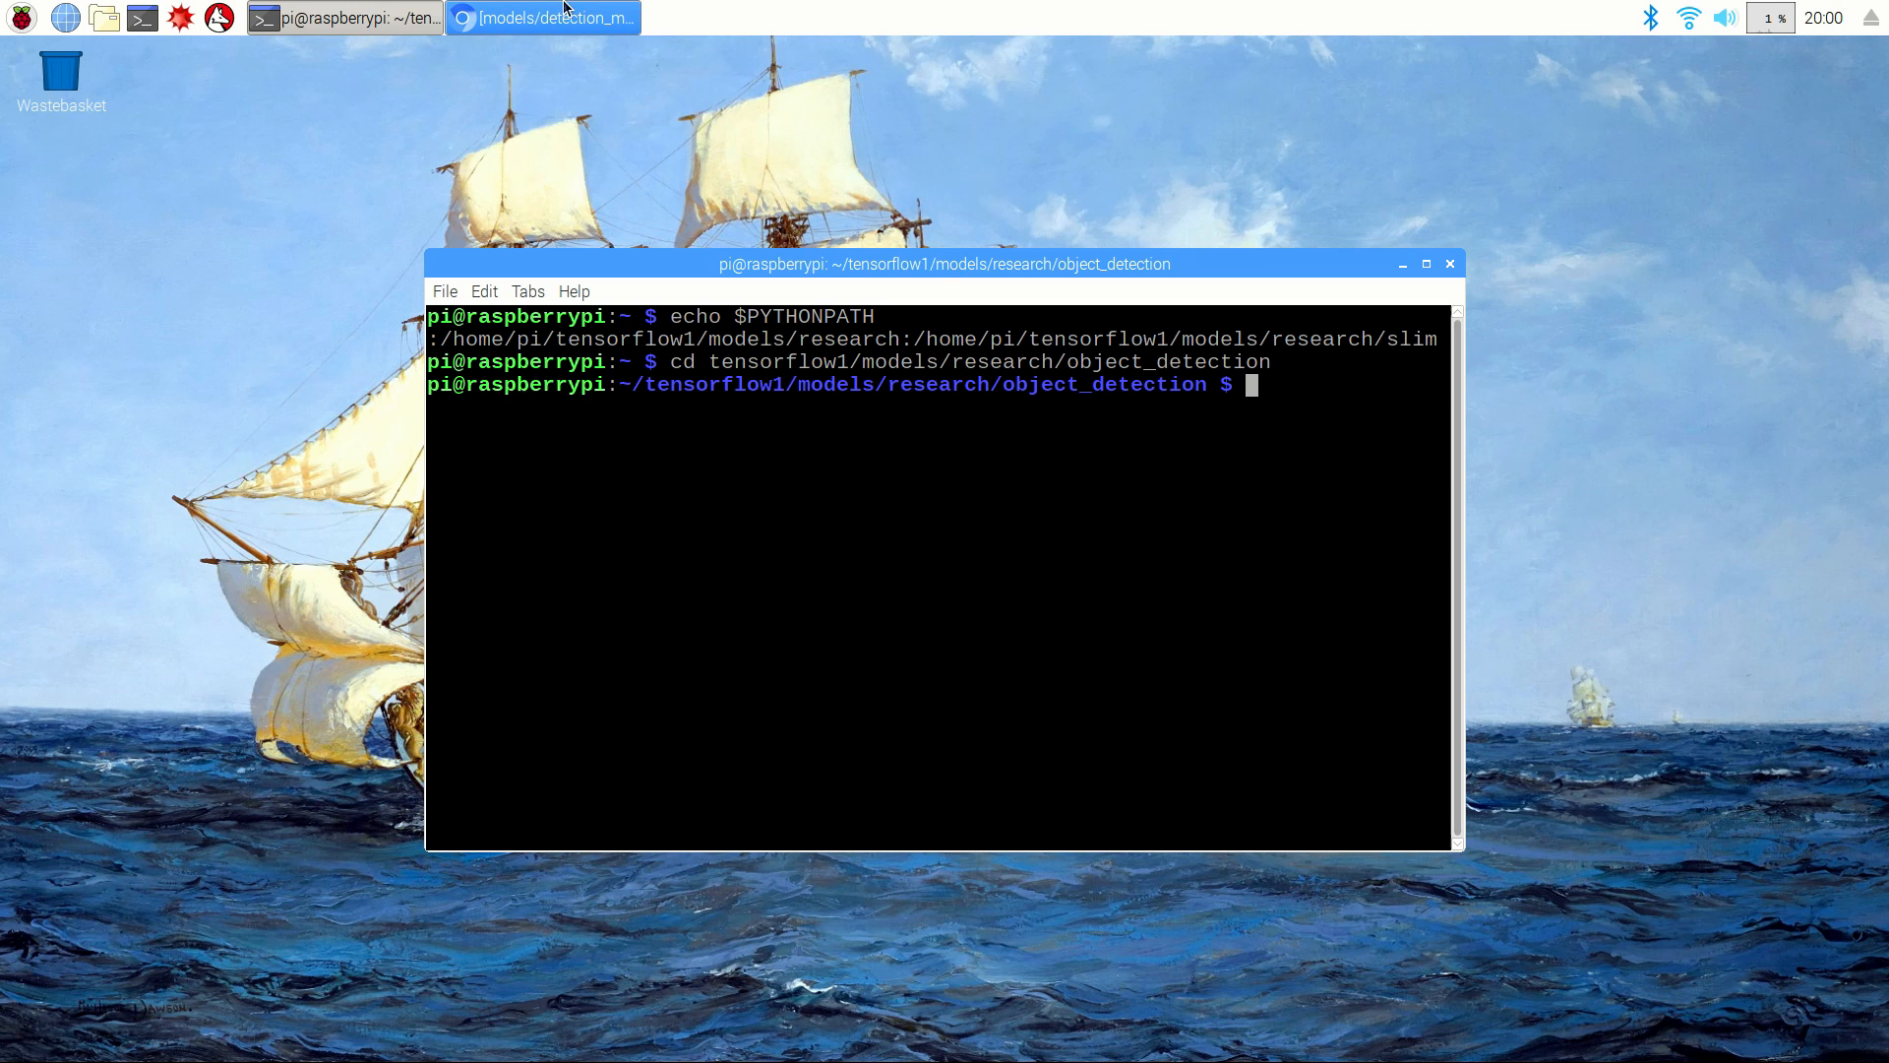
left_click(541, 18)
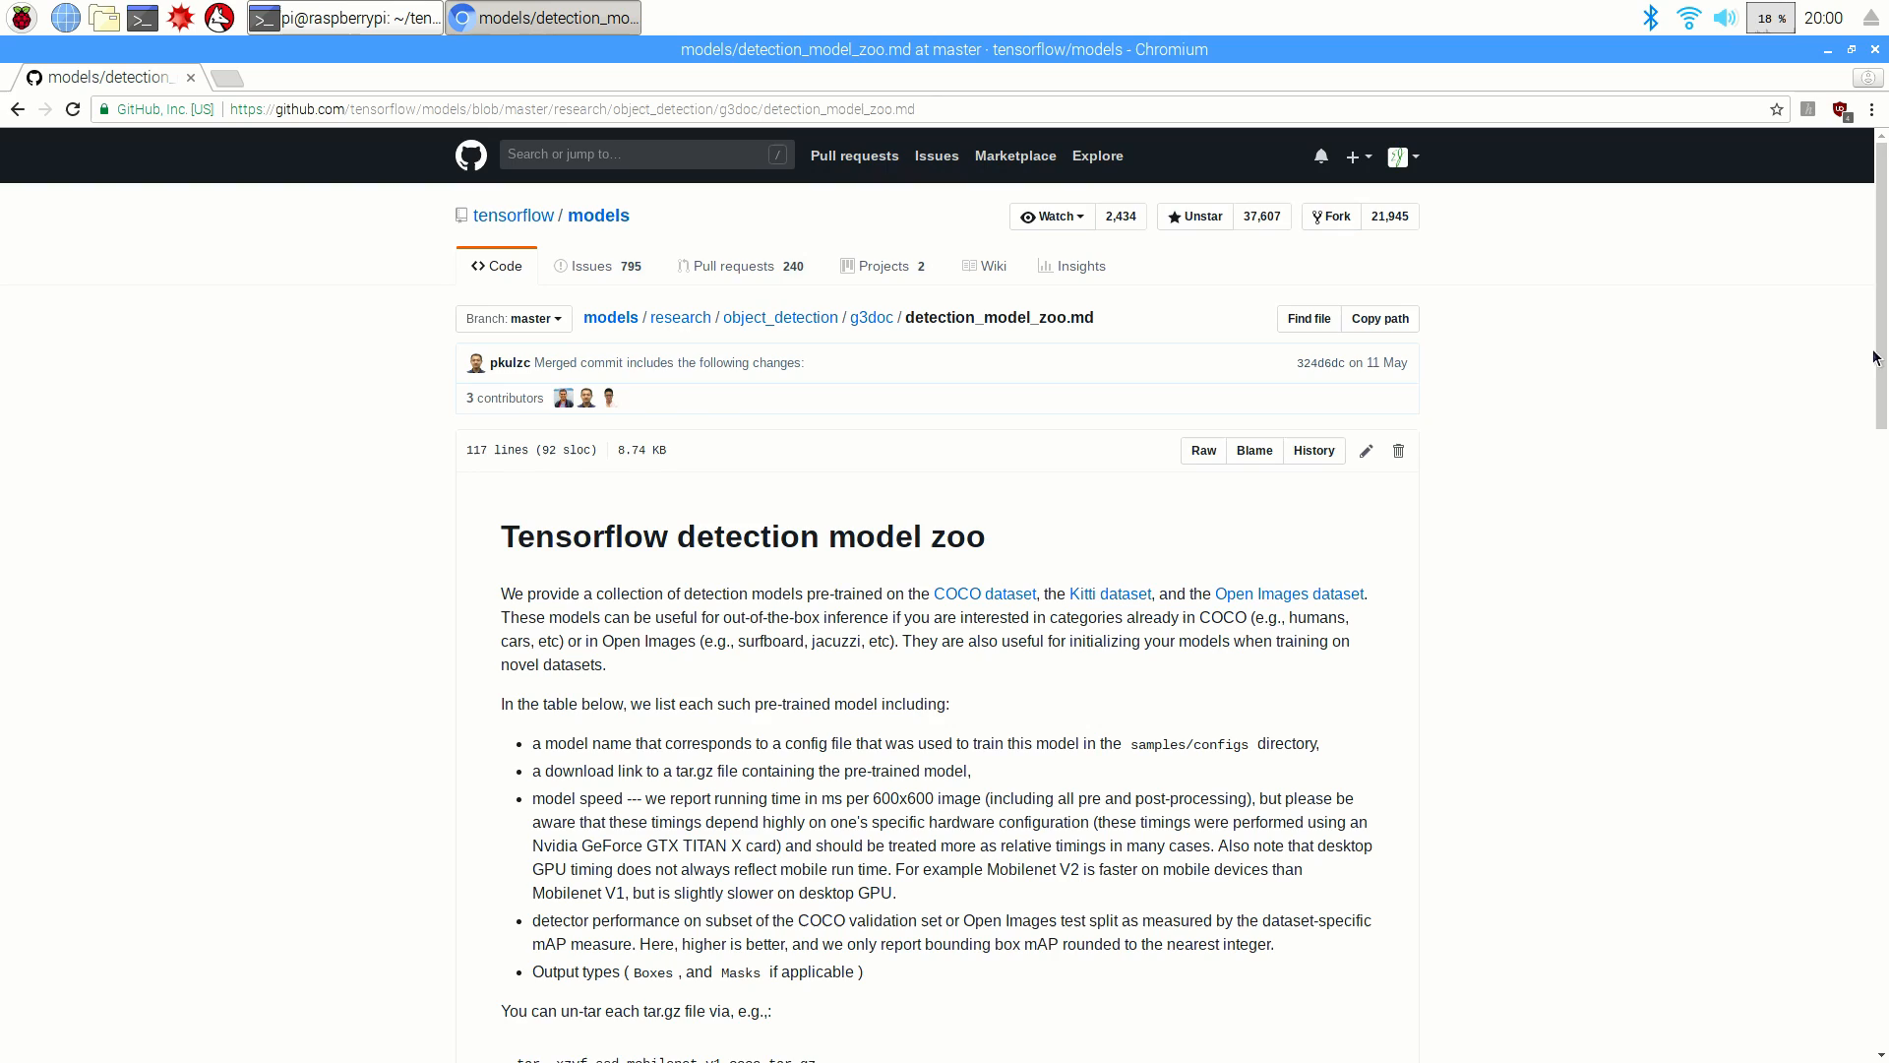
Step: Scroll the detection model zoo page to the COCO-trained models table and right-click the ssdlite_mobilenet link
scroll("down", 3)
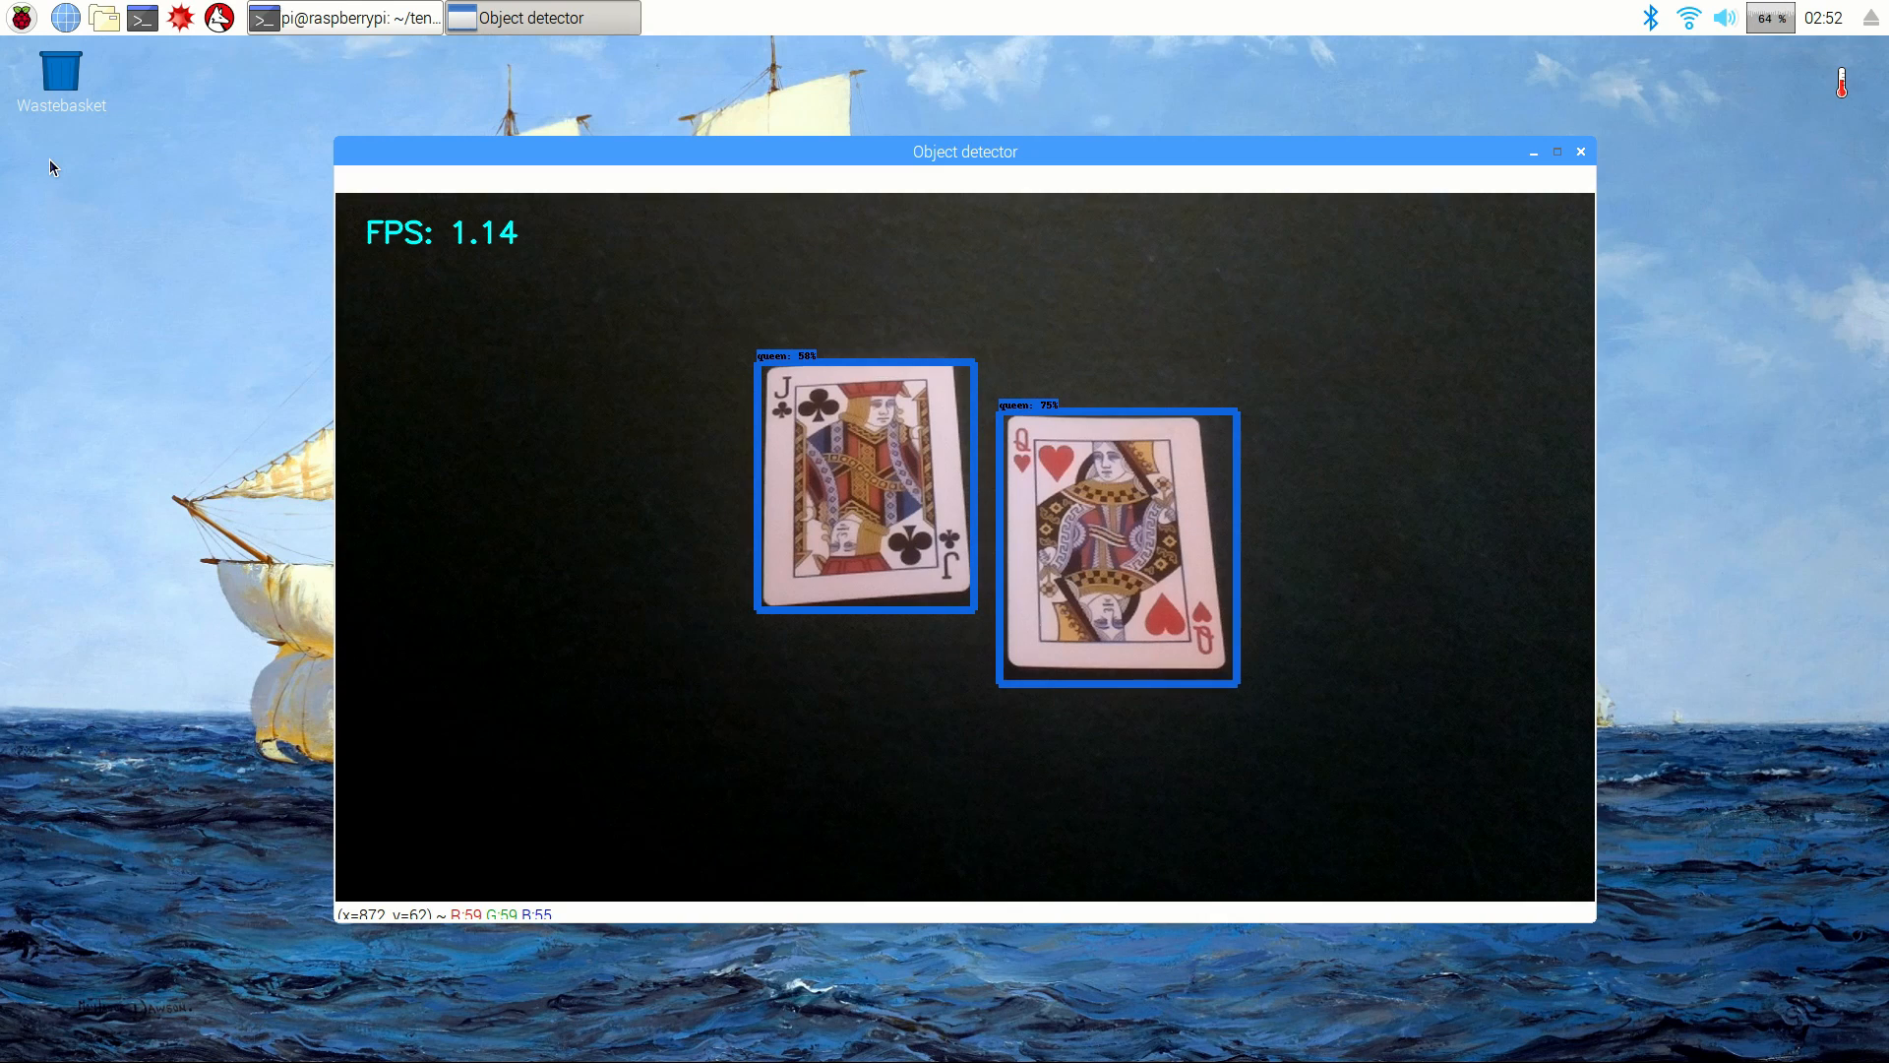
left_click(541, 17)
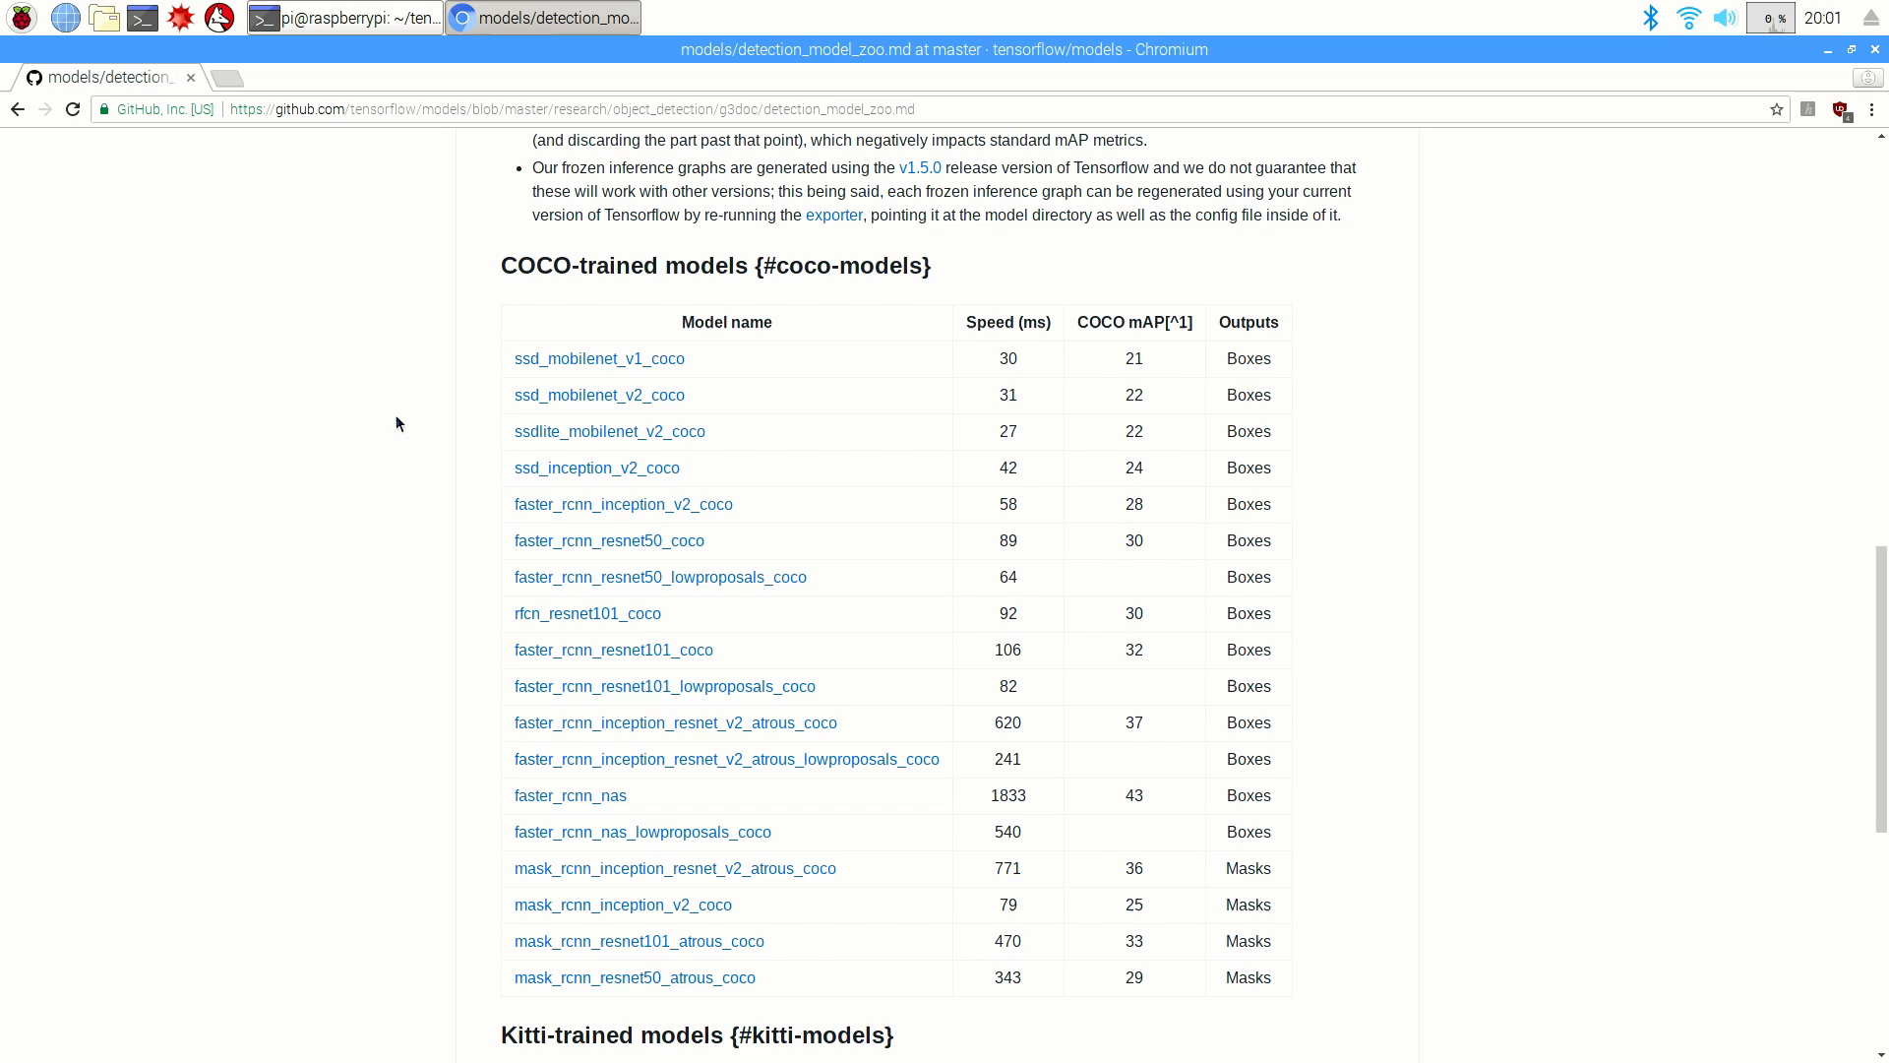
mouse_move(390, 415)
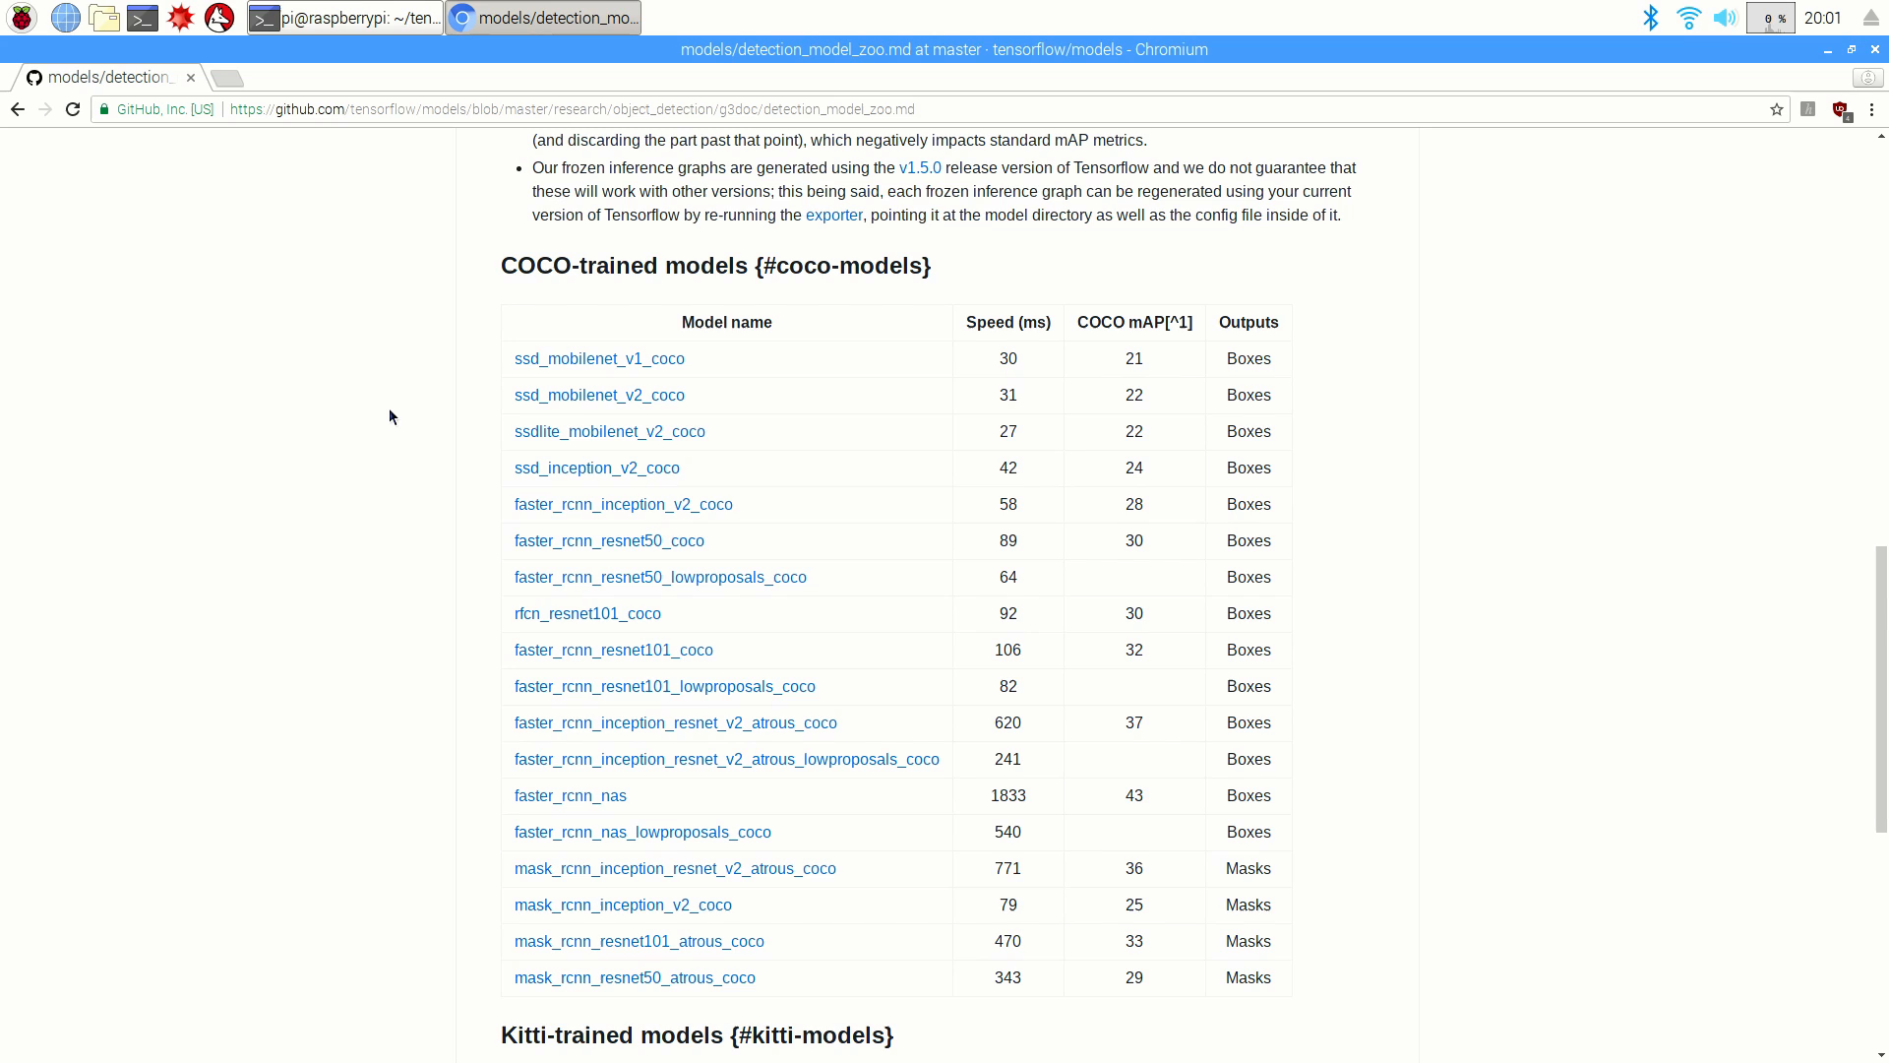
mouse_move(476, 458)
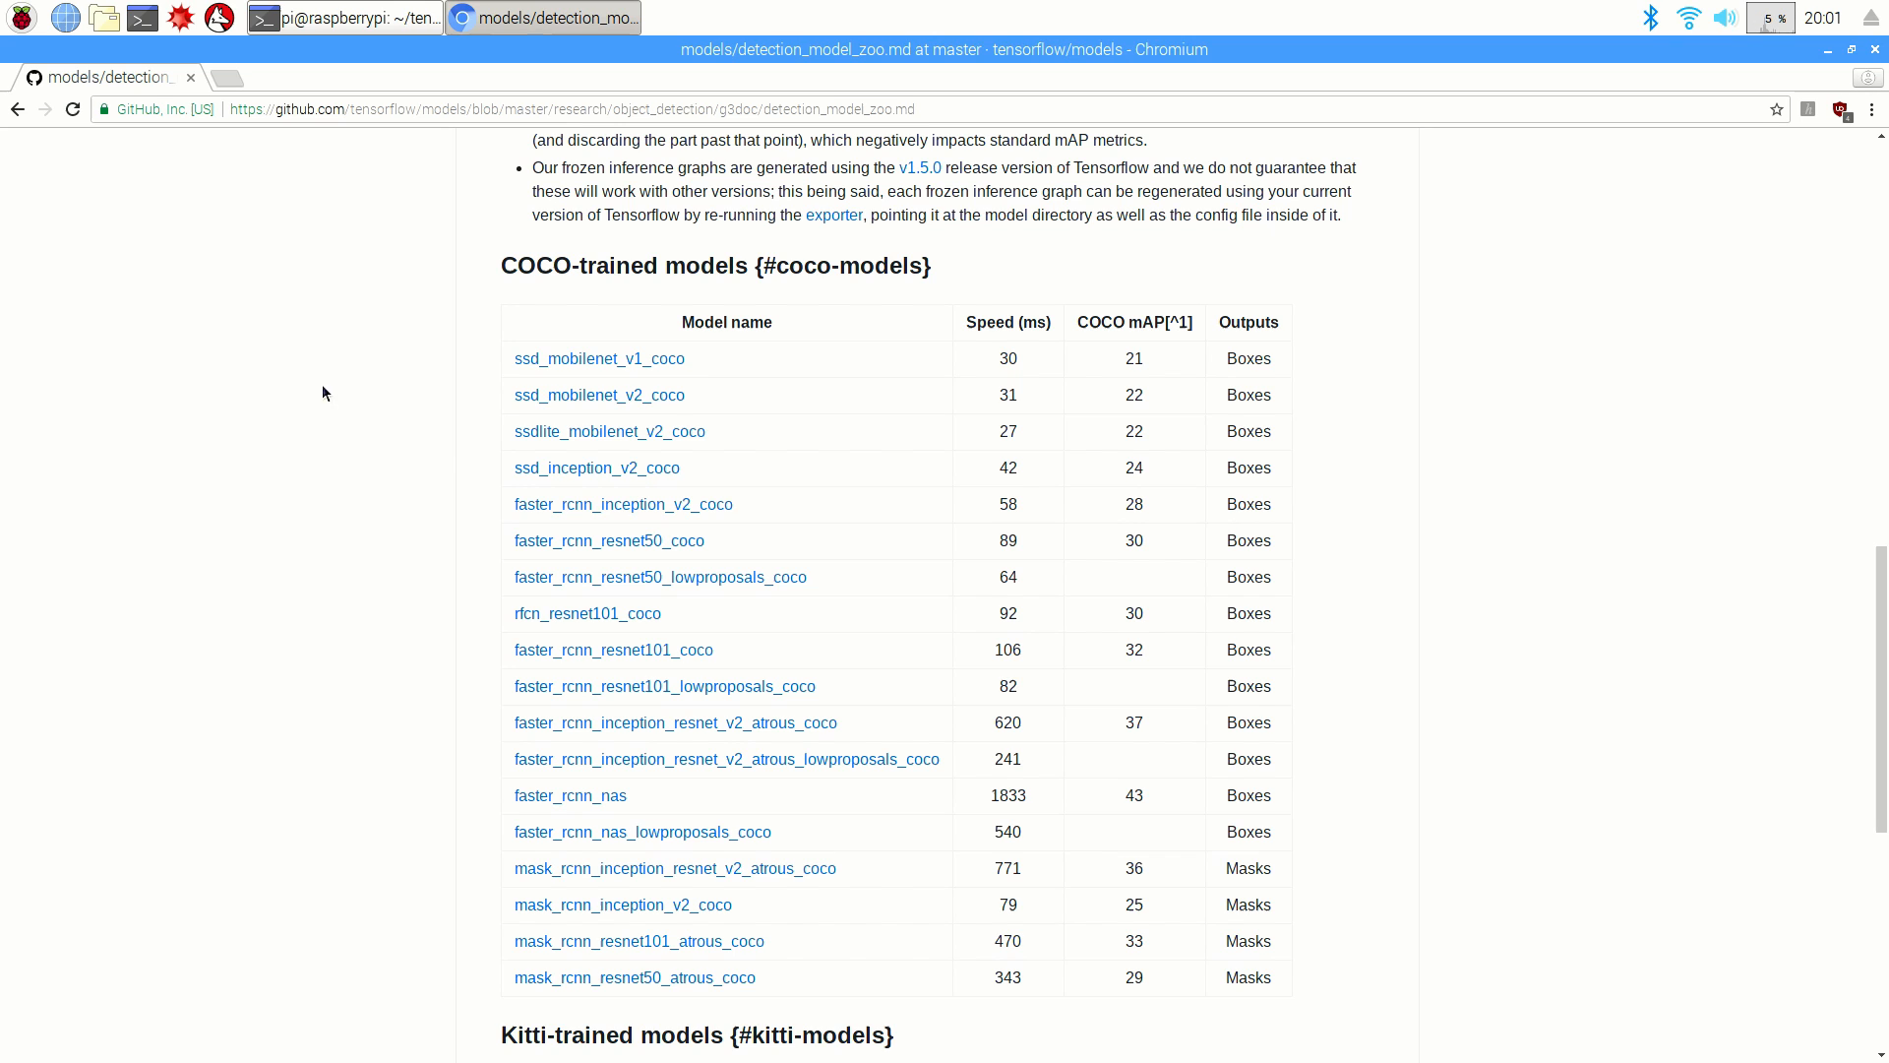
right_click(608, 431)
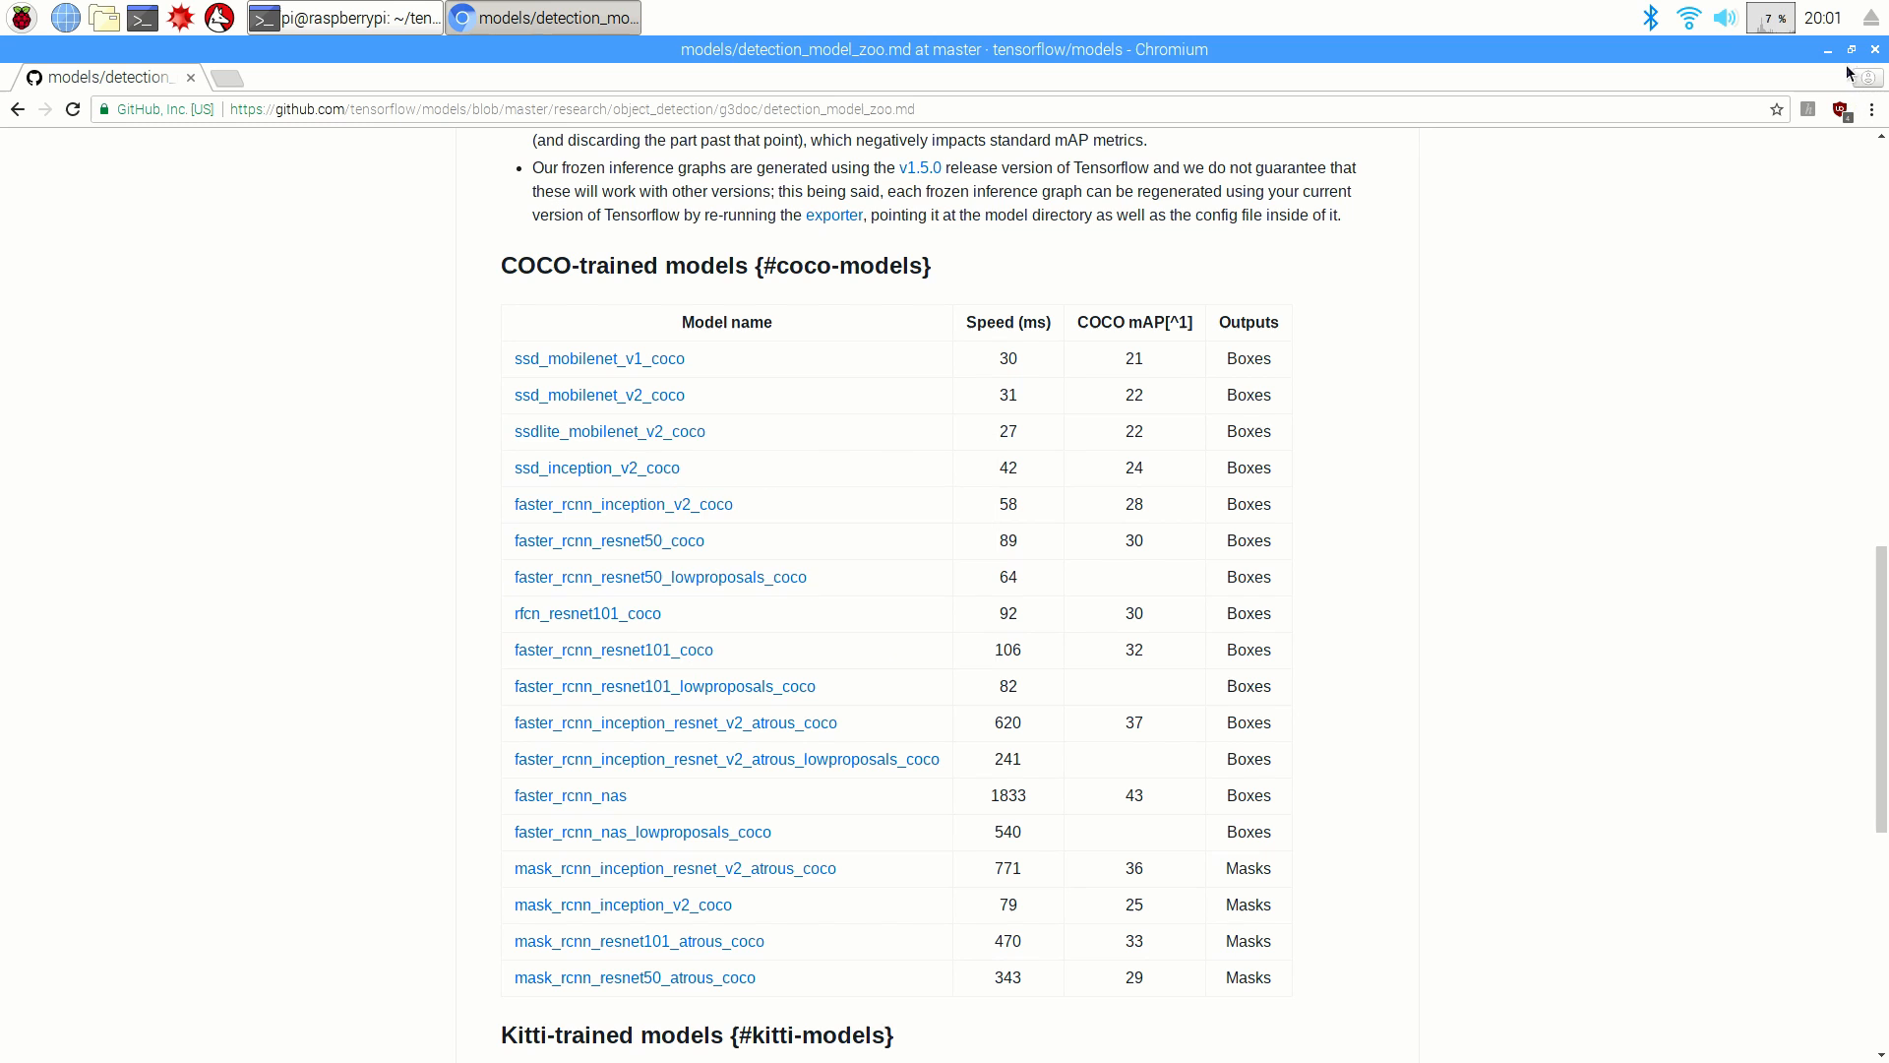
Step: Return to the terminal and extract ssdlite_mobilenet_v2_coco_2018_05_09.tar.gz with tar -xzvf
left_click(343, 17)
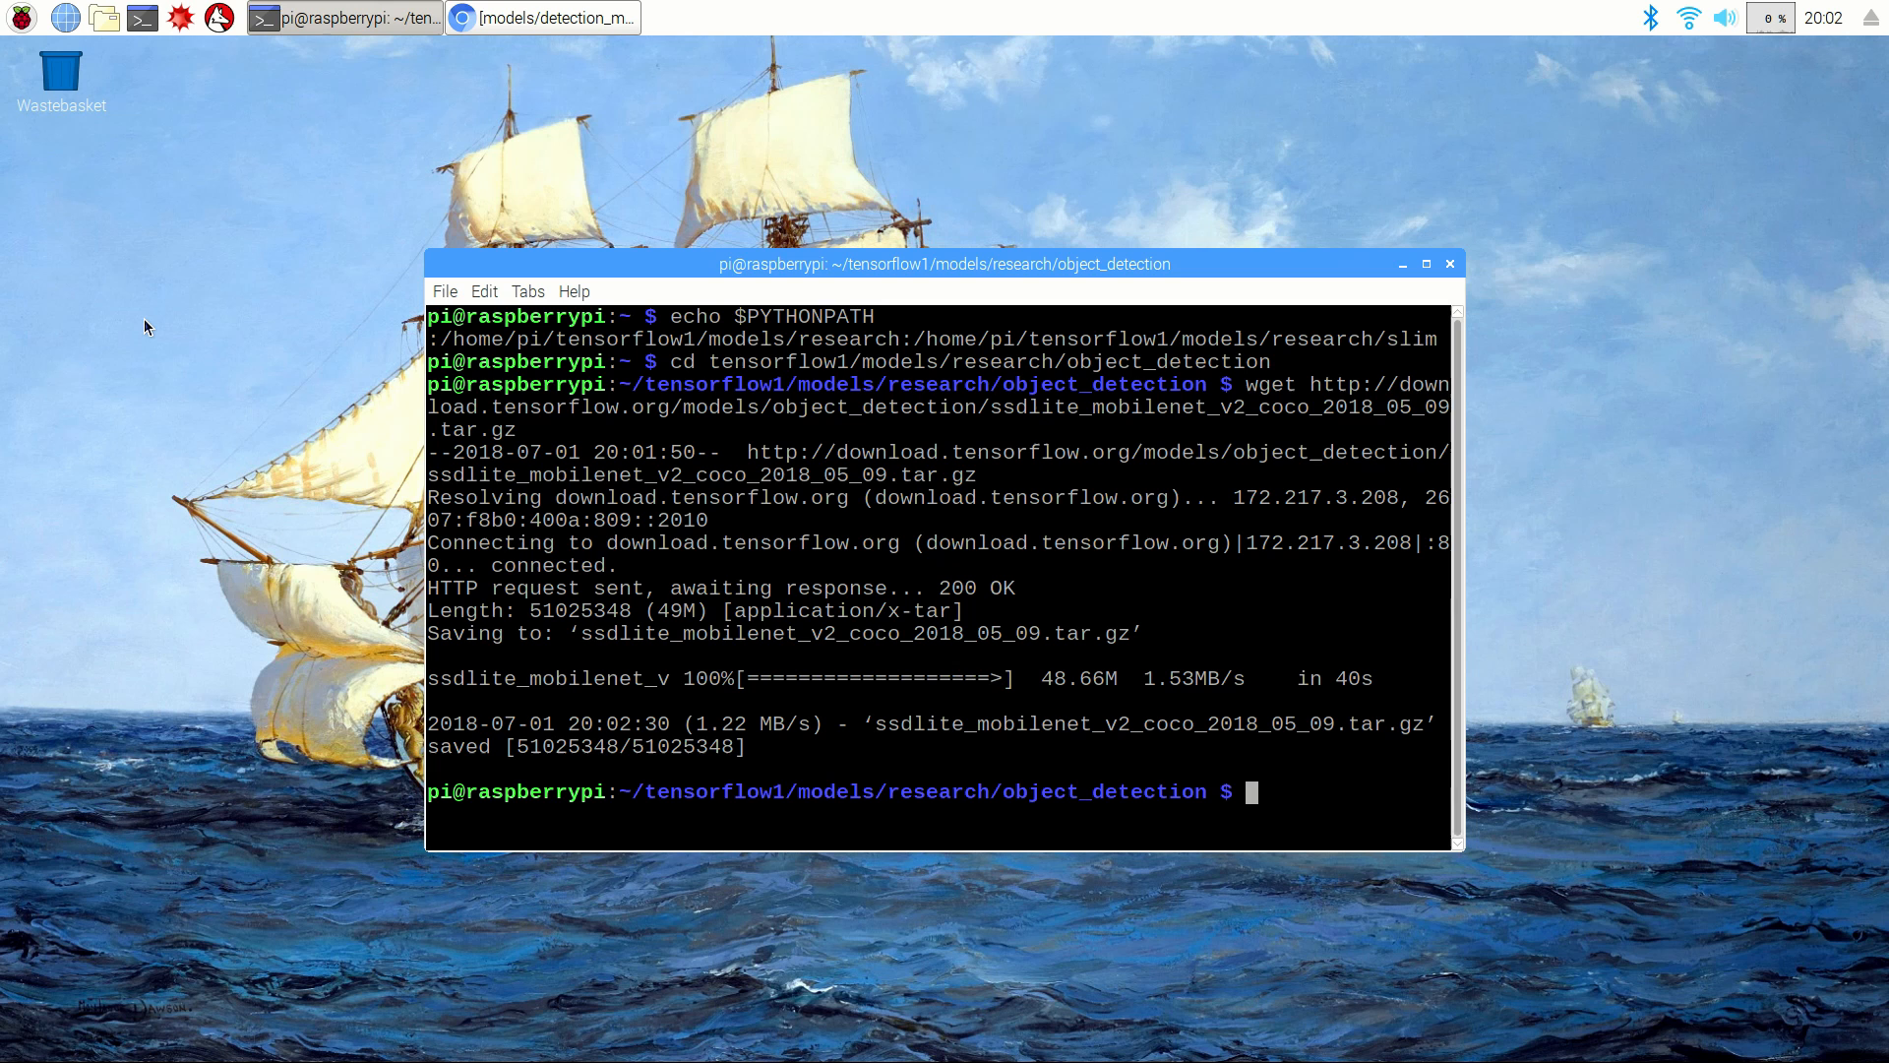
type("tar -")
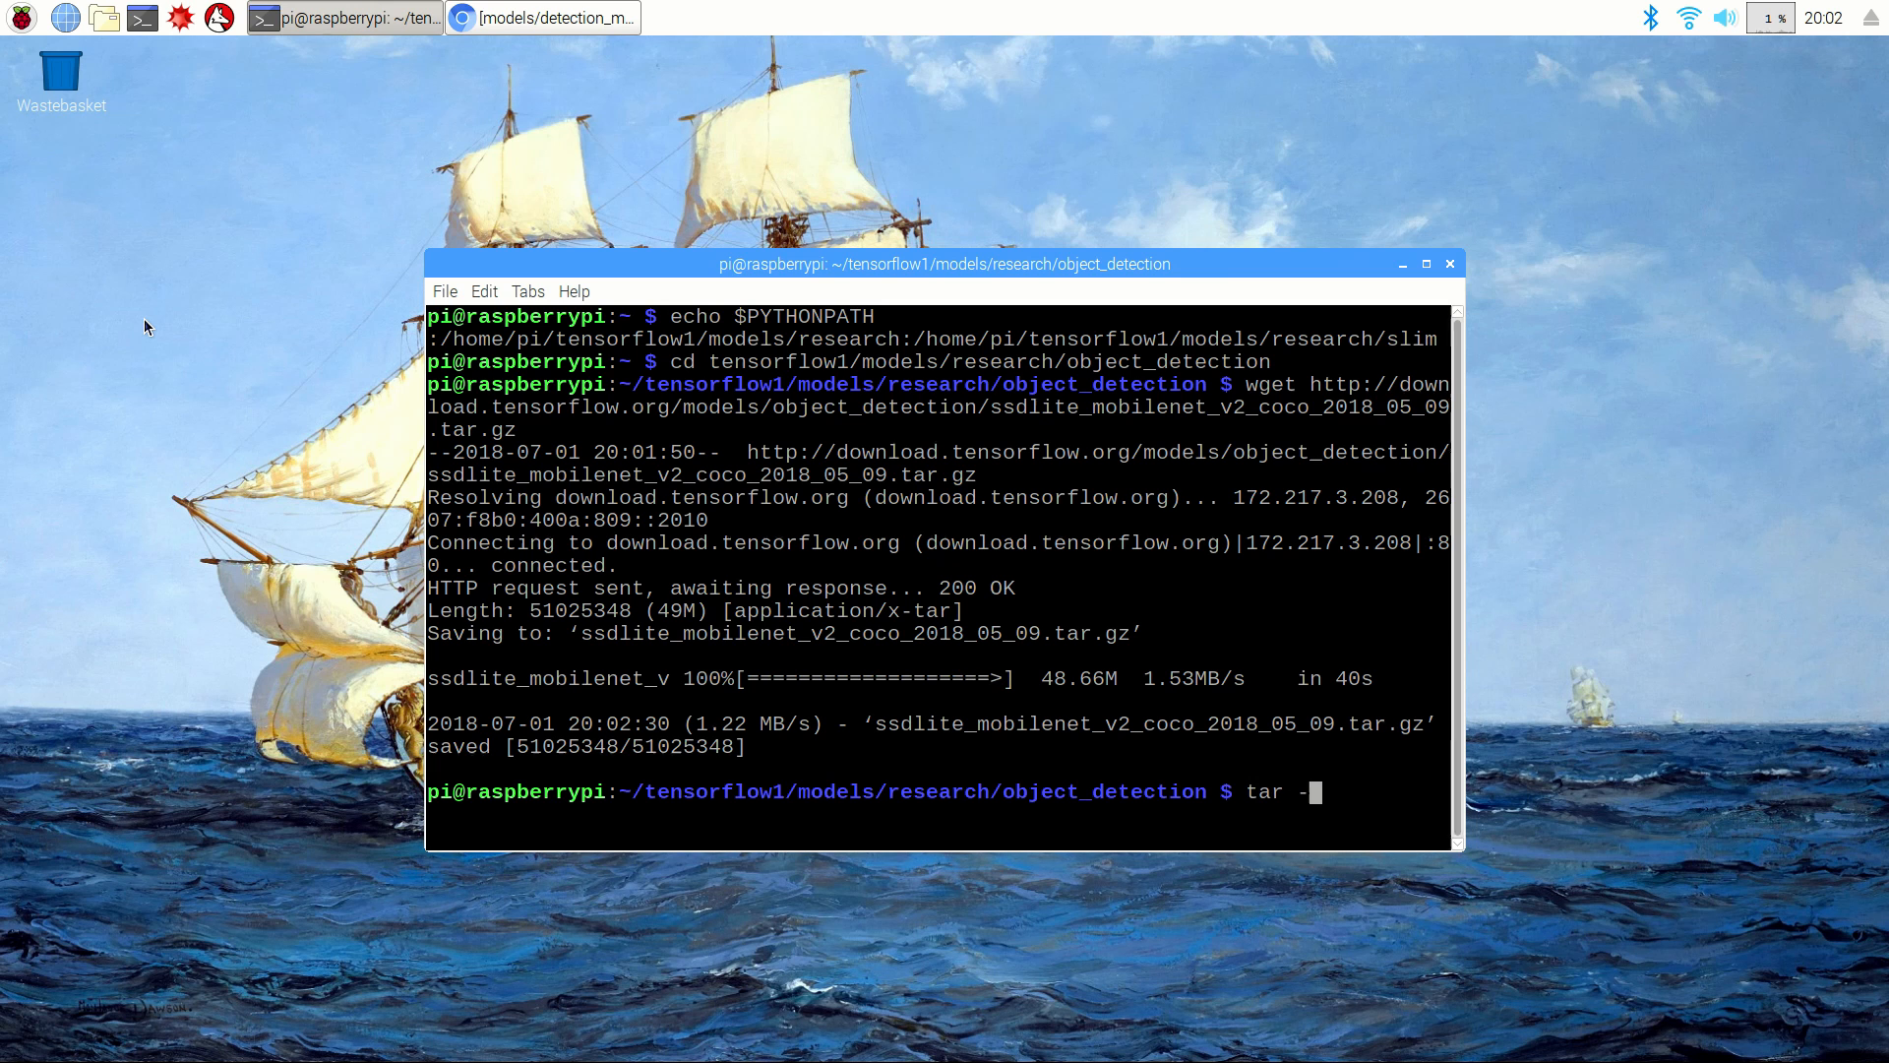
type("xzvf ssdlite_mobilenet_v2_coco_2018_05_09.tar.gz")
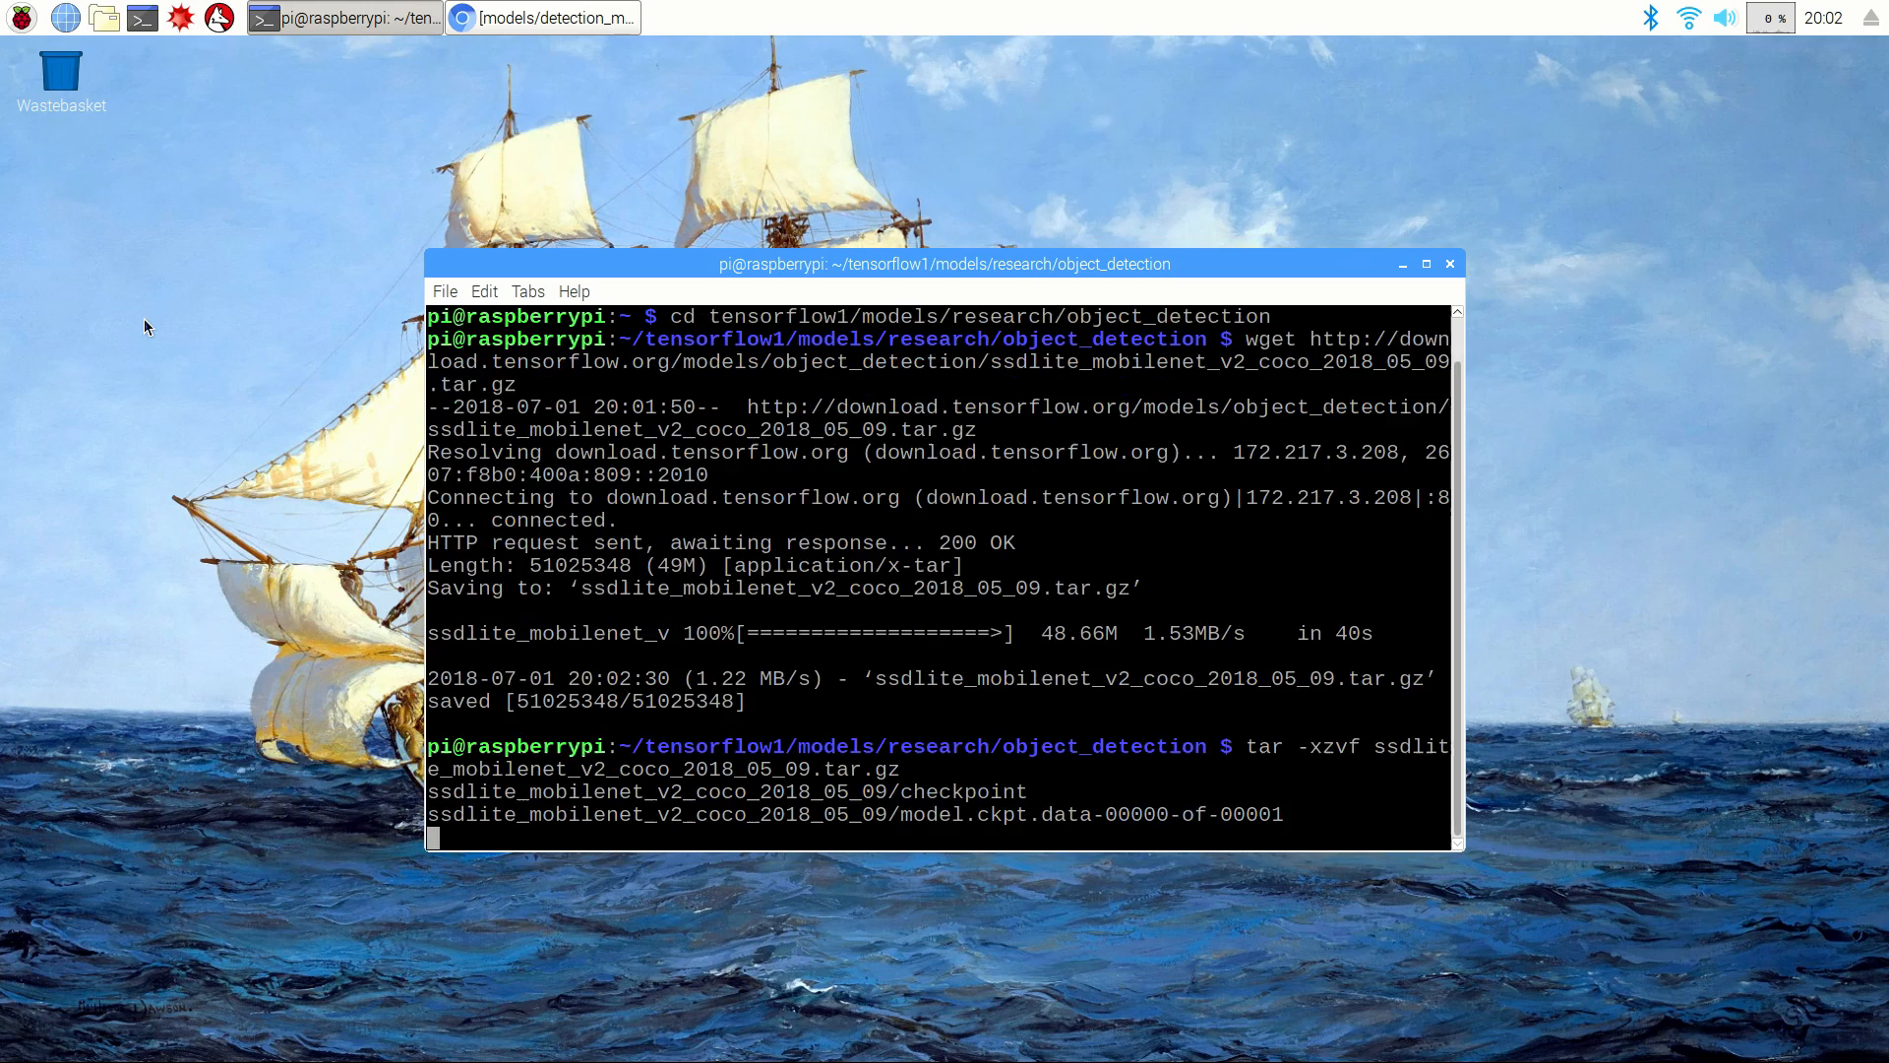
scroll("down", 3)
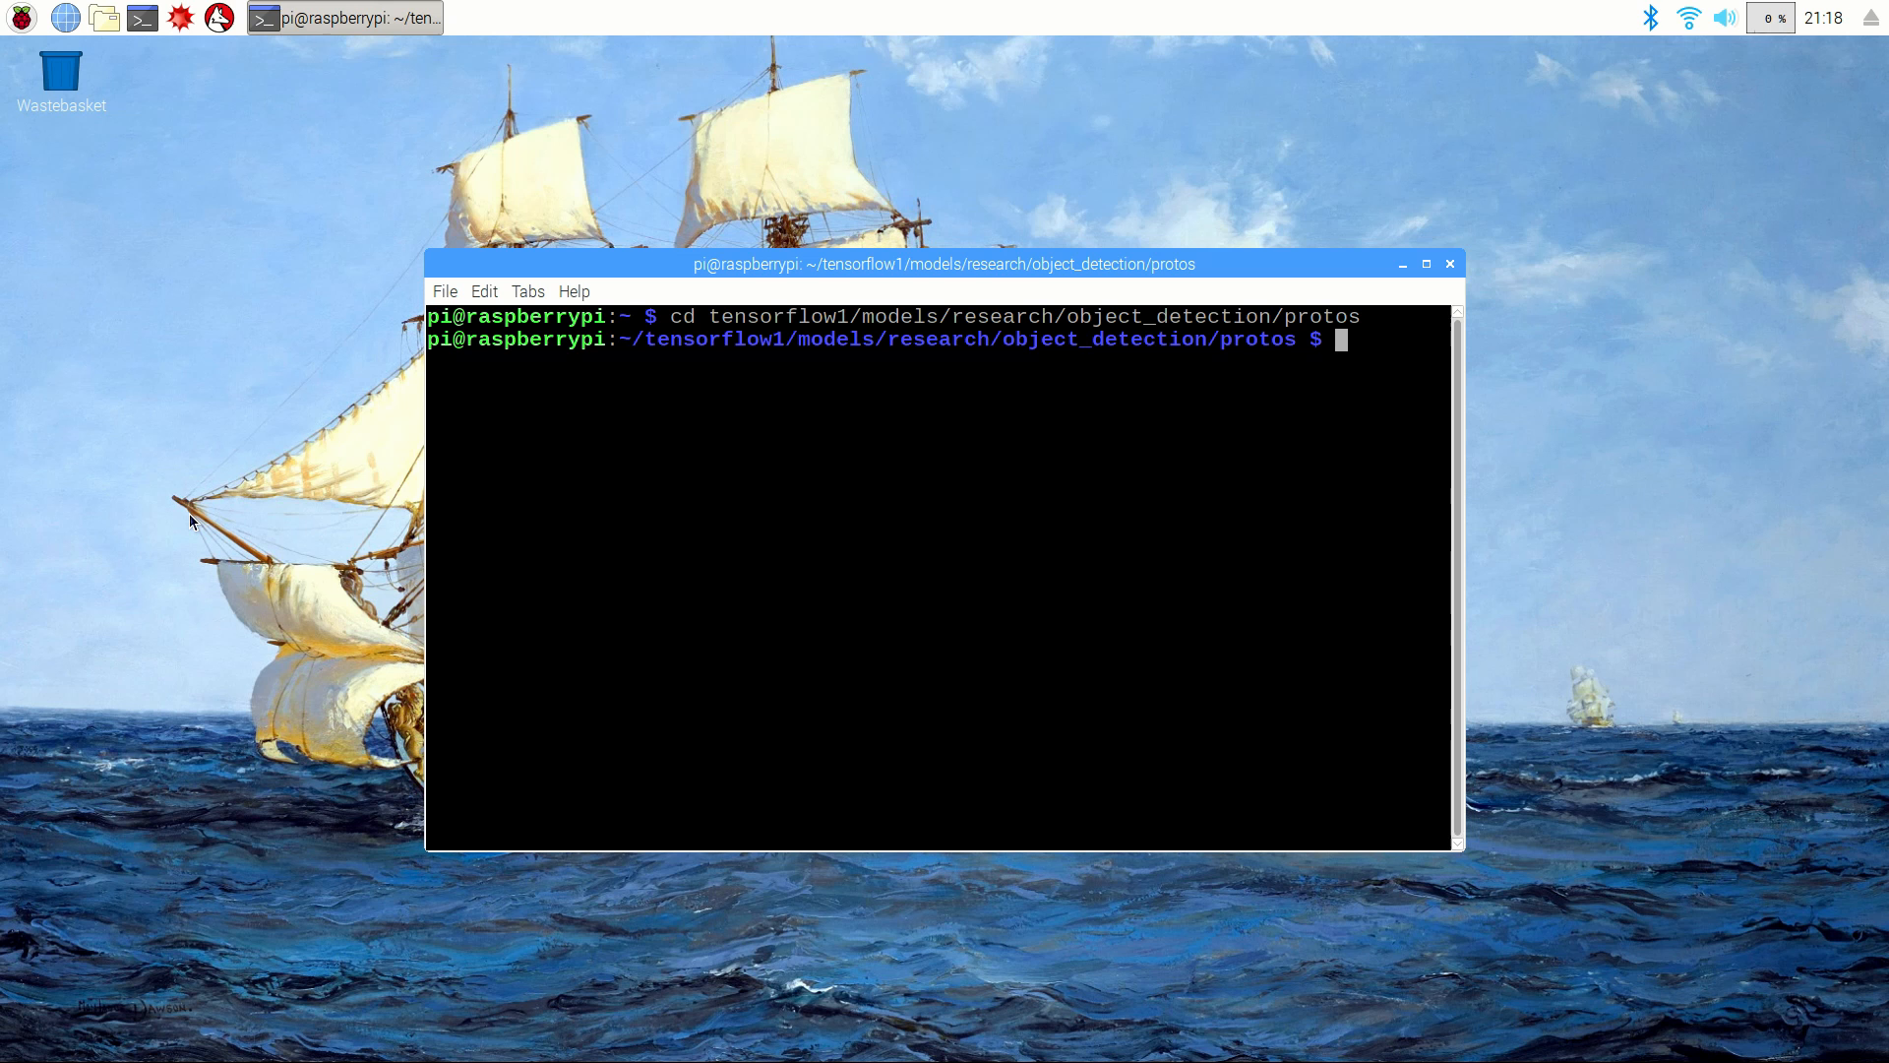
Step: List the protos folder, then move back into ~/tensorflow1/models/research
type("l")
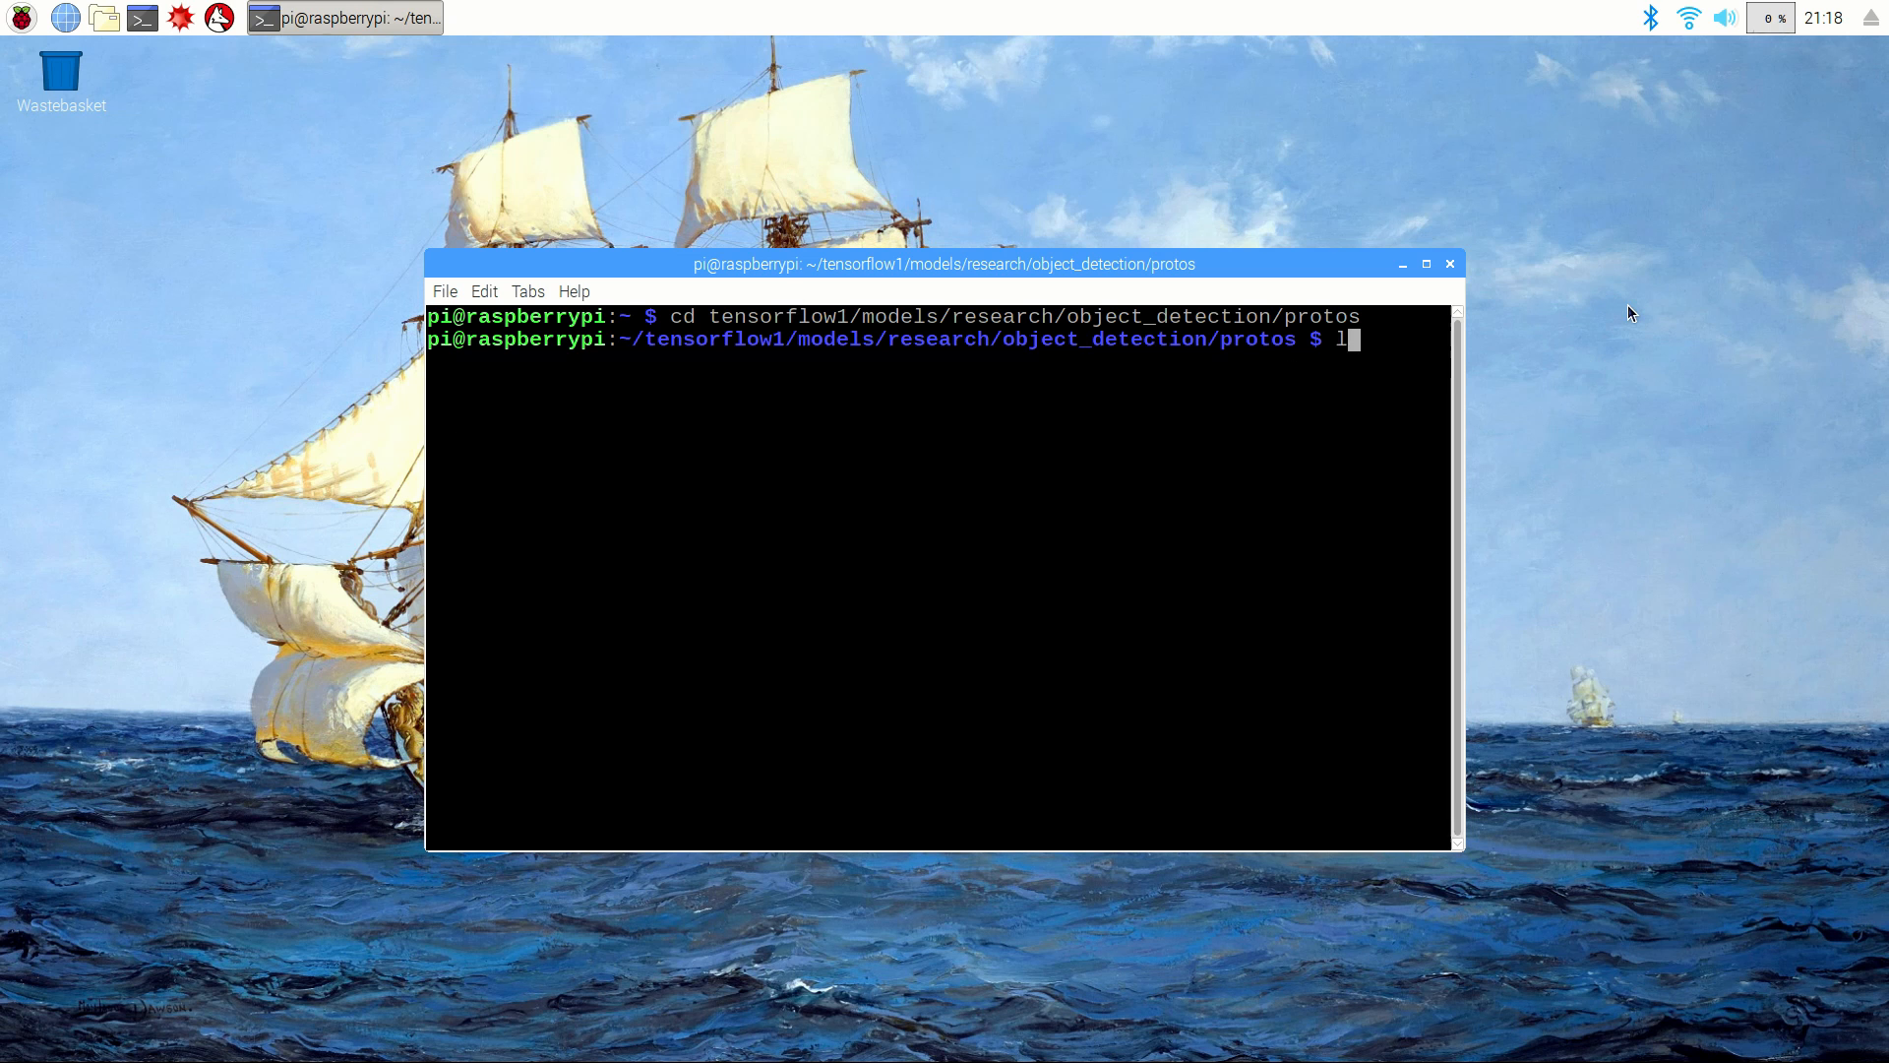
key("Return")
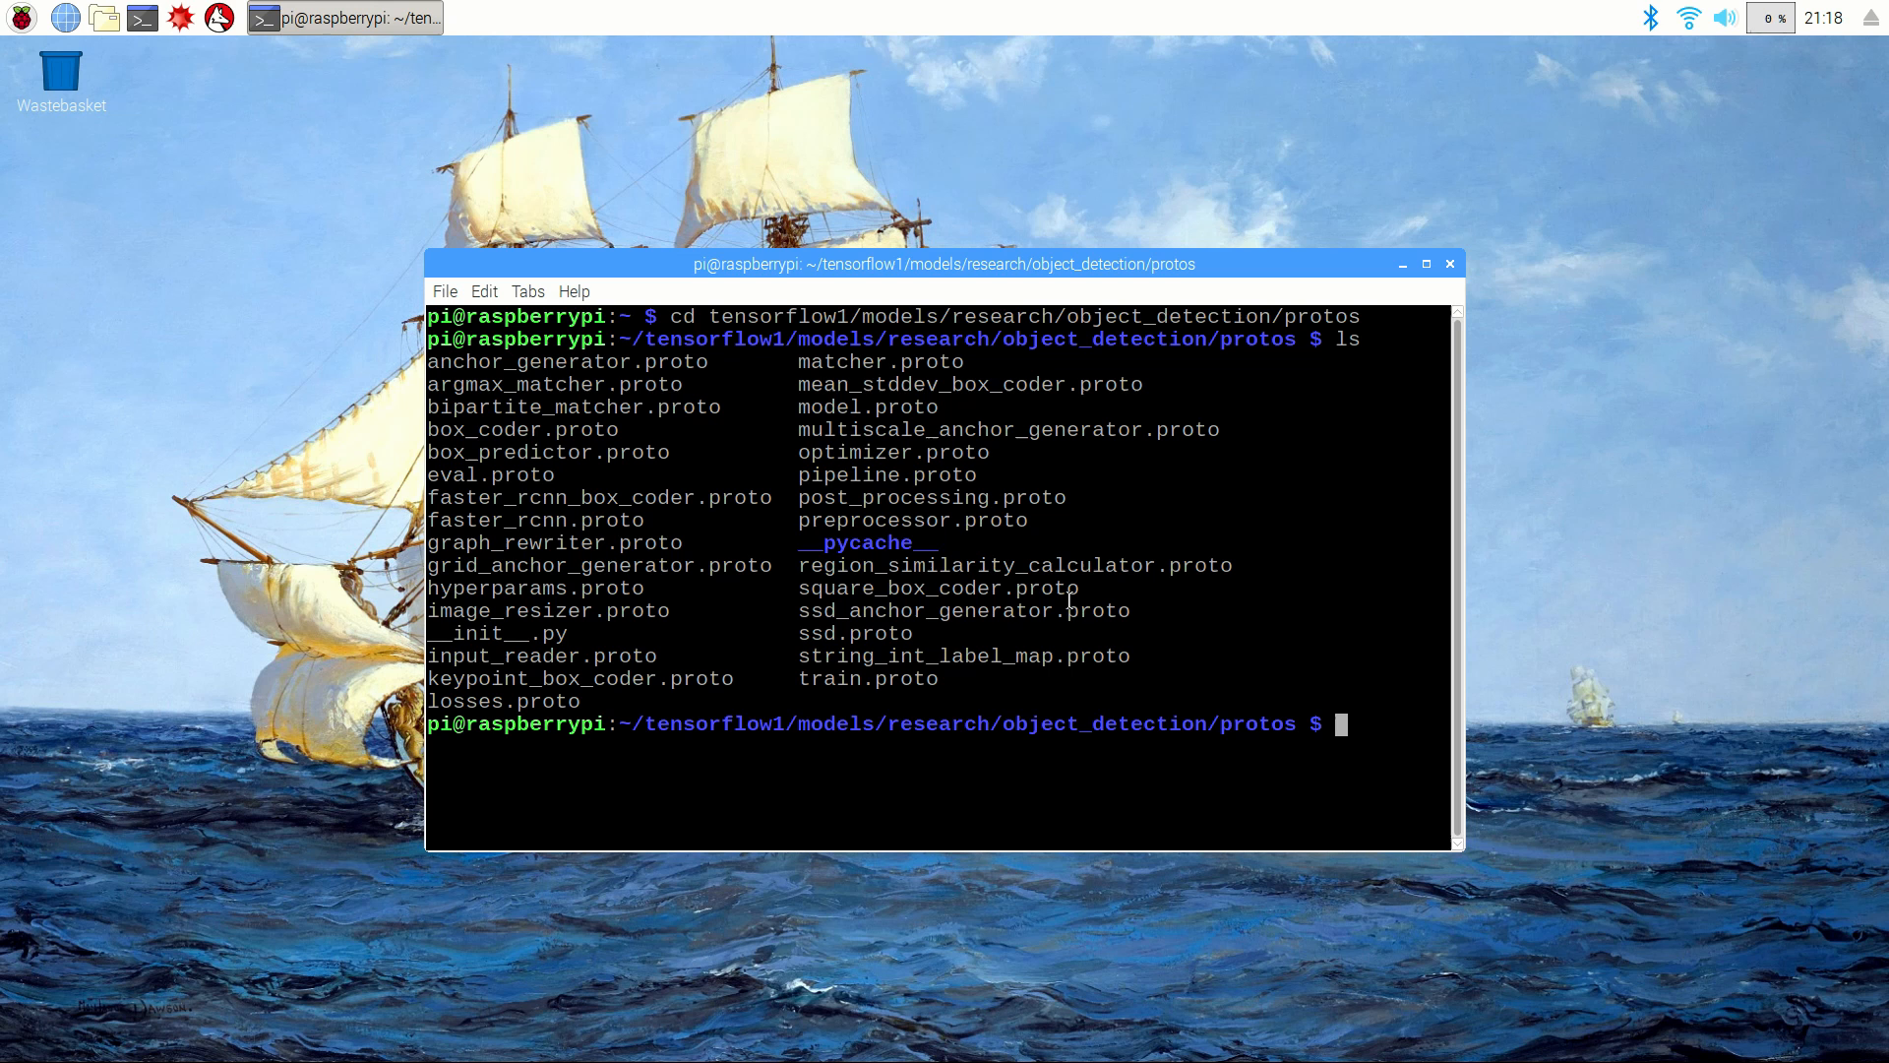
key("Return")
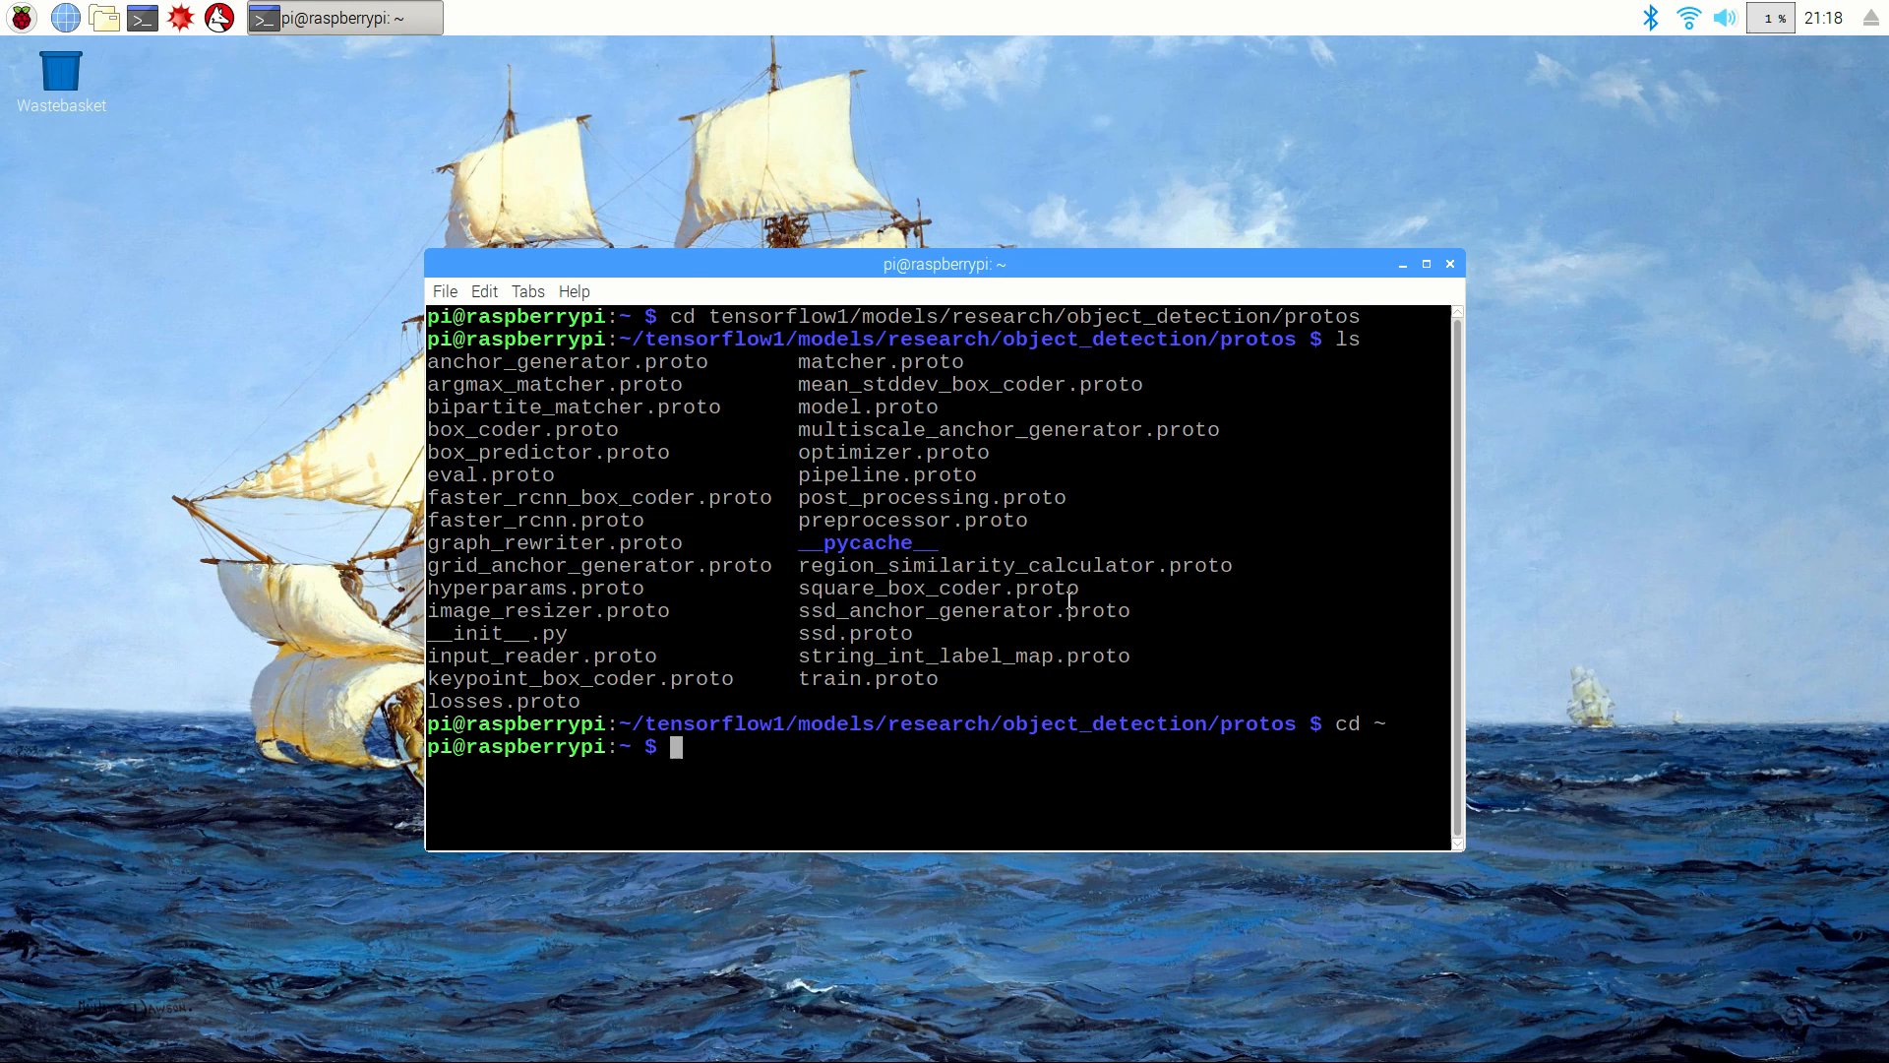
type("cd")
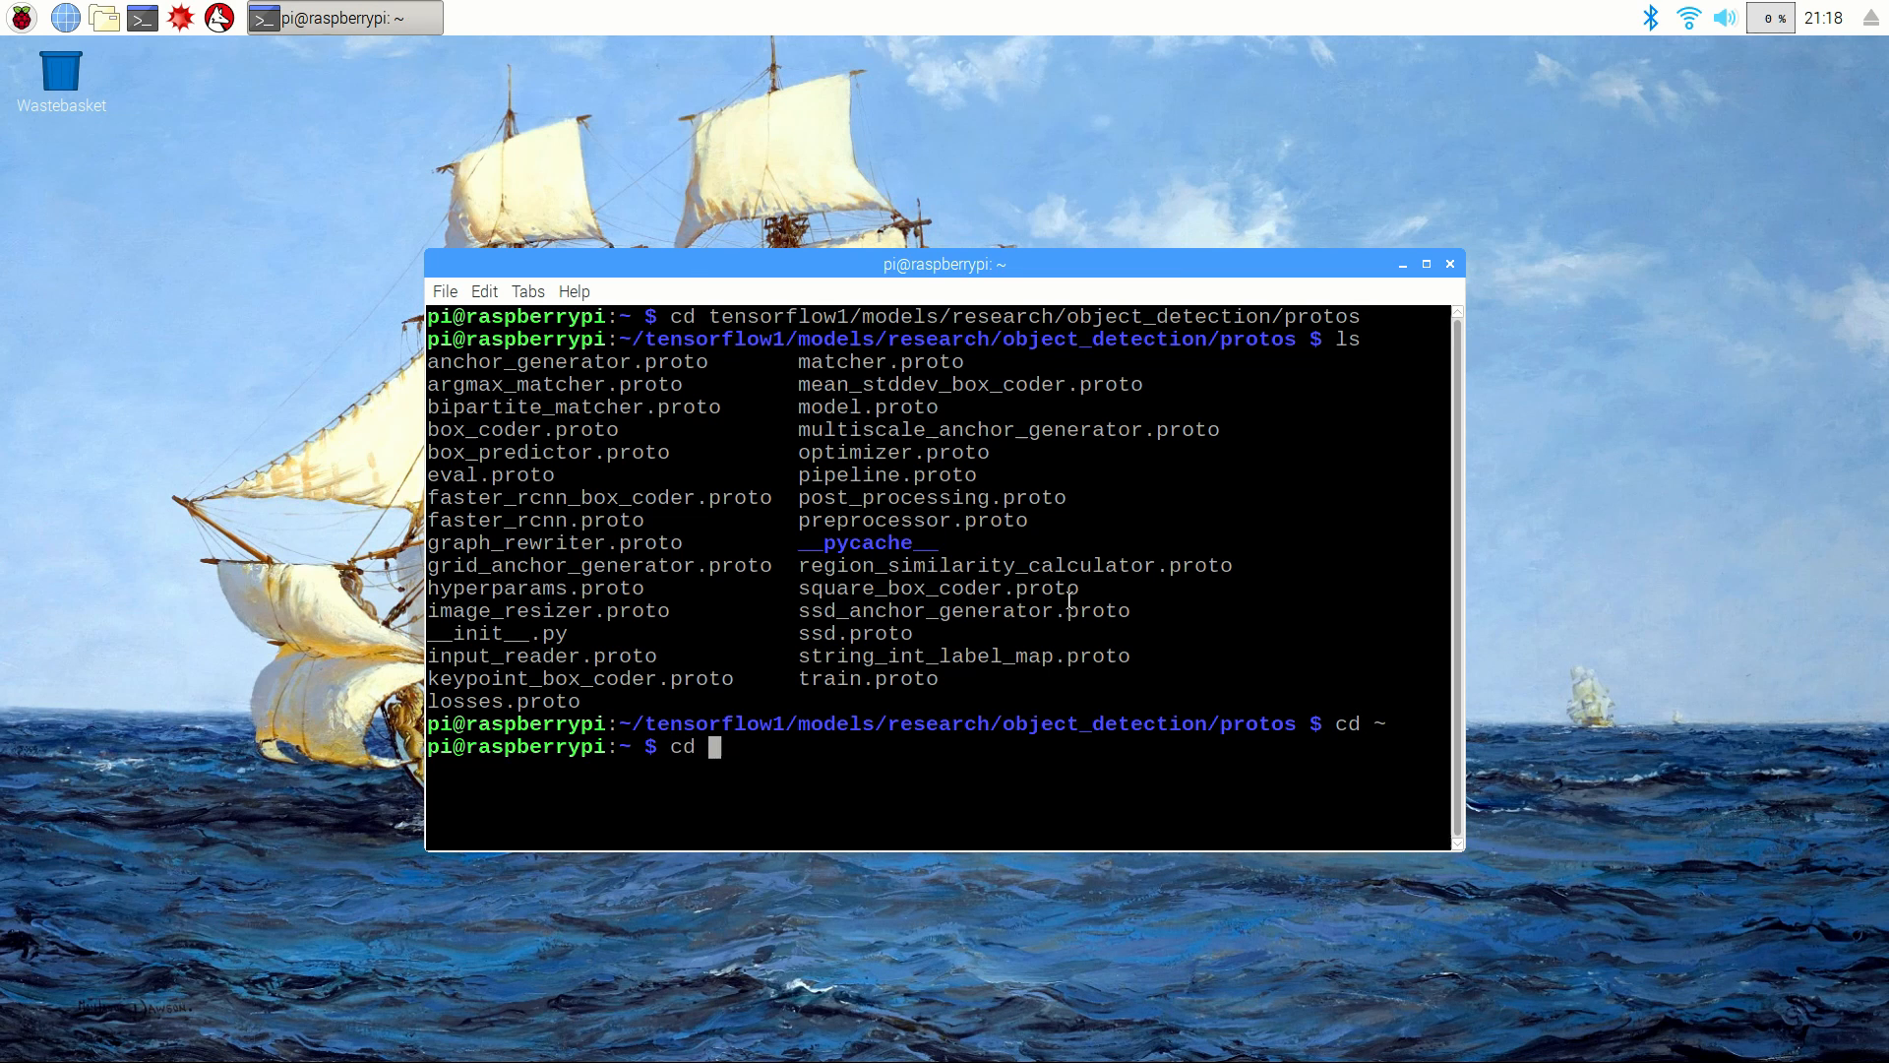
type("tensorflow1/")
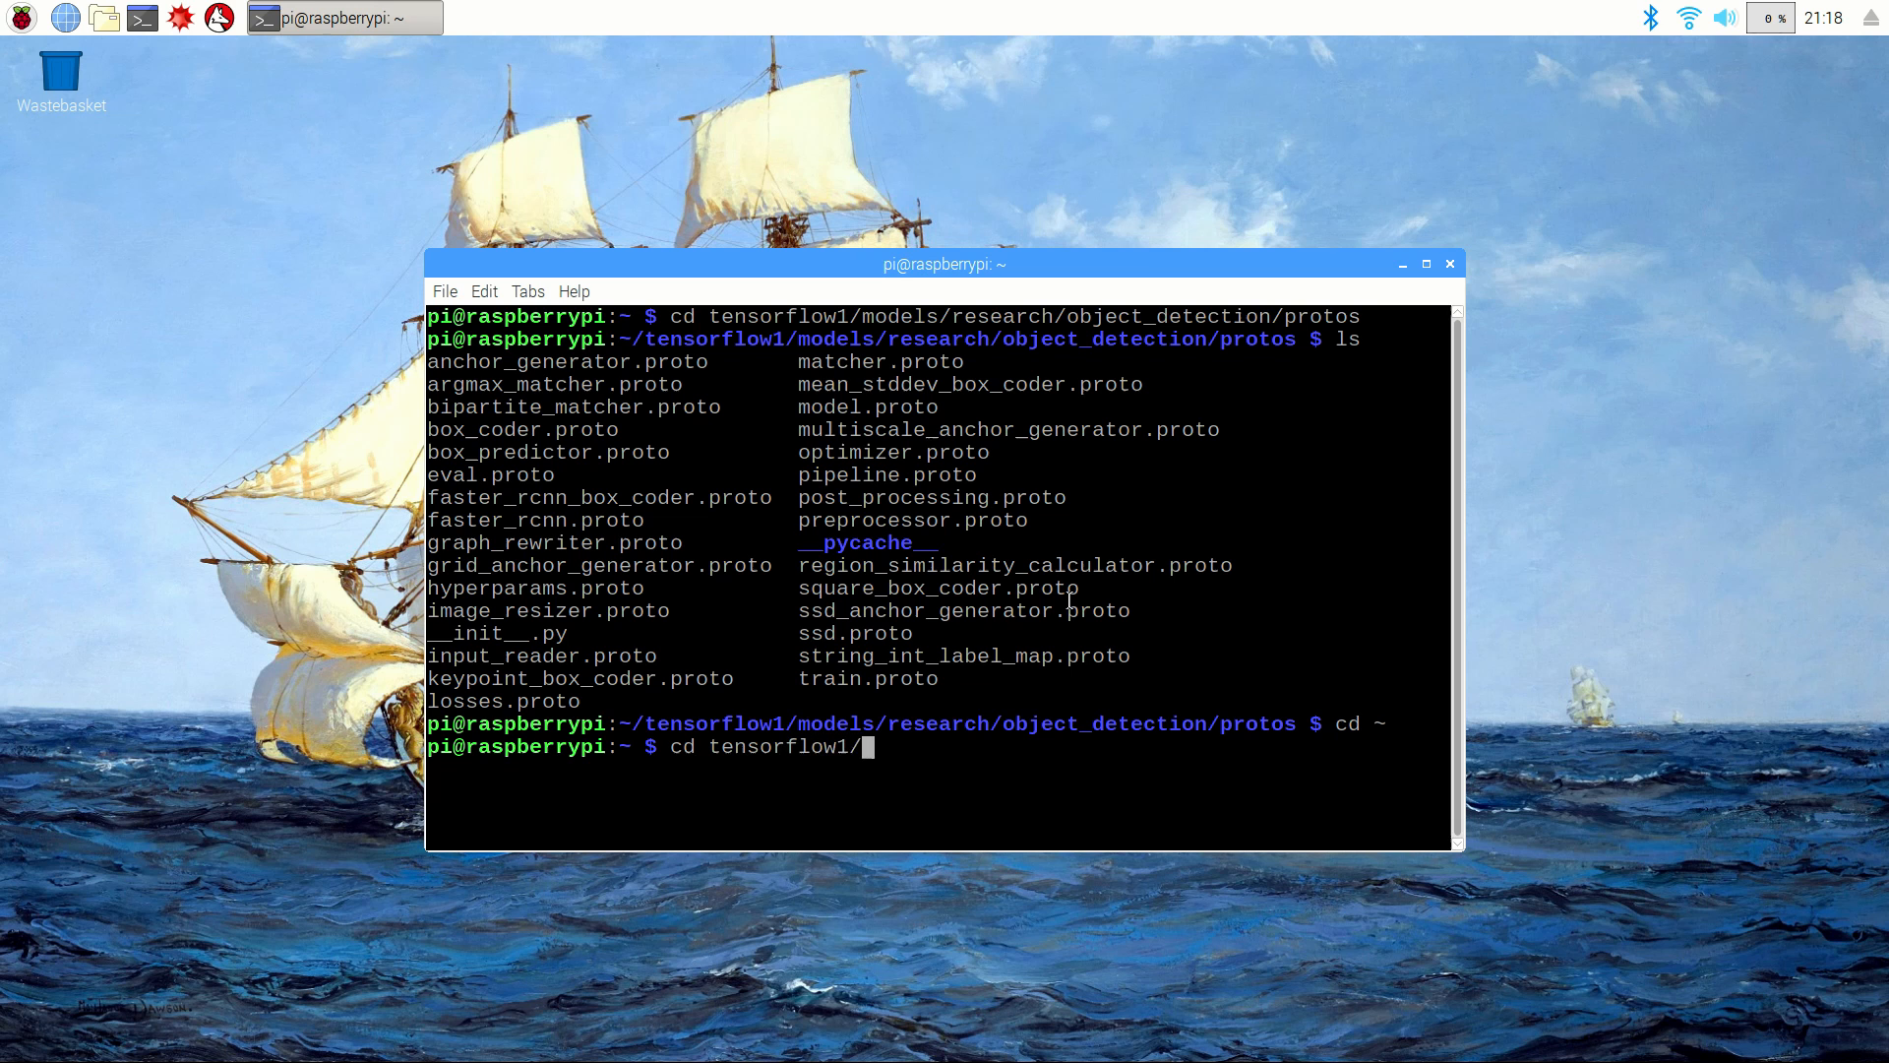
type("models/resa")
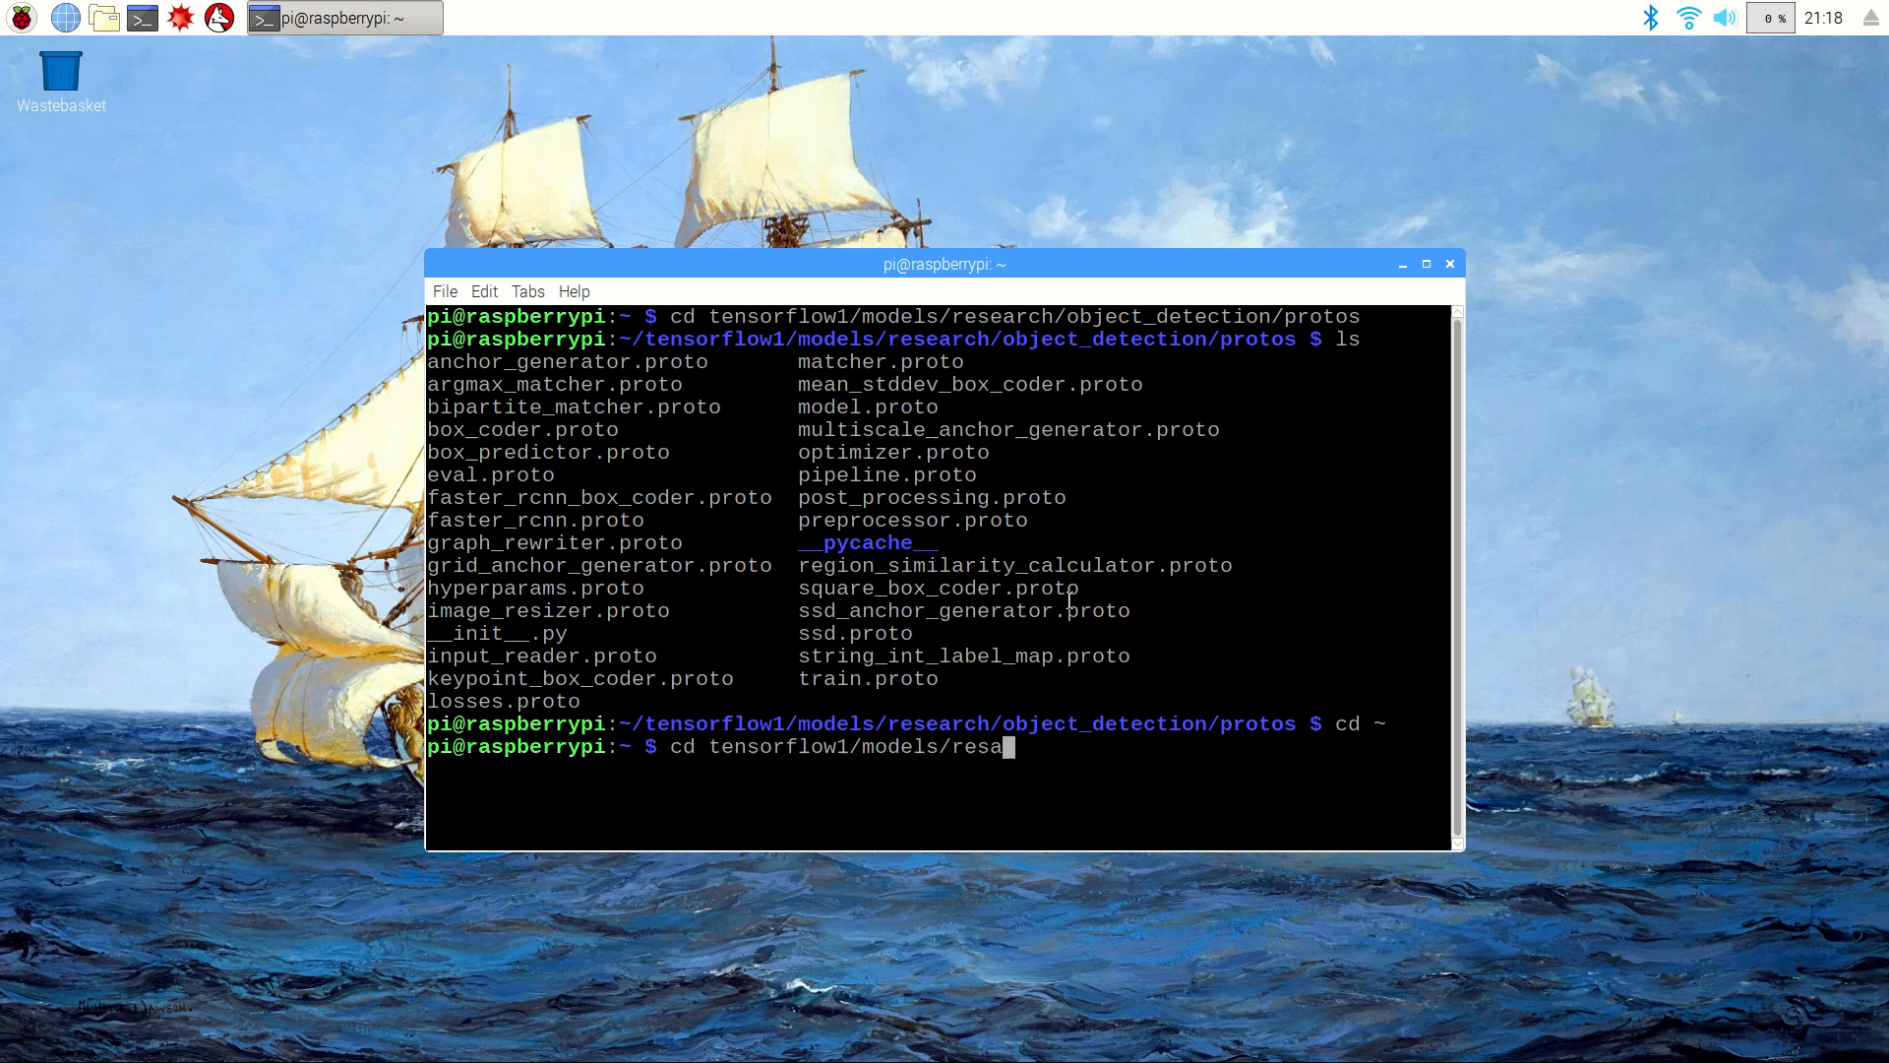
key("Return")
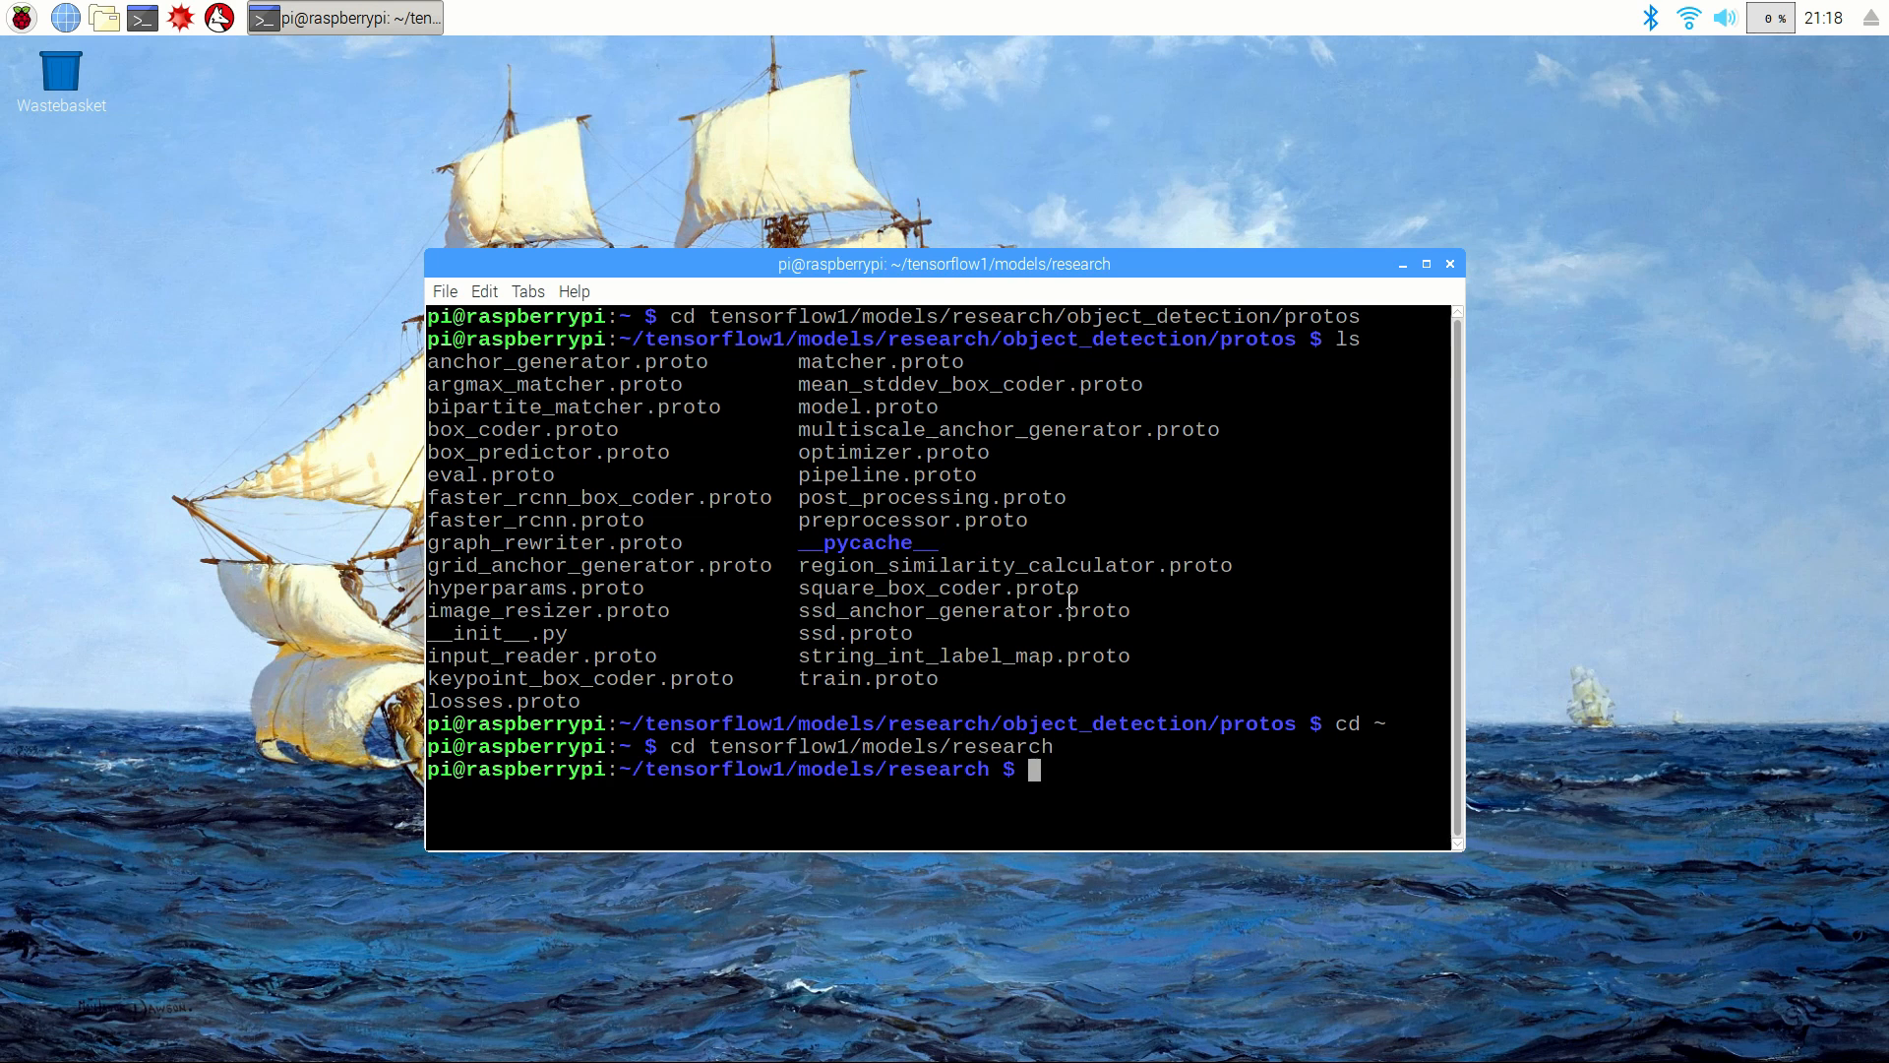
Step: Compile all object_detection/protos/*.proto files to Python with protoc --python_out=
type("protoc_object_d")
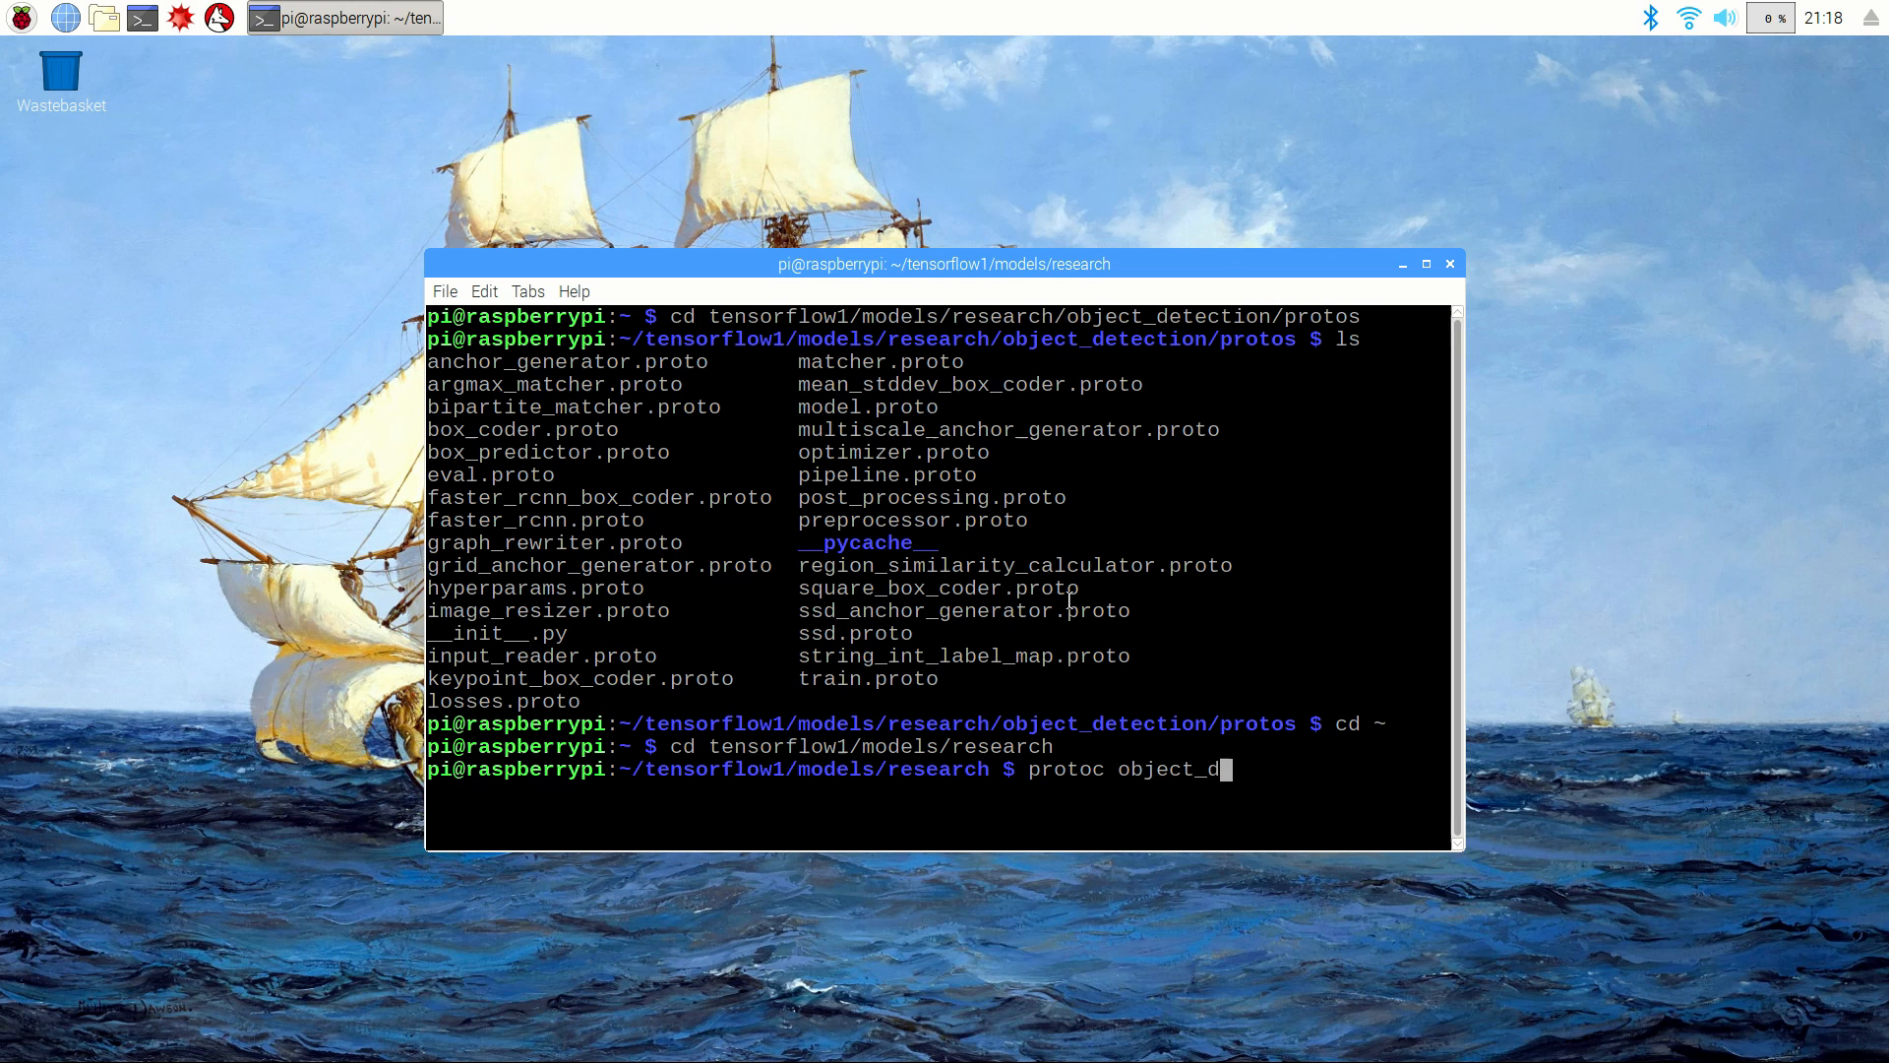
type("etection/protos/*.pro")
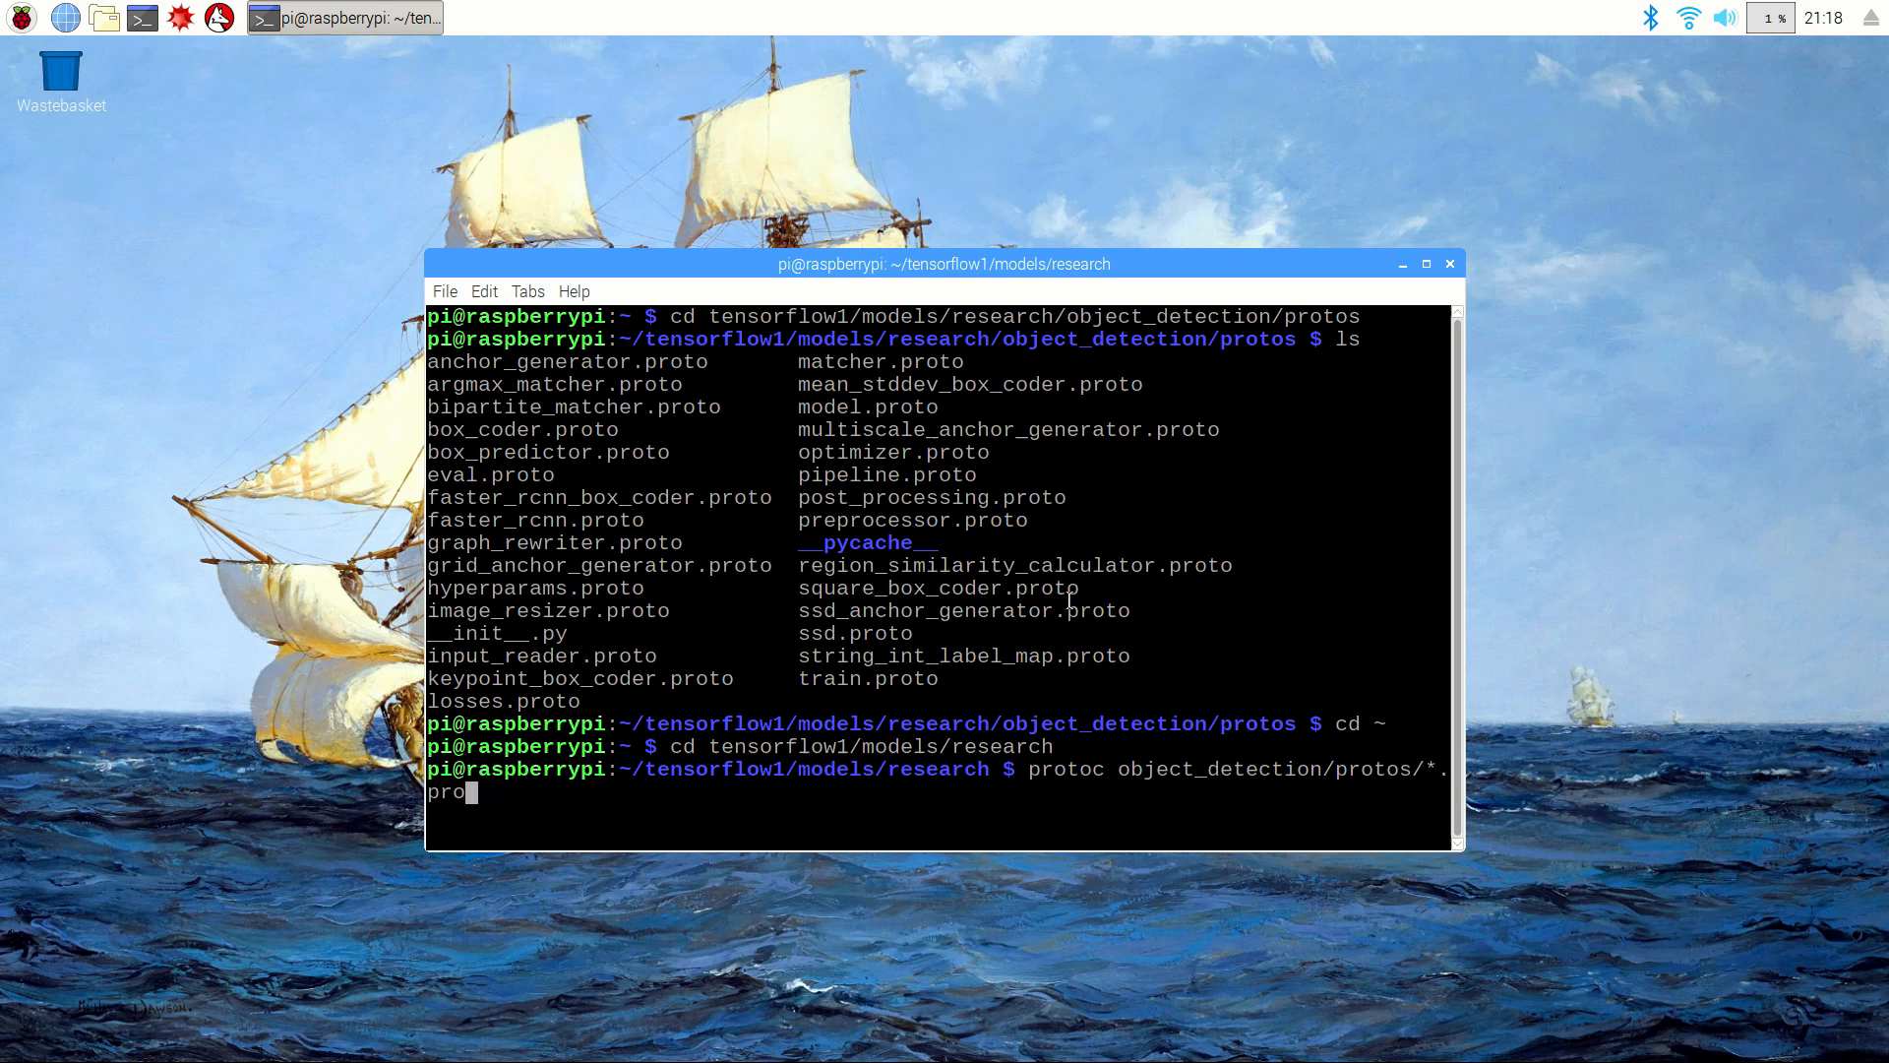
type("--py")
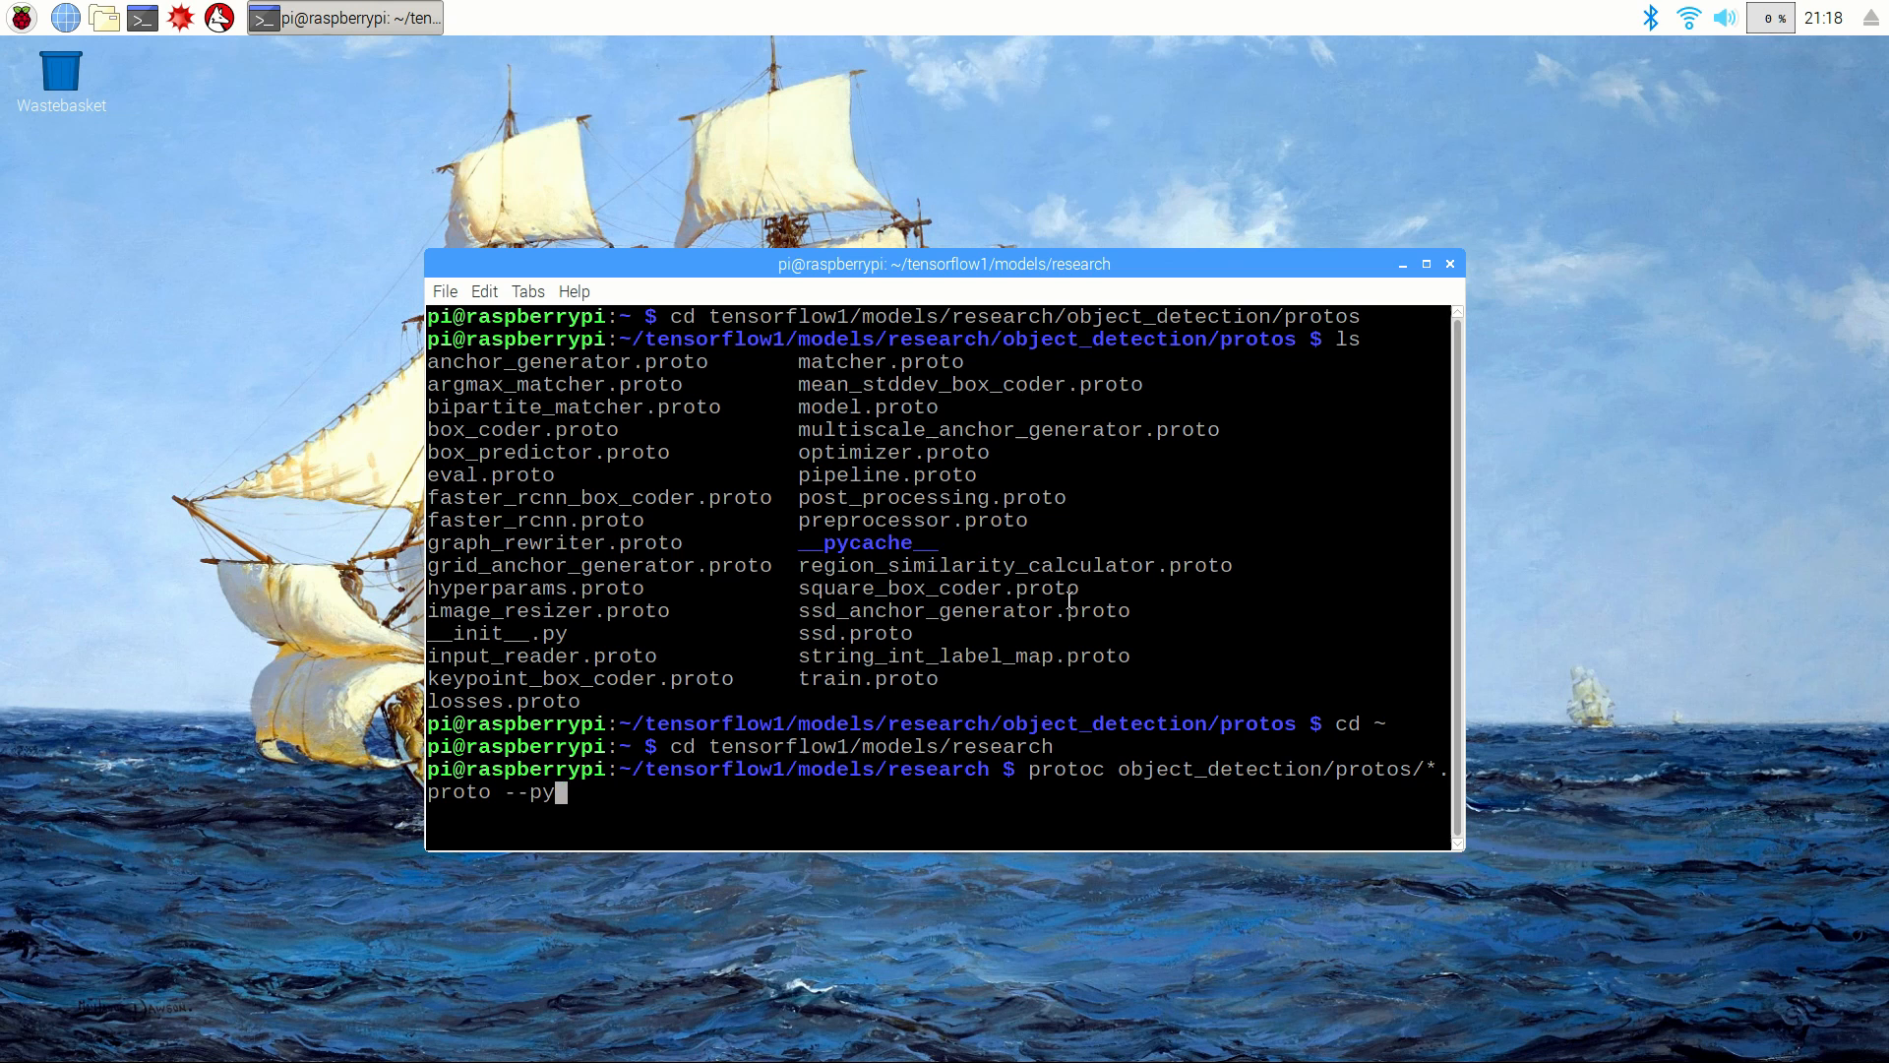
type("thon_out=")
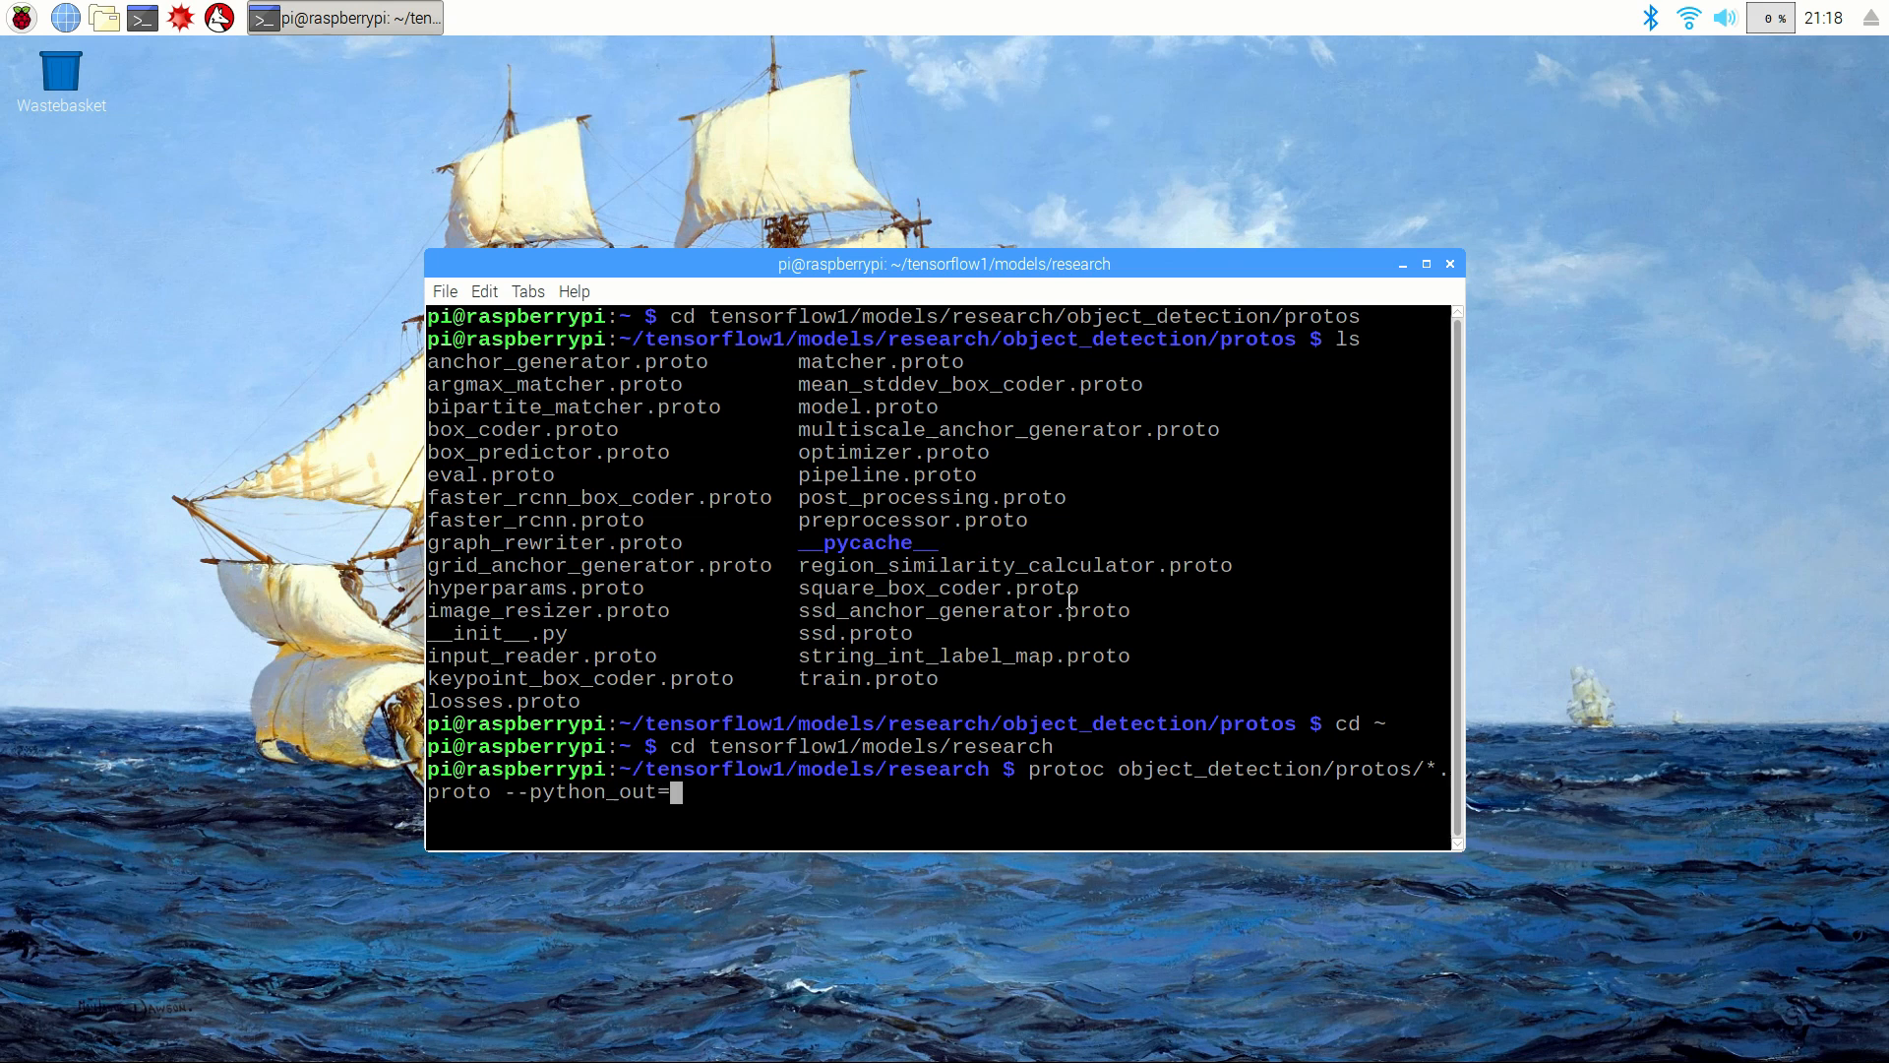
type(".")
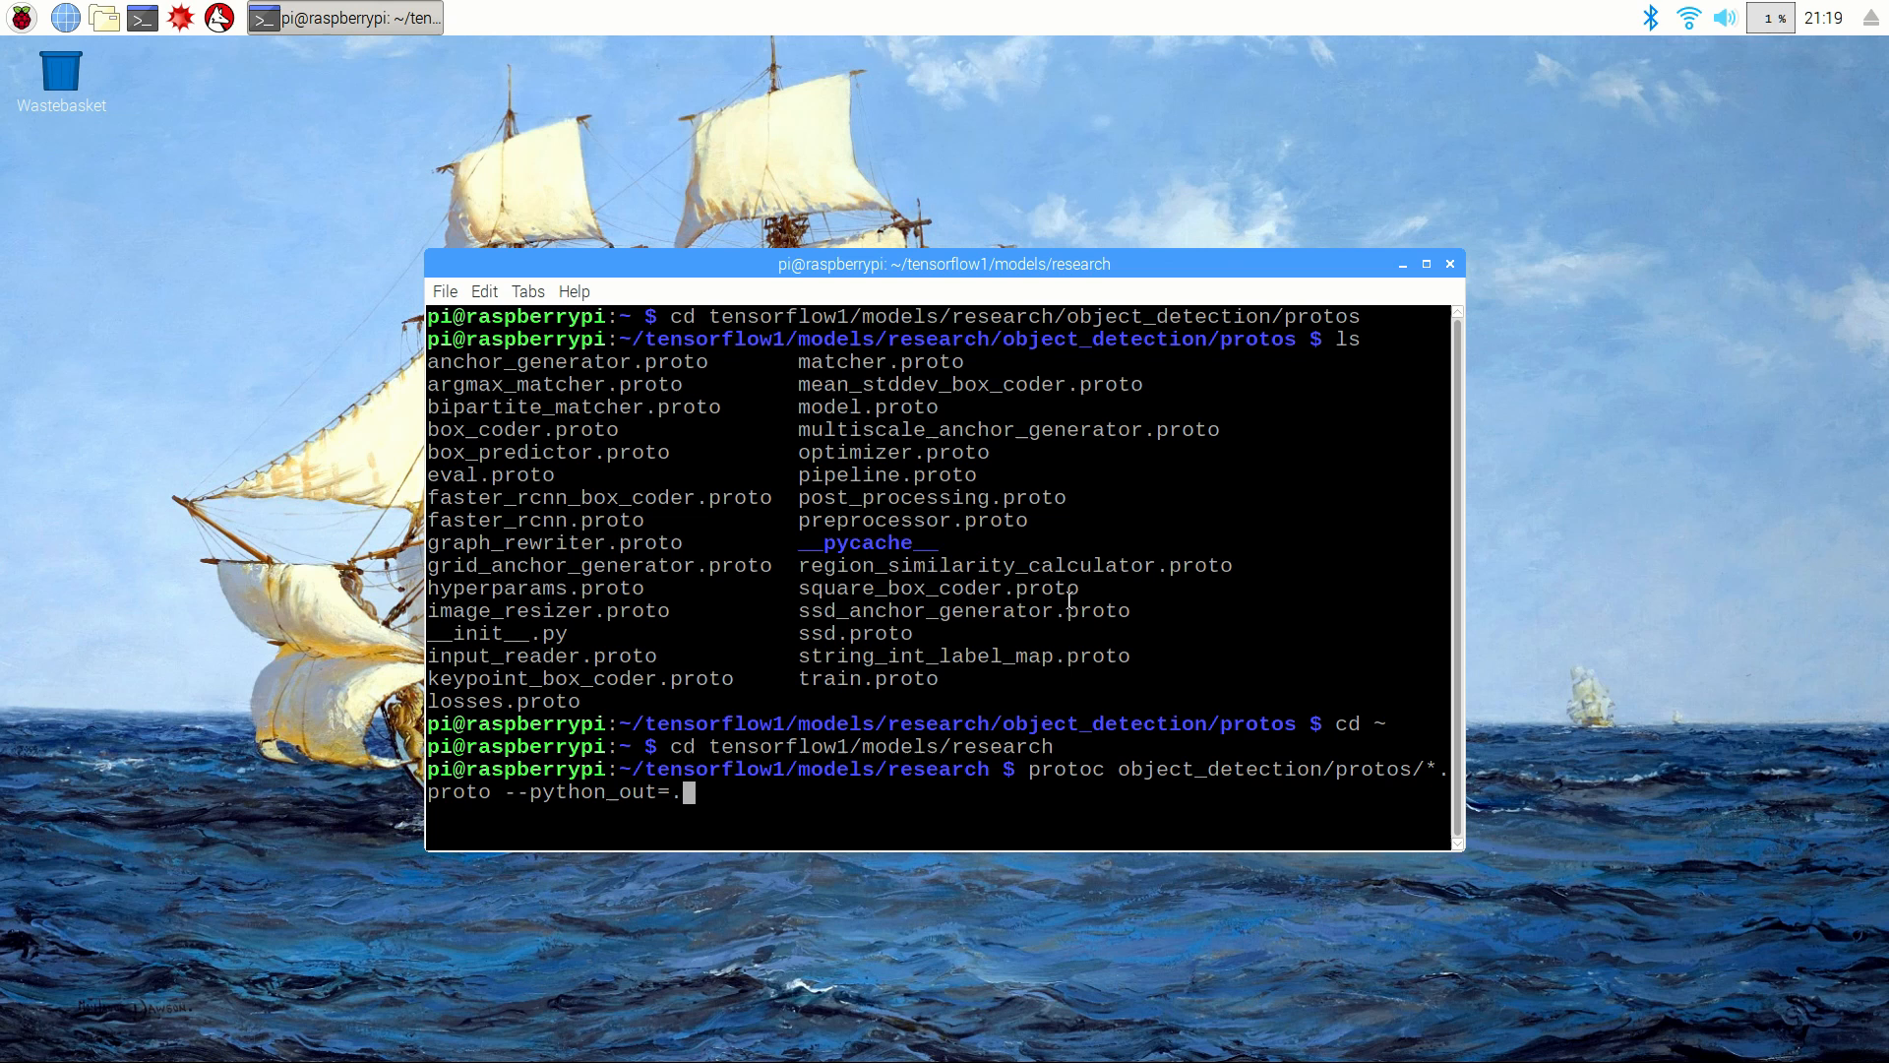
key("Return")
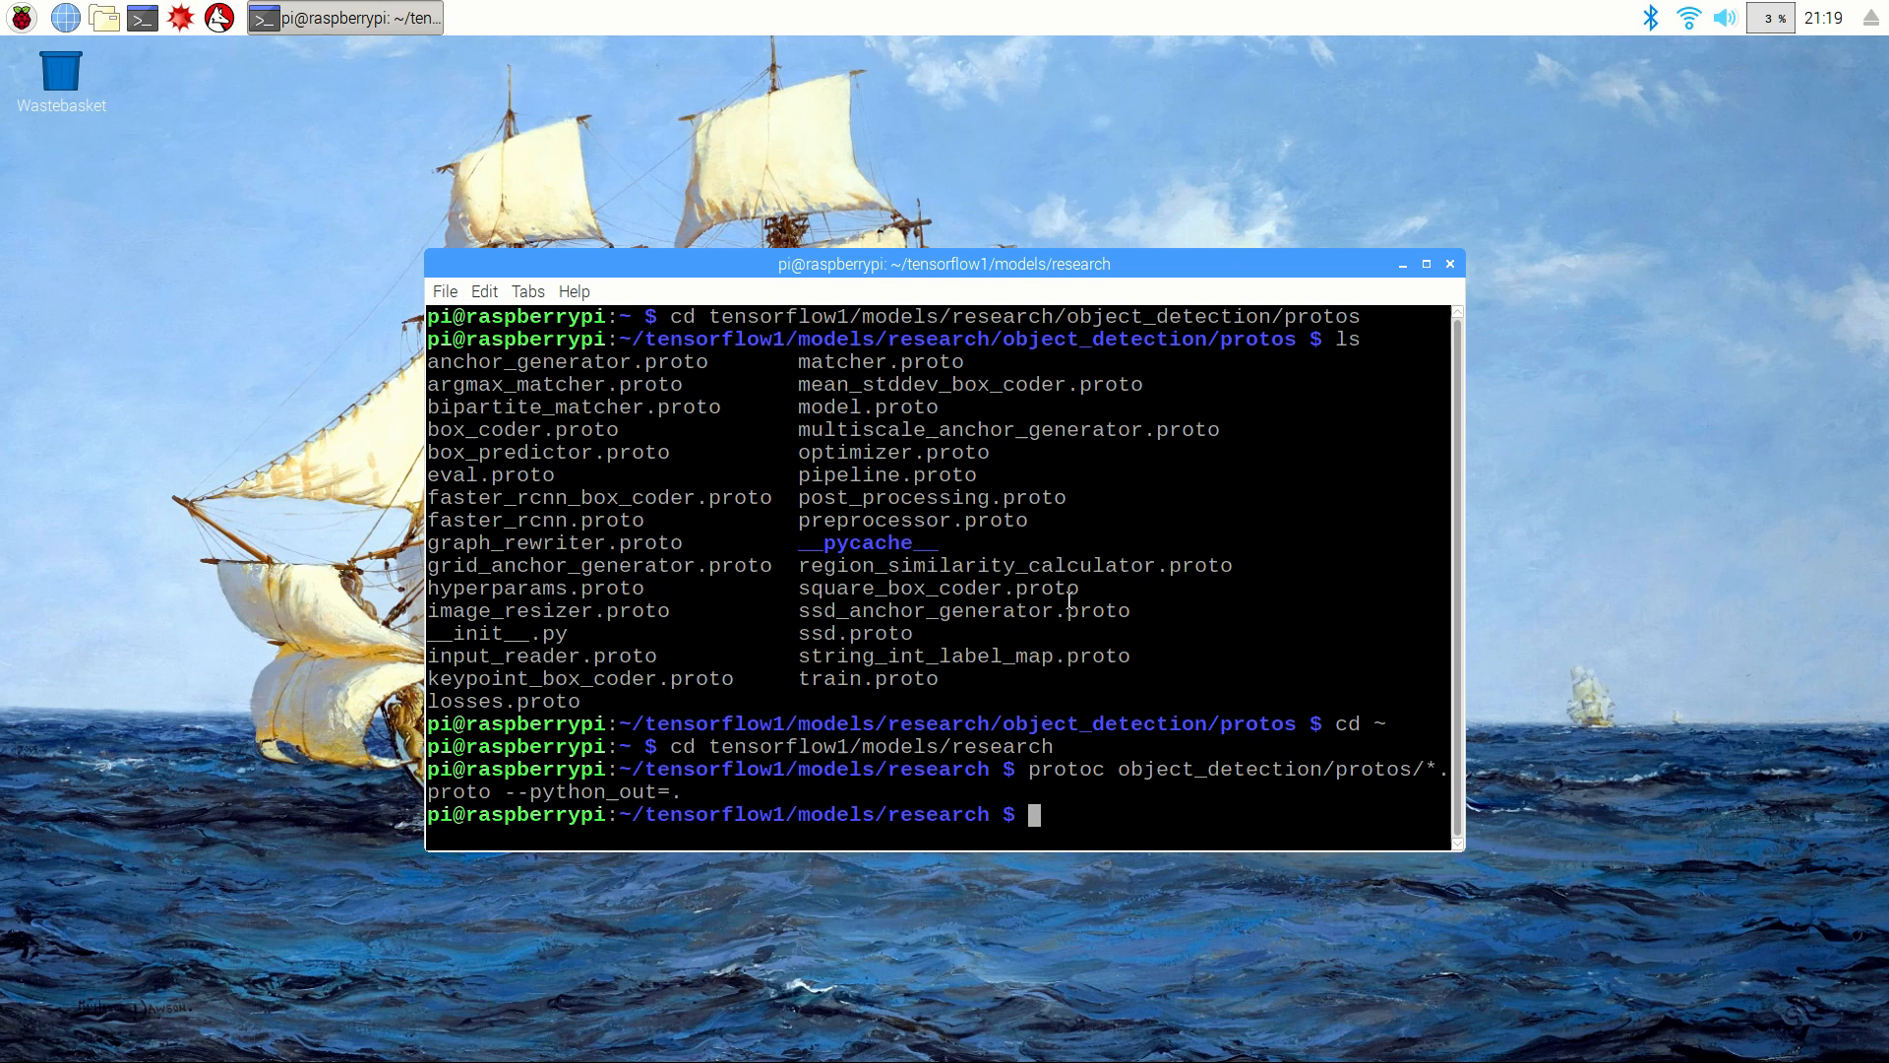
Step: Enter object_detection/protos and list the generated _pb2.py files
type("cd object_detection/")
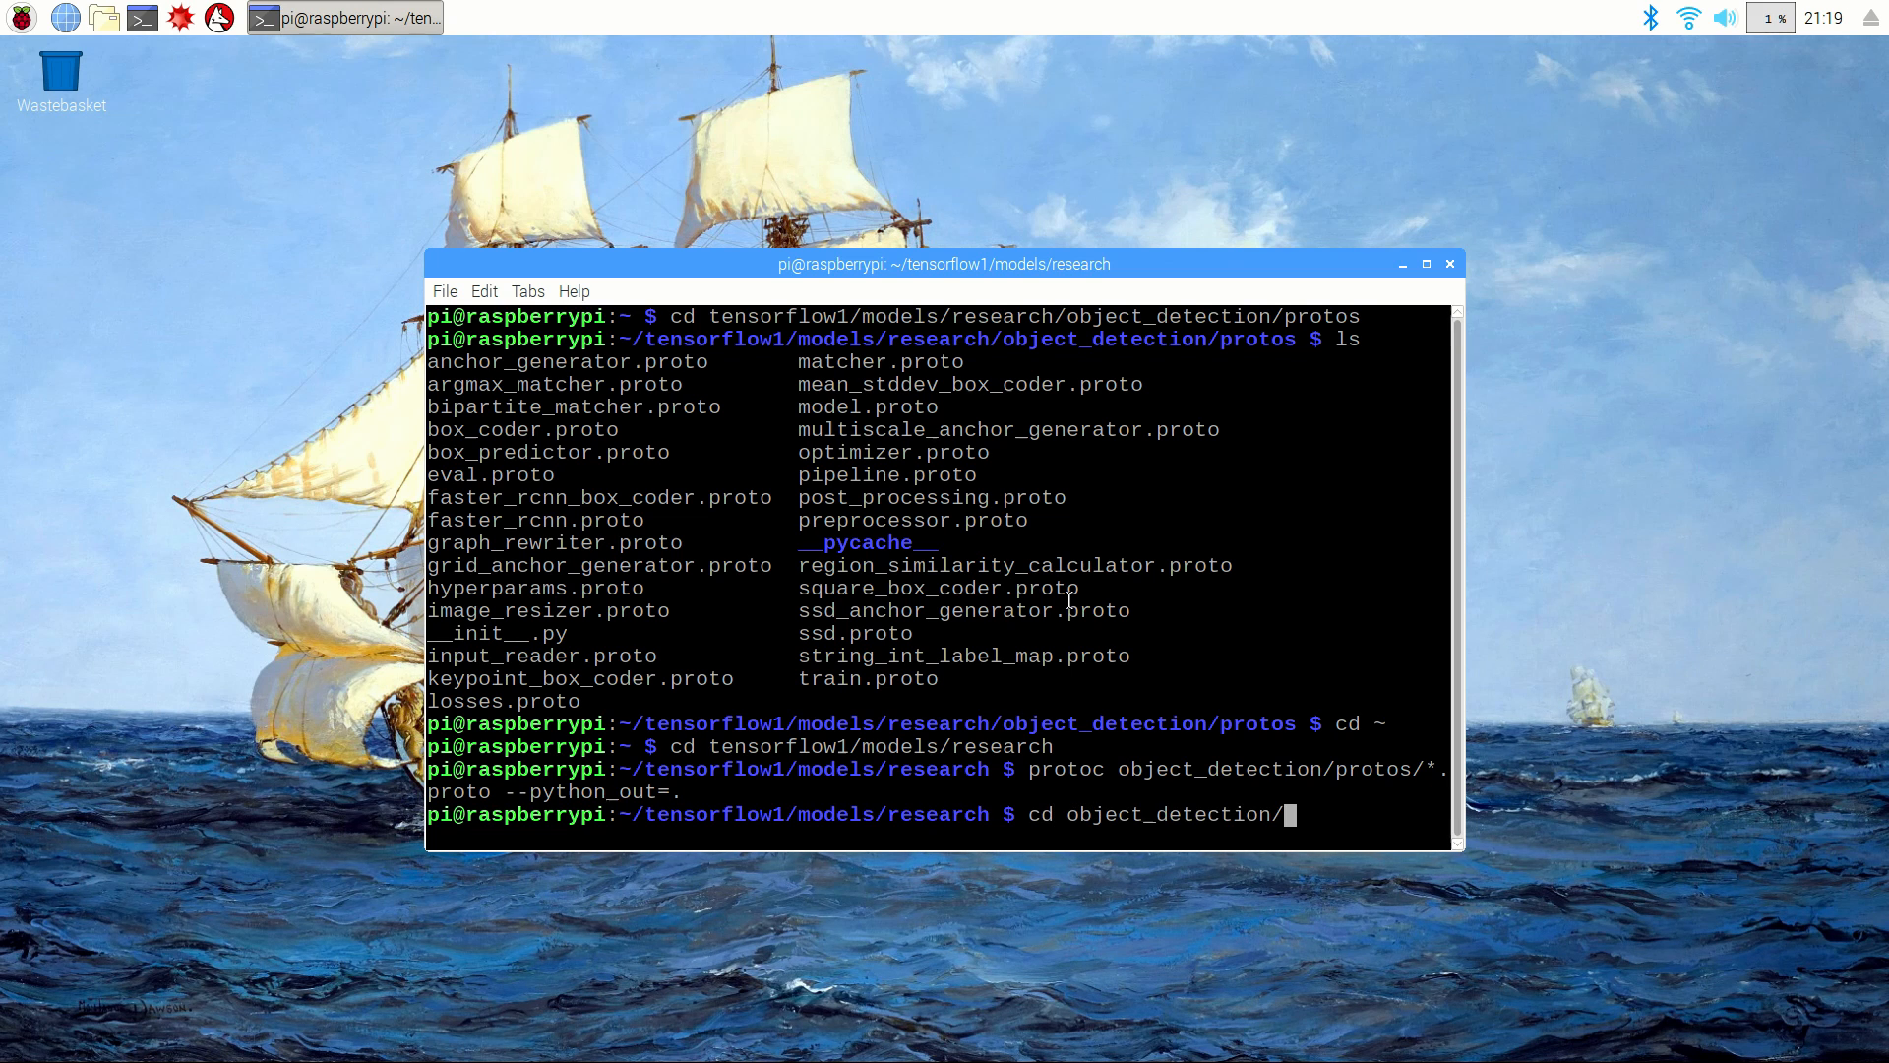
key("Return")
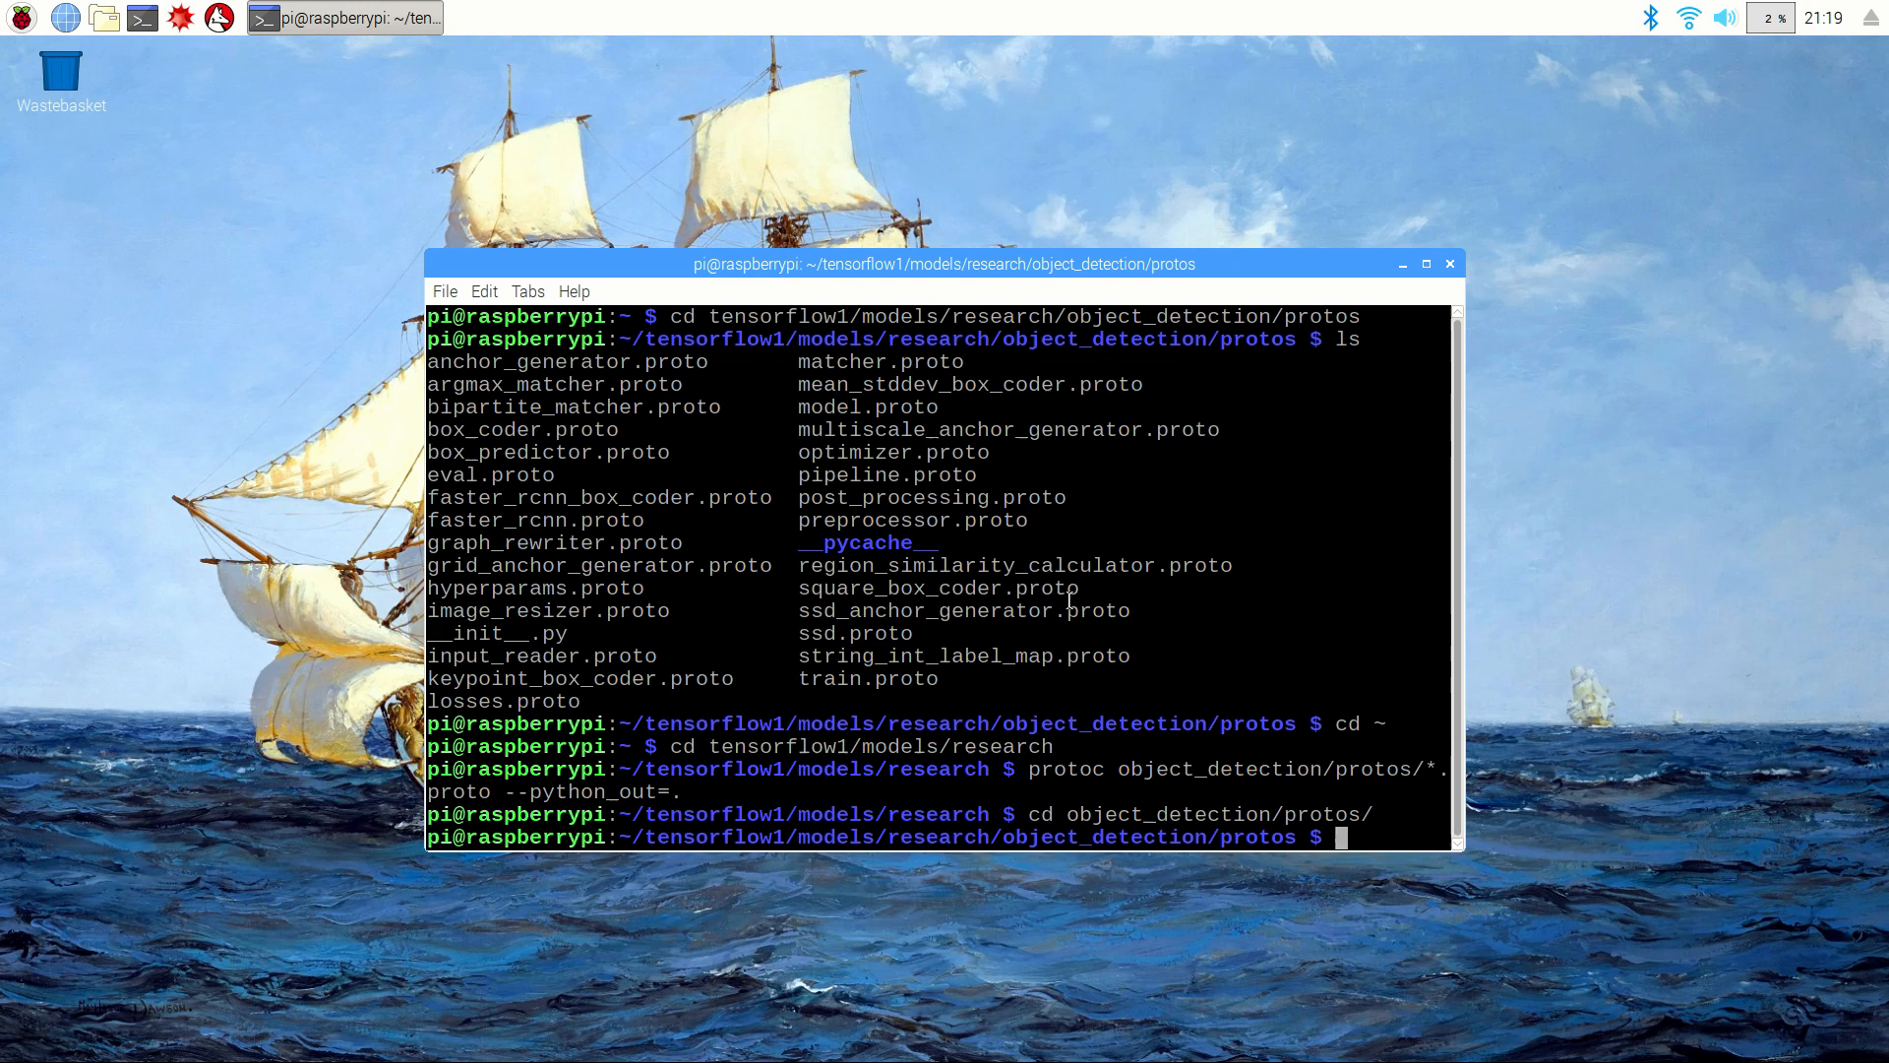
key("Return")
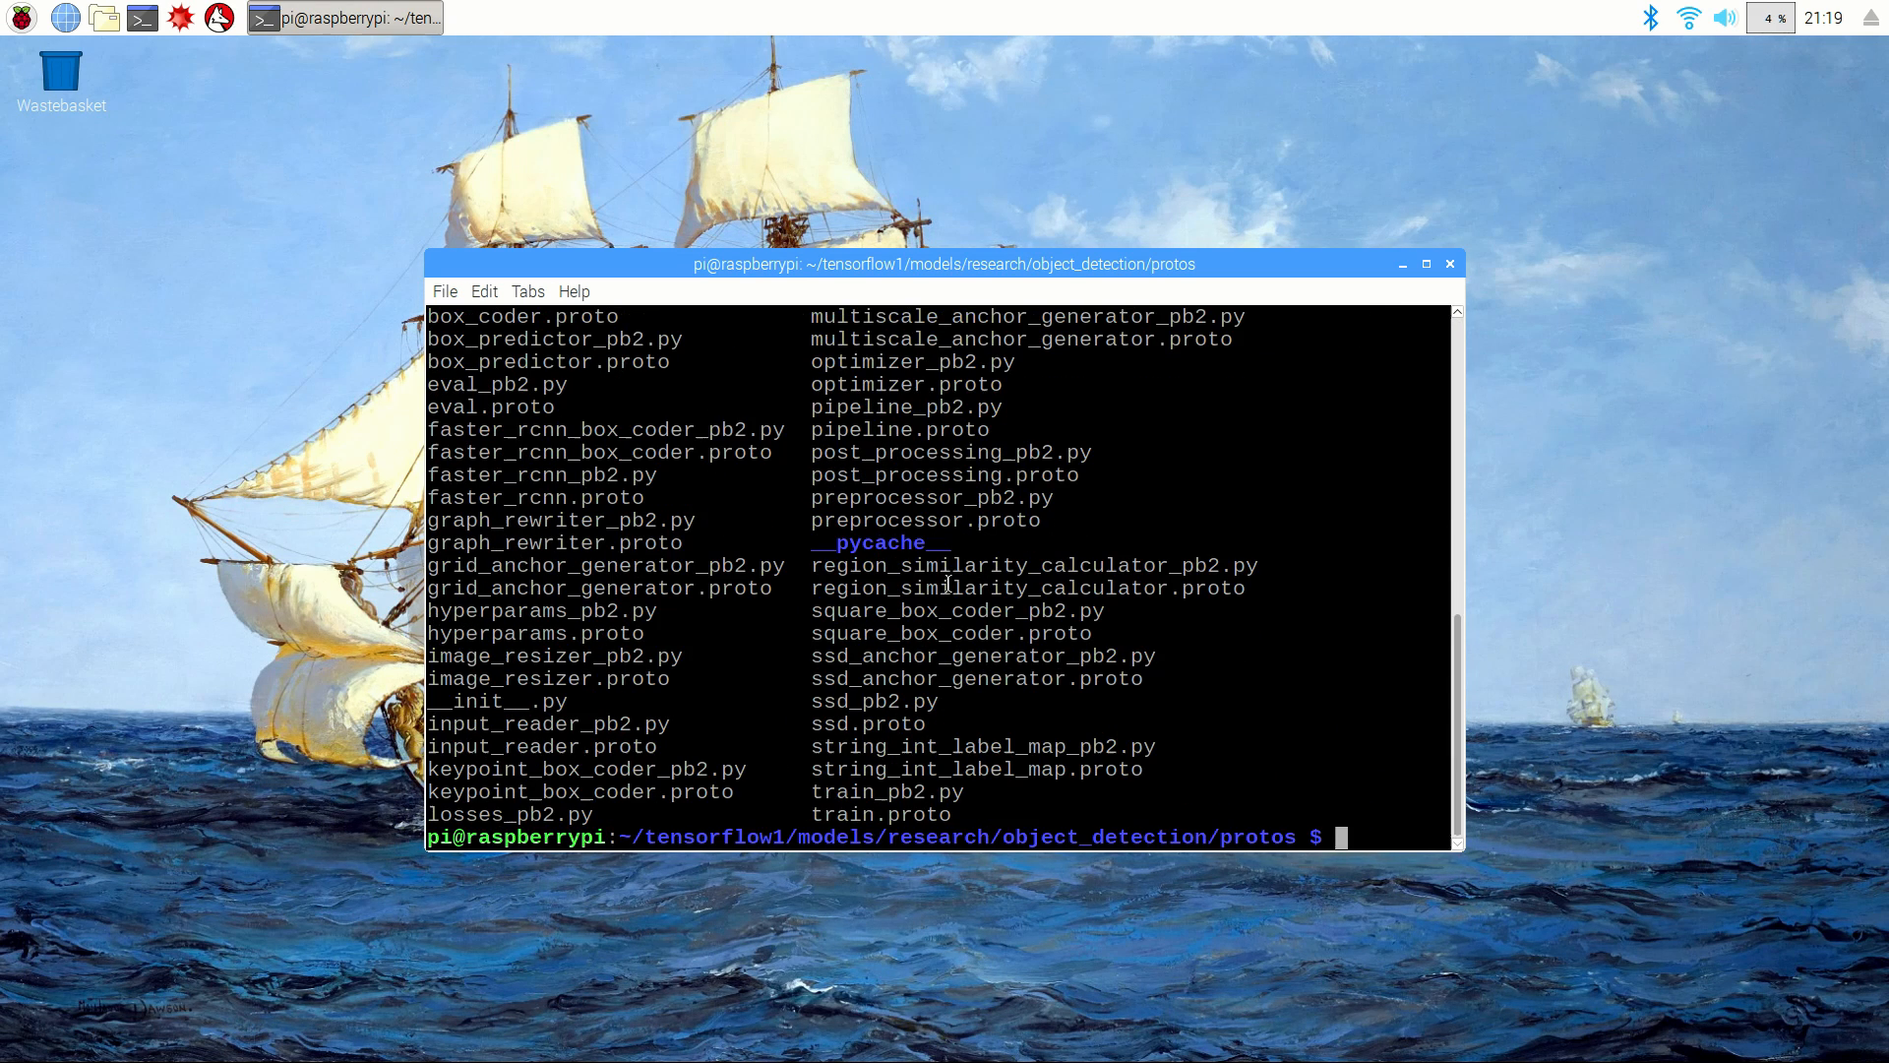
mouse_move(1300, 738)
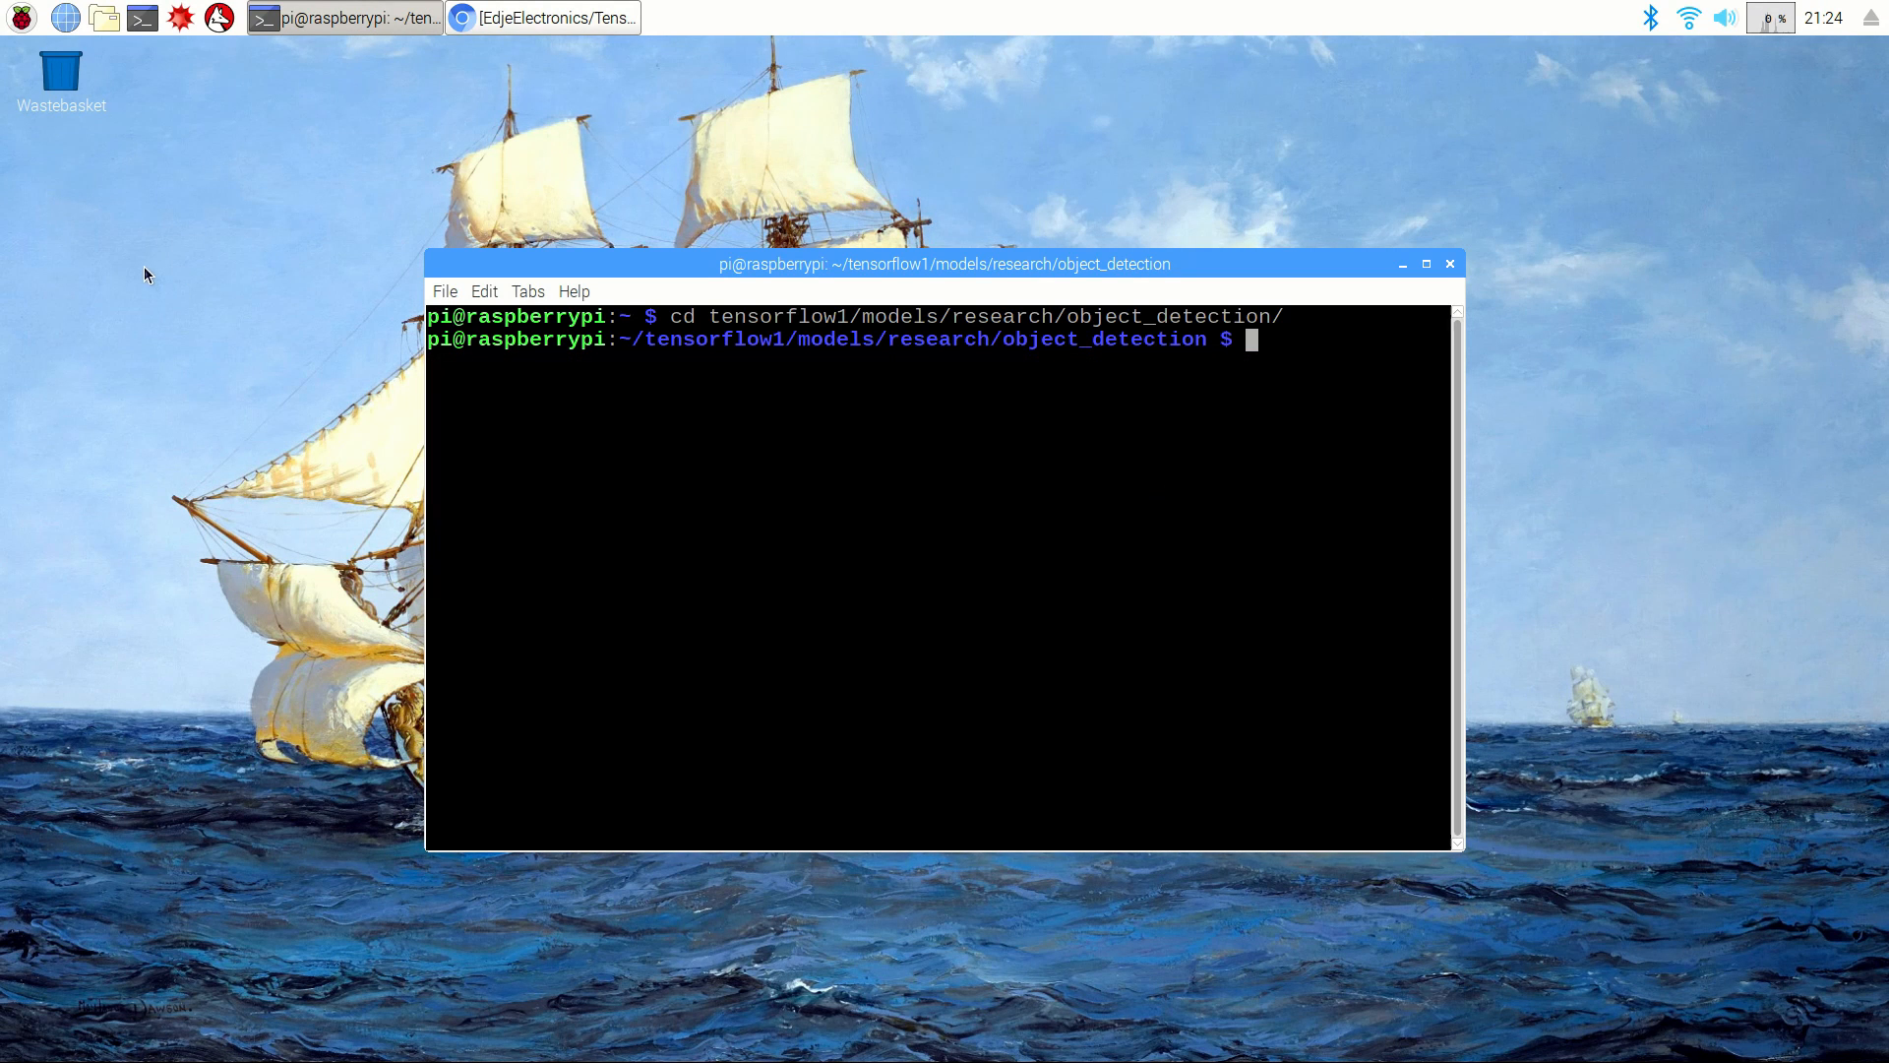
mouse_move(57, 254)
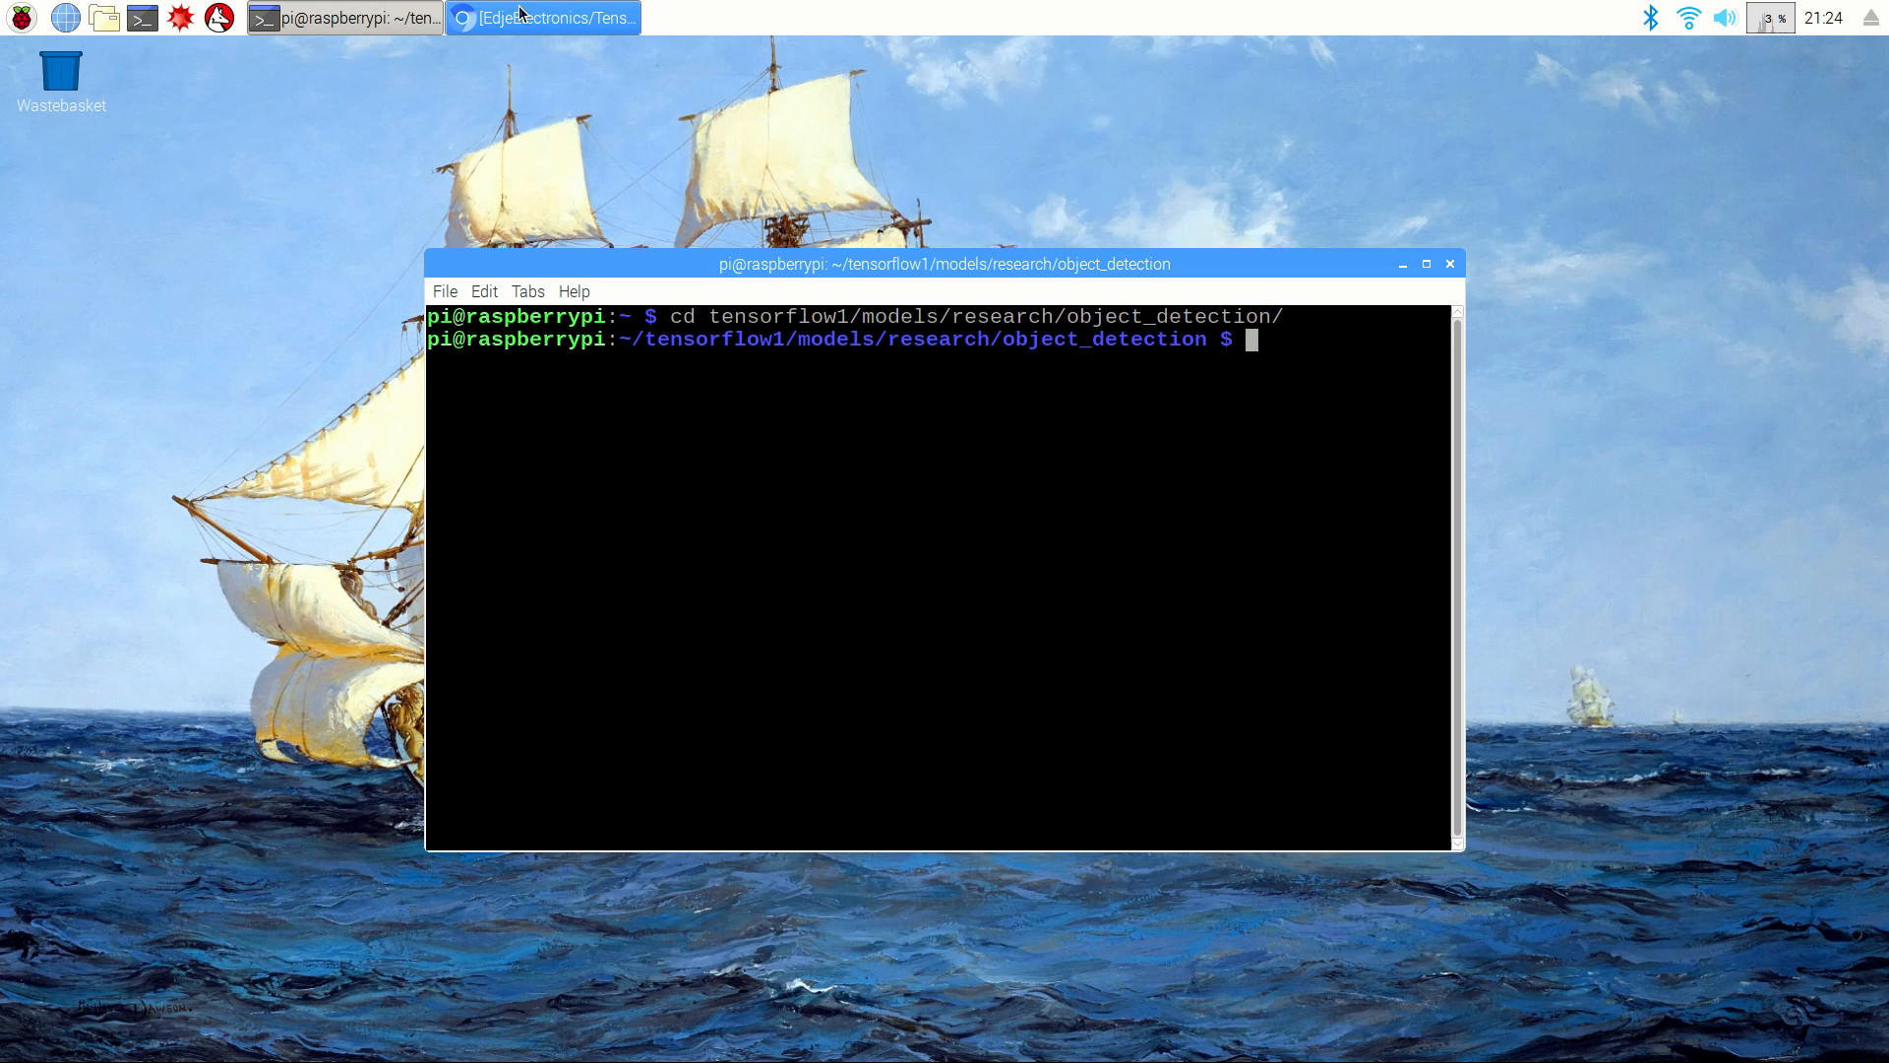
Step: Show Object_detection_picamera.py from the tutorial repo as raw text in Chromium
left_click(543, 18)
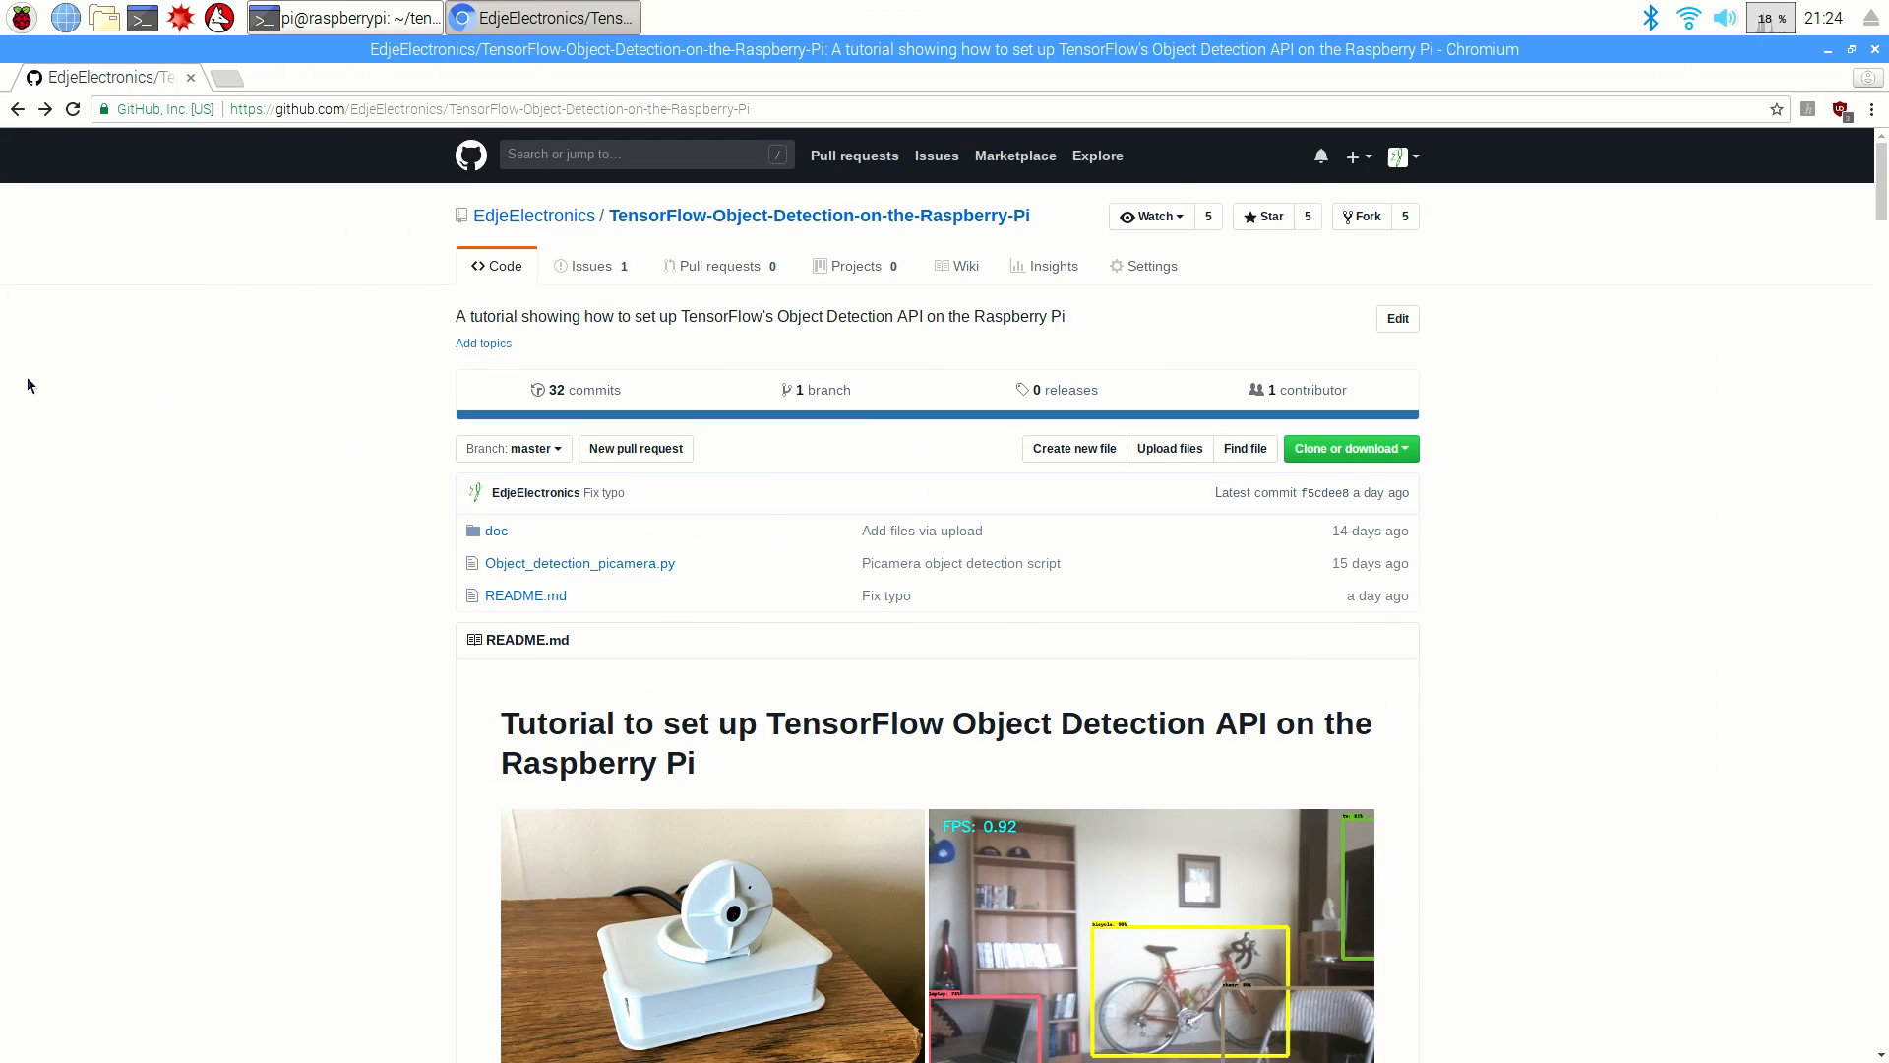
mouse_move(258, 580)
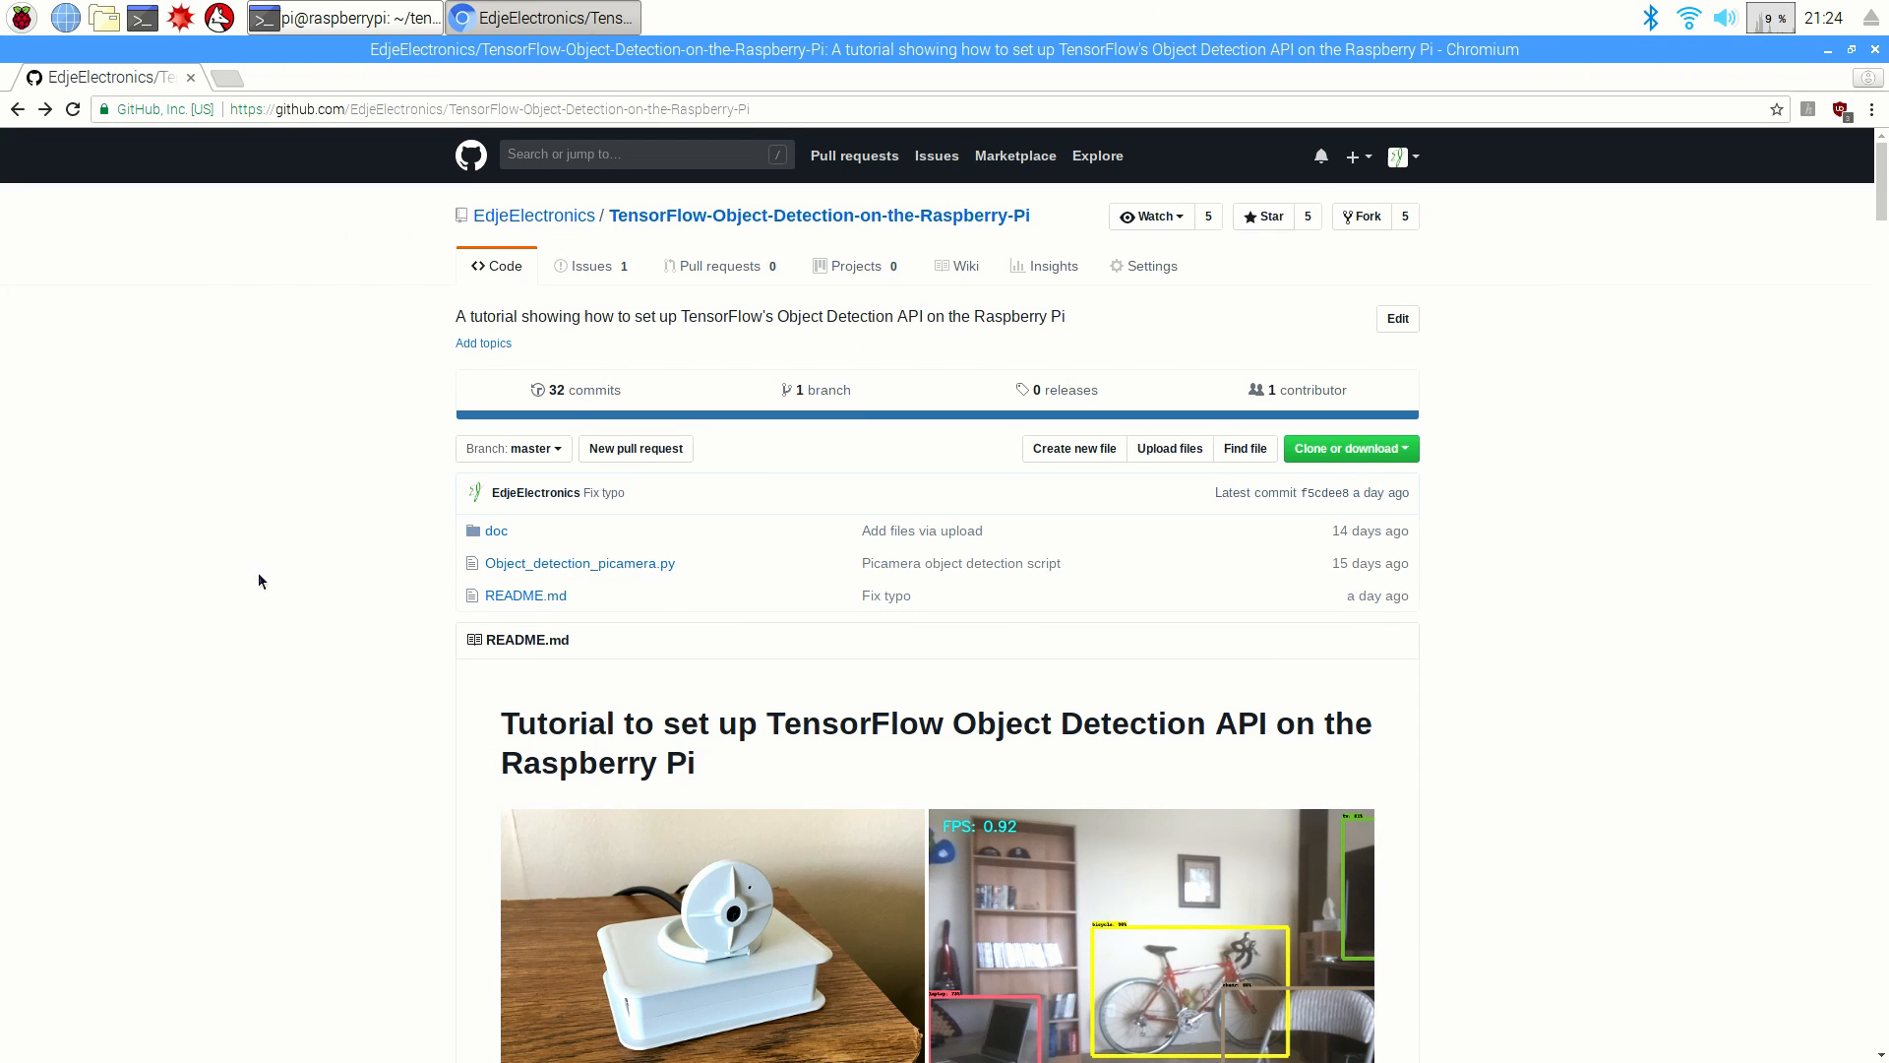
left_click(579, 563)
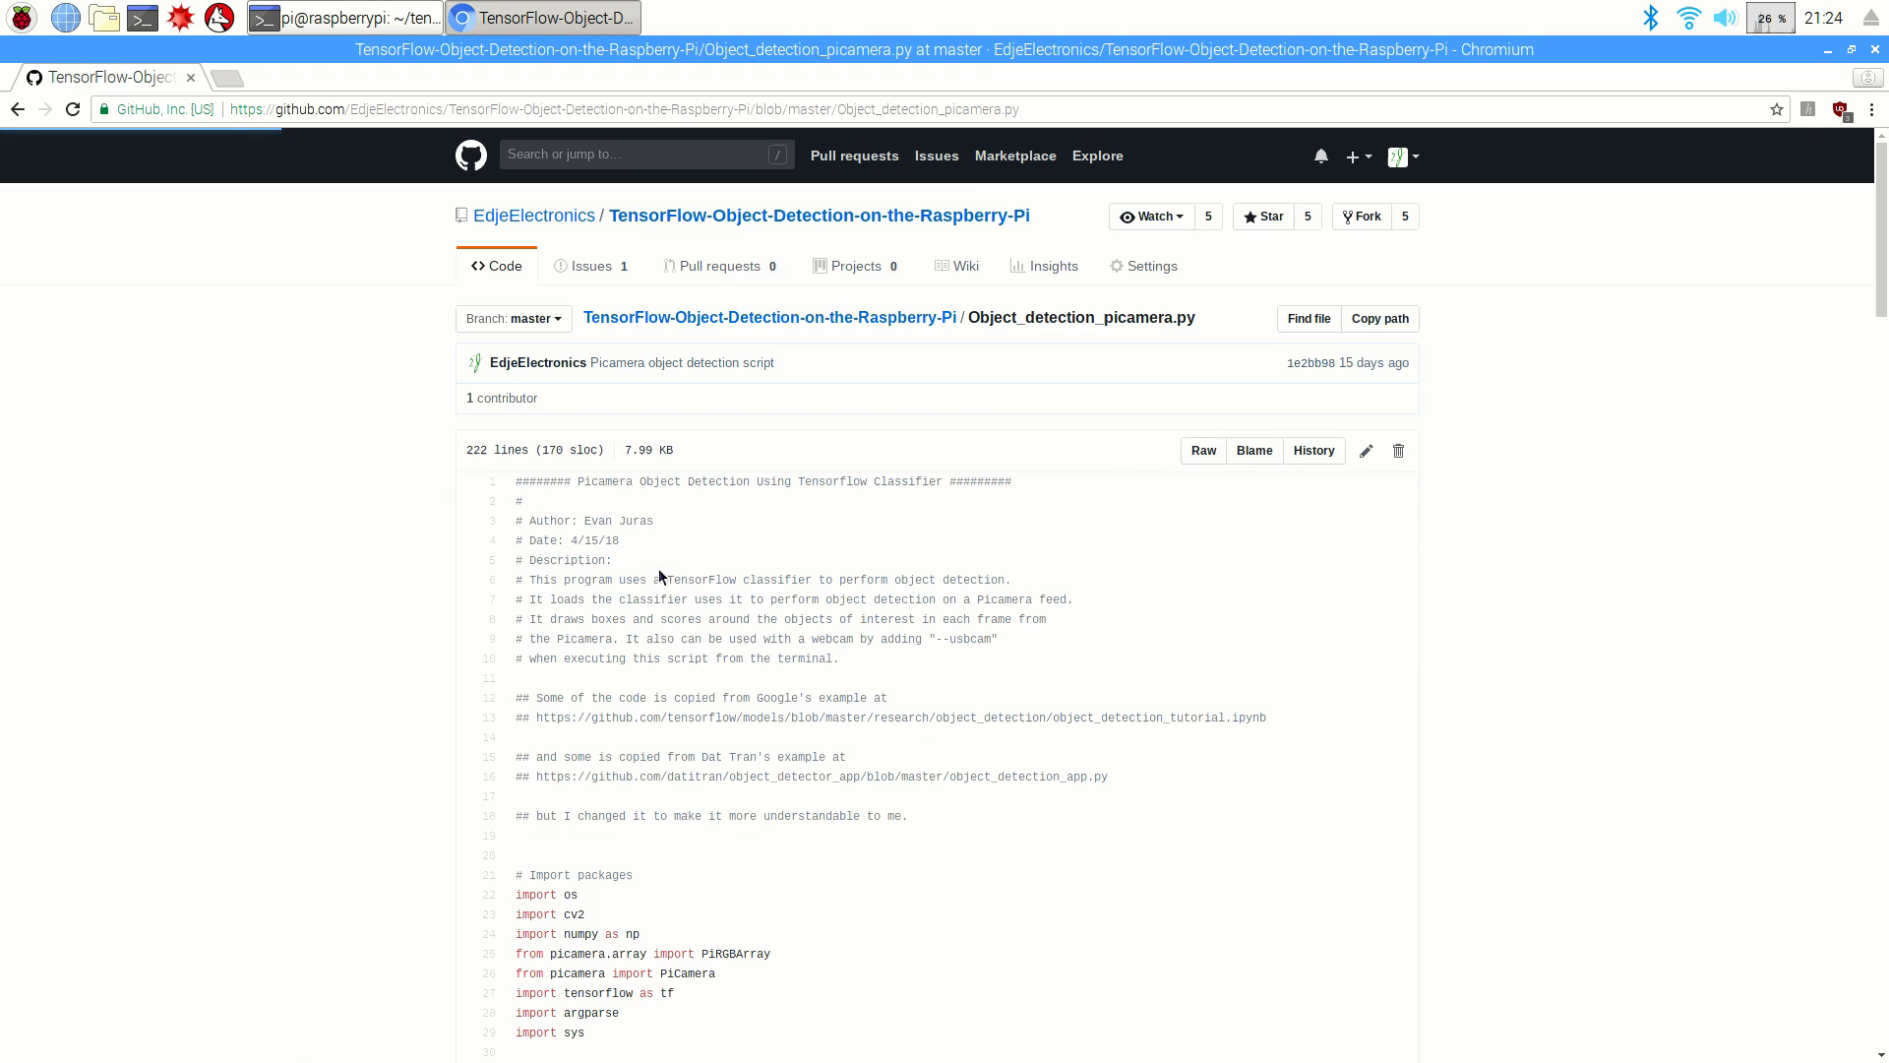
left_click(1202, 448)
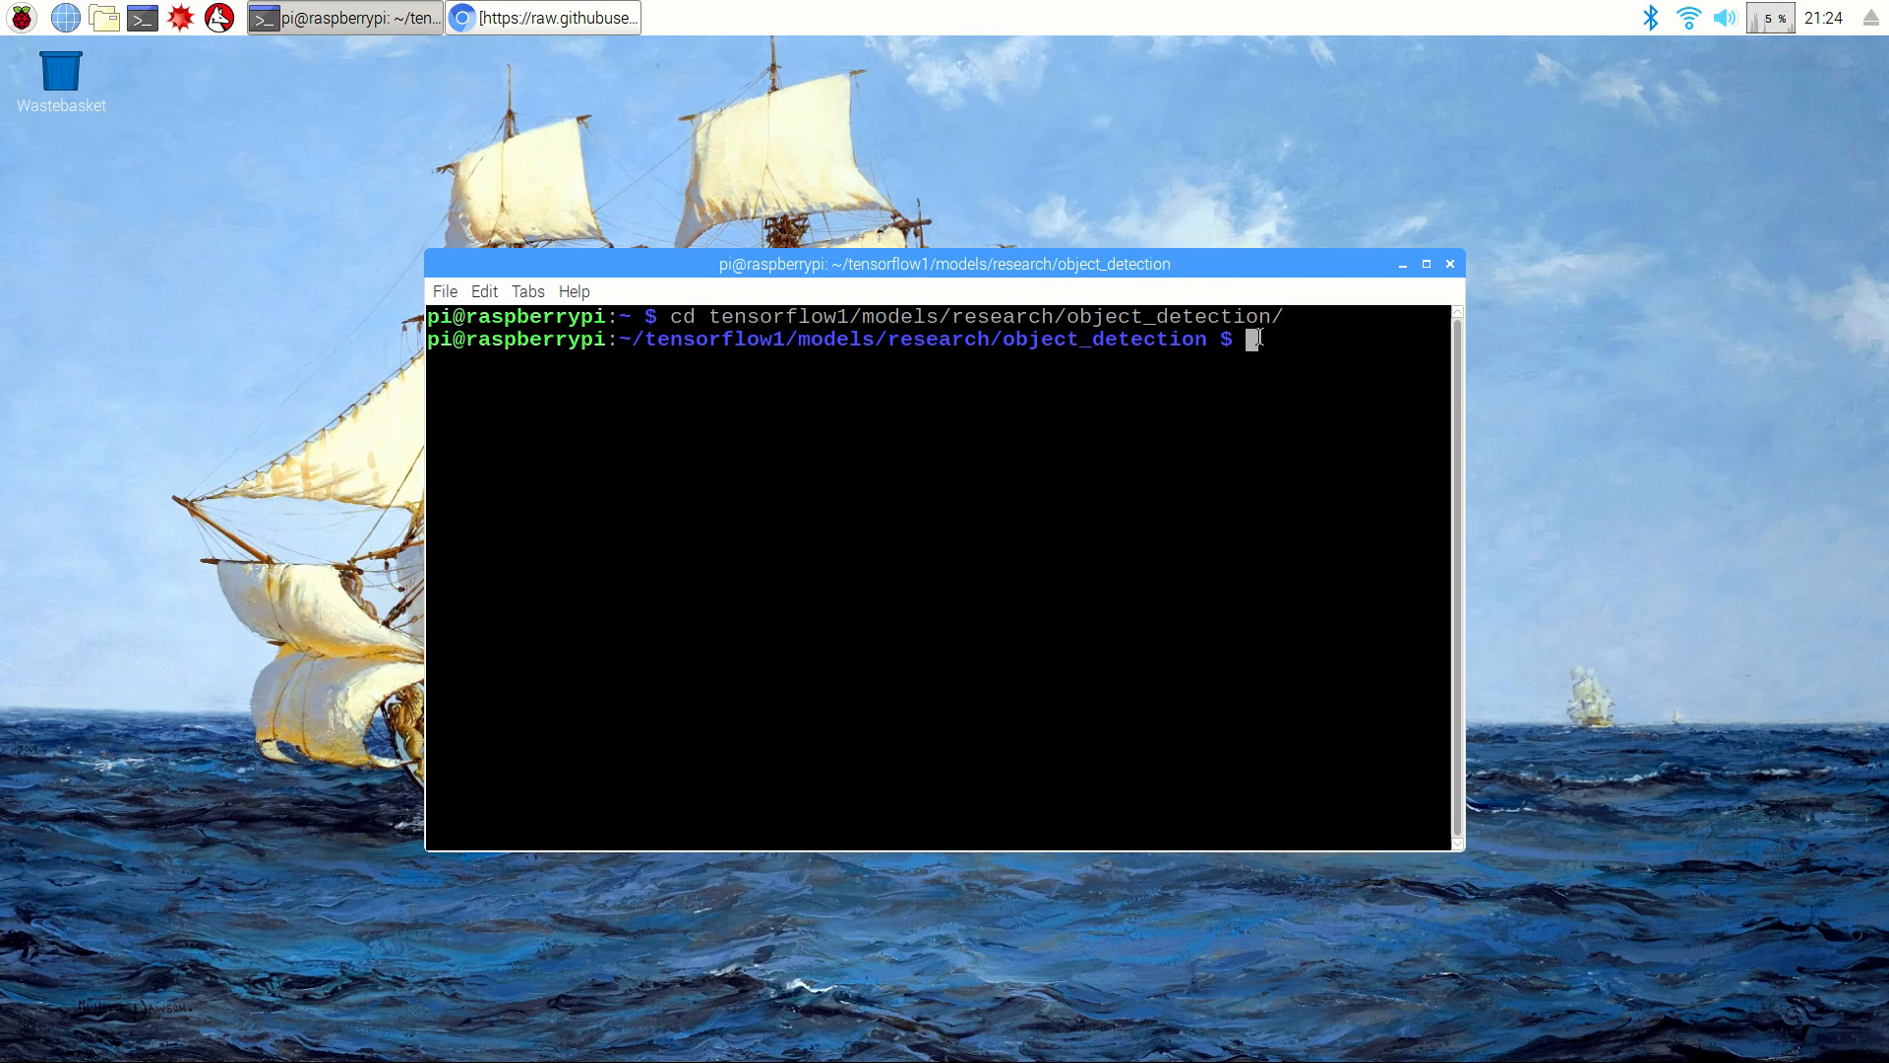
mouse_move(1198, 358)
type("wget")
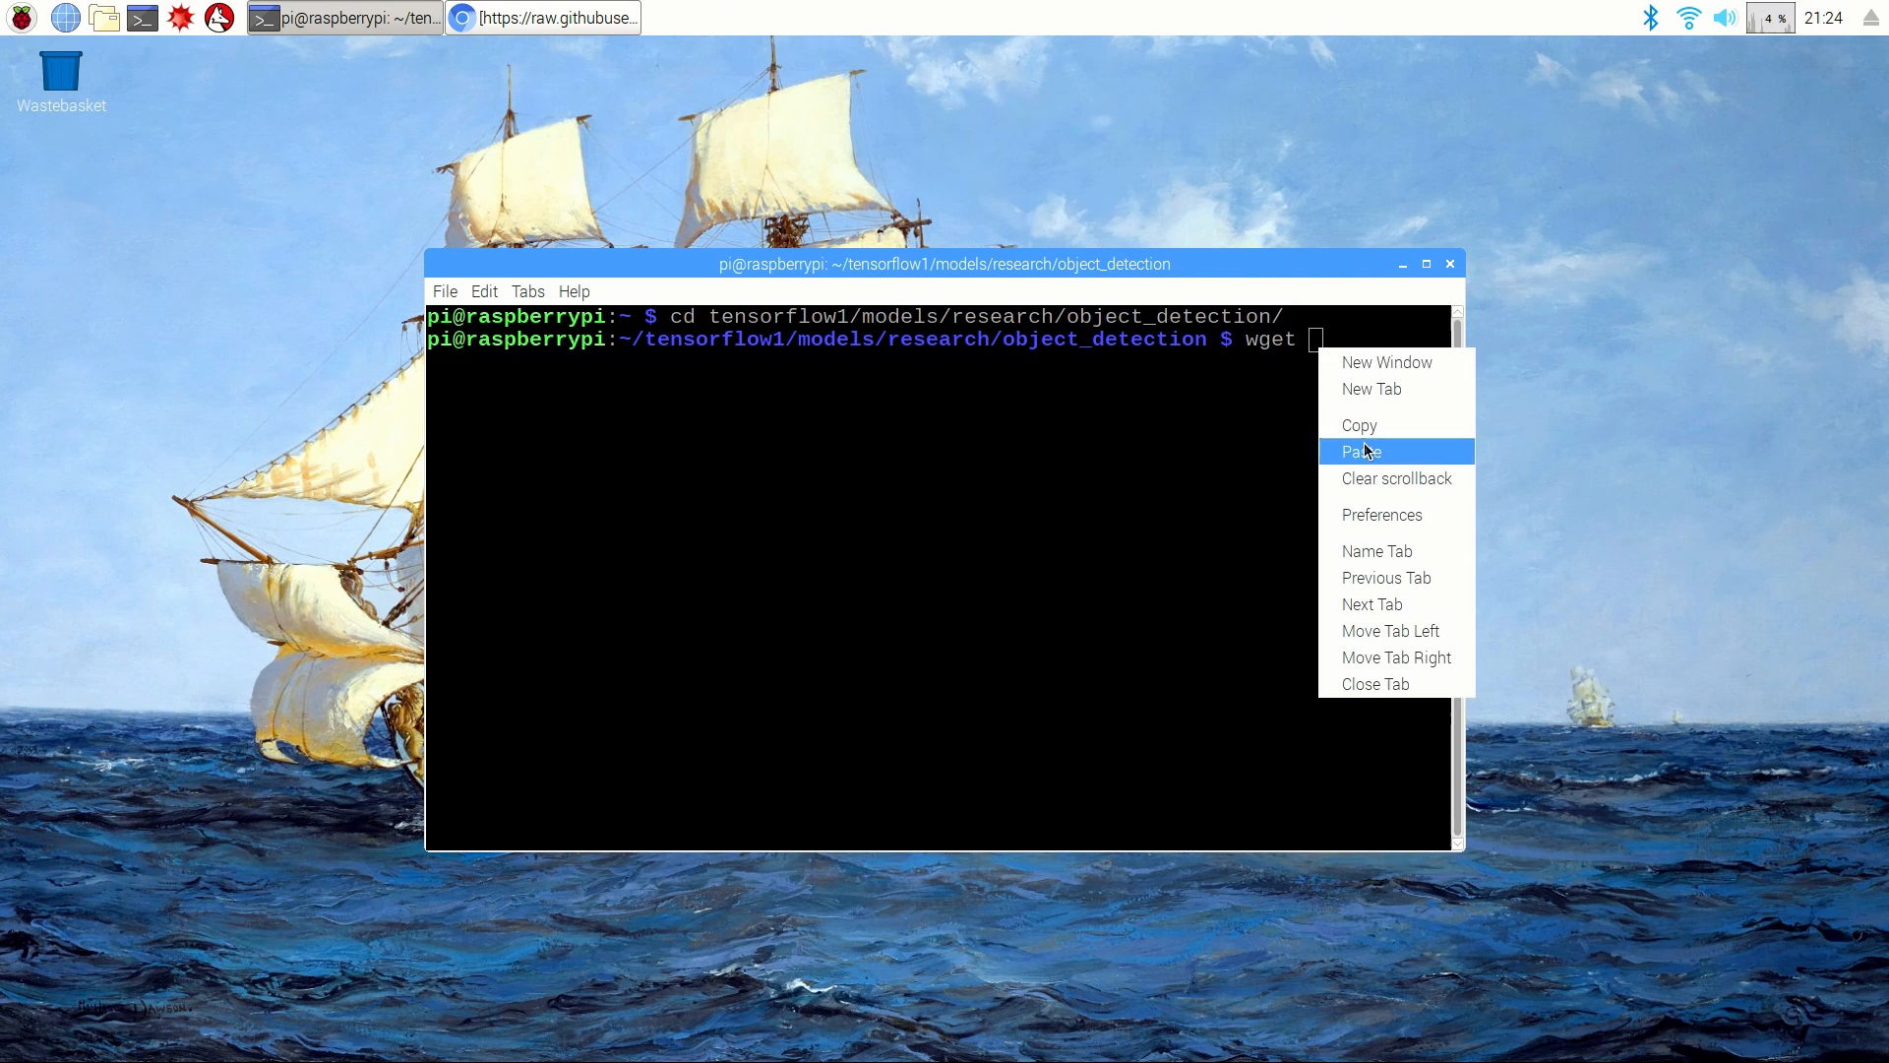
Step: Download Object_detection_picamera.py with wget using the pasted raw URL
left_click(1359, 450)
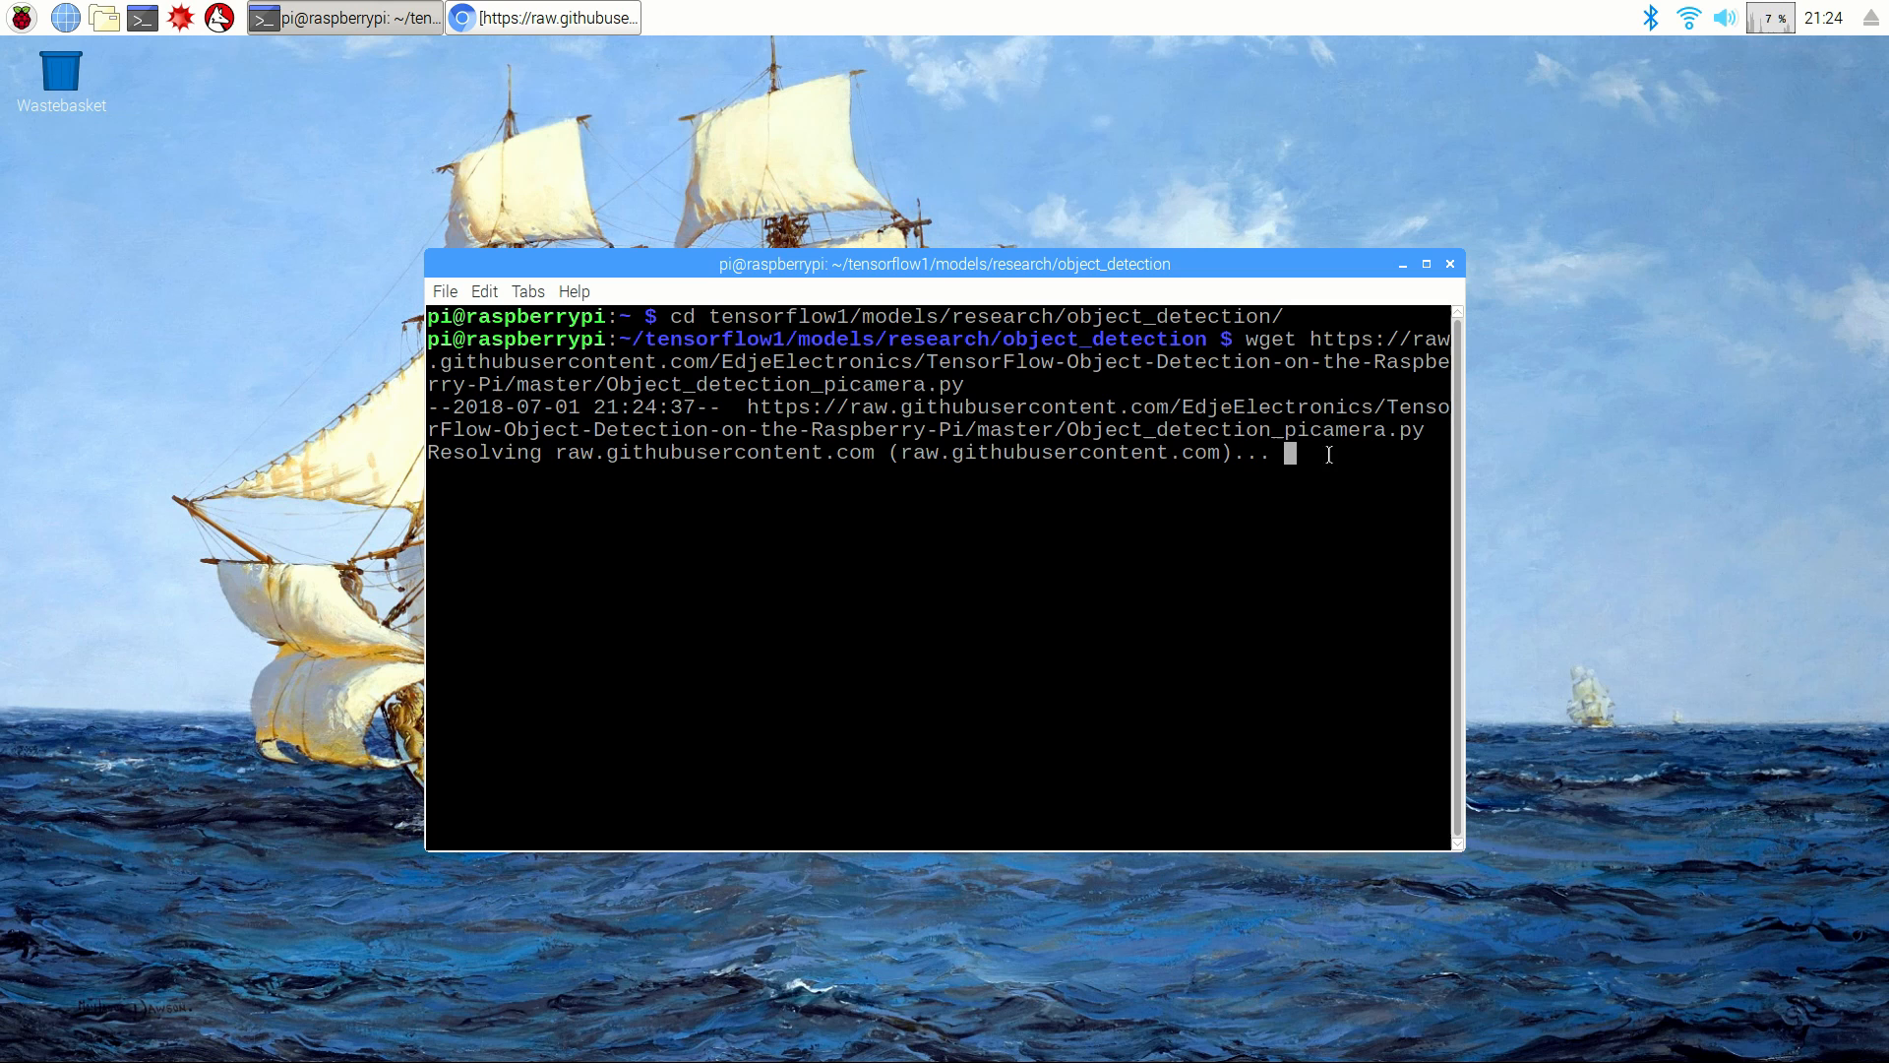
mouse_move(1163, 513)
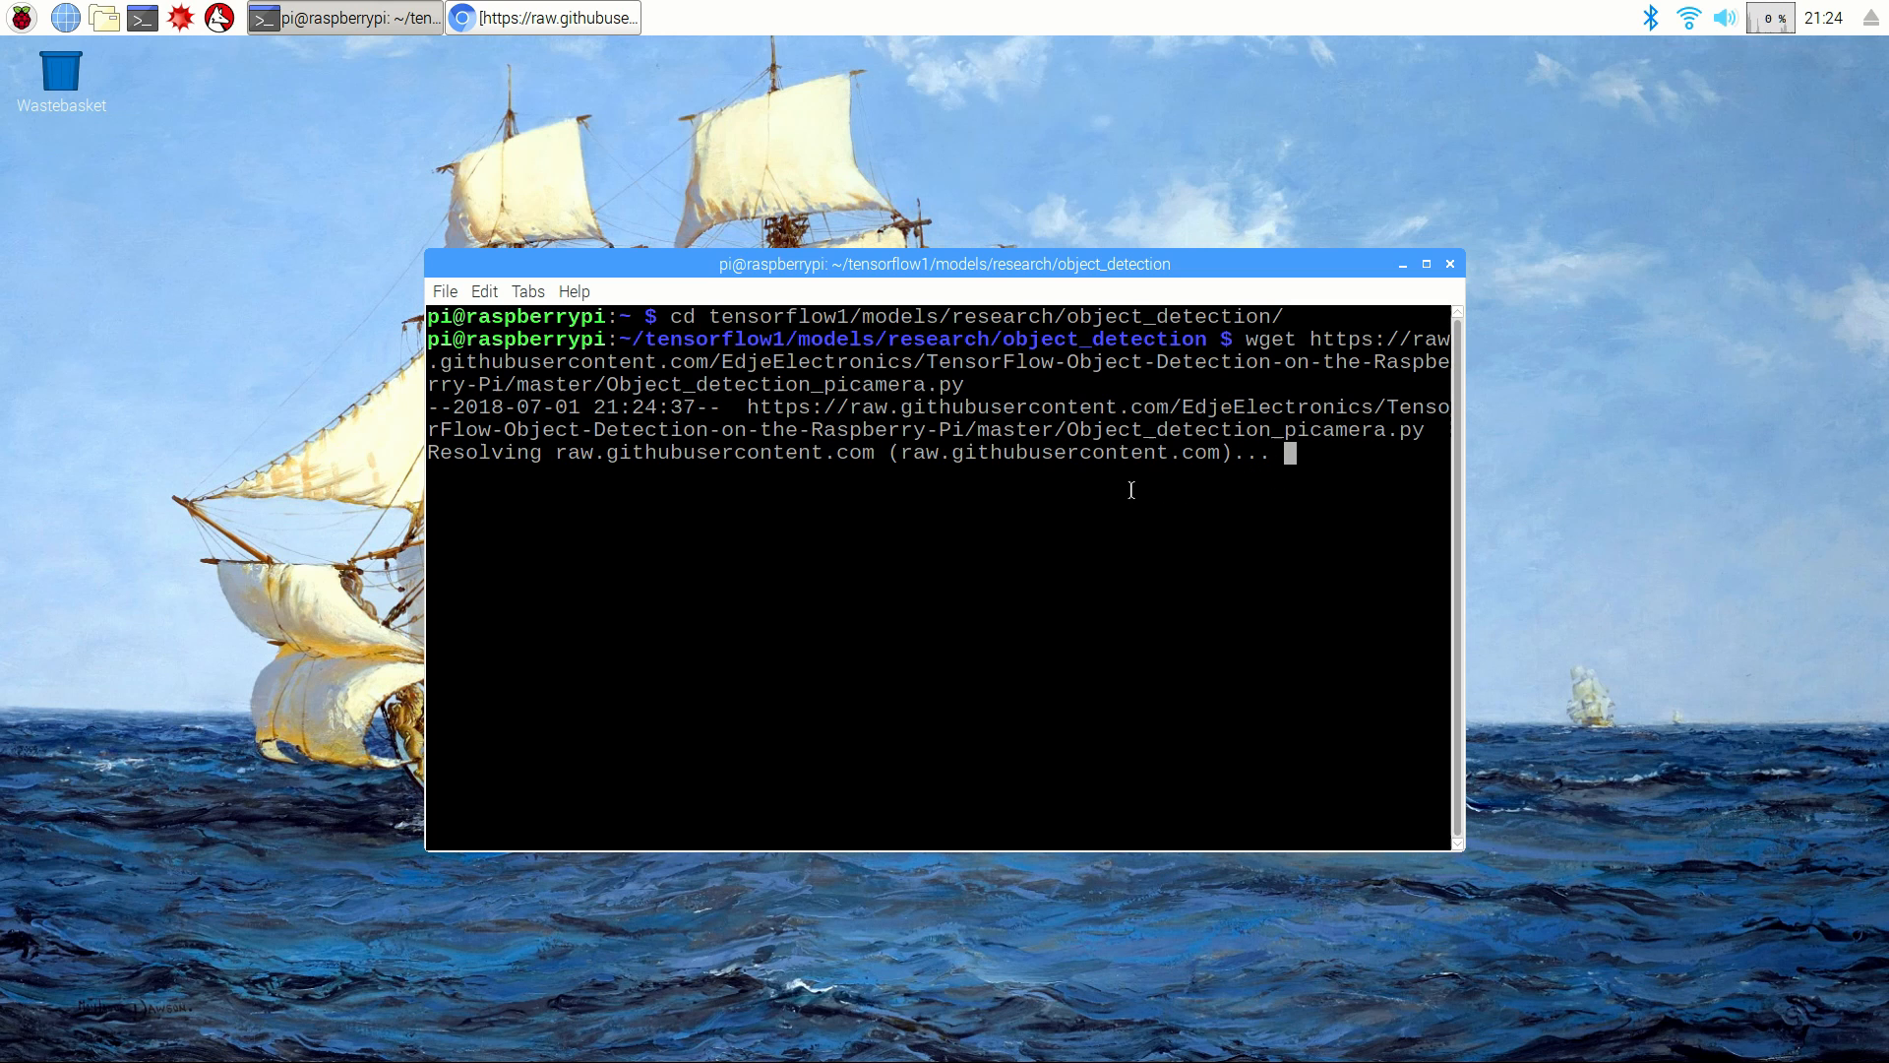
left_click(19, 18)
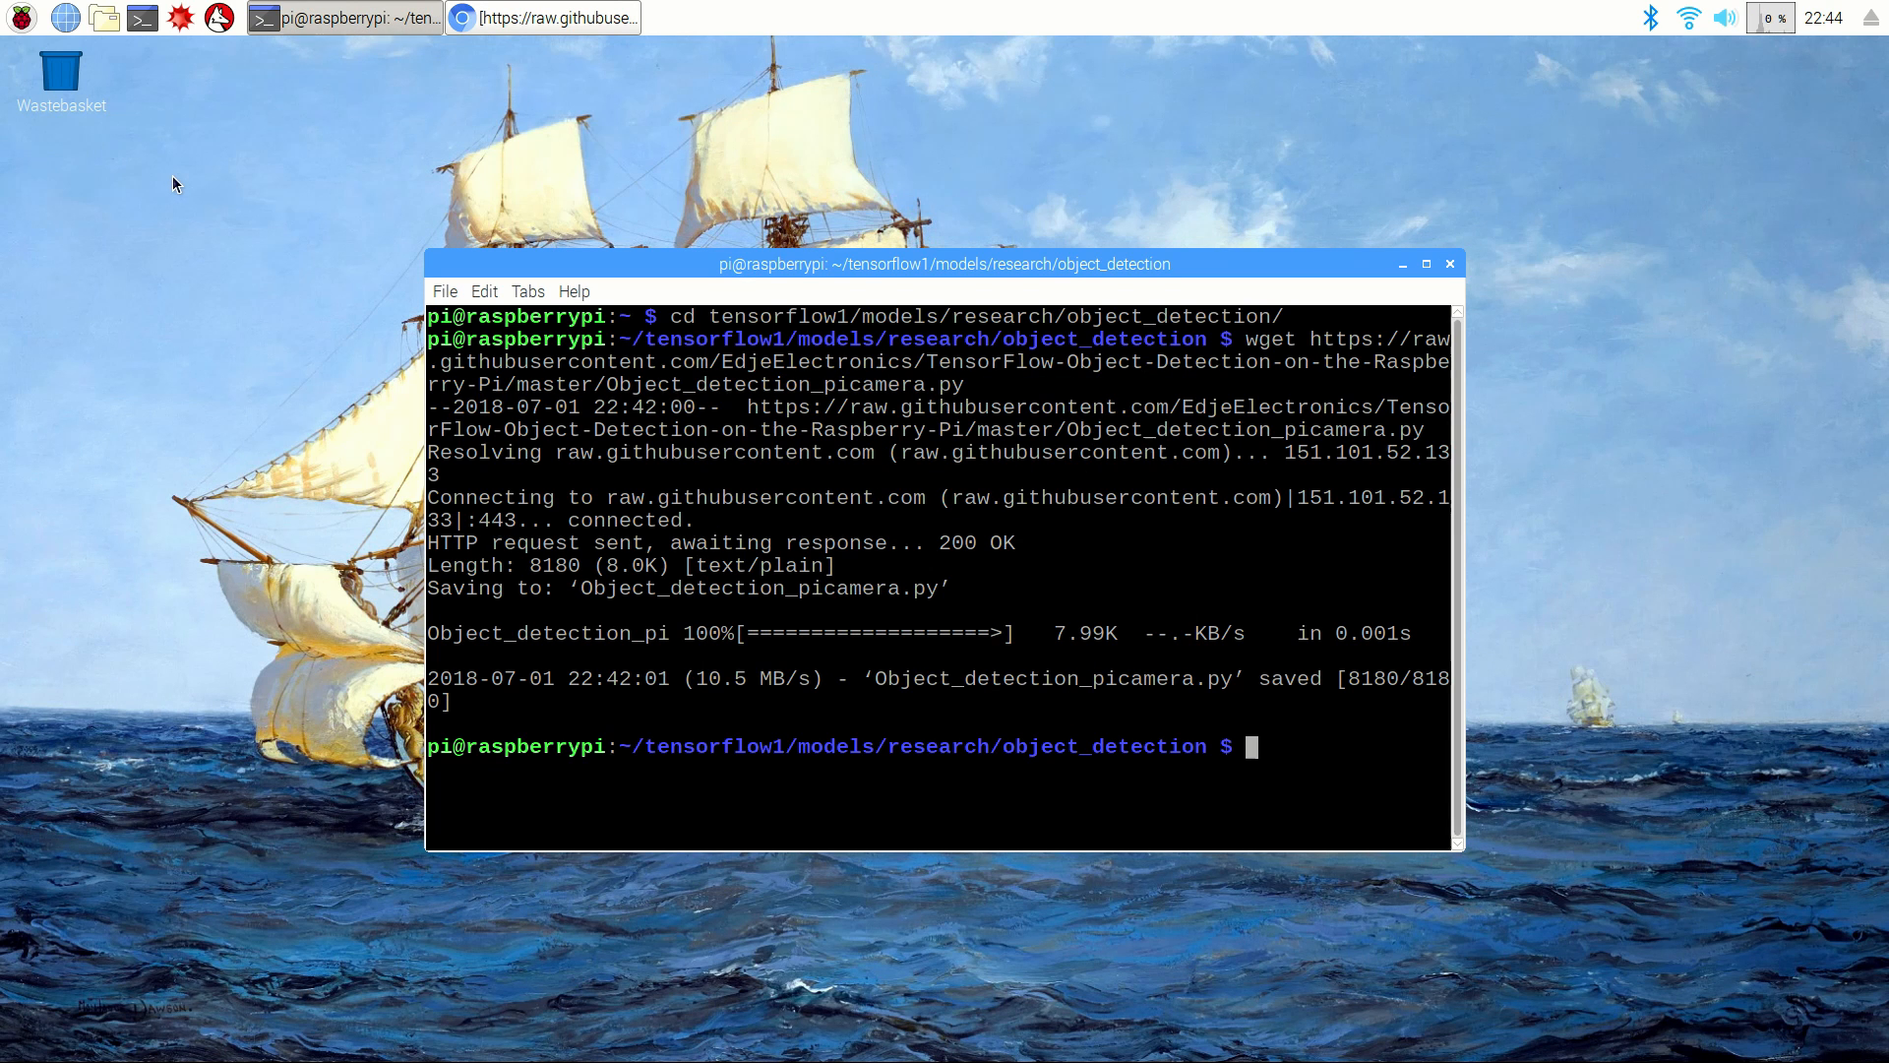
left_click(543, 18)
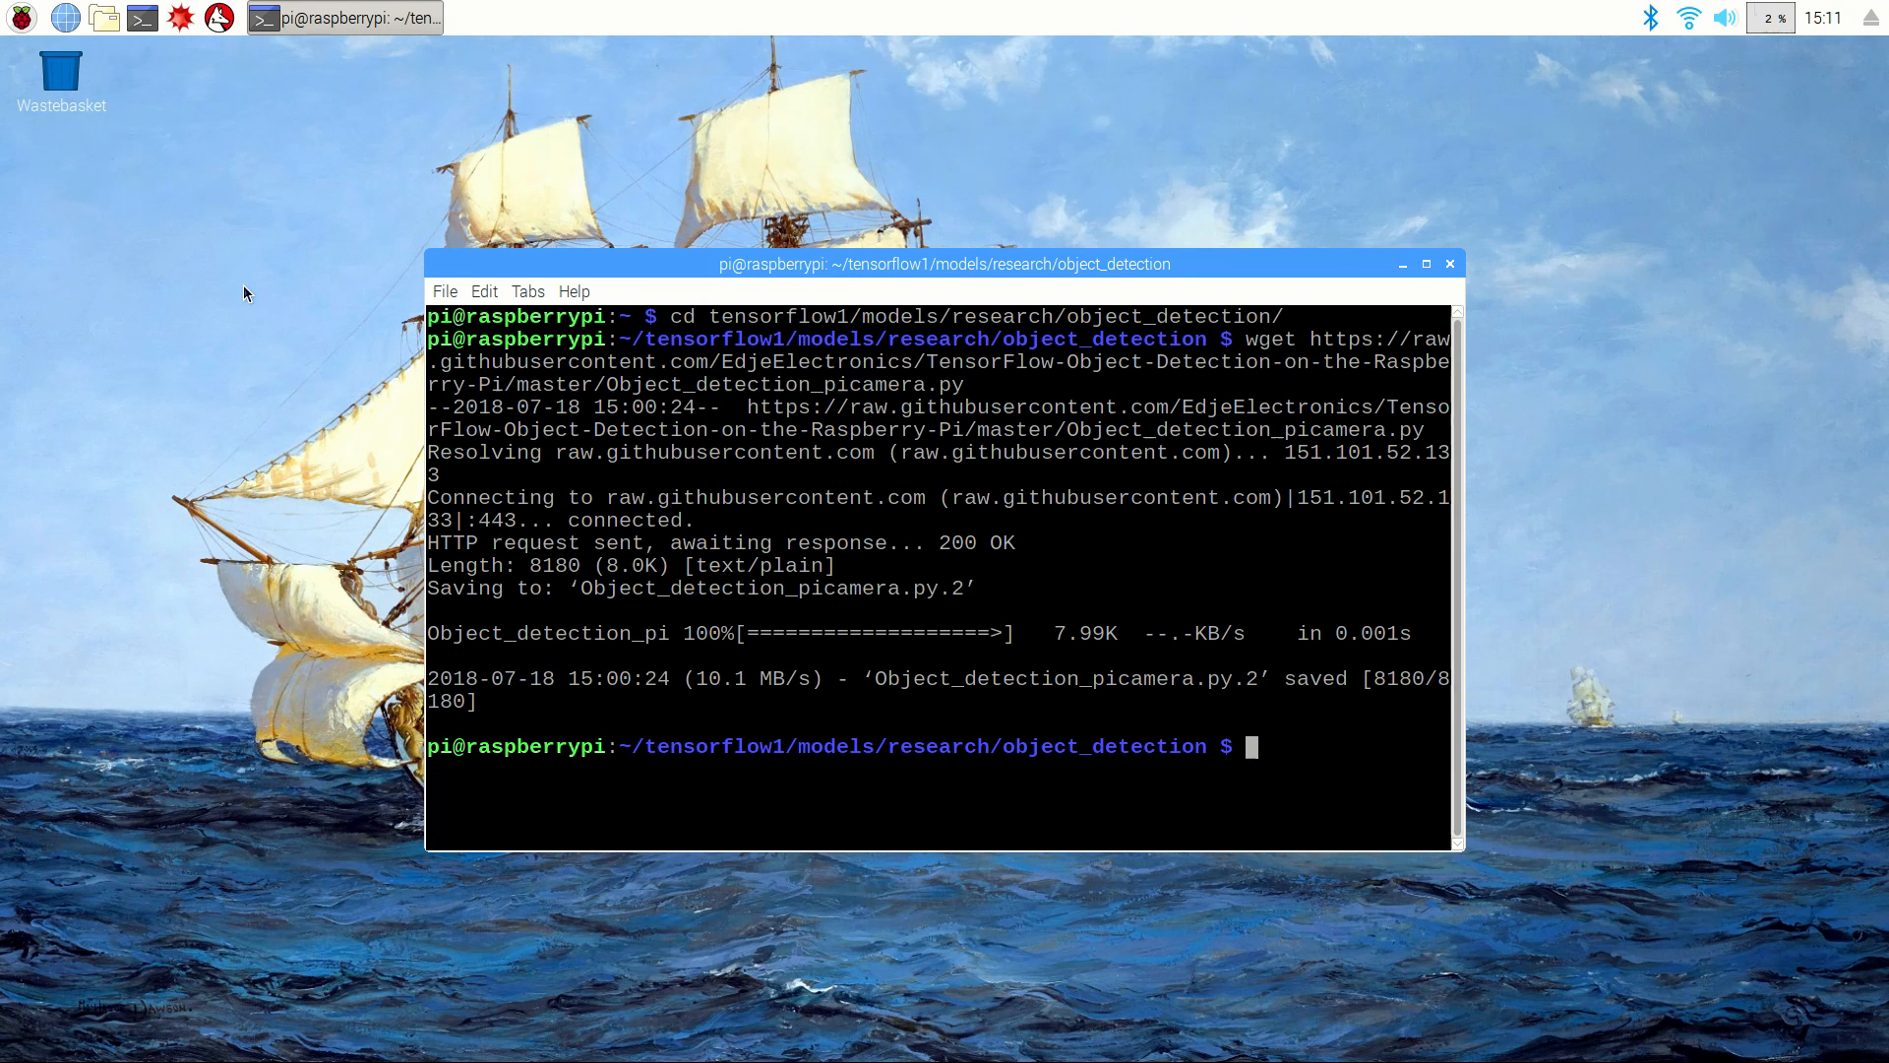
Step: Prepare the python3 Object_detection_picamera.py command, dropping the --usbcam option
type("pyth")
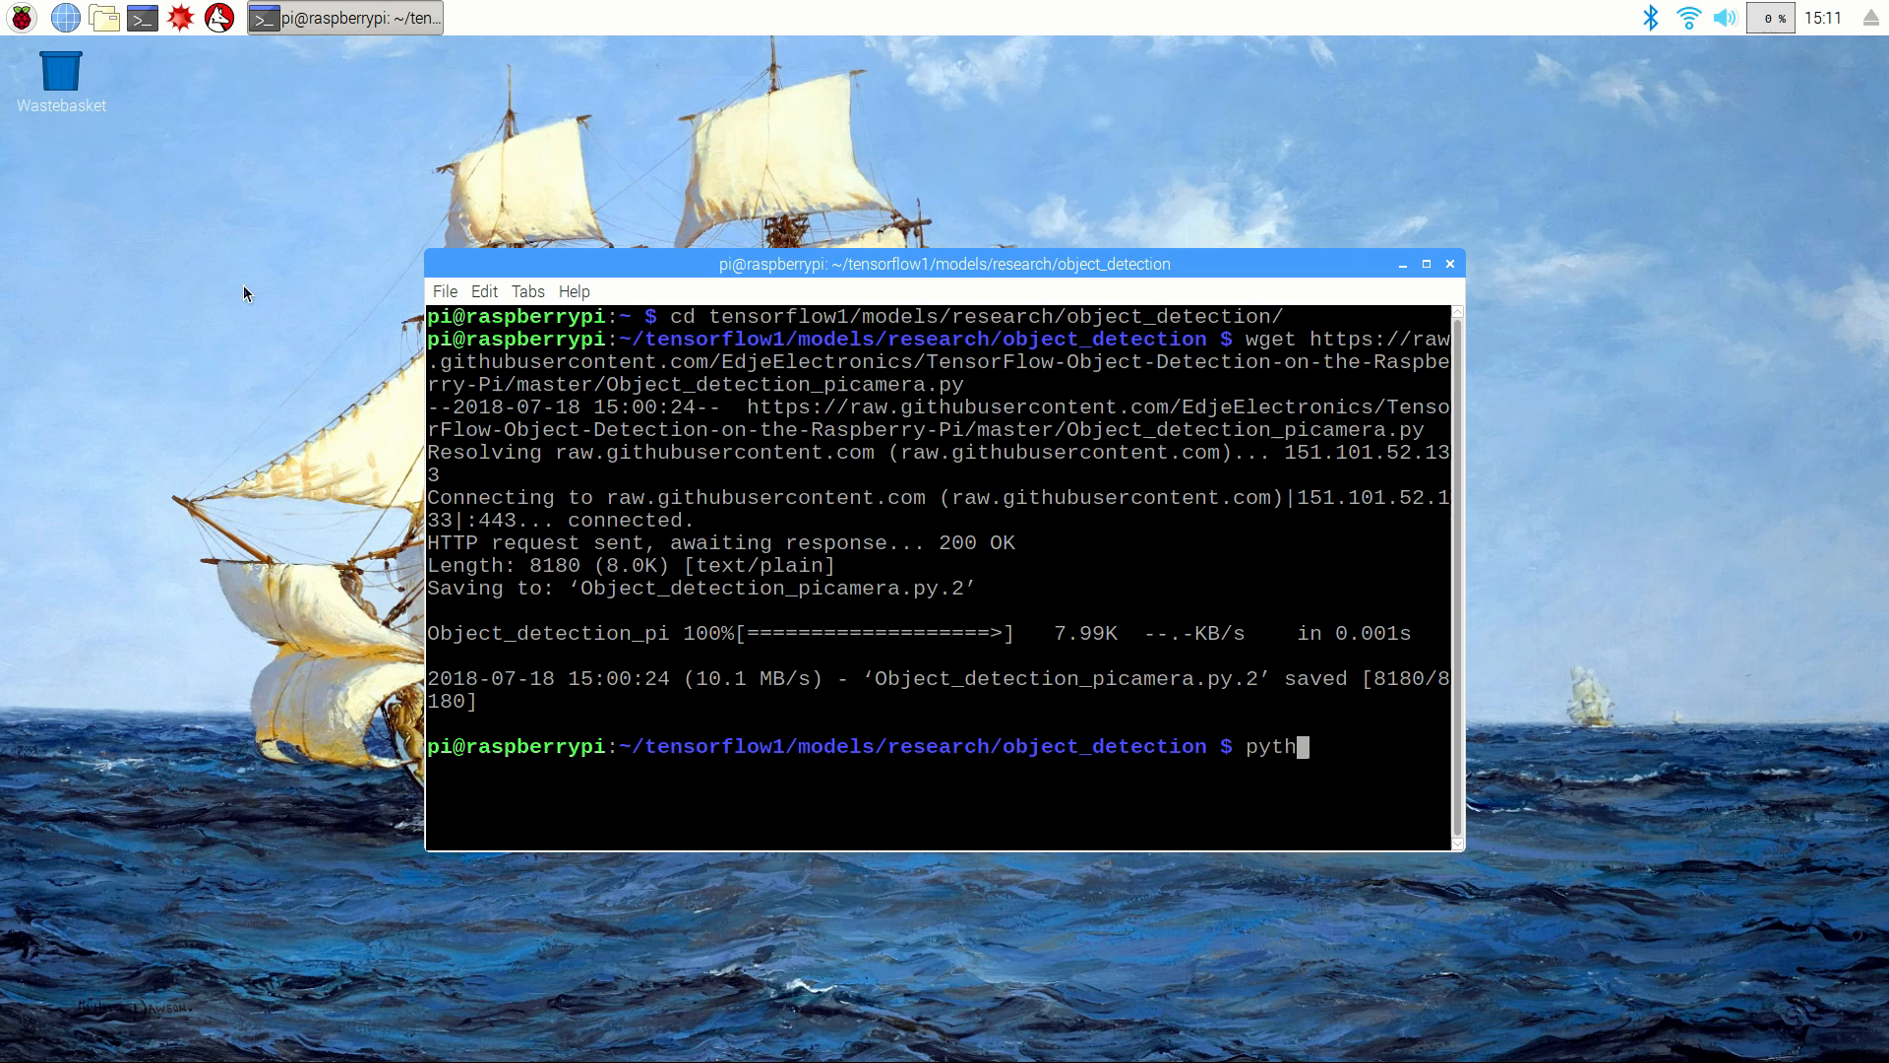
type("on3 Object_detection_picamera.py")
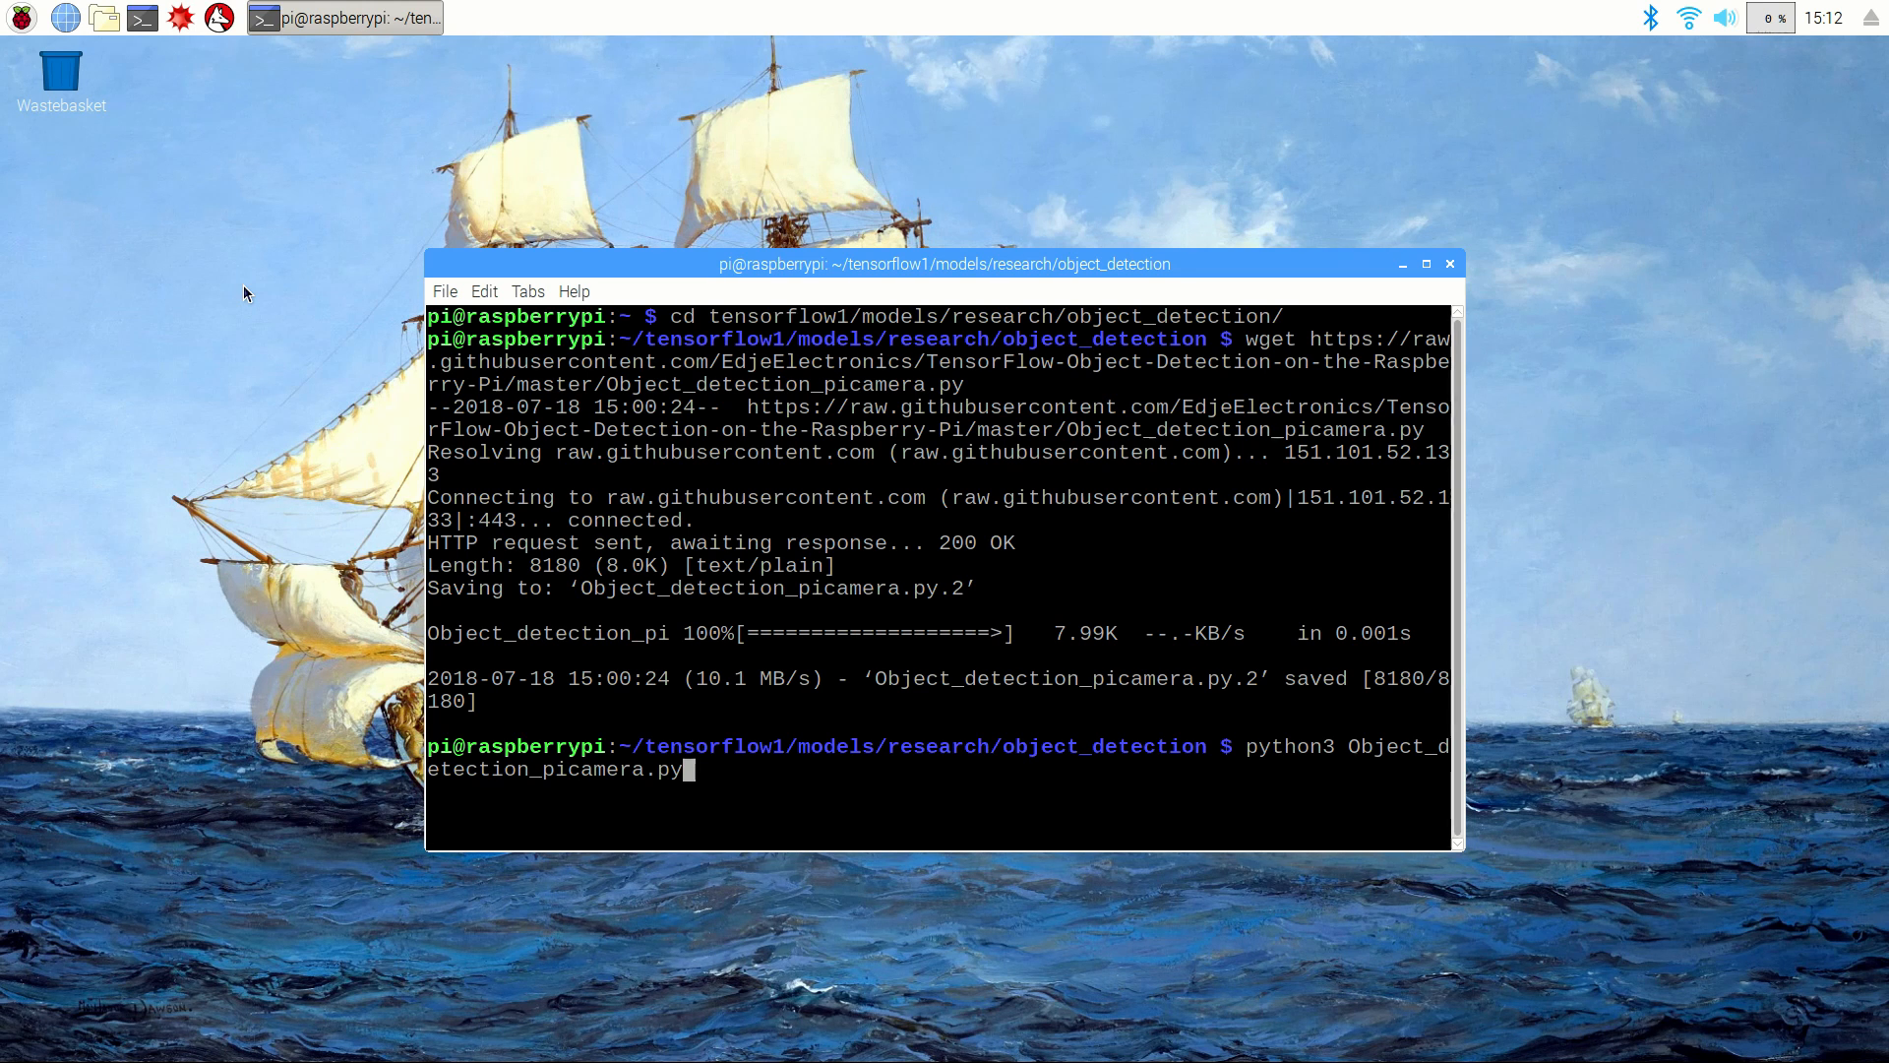
type("--usbcam")
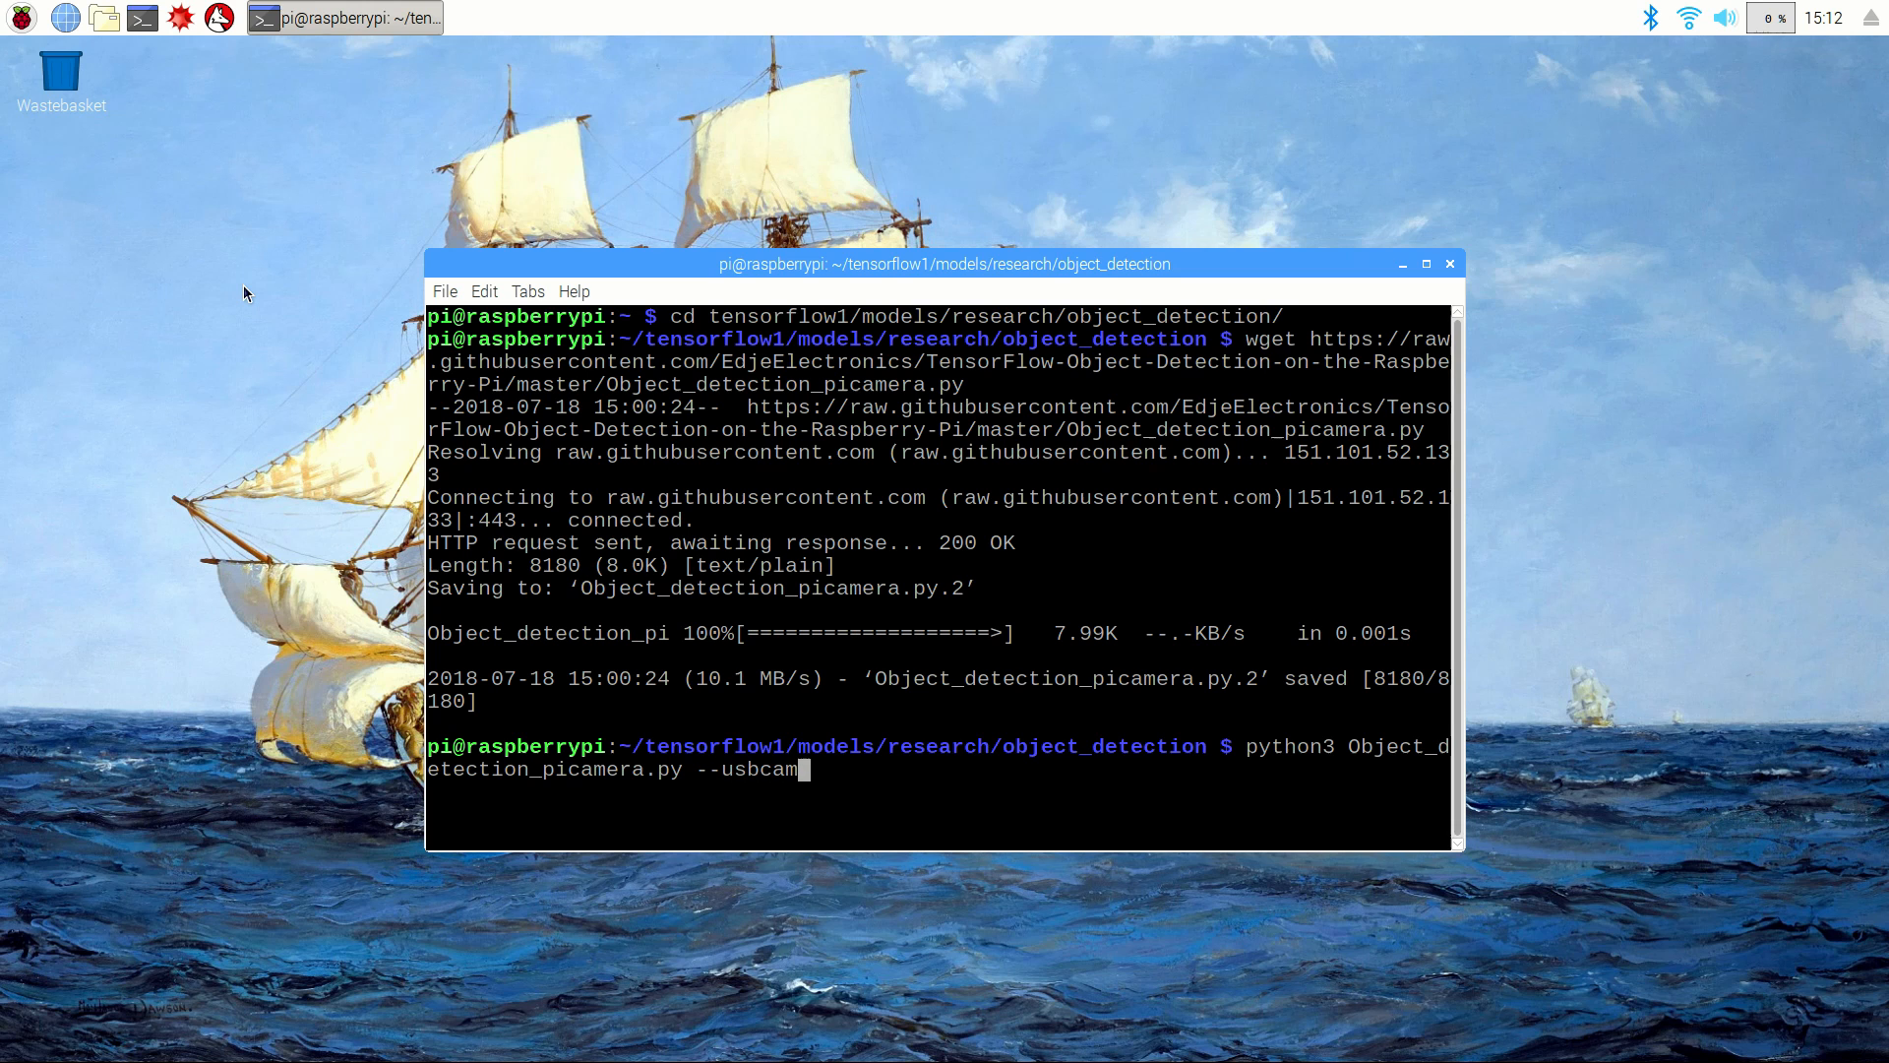
key("BackSpace")
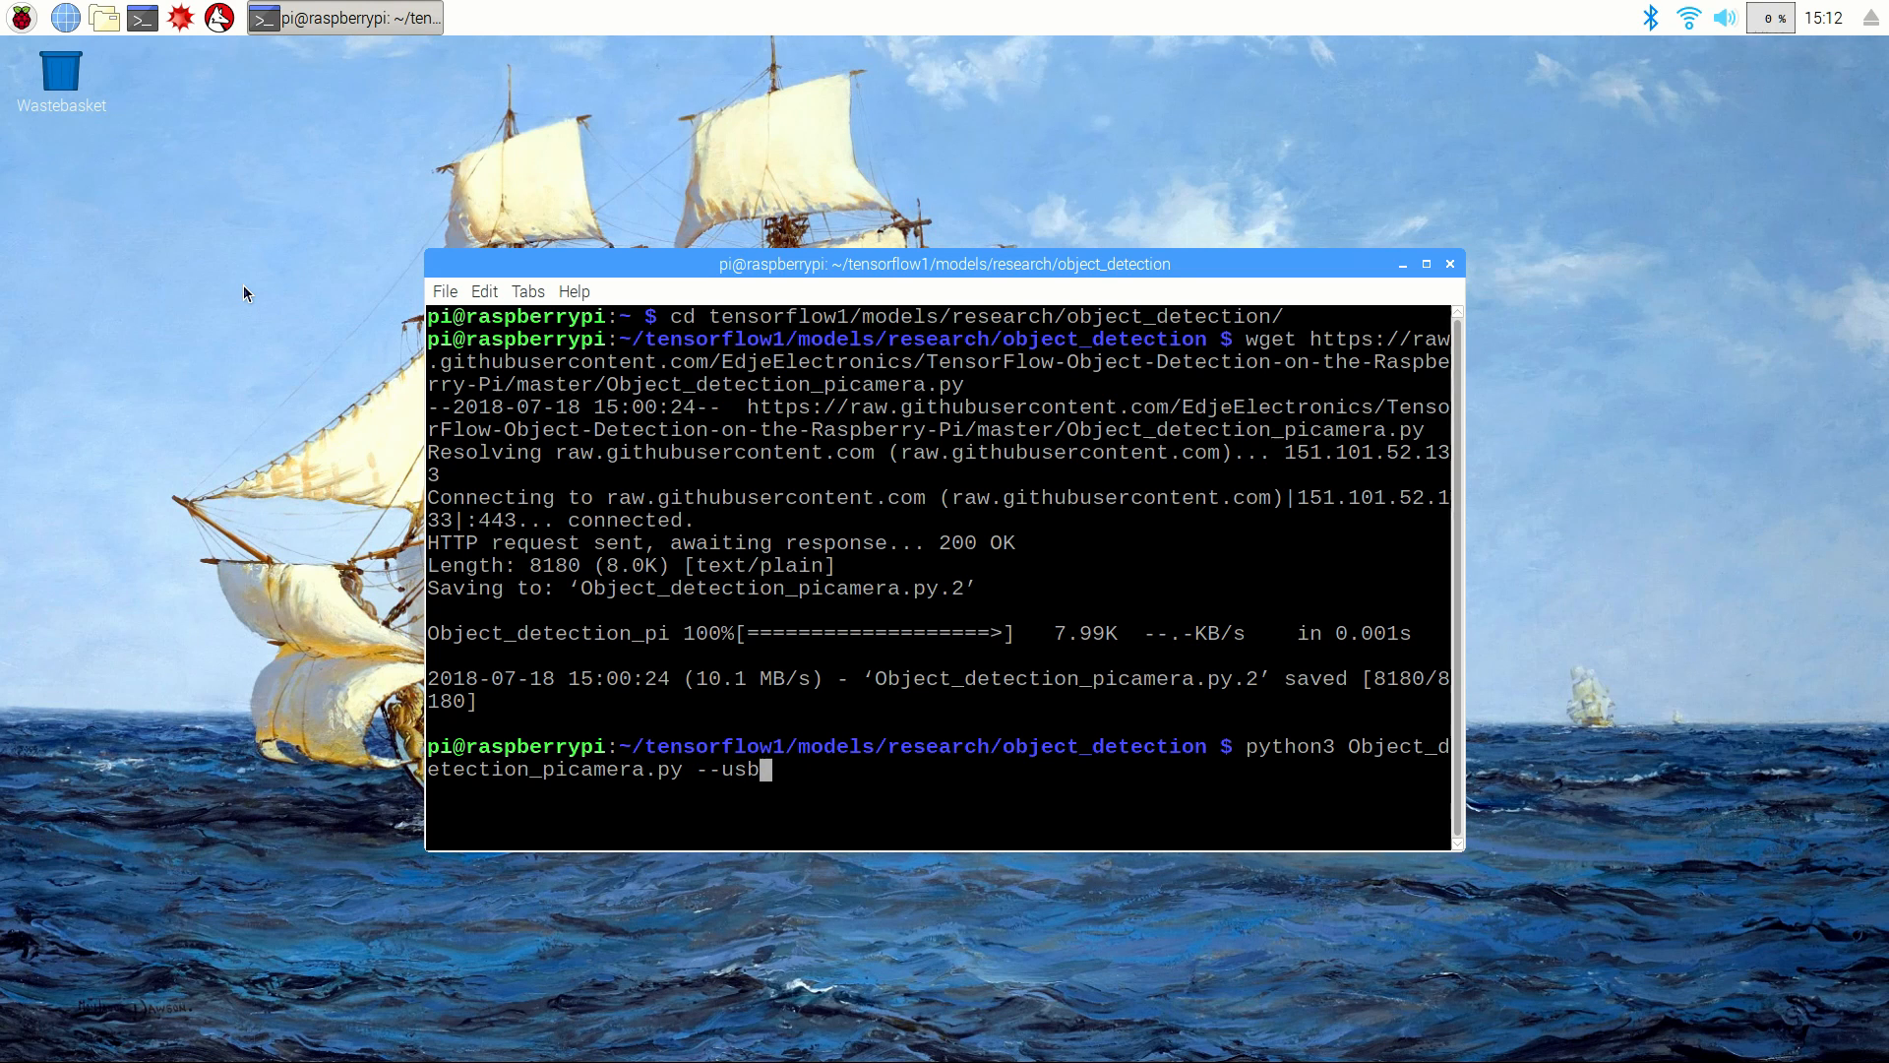
key("BackSpace")
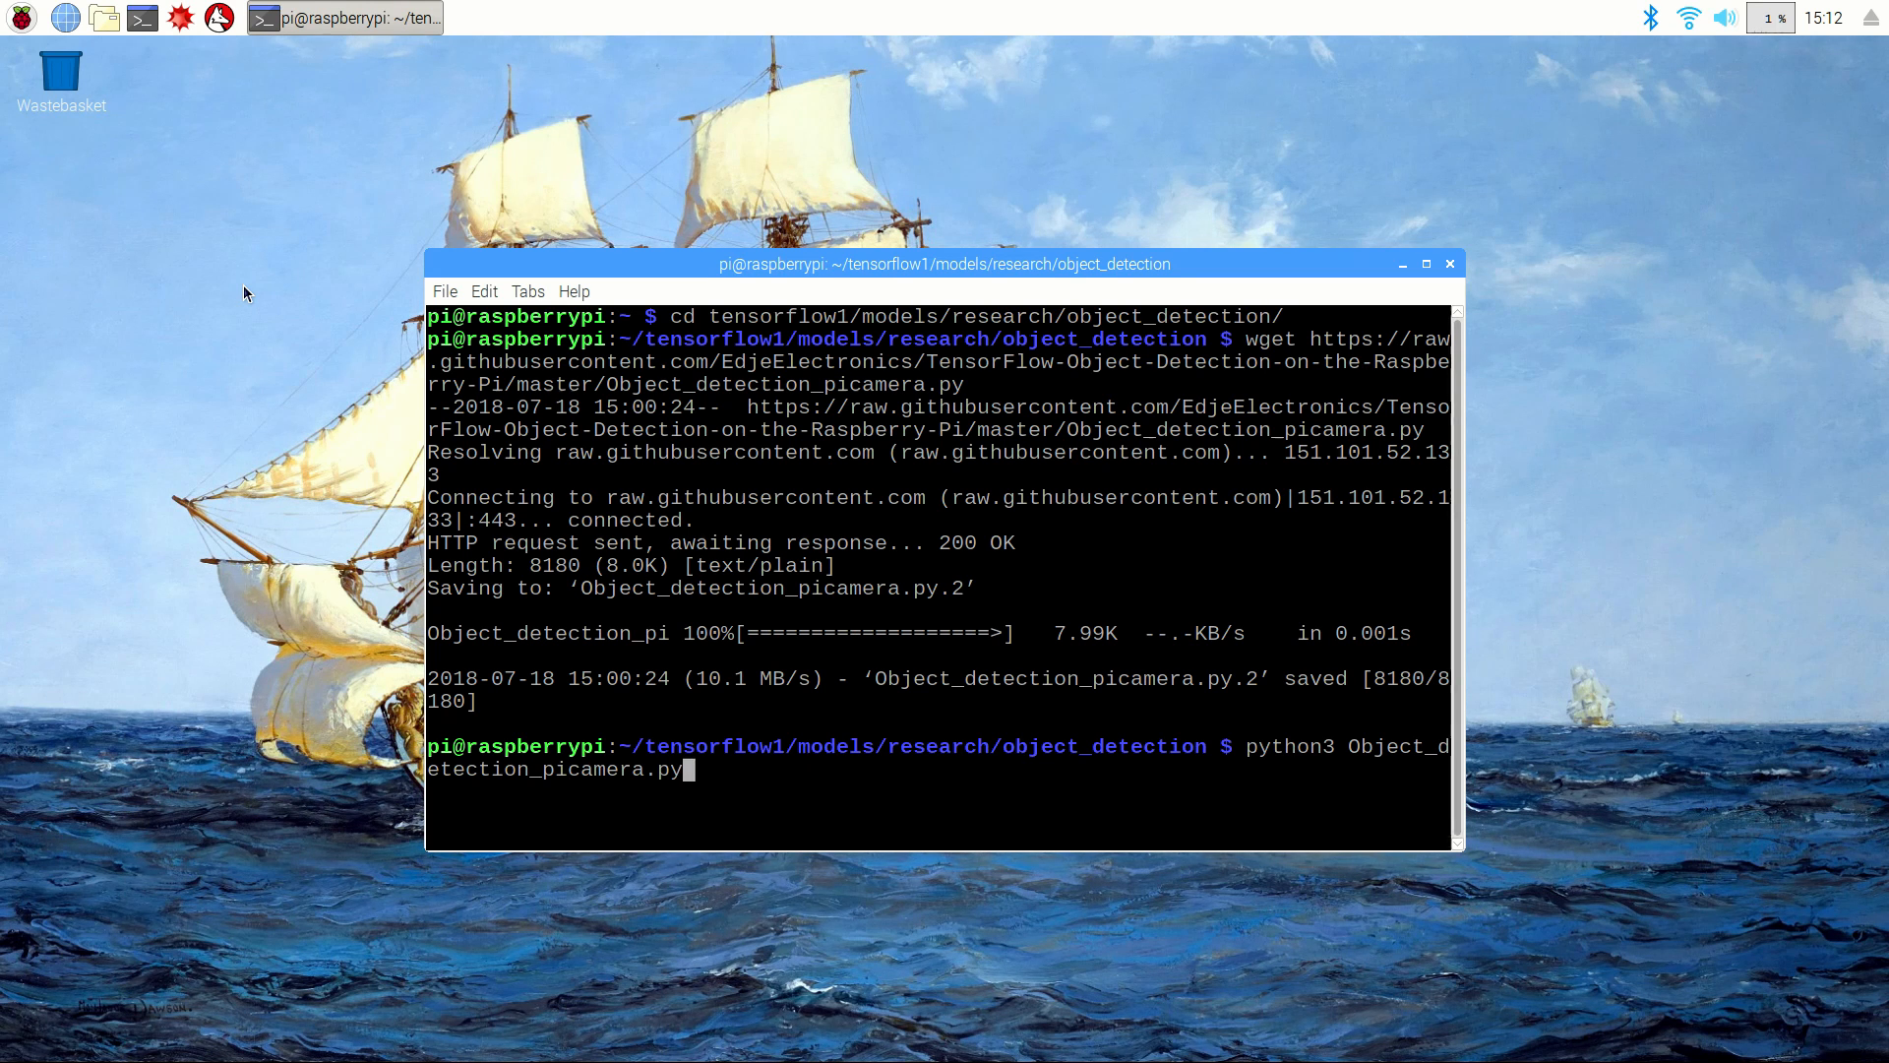
Step: Run the detection script so the camera feed boxes and labels the bicycle, then quit
key("Return")
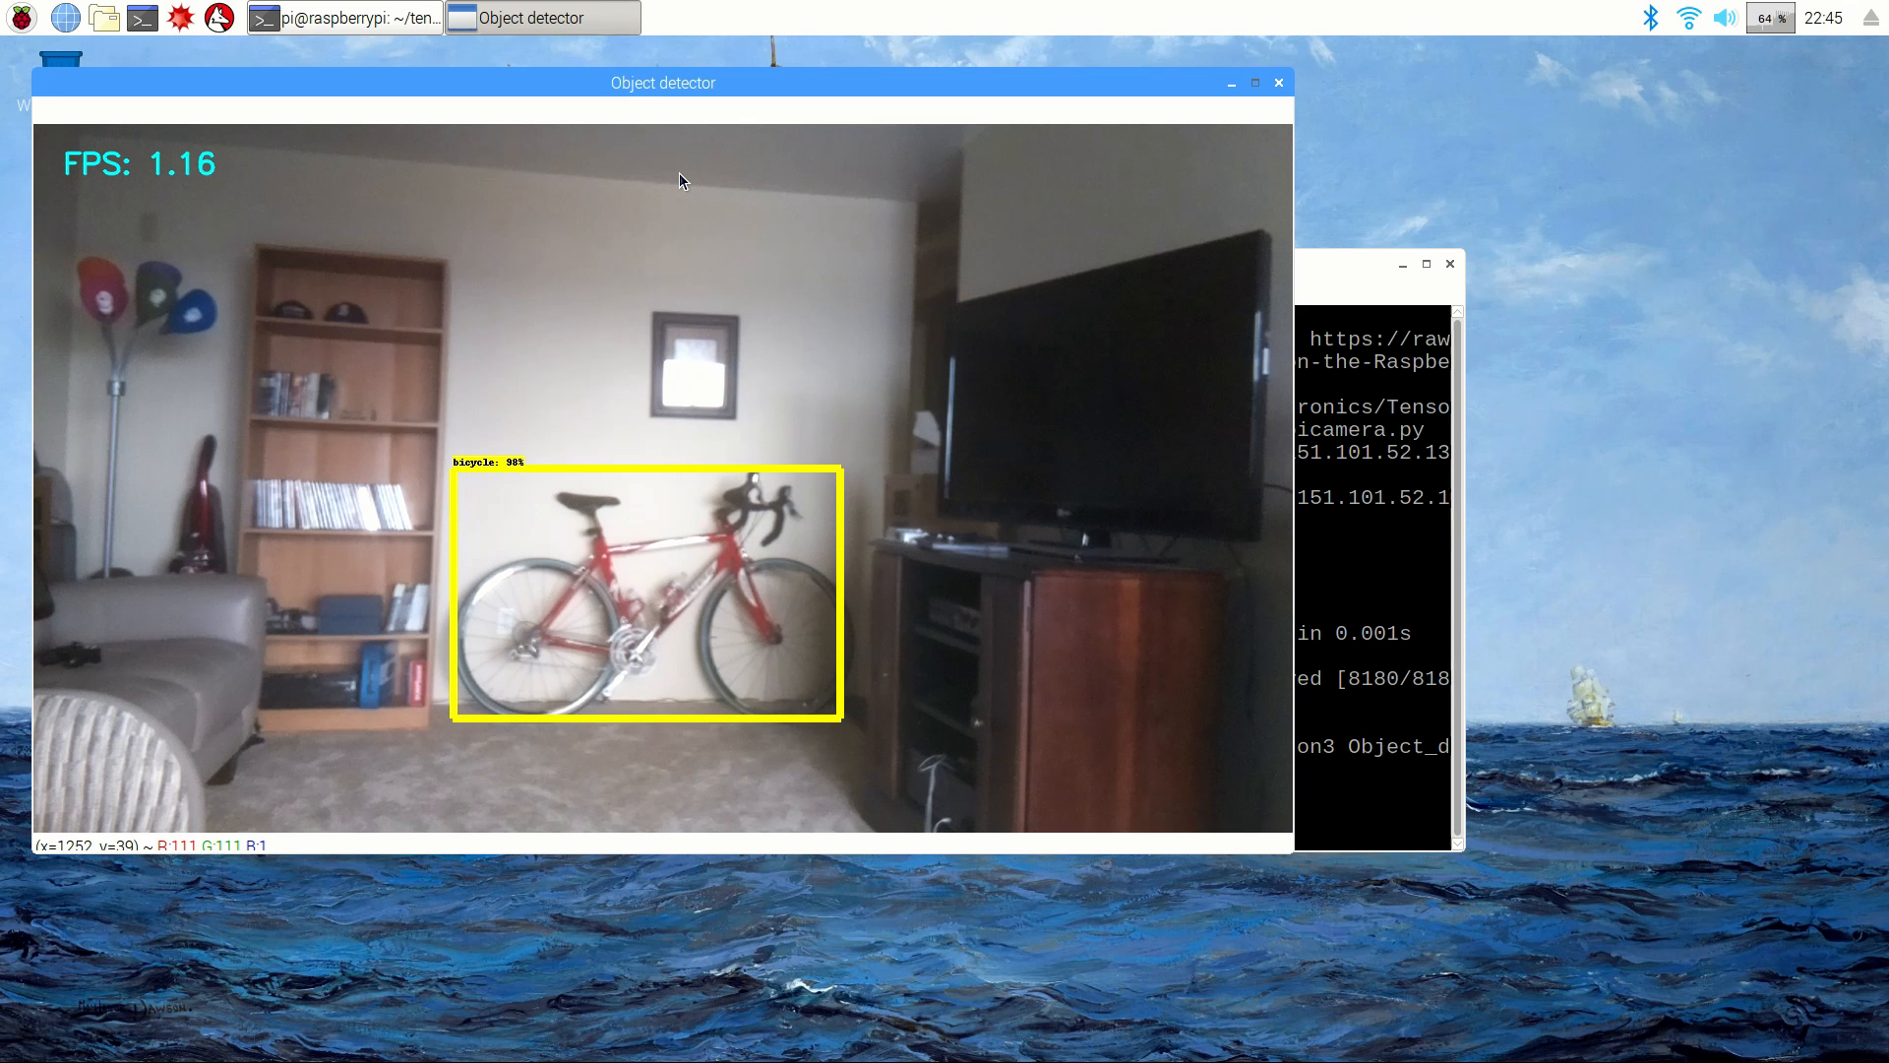
left_click(1277, 82)
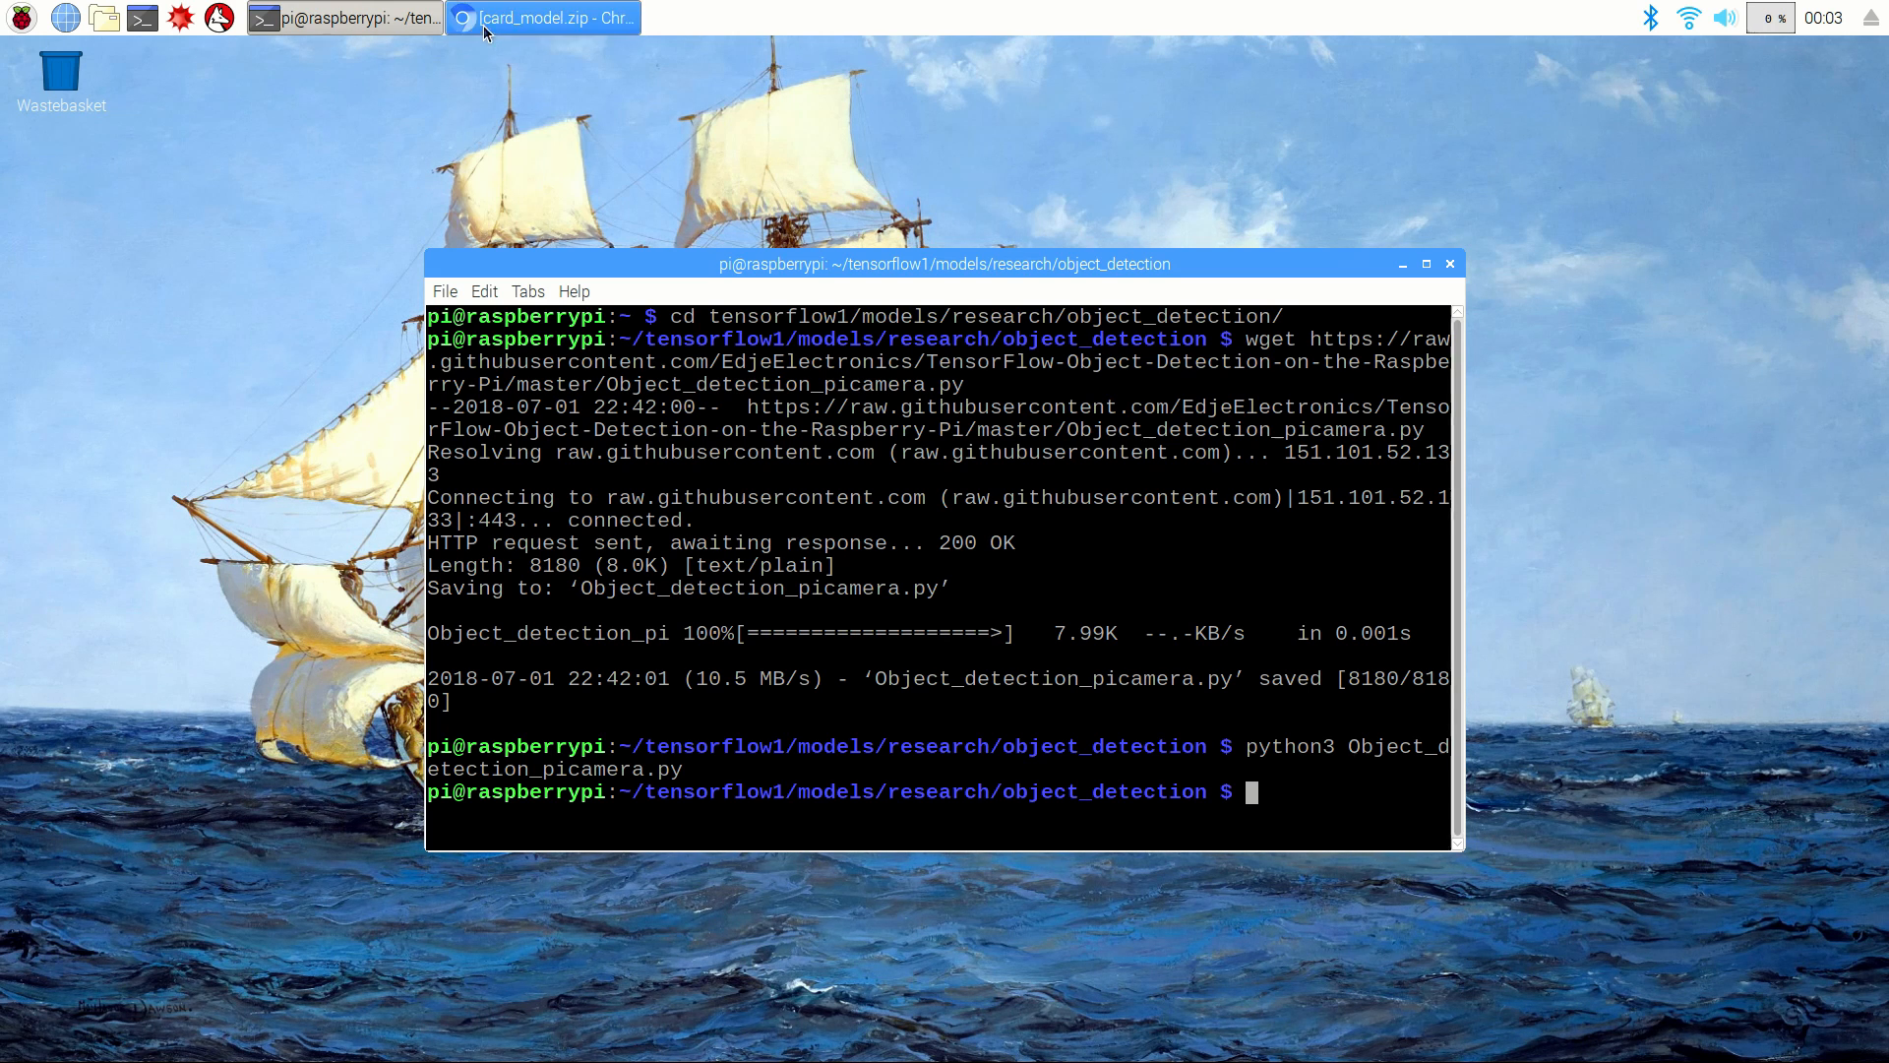
Step: Browse the card_model.zip Dropbox listing and copy its shared link address
left_click(543, 18)
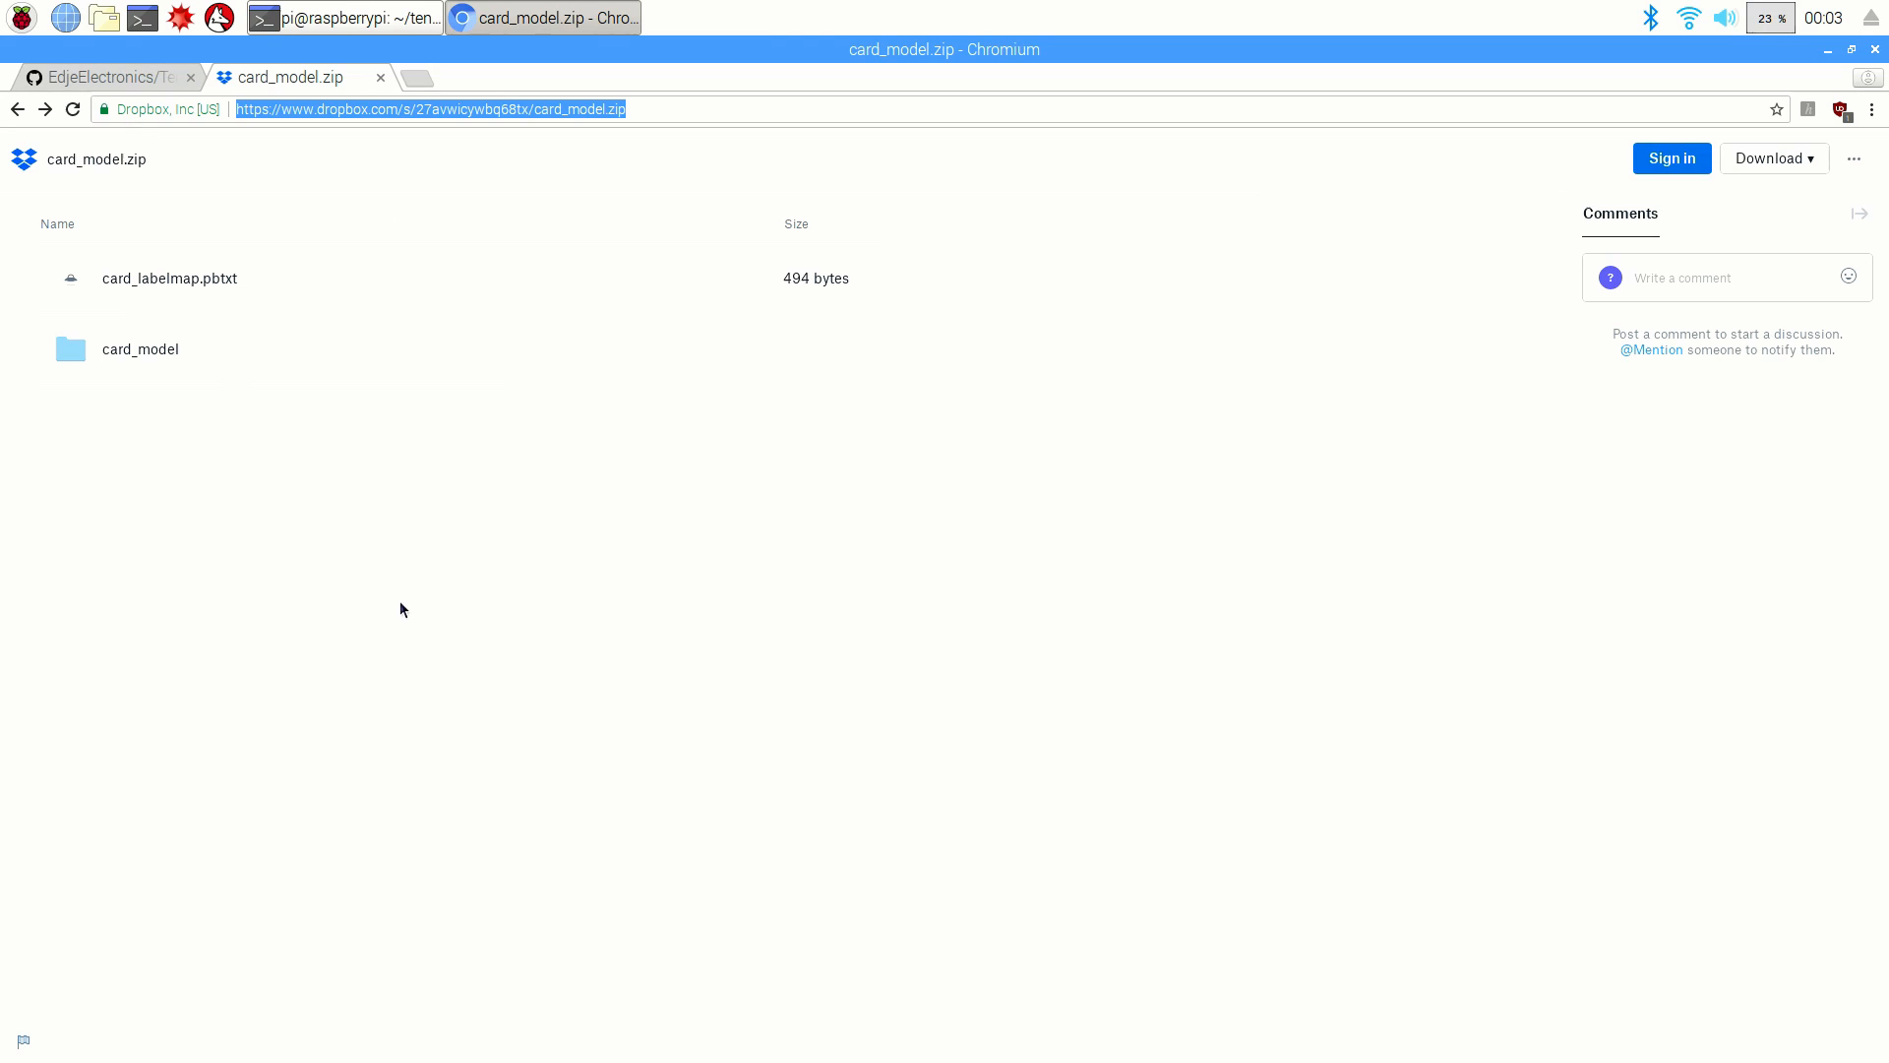
left_click(138, 351)
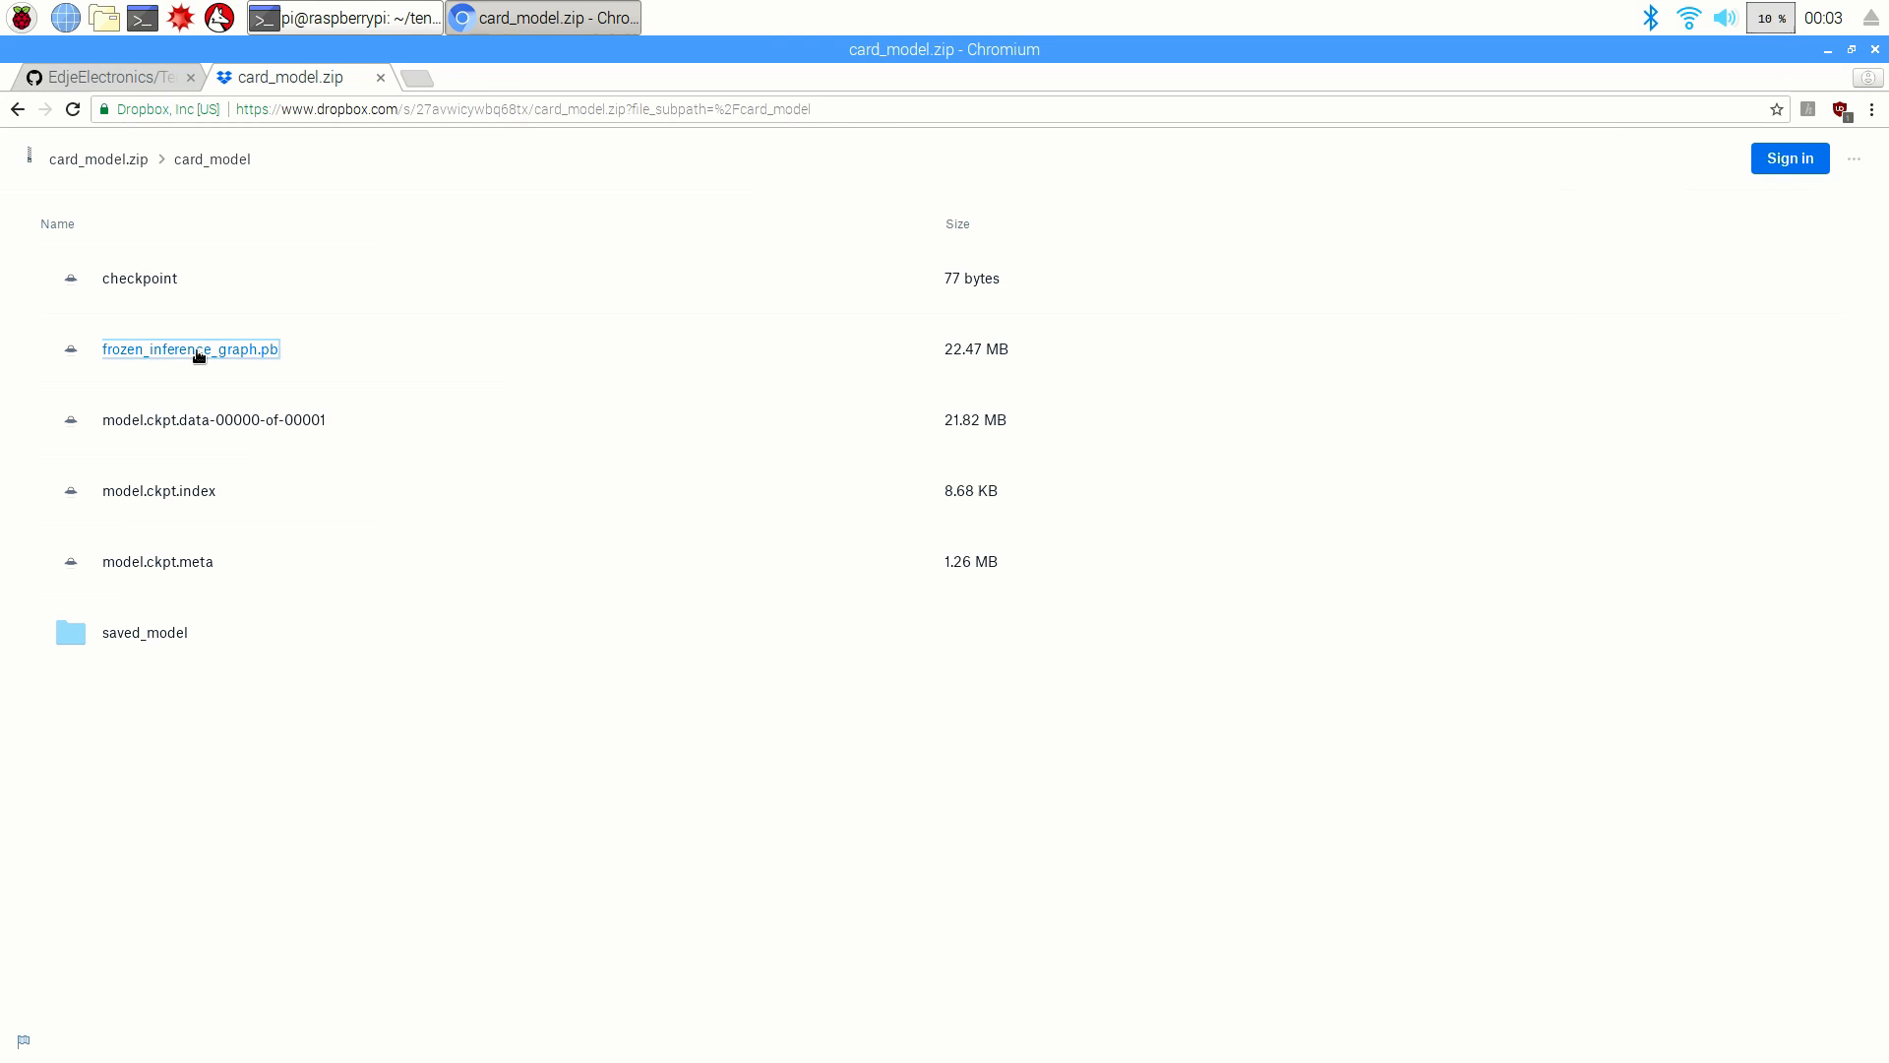
mouse_move(134, 179)
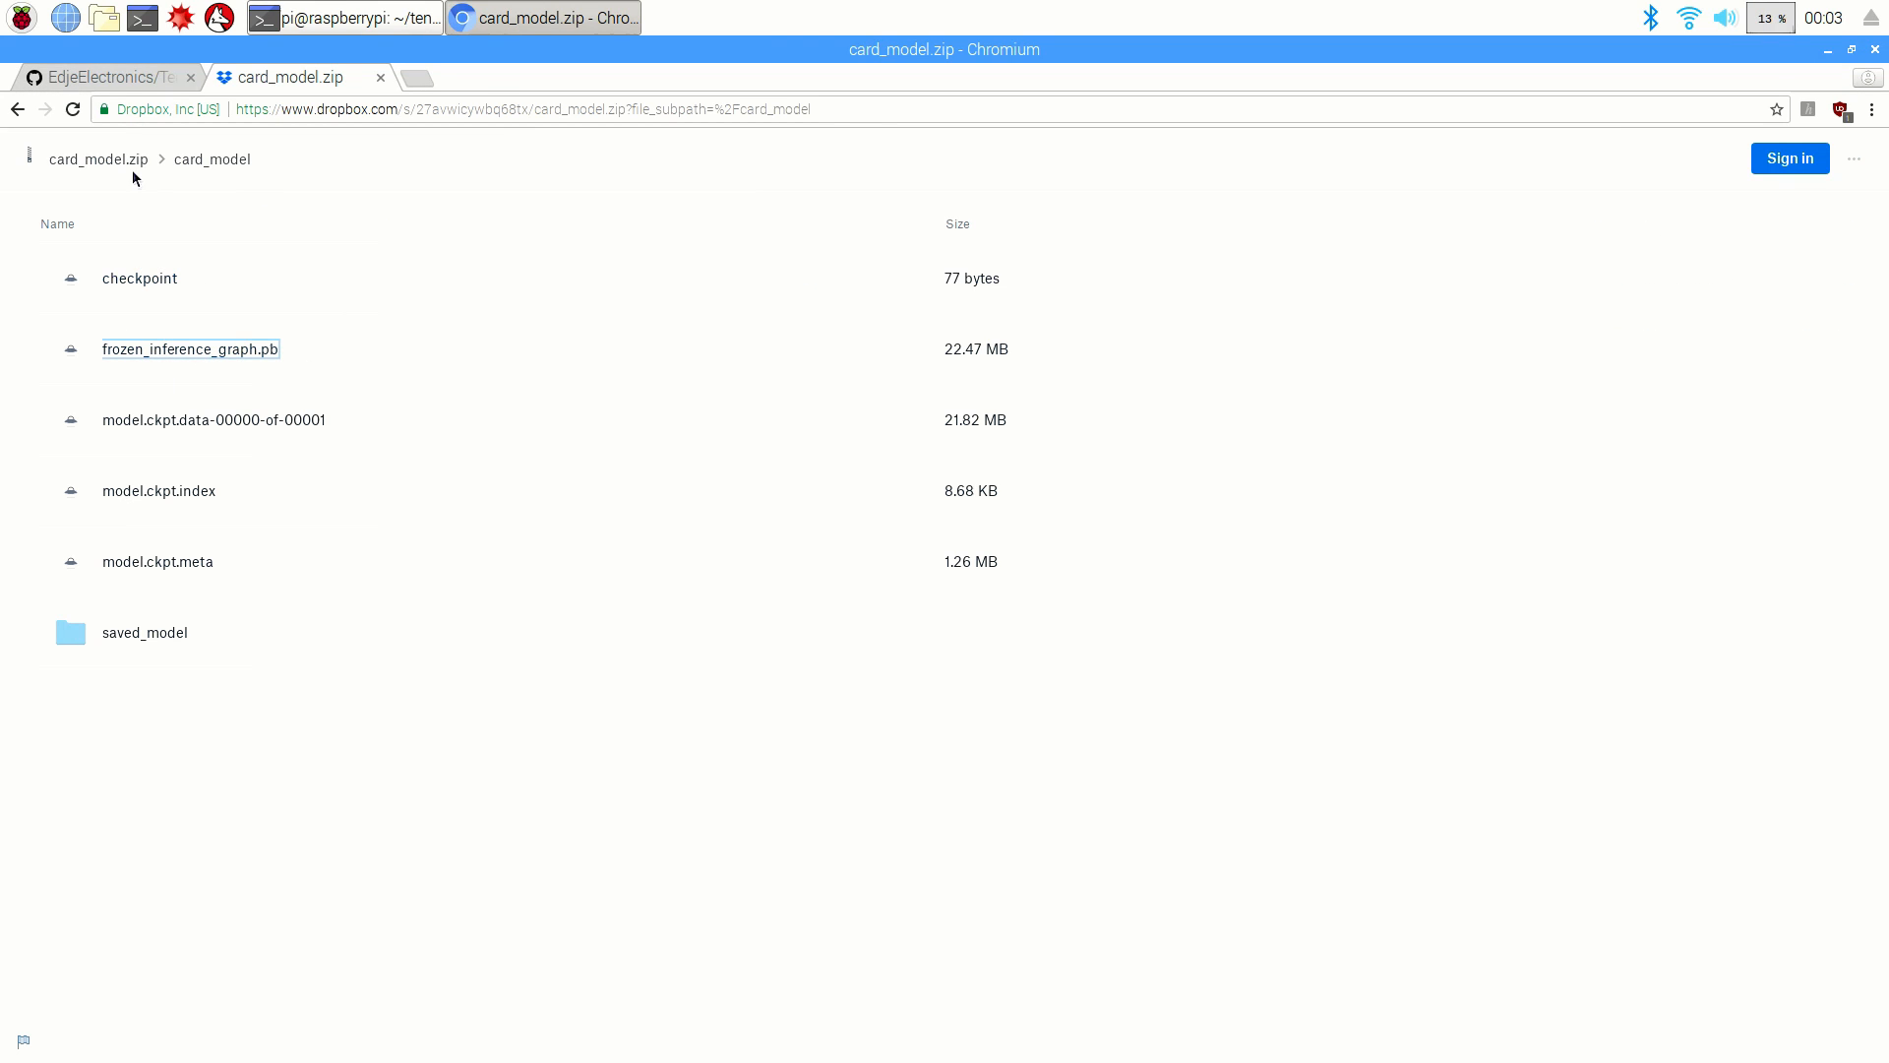
left_click(99, 160)
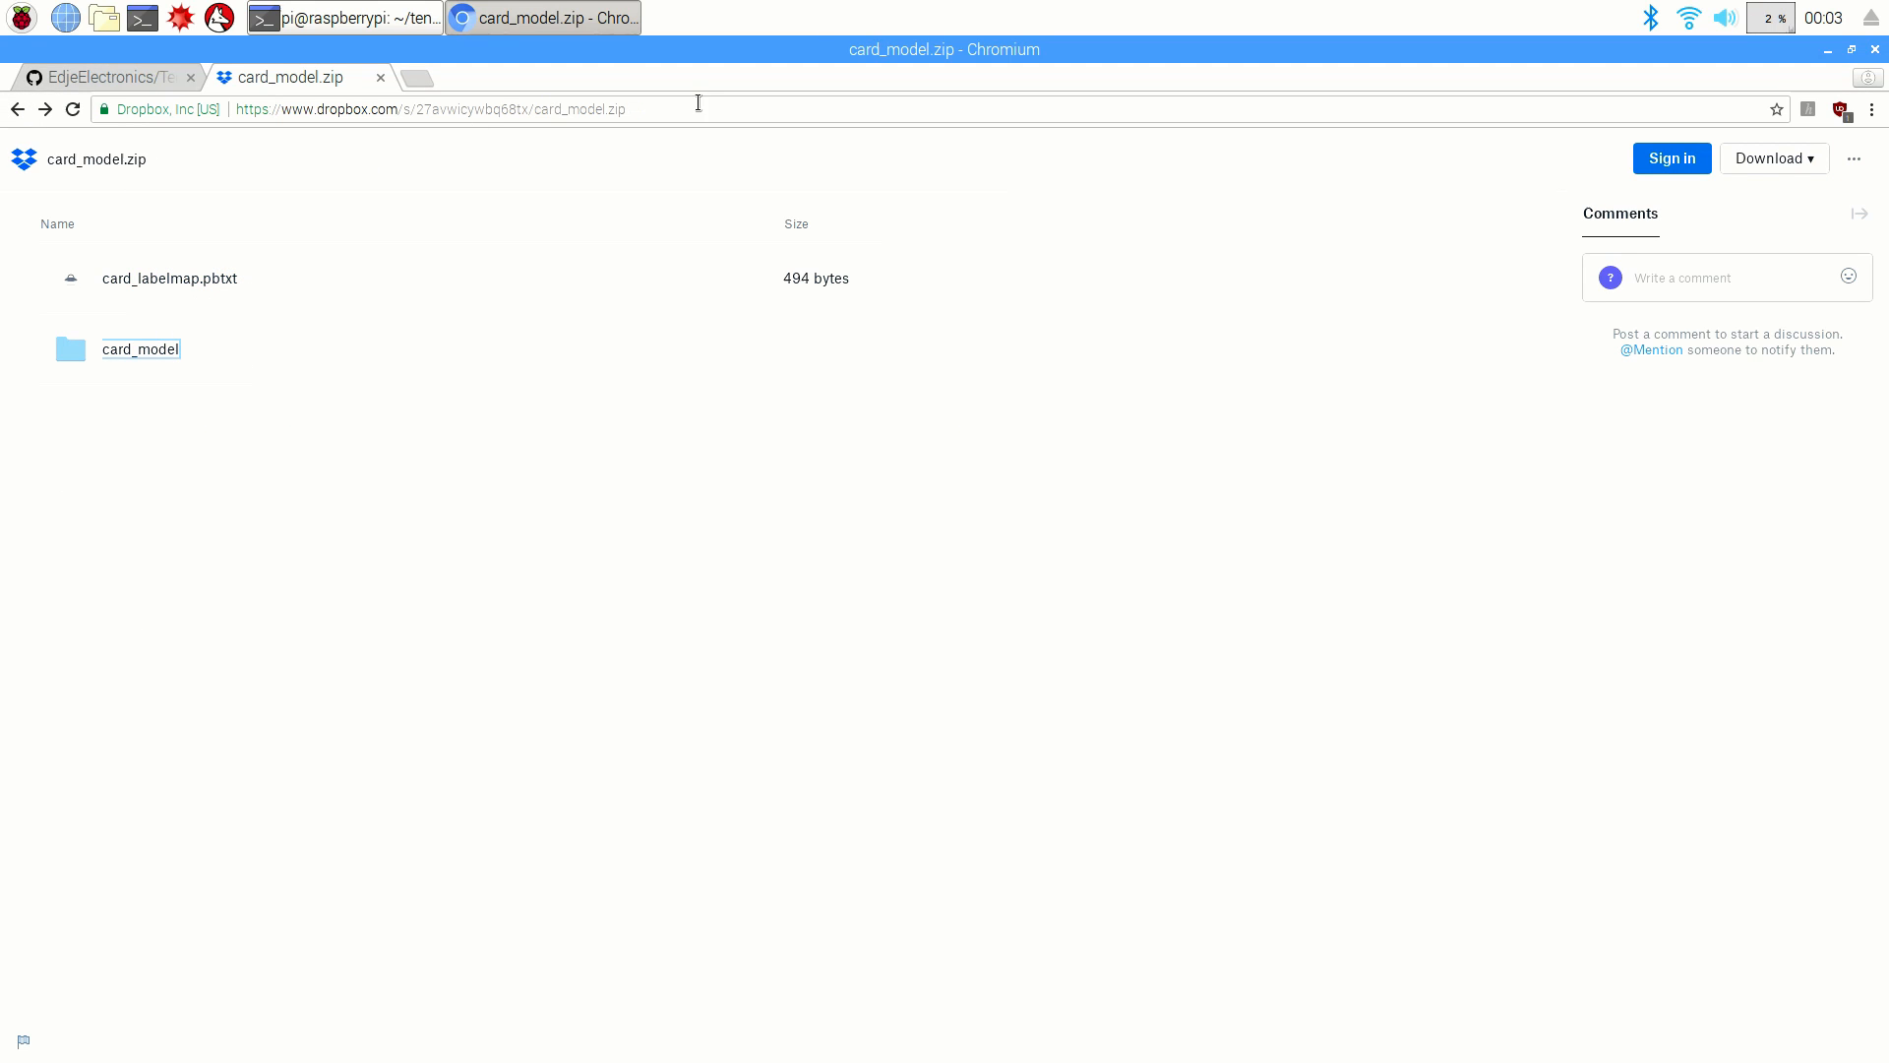
left_click(431, 108)
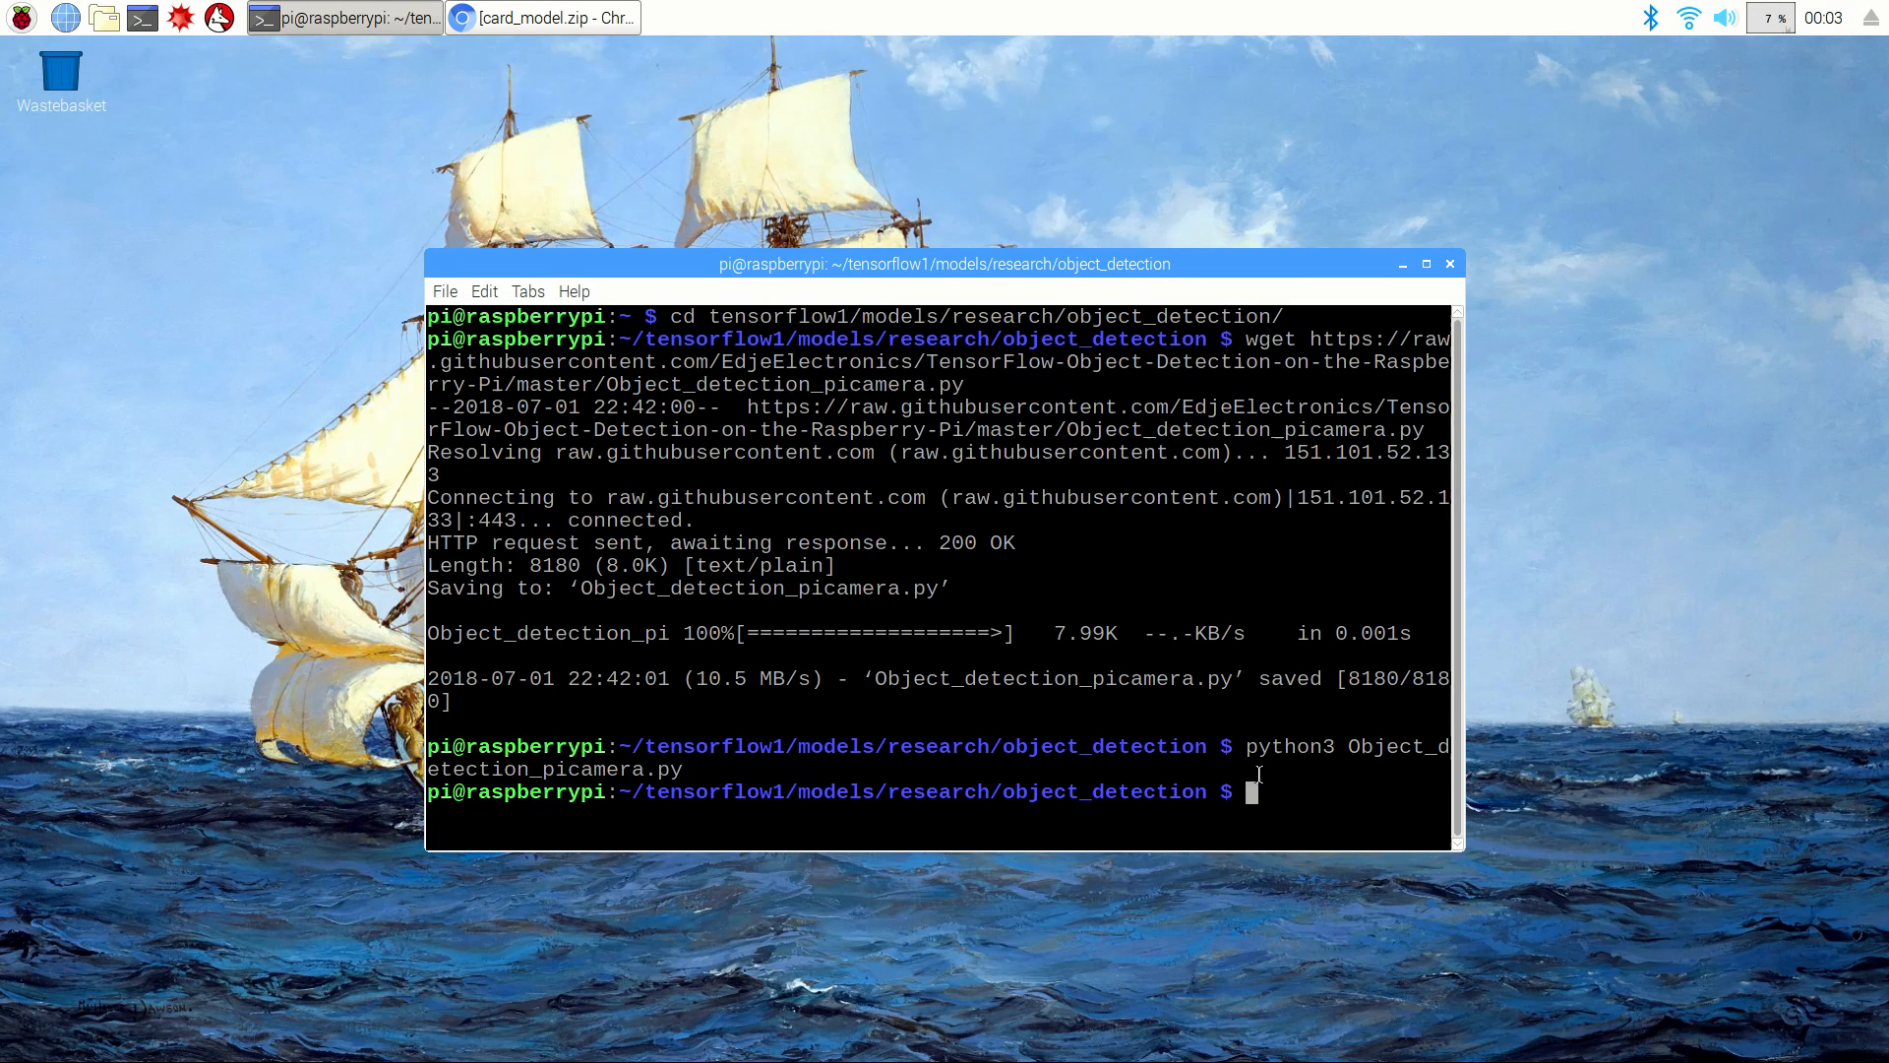
Step: Download card_model.zip with wget from the pasted link and unzip it
right_click(1259, 791)
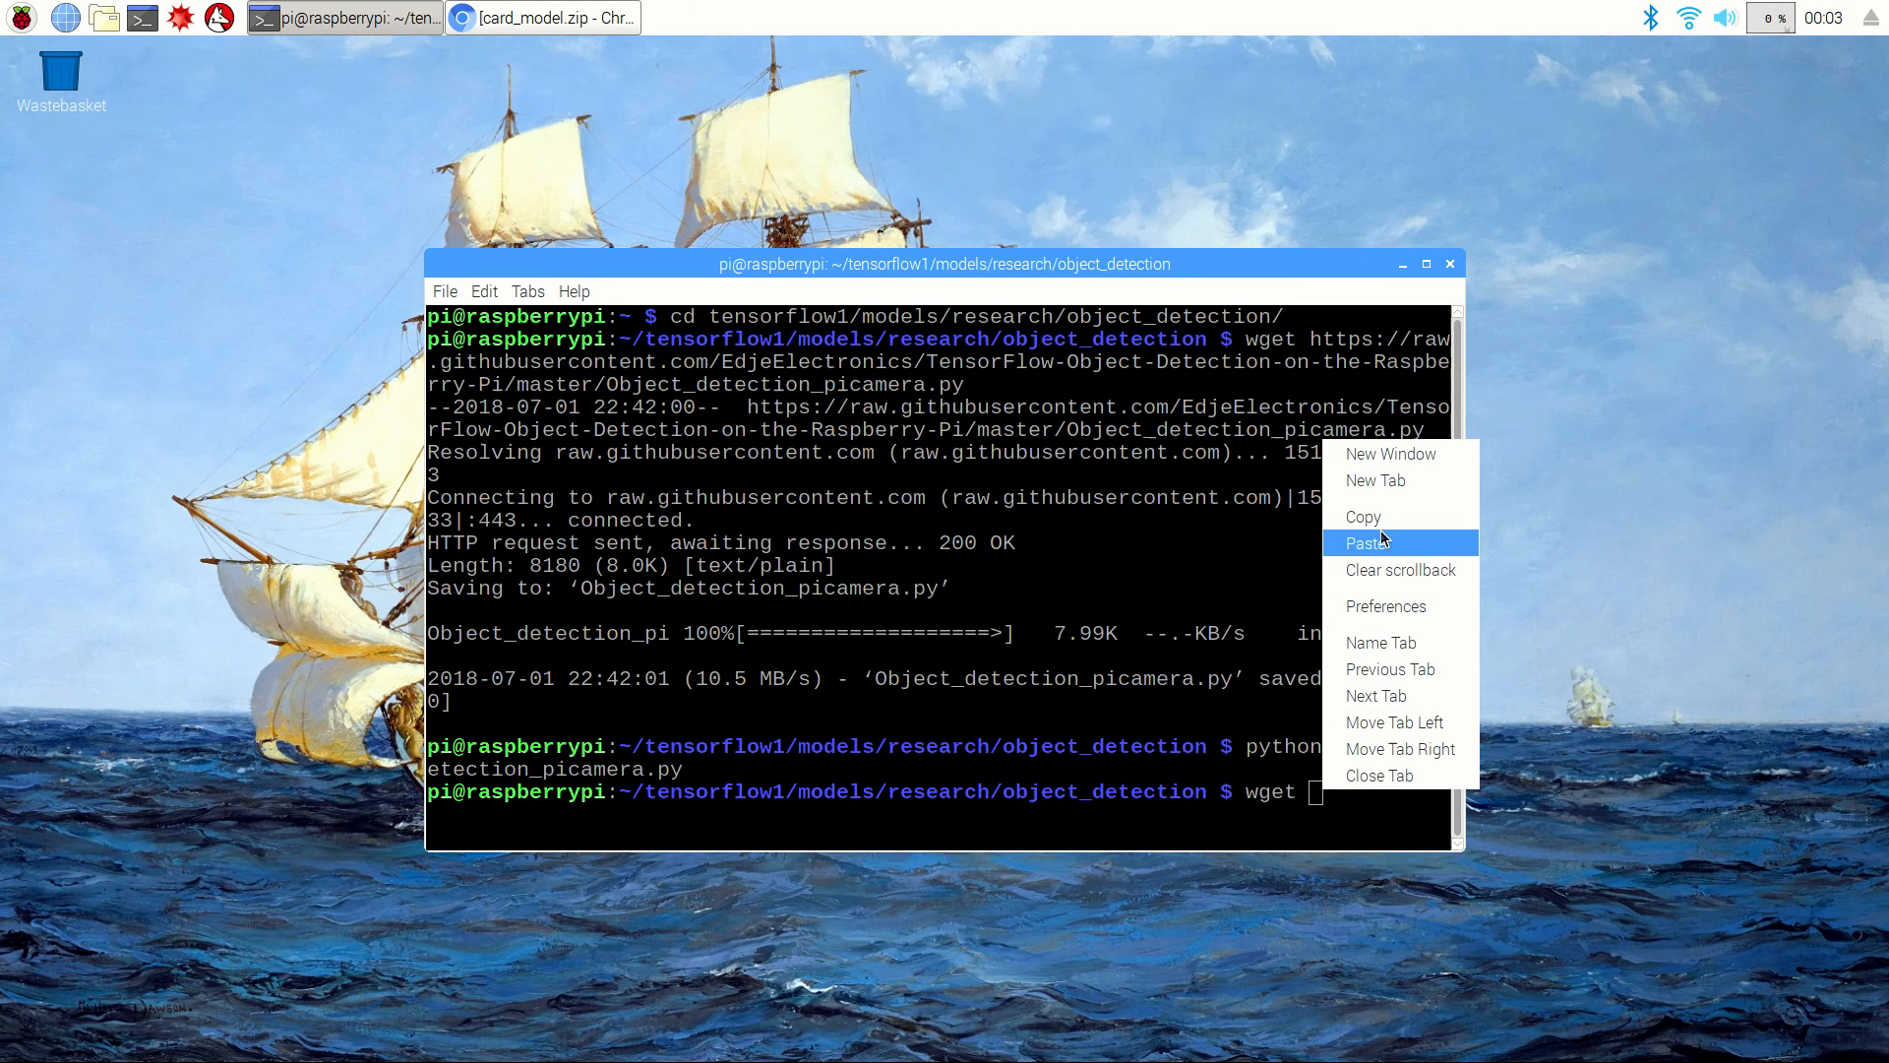
left_click(1368, 543)
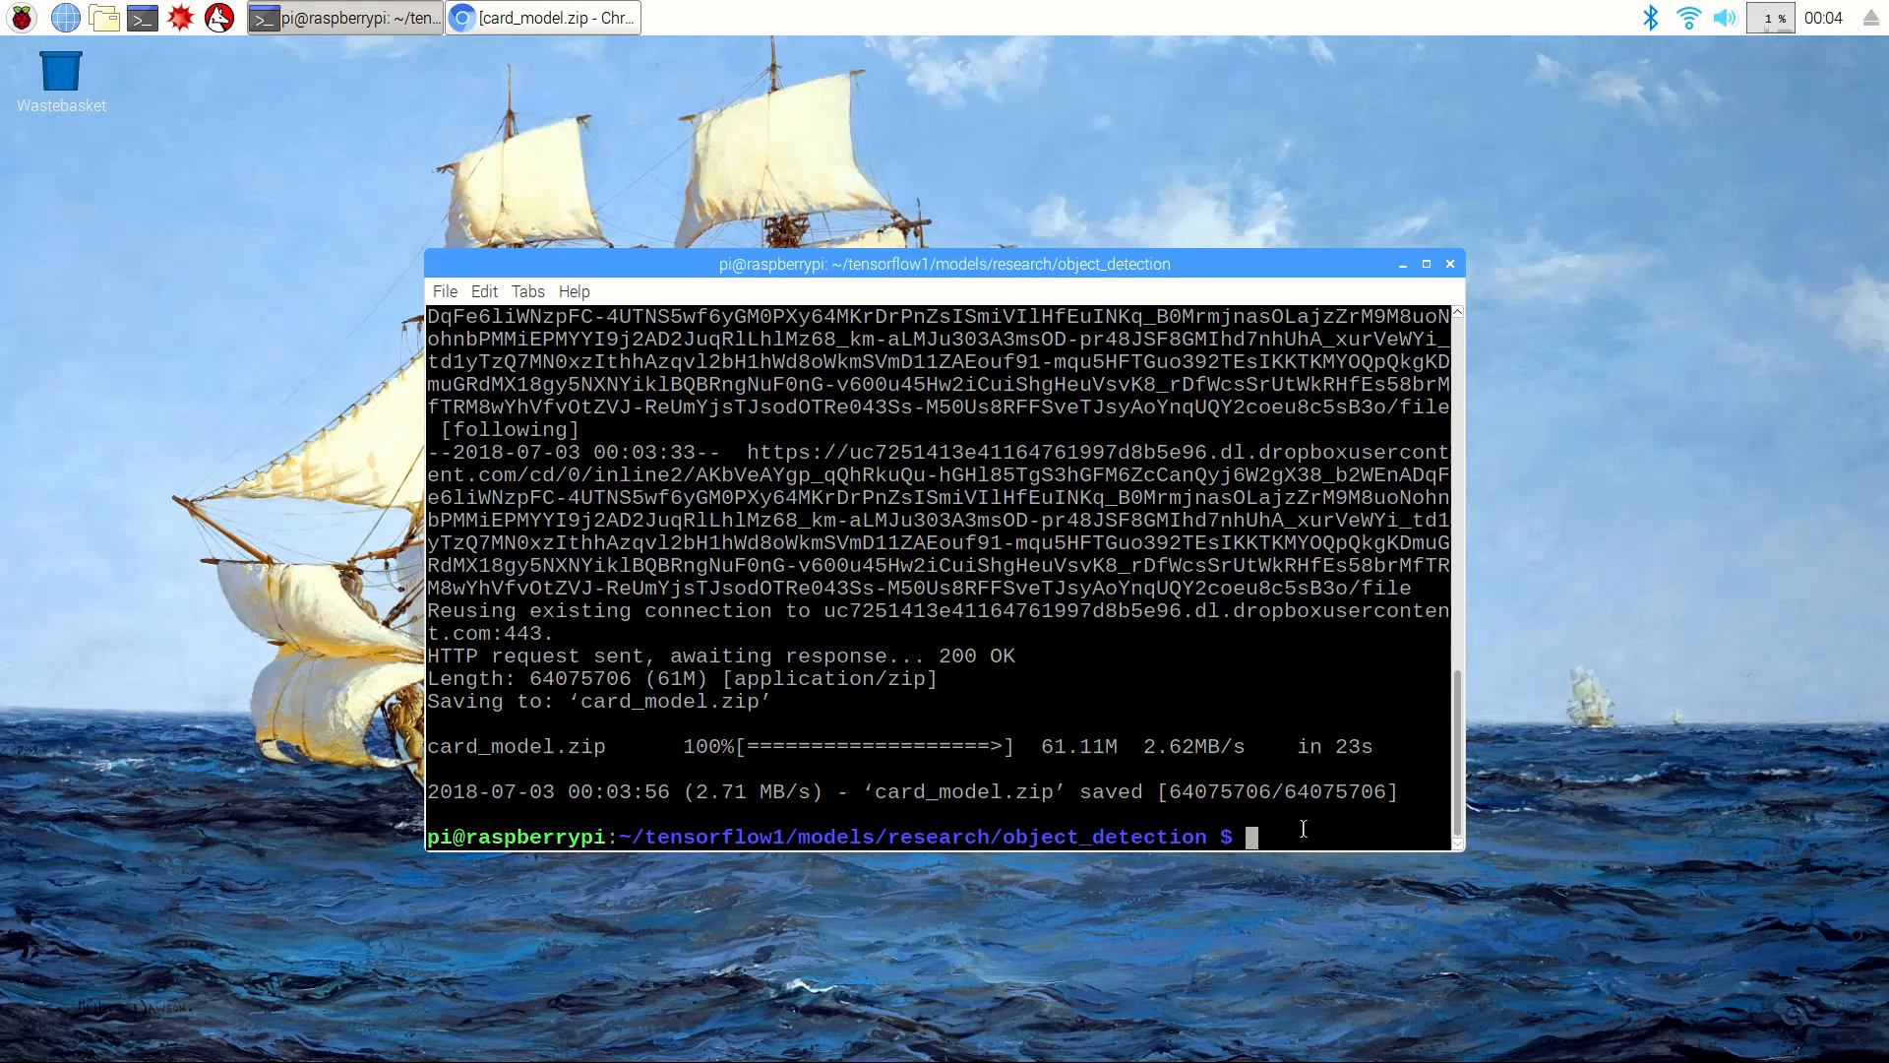
type("ui")
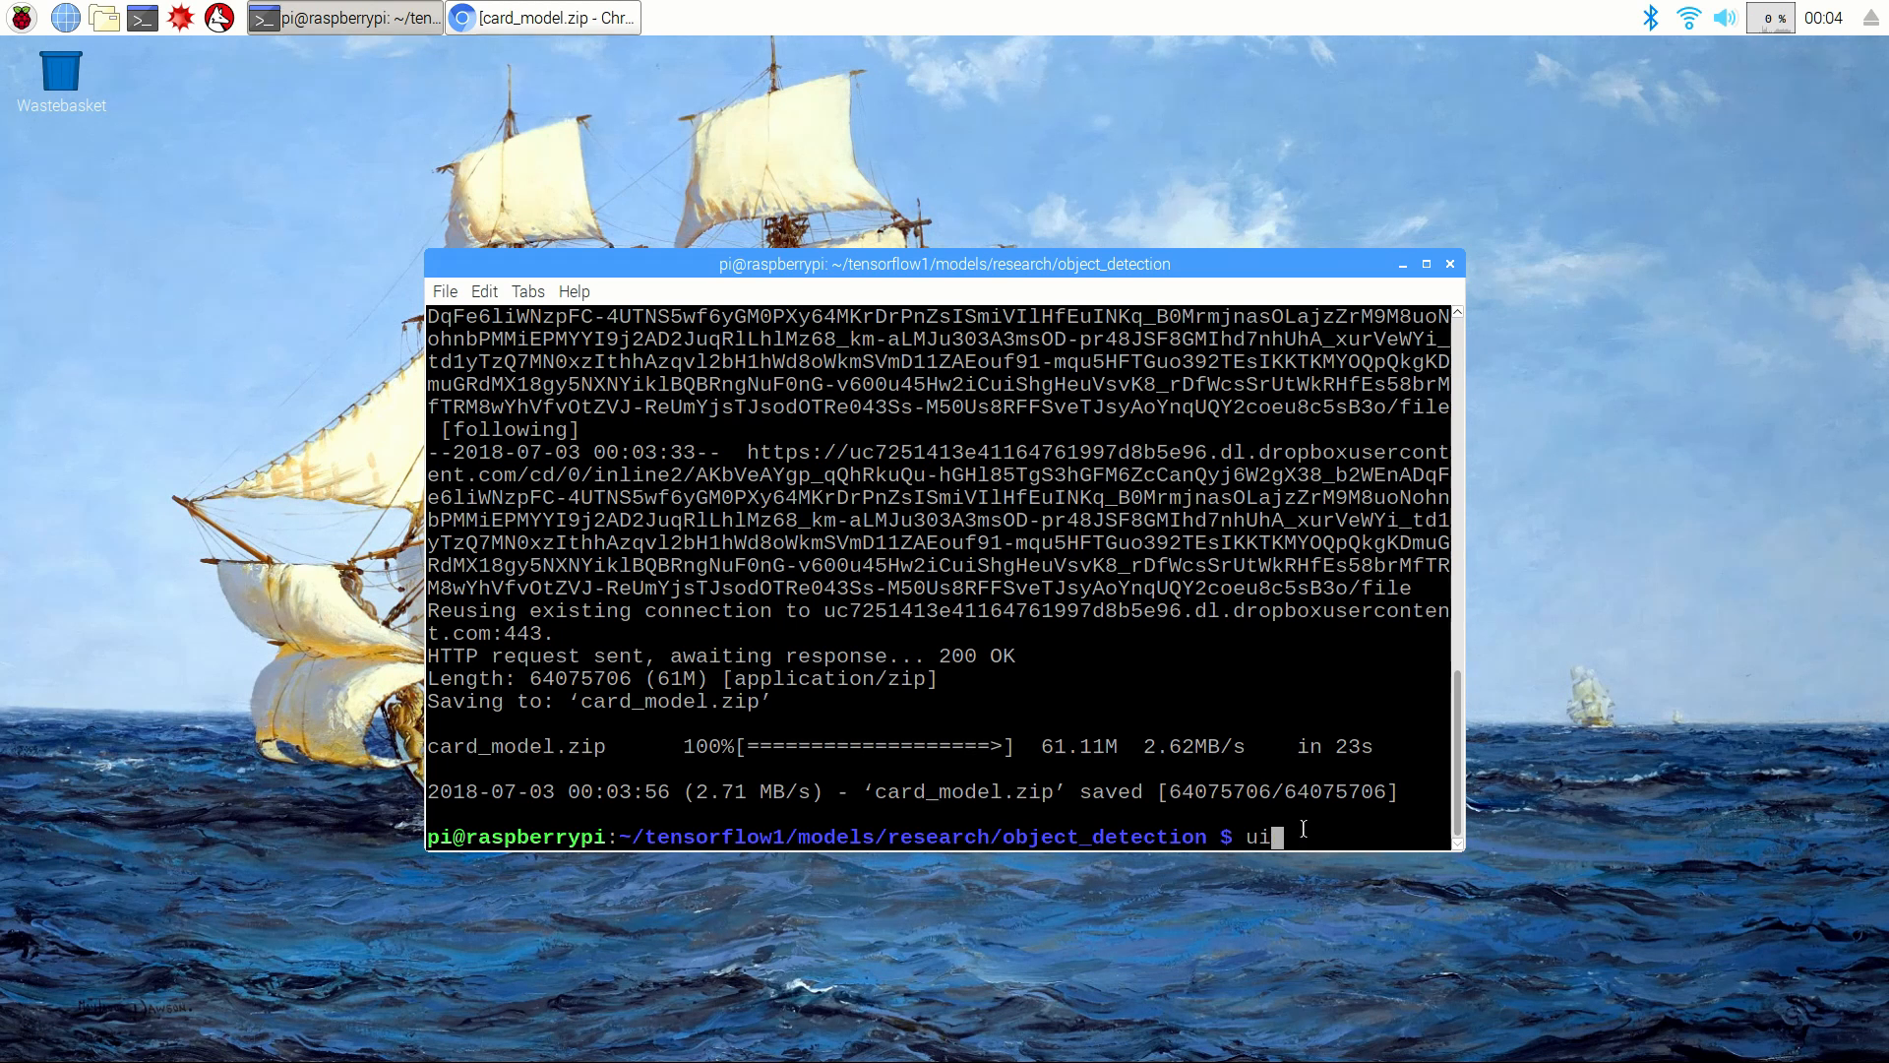
type("nzip card_mod")
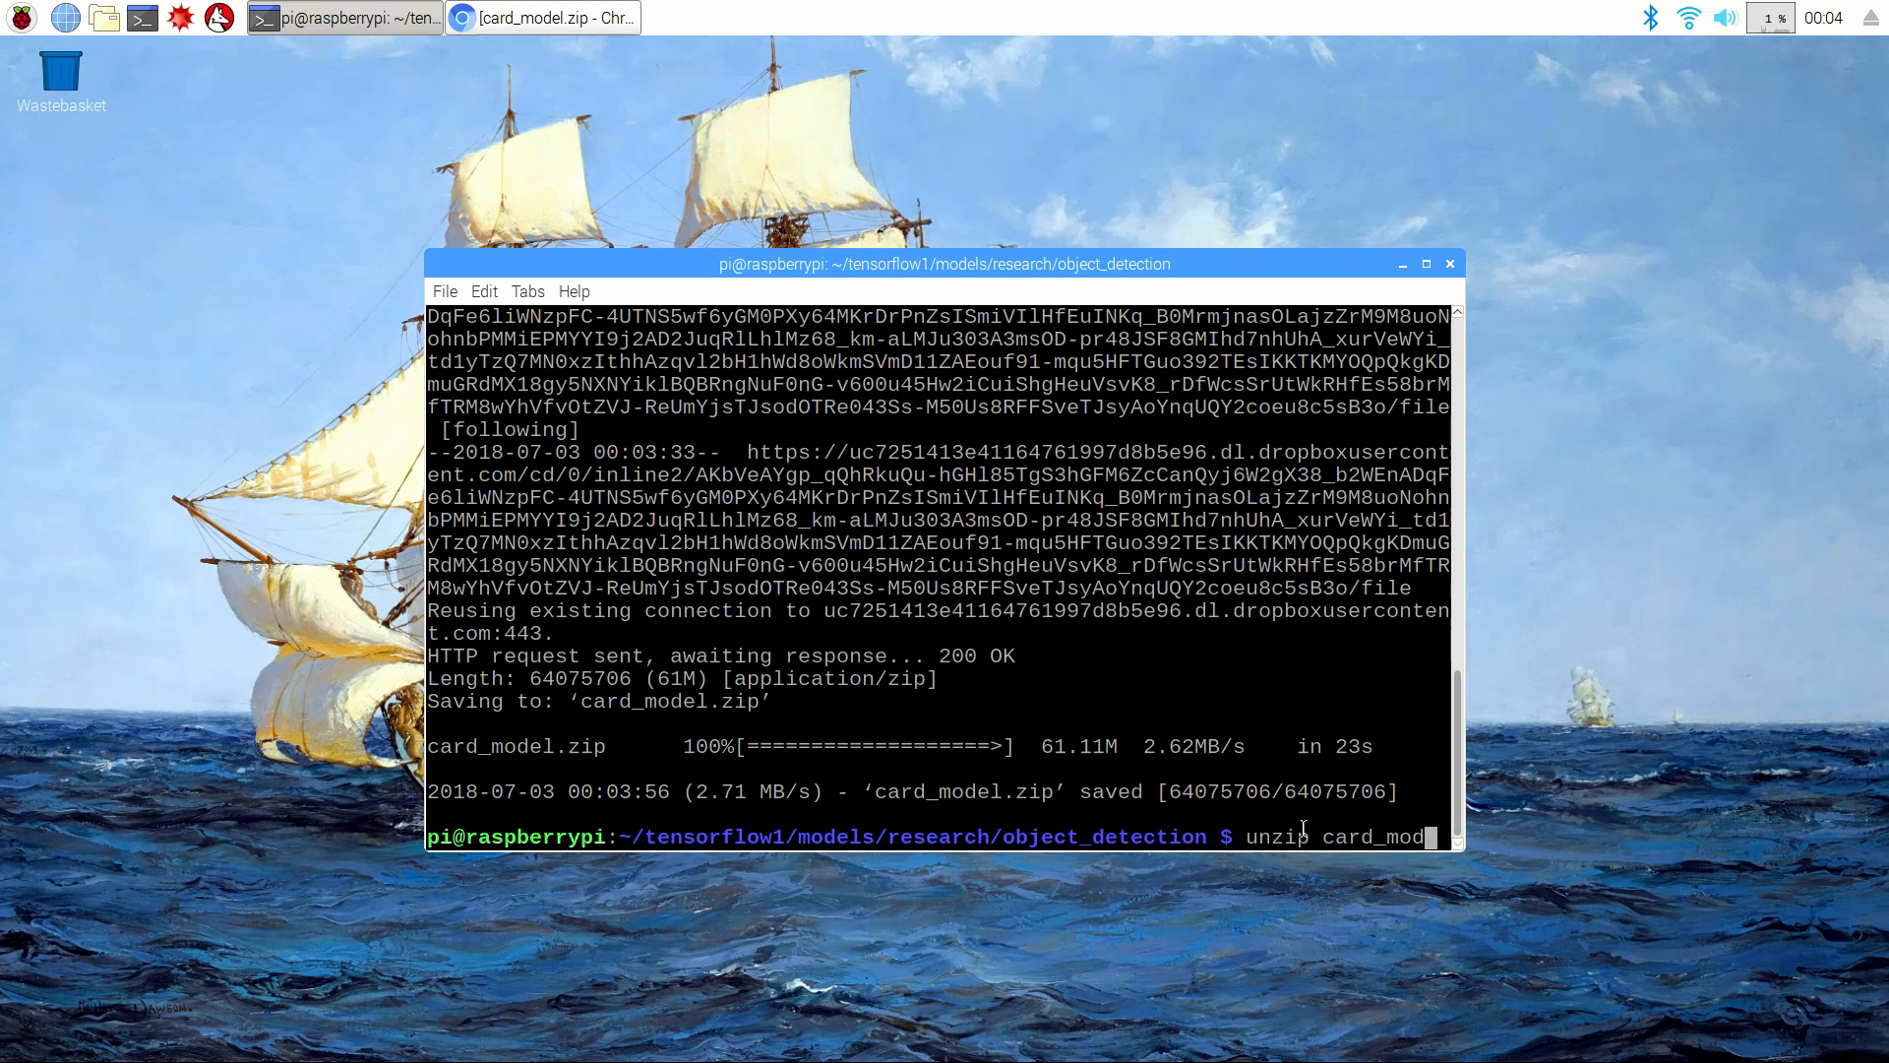
key("Return")
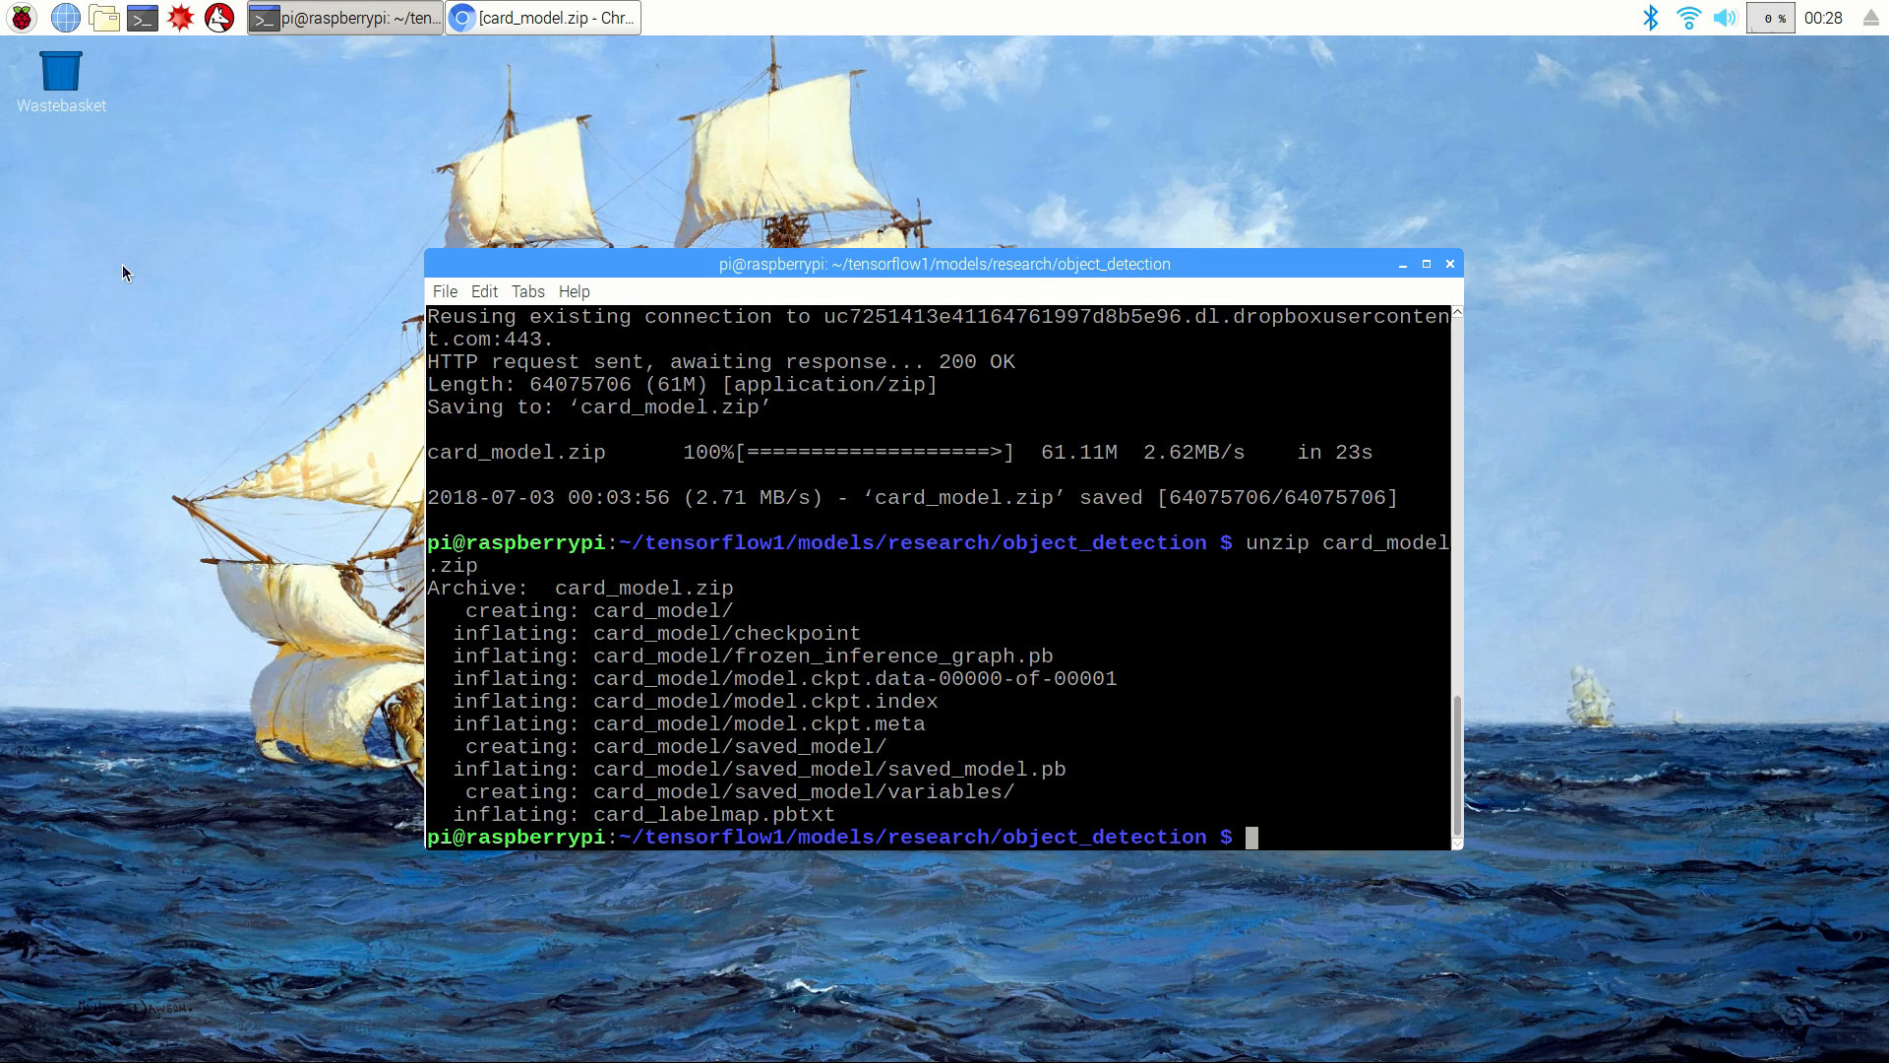
Step: Move card_labelmap.pbtxt into the data folder and prepare sudo idle3 Object_detection_picamera.py
type("m")
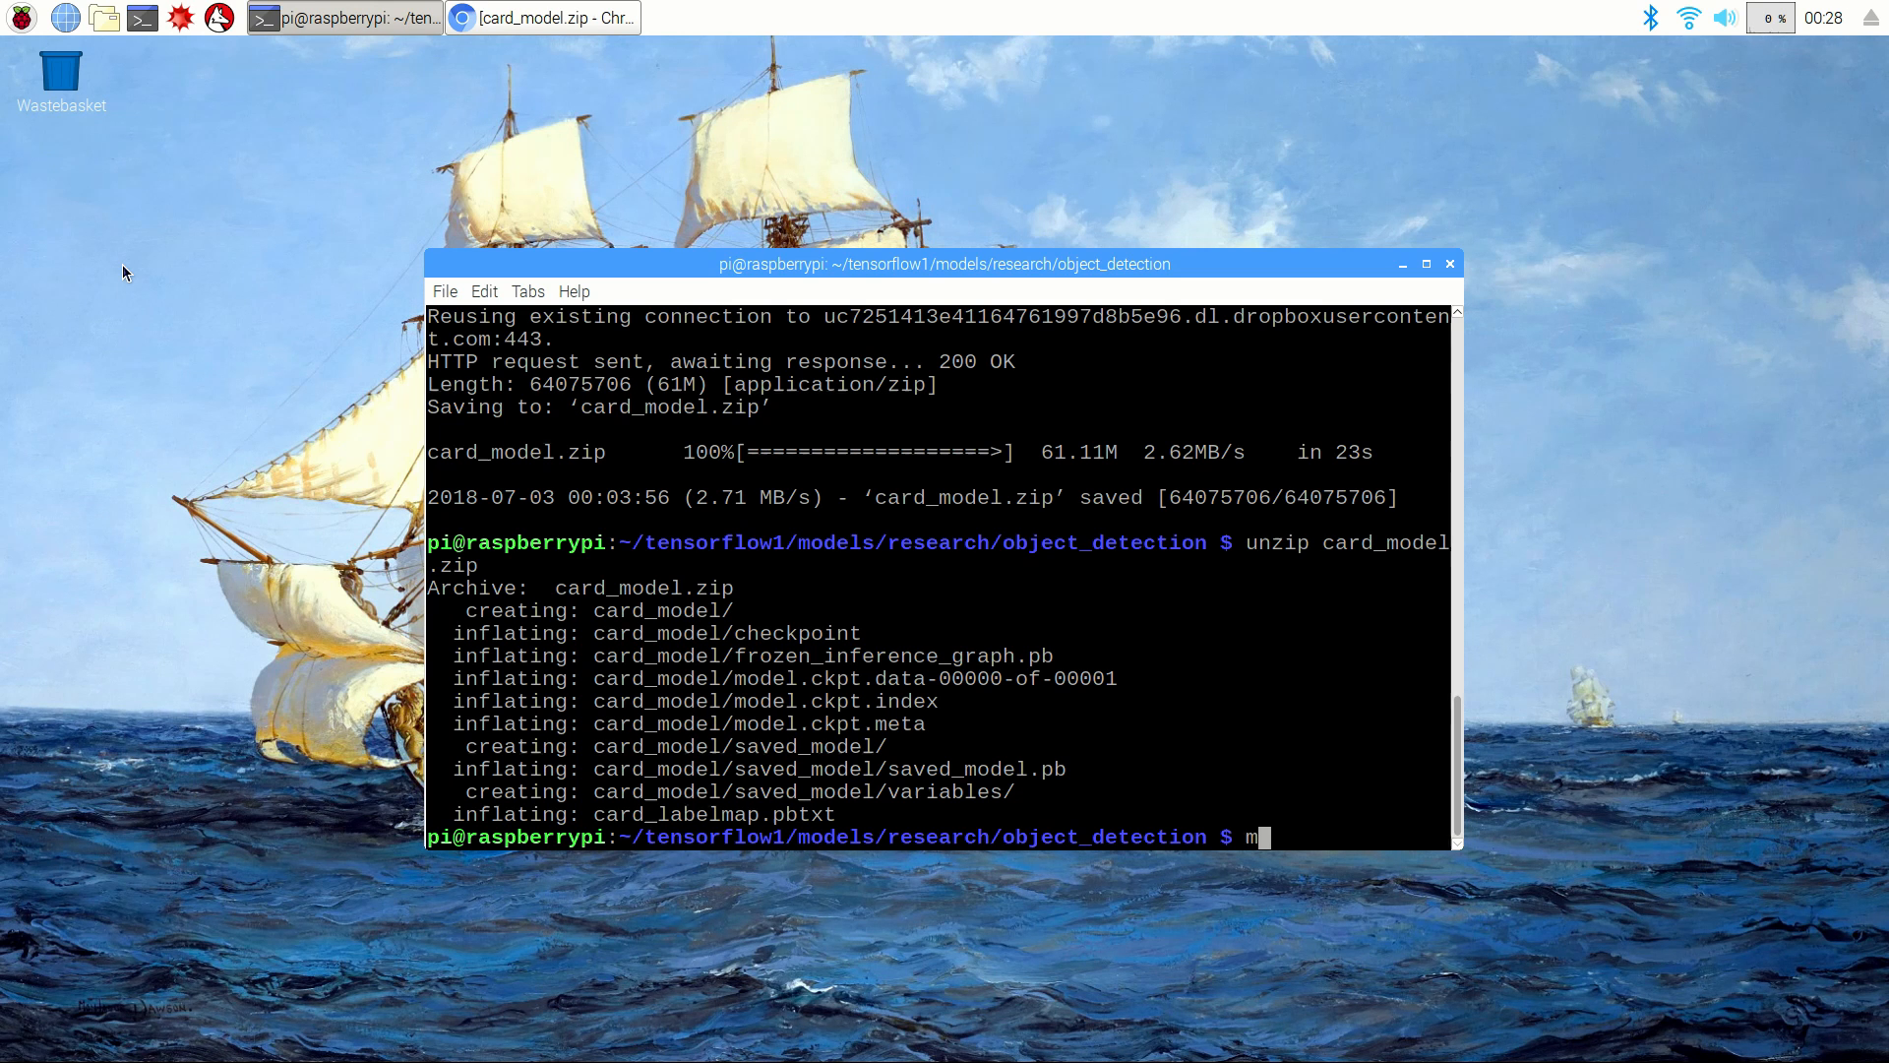
type("v card_labelmap.pbtxt d")
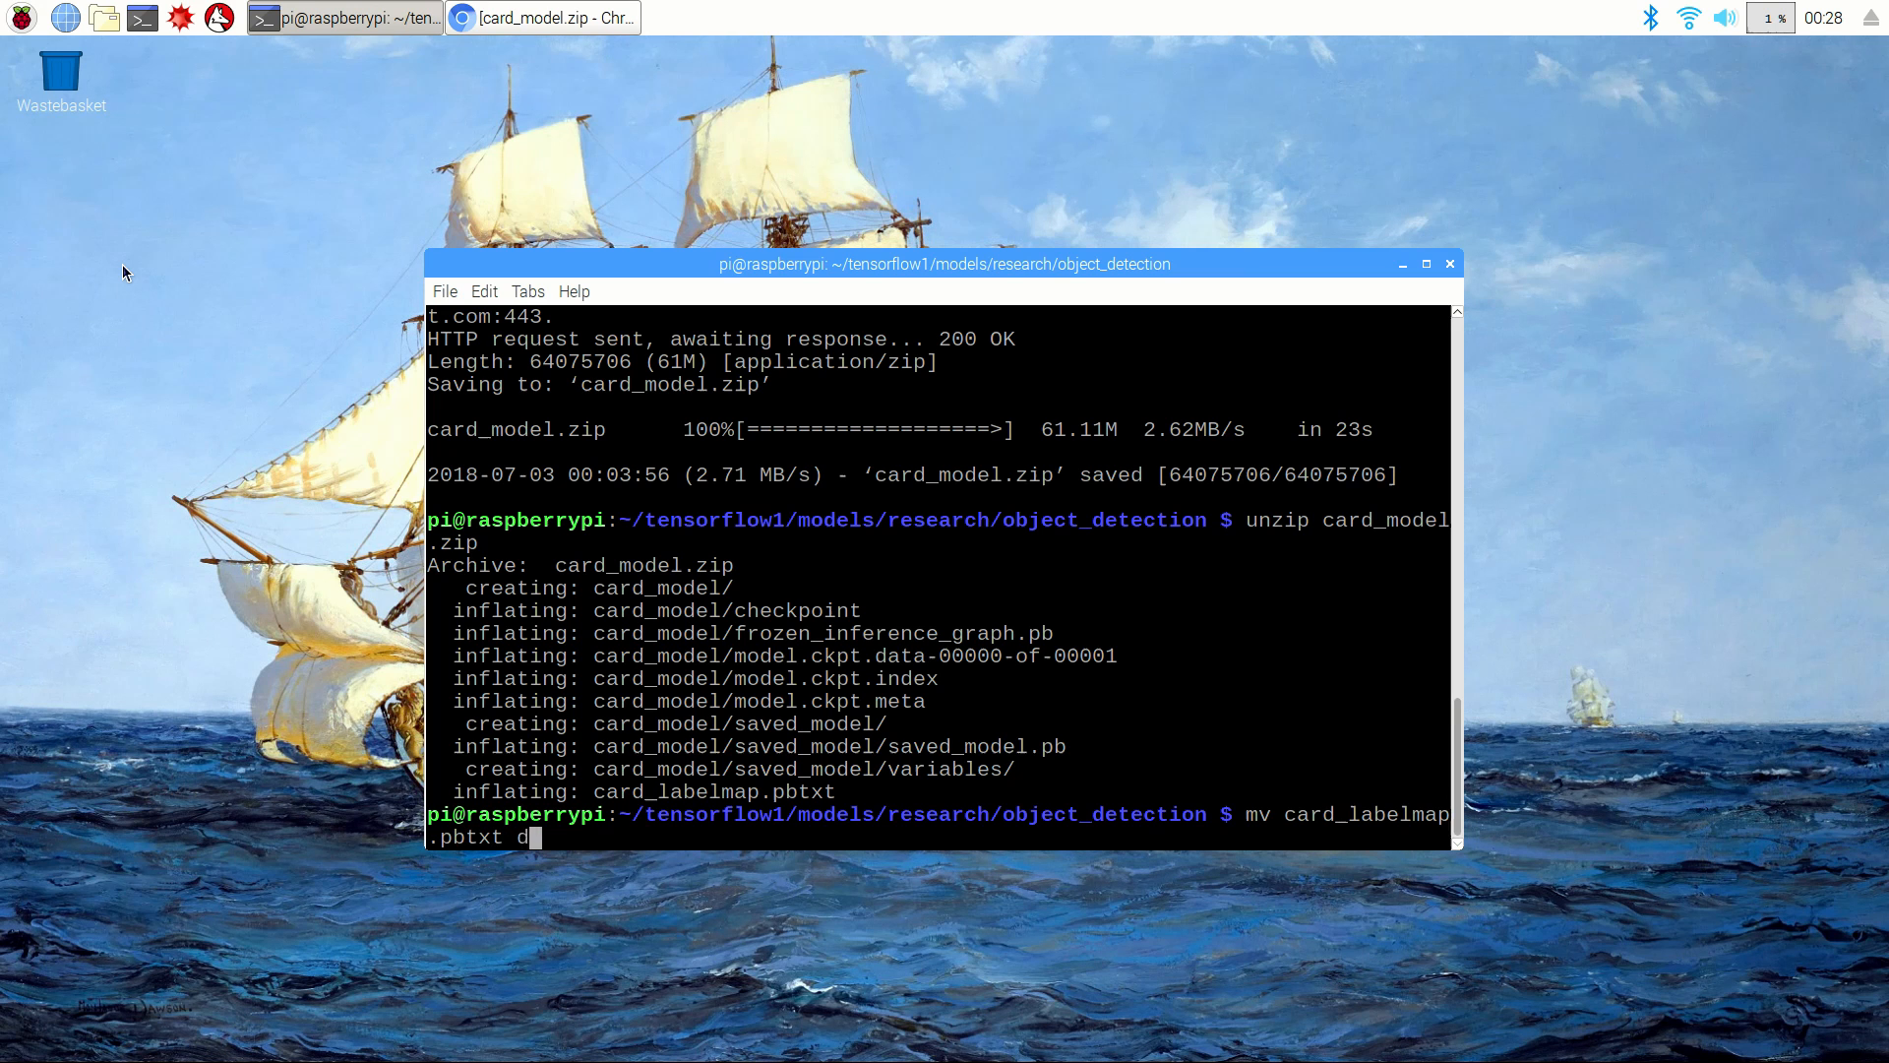
key("Return")
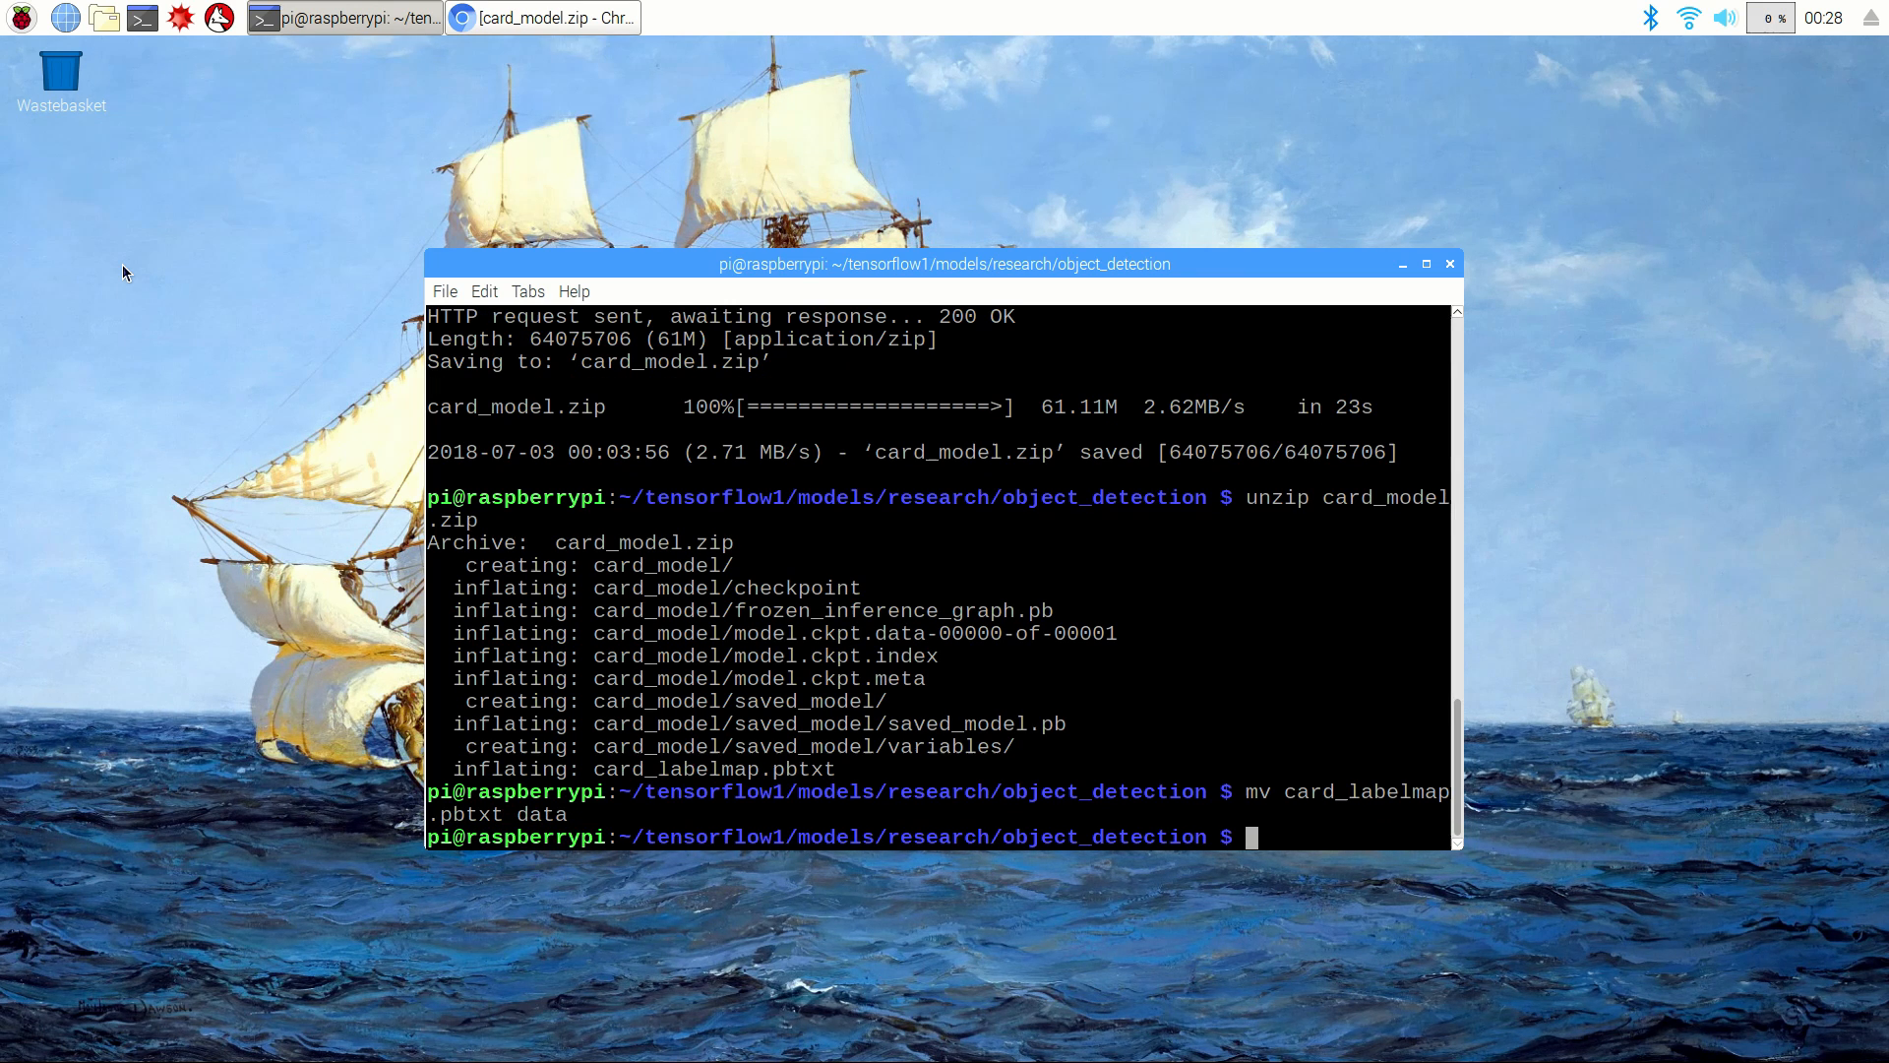
type("sudo idle3")
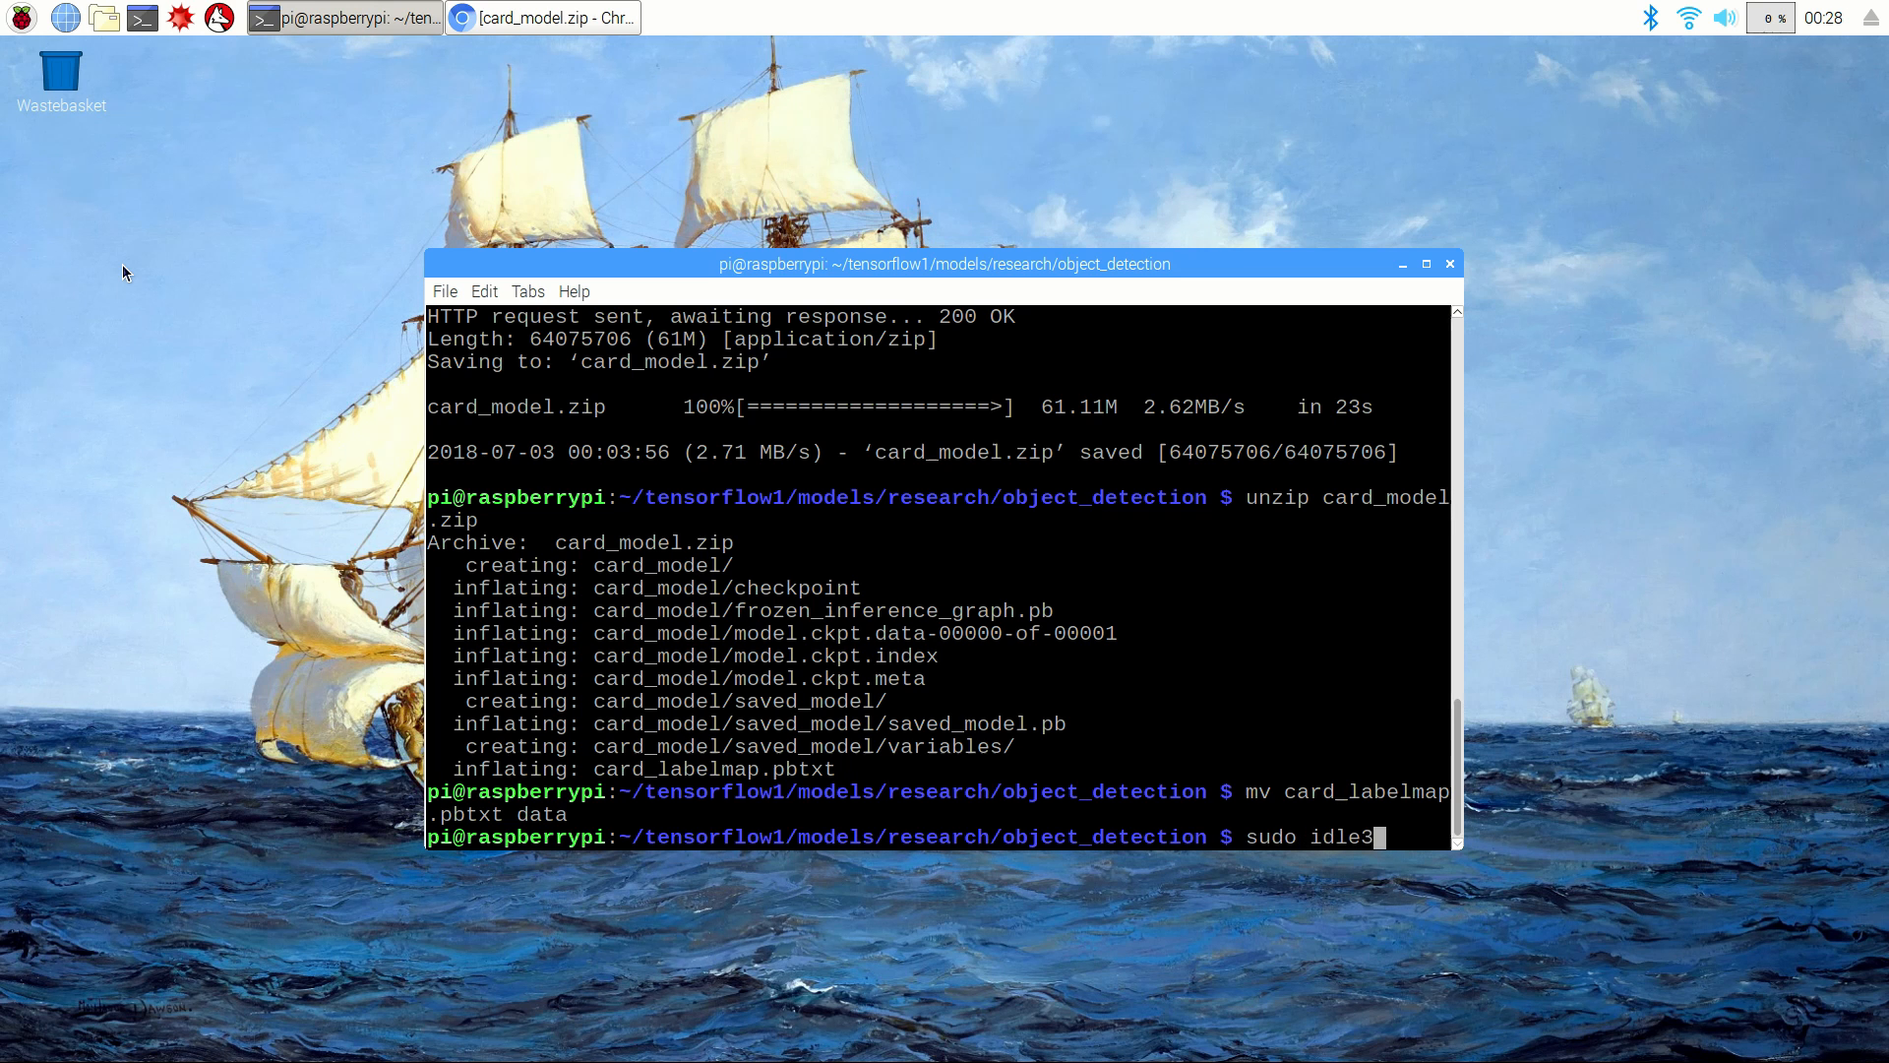
type("Object_detection")
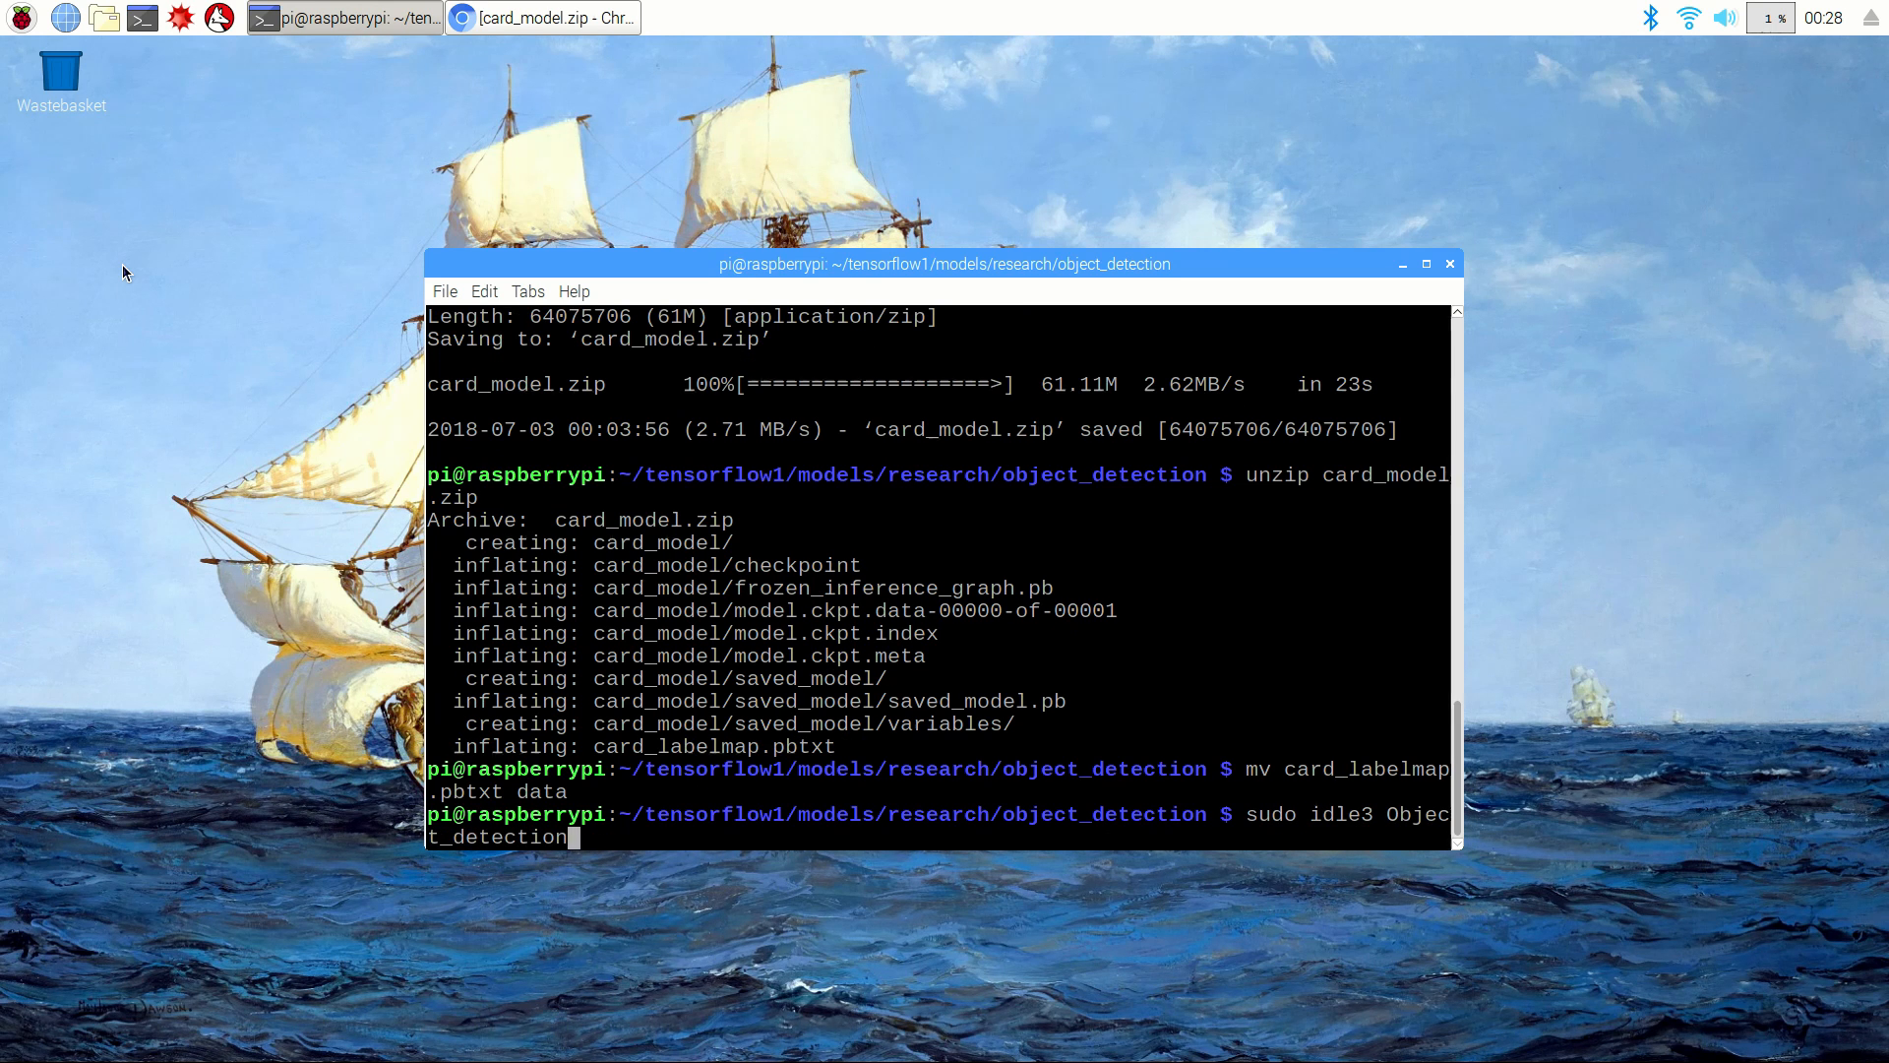
type("picamera.py")
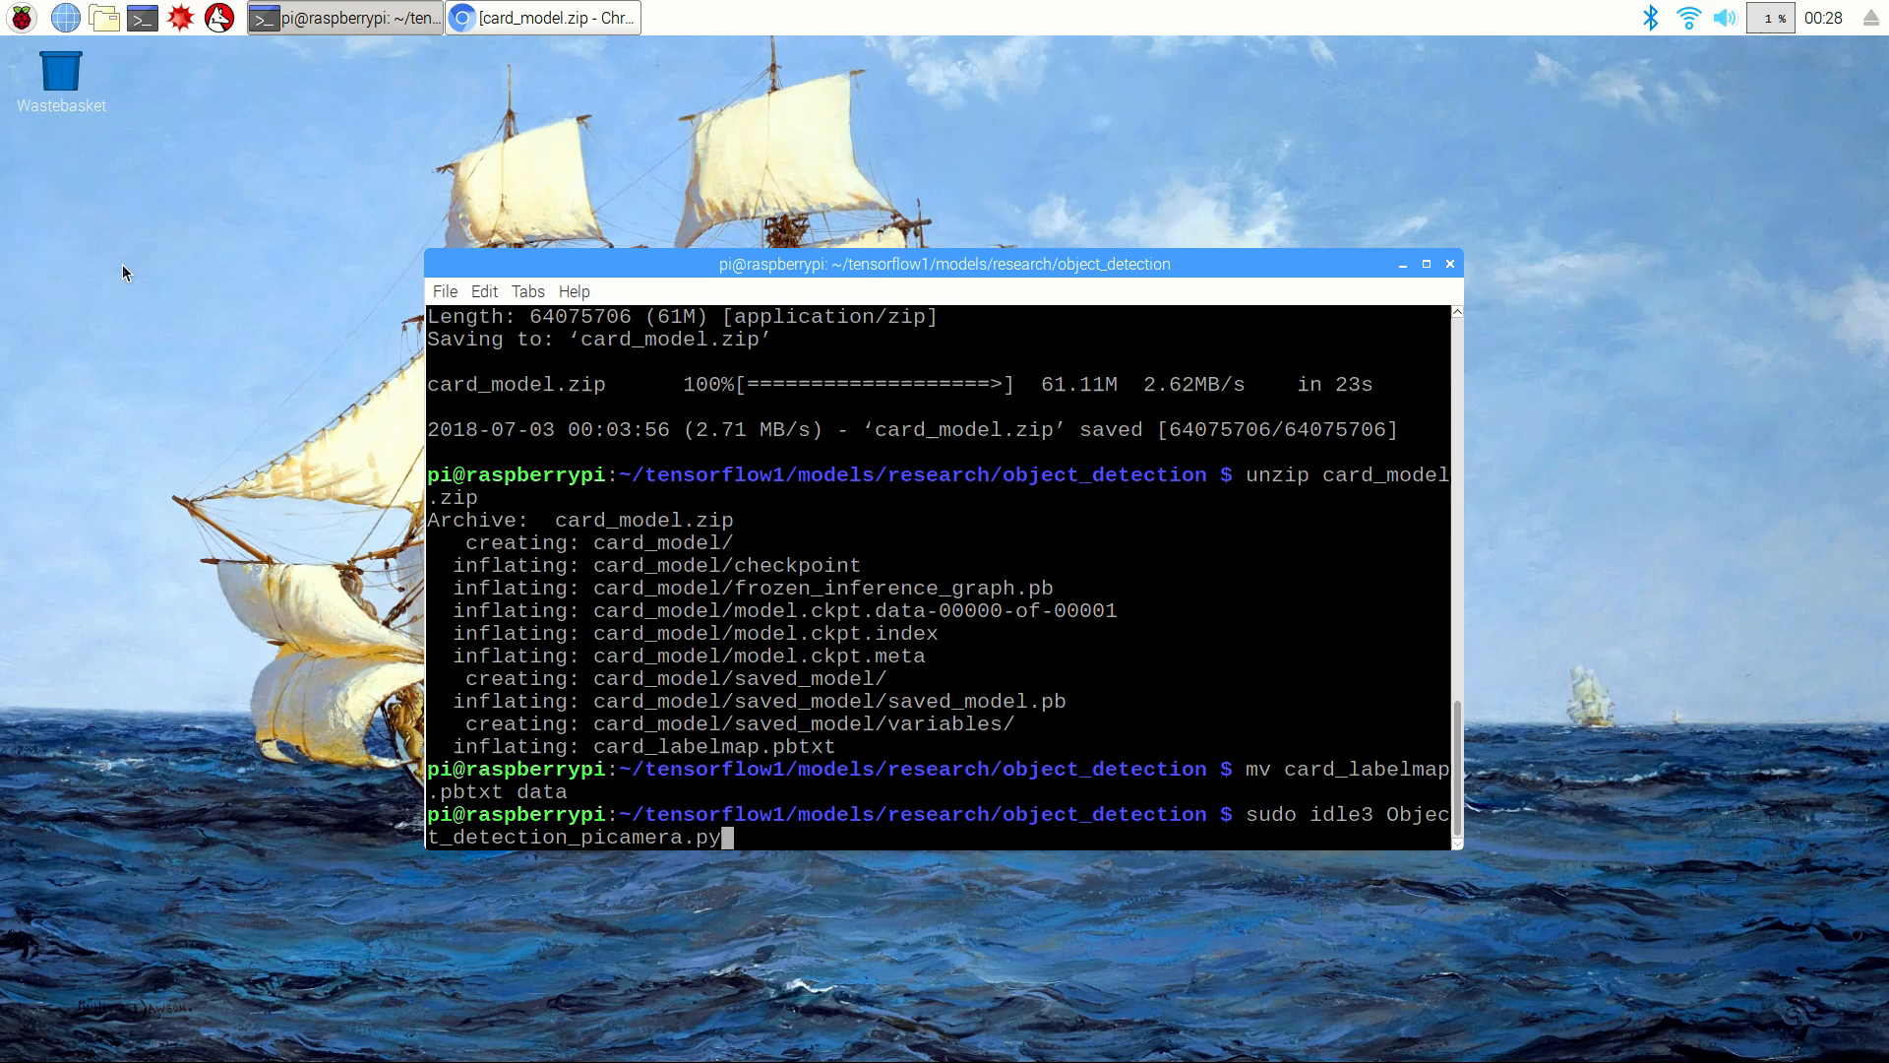
Step: Open the script in IDLE and set MODEL_NAME to 'card_model'
key("Return")
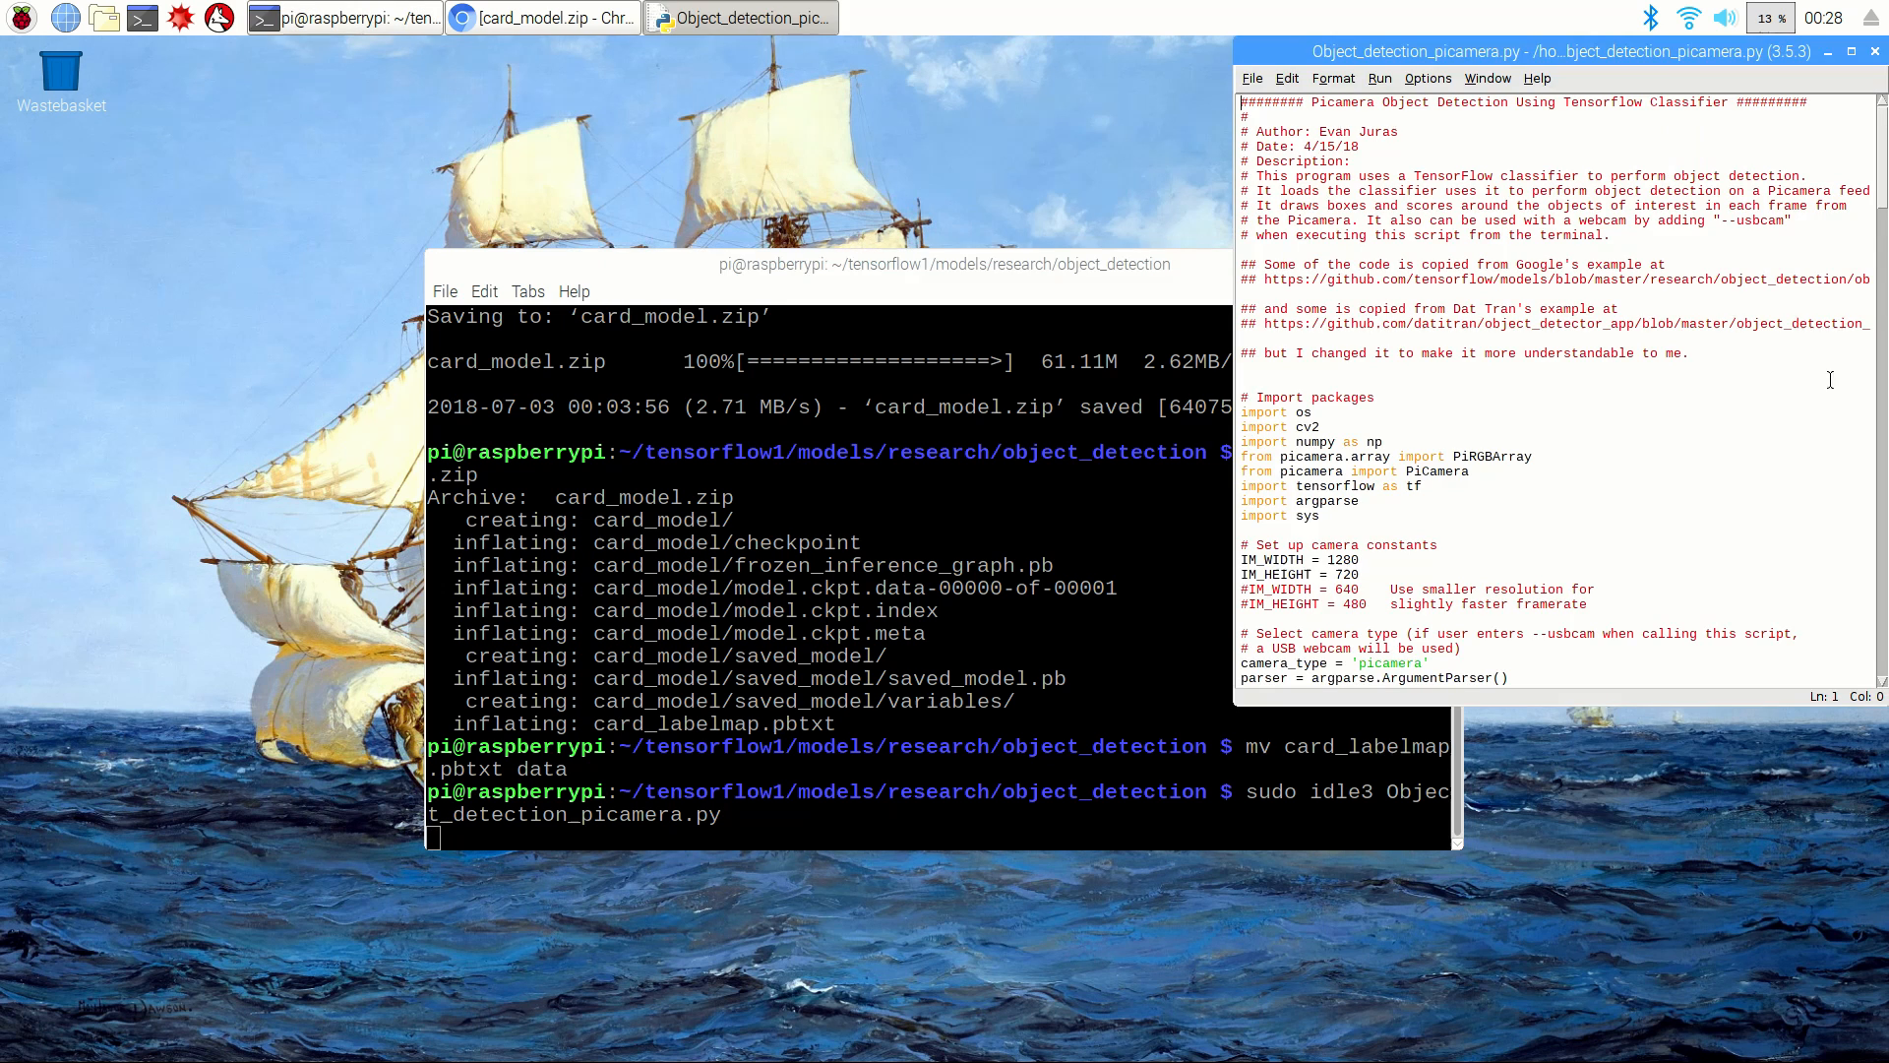
left_click(1852, 51)
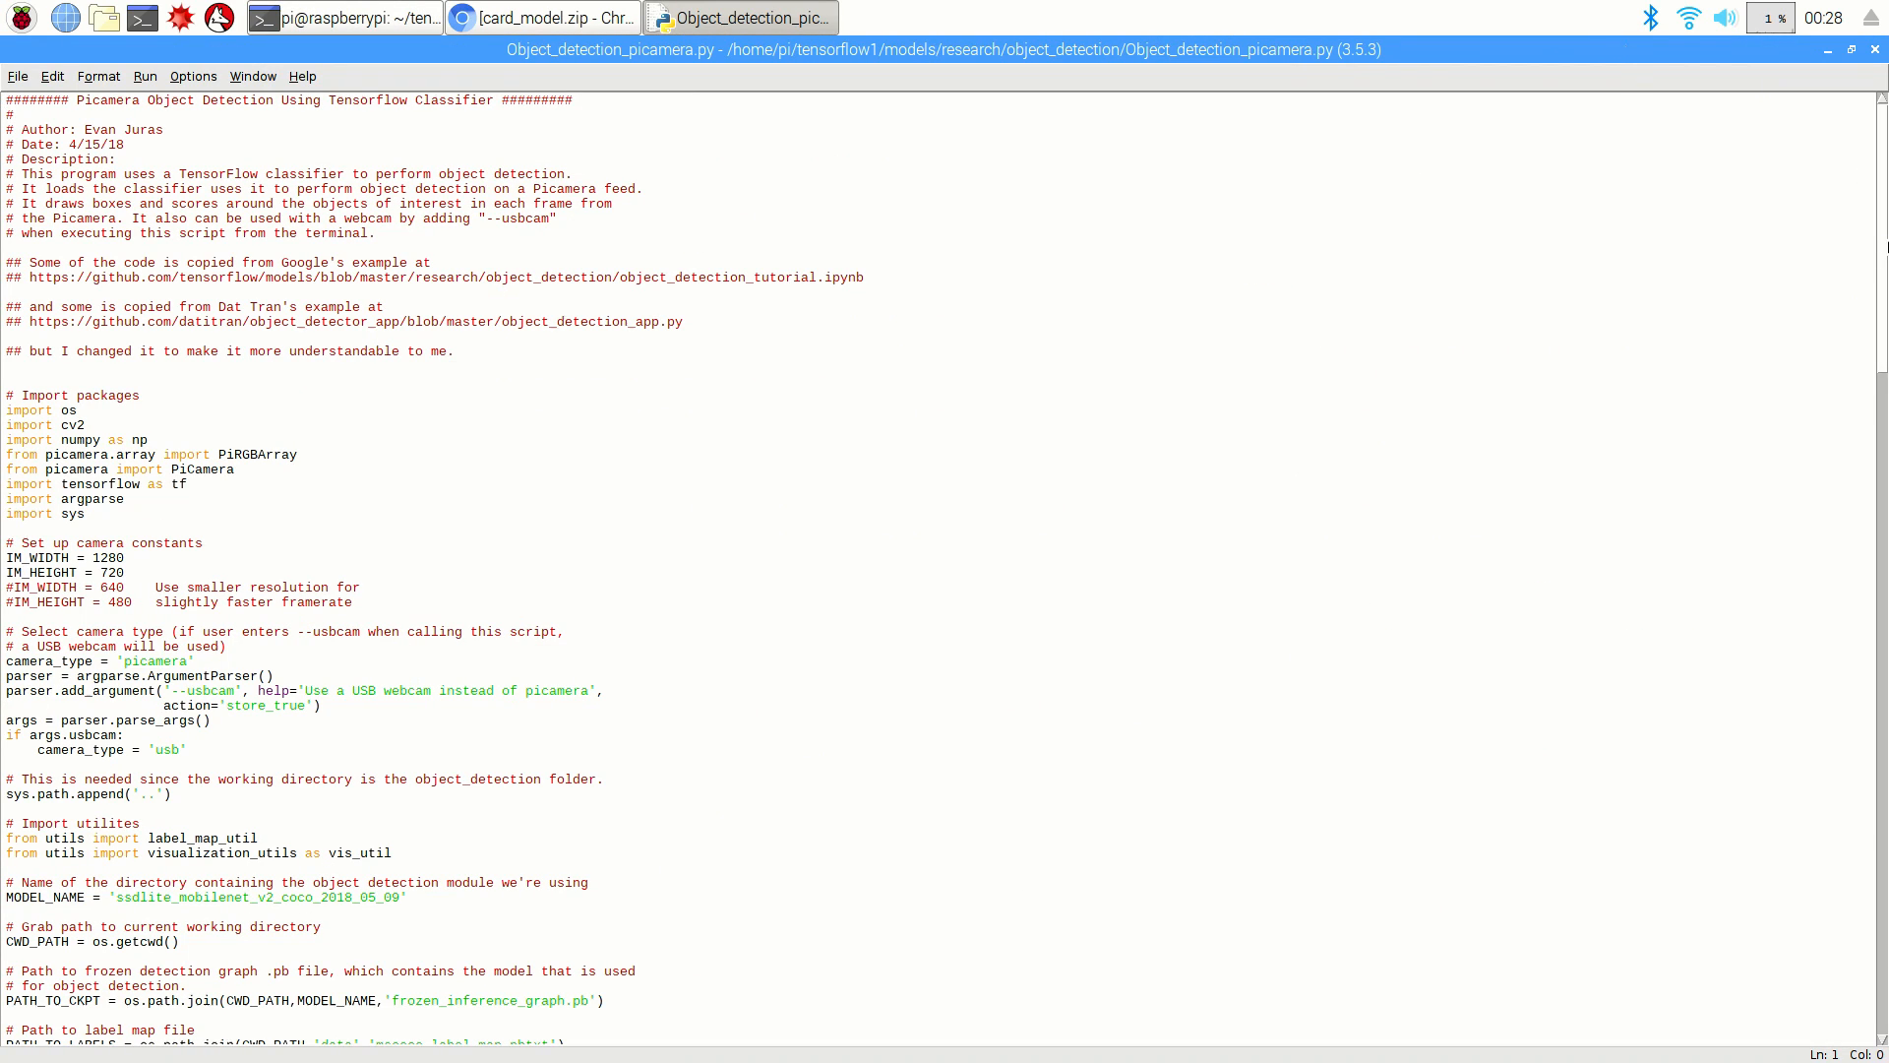
scroll("down", 3)
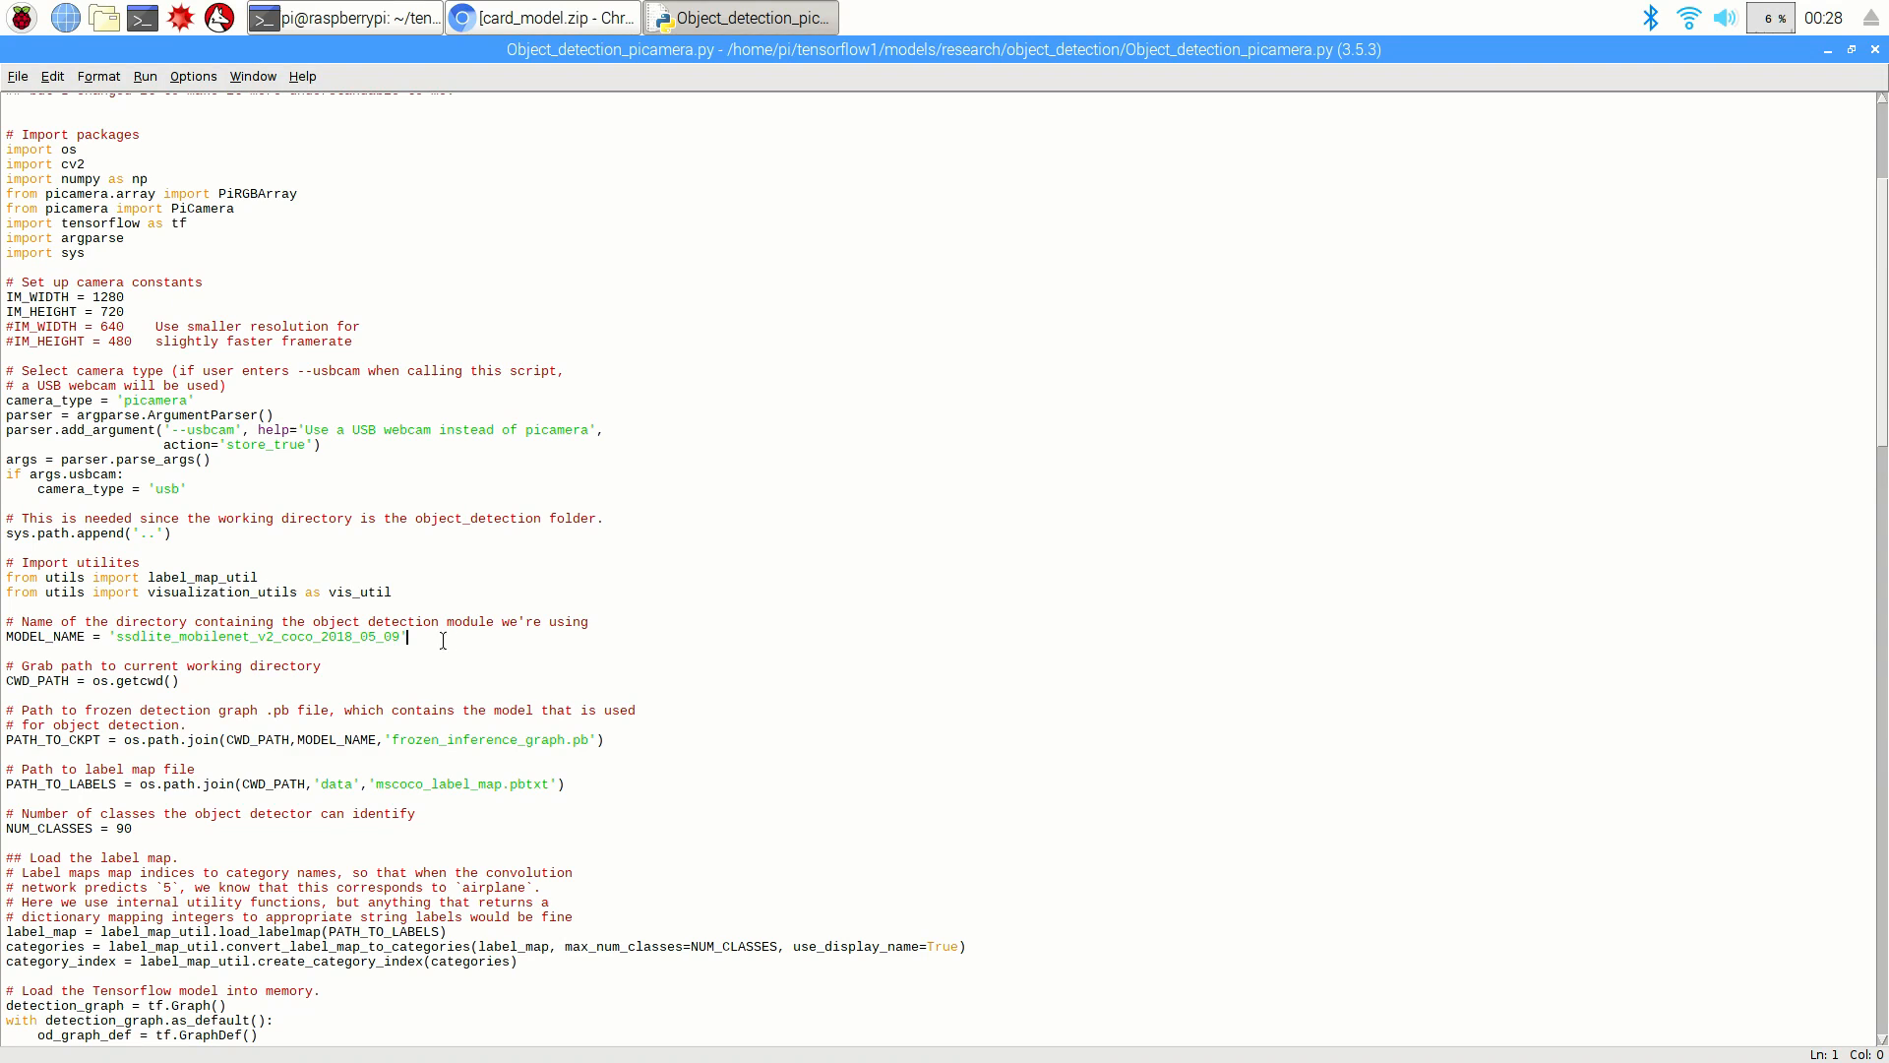
double_click(256, 636)
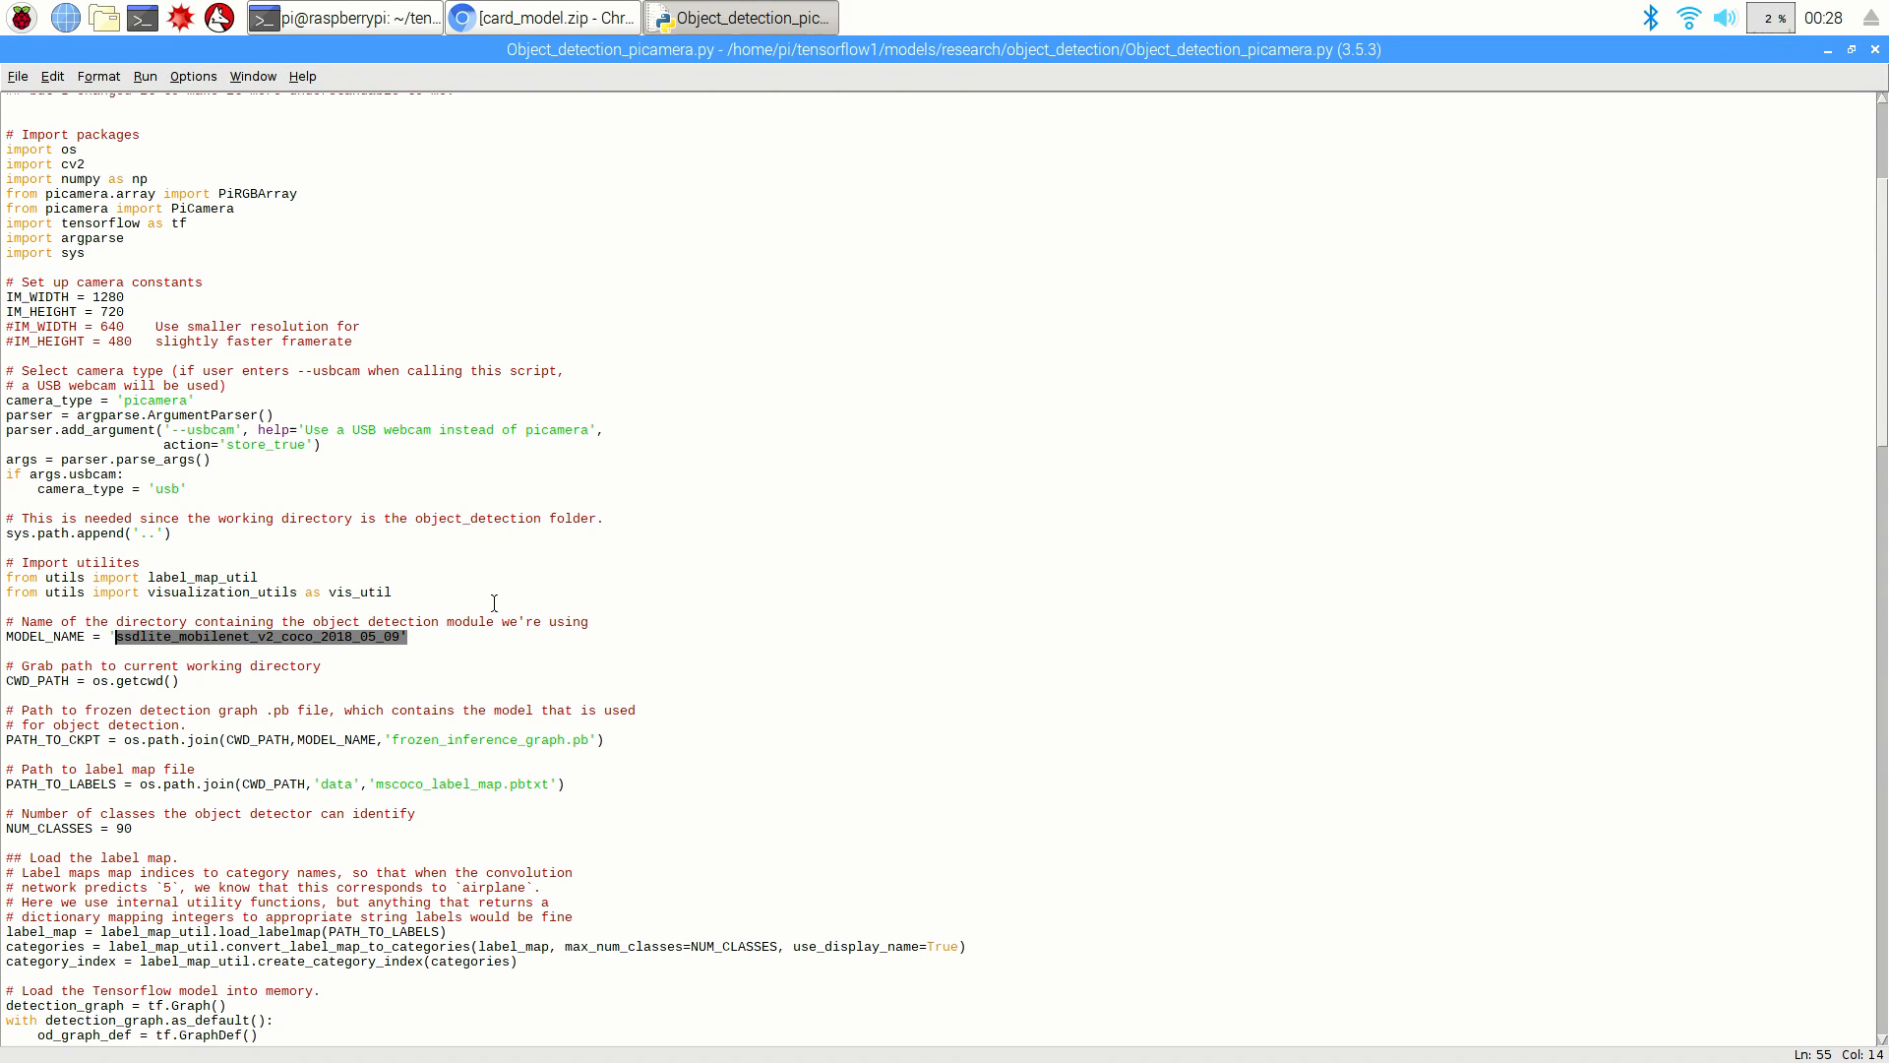
type("card_model'")
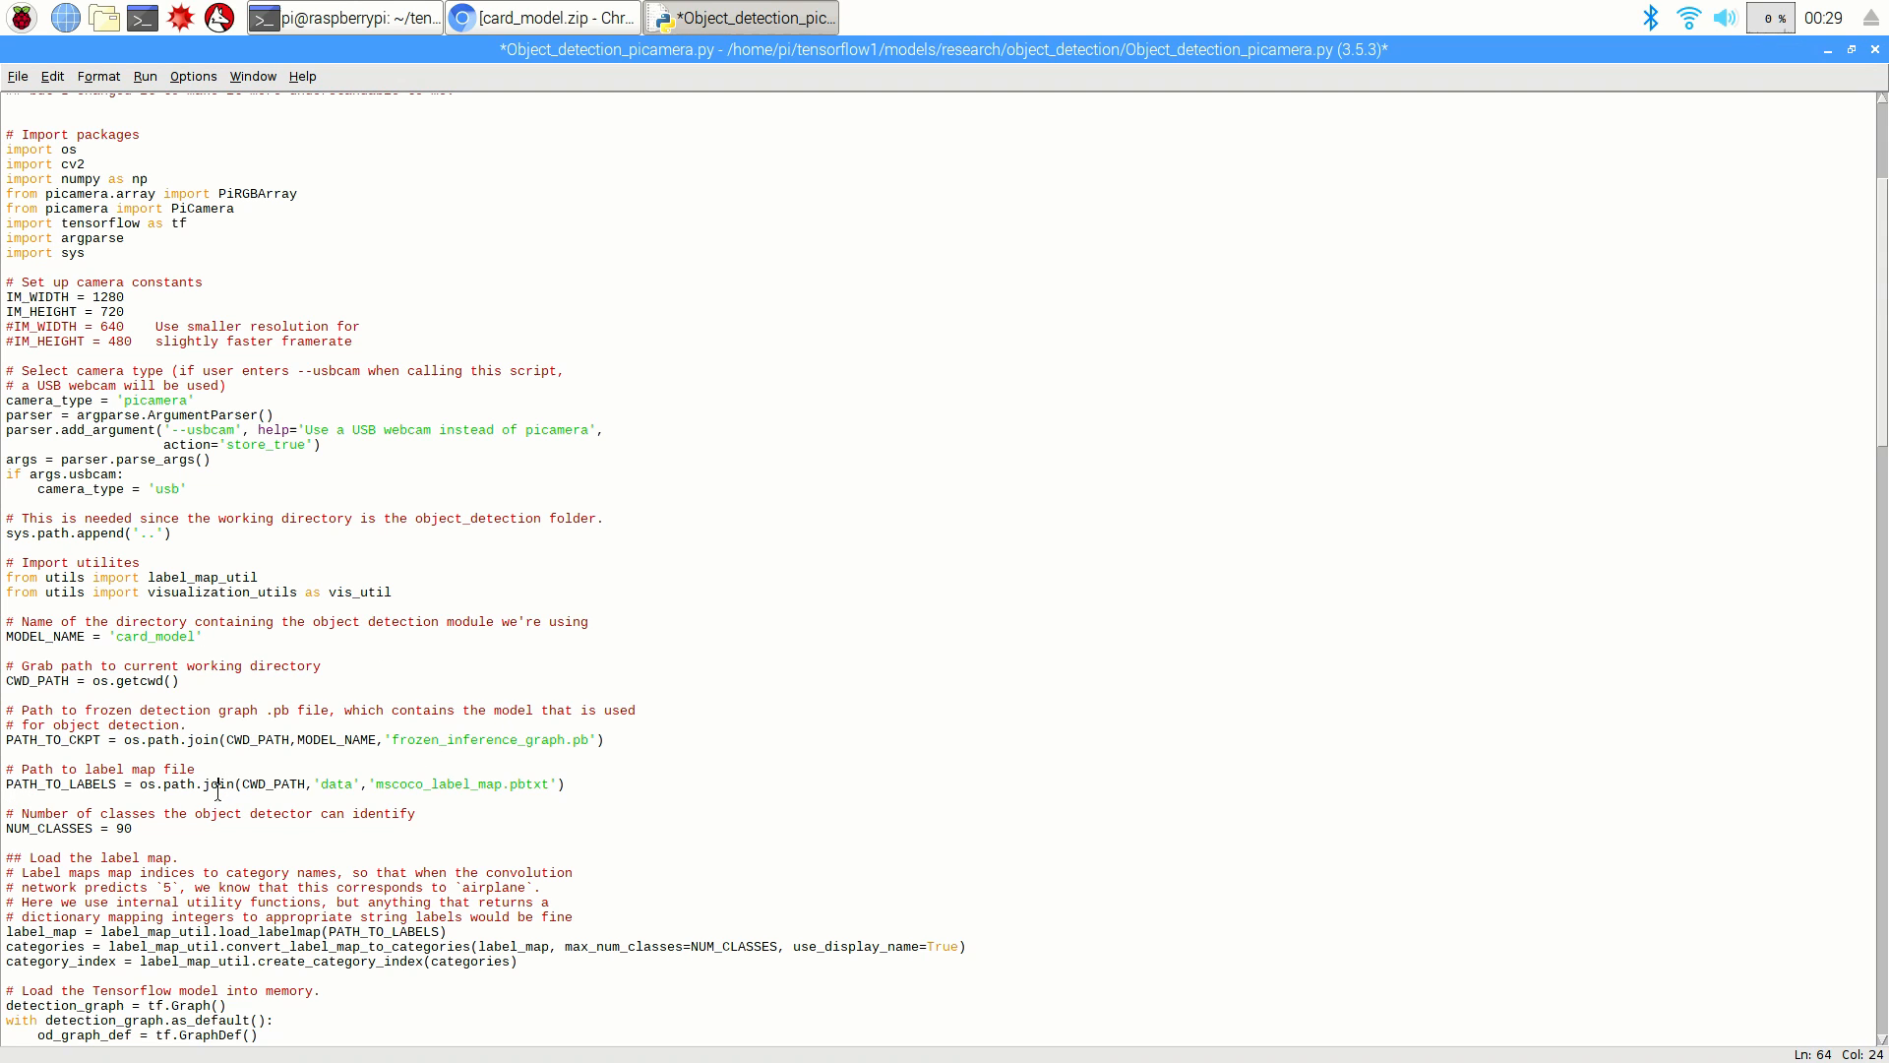
Step: Set the label map to 'card_labelmap.pbtxt' and NUM_CLASSES to 13, then save
double_click(441, 783)
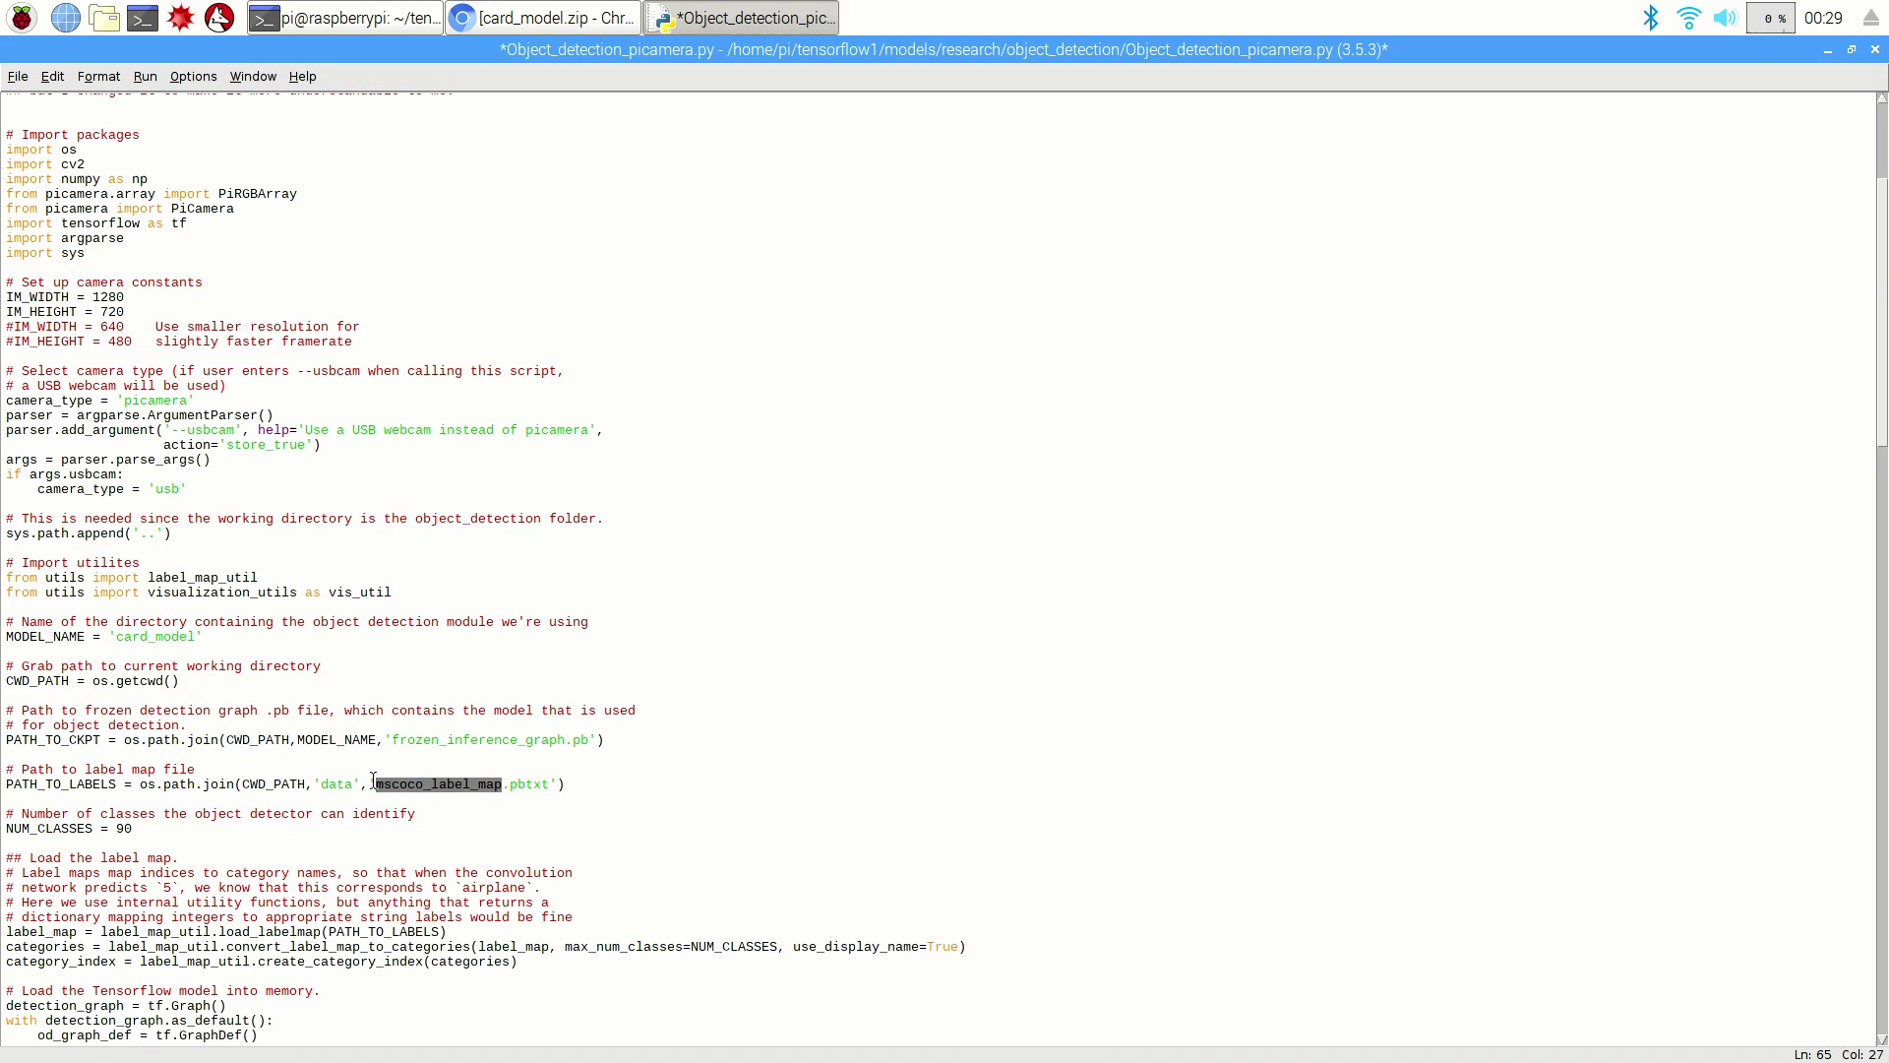
type("card_label")
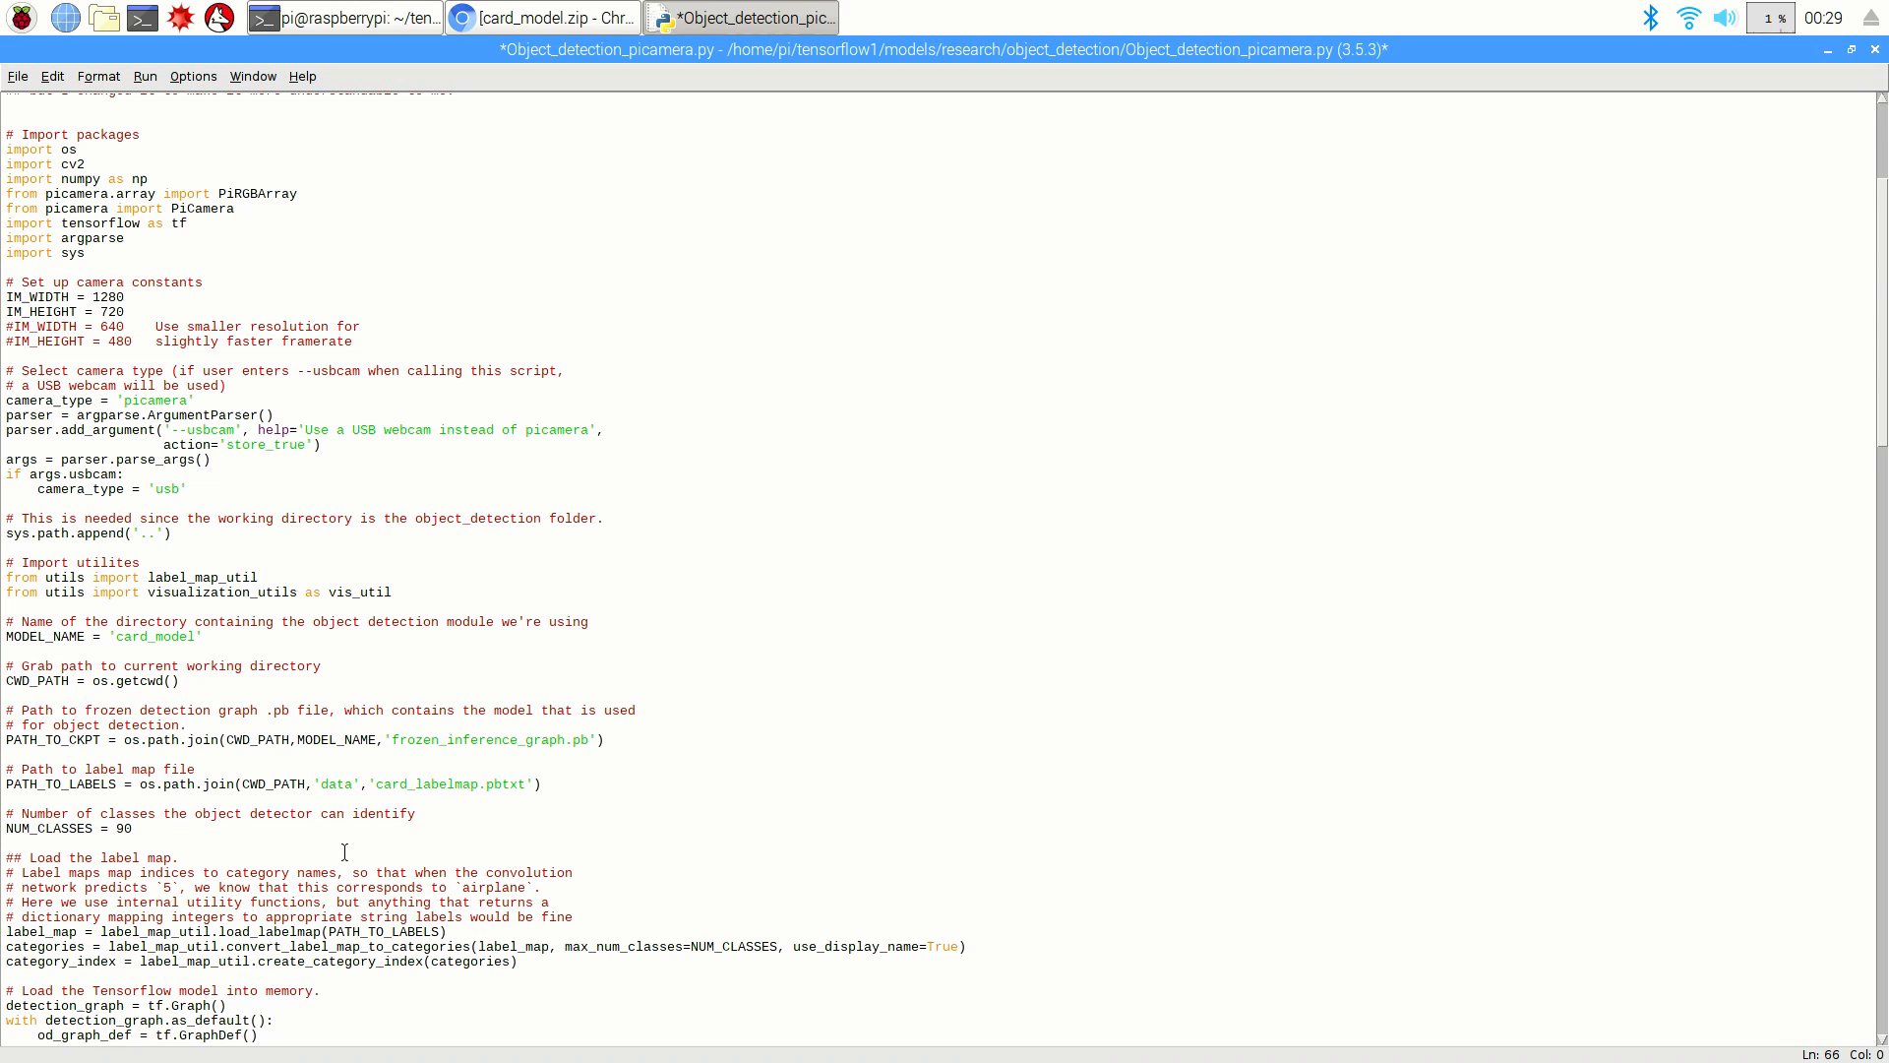
left_click(138, 828)
type("13")
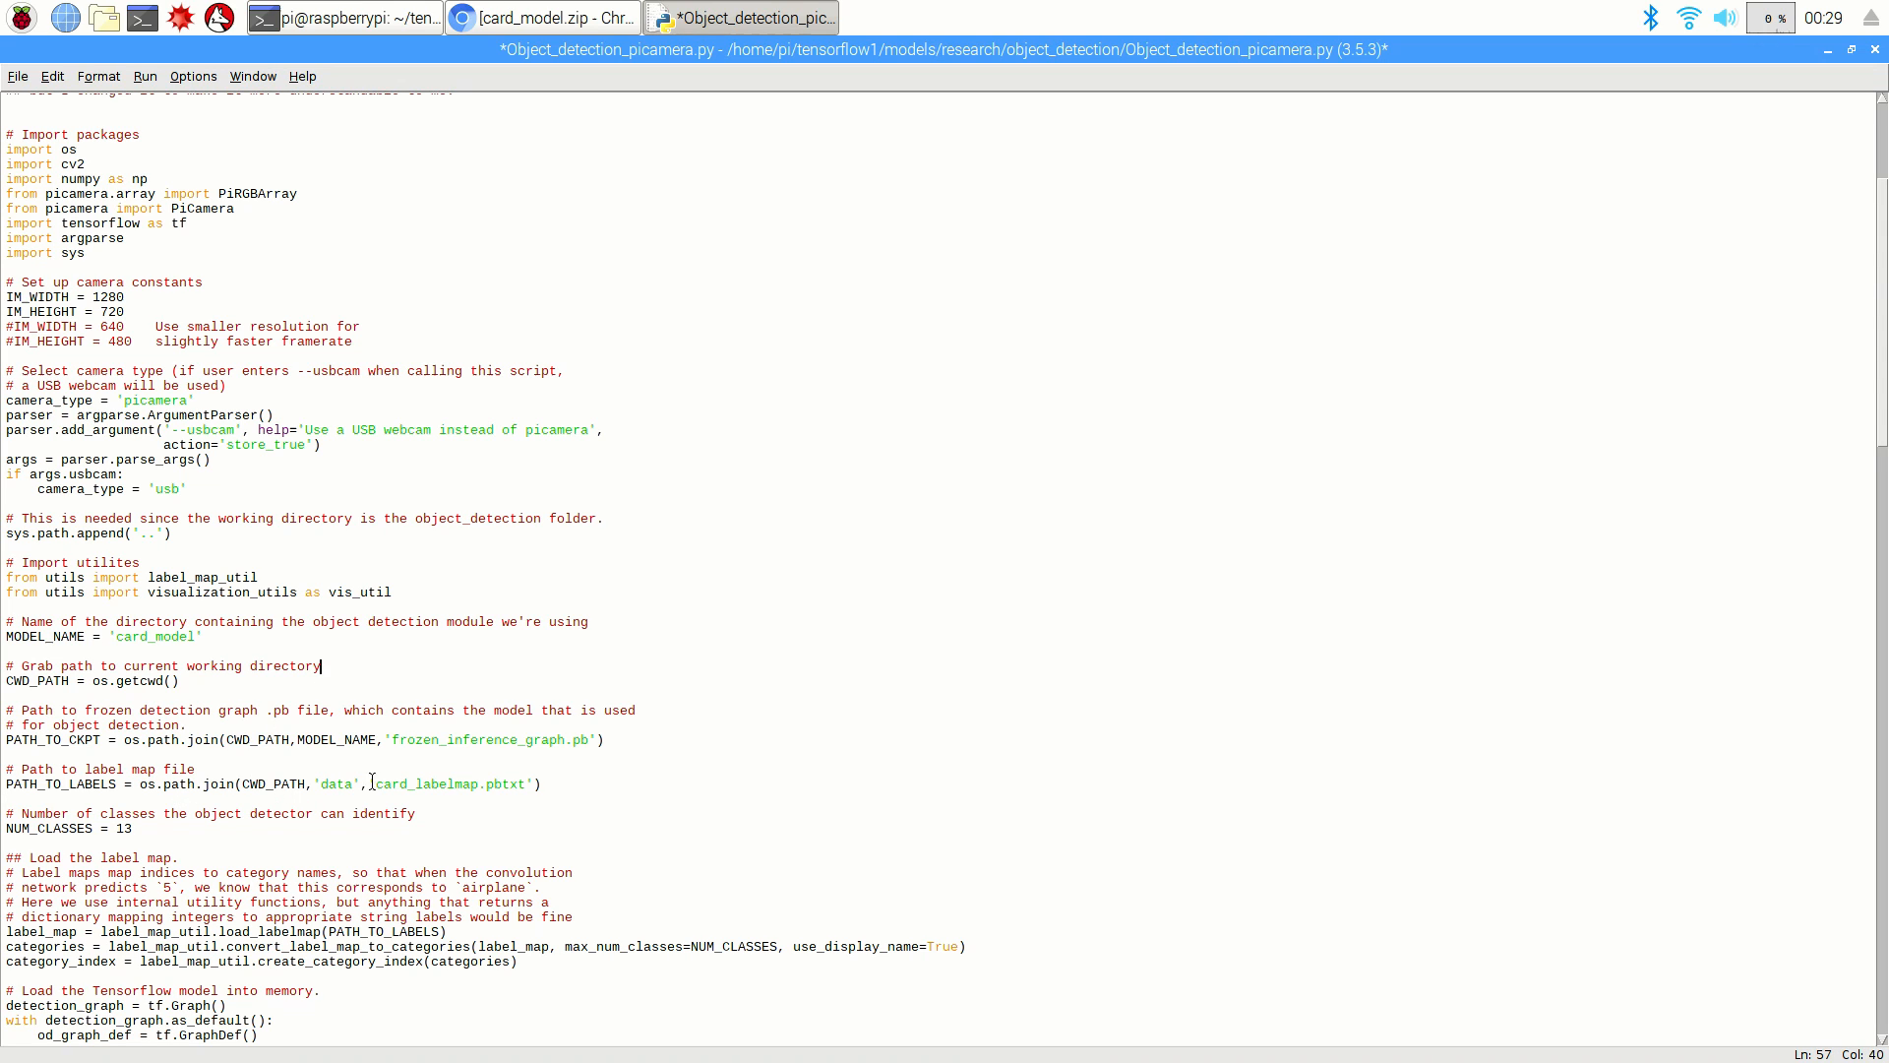
left_click(18, 76)
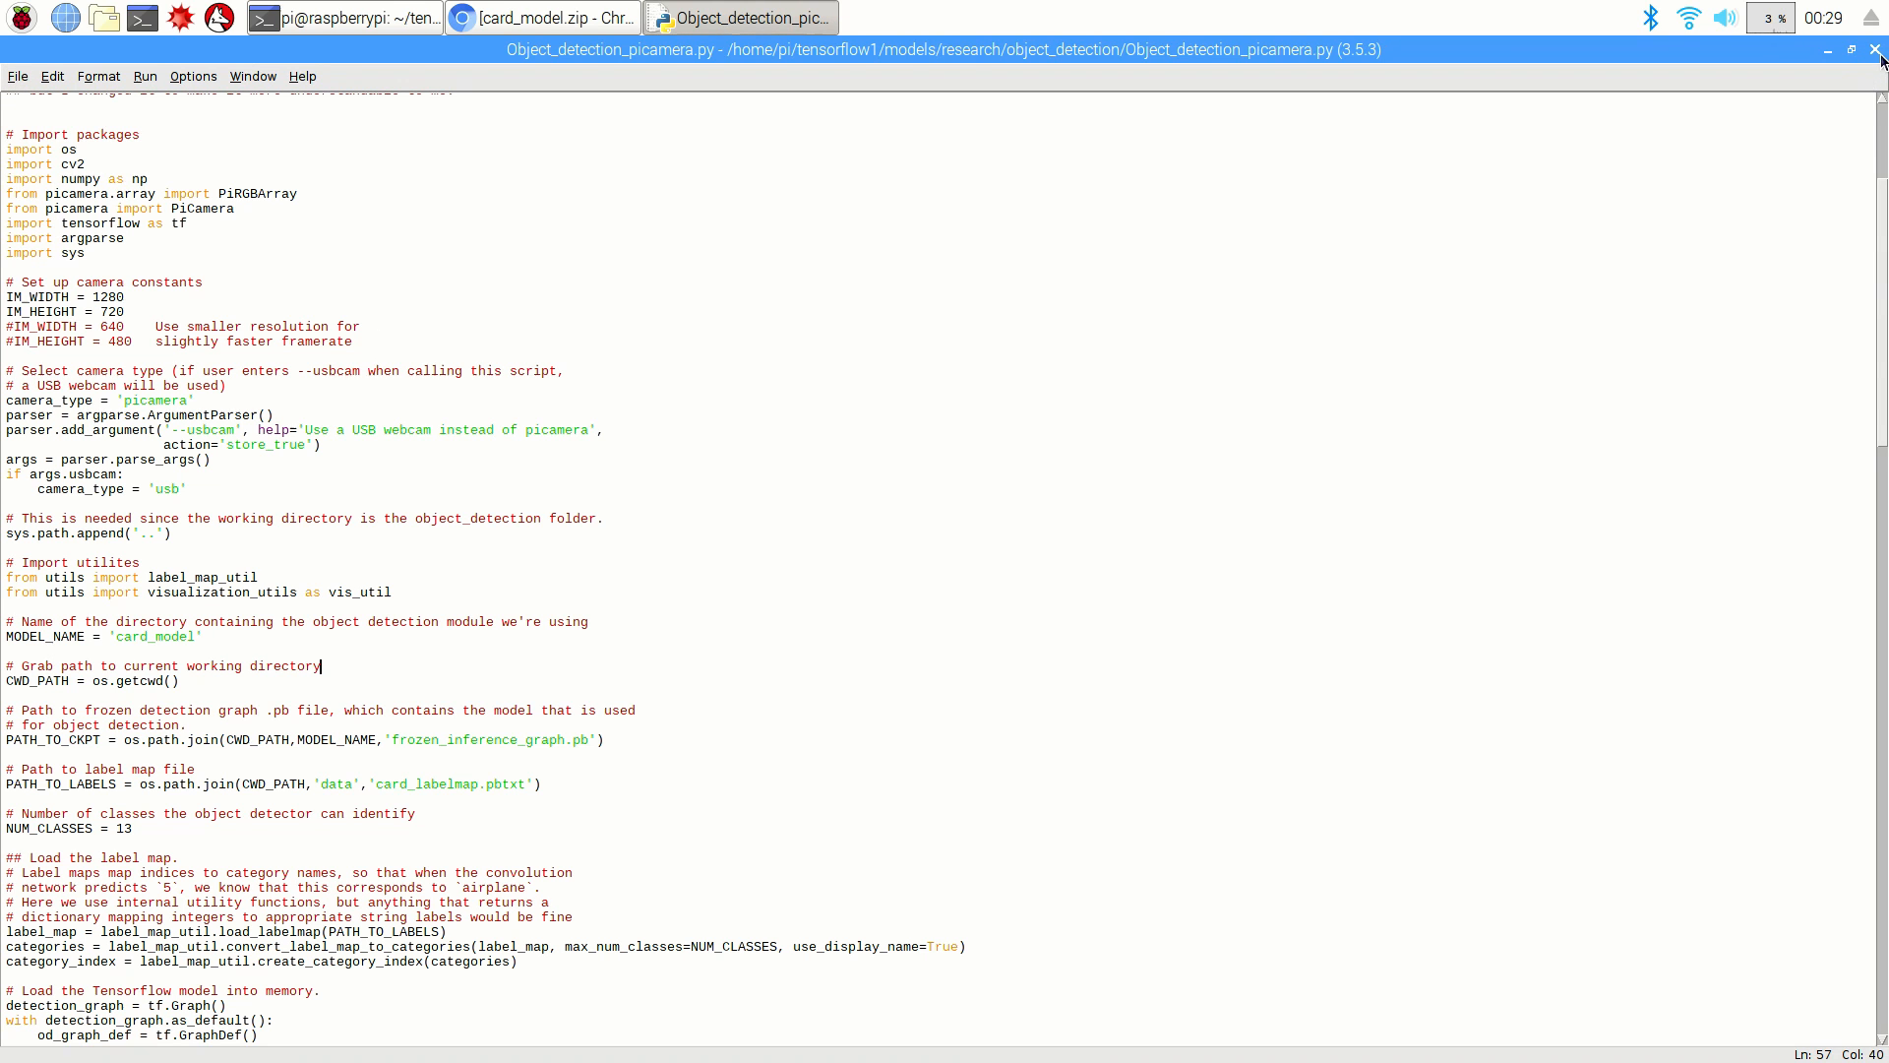
Step: Close IDLE and run python3 Object_detection_picamera.py to detect the playing cards
left_click(1876, 49)
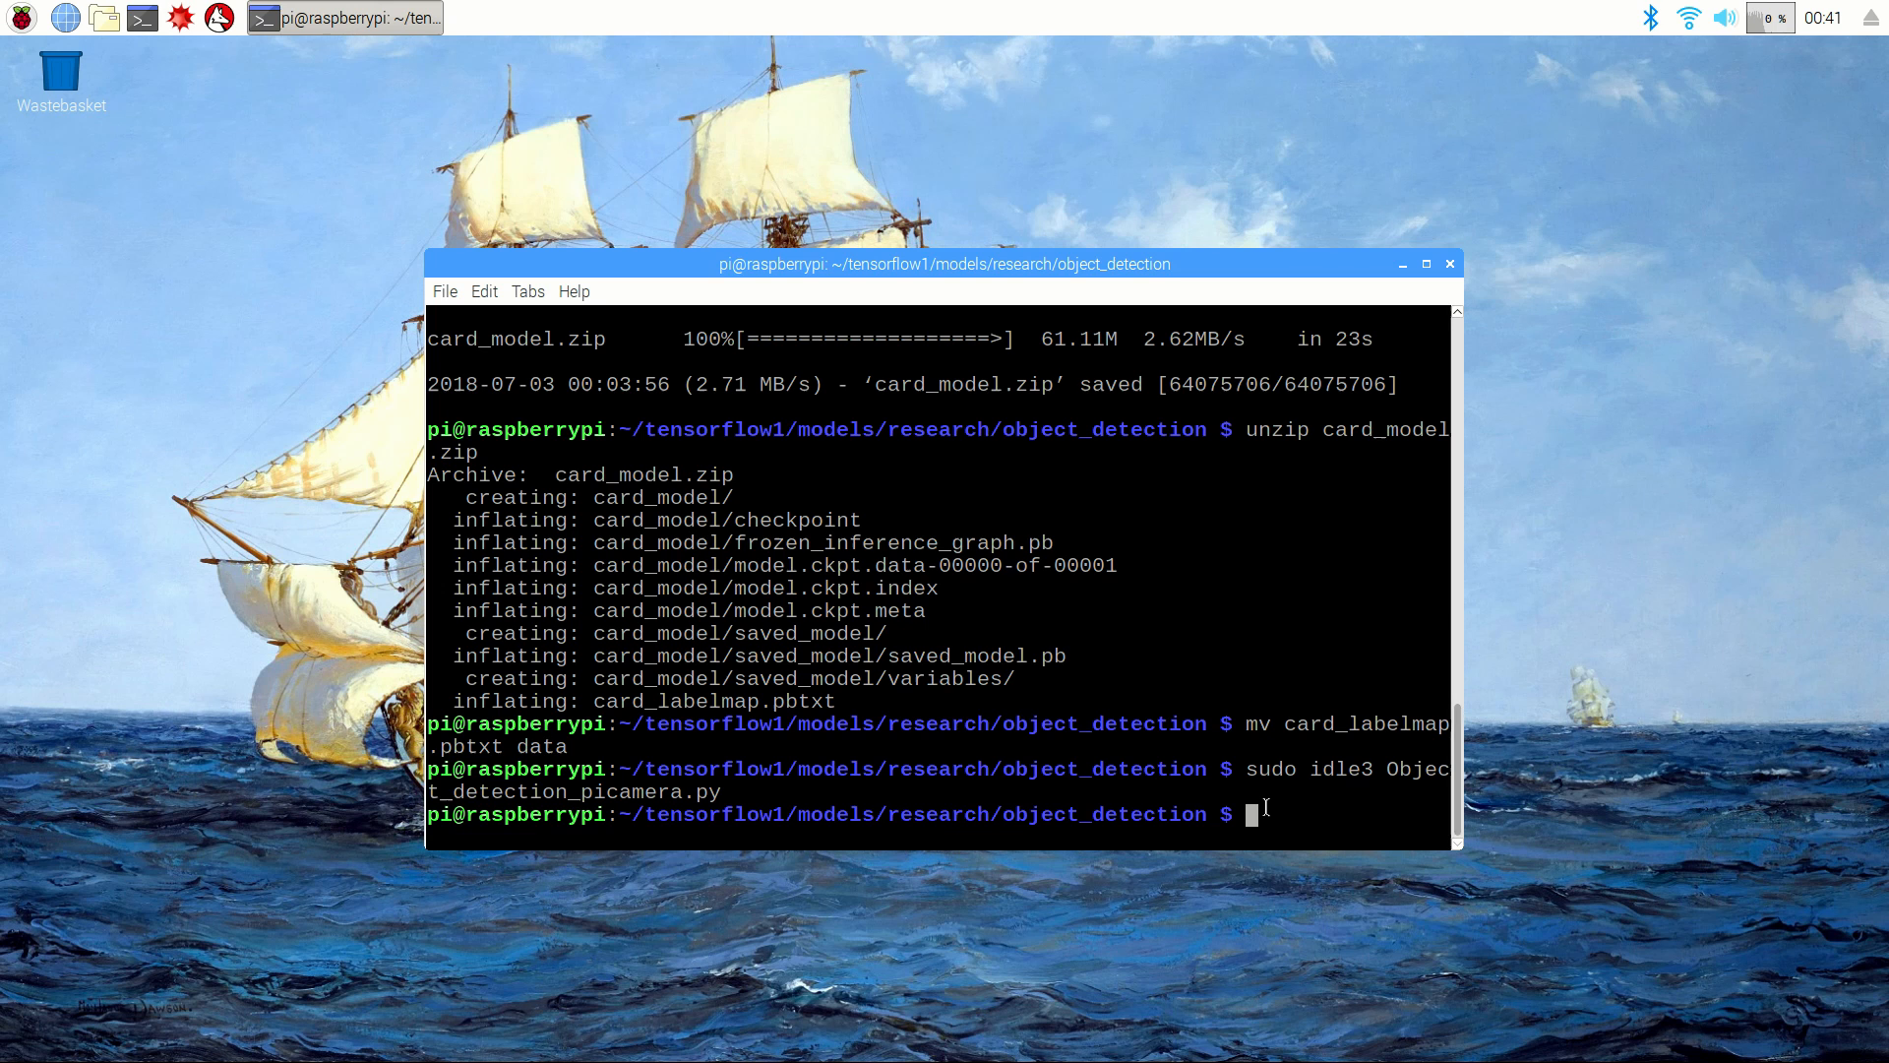
type("python3 Object_detection_picamera.py")
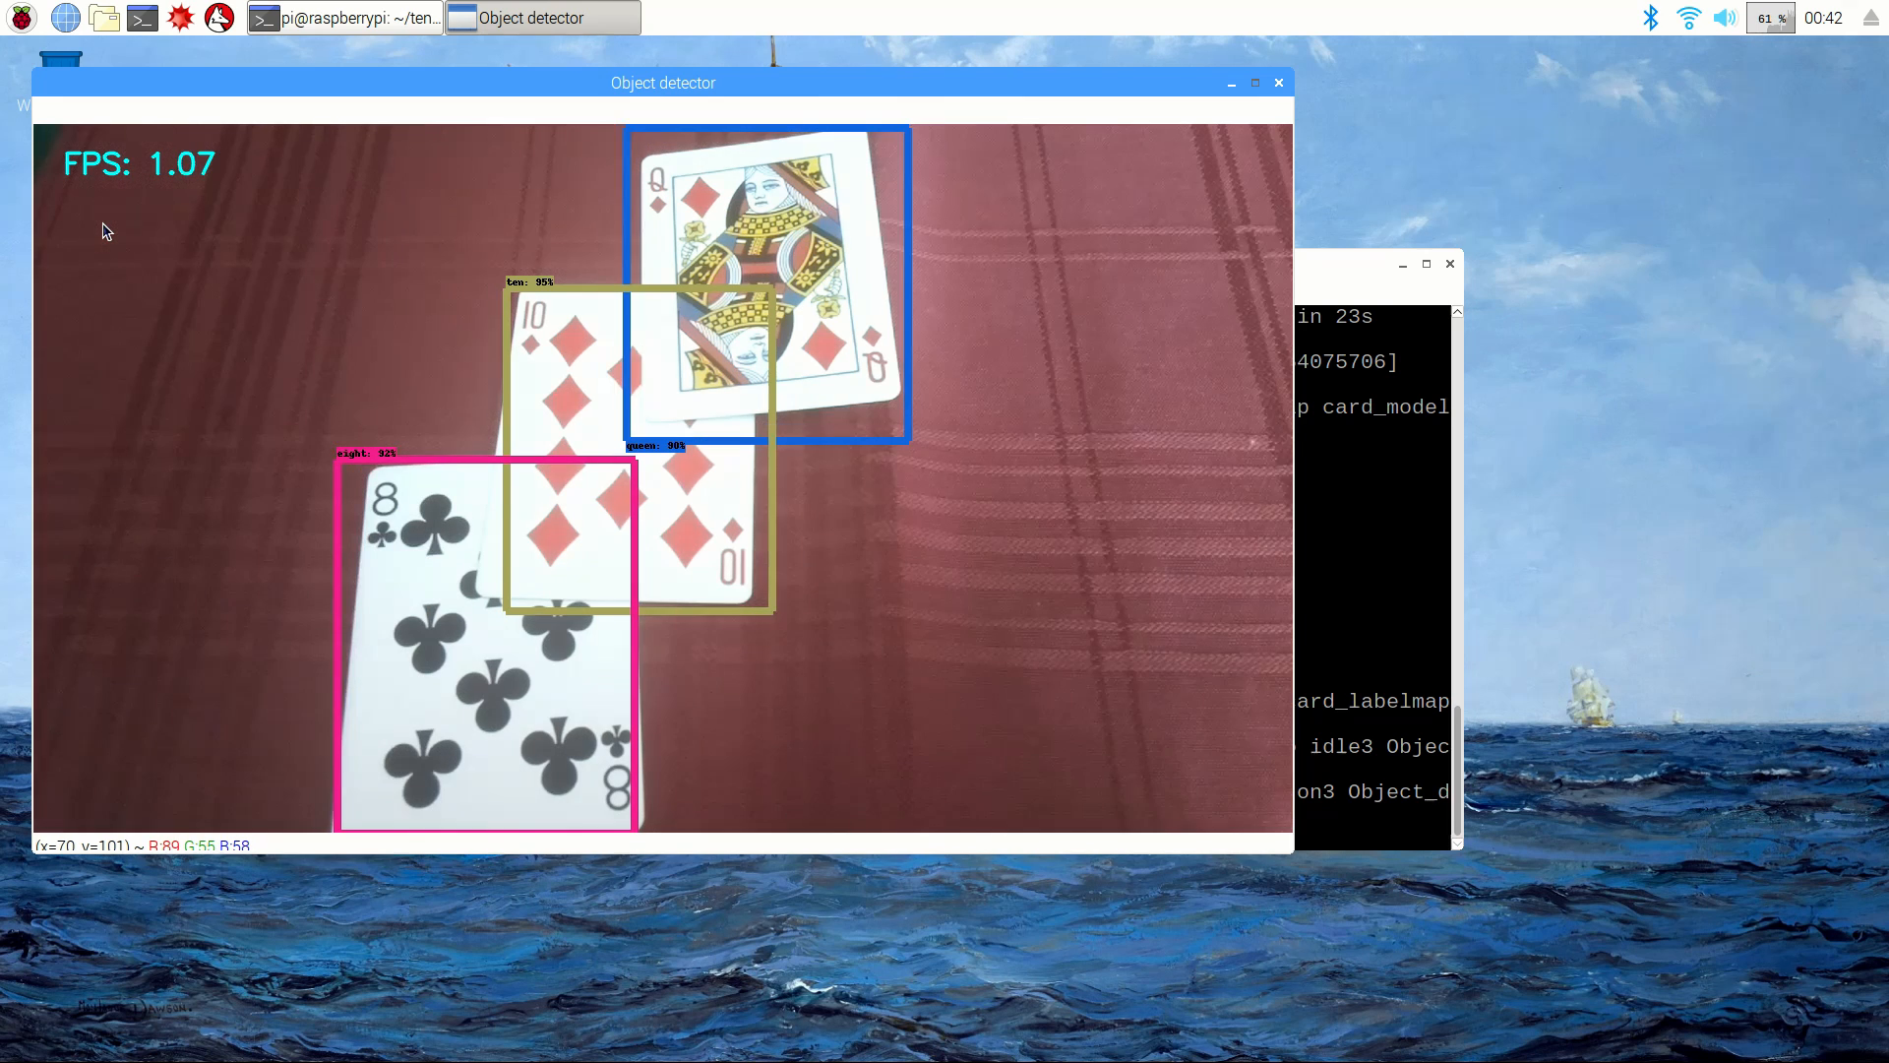
left_click(1277, 83)
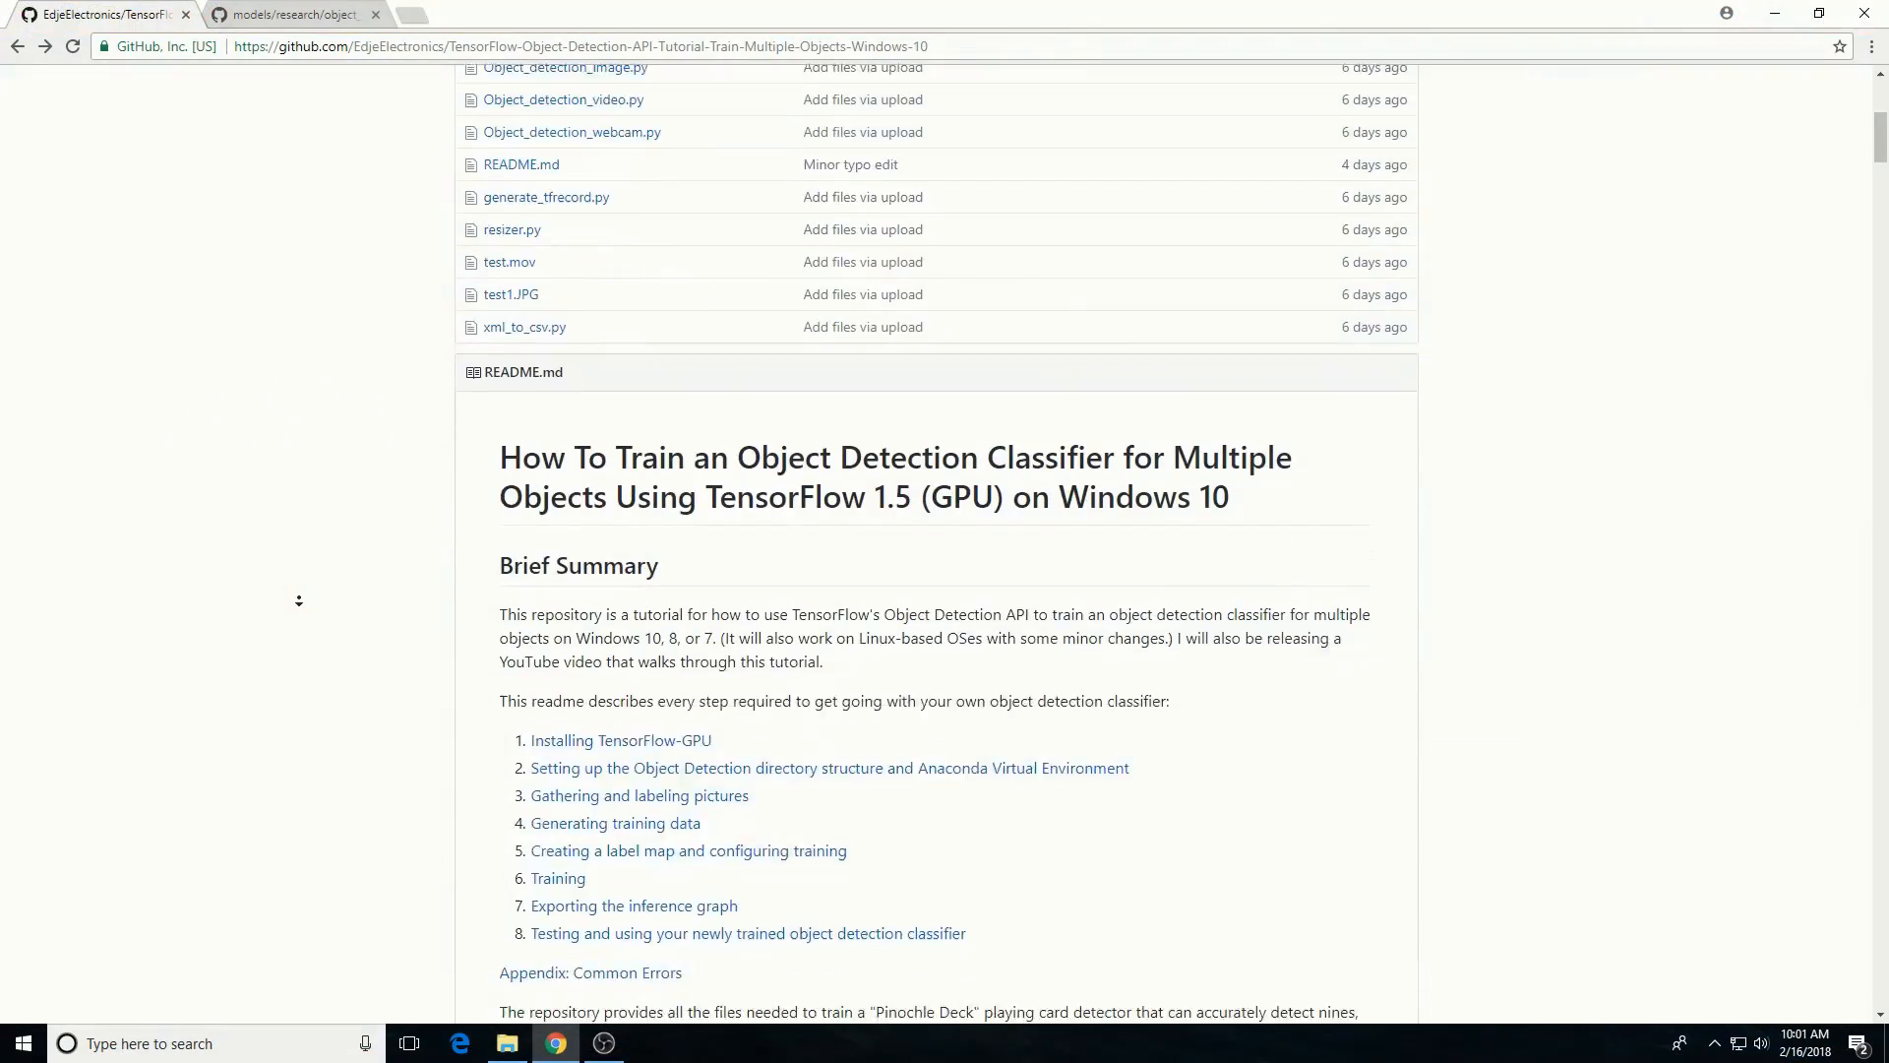
scroll("down", 3)
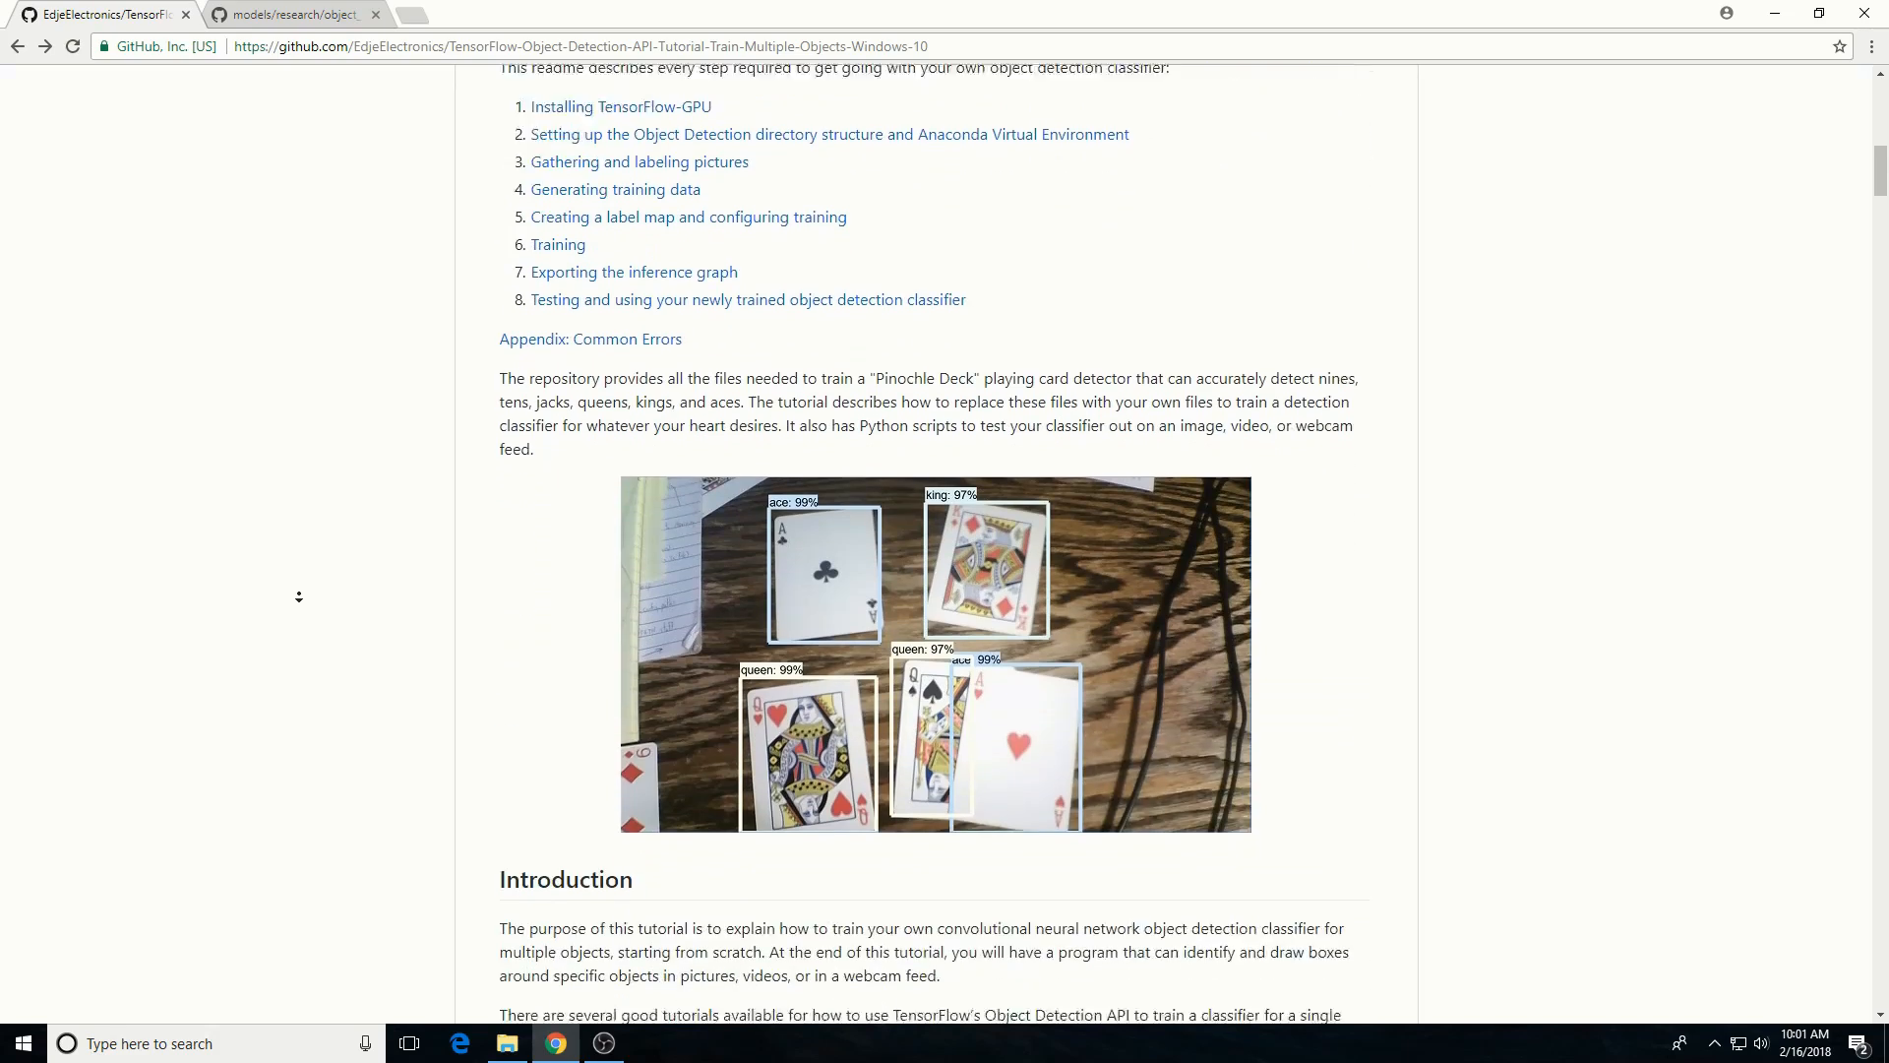
scroll("down", 3)
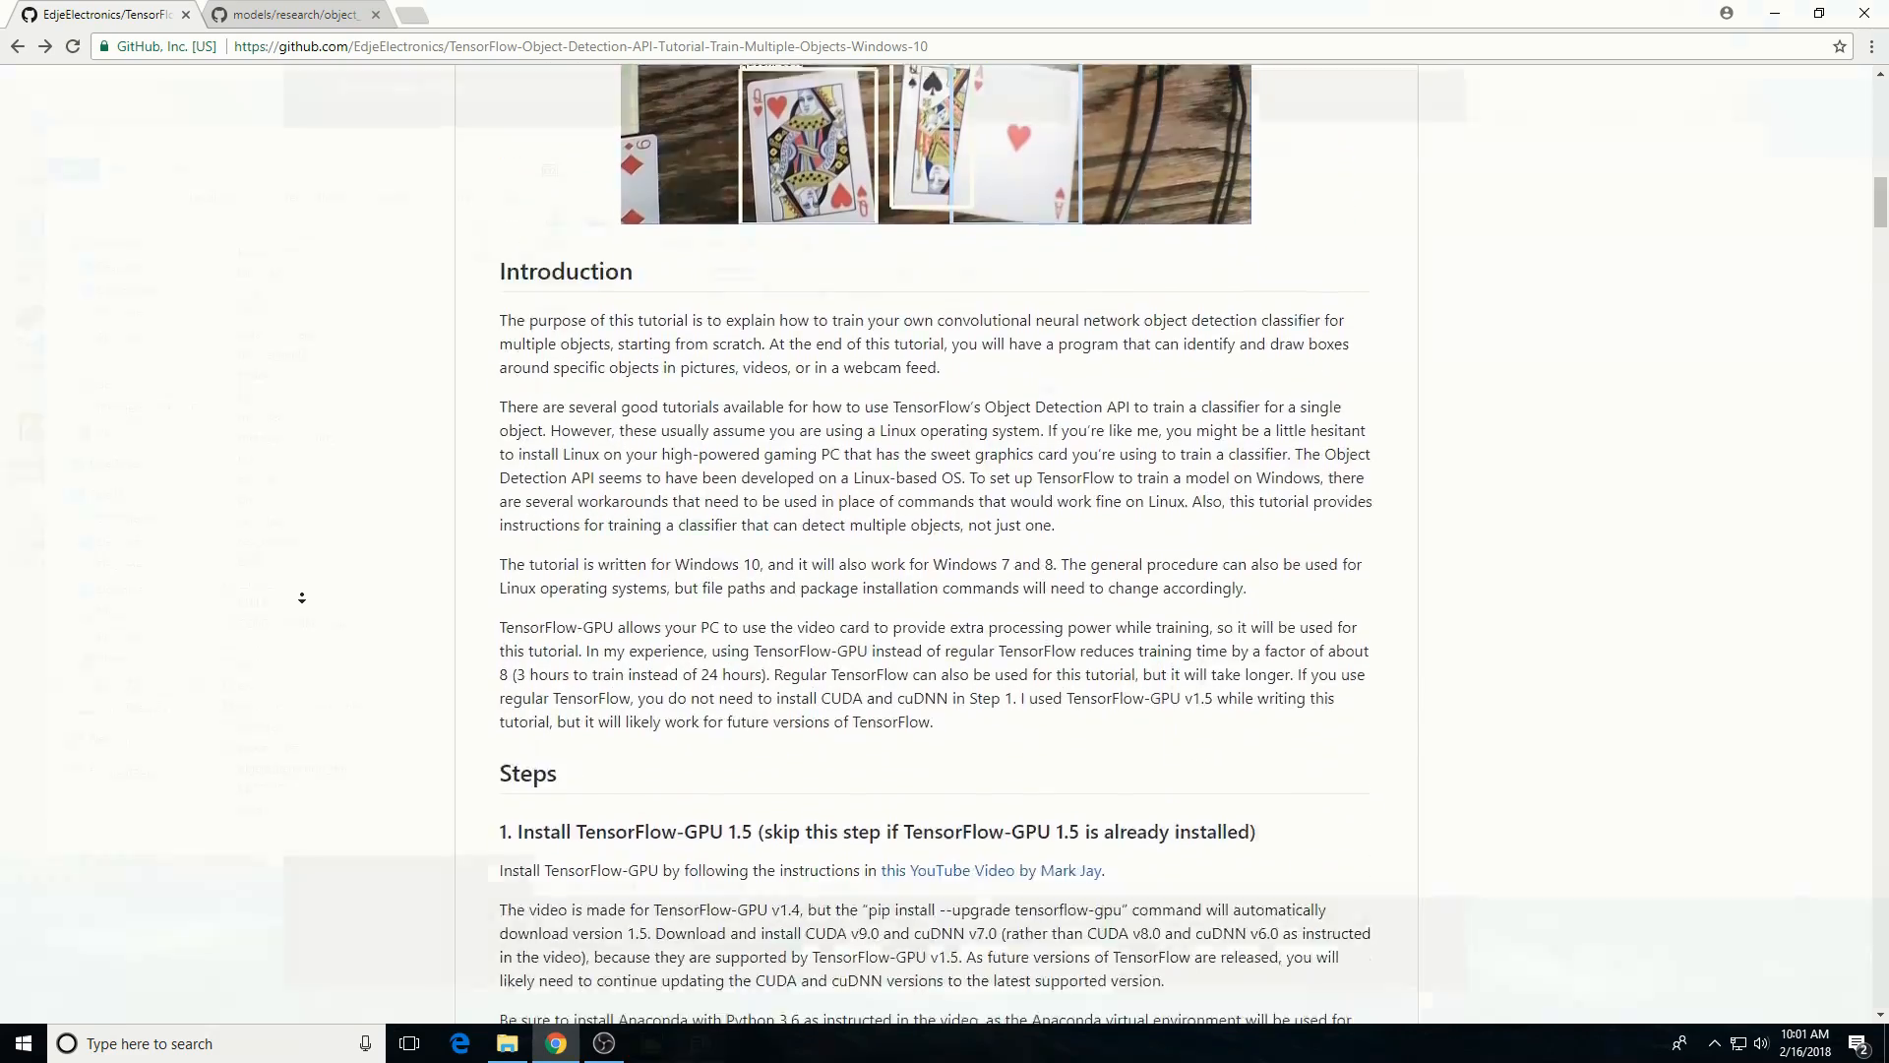